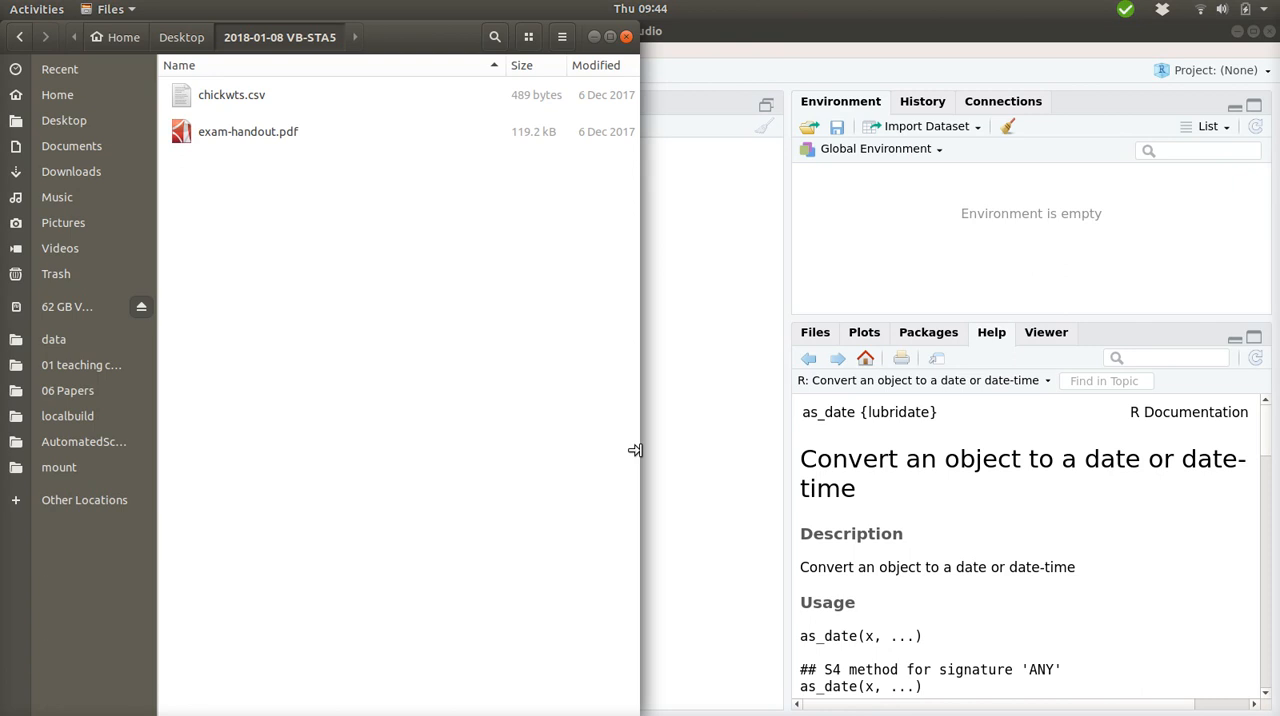
mouse_move(235, 160)
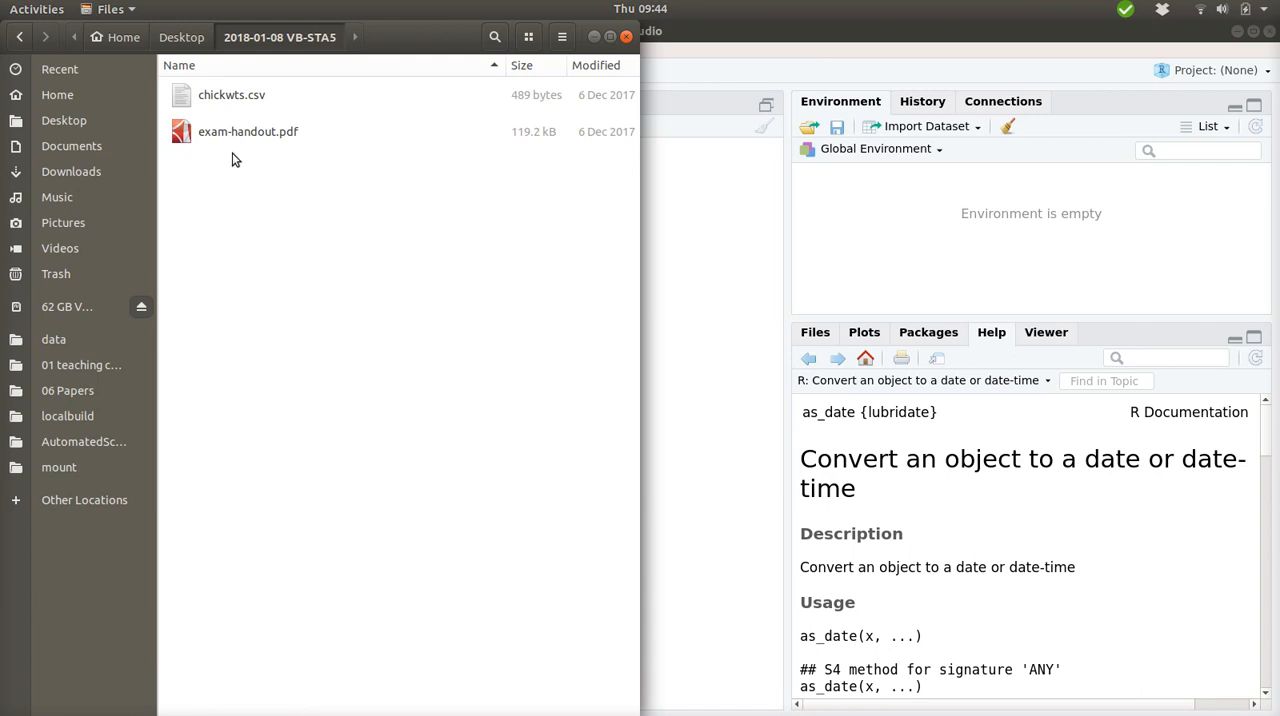
mouse_move(310, 137)
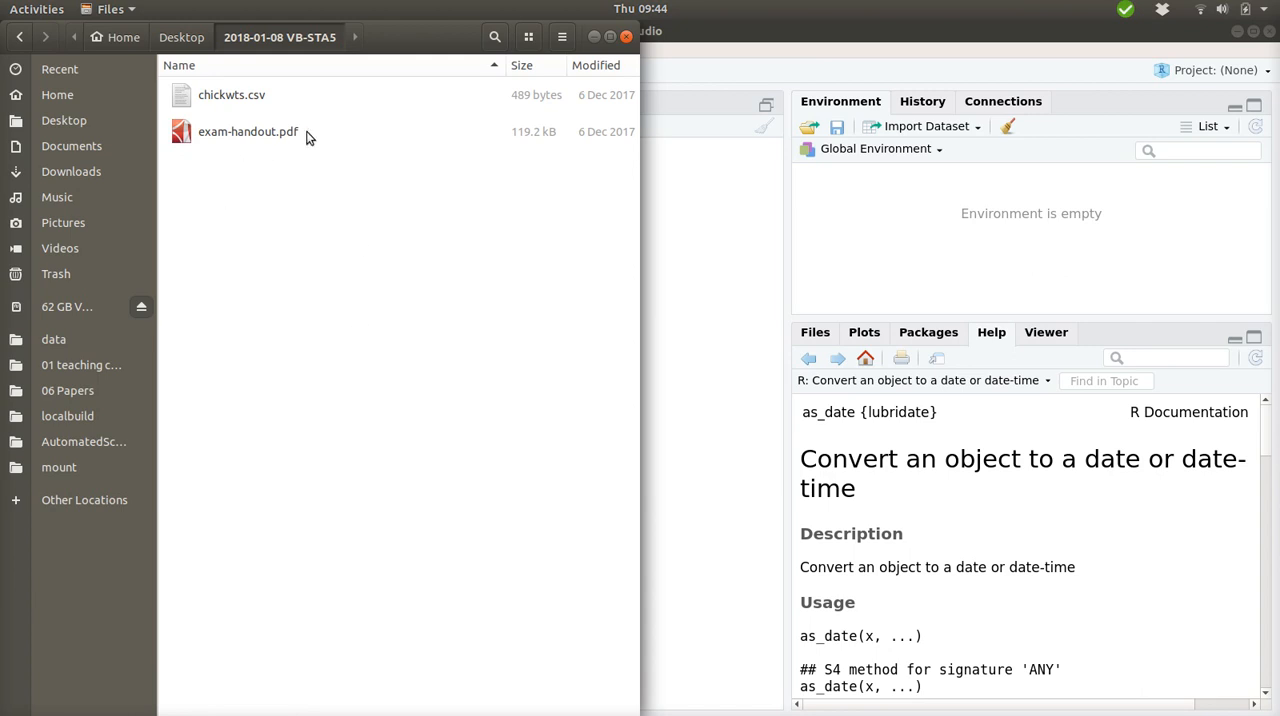
mouse_move(247, 138)
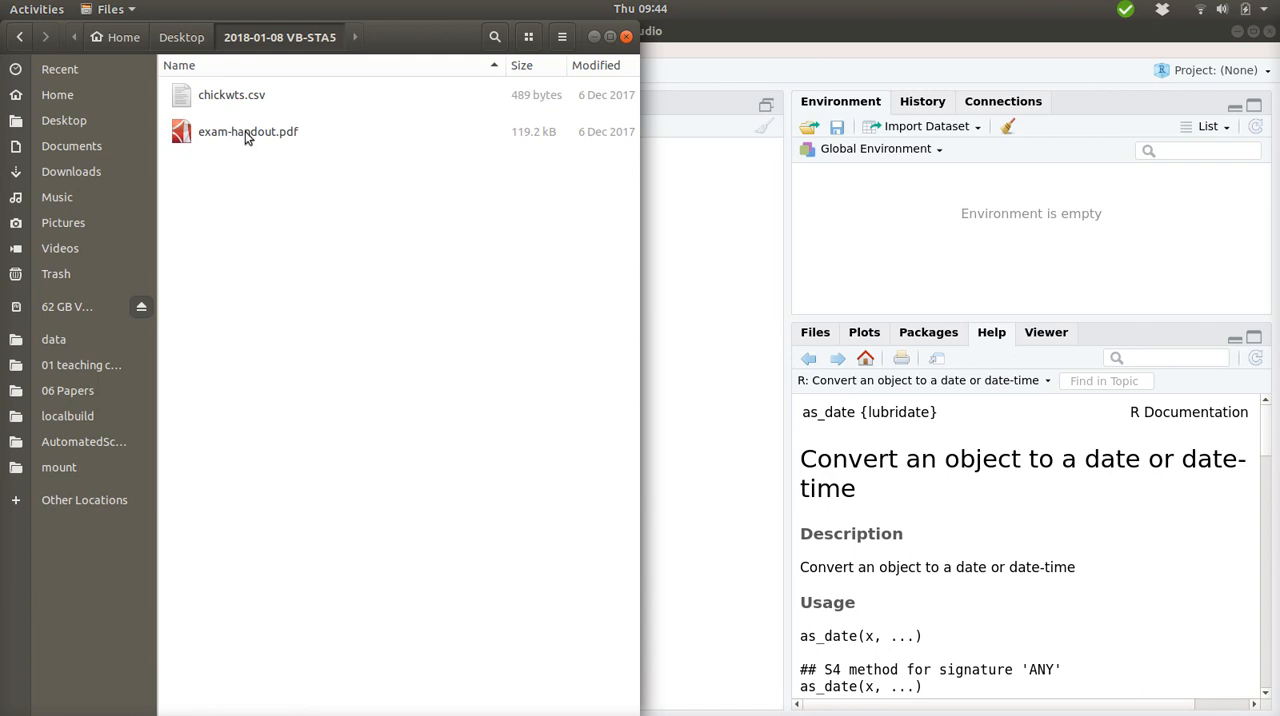
mouse_move(372, 284)
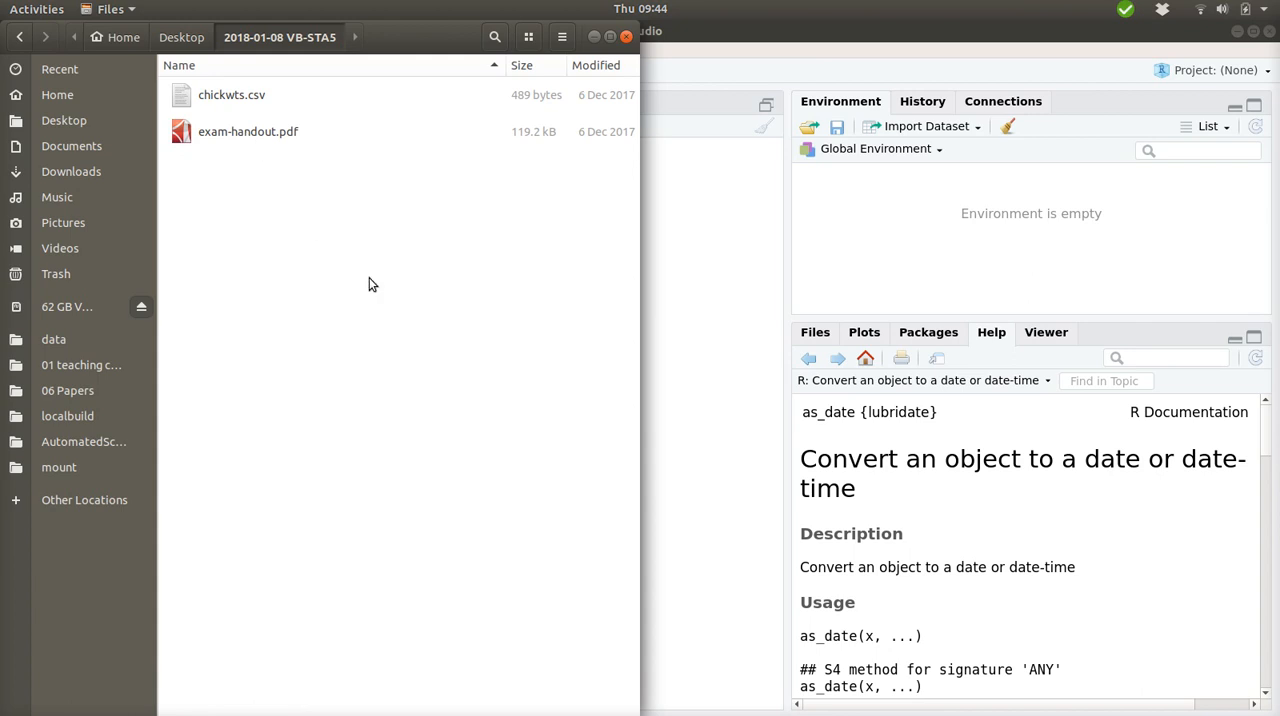
mouse_move(232, 147)
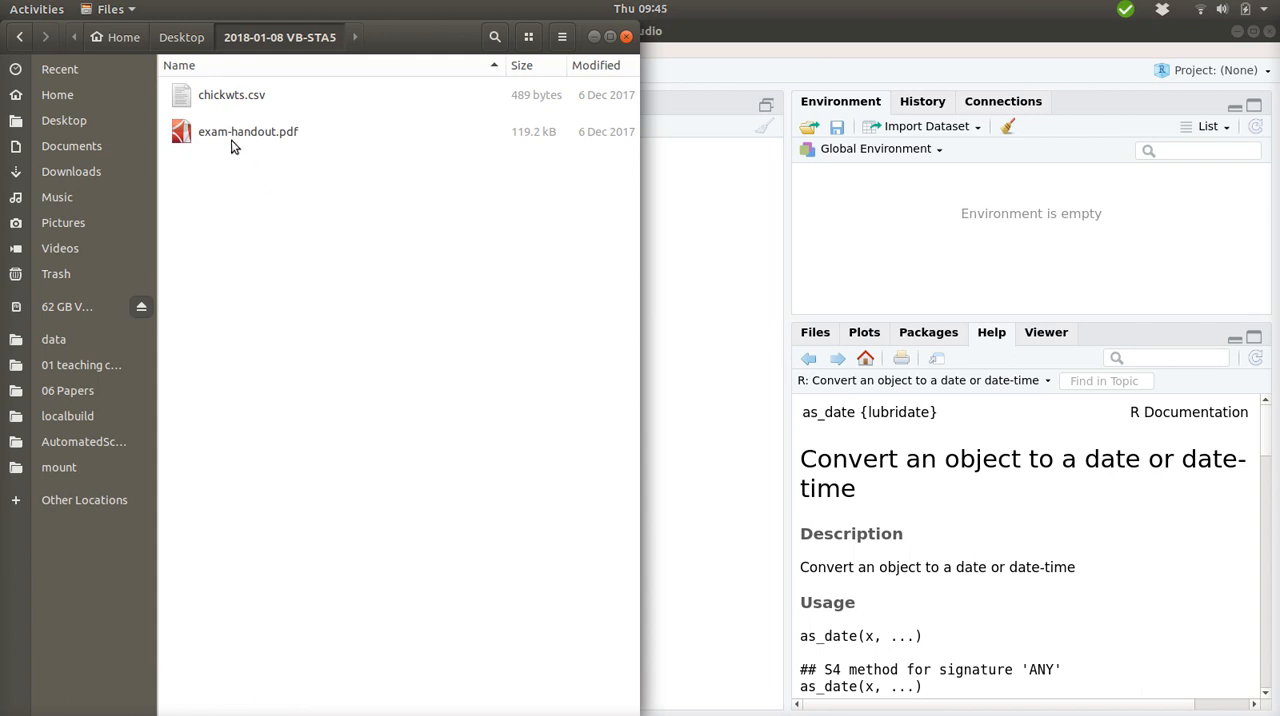
mouse_move(265, 256)
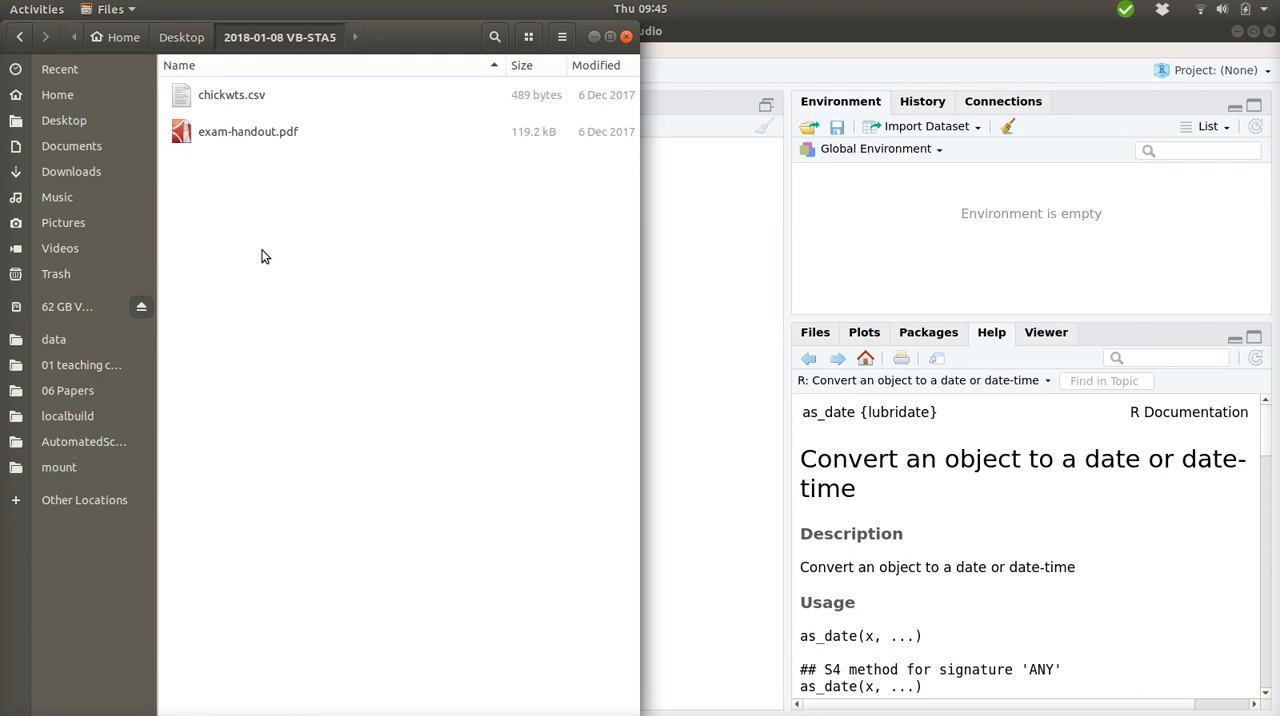
Open exam-handout.pdf, hide its outline, and view question 1 on page 2.
left_click(248, 131)
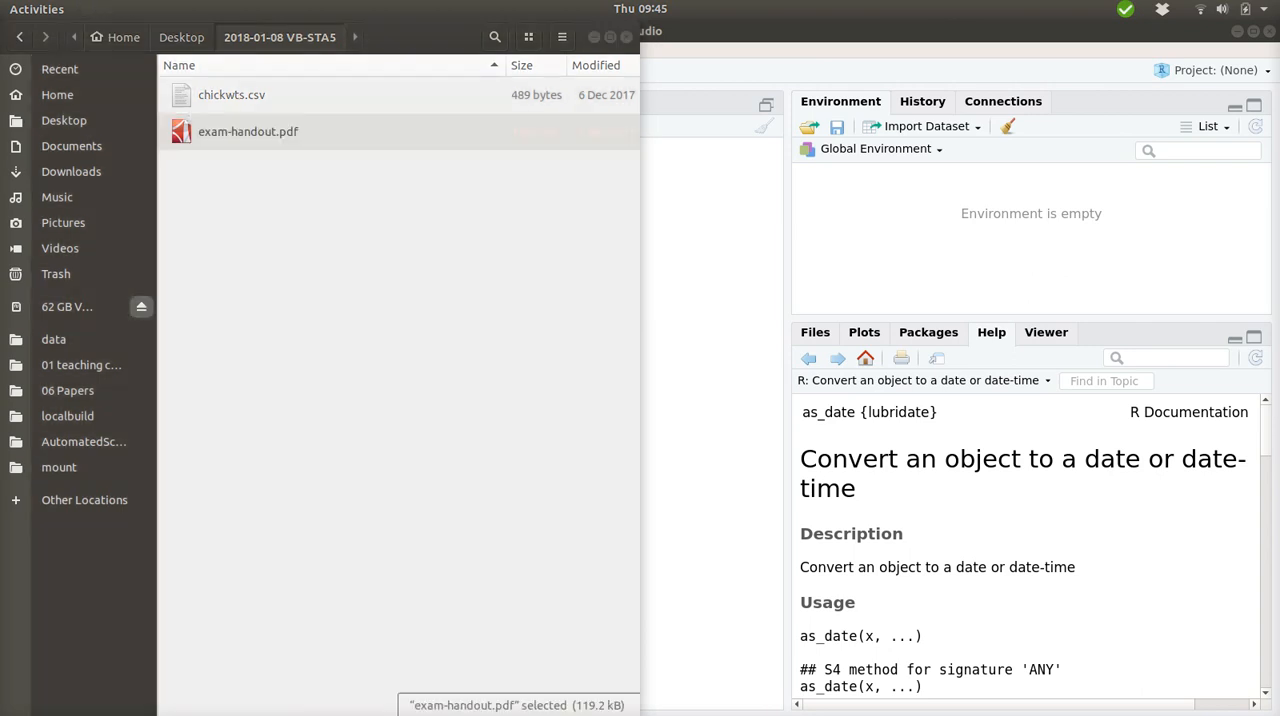
double_click(248, 131)
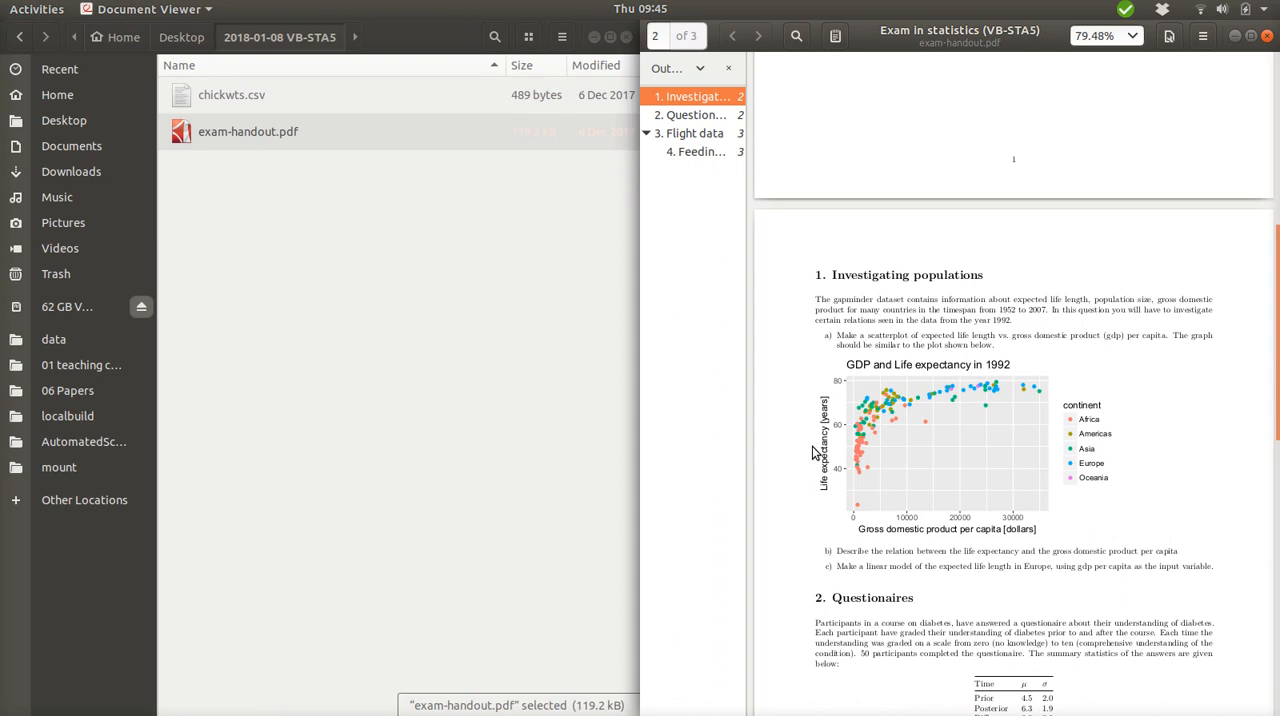
scroll("down", 3)
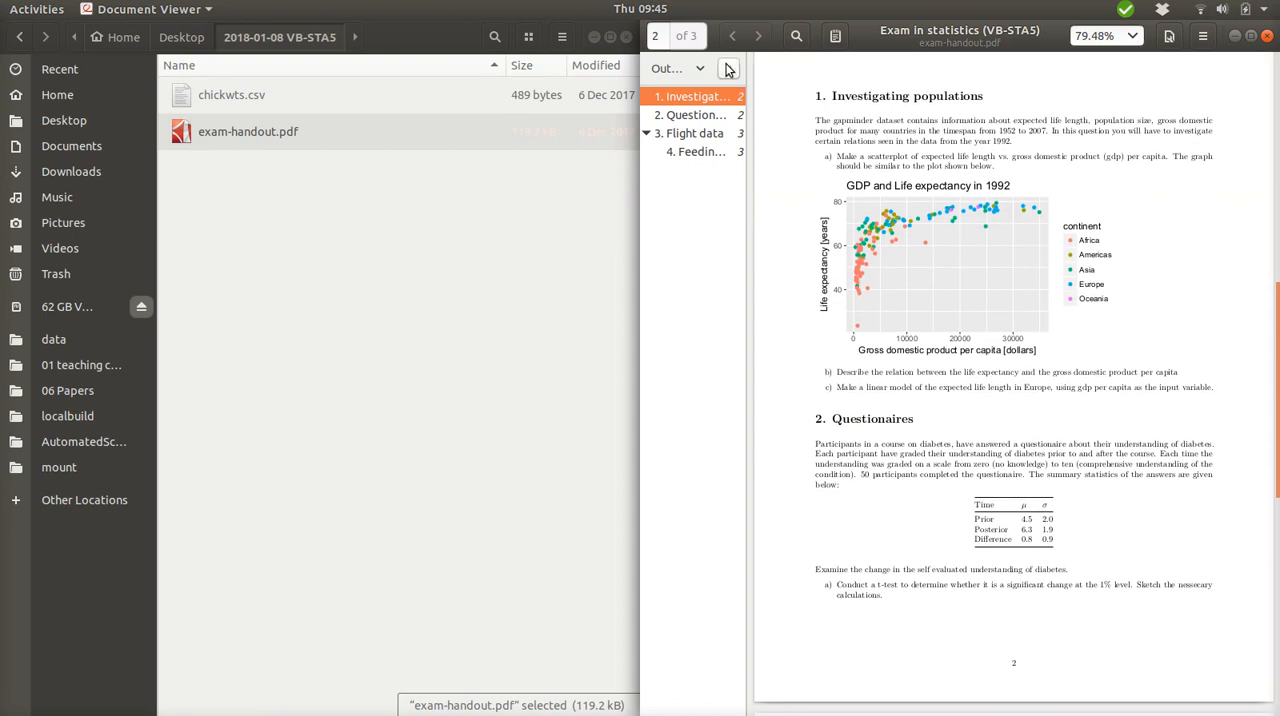
left_click(231, 94)
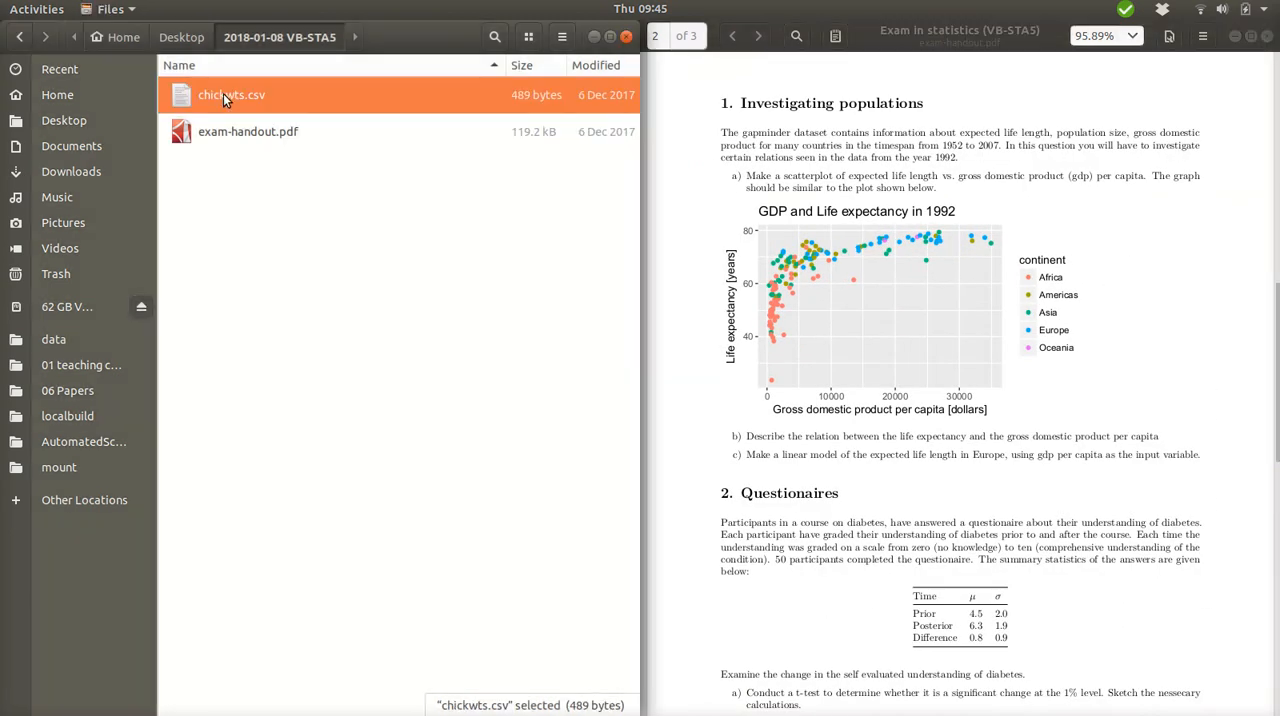
right_click(231, 94)
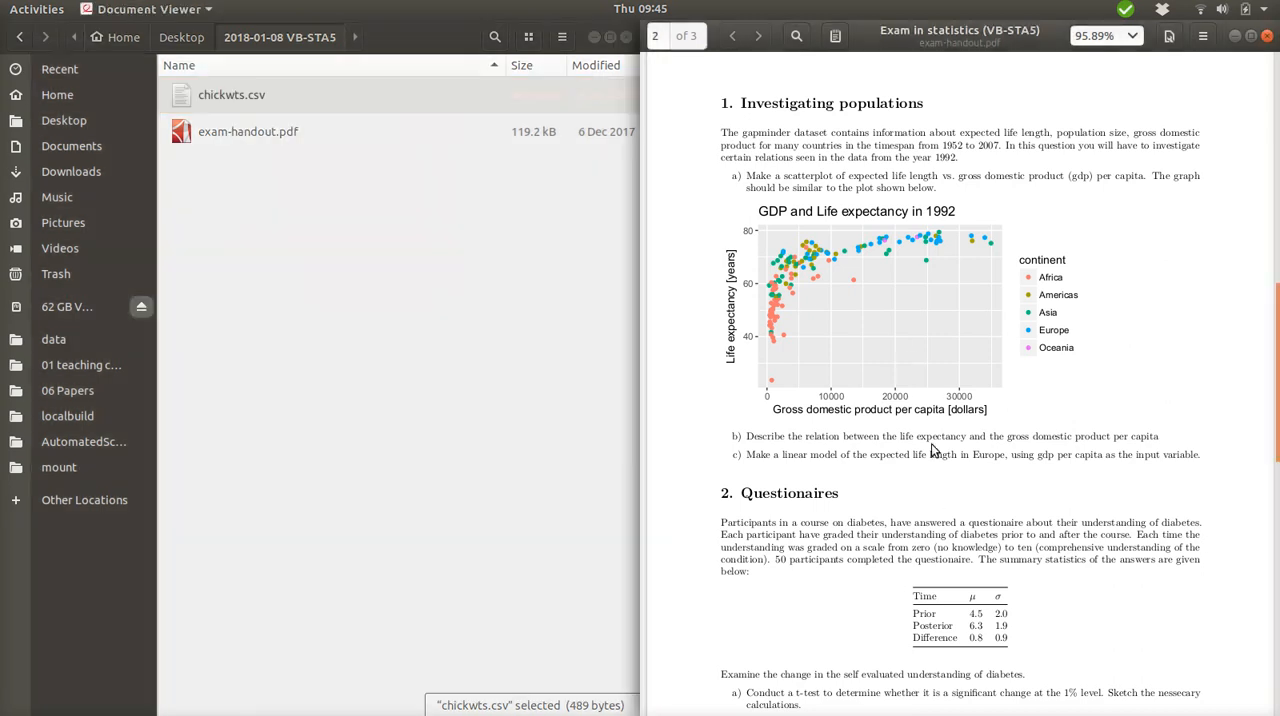
mouse_move(770, 232)
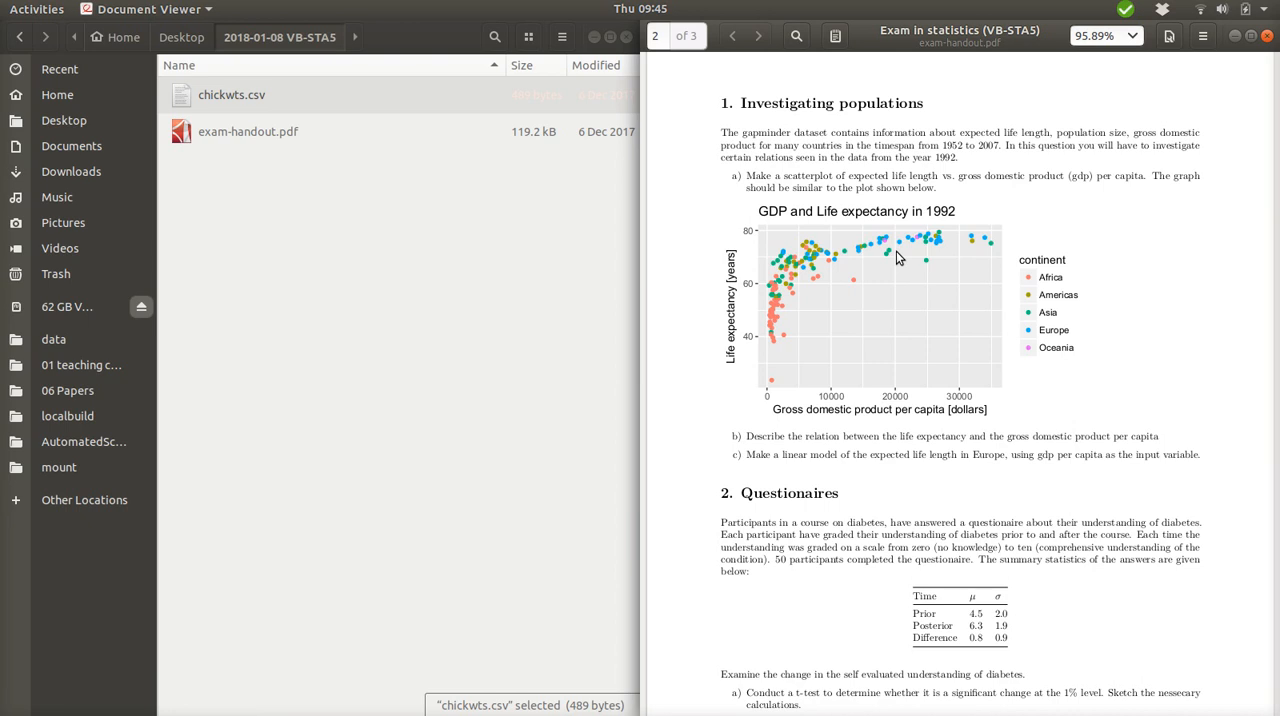
mouse_move(842, 328)
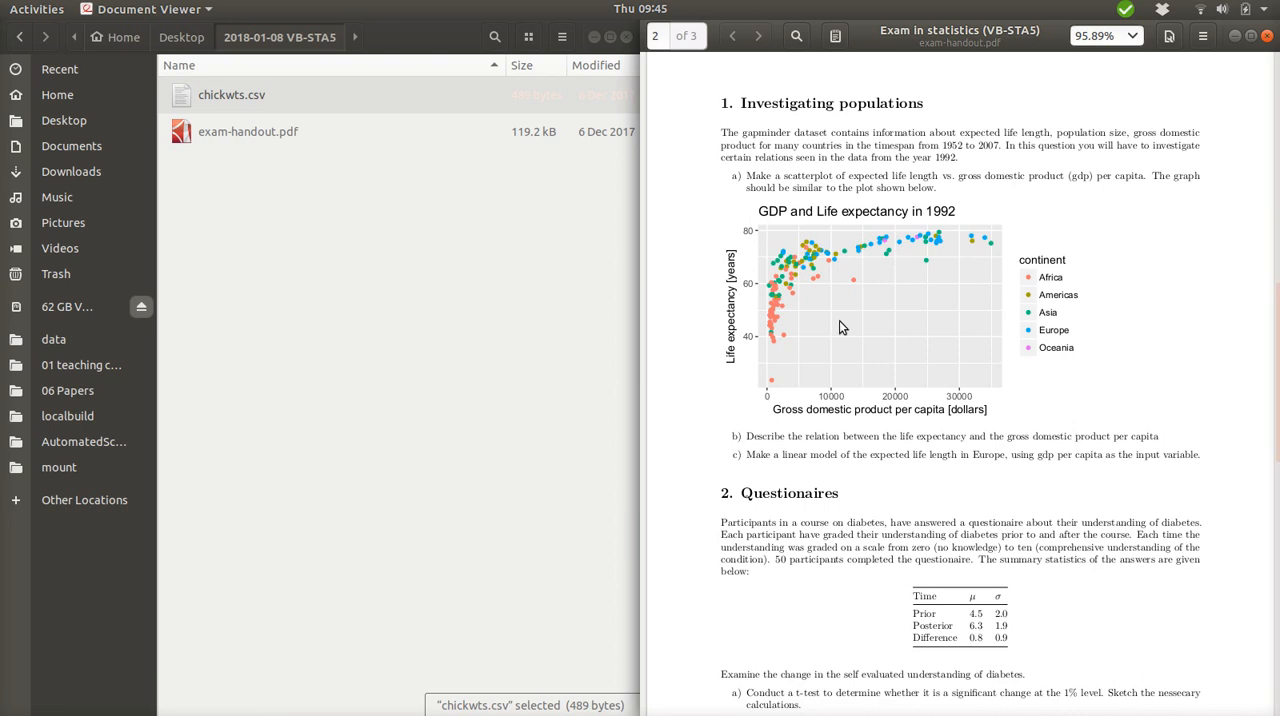
mouse_move(725, 445)
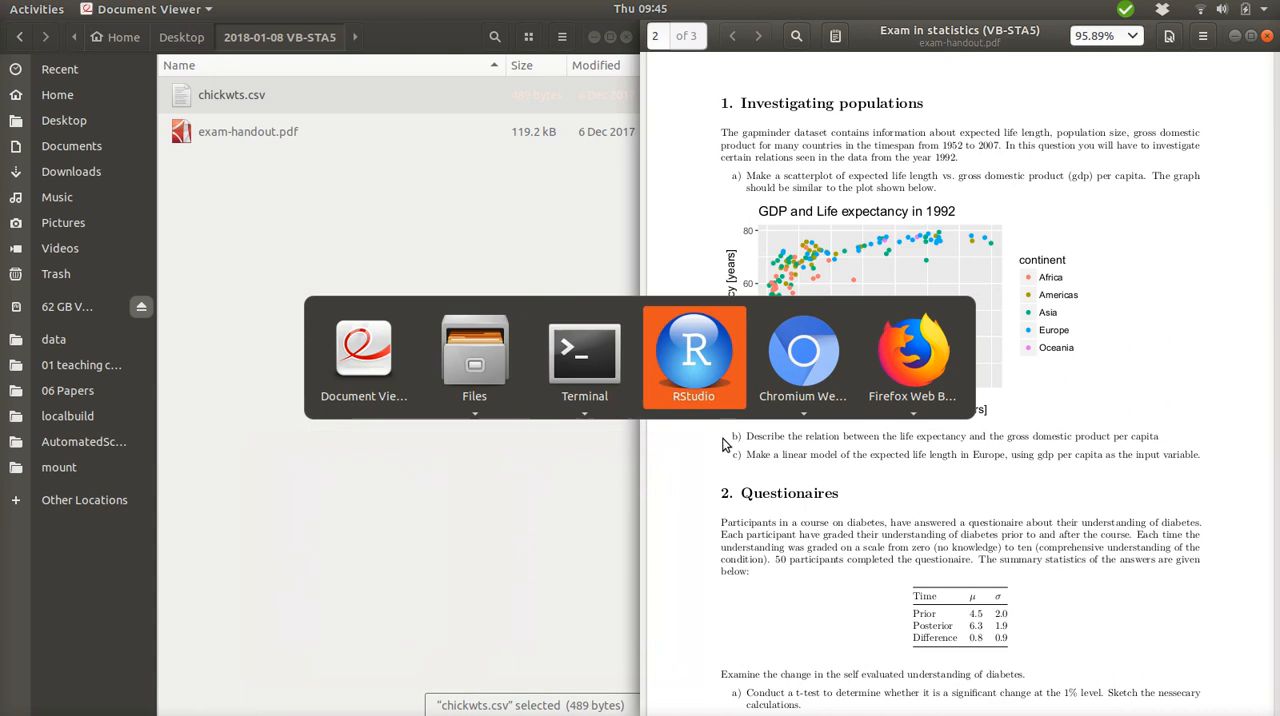
Create a new R Notebook in RStudio and retitle it 'VB-STA5 Exam'.
left_click(694, 355)
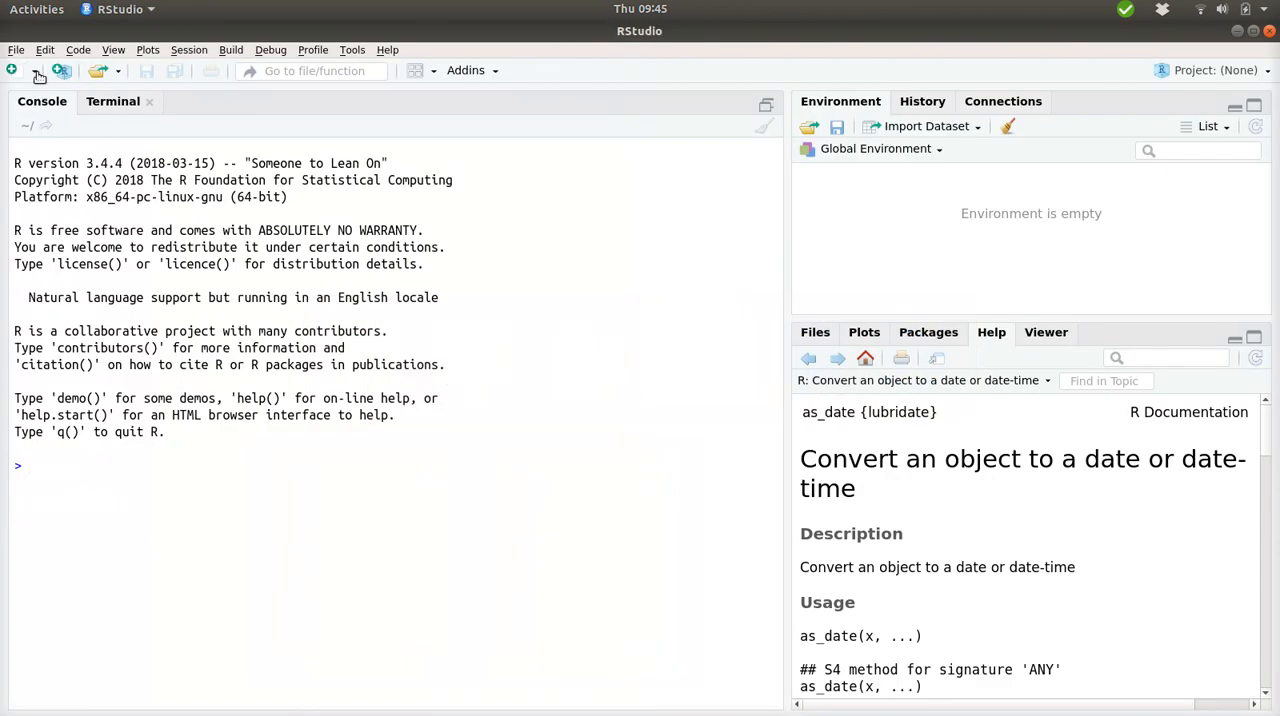
left_click(13, 70)
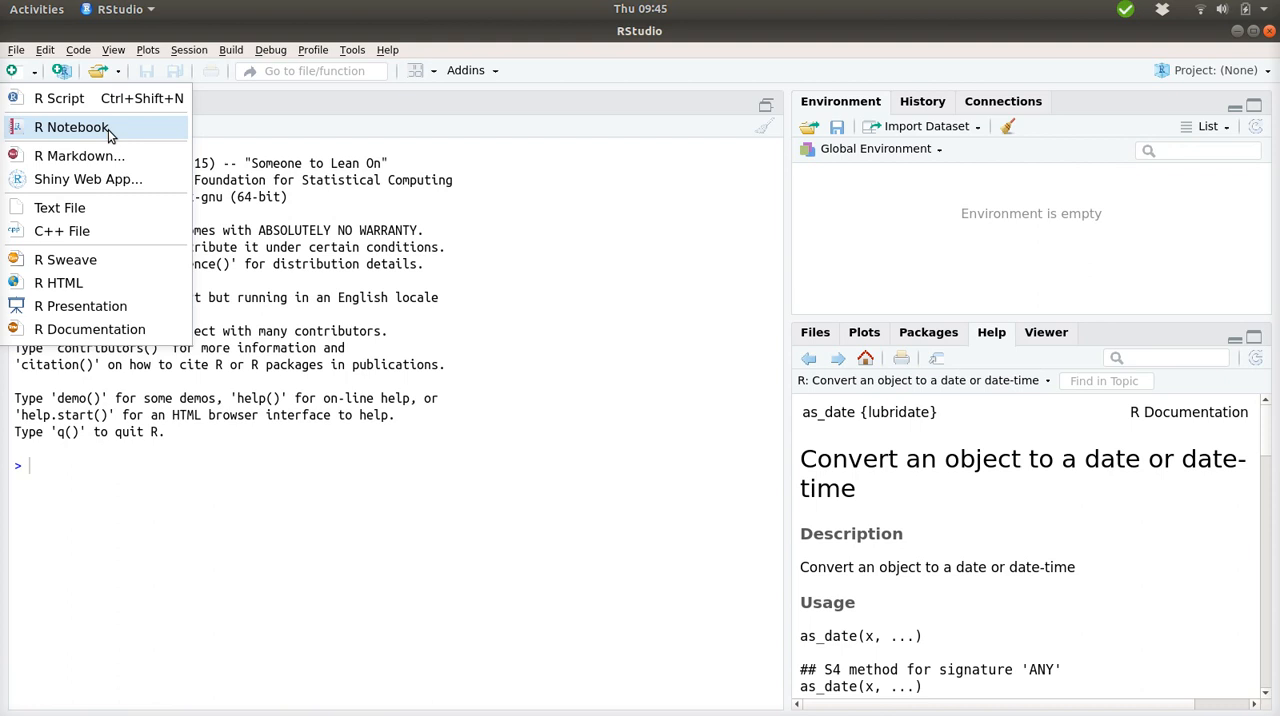
mouse_move(79, 155)
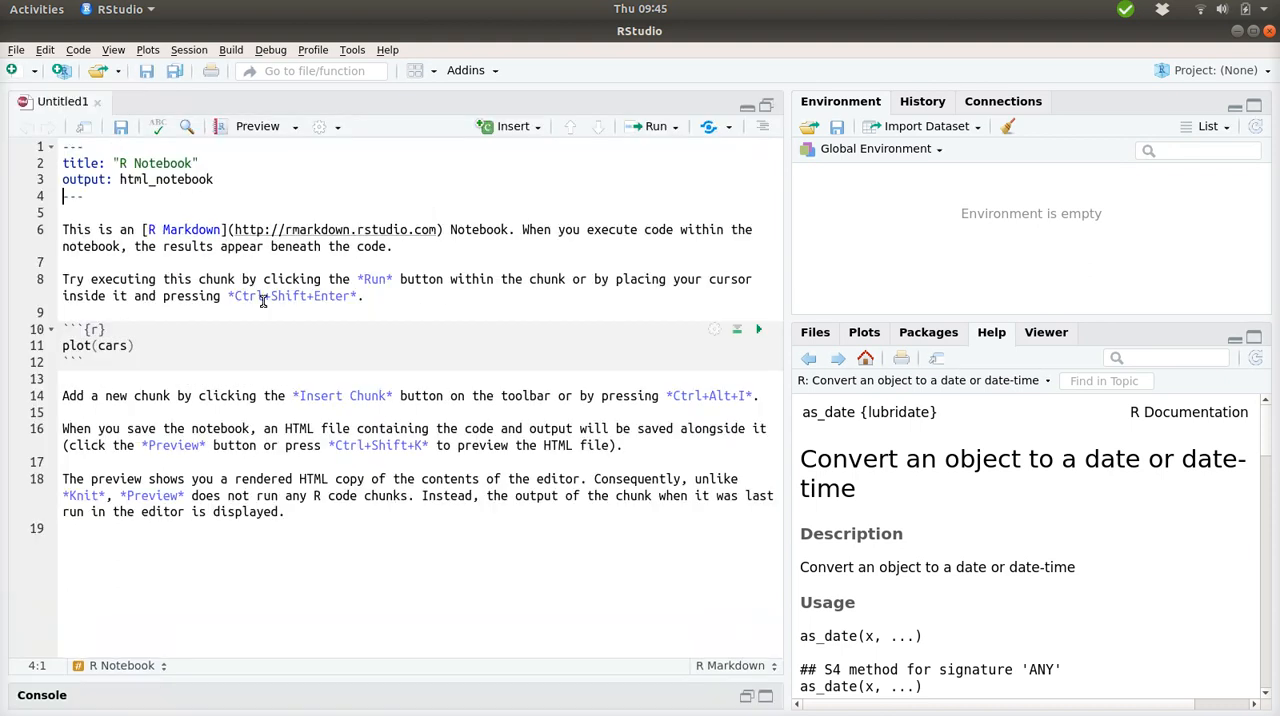
mouse_move(255, 159)
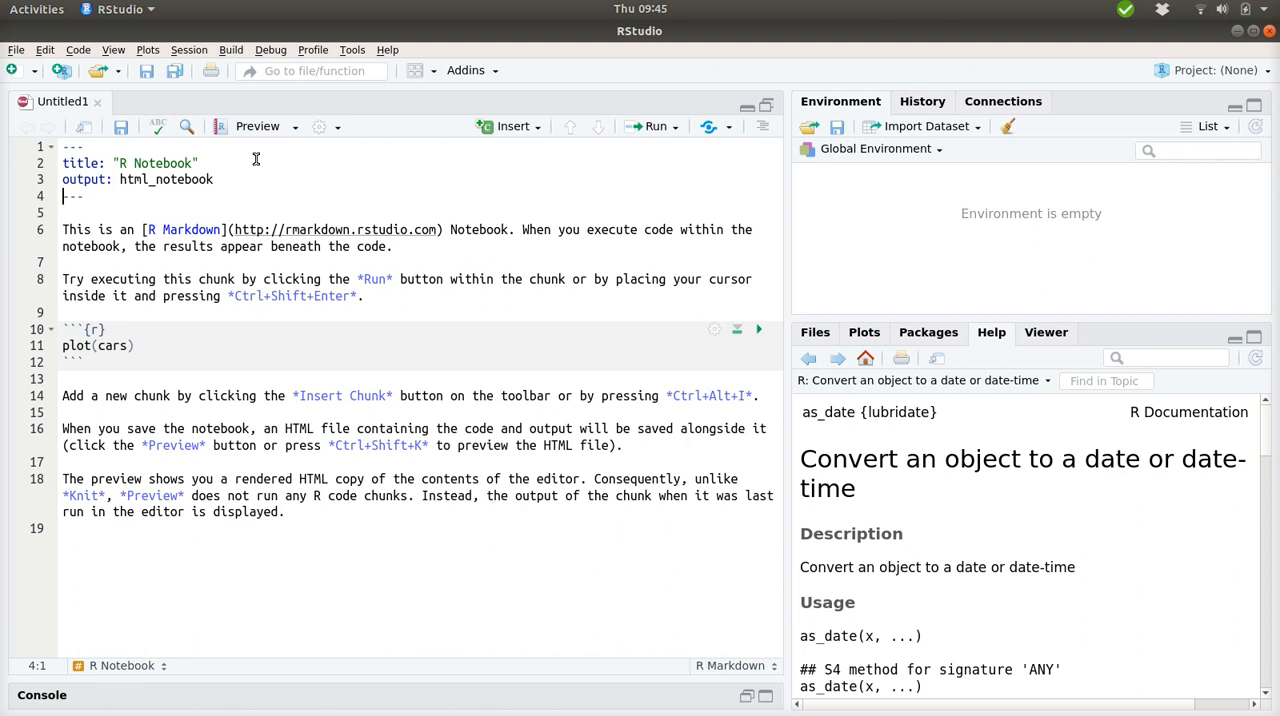
double_click(162, 163)
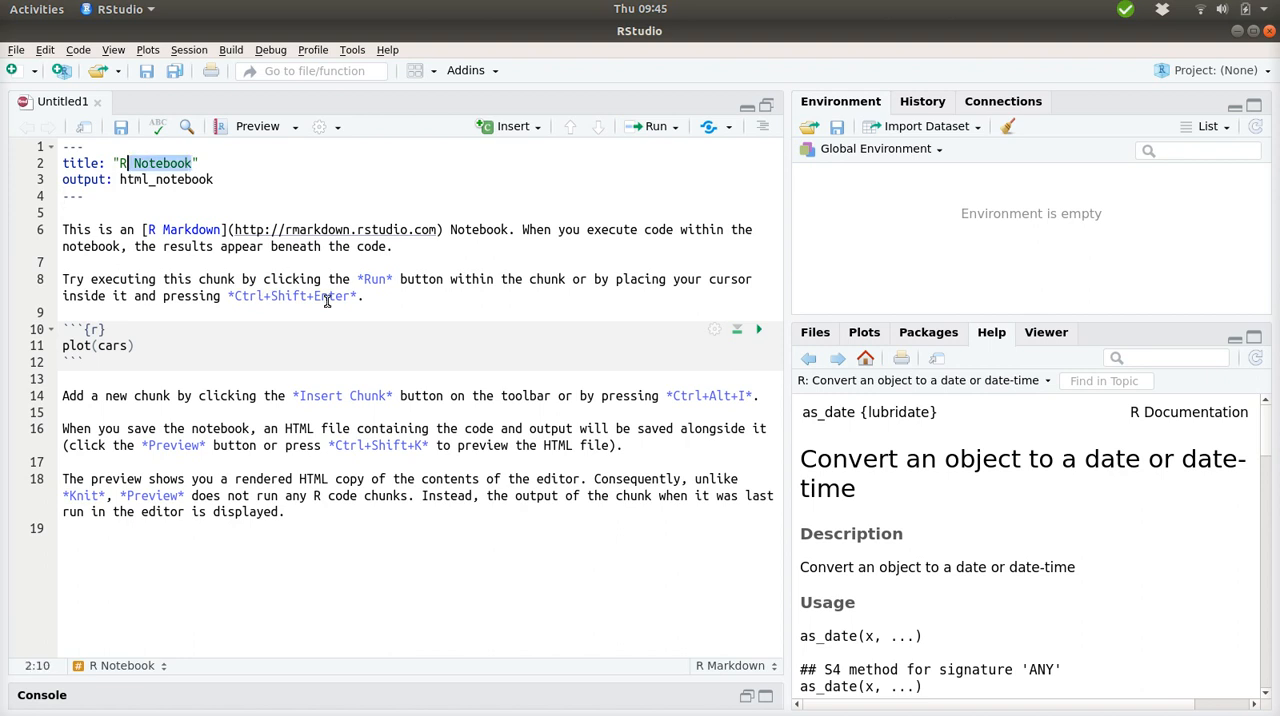
type("VB-\"")
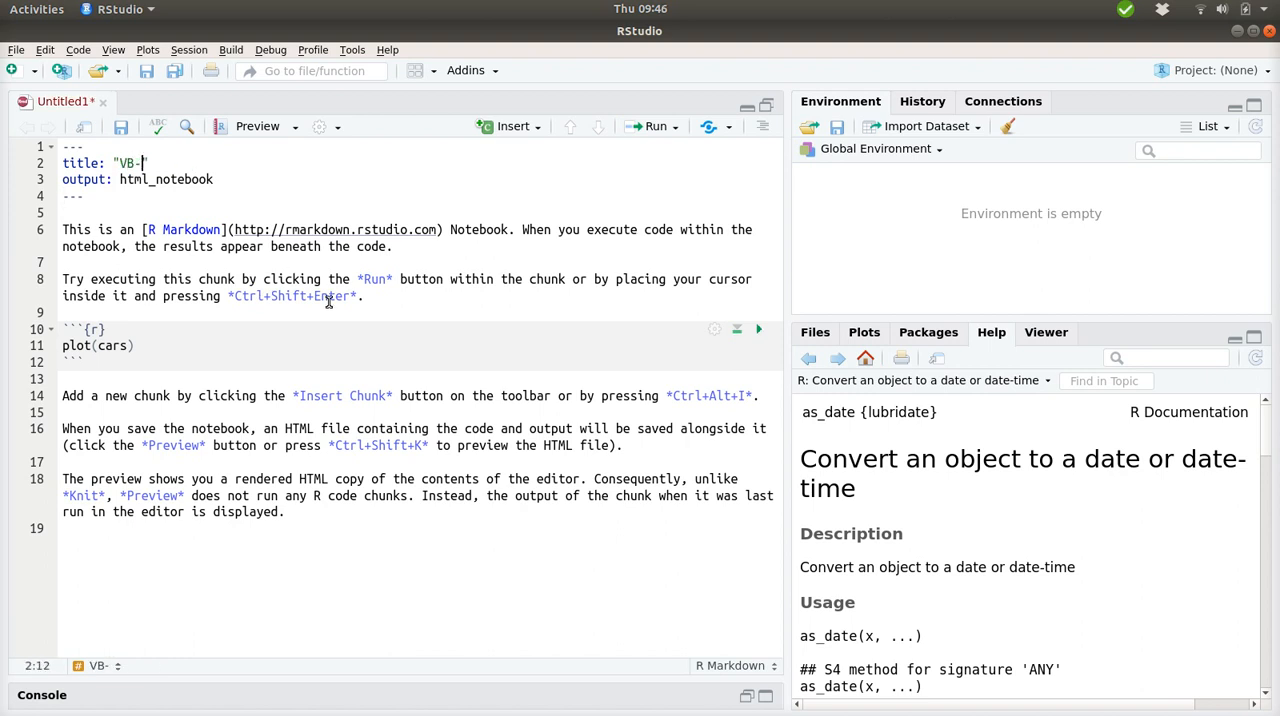
type("STA5")
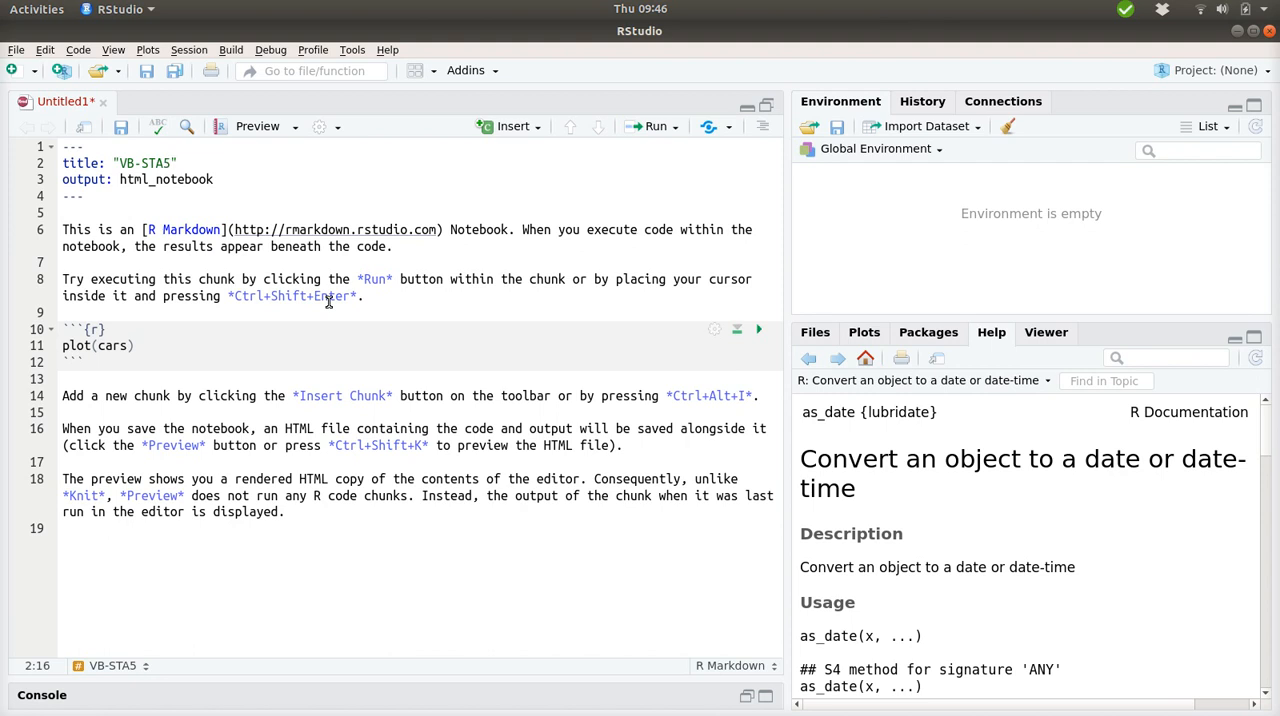
type("Exam")
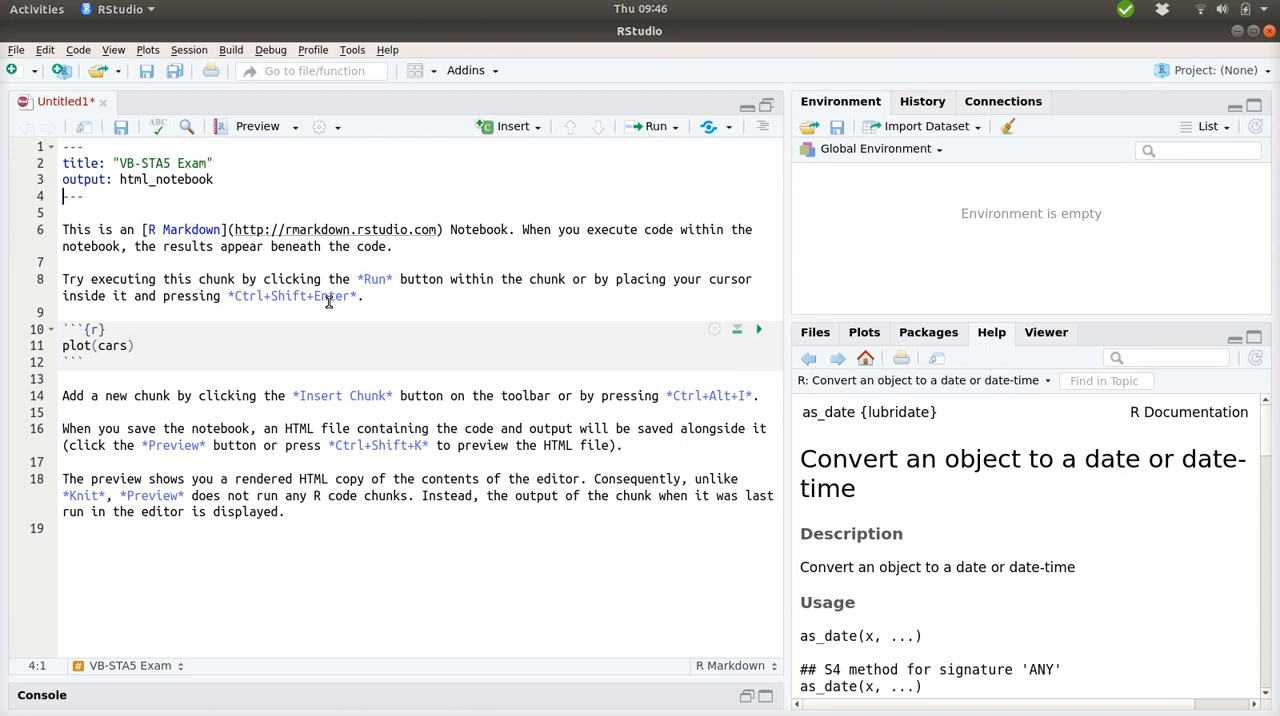
Clear the template body and save as handin-document.Rmd in Desktop/2018-01-08 VB-STA5.
left_click(63, 229)
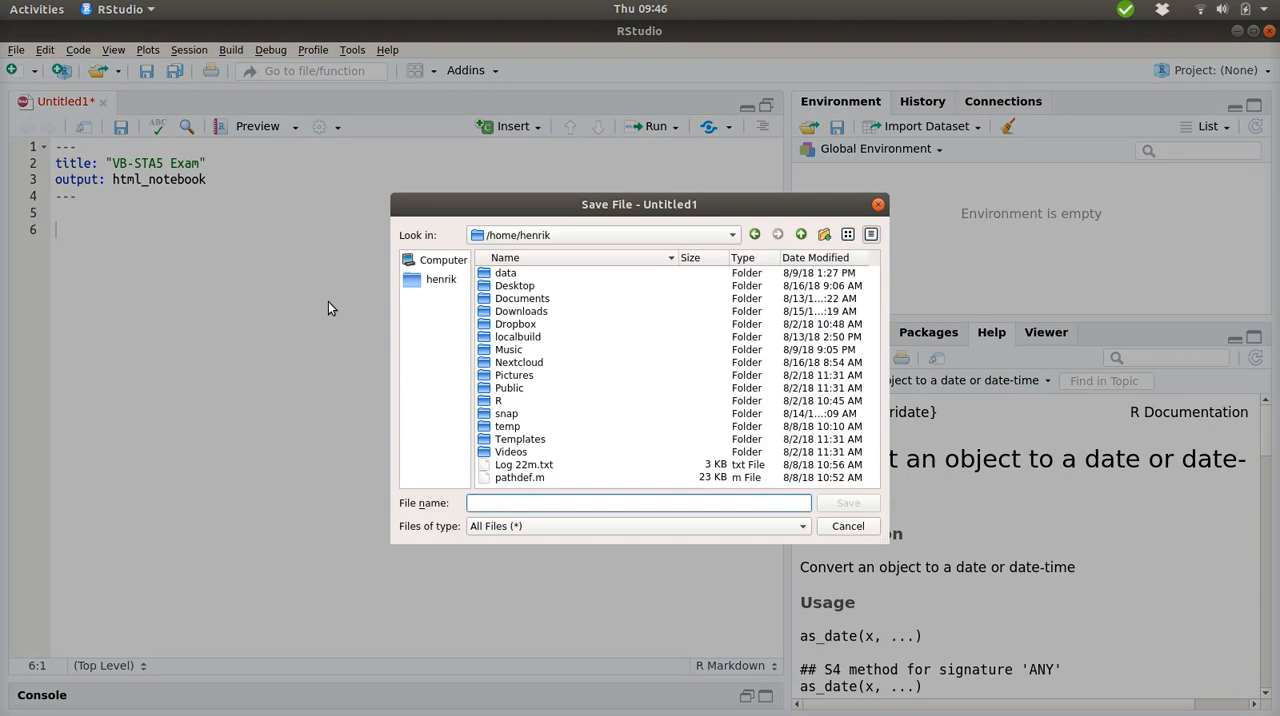
double_click(522, 298)
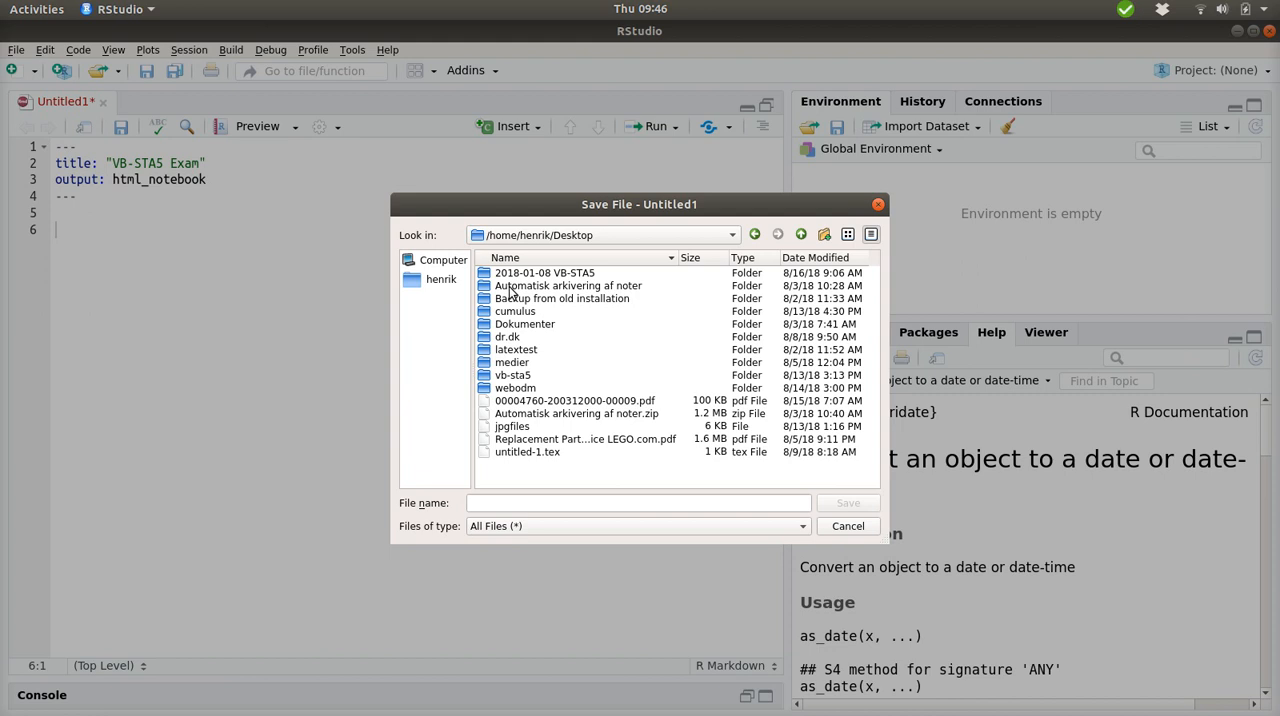
double_click(544, 272)
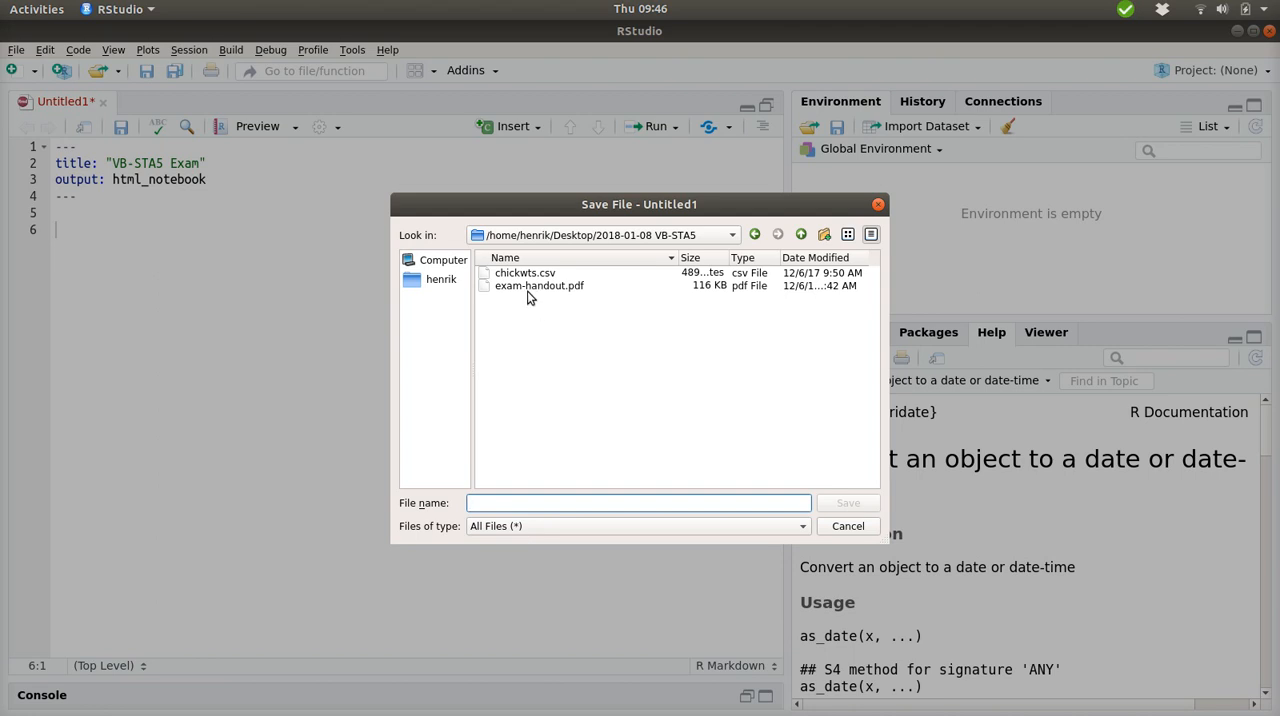
mouse_move(602, 456)
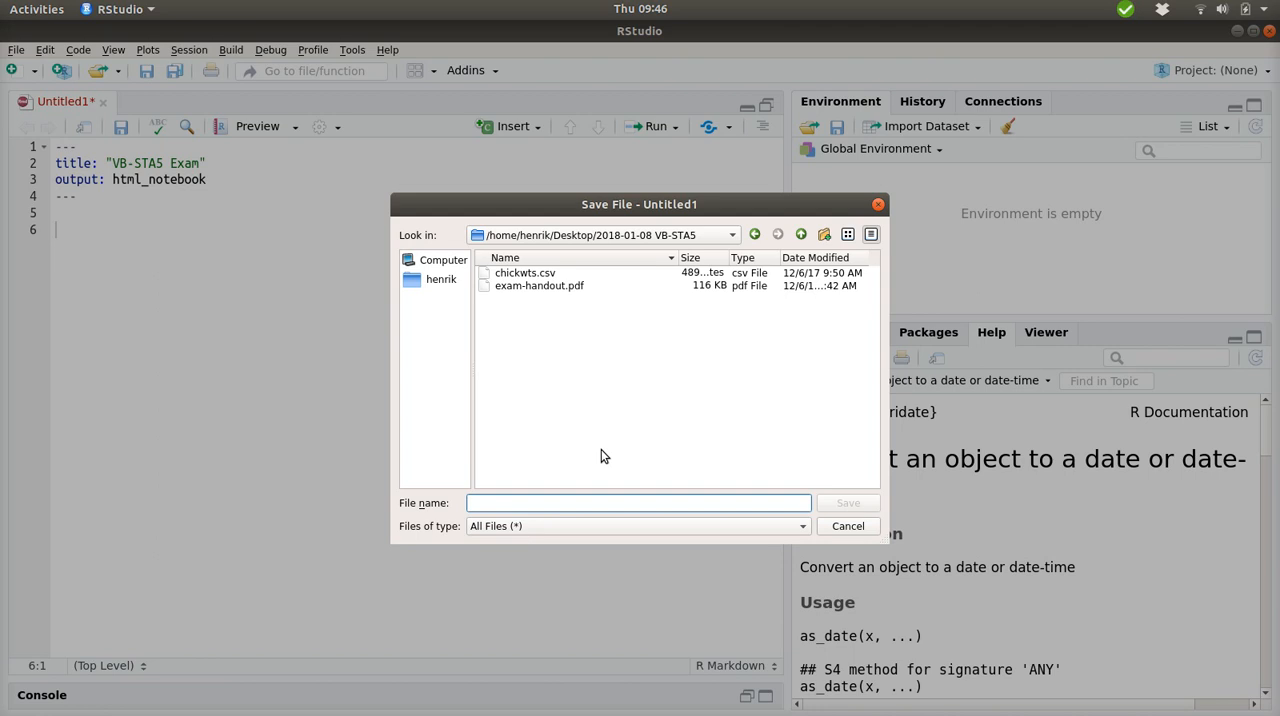
type("handin")
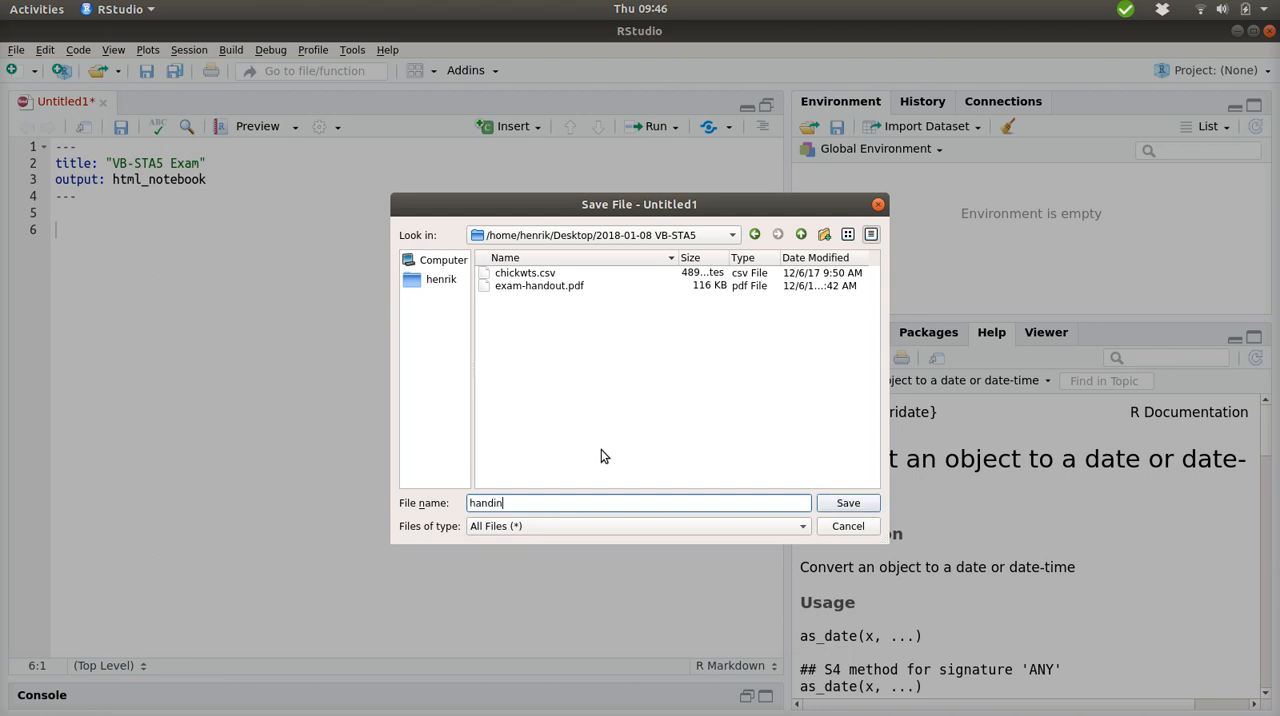
type("-document")
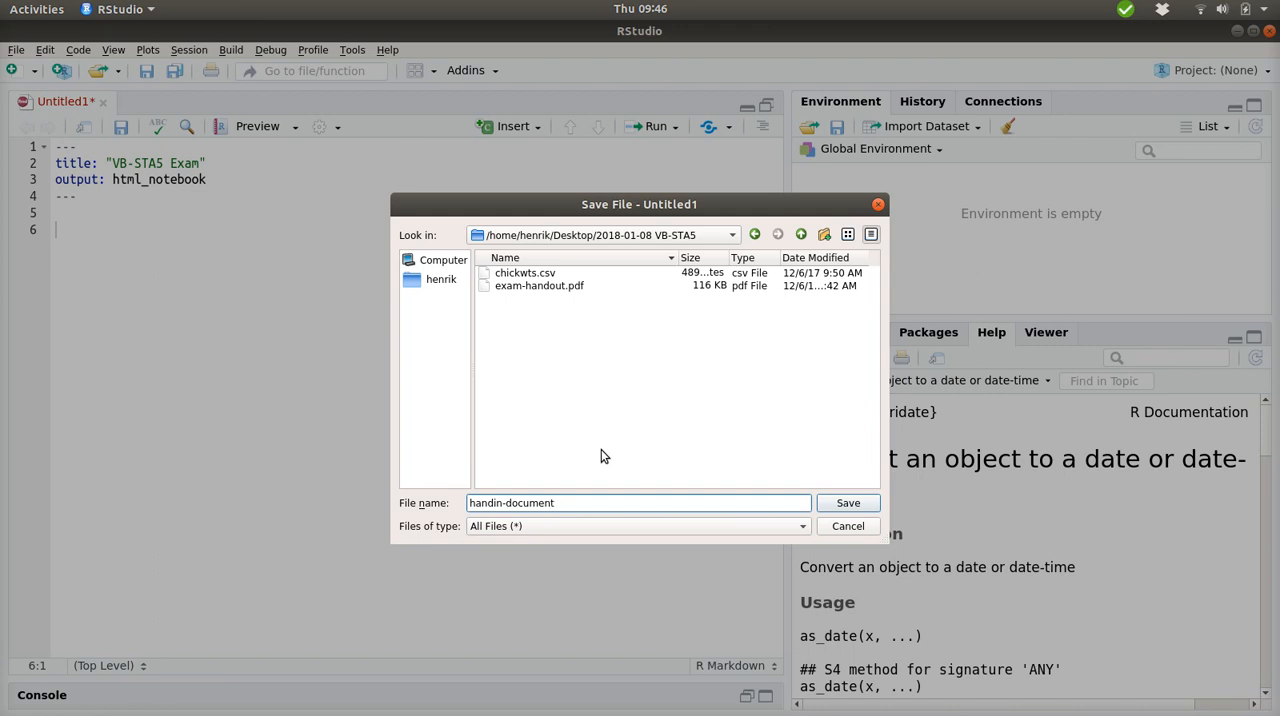
left_click(847, 503)
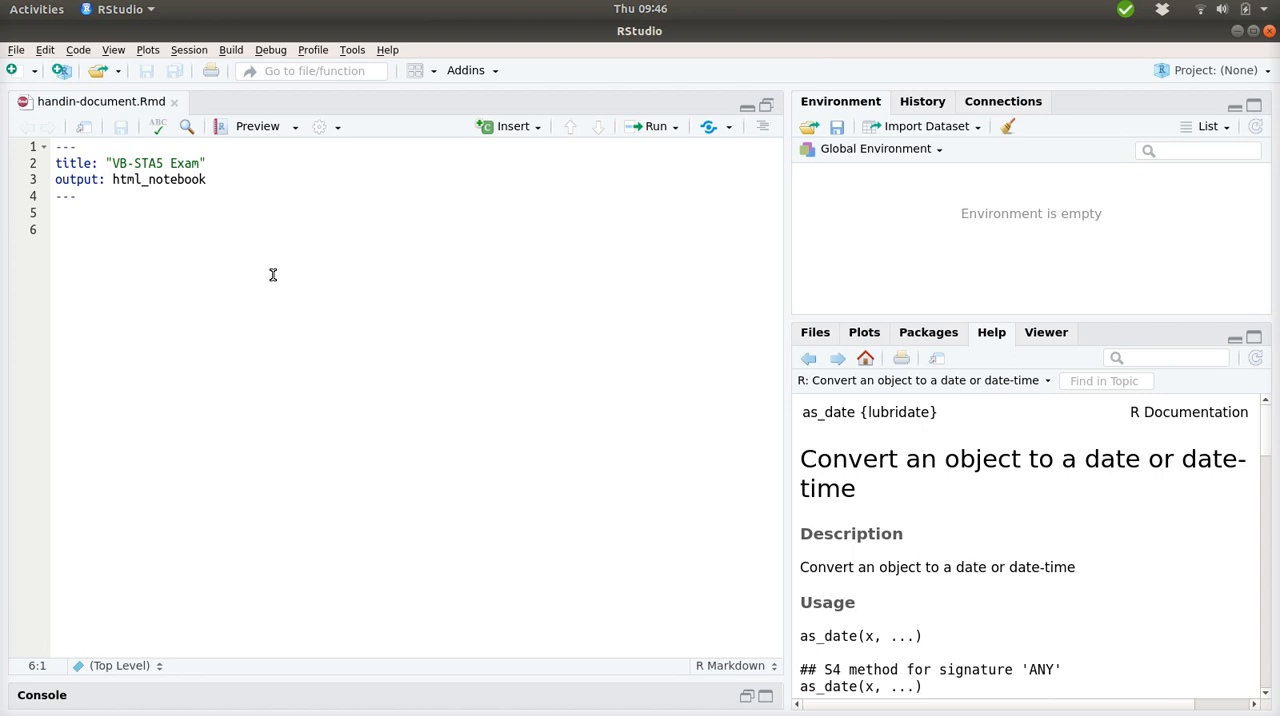
Add the level-one heading '# 1. Investigating populations'.
type("#")
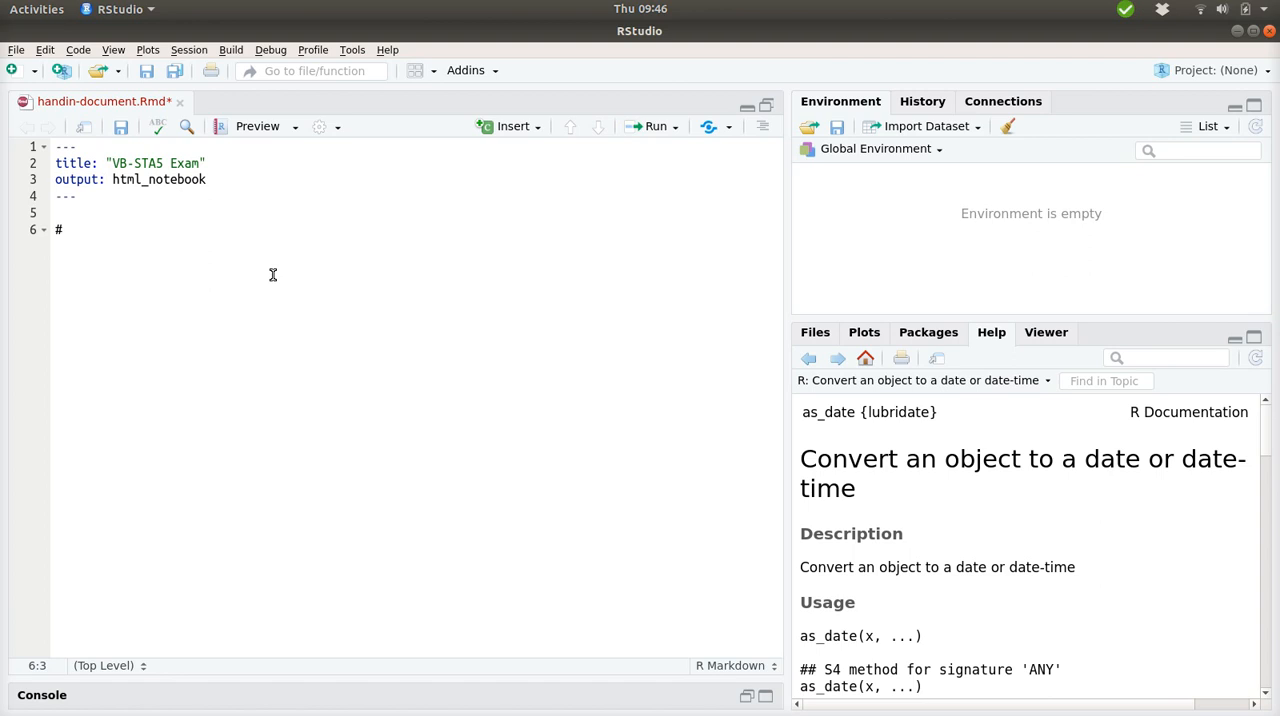
type("1.")
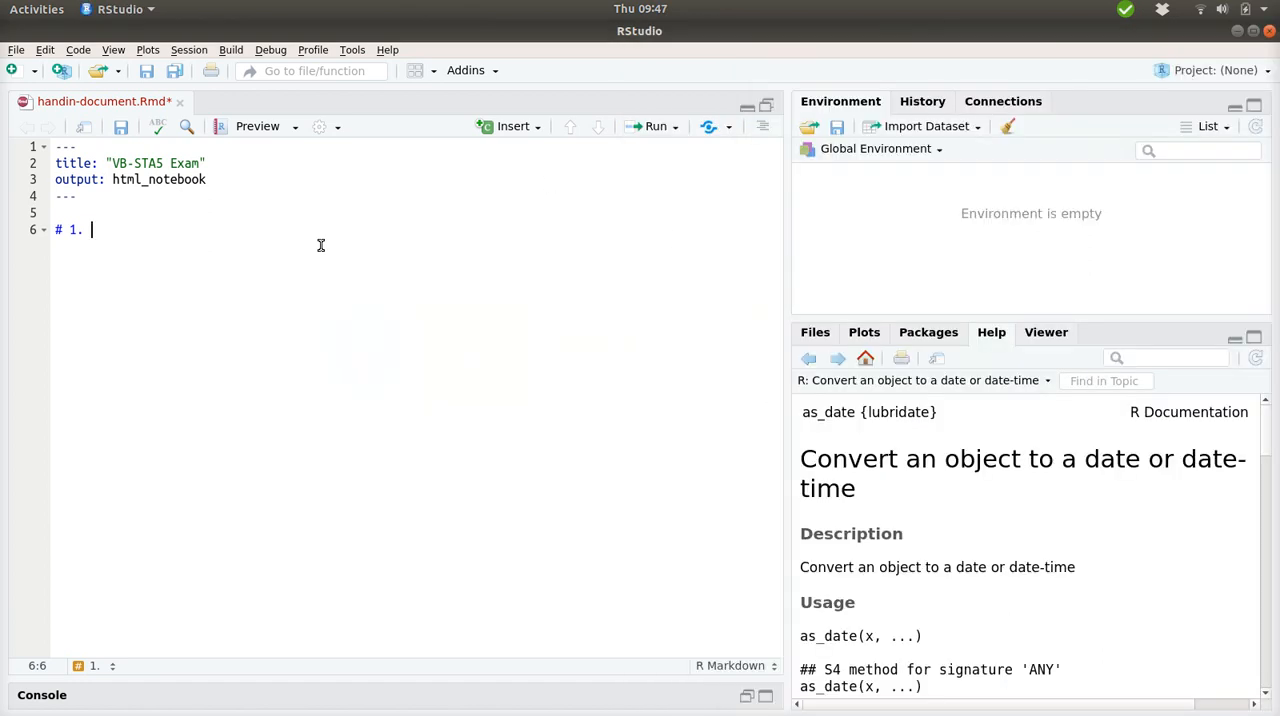
type("Investigati")
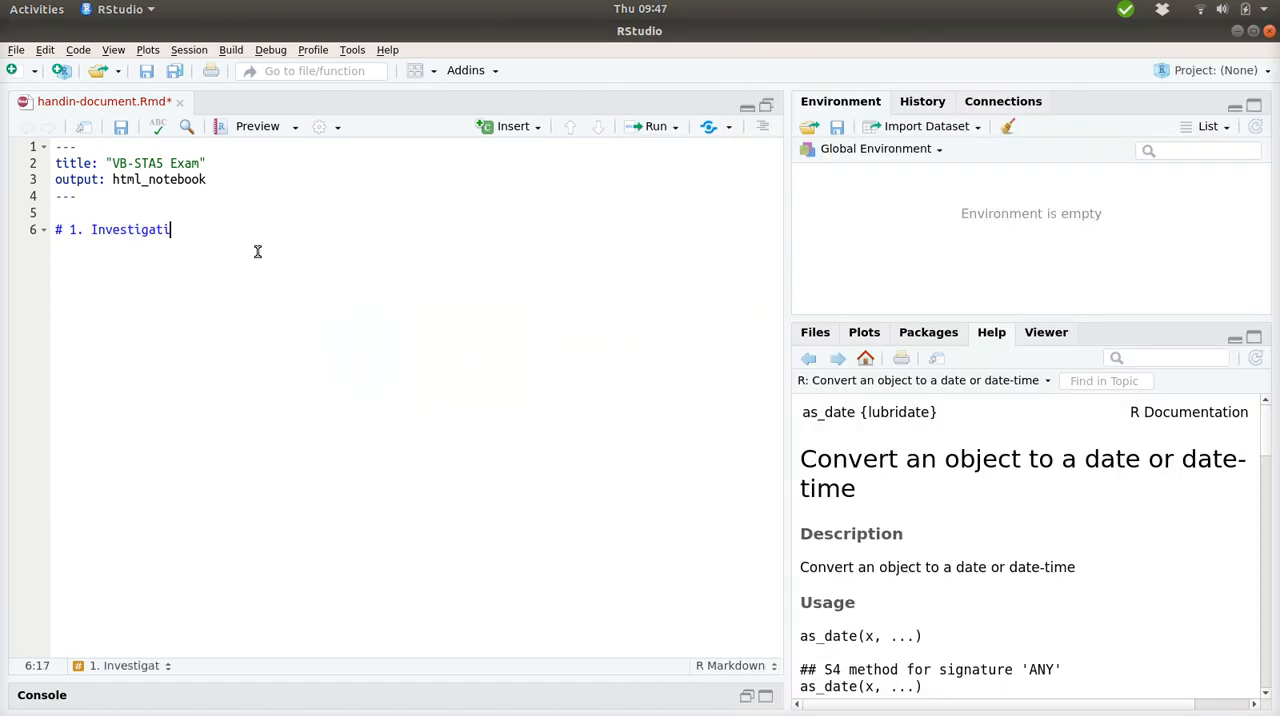
type("ng populations")
type("\"")
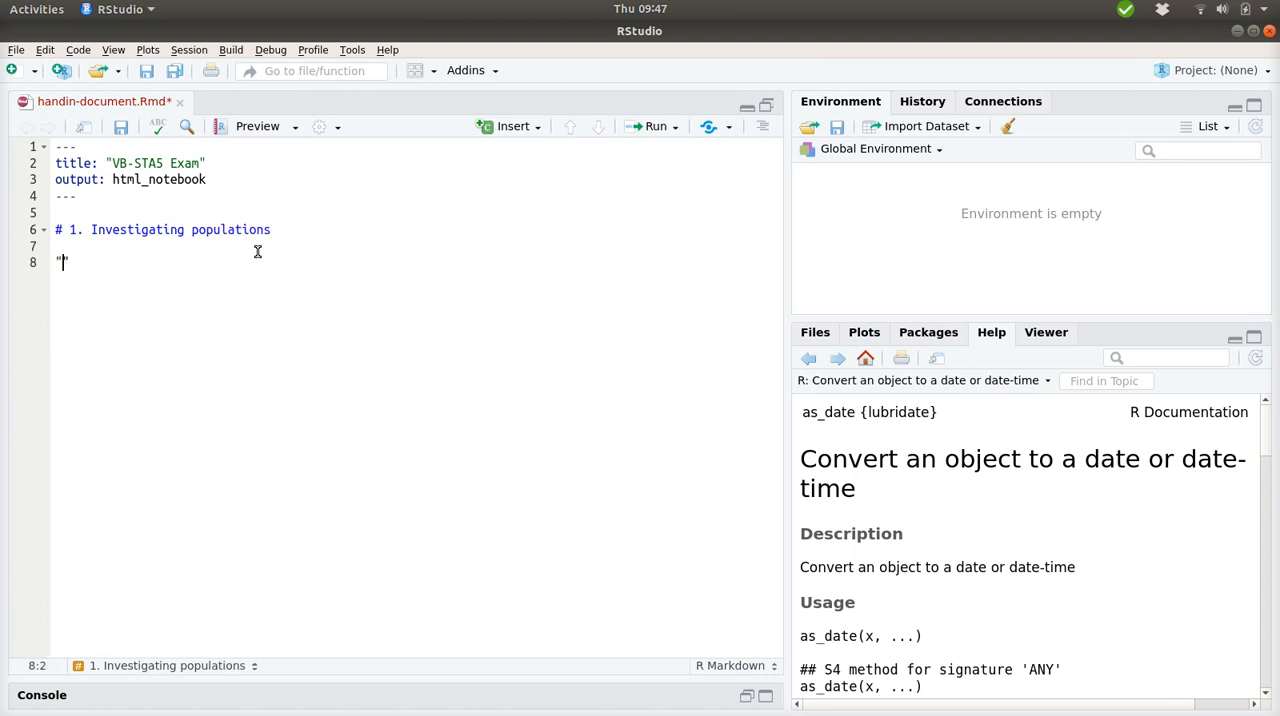
Add the level-two heading '## 1a. Scatterplot' followed by blank lines.
type("##")
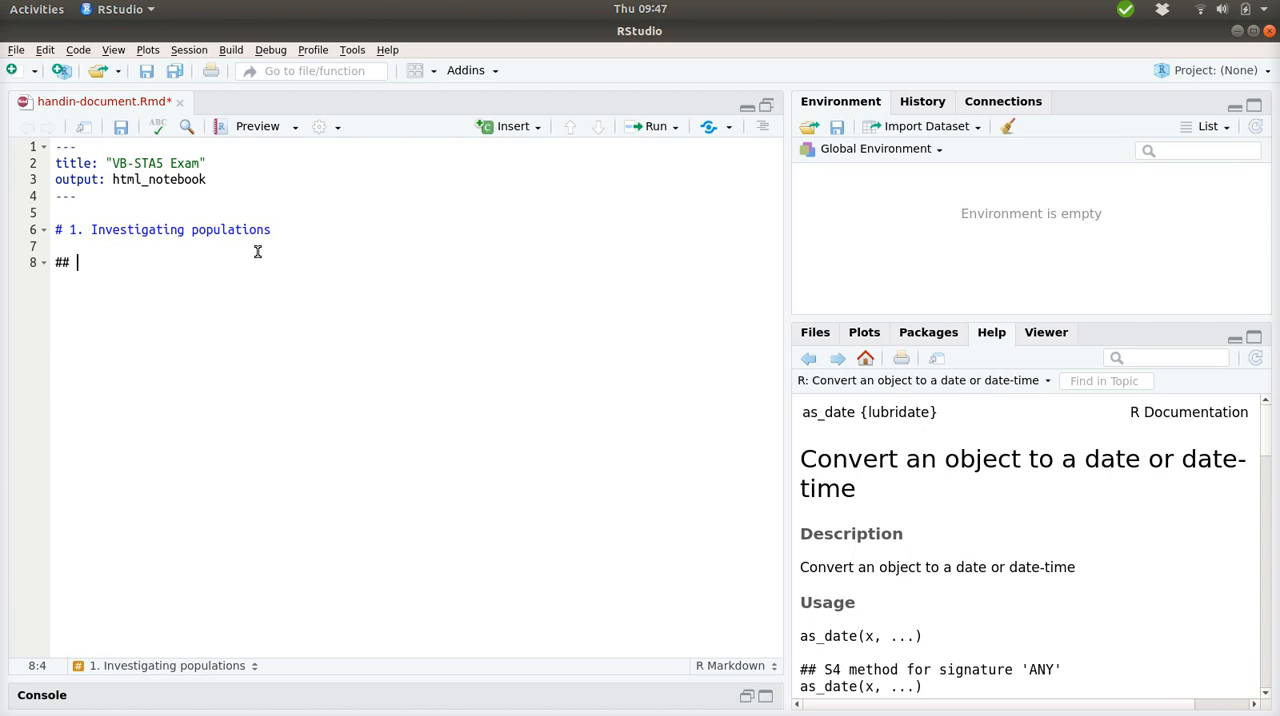
type("1")
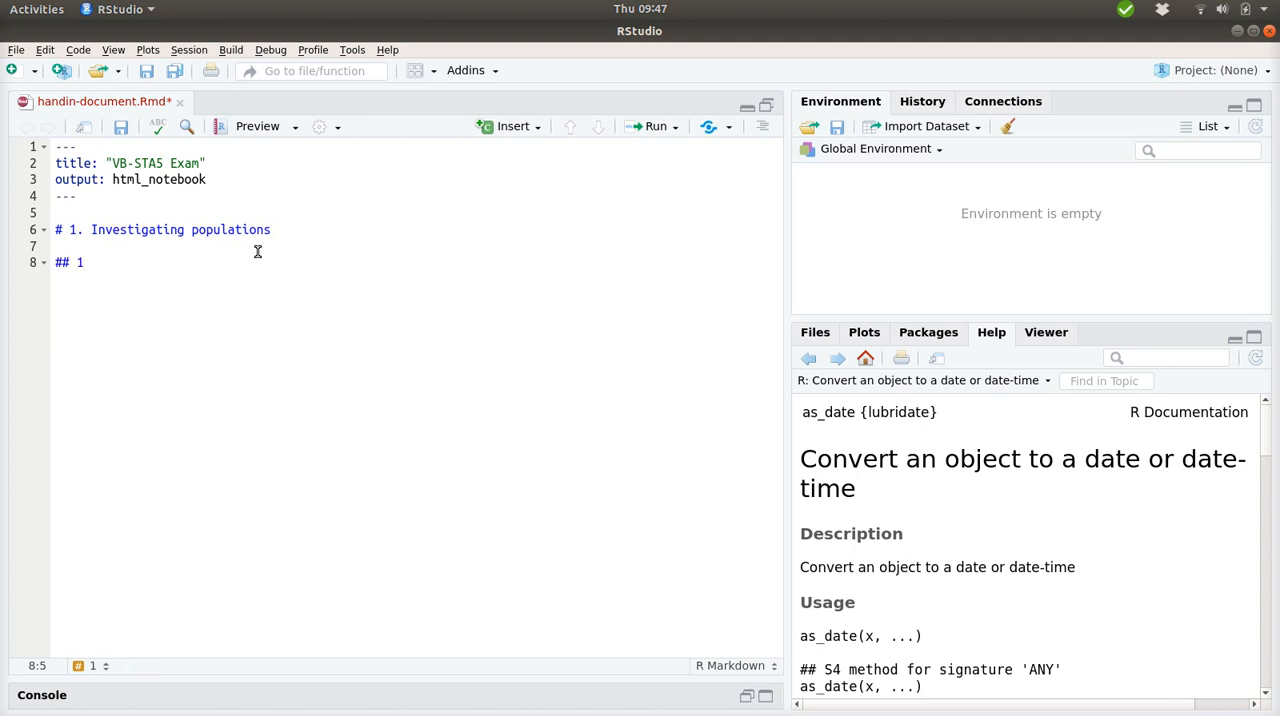
type("a.")
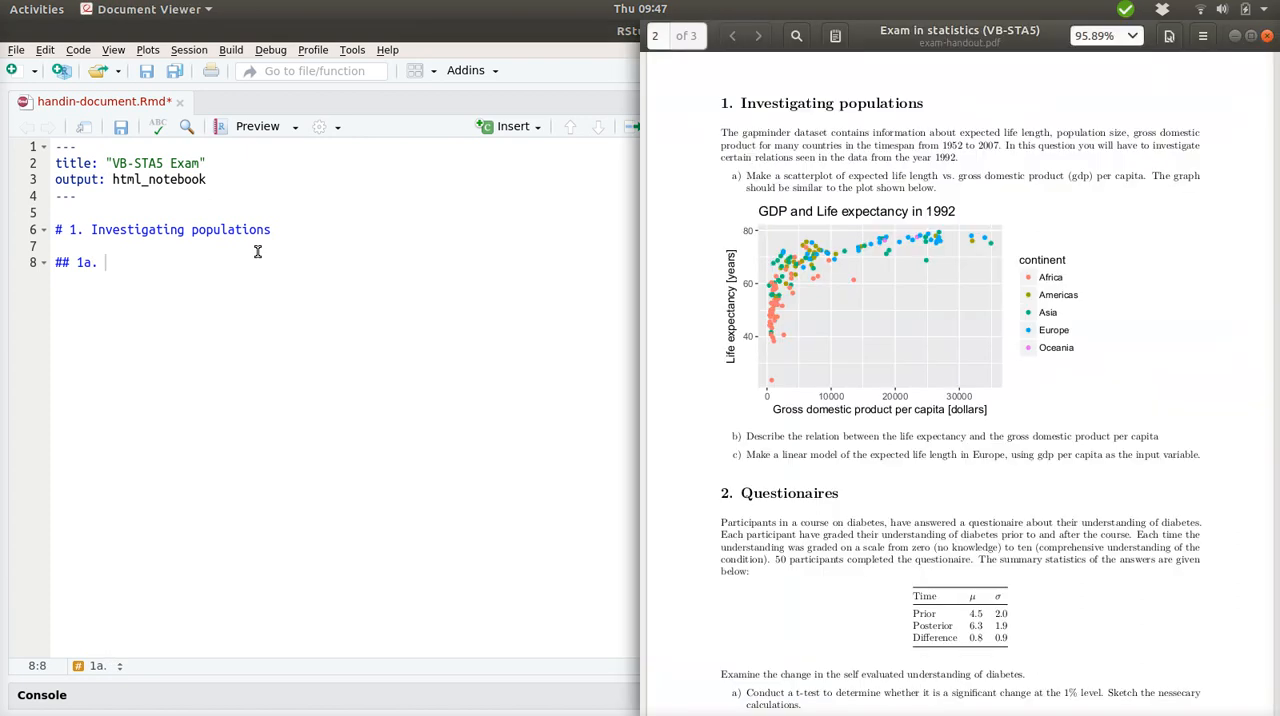
type("Sca")
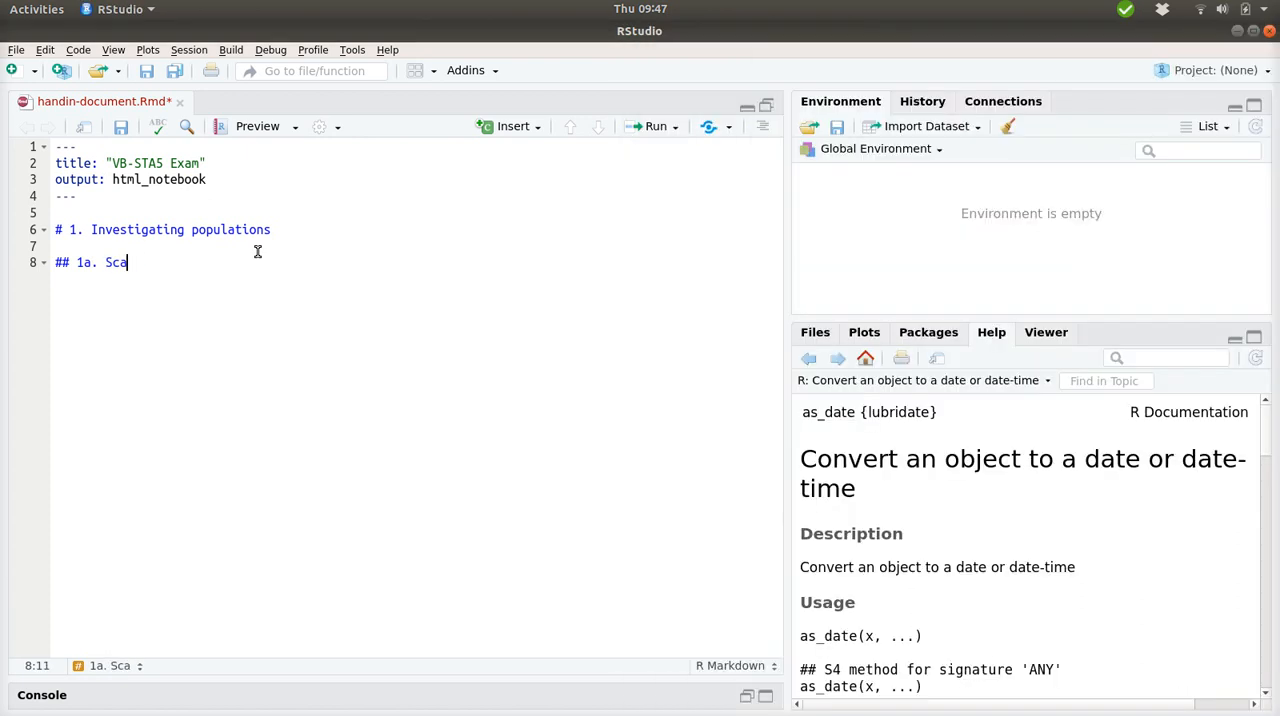
type("tterplot")
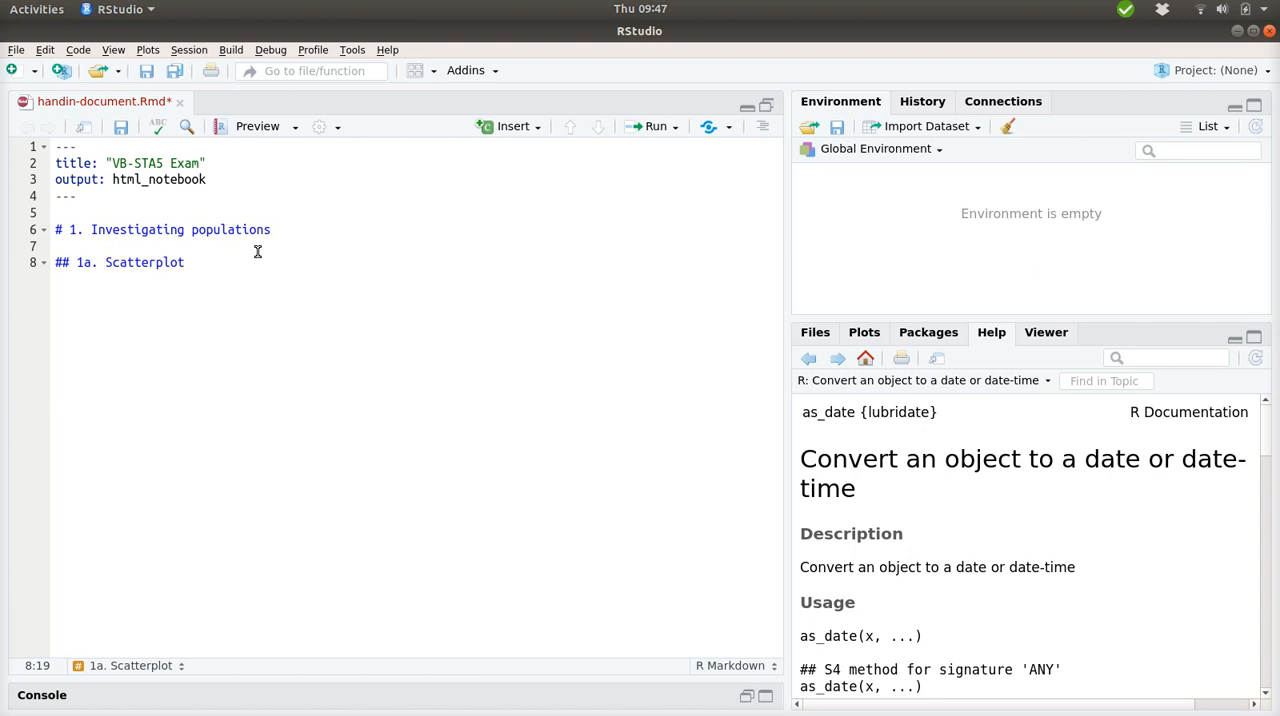
key("Return")
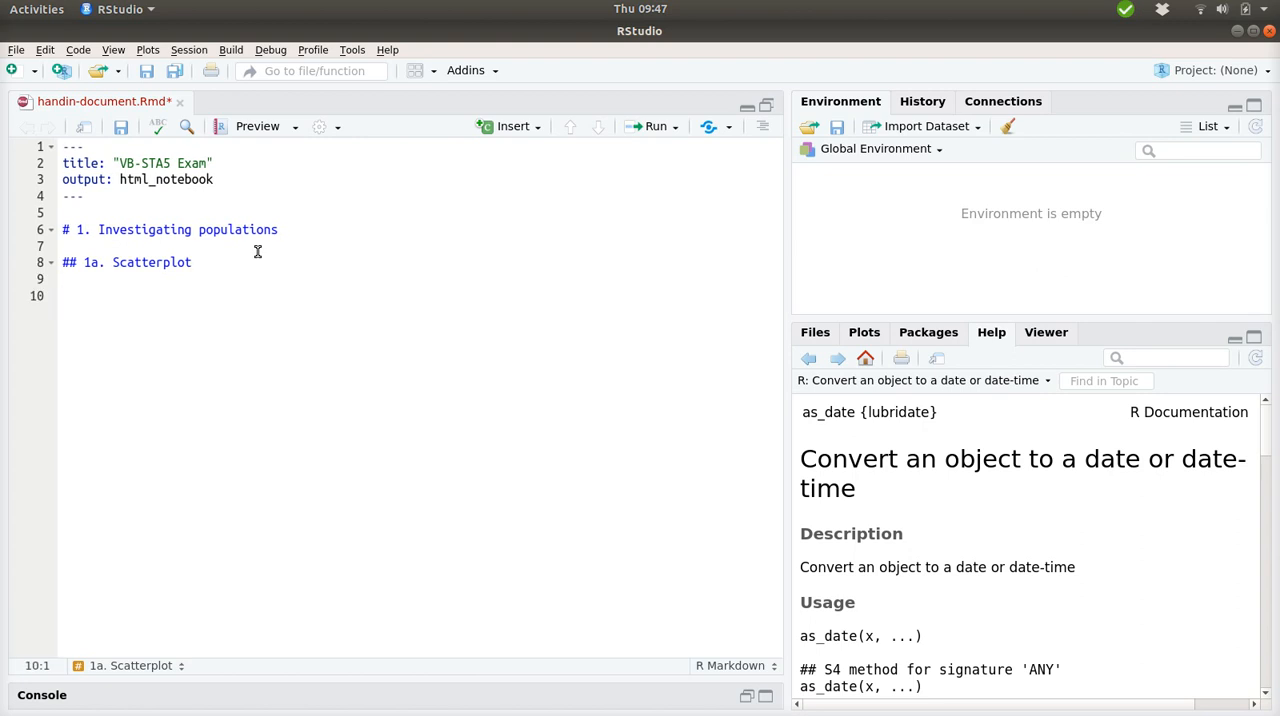
Insert an empty R code chunk below the Scatterplot heading.
left_click(513, 125)
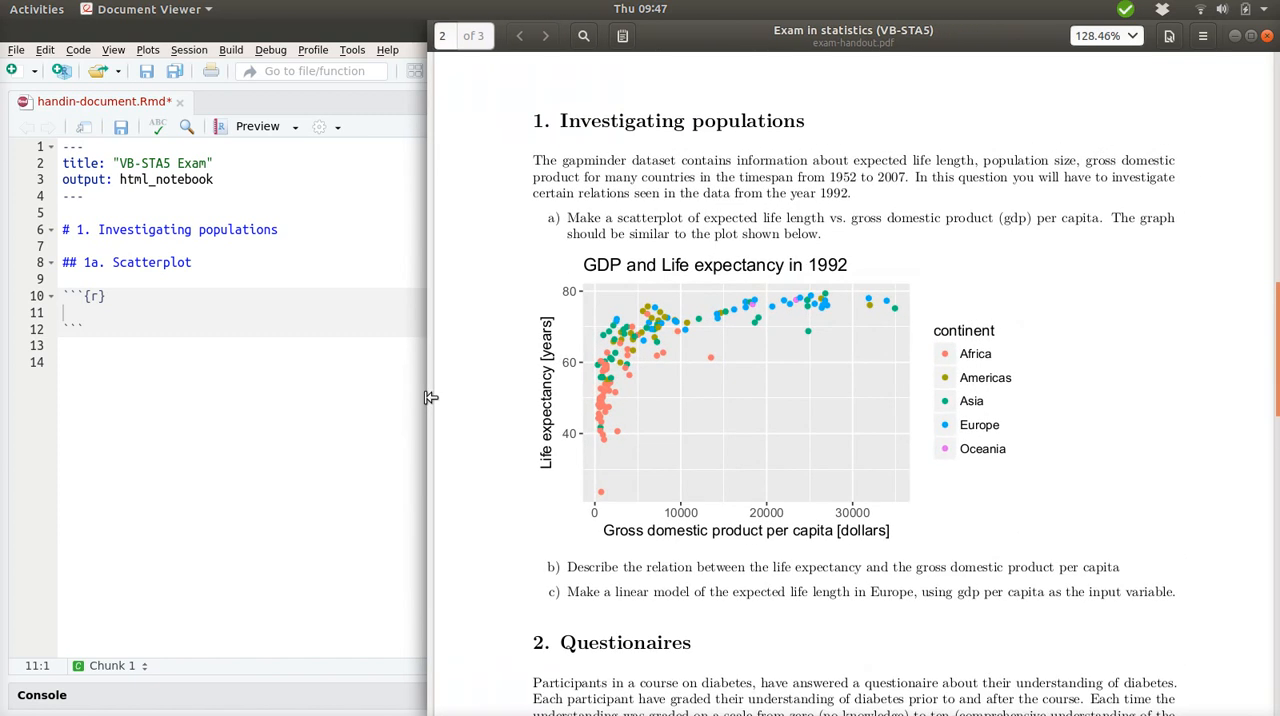
mouse_move(906, 291)
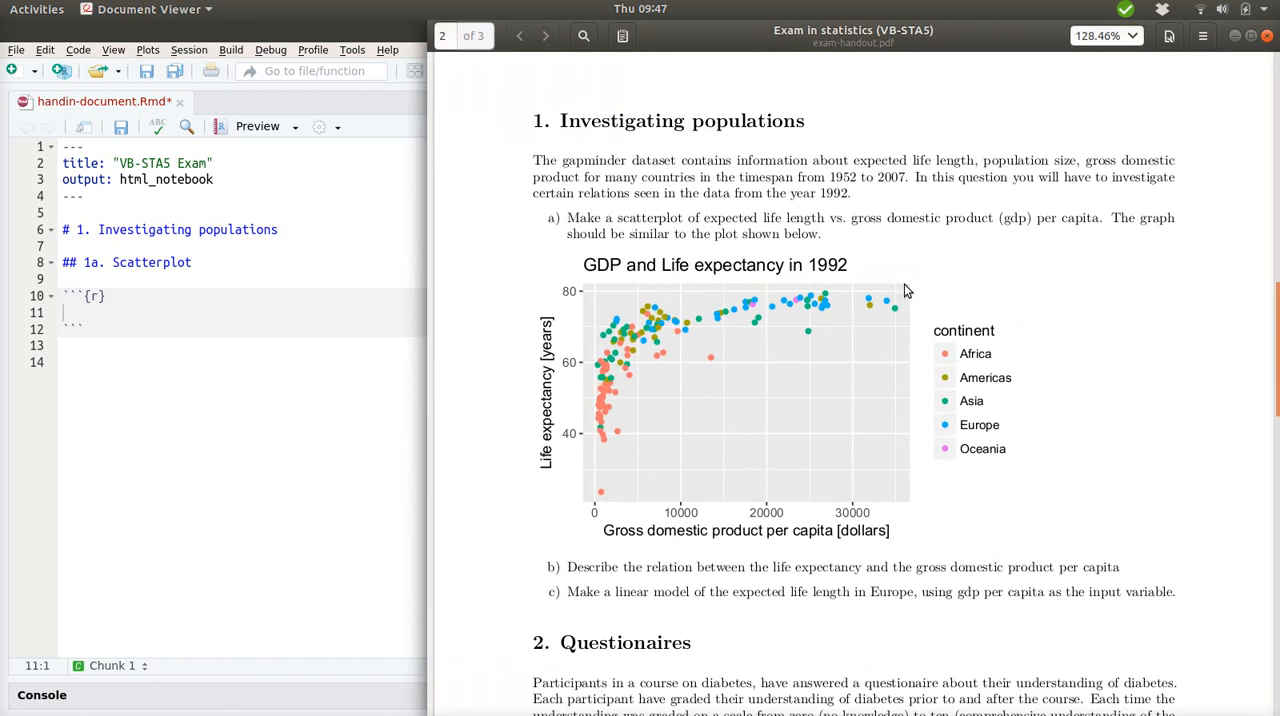
mouse_move(897, 498)
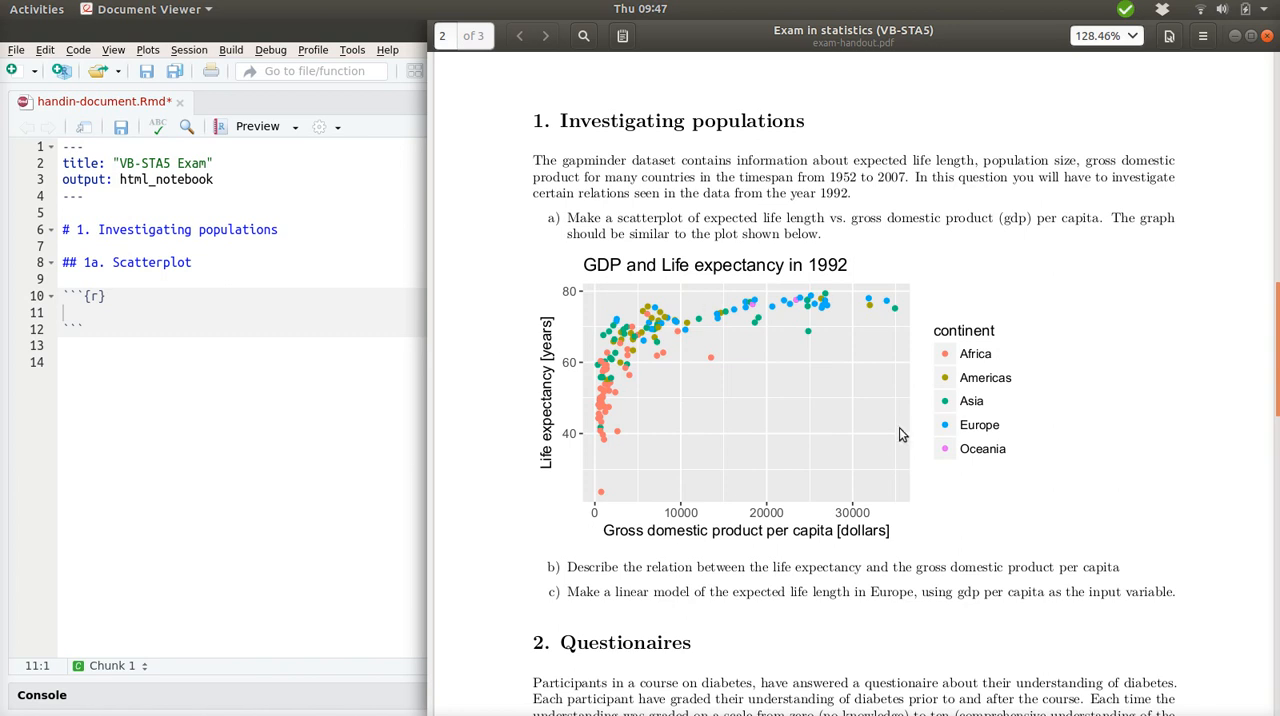
mouse_move(712, 260)
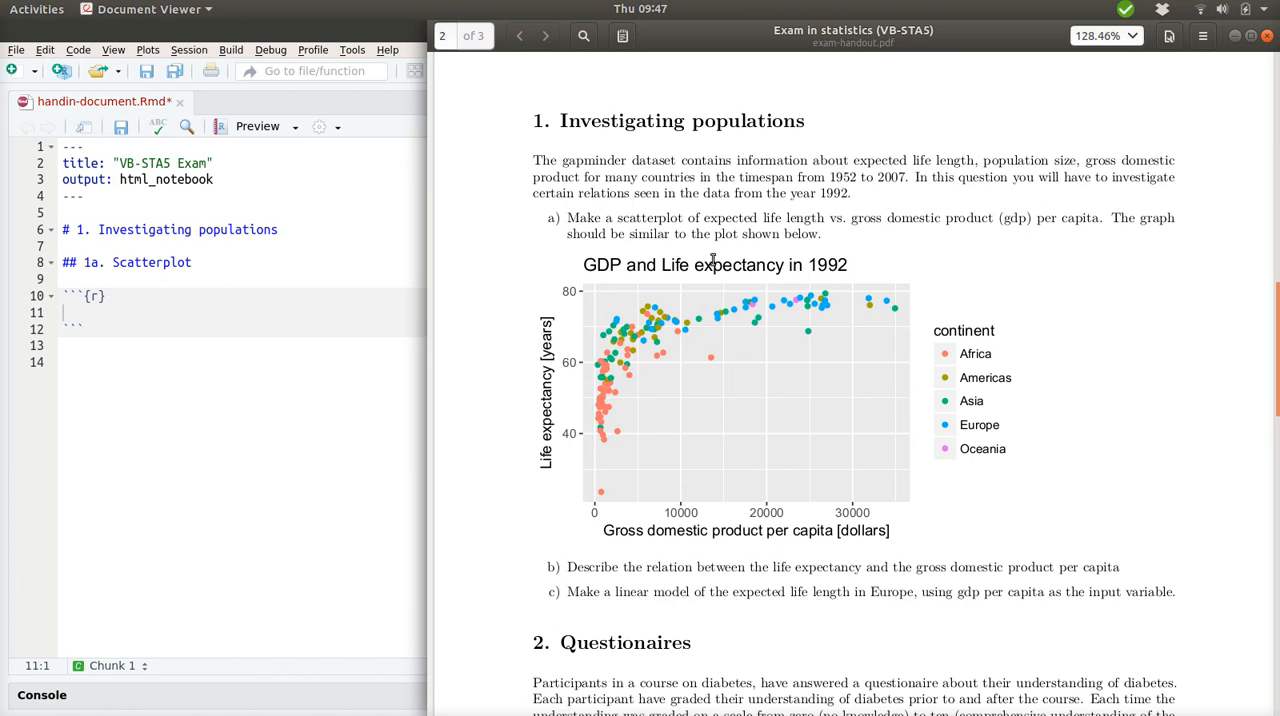
mouse_move(505, 173)
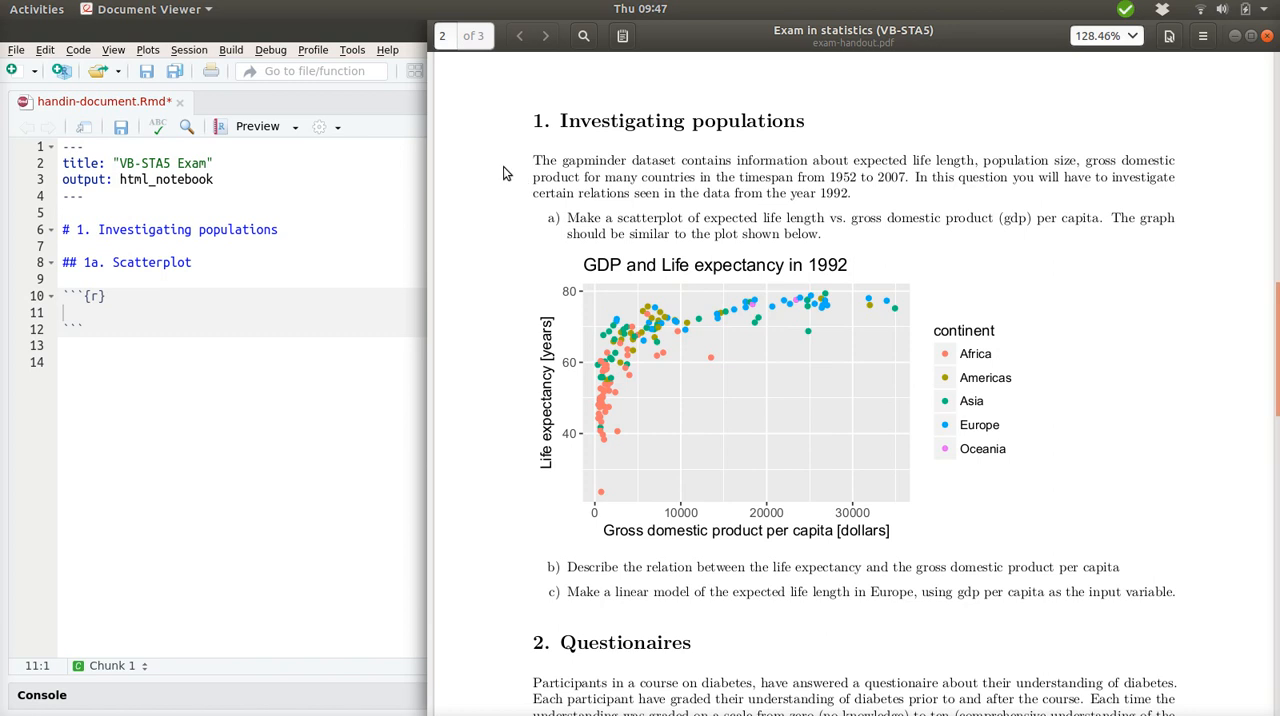
mouse_move(490, 166)
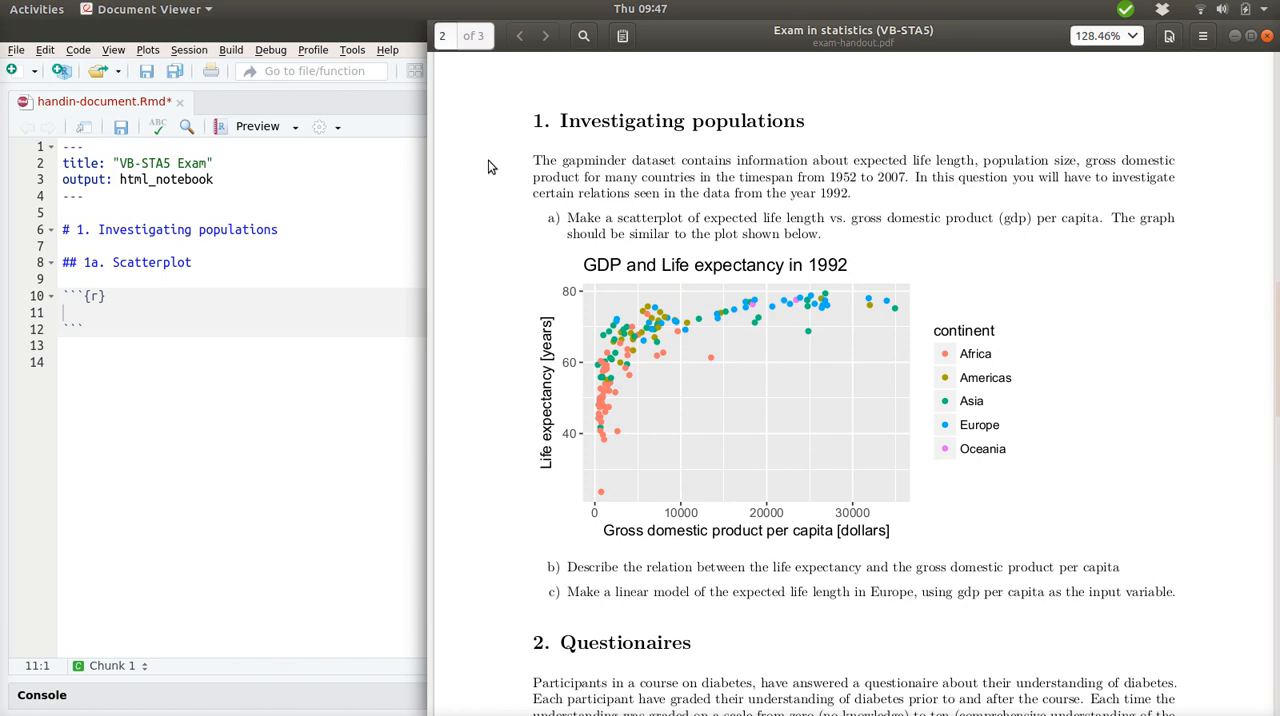
mouse_move(830, 213)
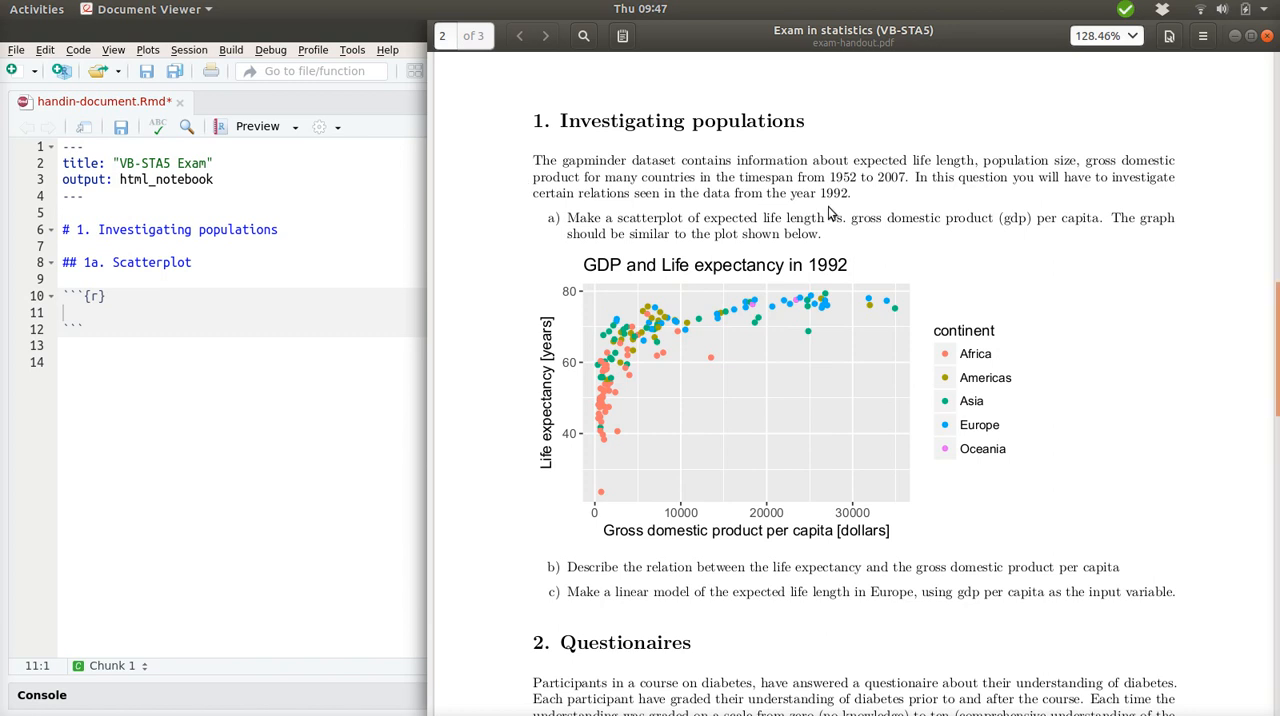
mouse_move(873, 211)
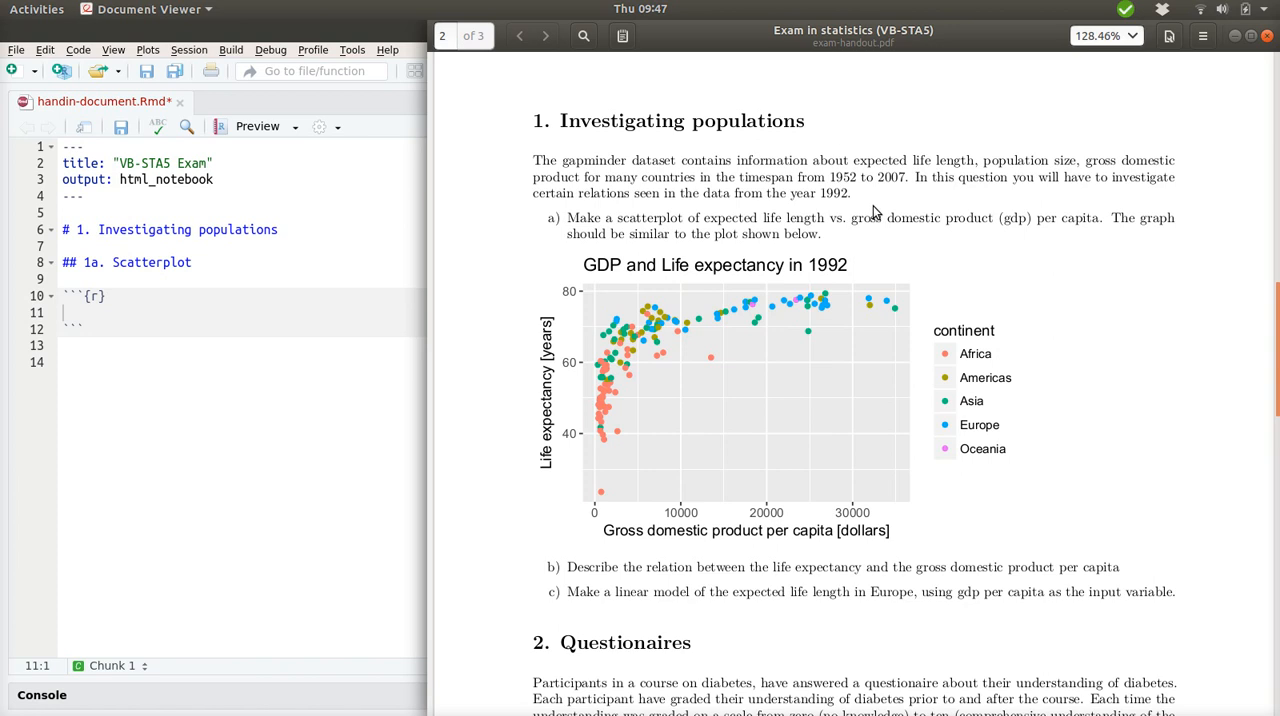
mouse_move(519, 226)
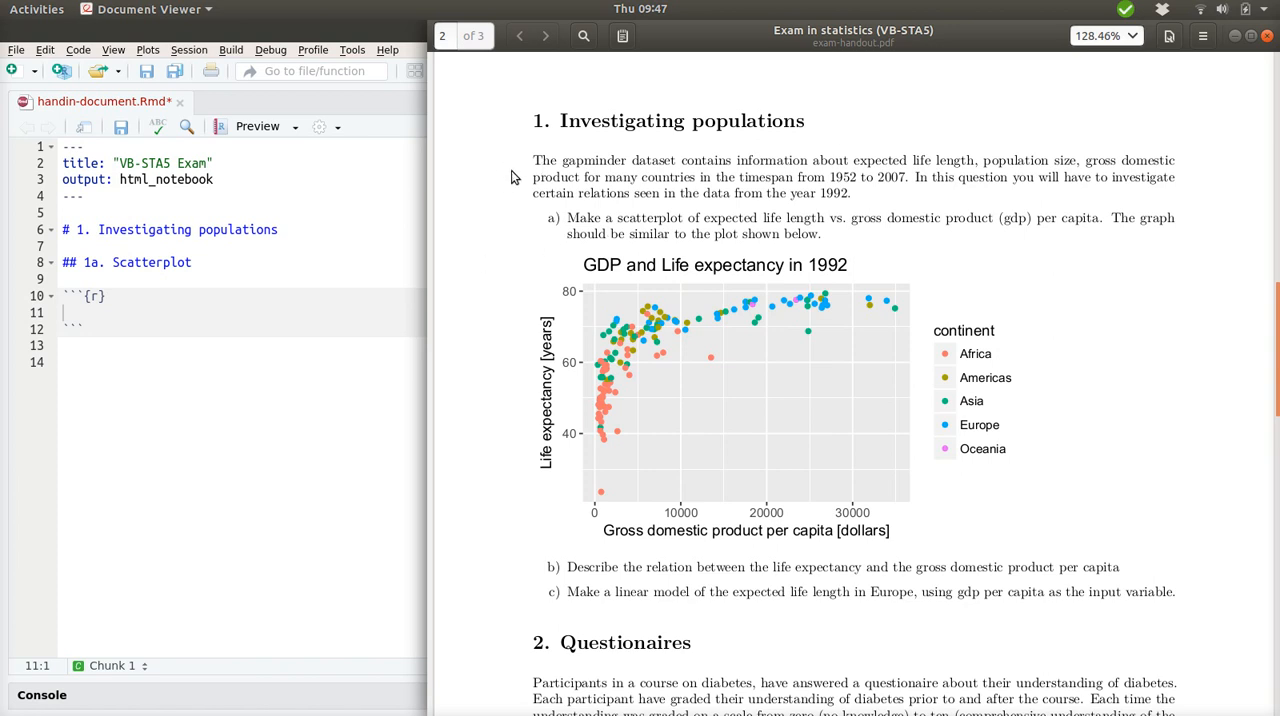
mouse_move(857, 150)
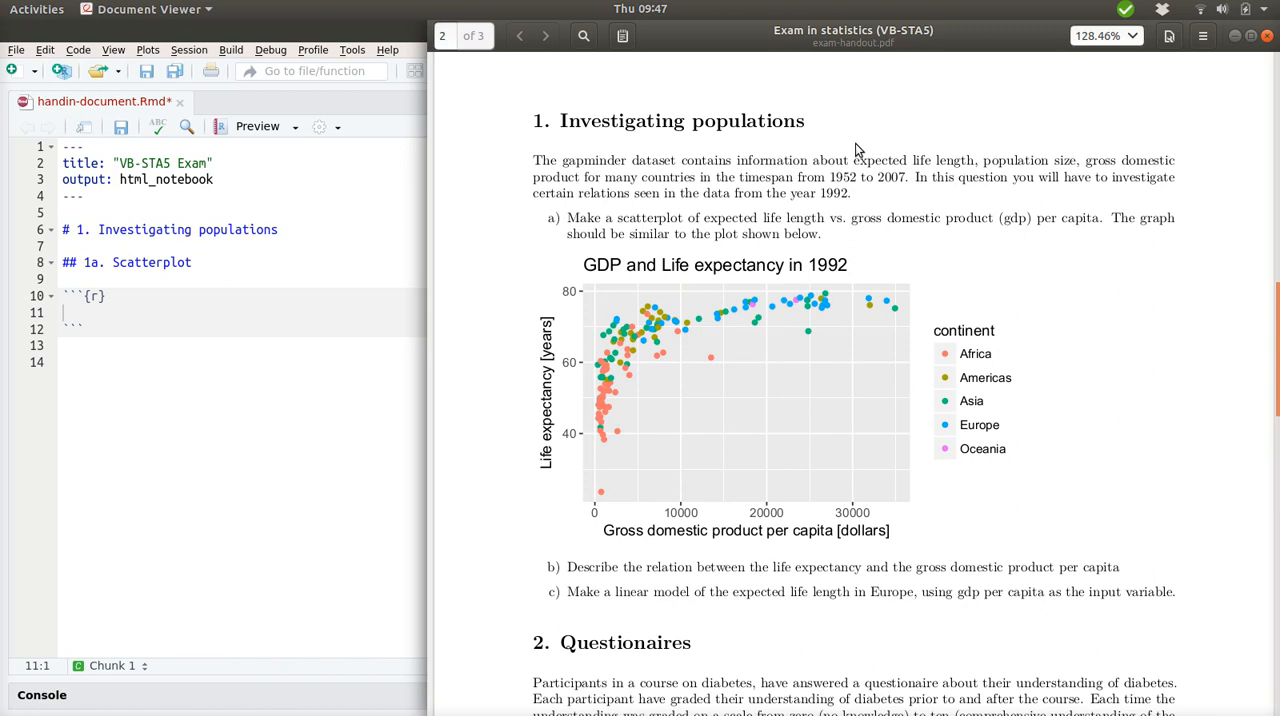
mouse_move(892, 145)
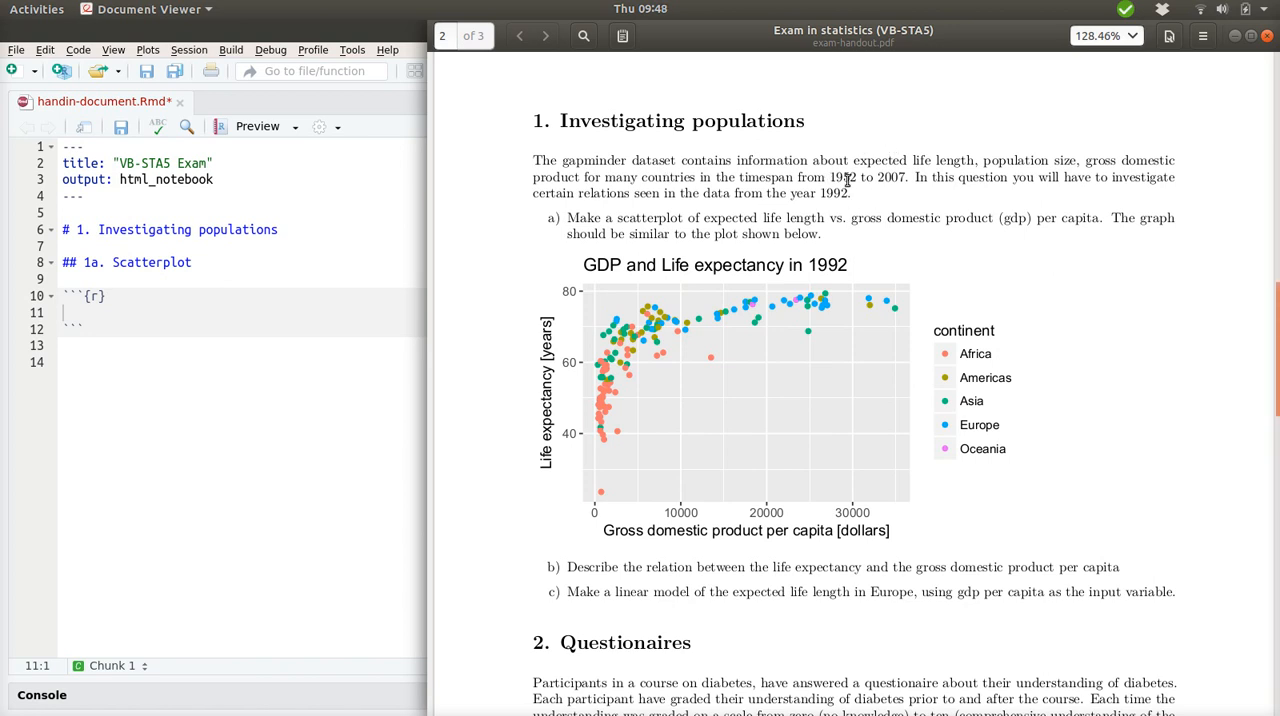
mouse_move(887, 197)
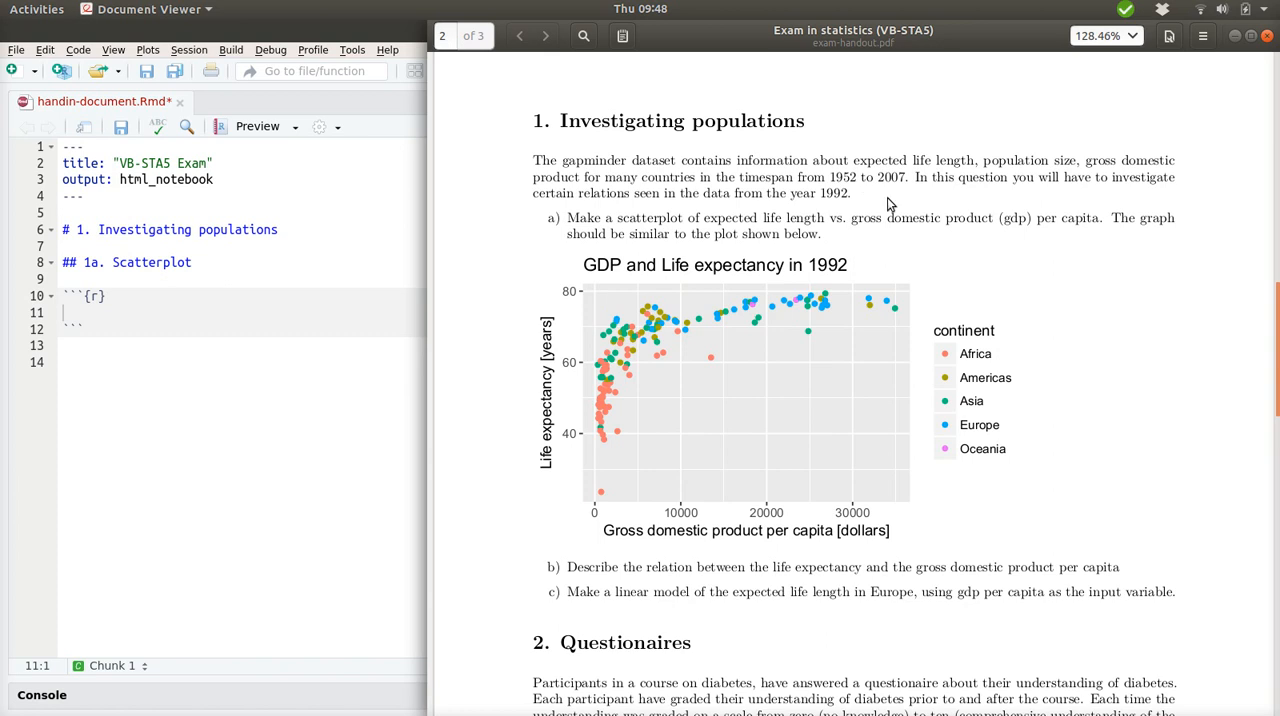
mouse_move(507, 219)
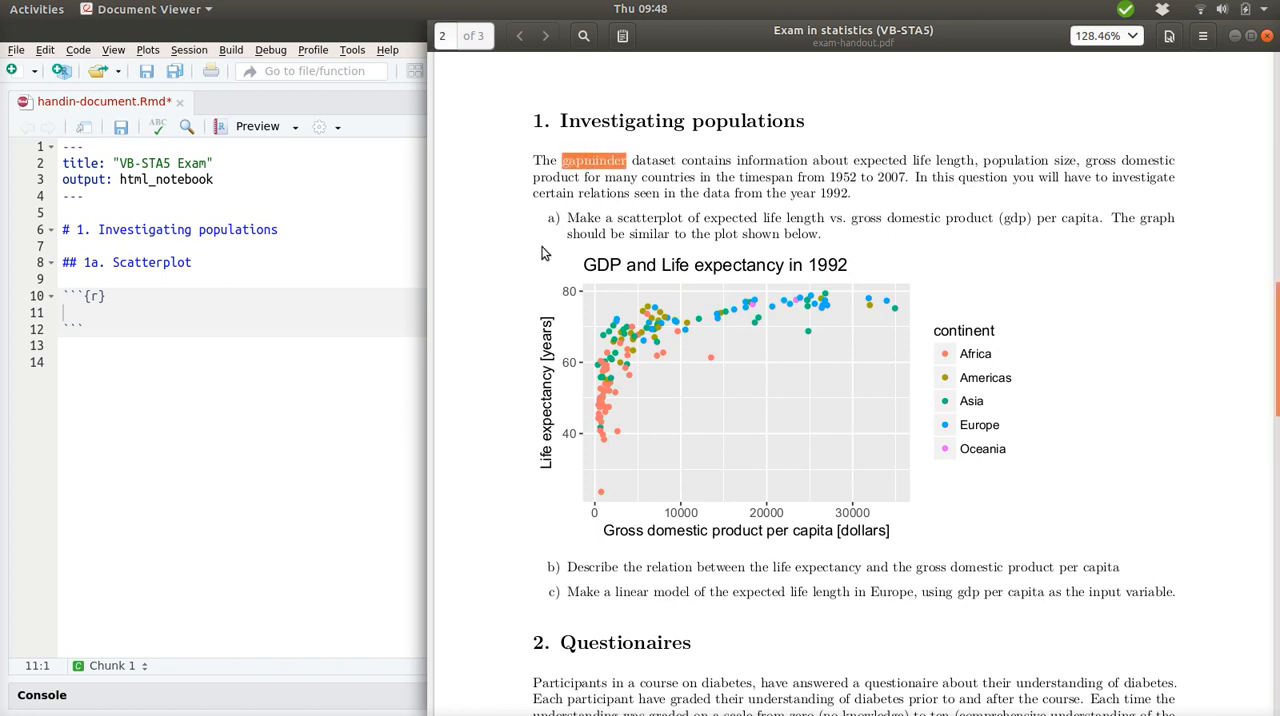
mouse_move(535, 225)
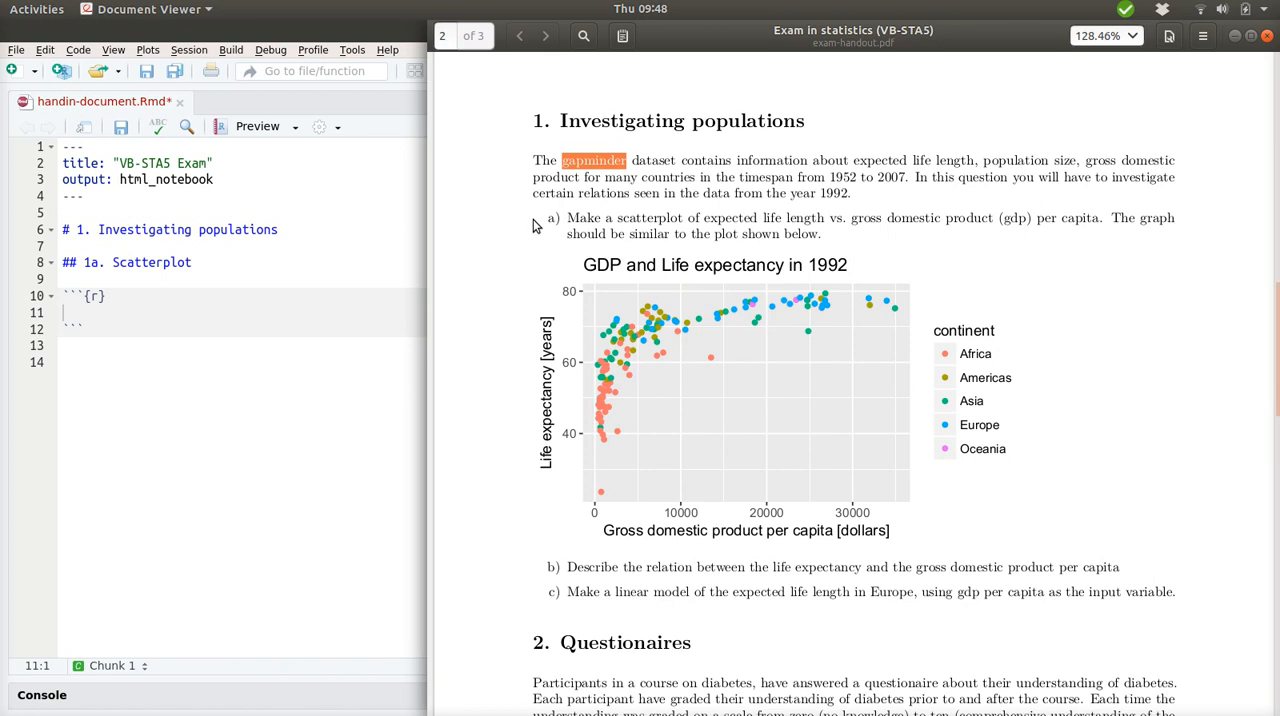
mouse_move(535, 222)
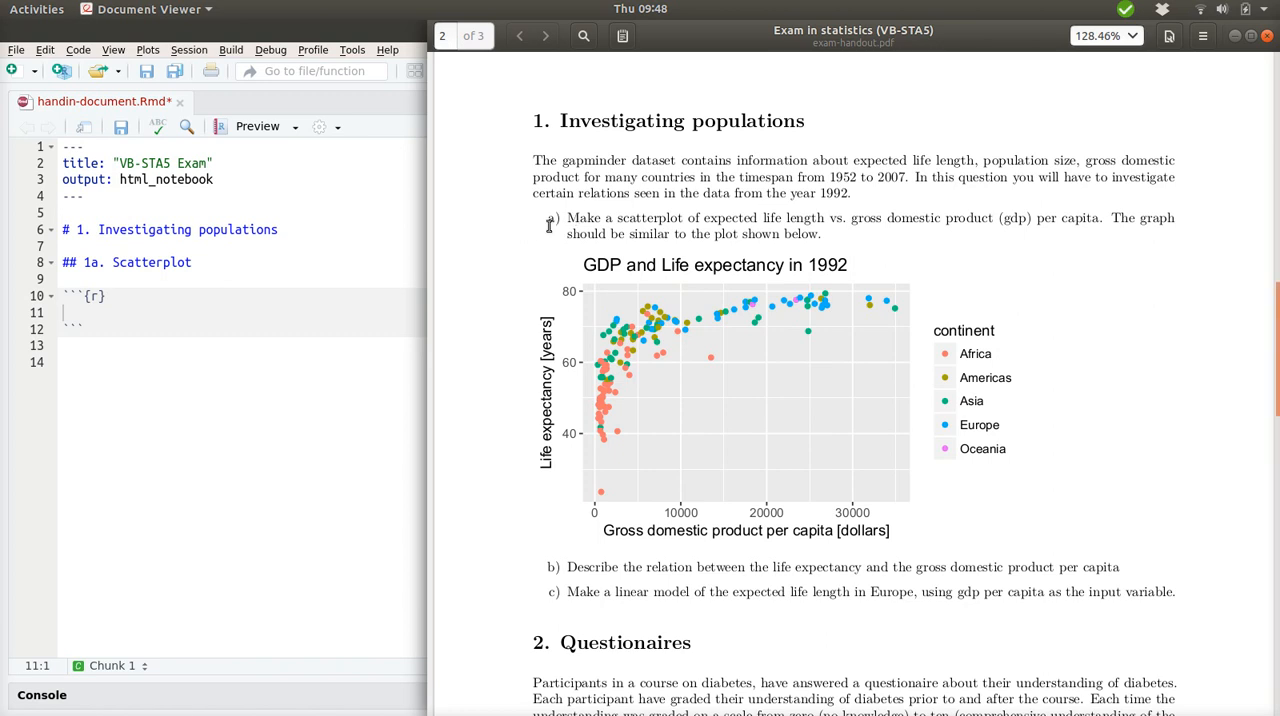
mouse_move(568, 228)
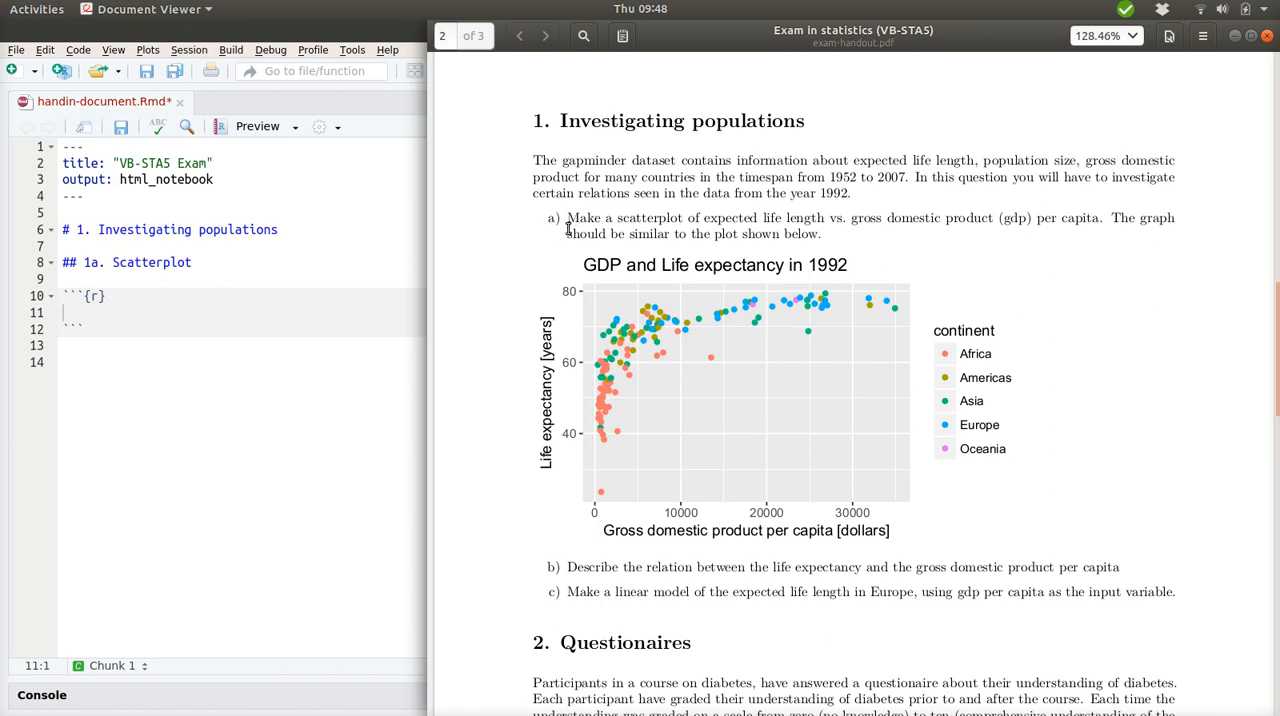
mouse_move(751, 243)
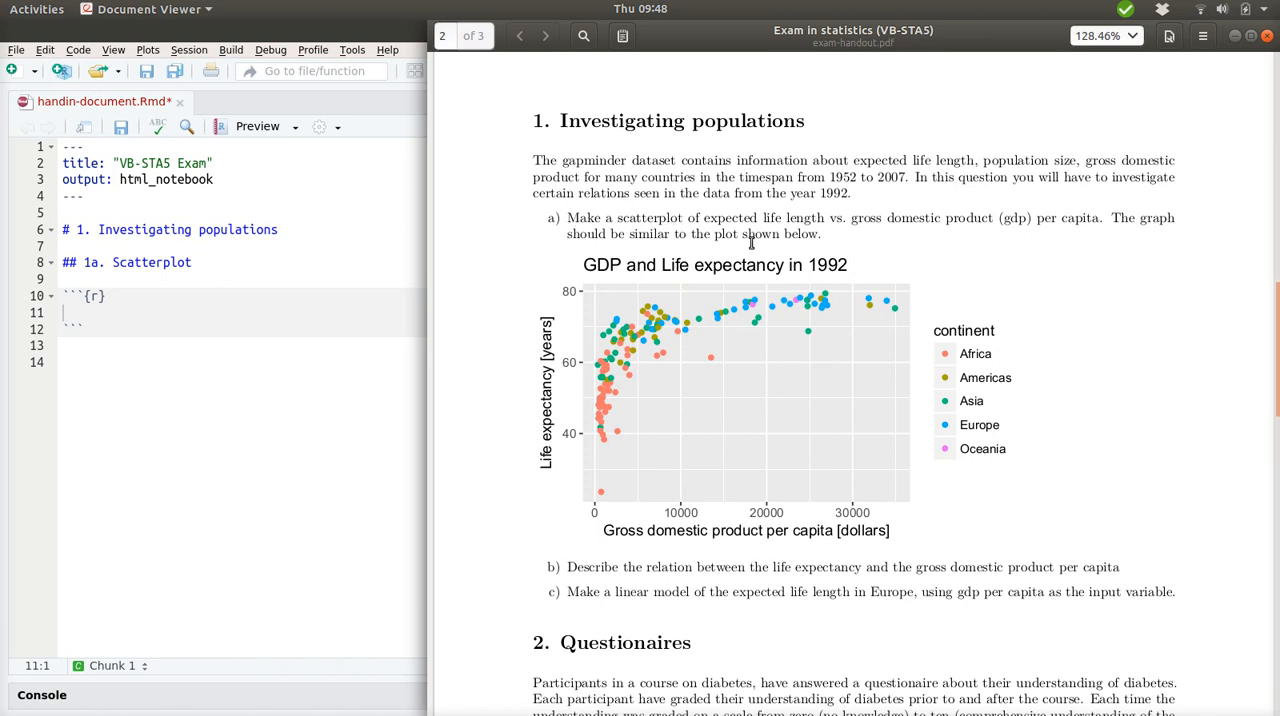
mouse_move(726, 477)
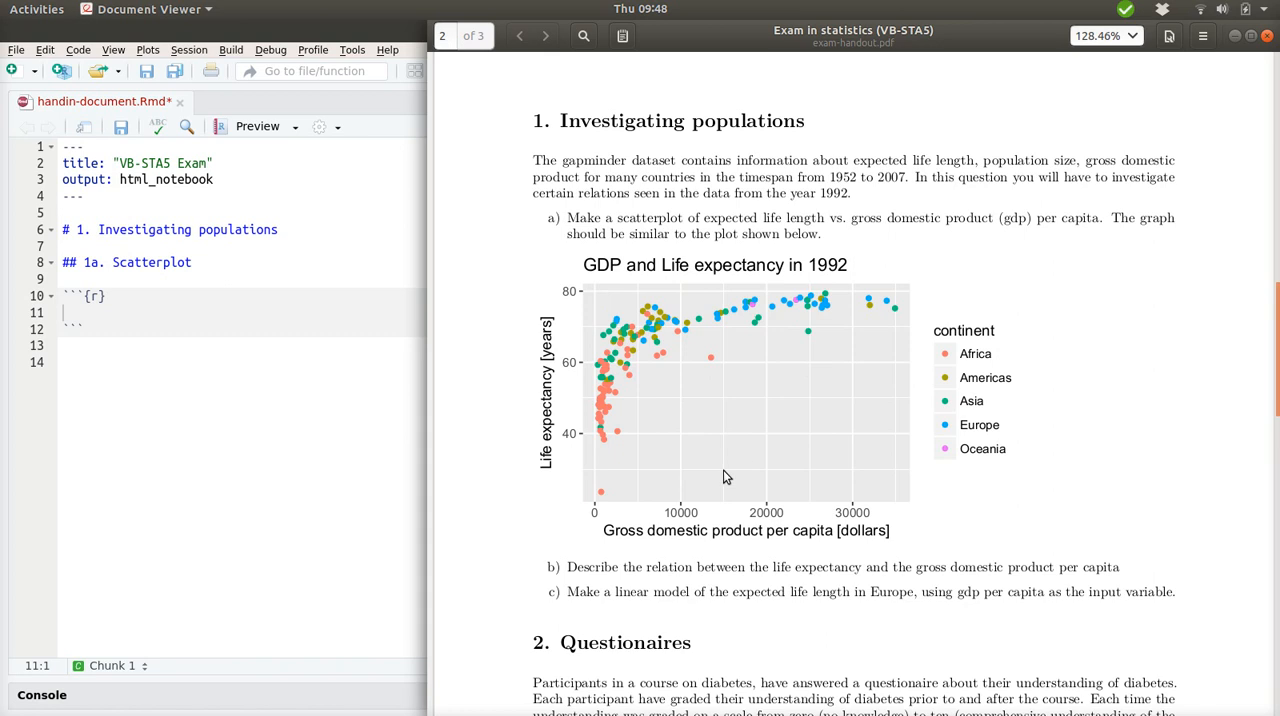
mouse_move(750, 467)
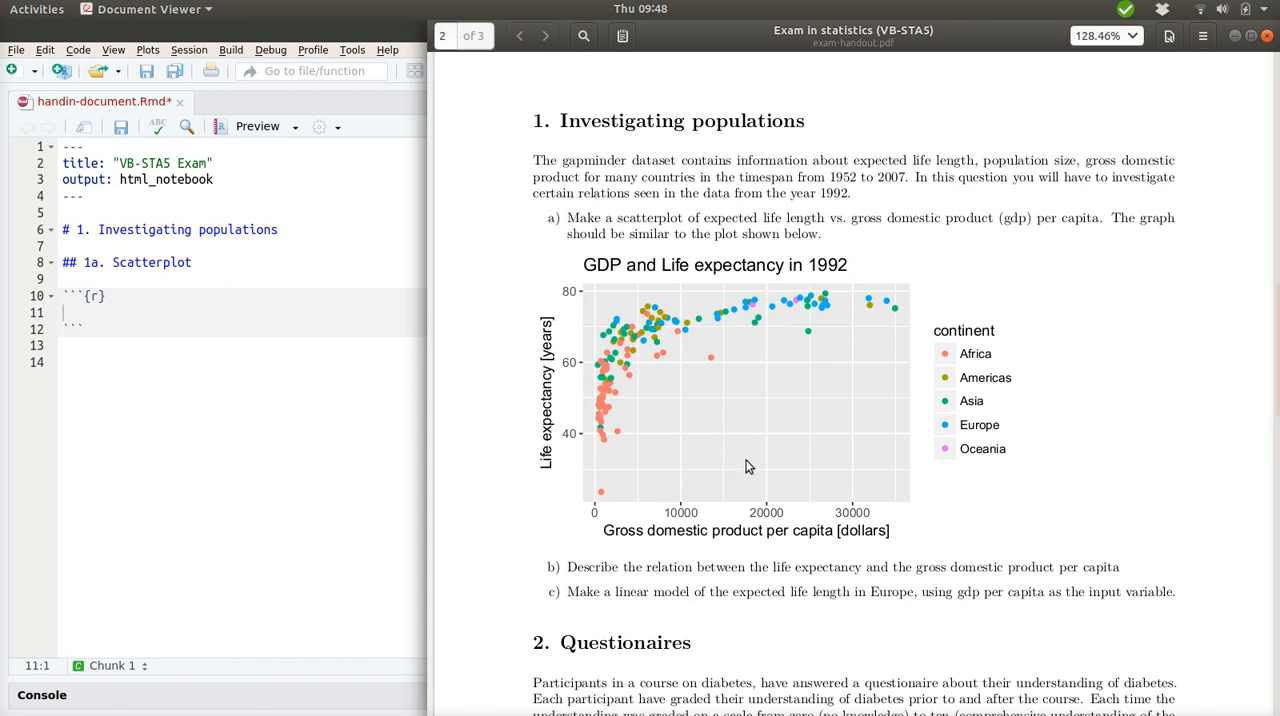
mouse_move(635, 395)
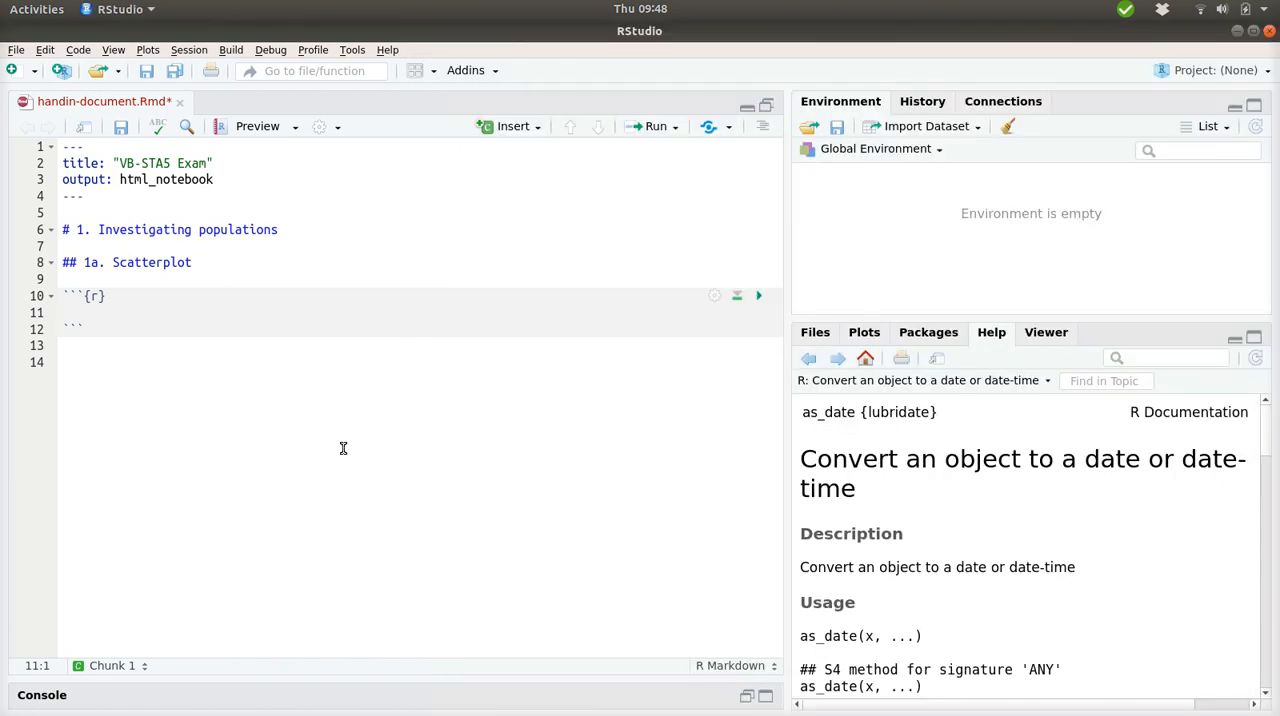
Run library(gapminder) in the chunk, which reports the package is not installed.
type("library(")
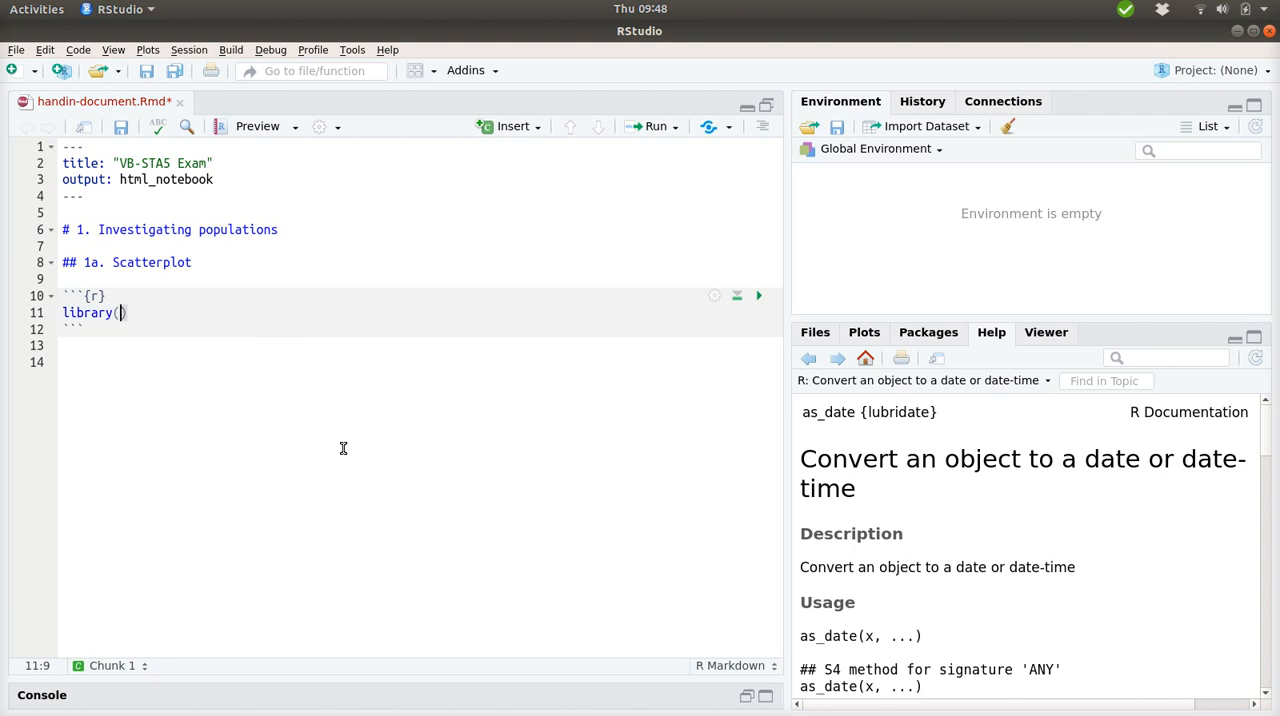
type("gapminder")
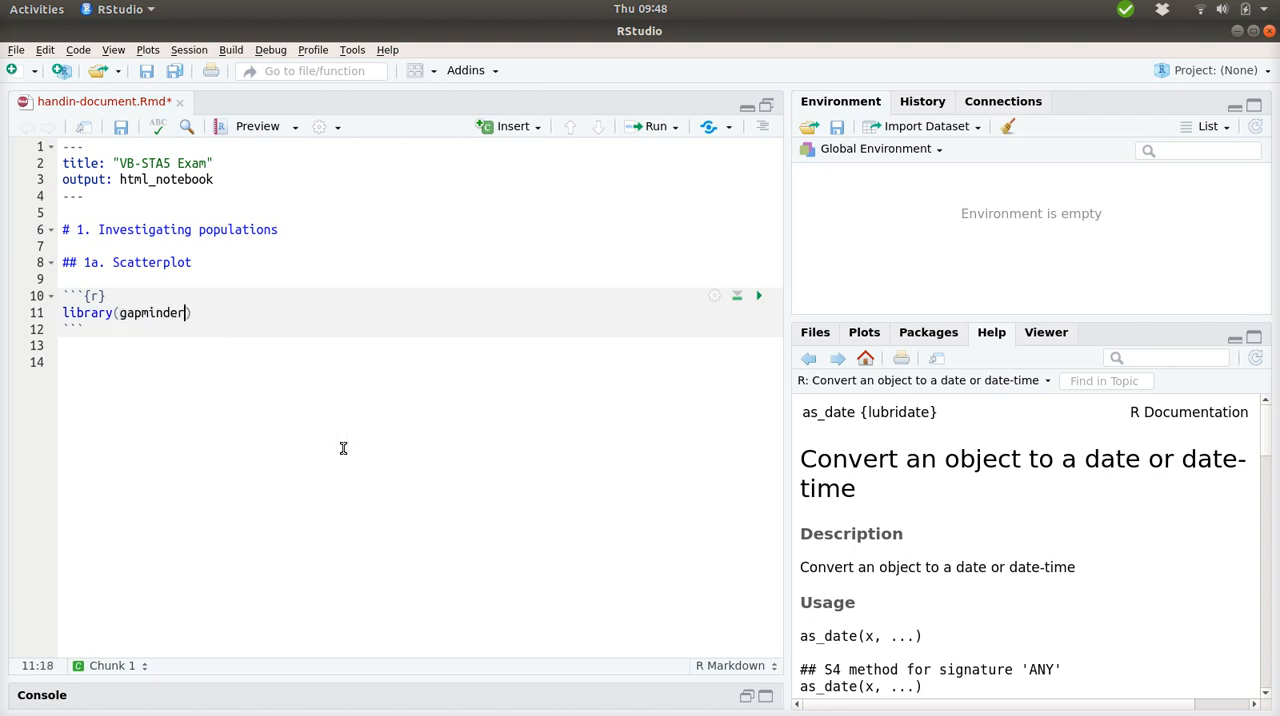
left_click(758, 295)
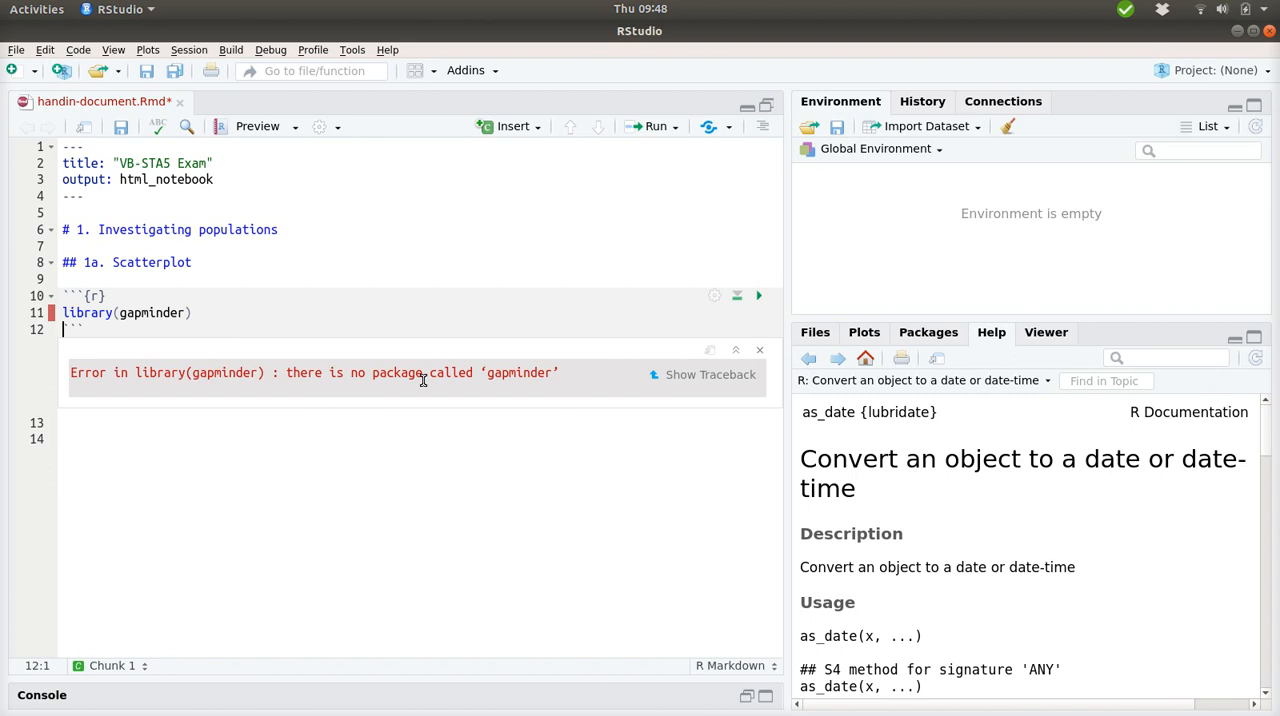
mouse_move(399, 93)
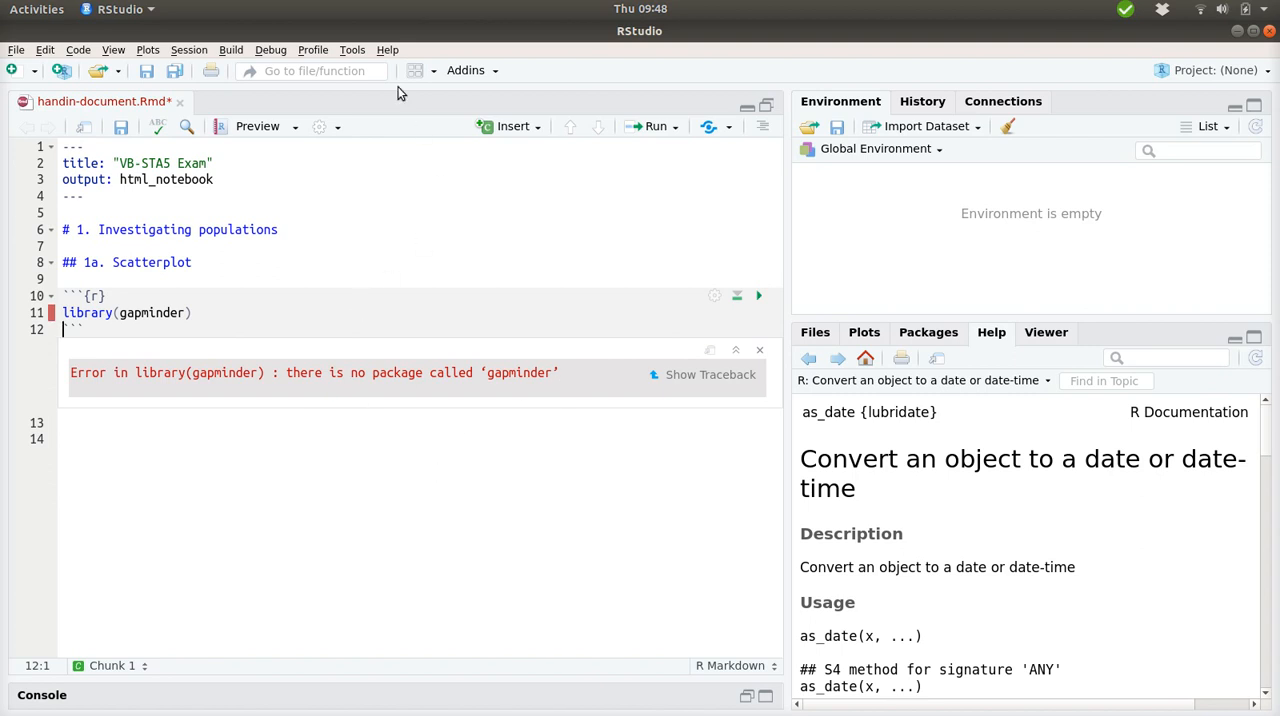
mouse_move(366, 71)
type("gapm")
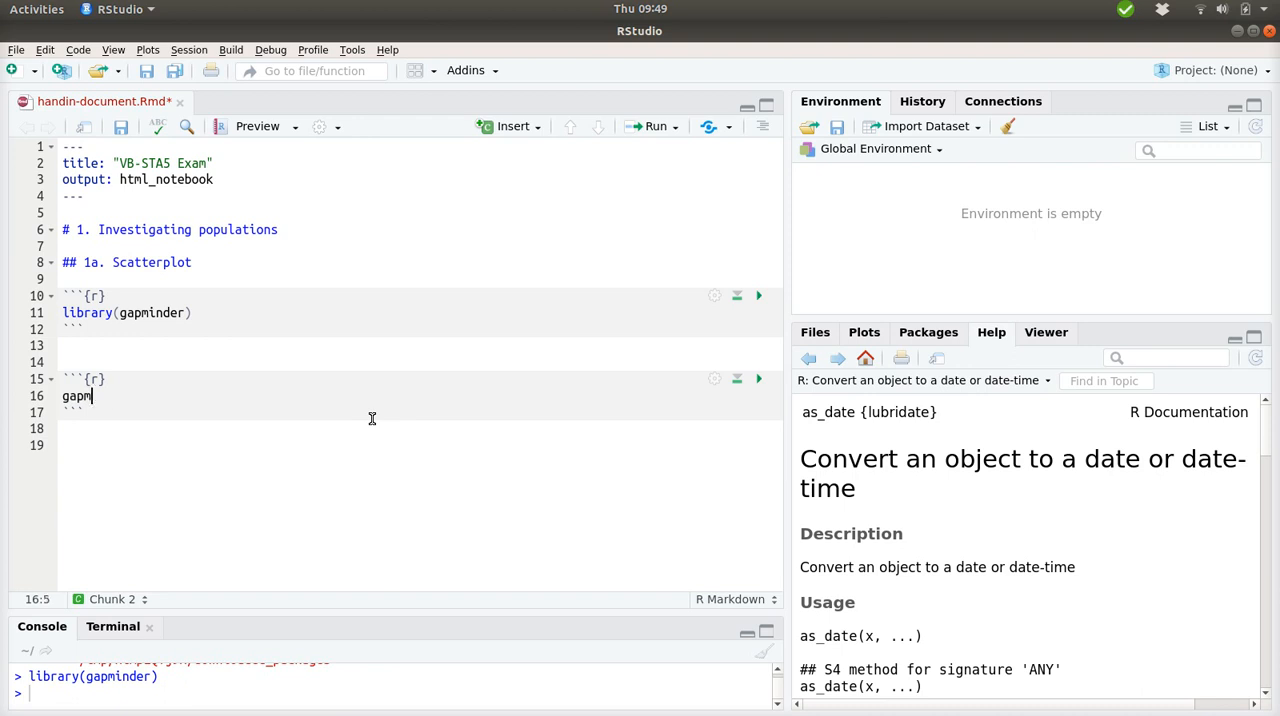
Print gapminder in chunk 2 and inspect values in its 1,704-row table.
type("inder")
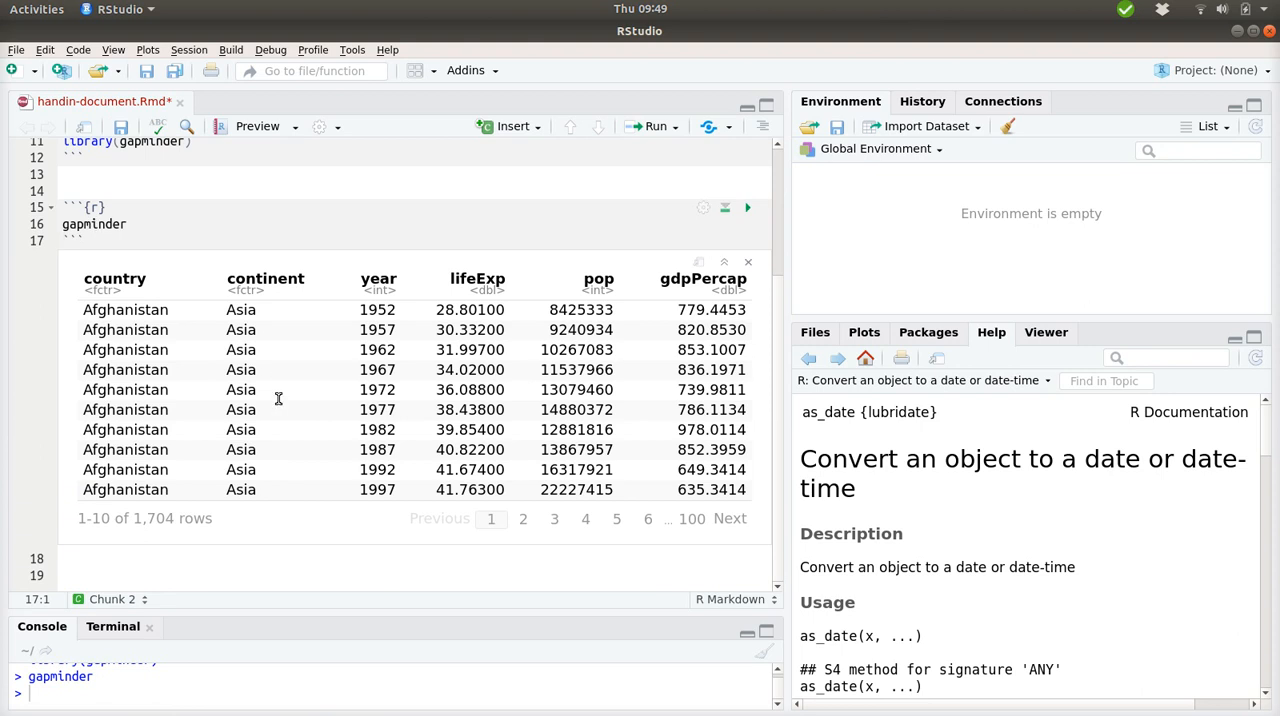
mouse_move(150, 458)
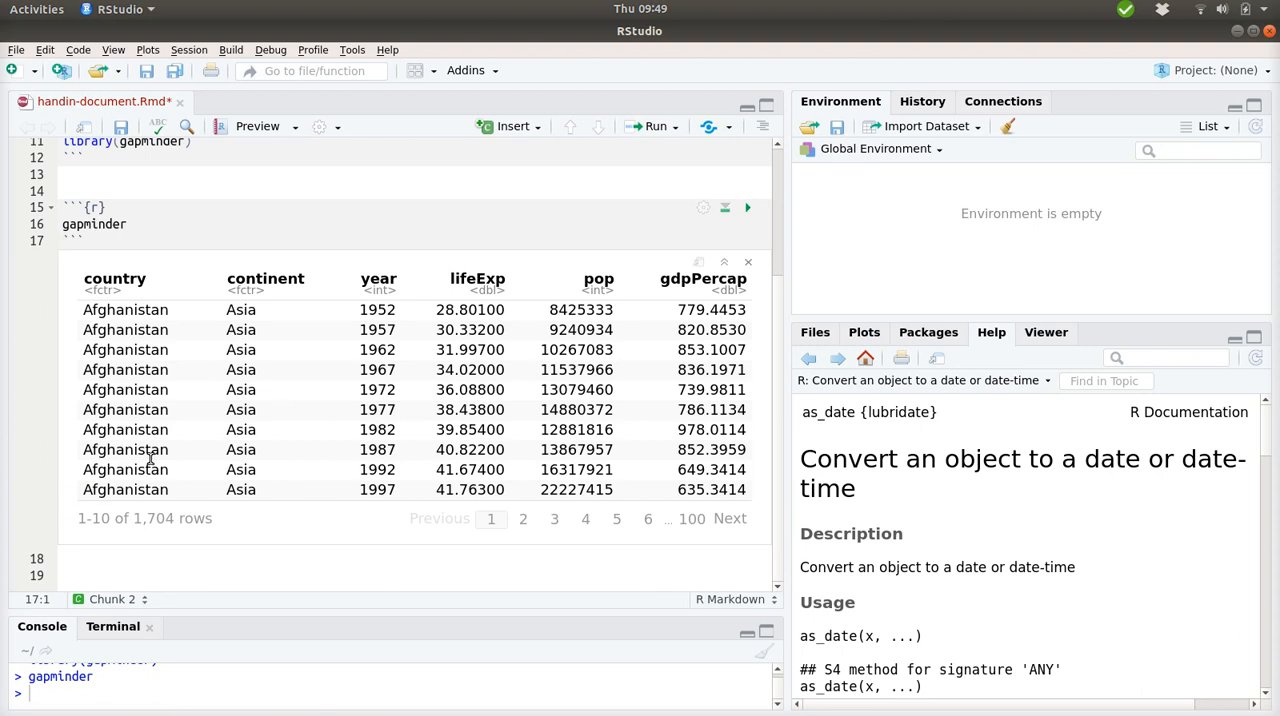
mouse_move(114, 283)
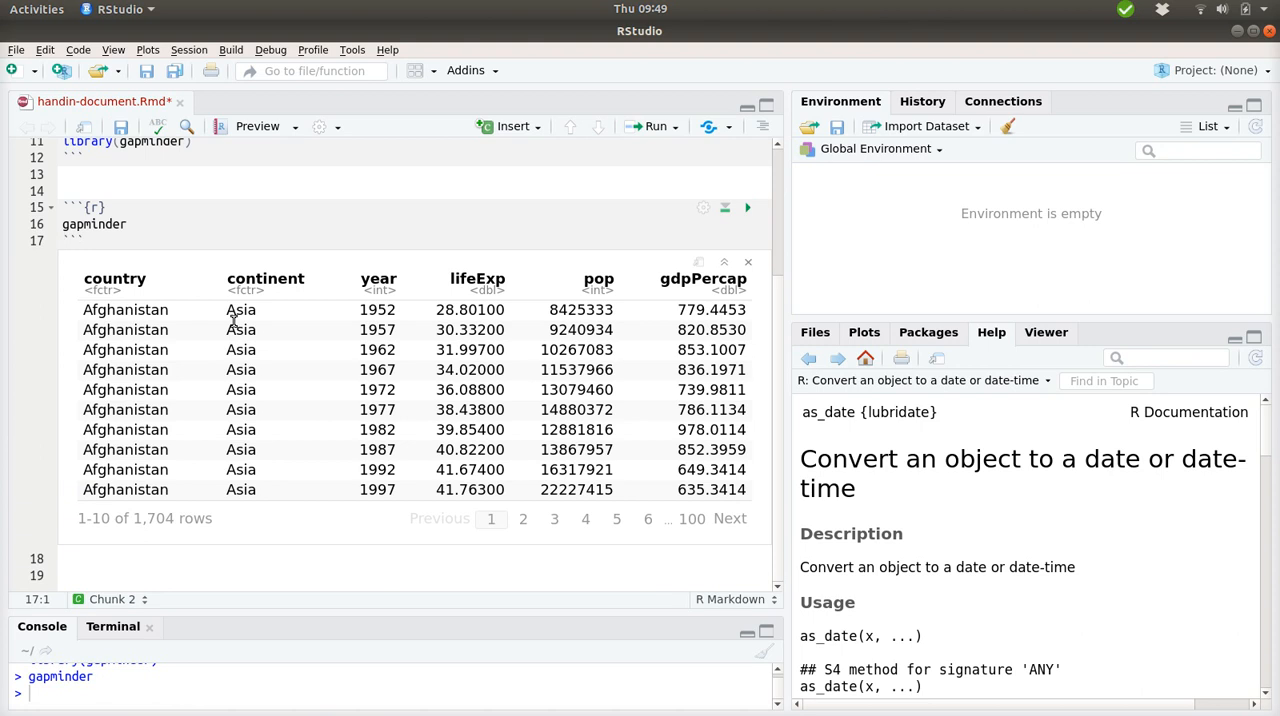
mouse_move(385, 312)
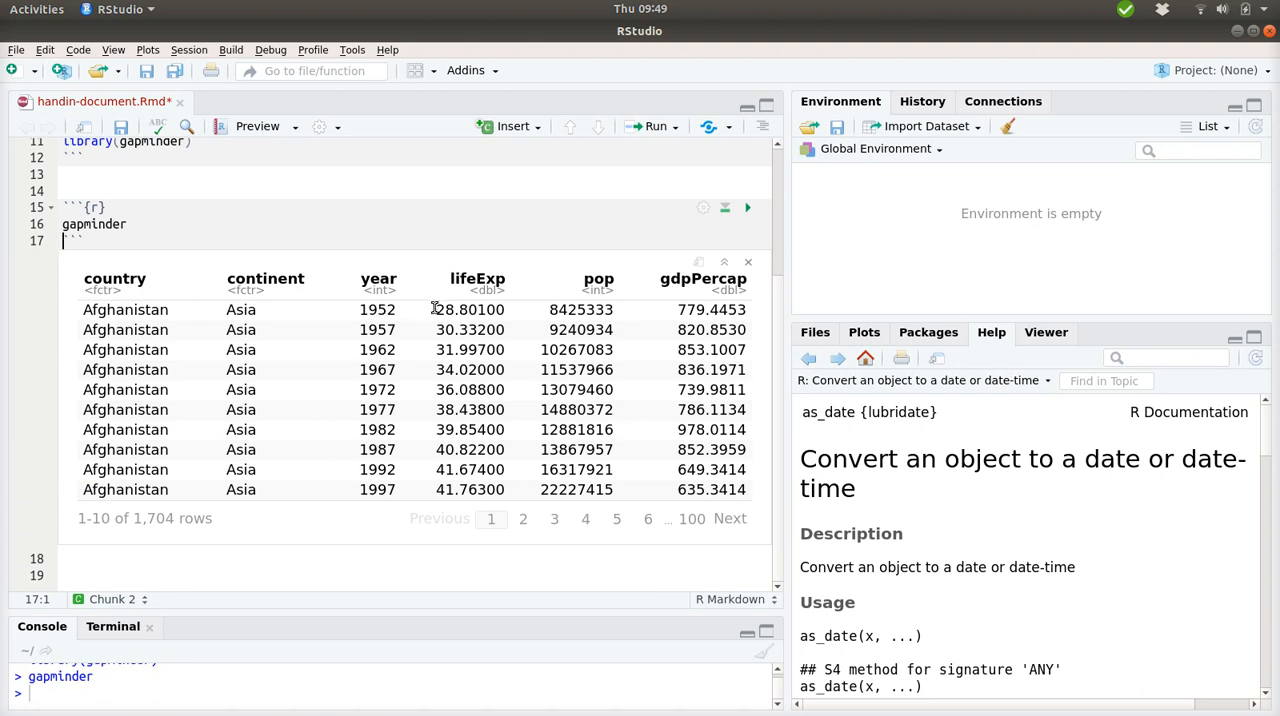
double_click(470, 309)
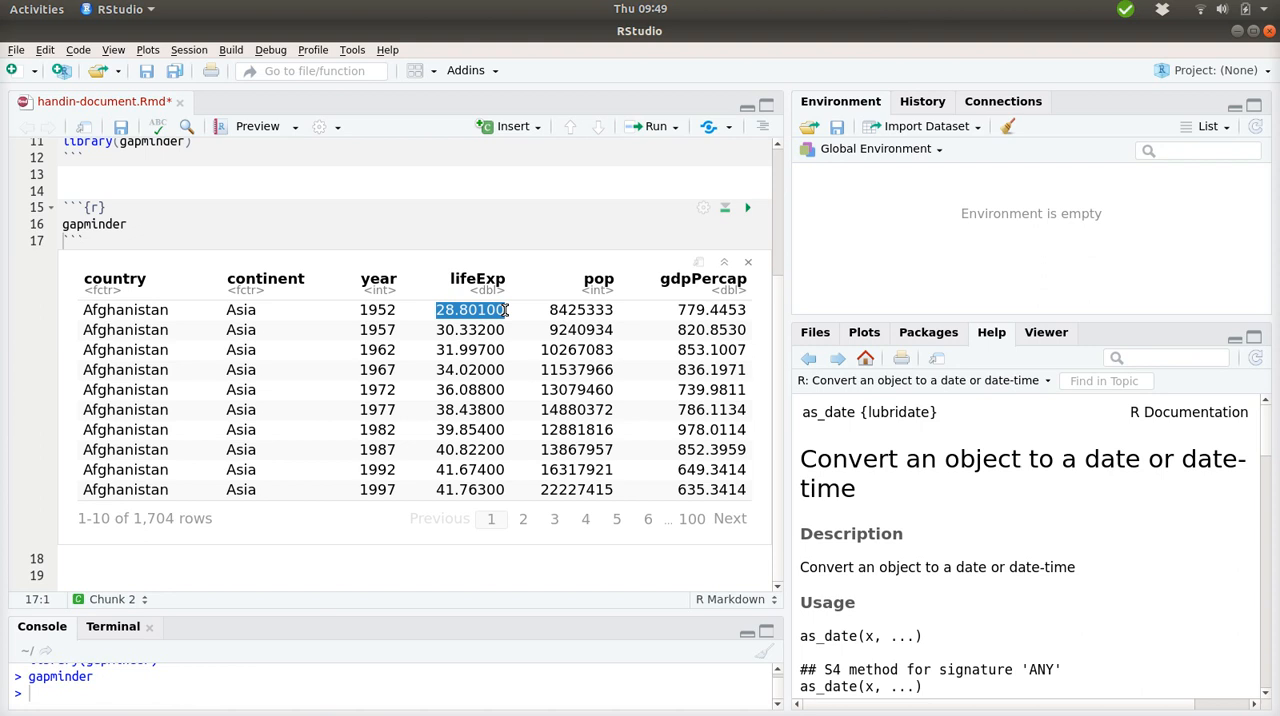
left_click(580, 309)
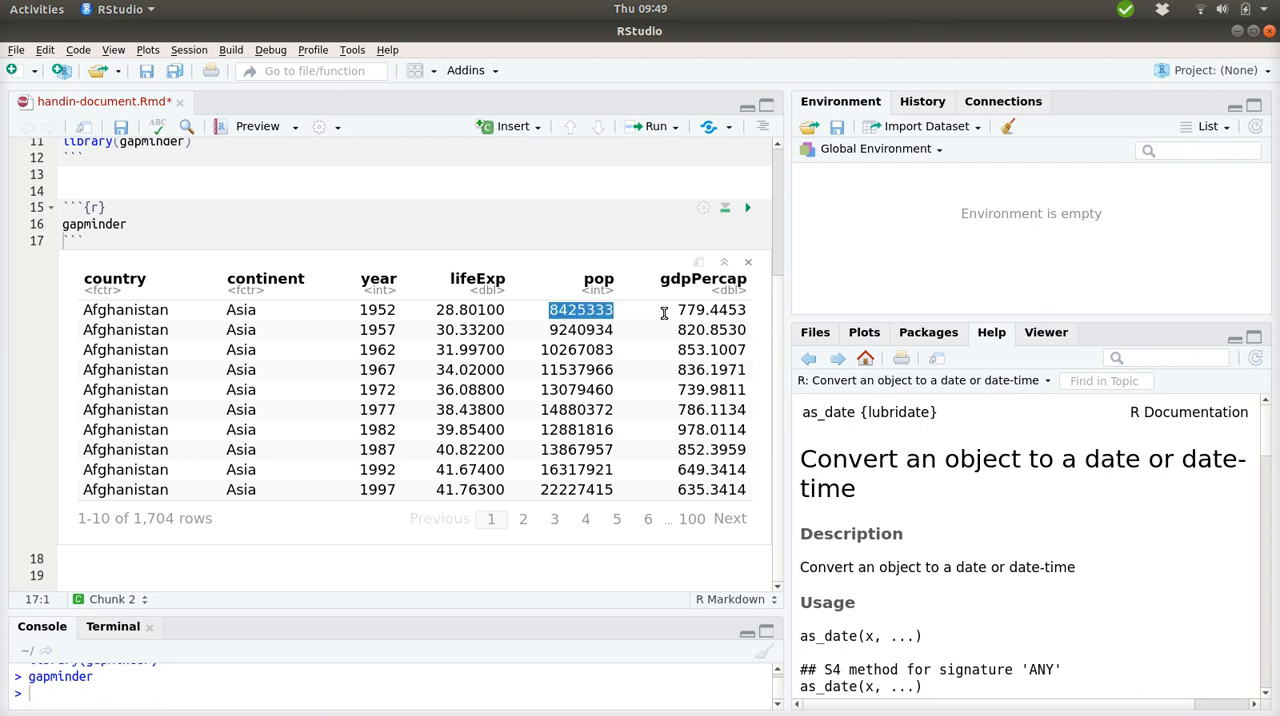
left_click(711, 309)
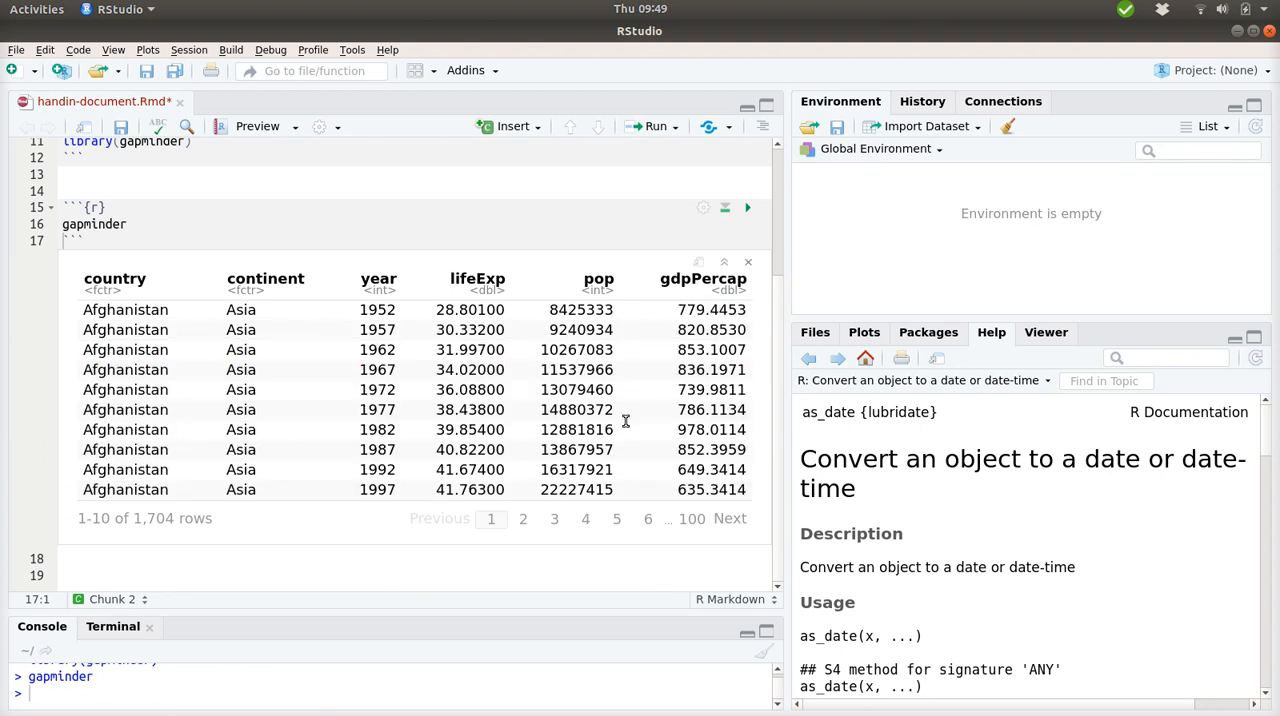
mouse_move(633, 440)
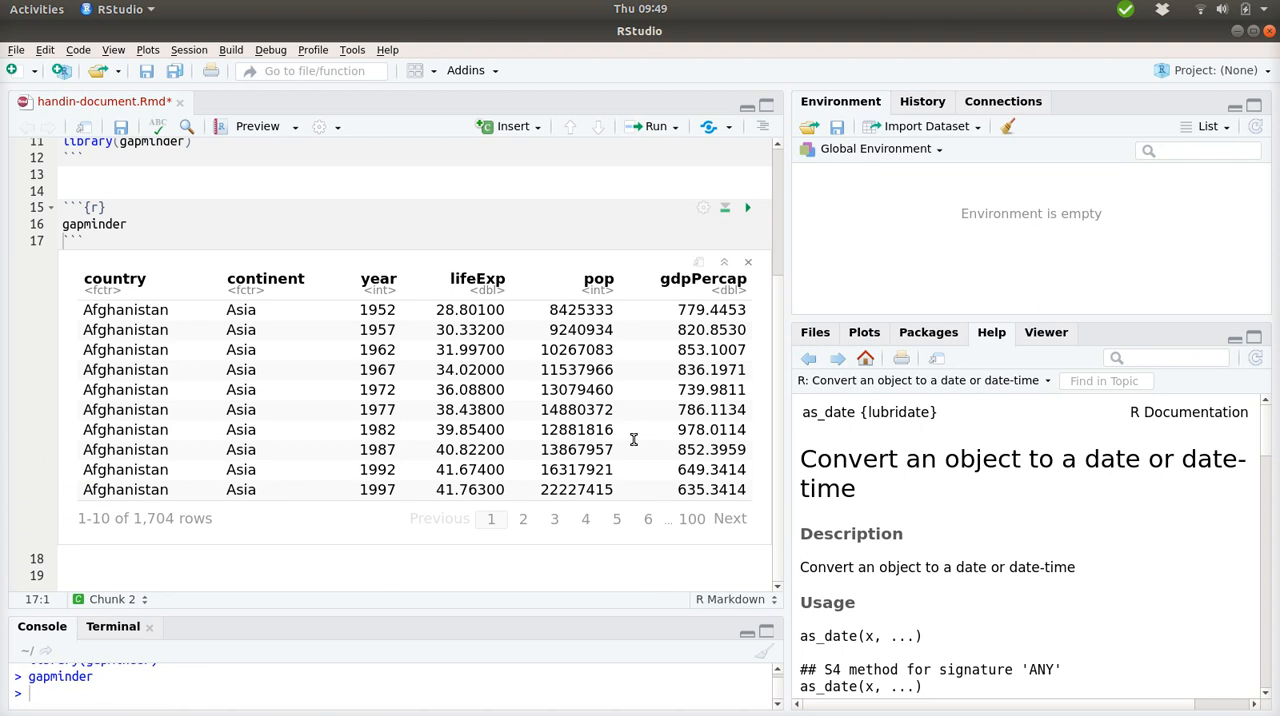
left_click(128, 223)
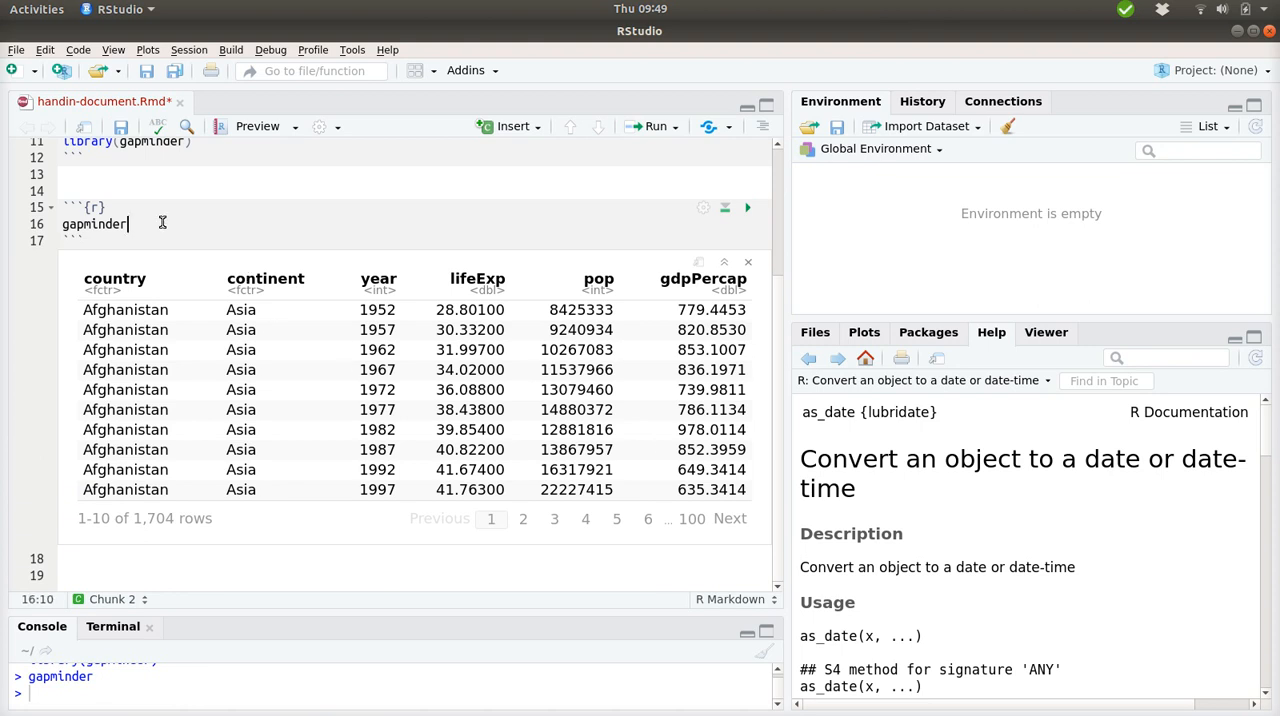
Pipe gapminder into filter(year == 1992) and run the chunk.
type("%>%")
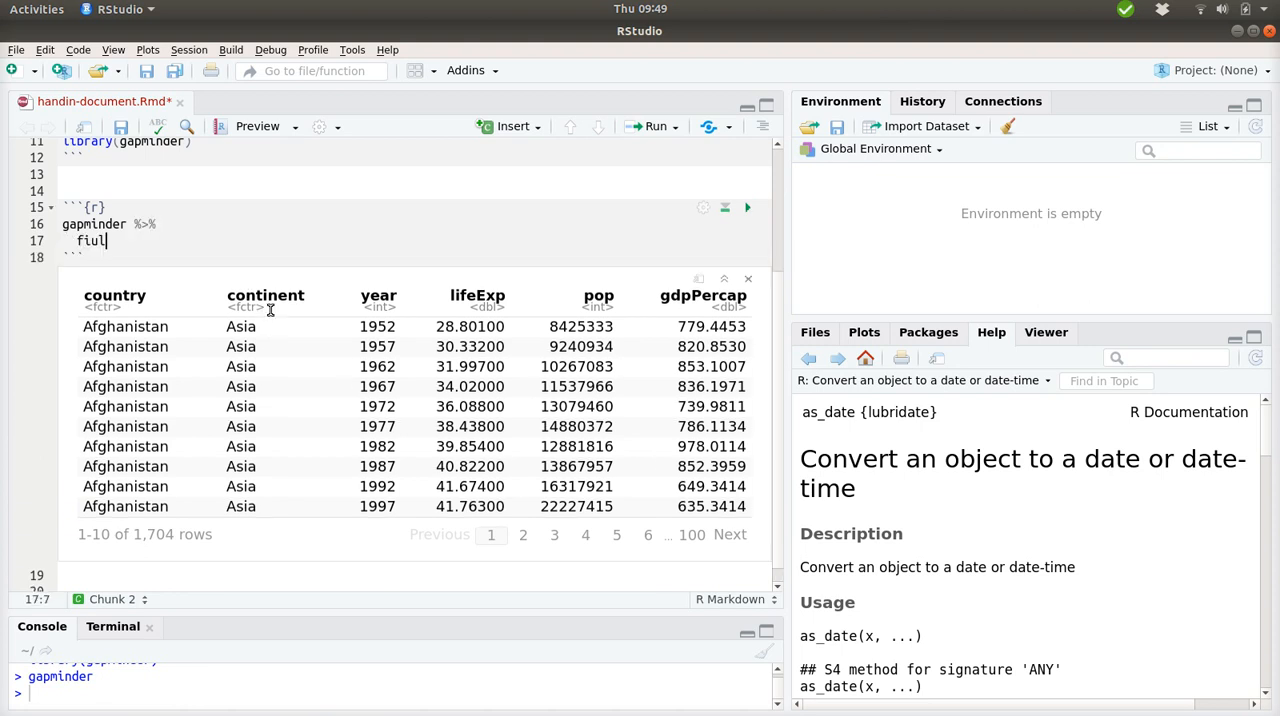
type("filter()")
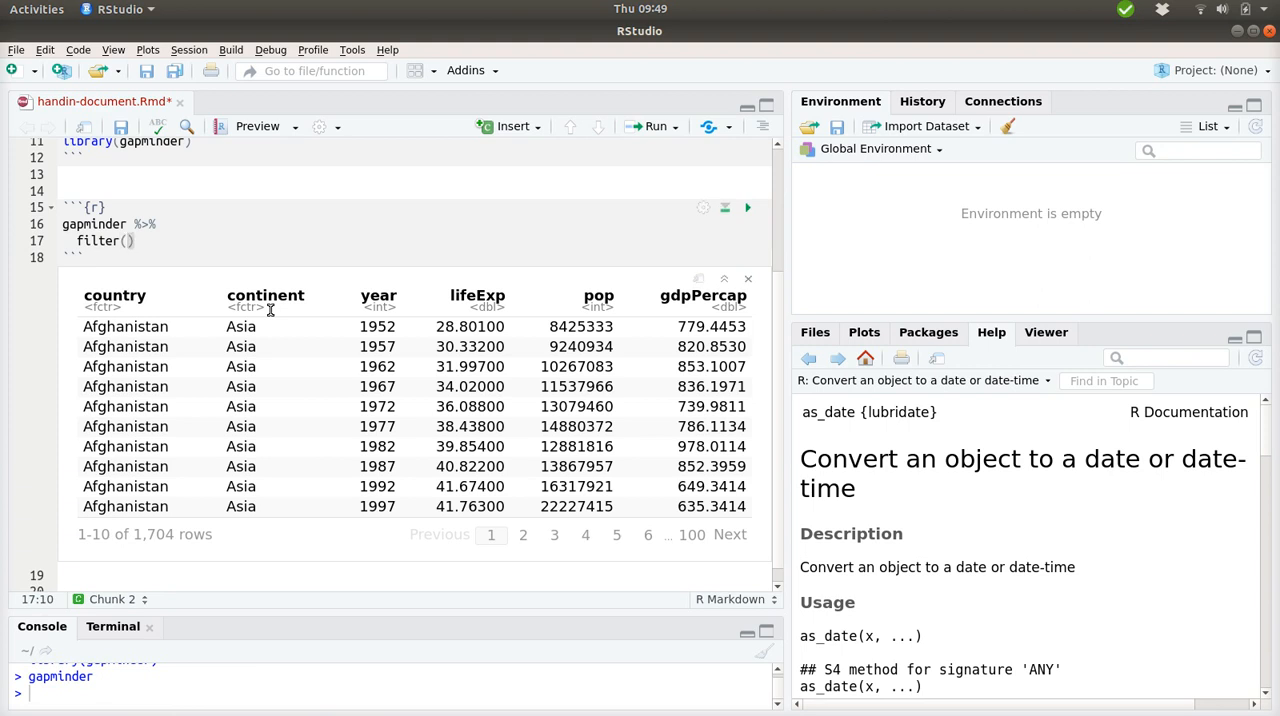
type("year =")
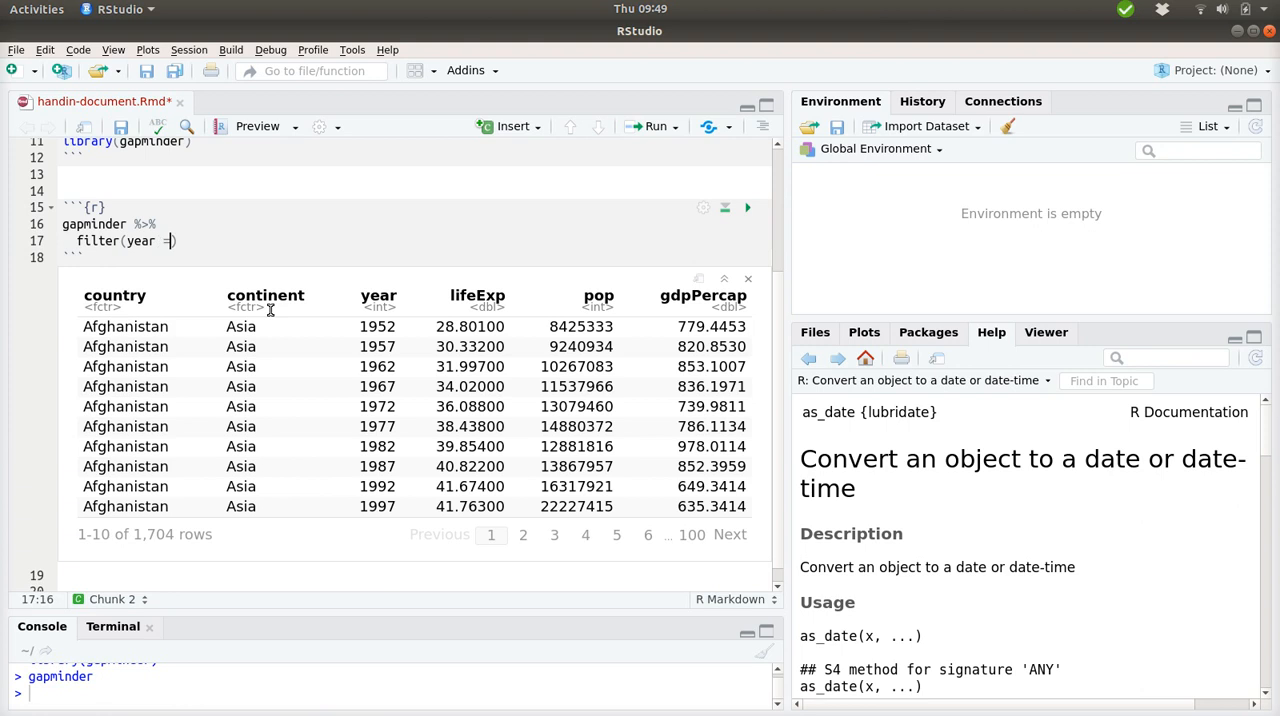
type("= 1")
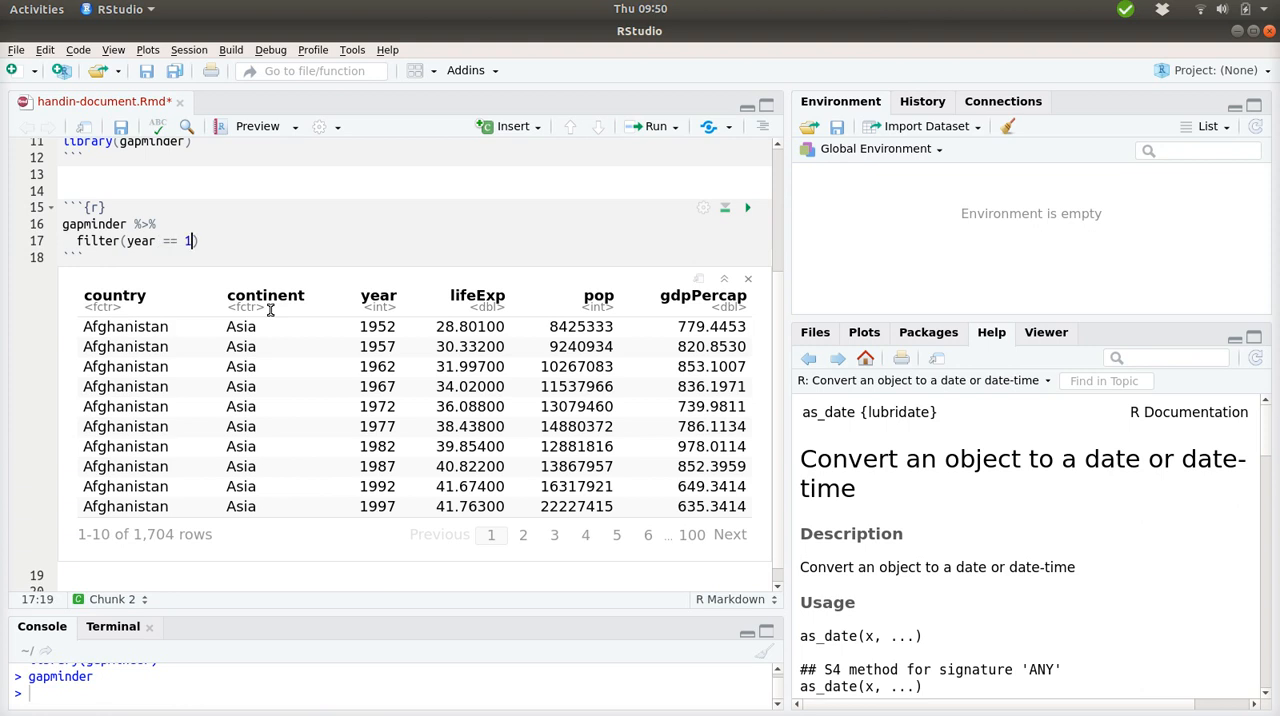
type("992")
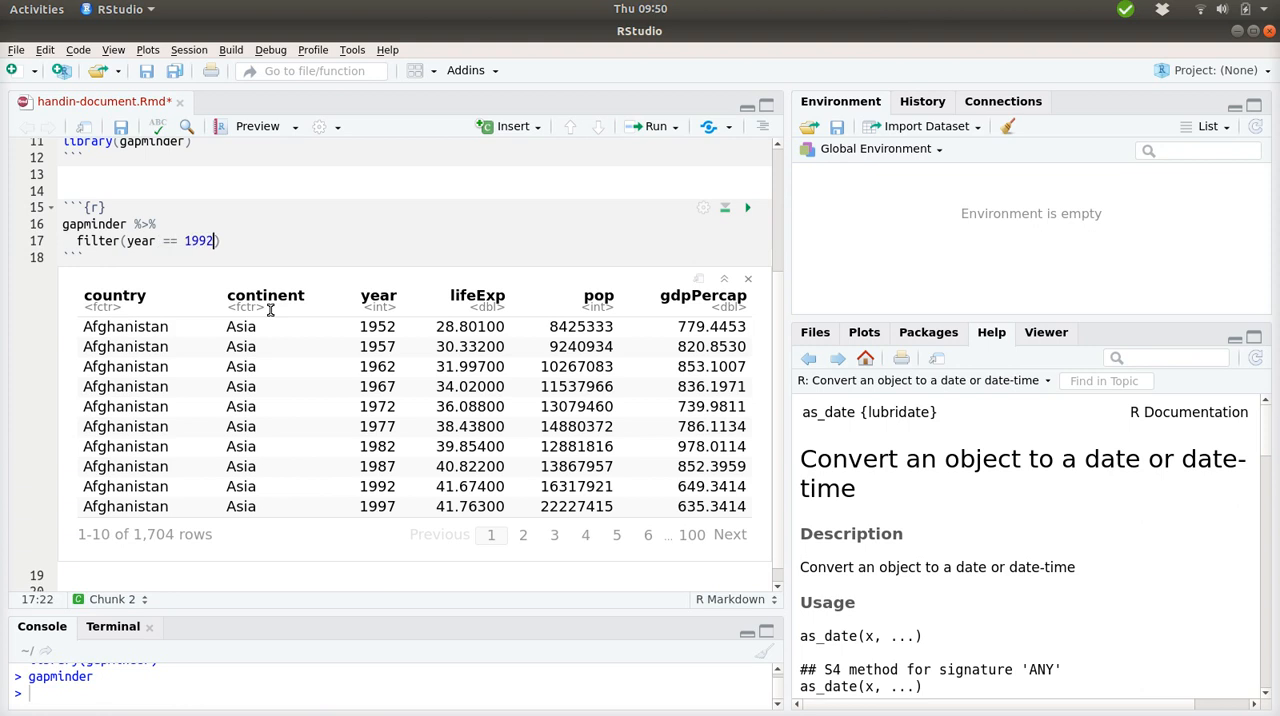
left_click(747, 207)
type("library(")
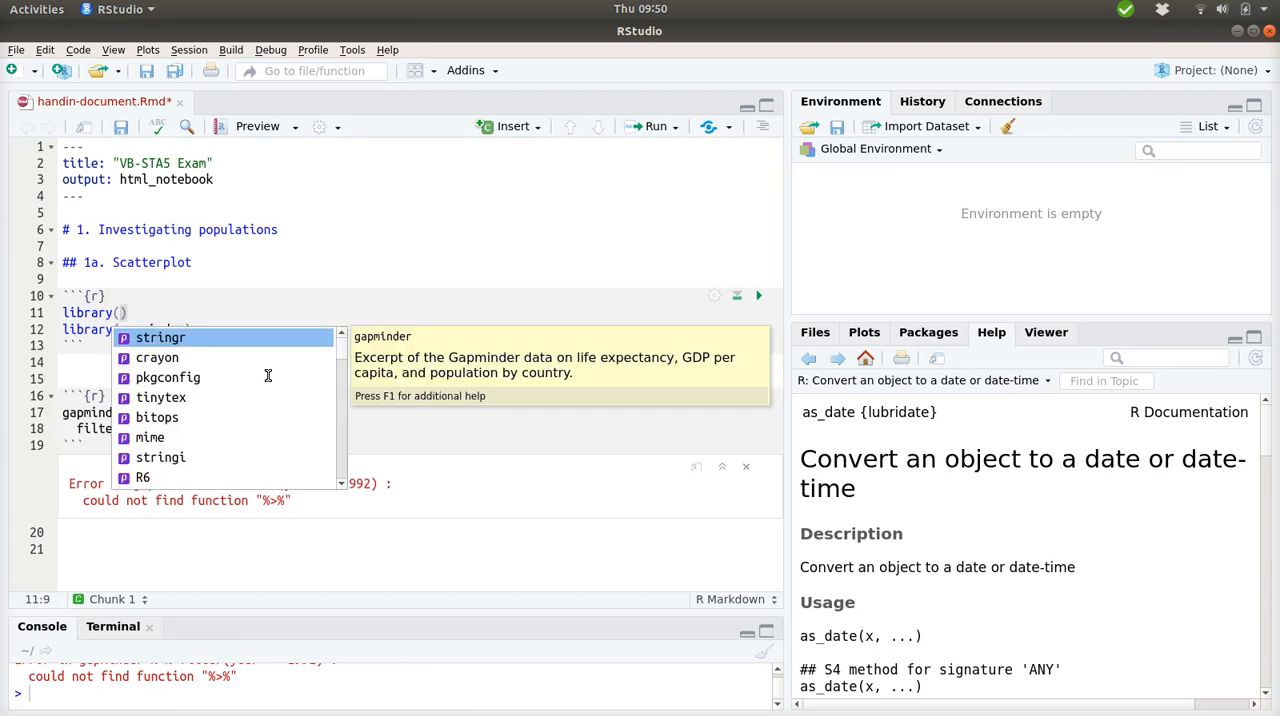
Add library(tidyverse) to chunk 1 and rerun, yielding 142 rows of 1992 data.
type("tidyverse")
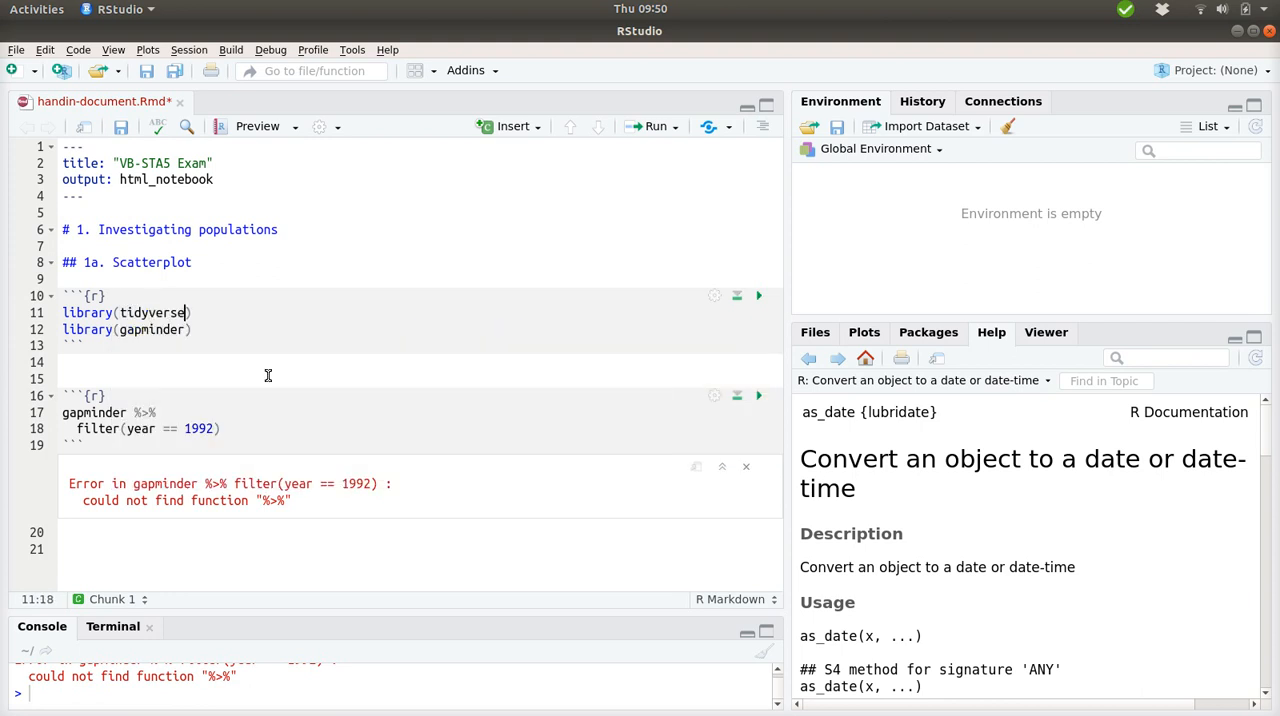
left_click(759, 295)
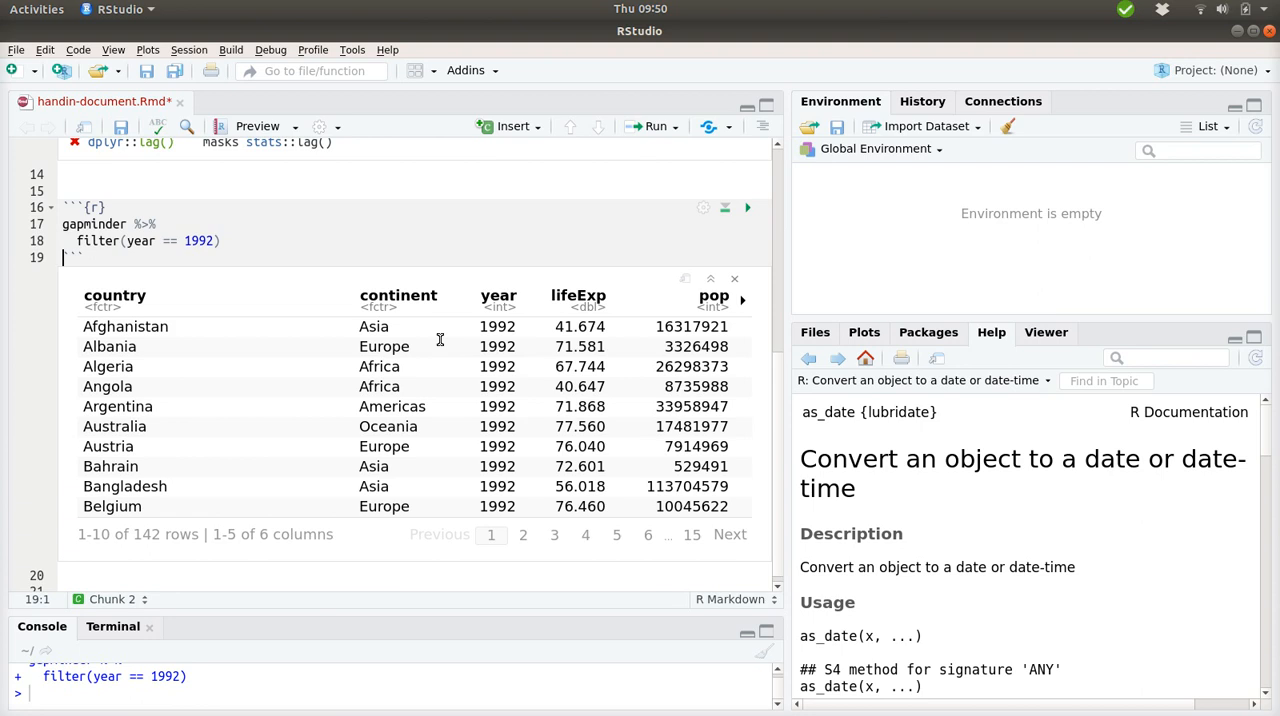
mouse_move(508, 490)
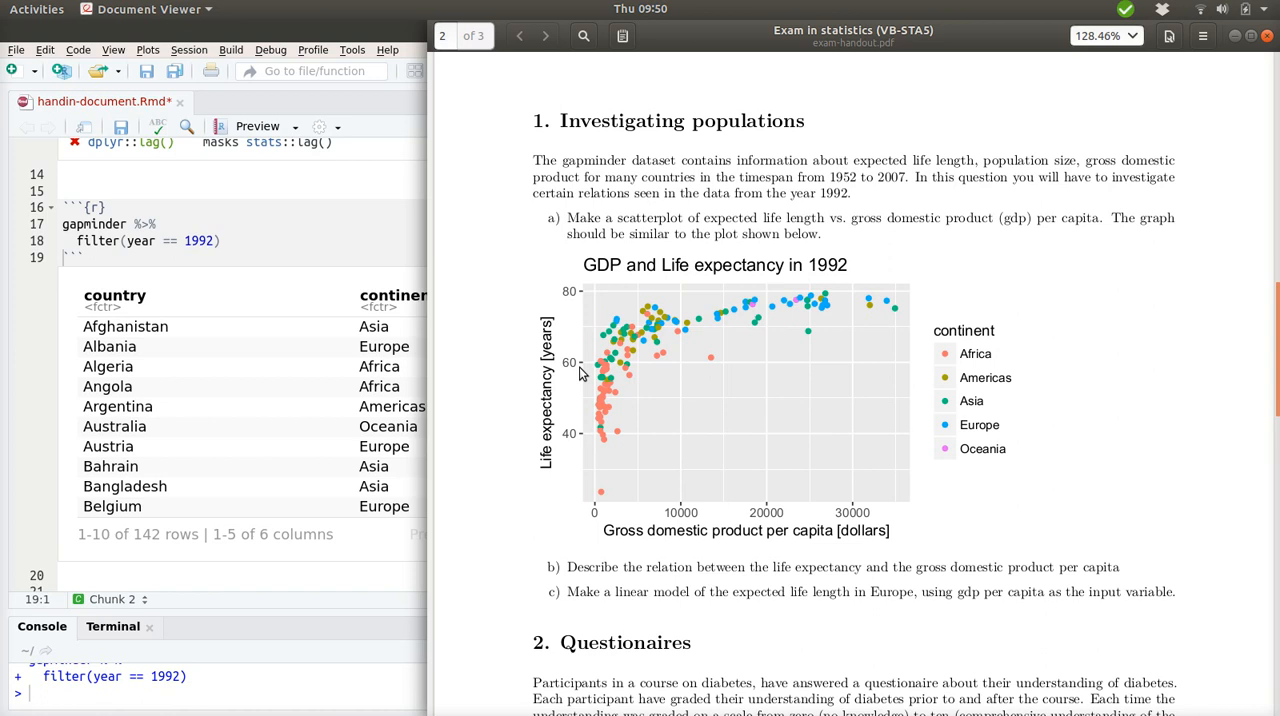
mouse_move(946, 503)
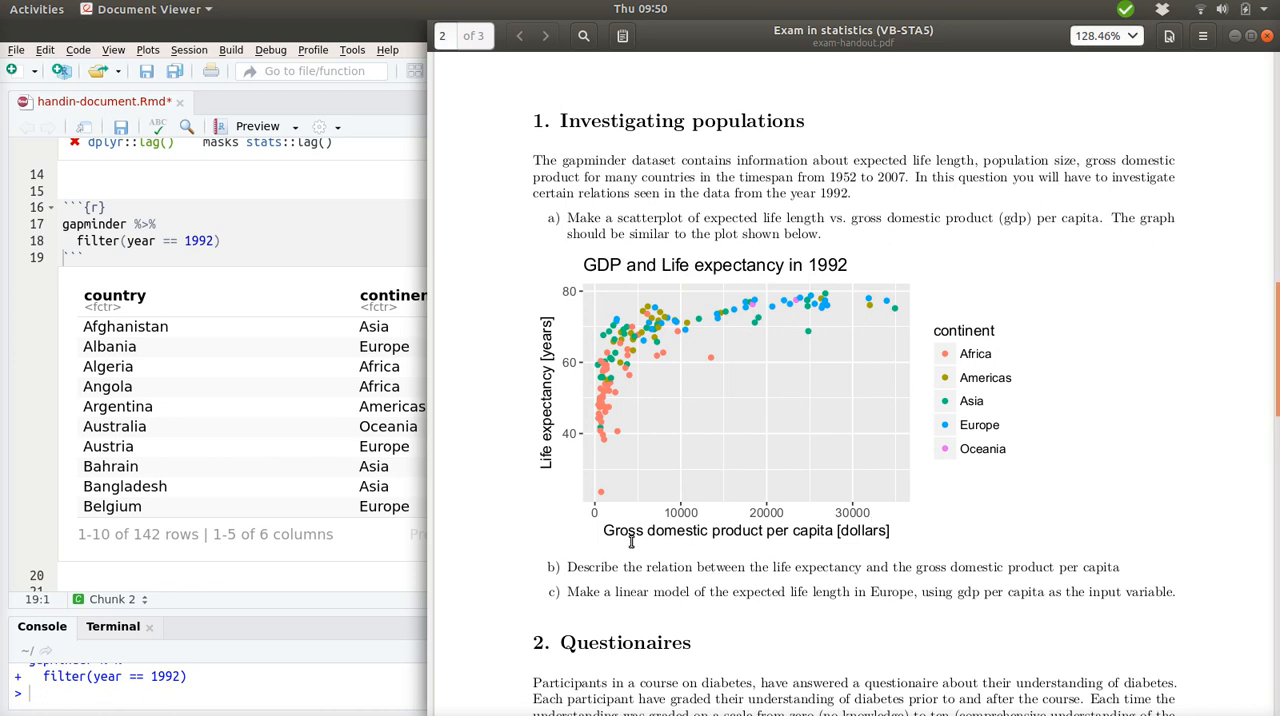
mouse_move(808, 513)
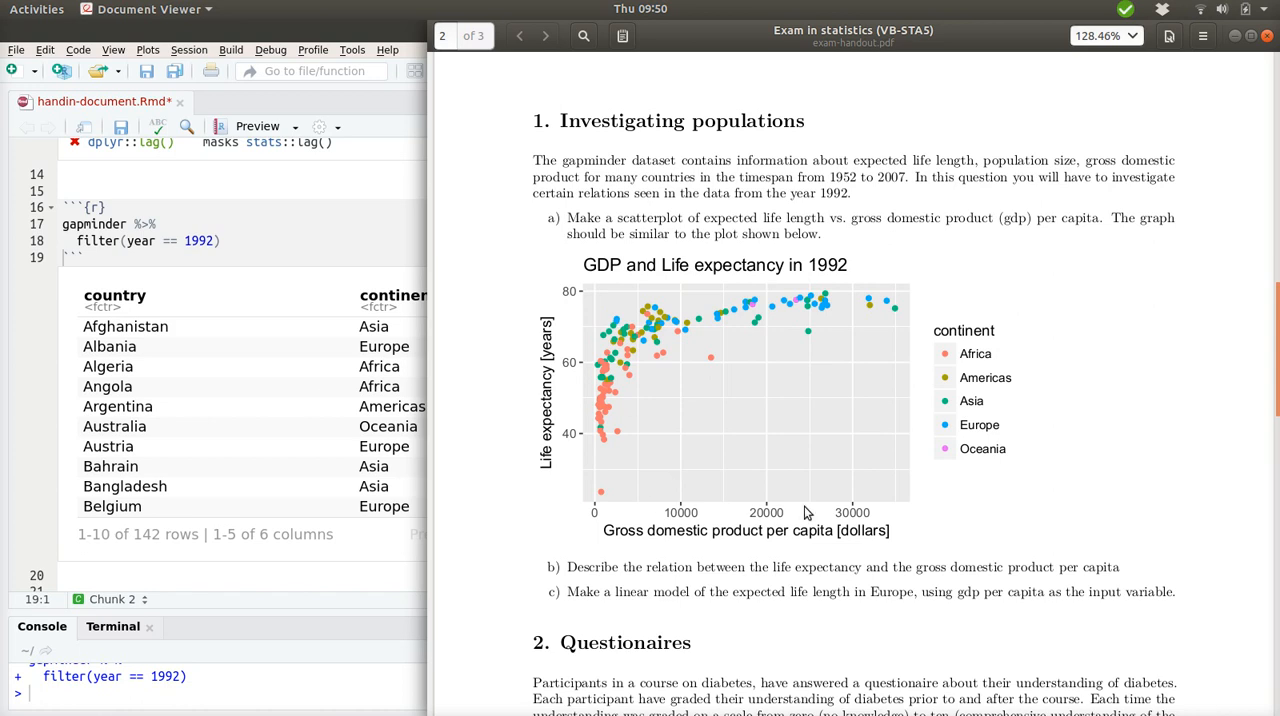
mouse_move(613, 510)
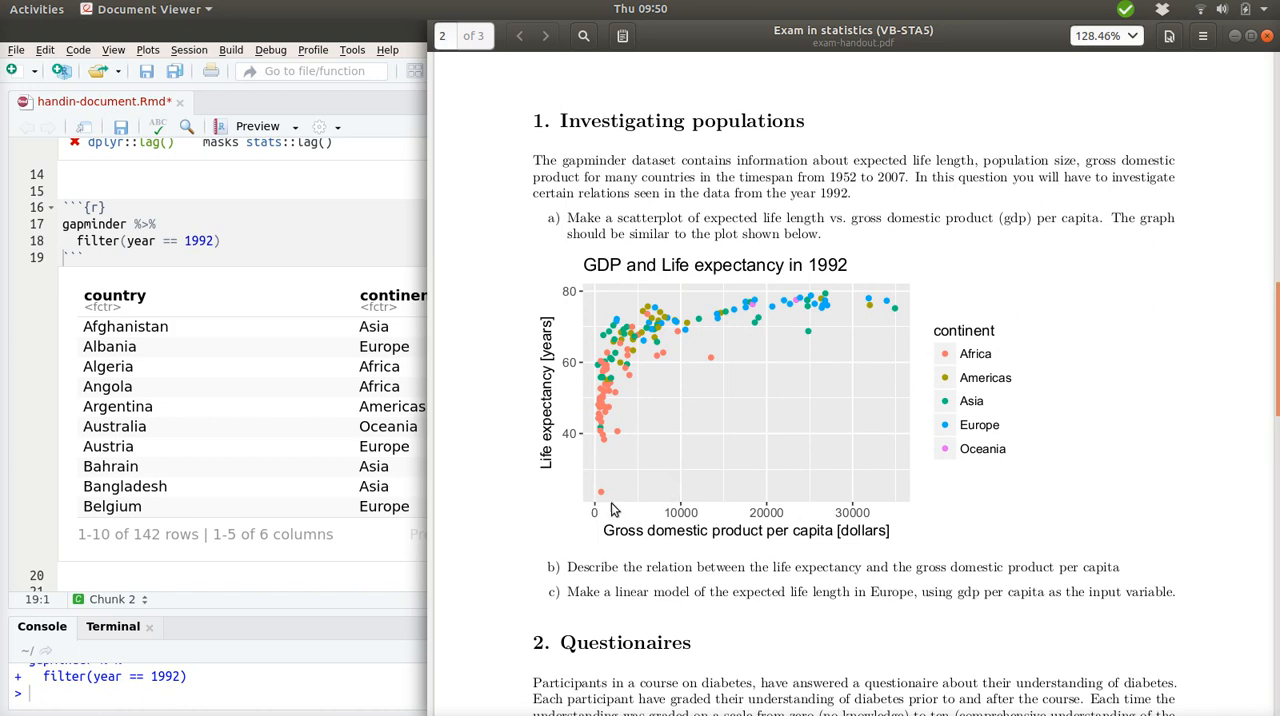
mouse_move(622, 521)
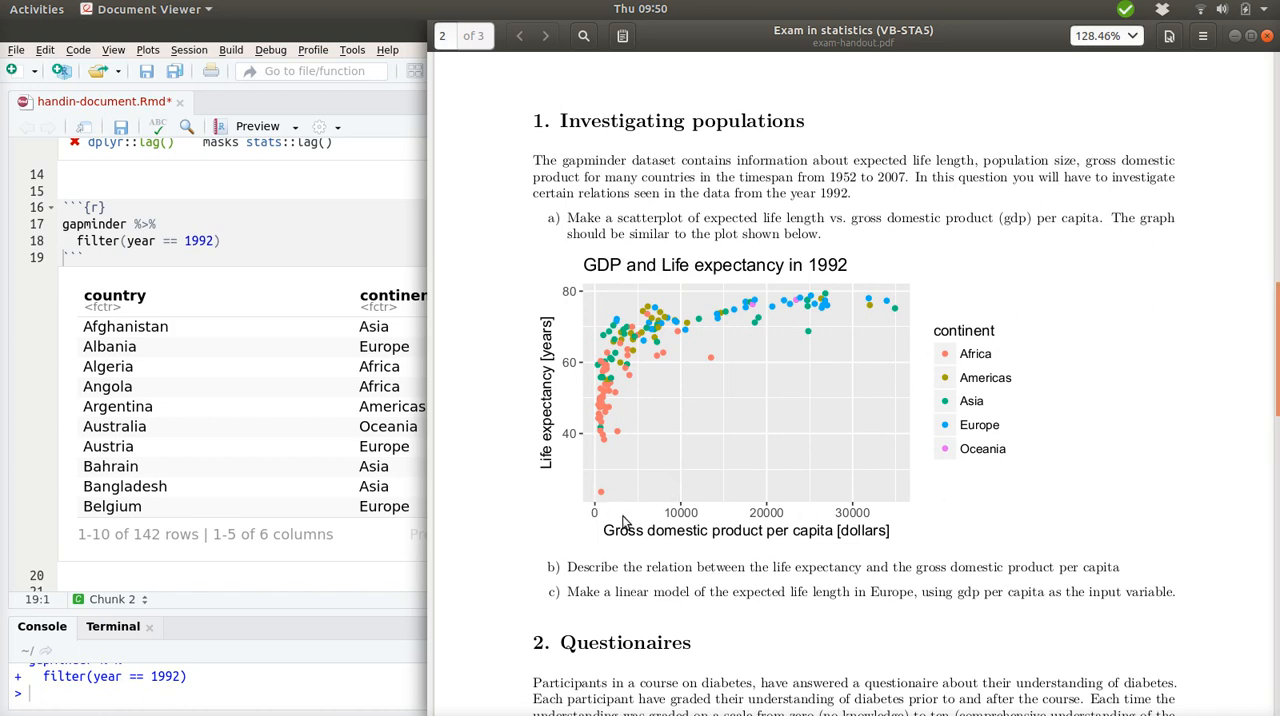
mouse_move(578, 410)
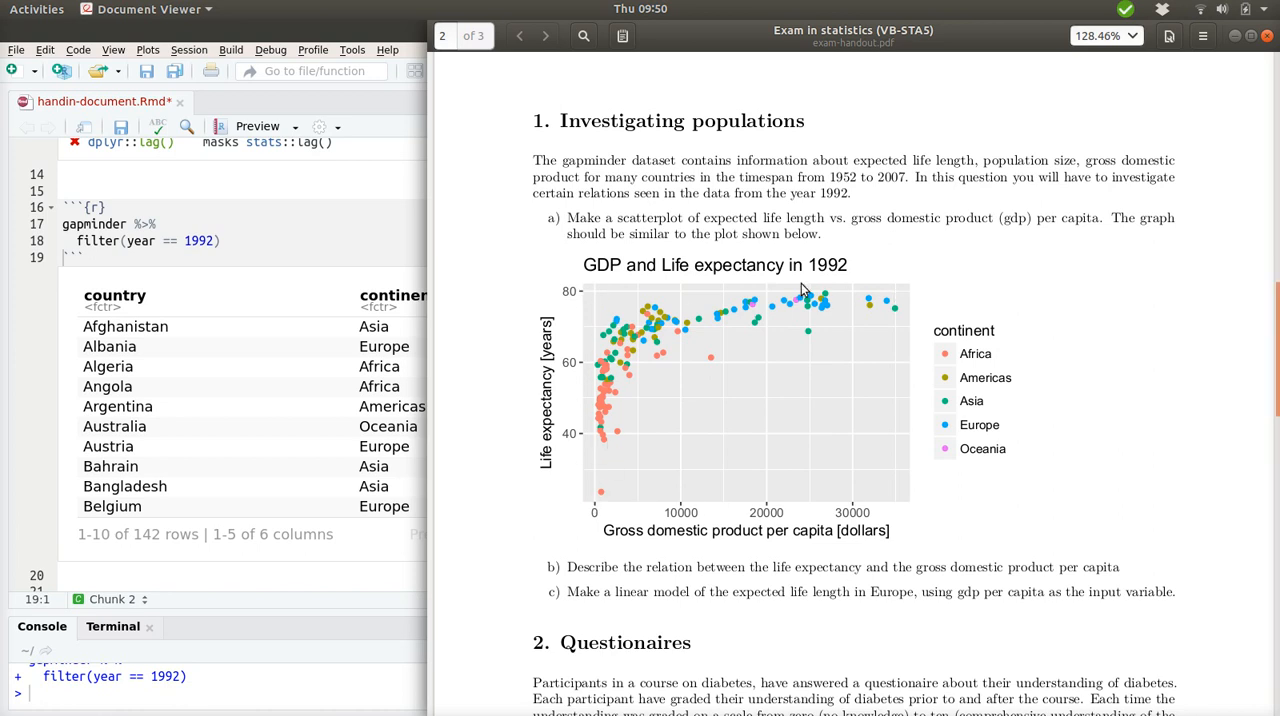
mouse_move(948, 470)
type(" %>%")
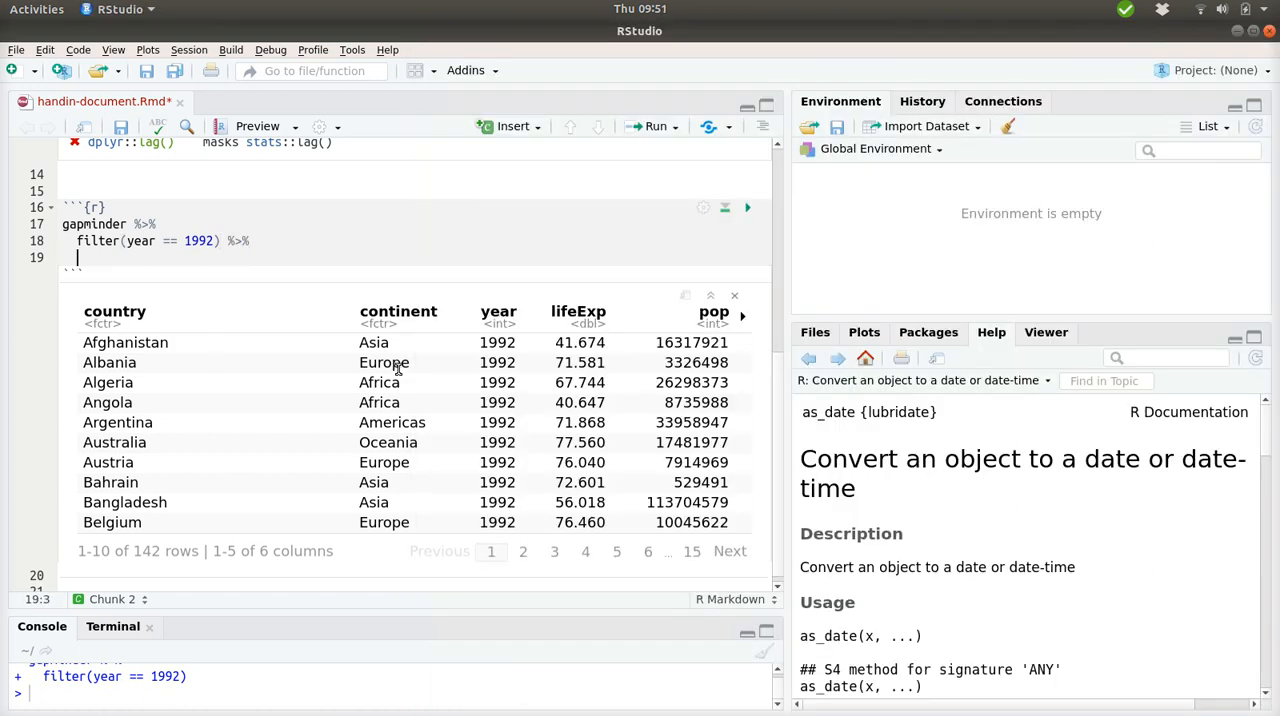
Pipe the 1992 data into ggplot() +.
type("ggplo")
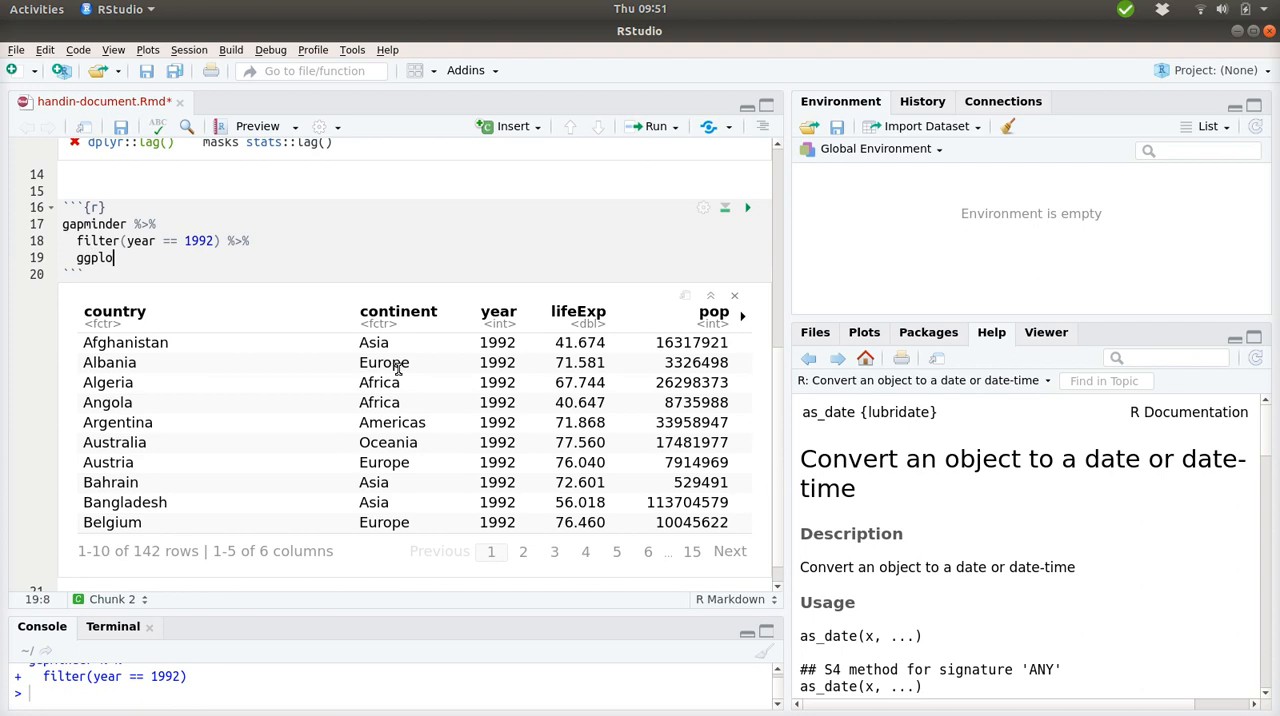
type("t() +")
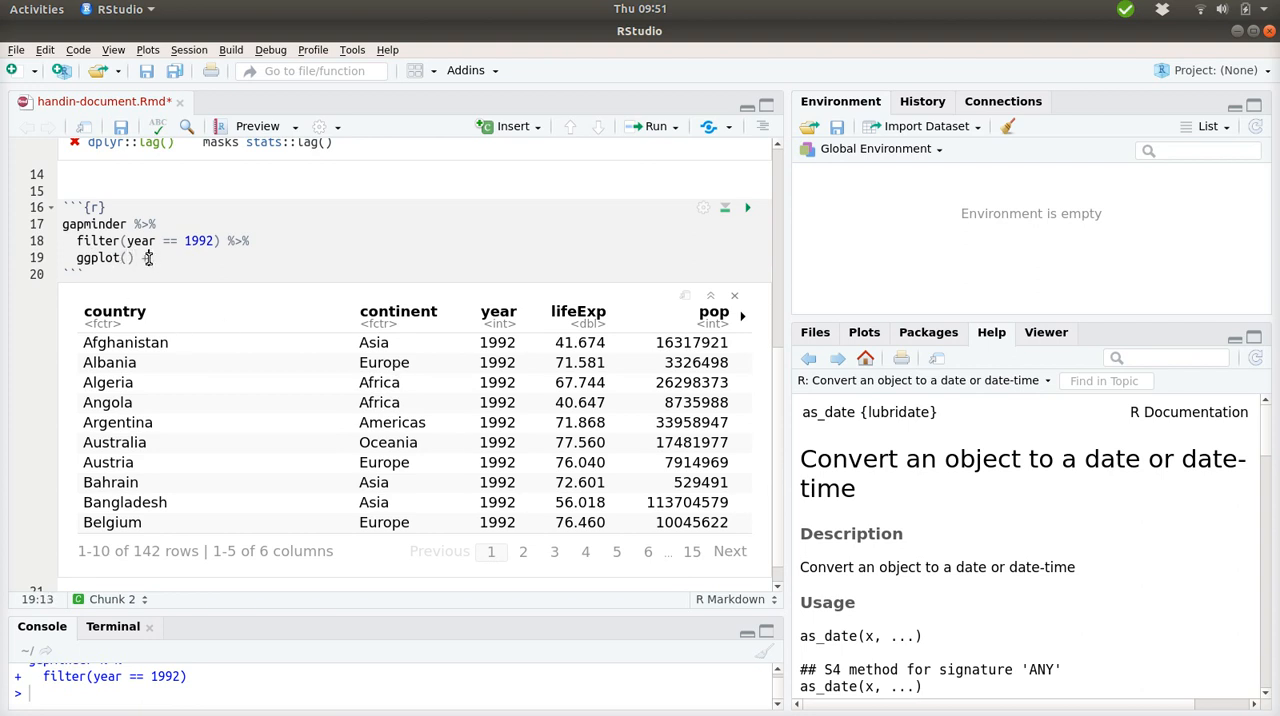
left_click(145, 224)
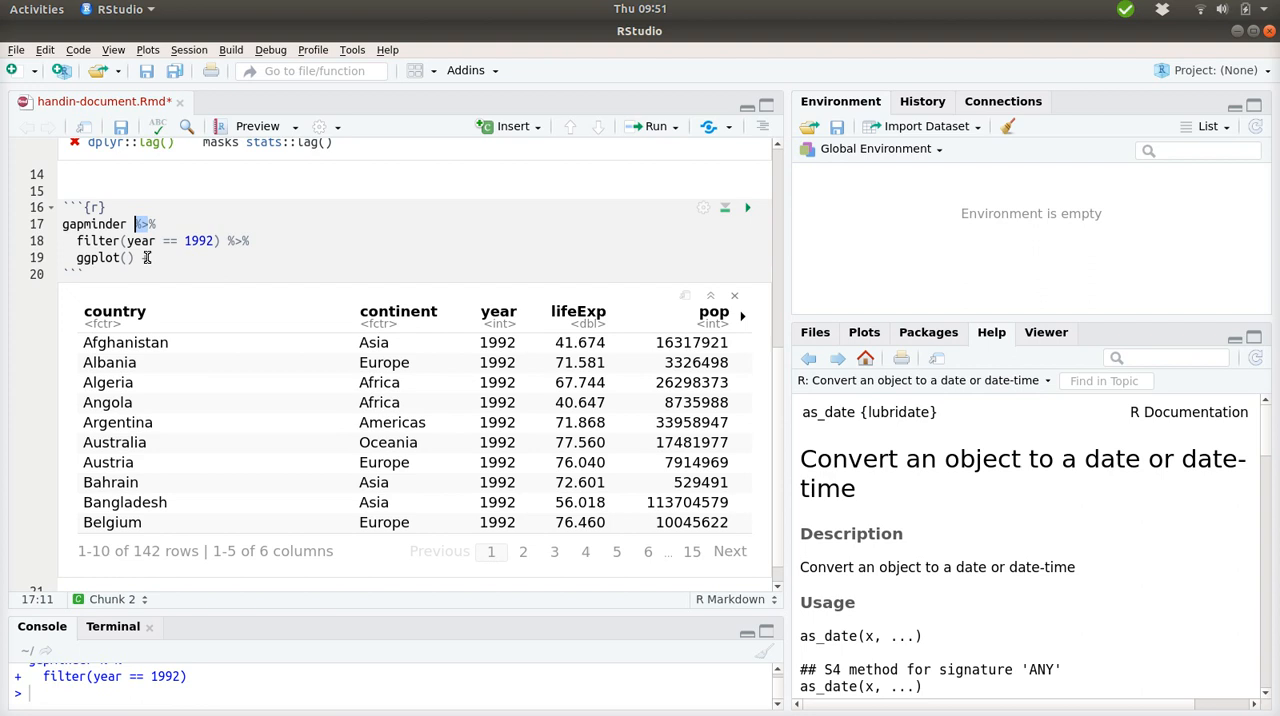
type("+")
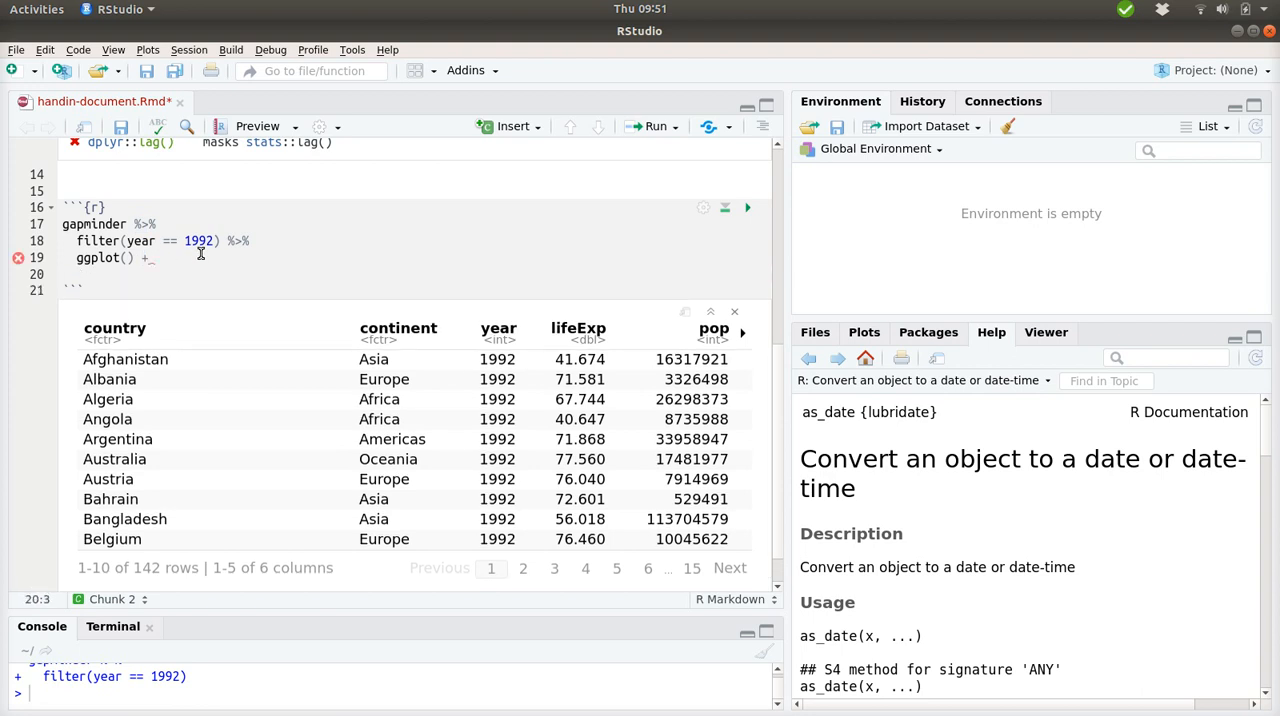
Add geom_point(aes(x = gdpPercap, y = lifeExp, color = continent)) to the plot.
type("g")
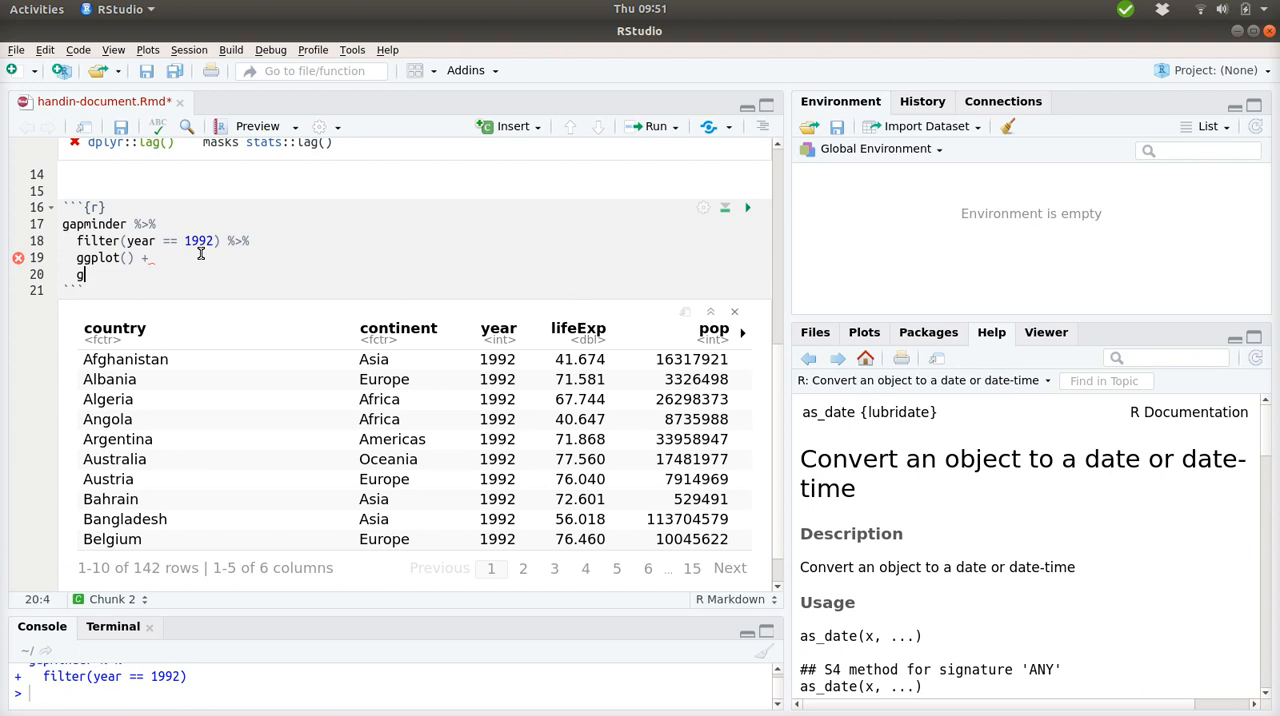
type("eom_point()")
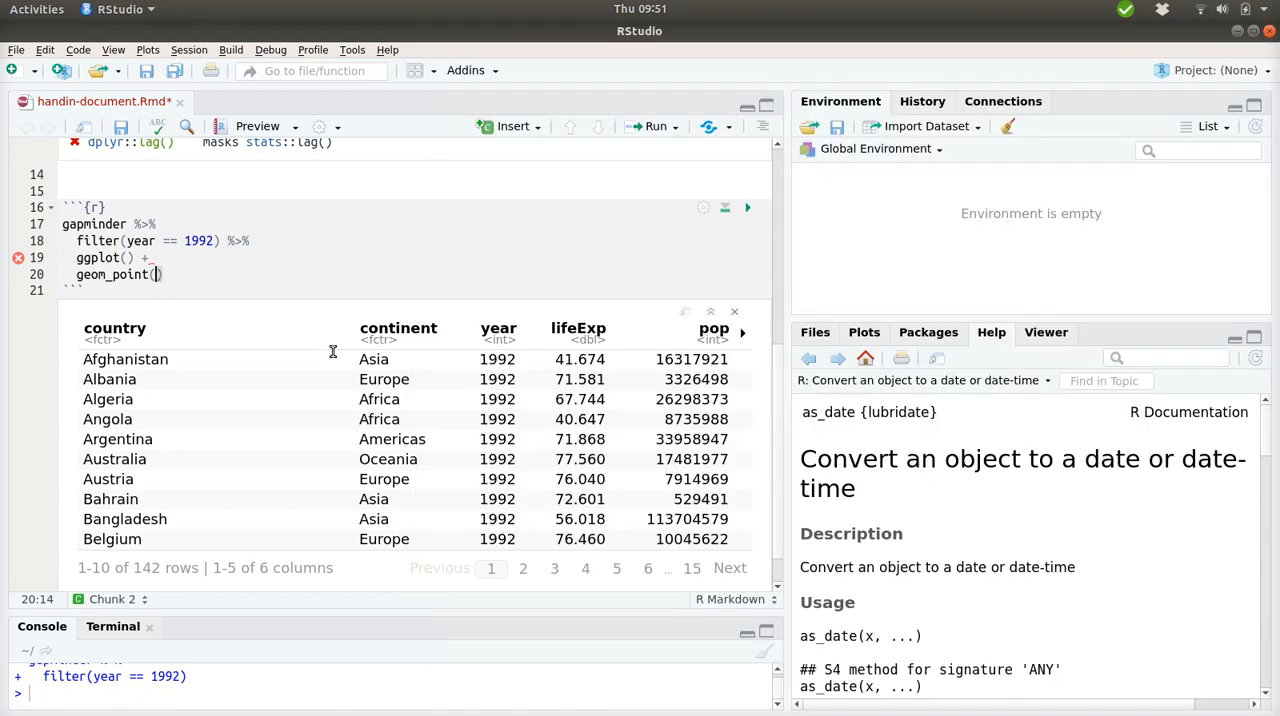
type("aes(")
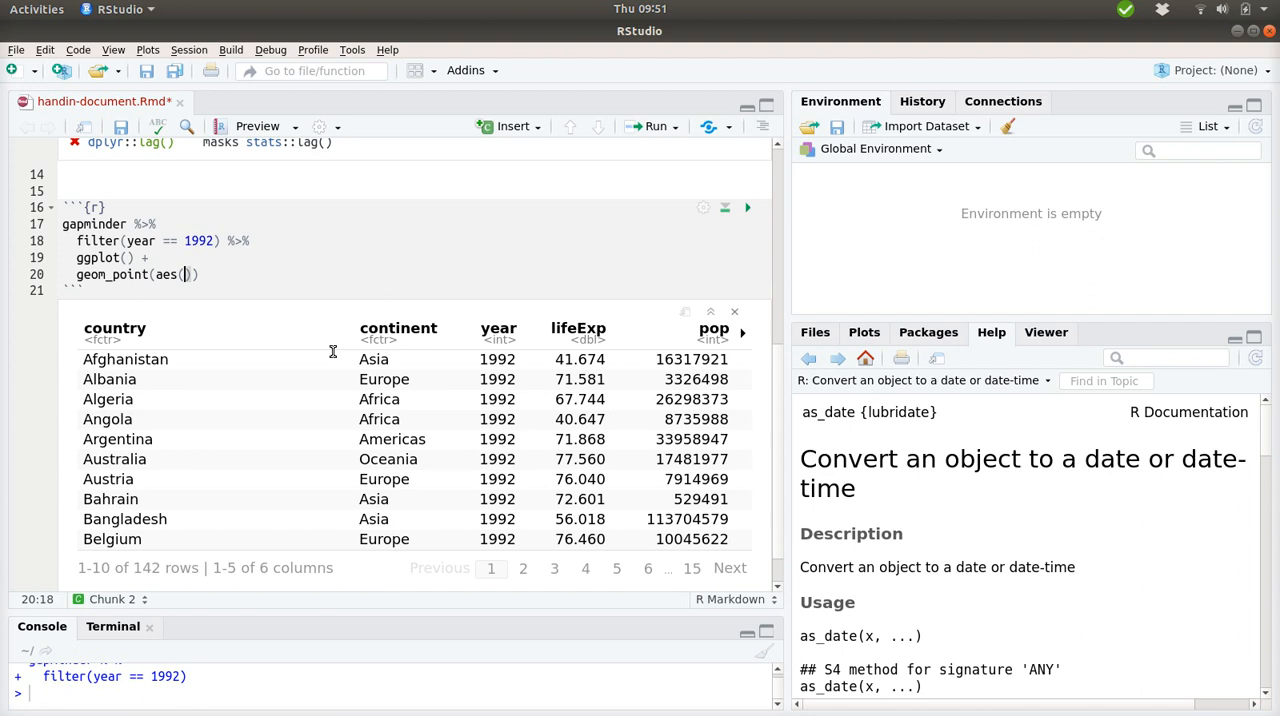
scroll("right", 3)
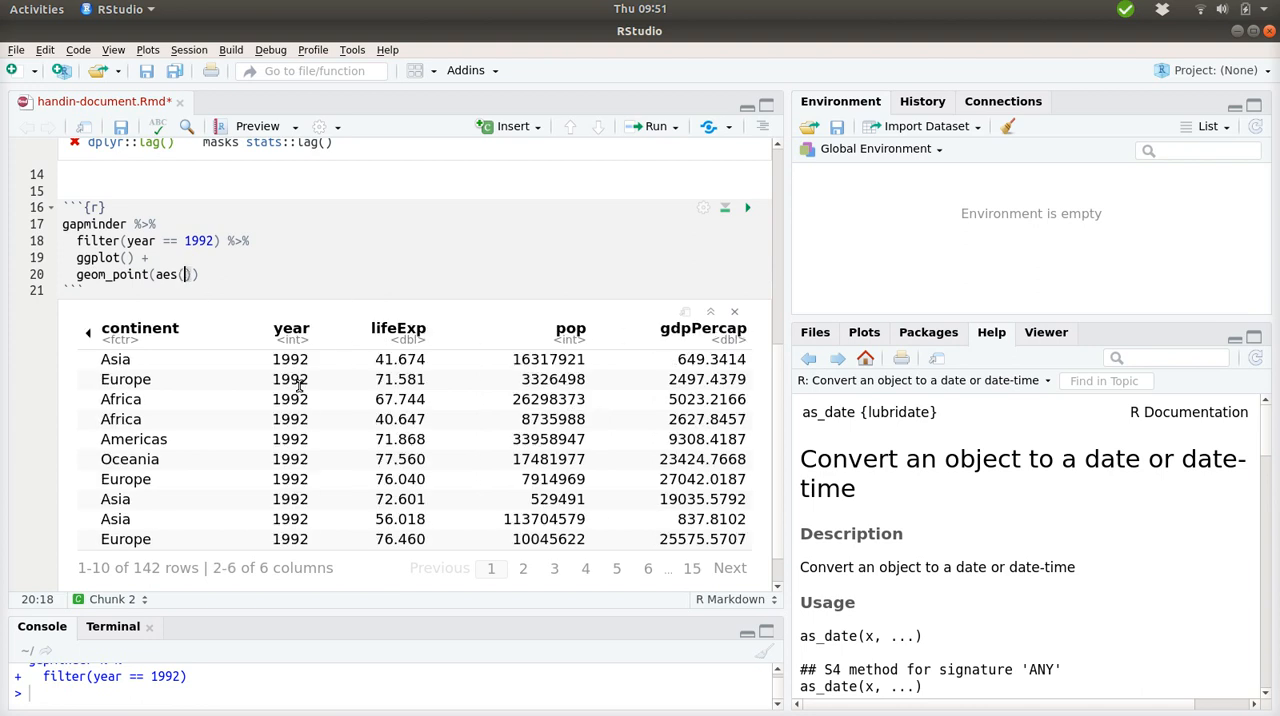
type("gdpPercap,")
type("y = ))")
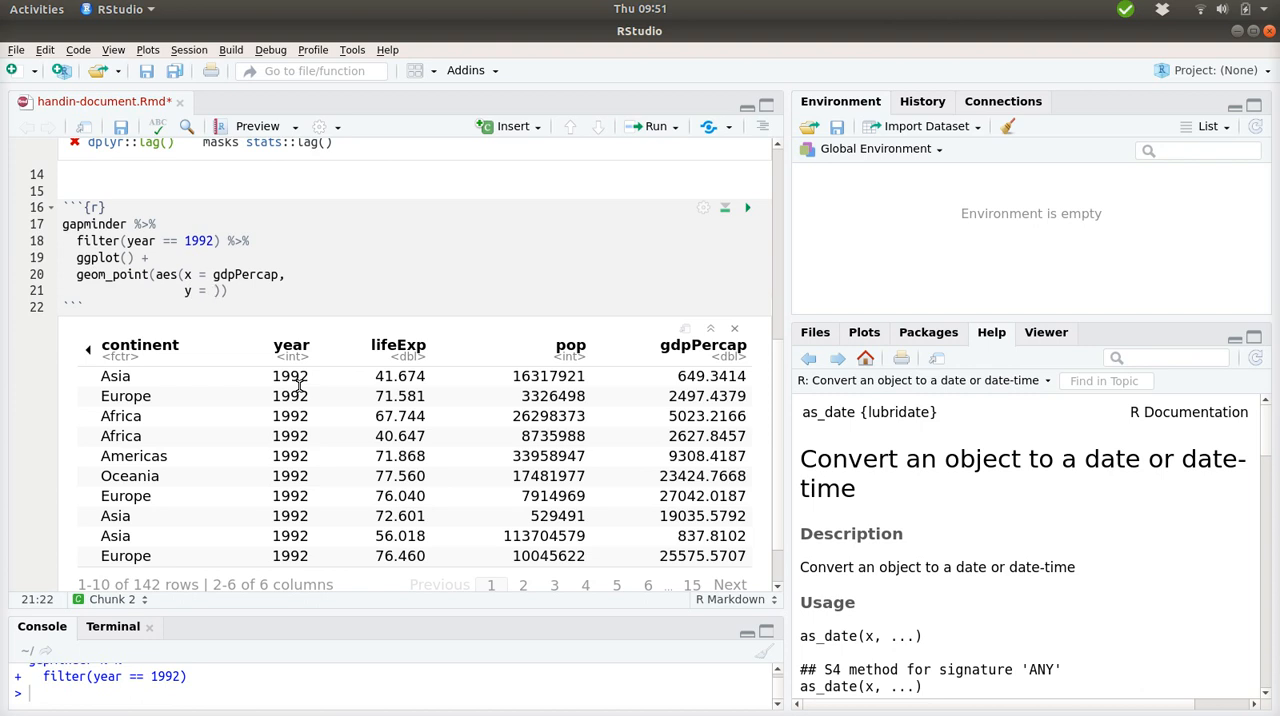
type("lifeExp,")
type("color = continent))")
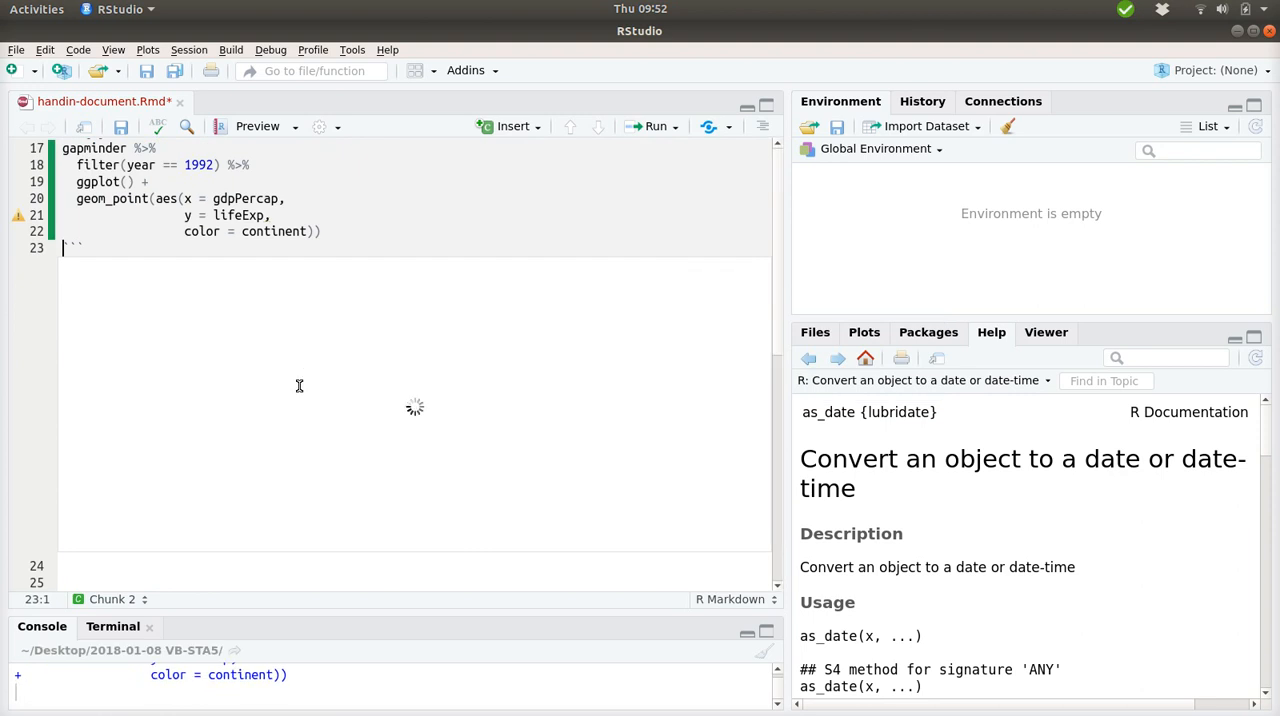
Bring up the exam handout in Document Viewer to compare against its example plot on page 2.
left_click(656, 126)
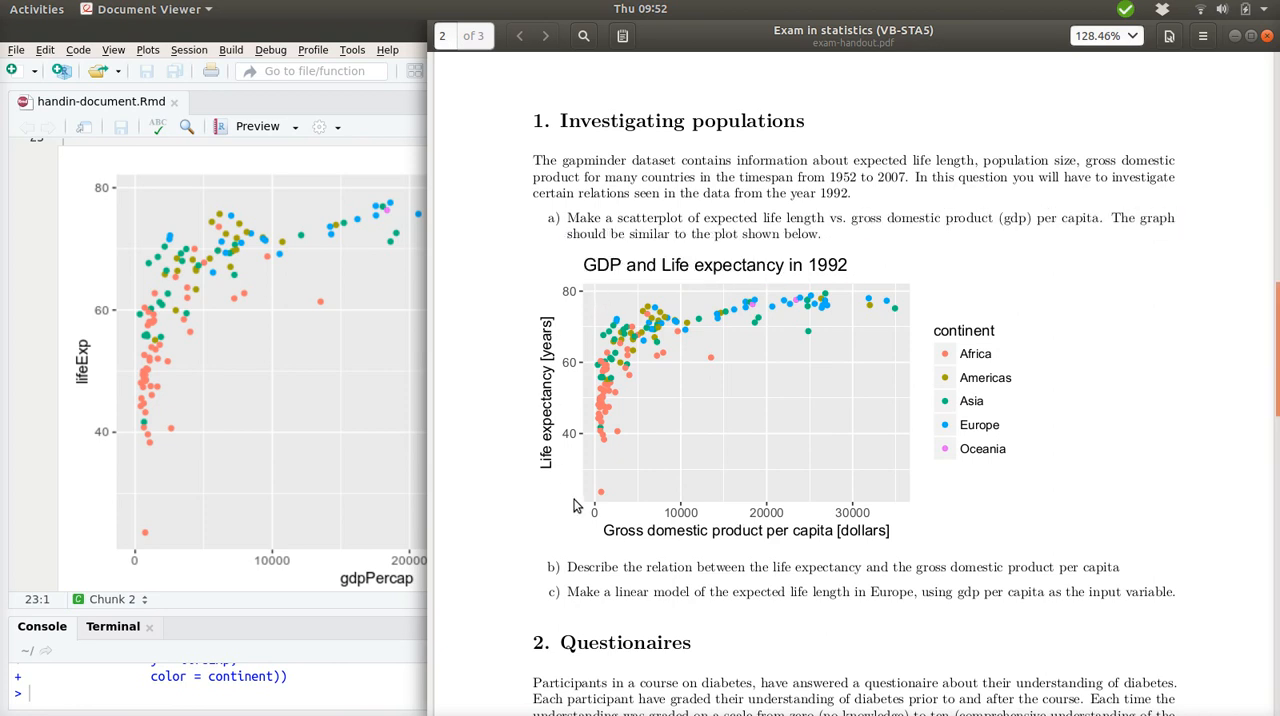
mouse_move(603, 527)
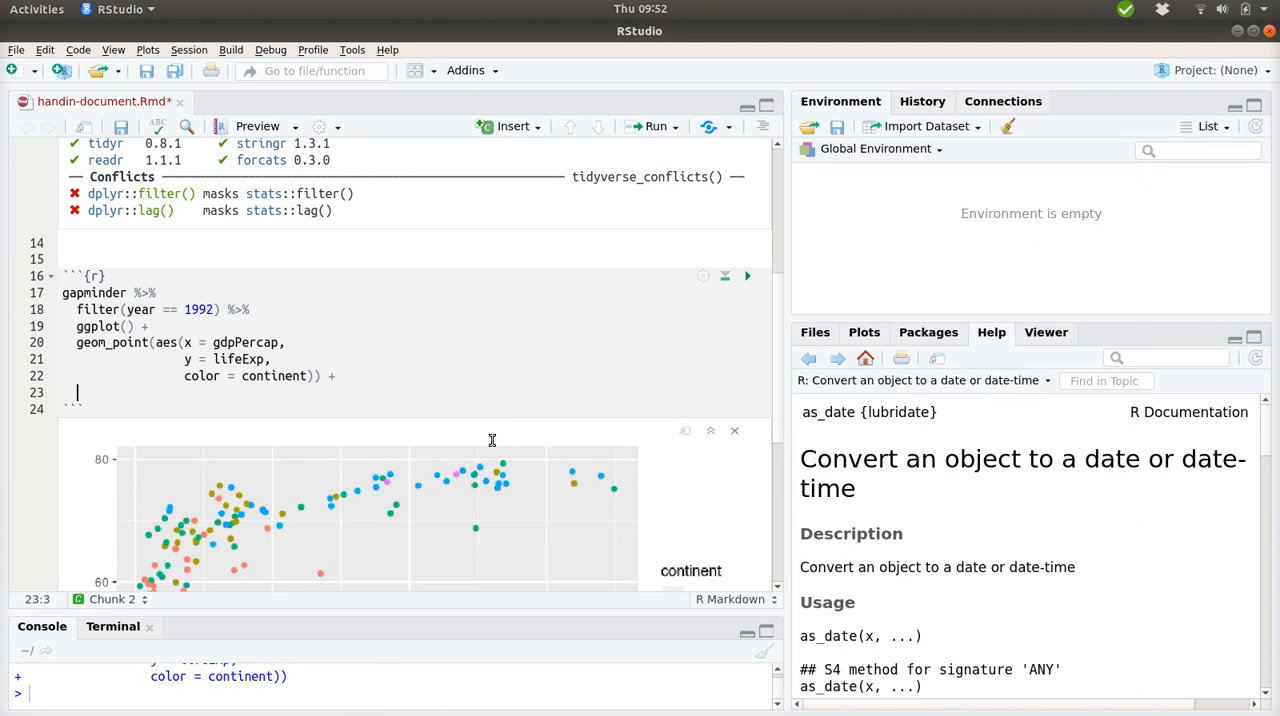
Add labs(): x 'Gross domestic product per capita [dollars]', y 'Life expectancy [years]', title 'GDP and Life expectancy in 1992'.
type("labs(")
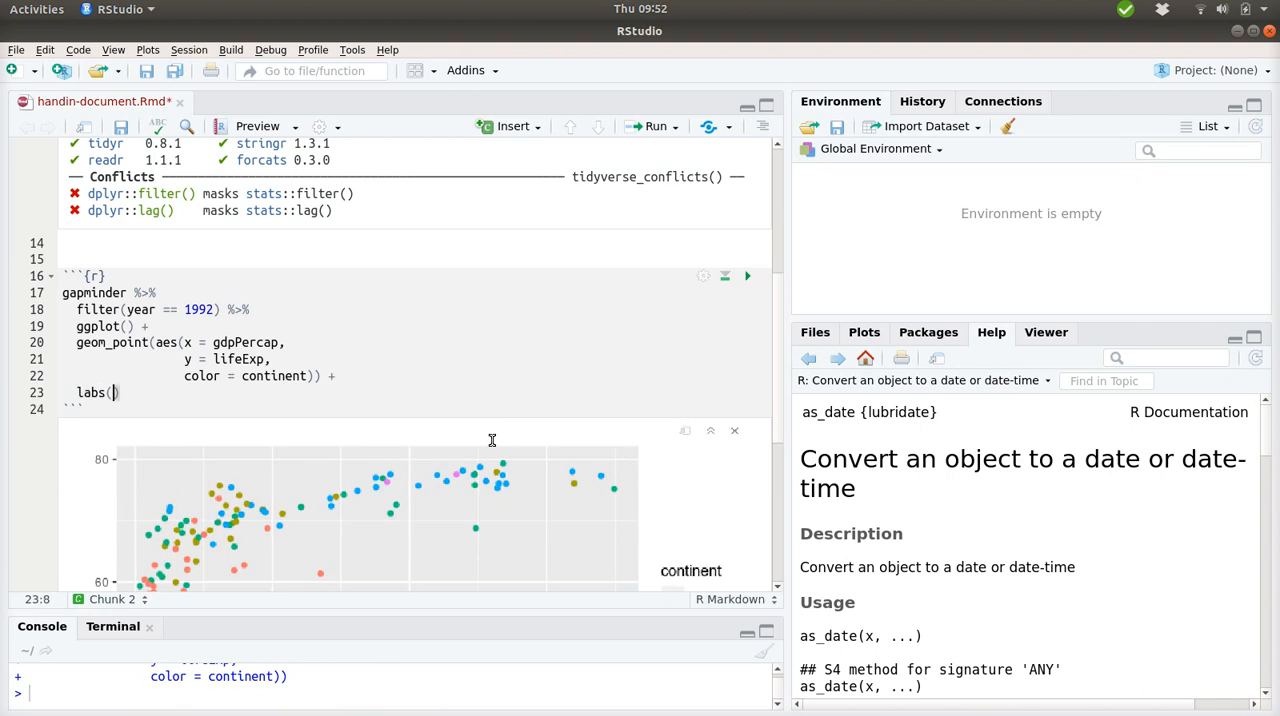
type("x = 'Gross domestic product per capita [dollars]',")
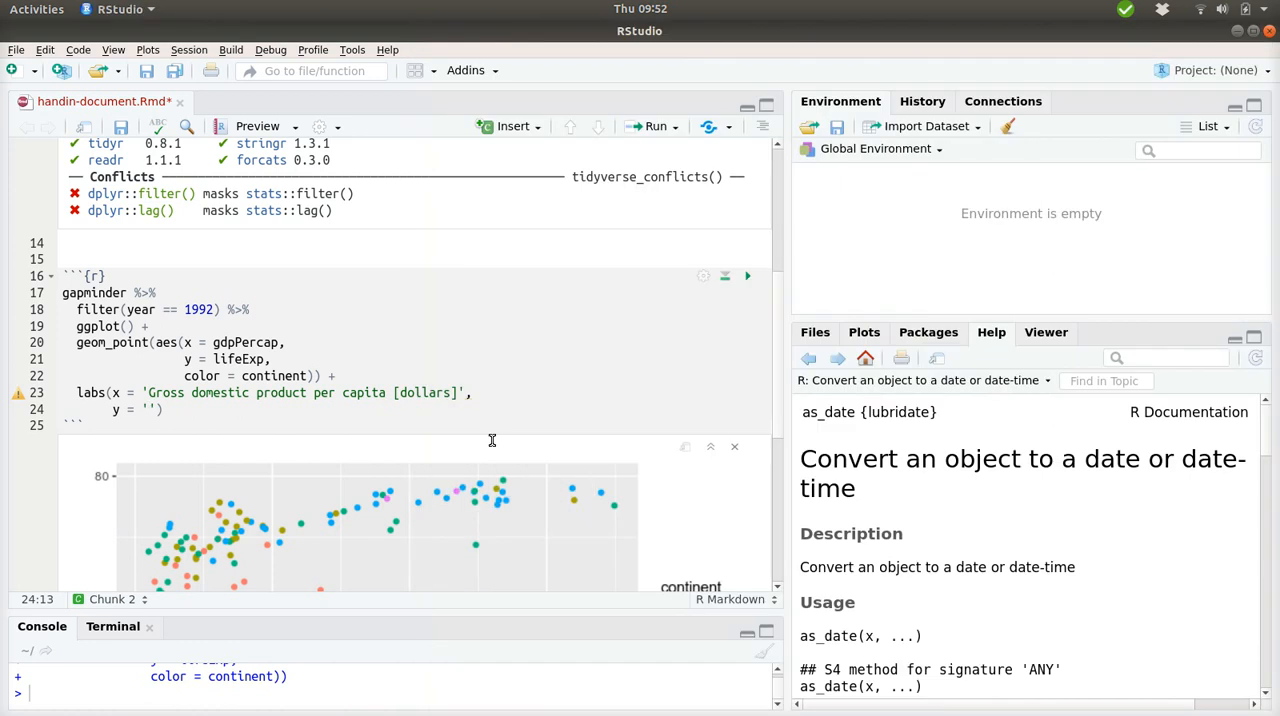
type("Life expe")
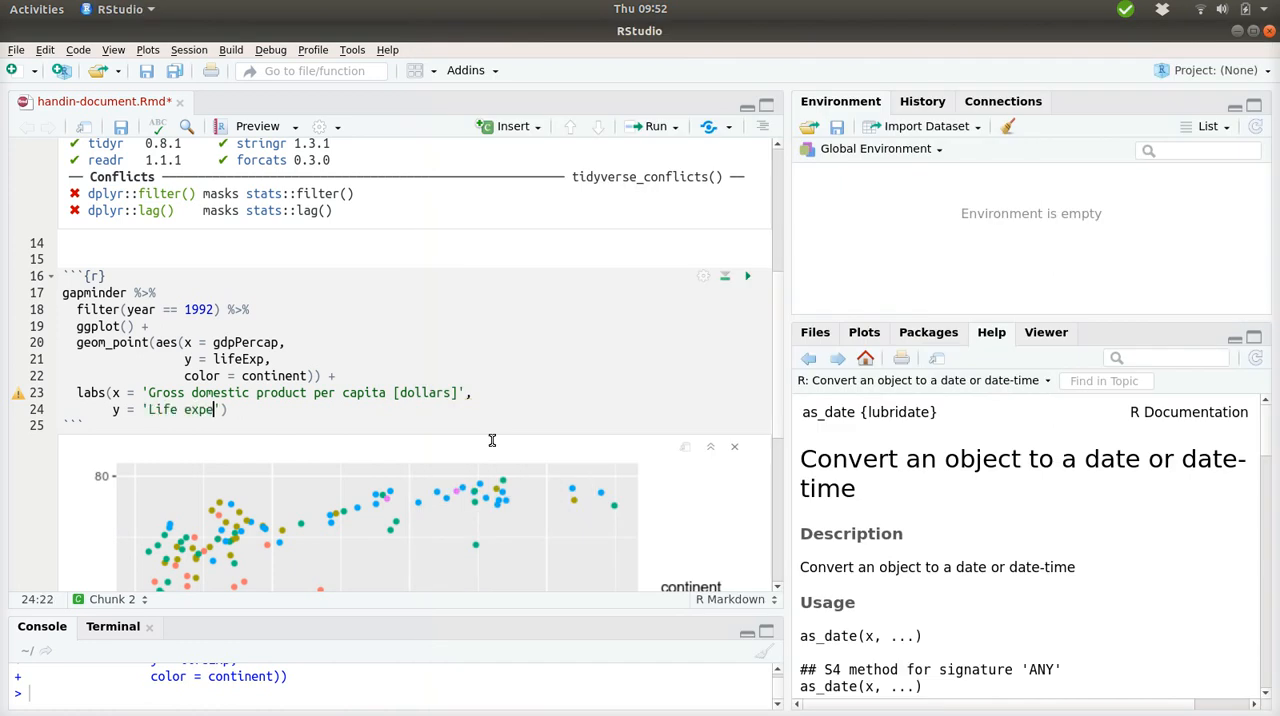
type("ctancy")
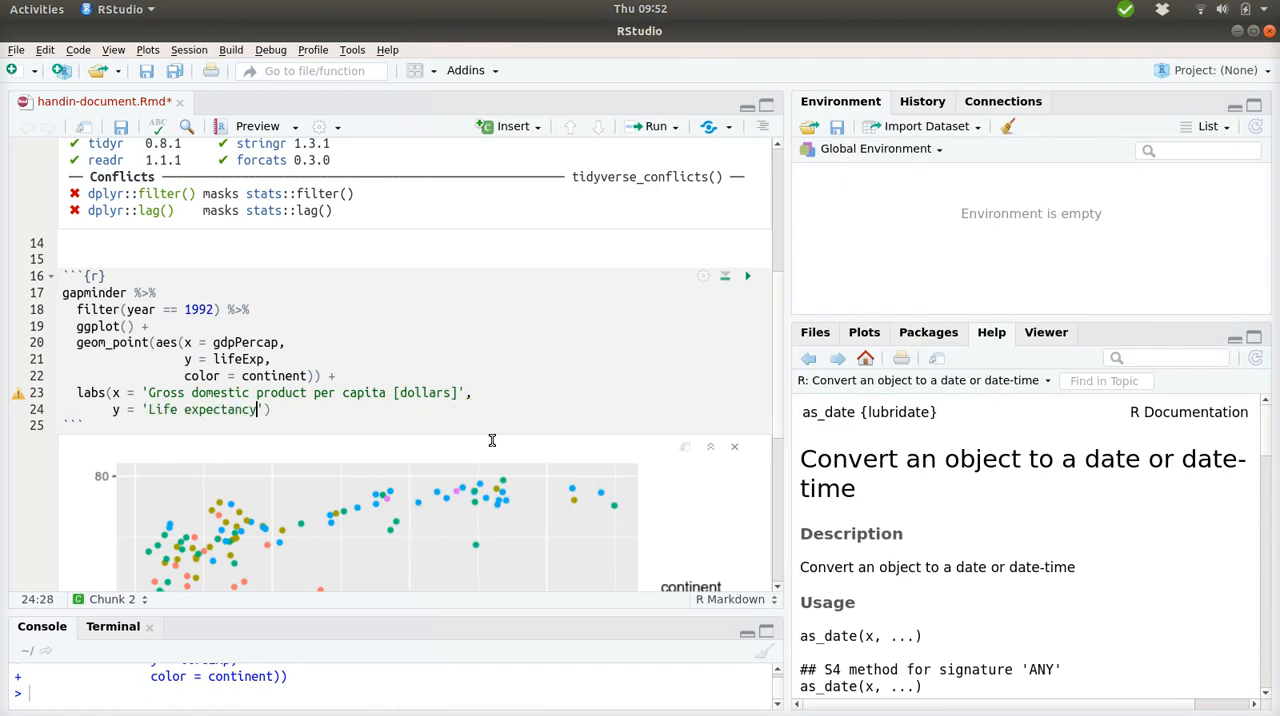
type("[years]")
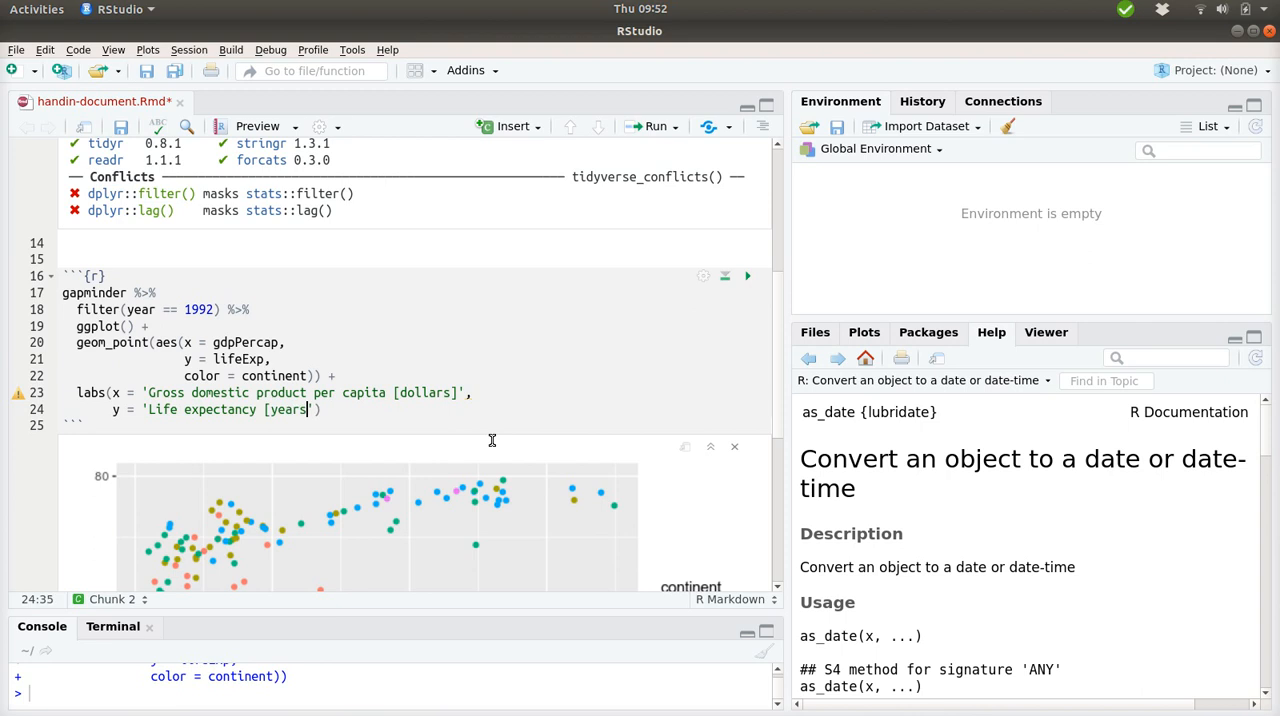
type("title")
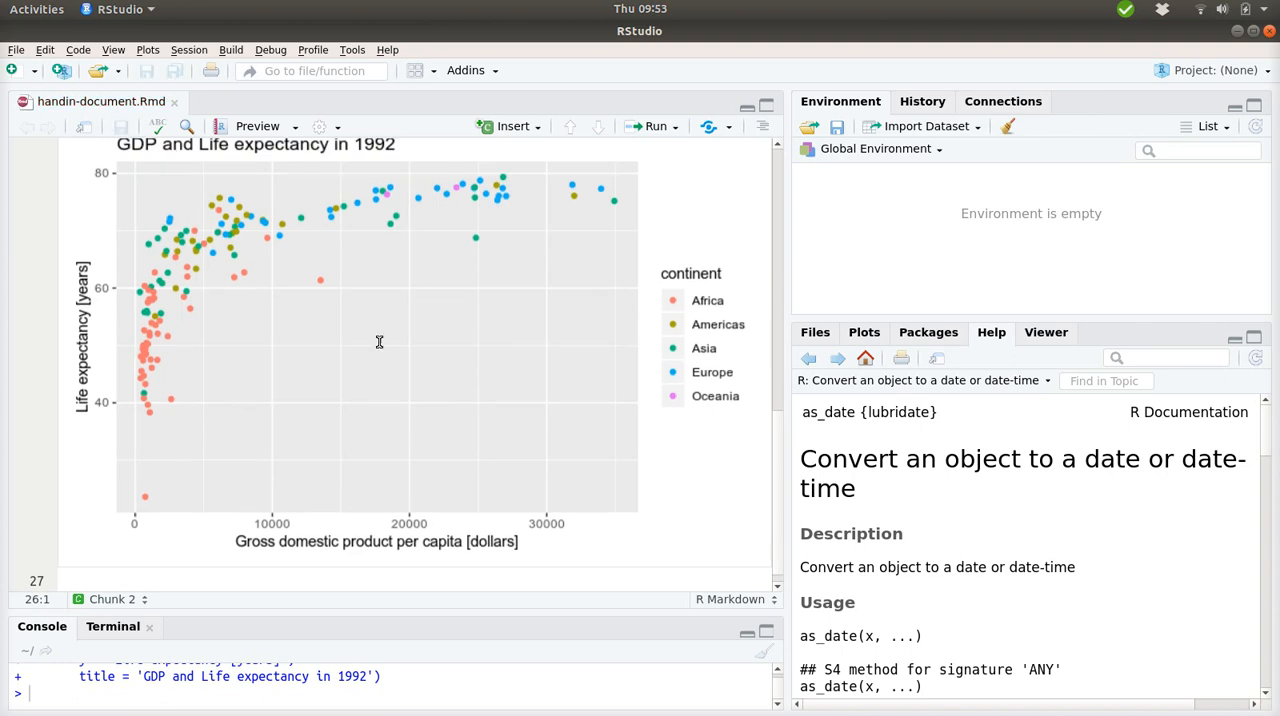
scroll("up", 3)
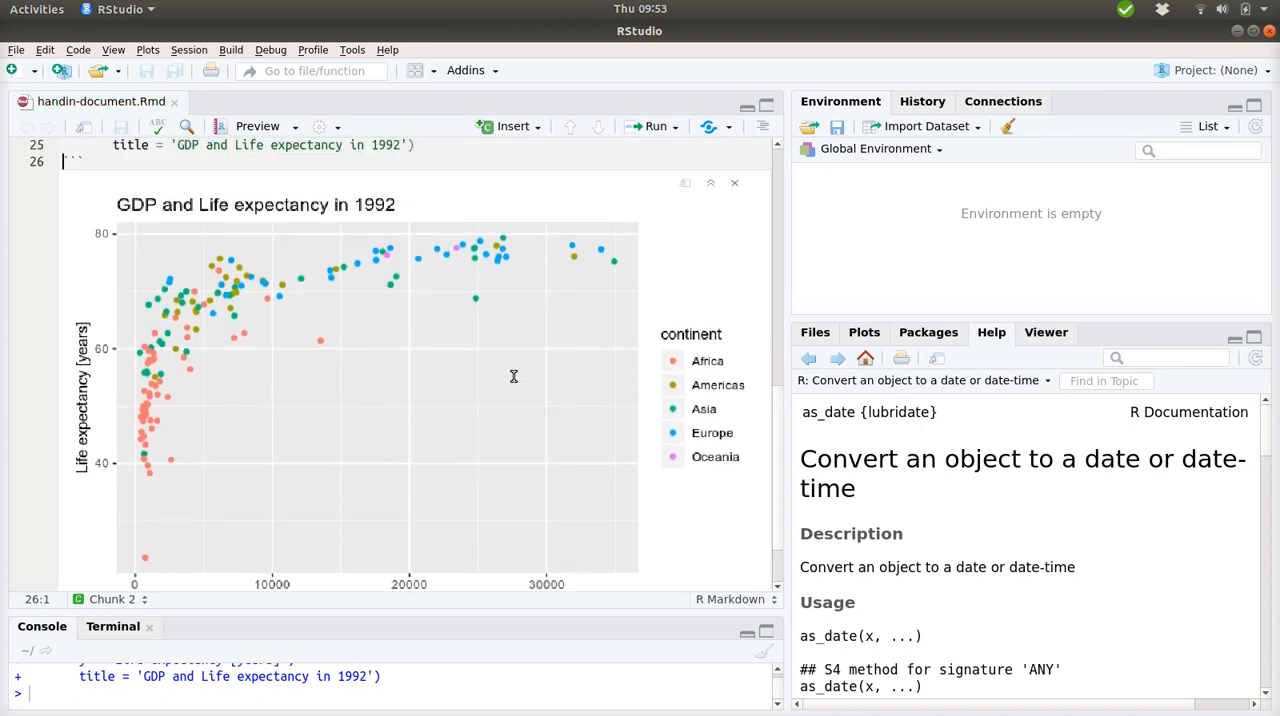
scroll("down", 3)
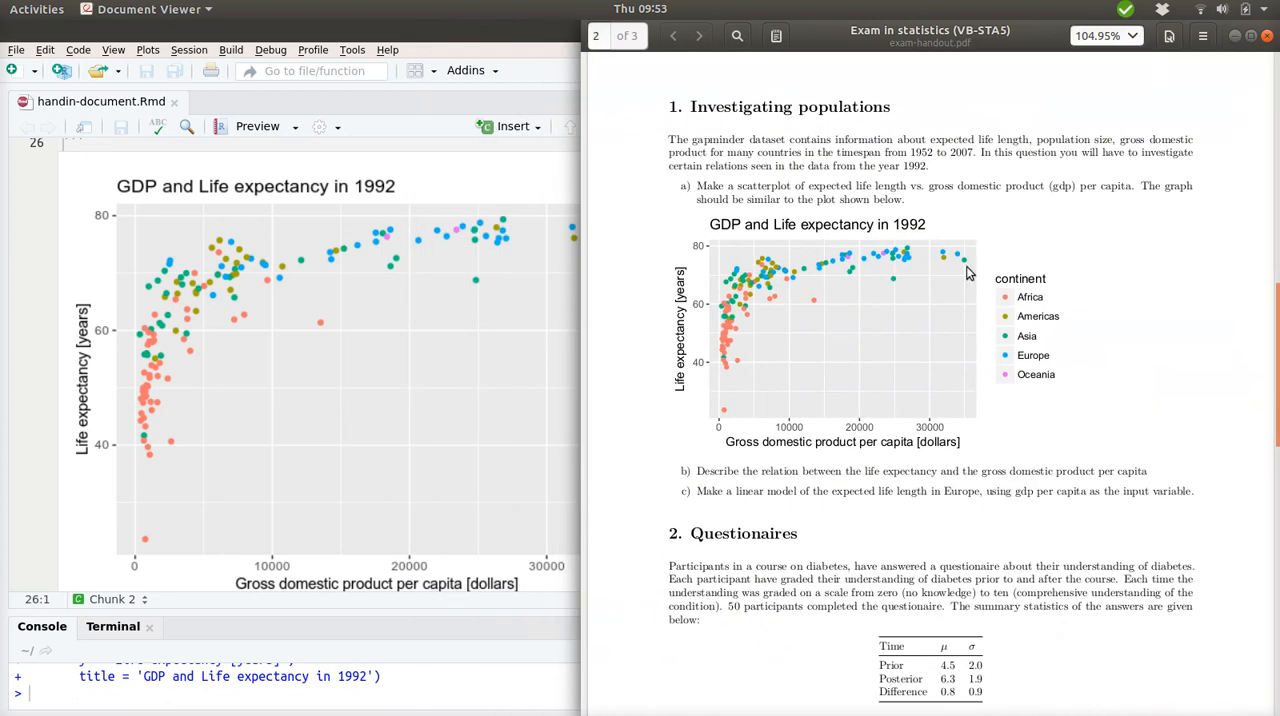
mouse_move(826, 346)
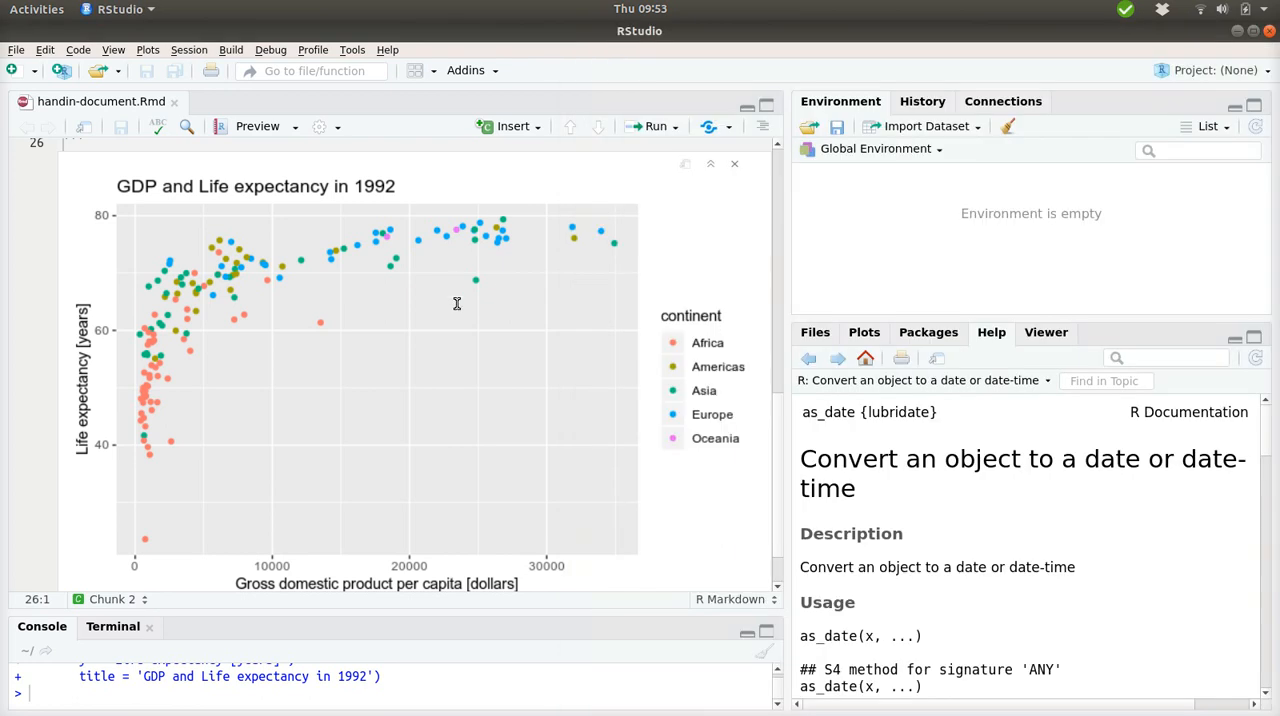
scroll("up", 3)
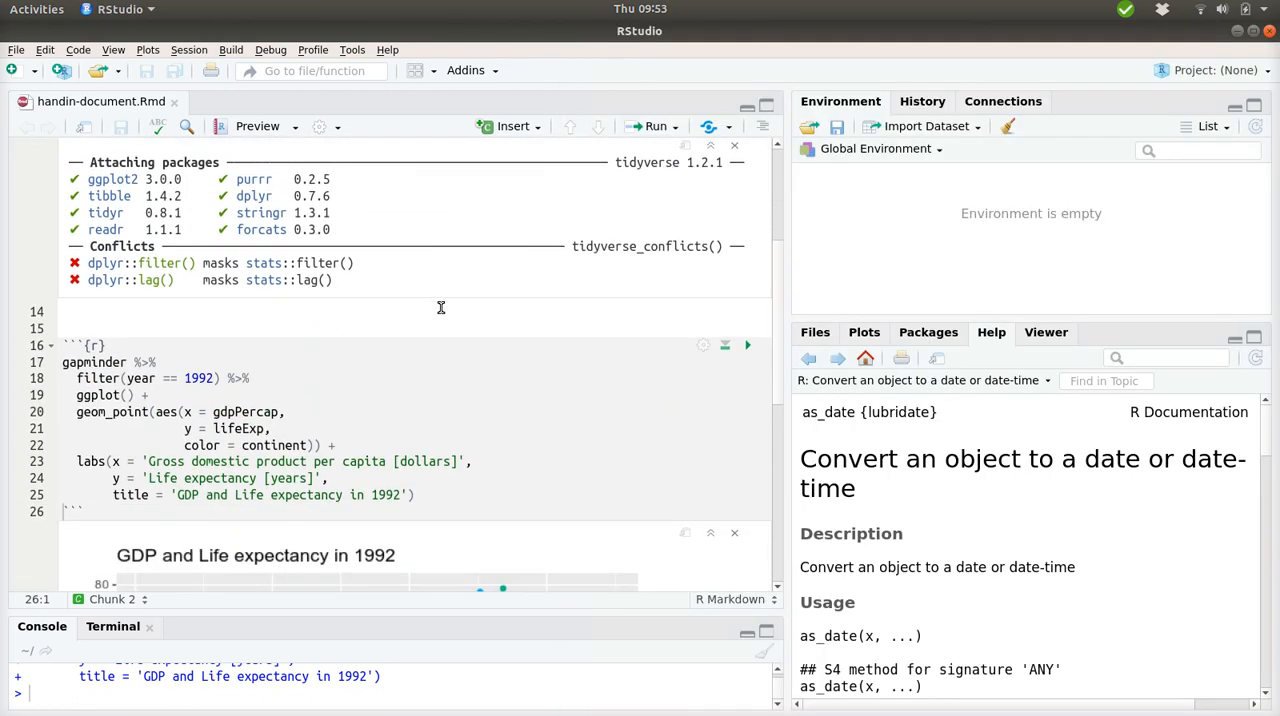
mouse_move(353, 392)
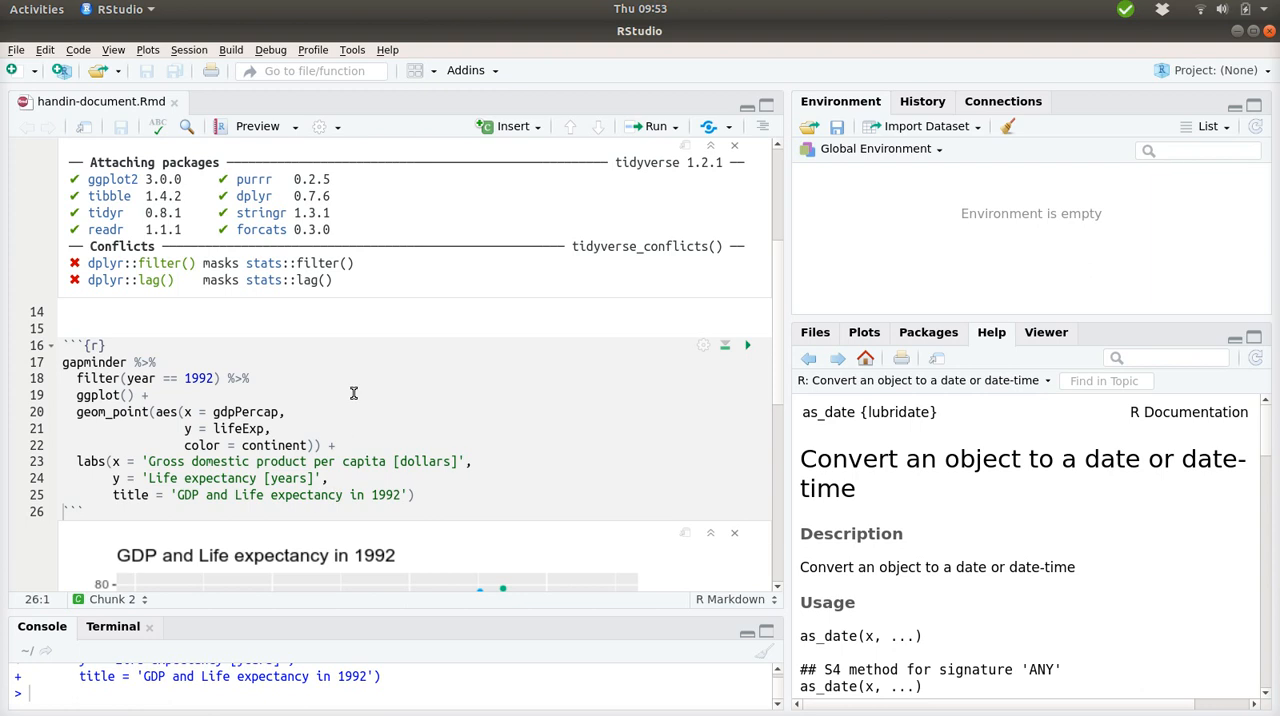
Below the package-loading output, explain that gapminder was filtered so only 1992 rows are kept.
left_click(136, 319)
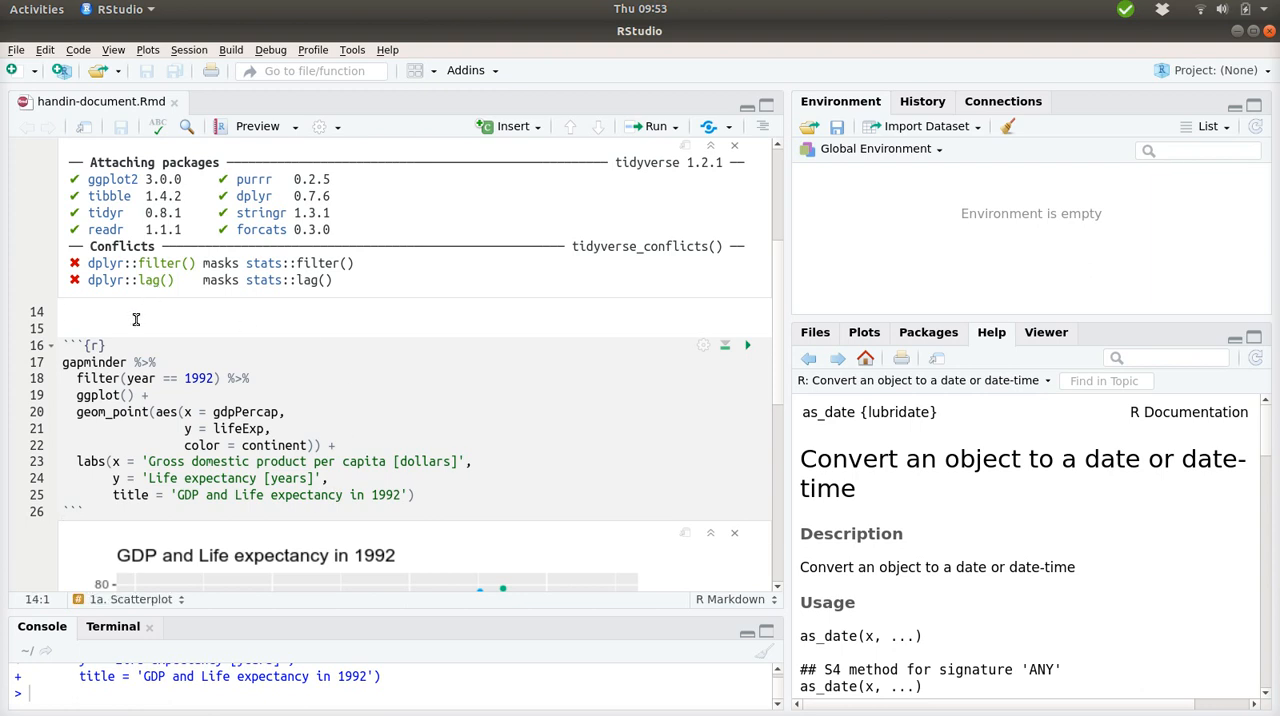
scroll("up", 3)
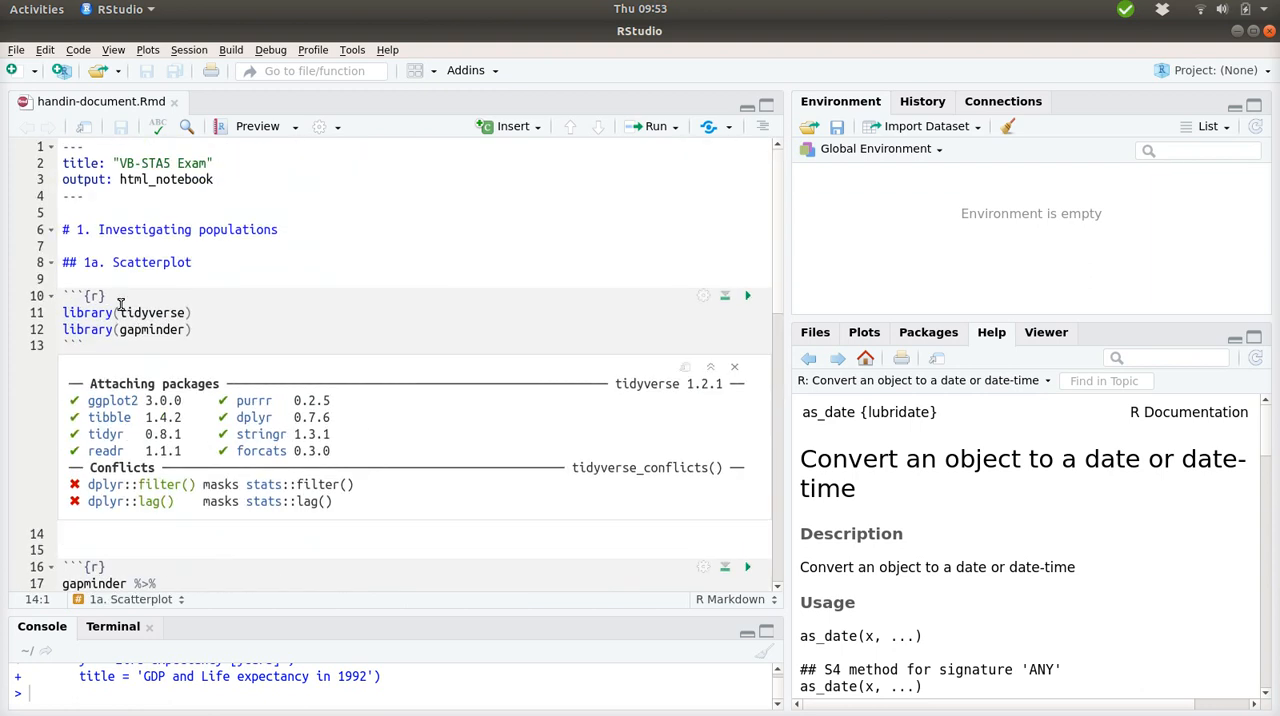
left_click(96, 534)
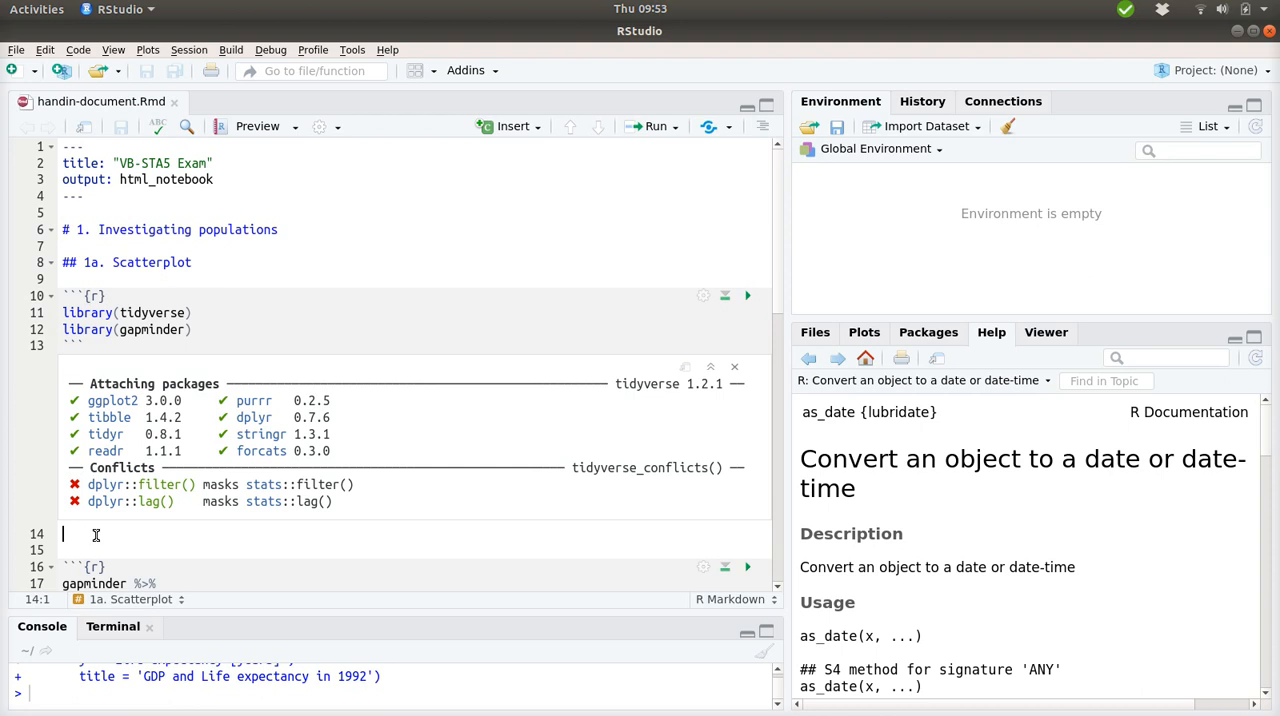
type("To")
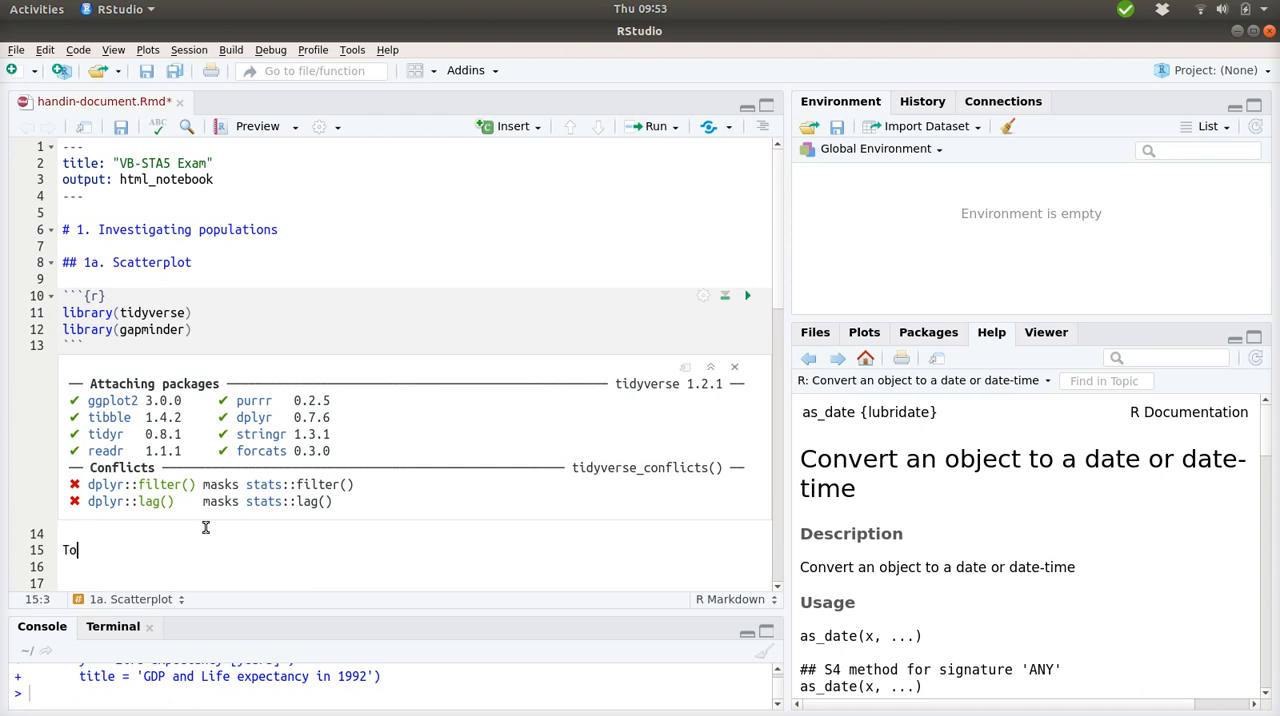
type("c")
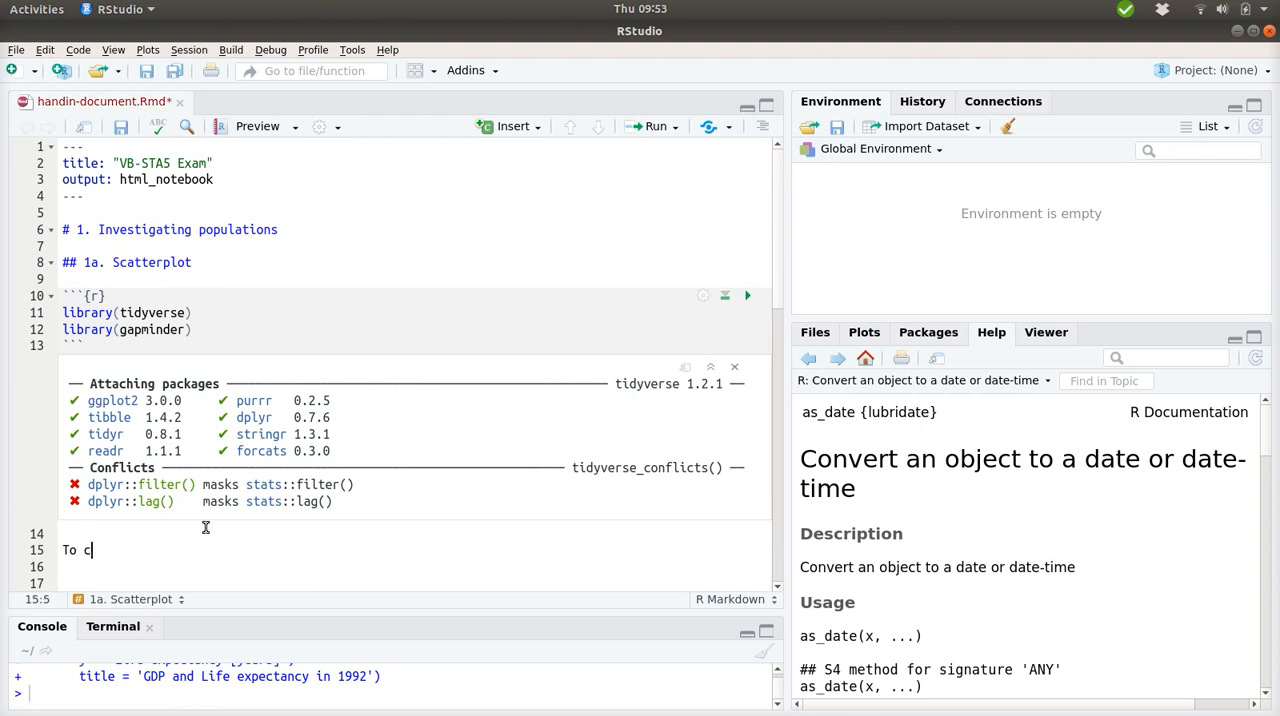
type("reate the plot")
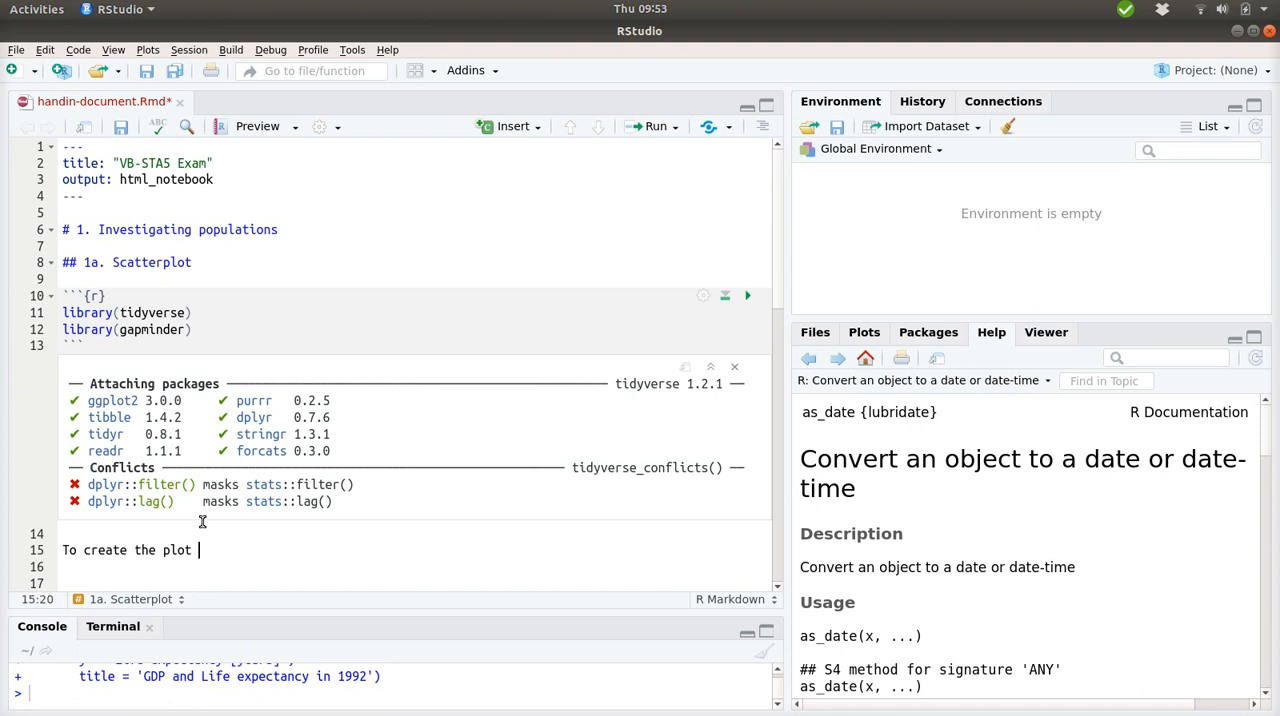
type("I haev")
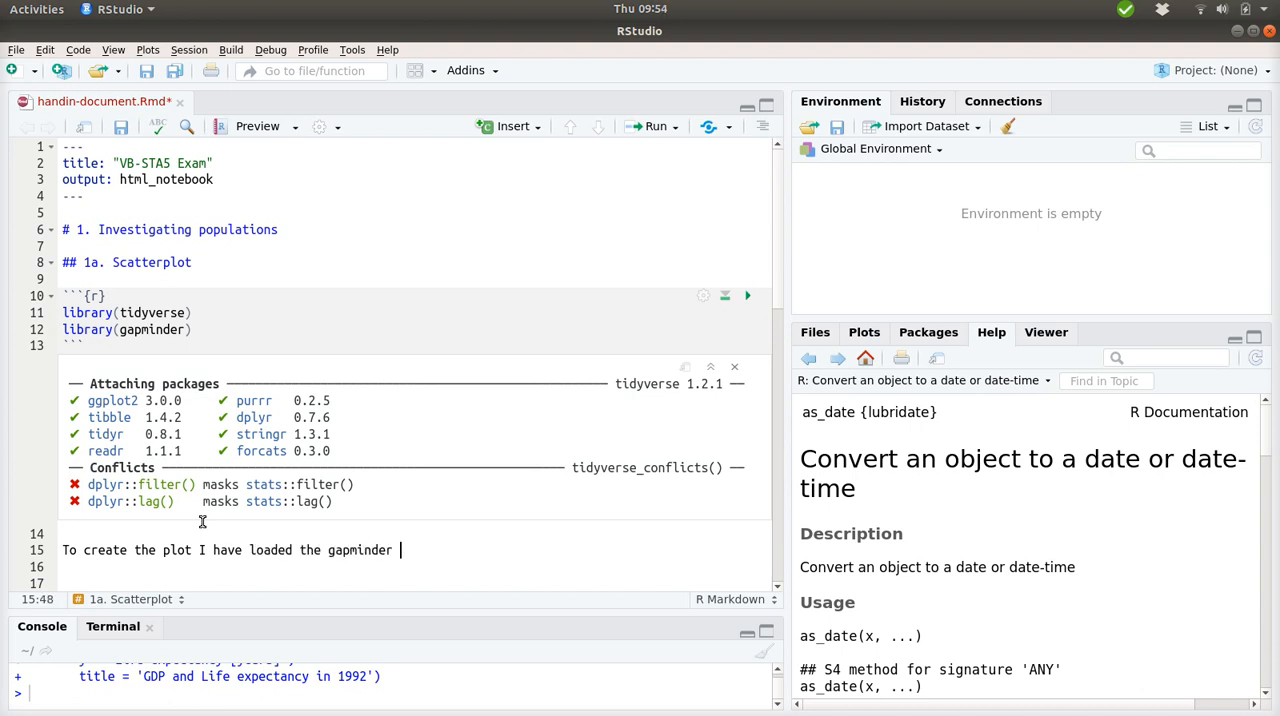
type("package")
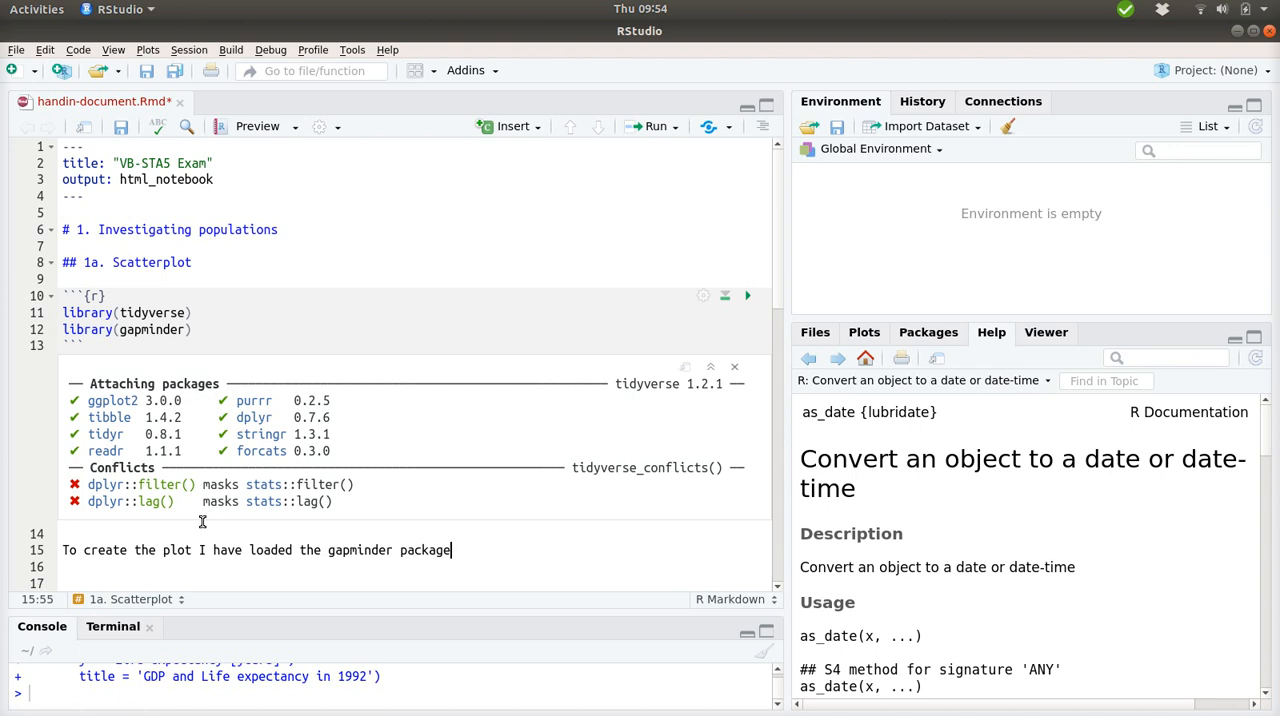
type(", and filte")
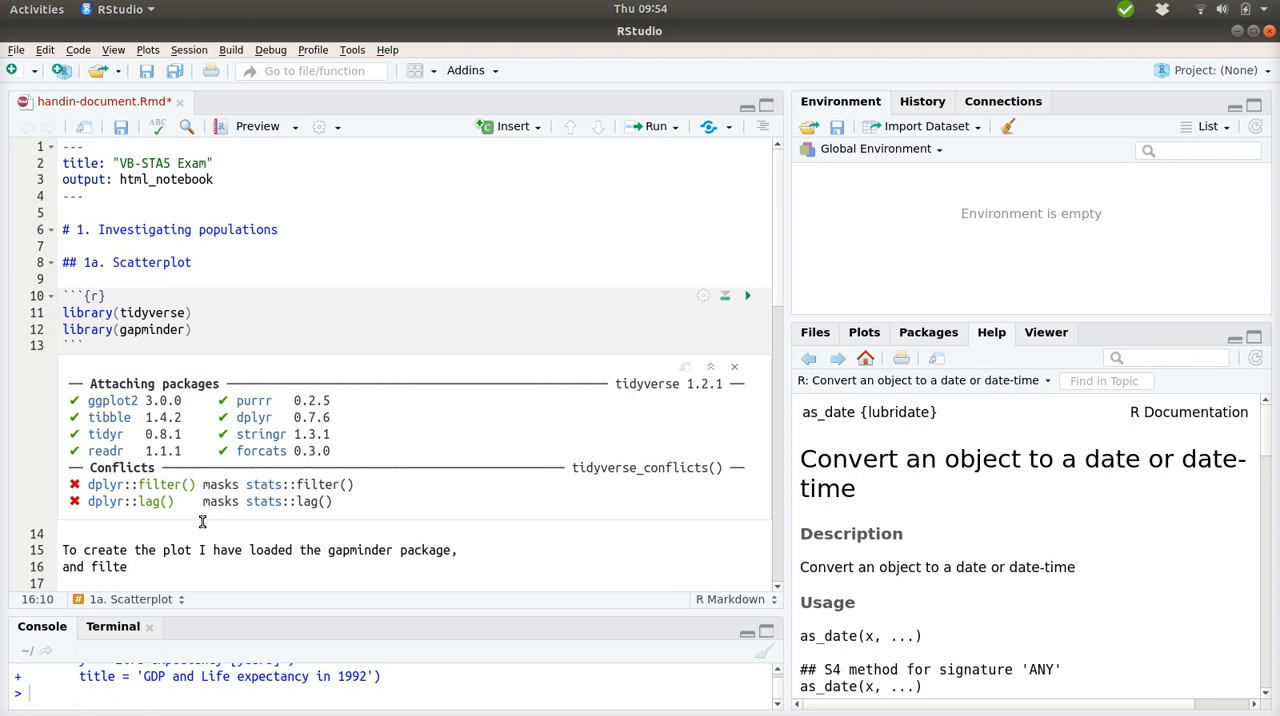
type("red the co")
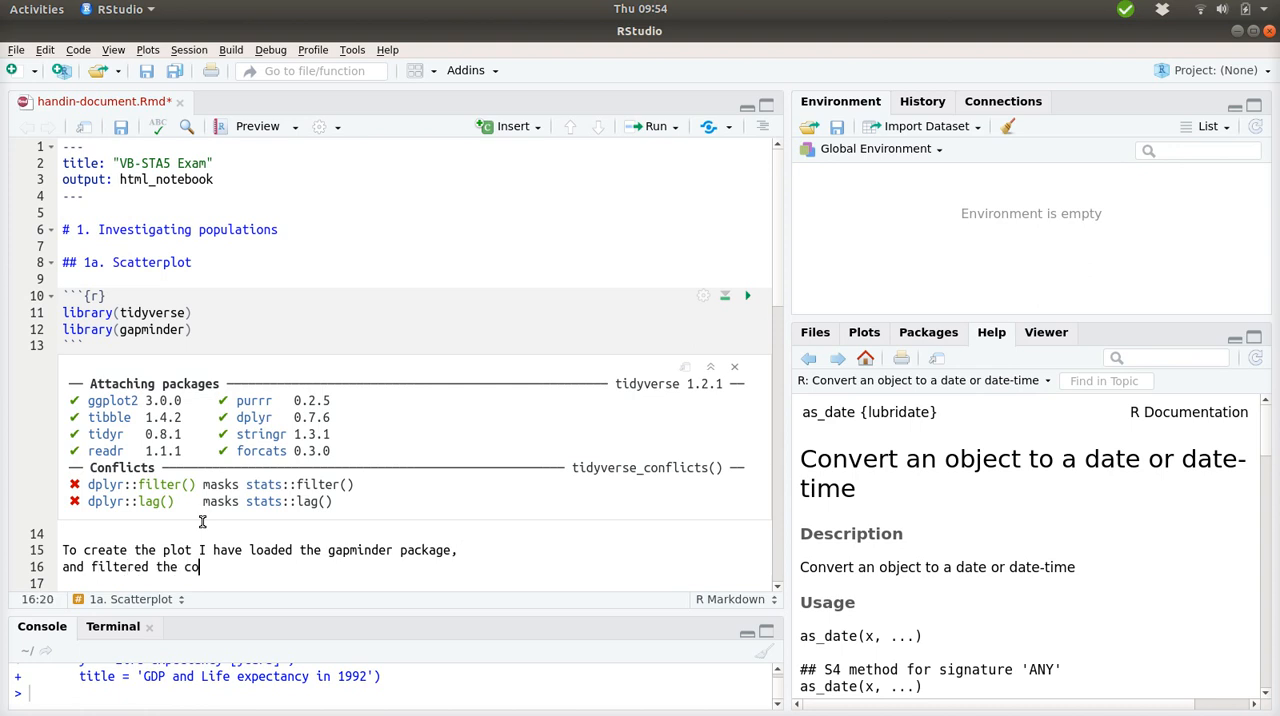
type("ntent of the")
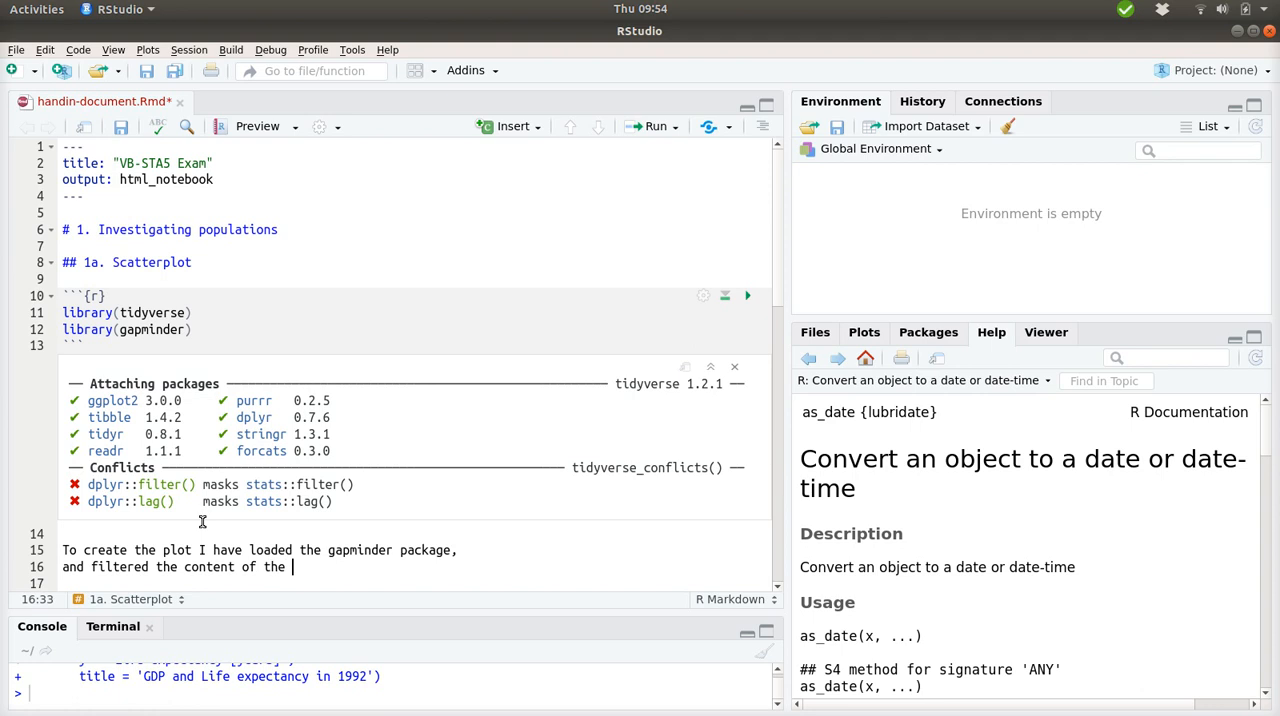
type("gapminder data")
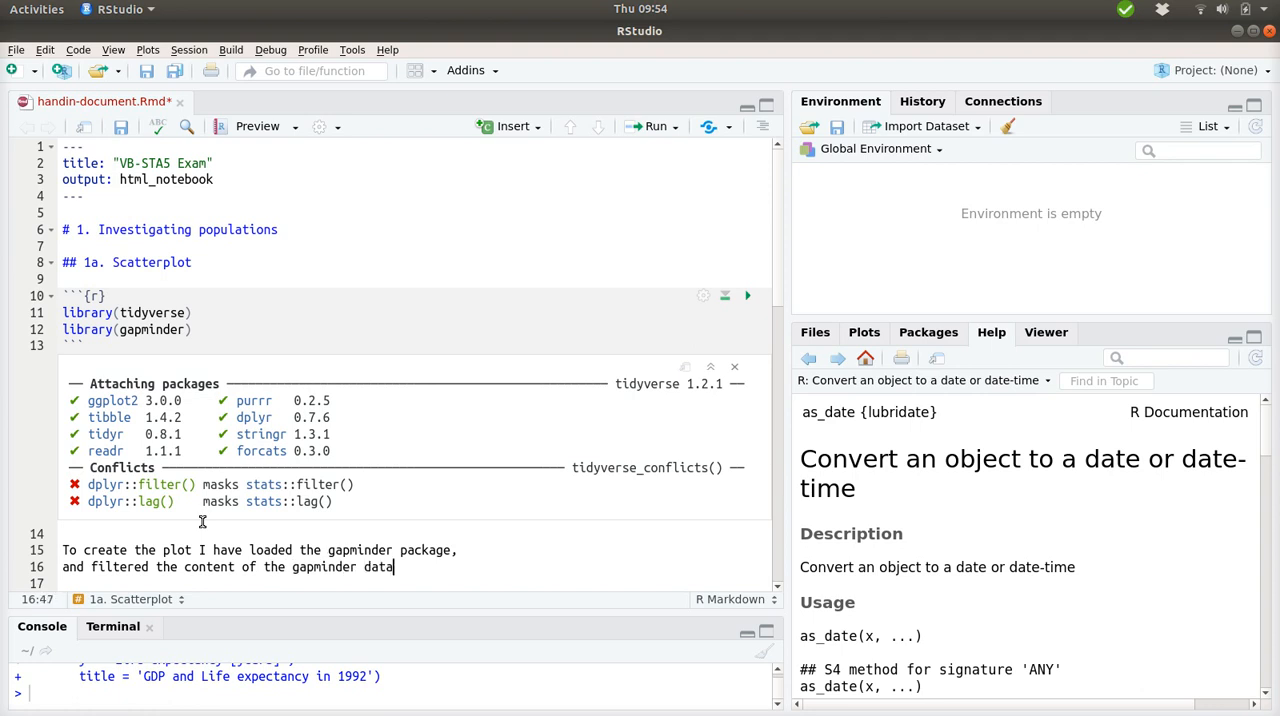
type("frame t")
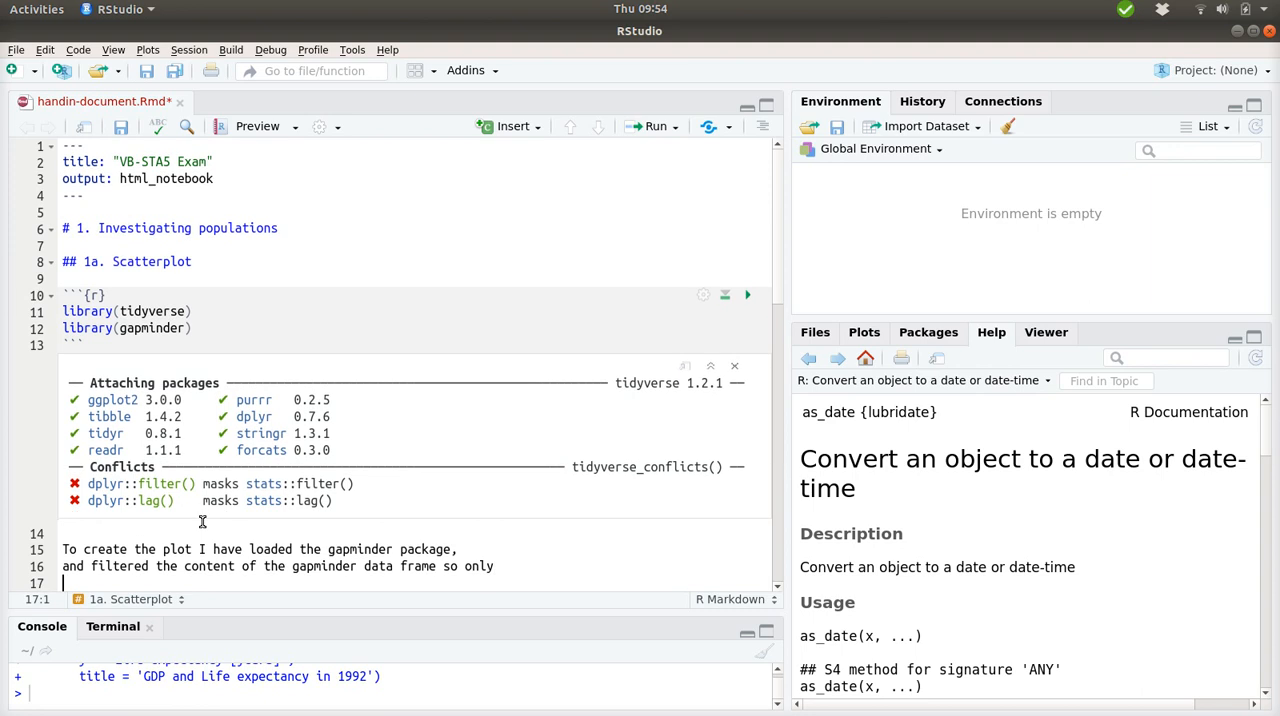
type("rows")
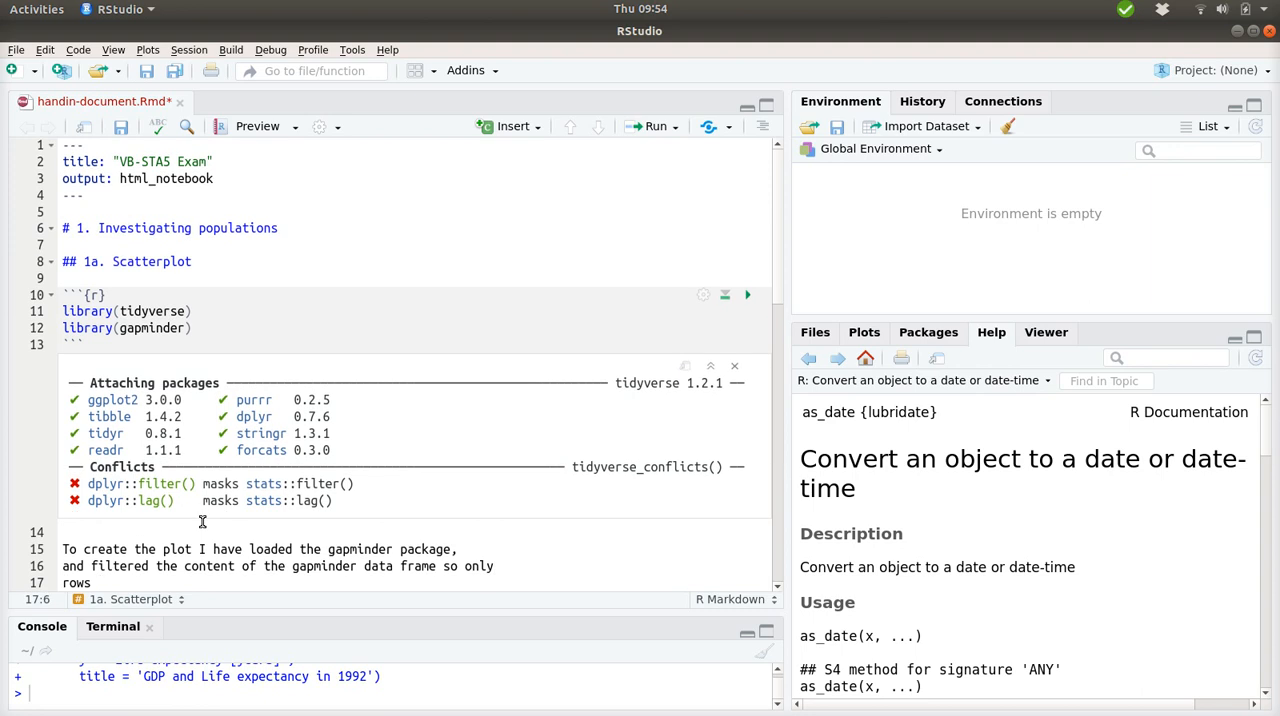
type("fr")
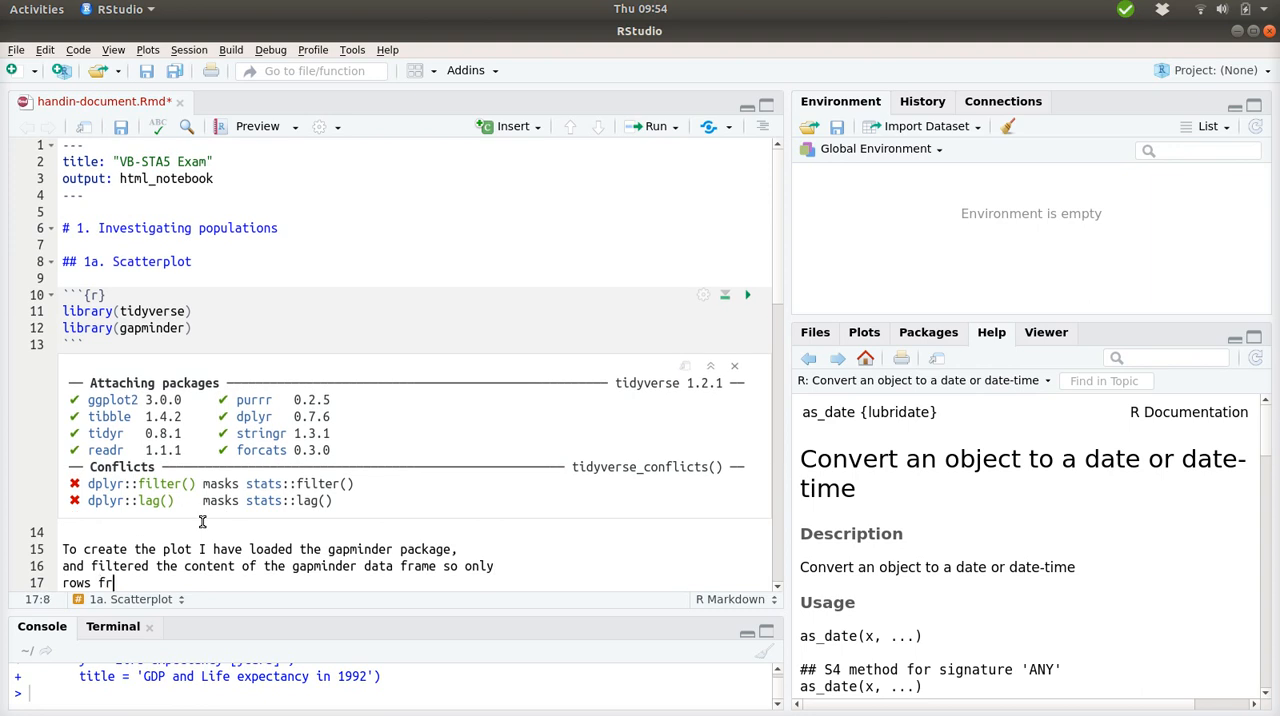
type("om the yea")
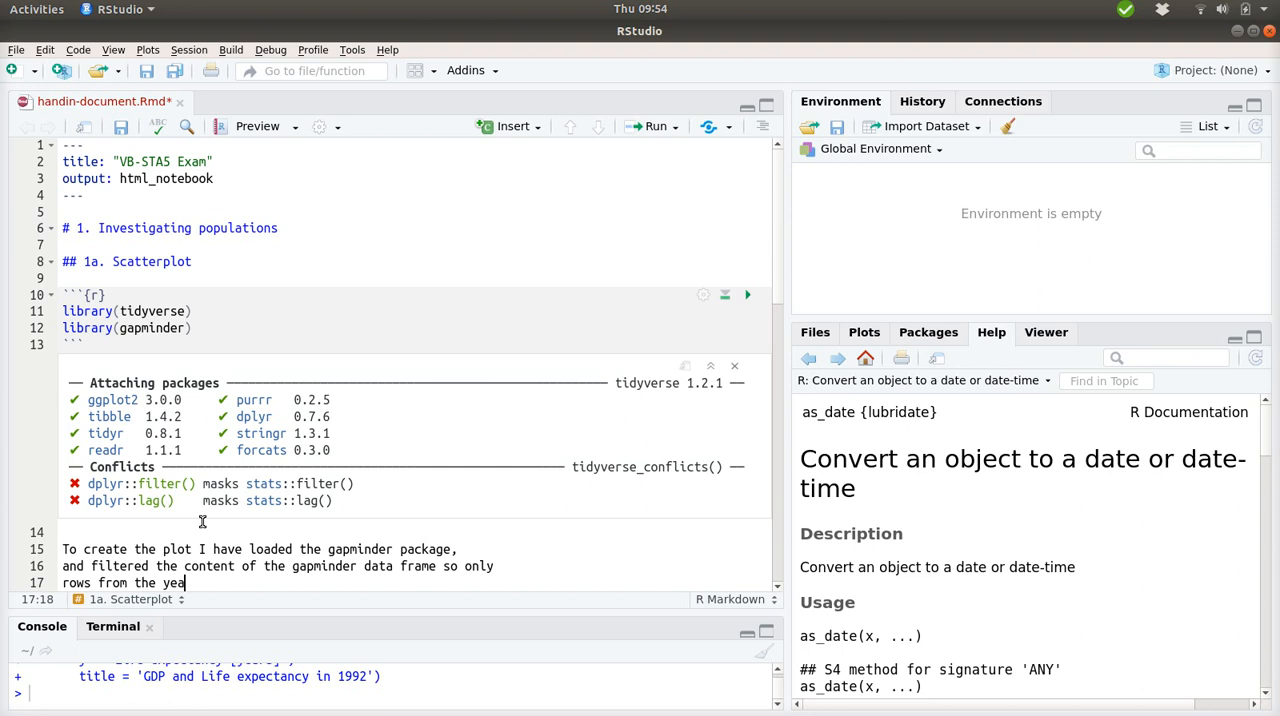
type("1992 is")
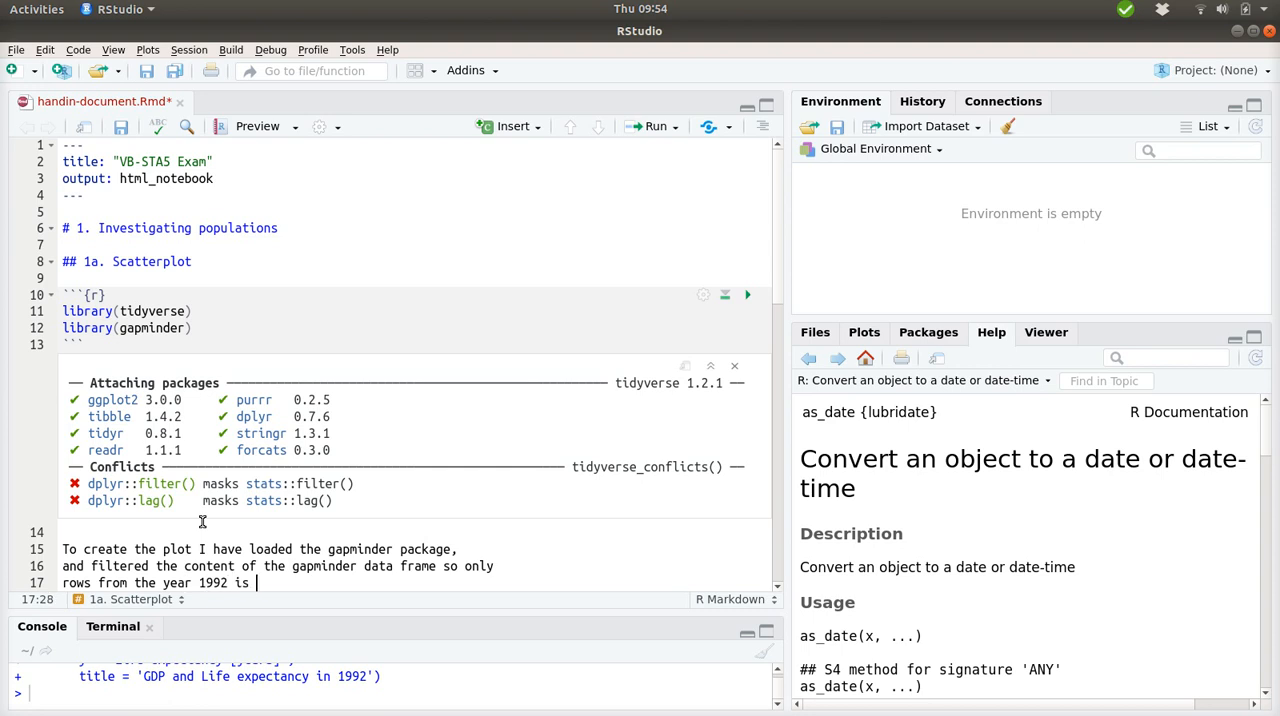
type("kept.")
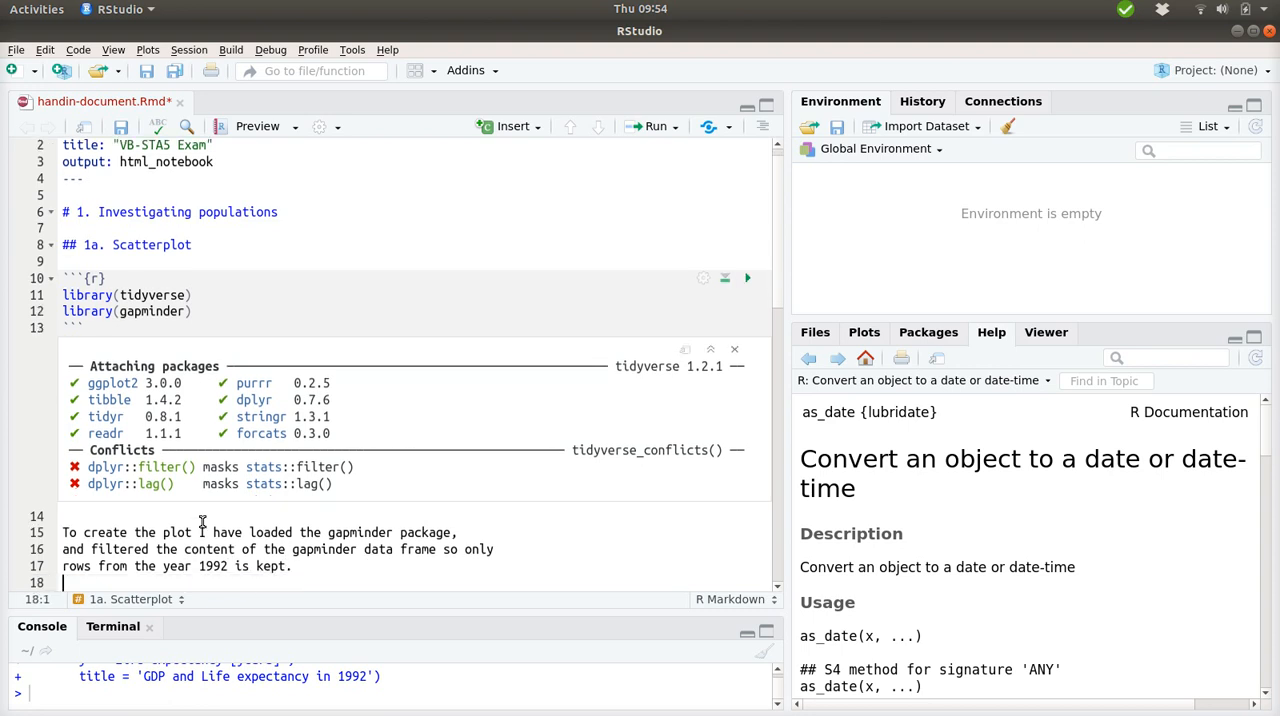
Add that these rows were forwarded to ggplot and visualised with geom_point().
type("These data are t")
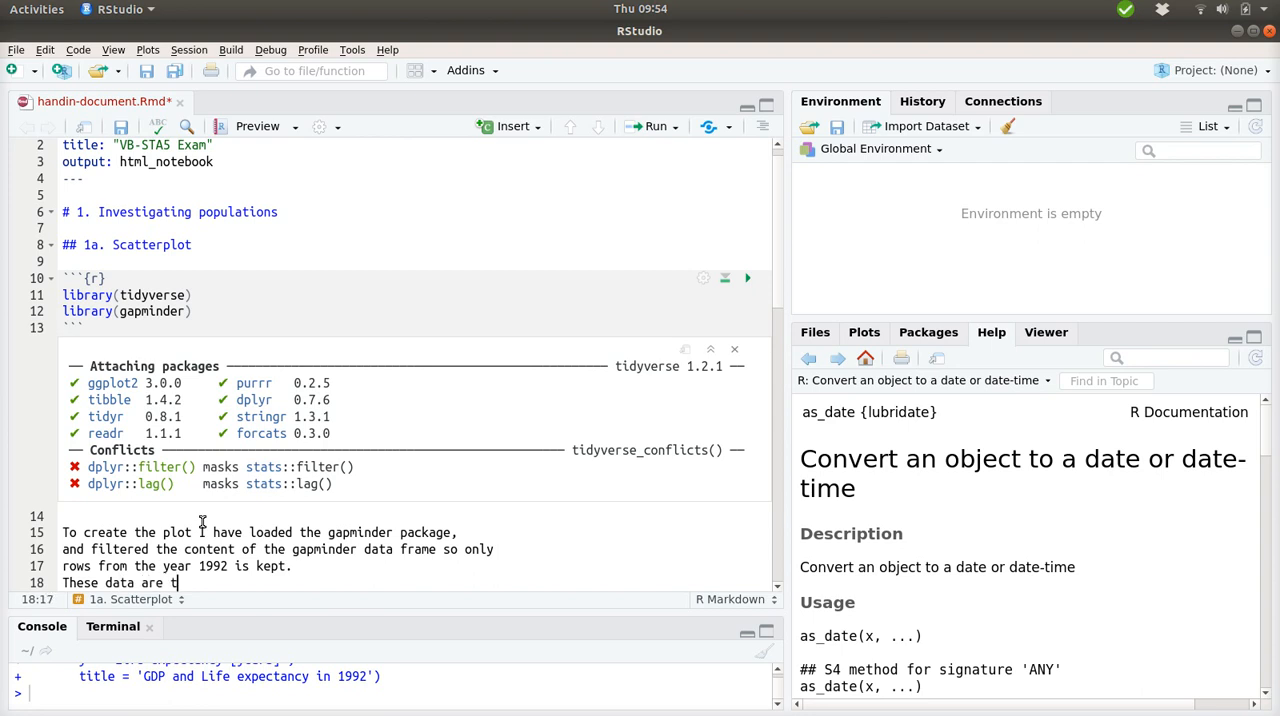
type("hen")
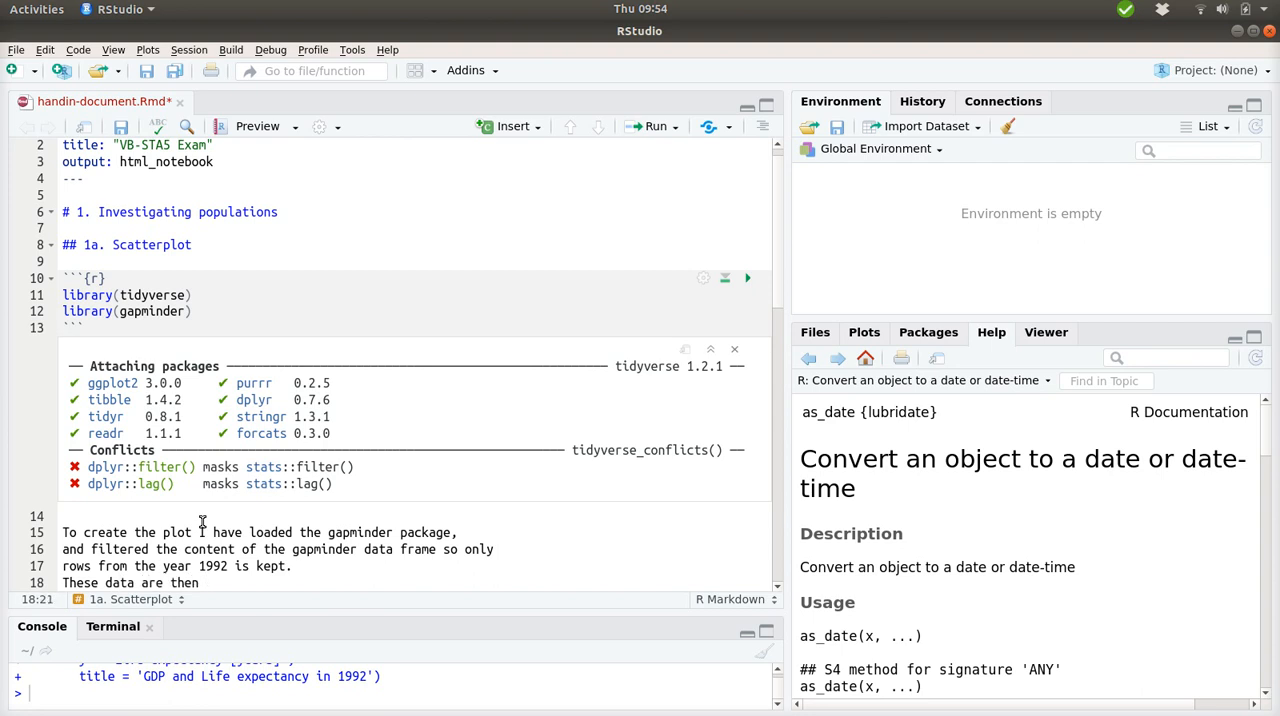
type("forward")
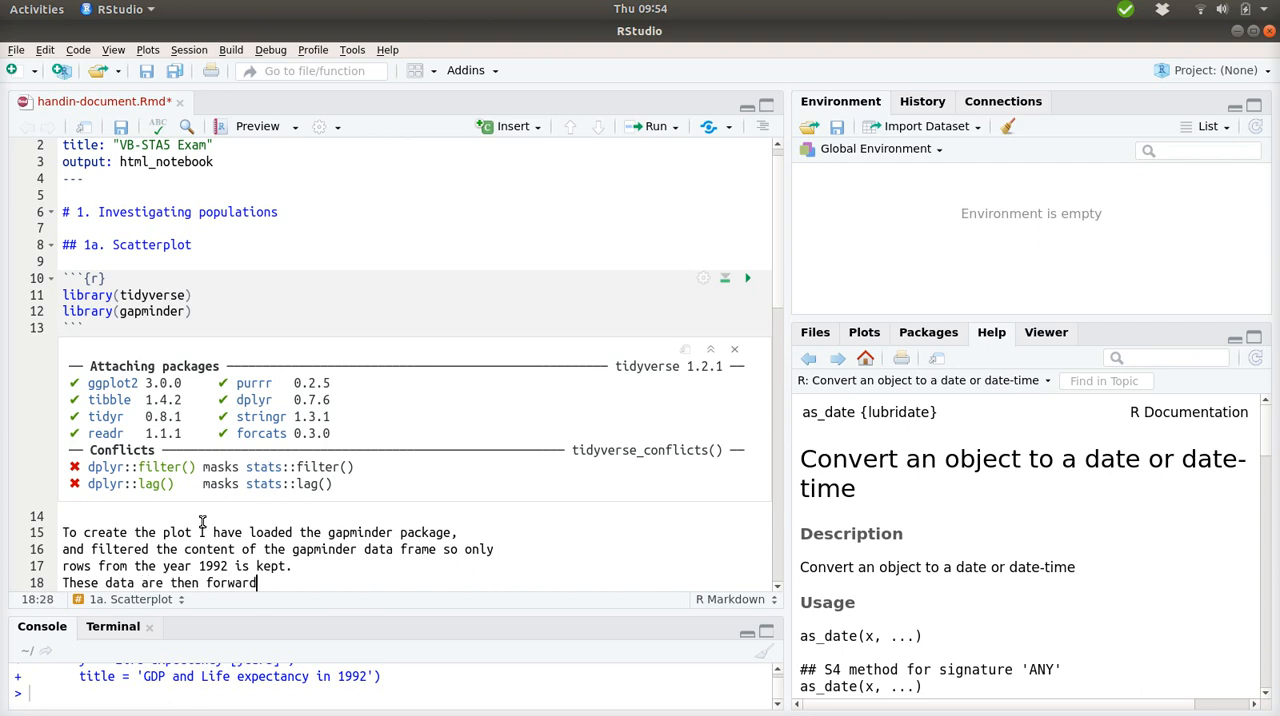
type("ed to ggplot")
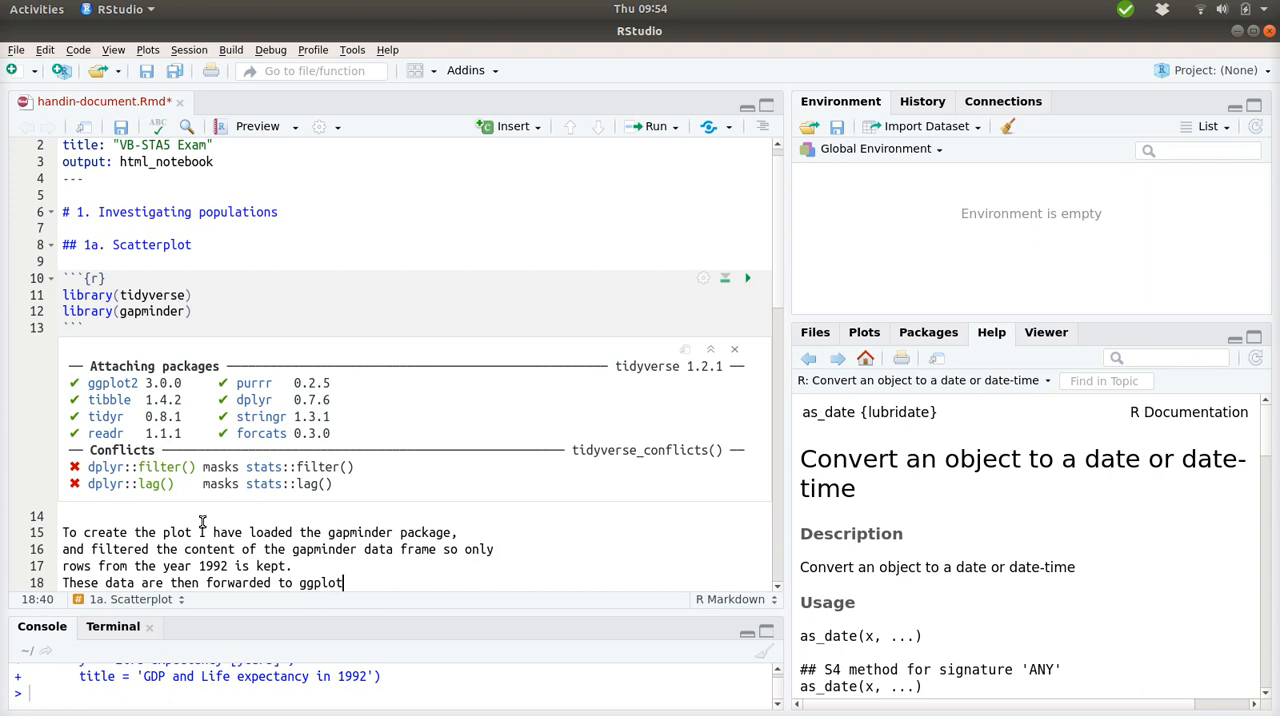
type("og")
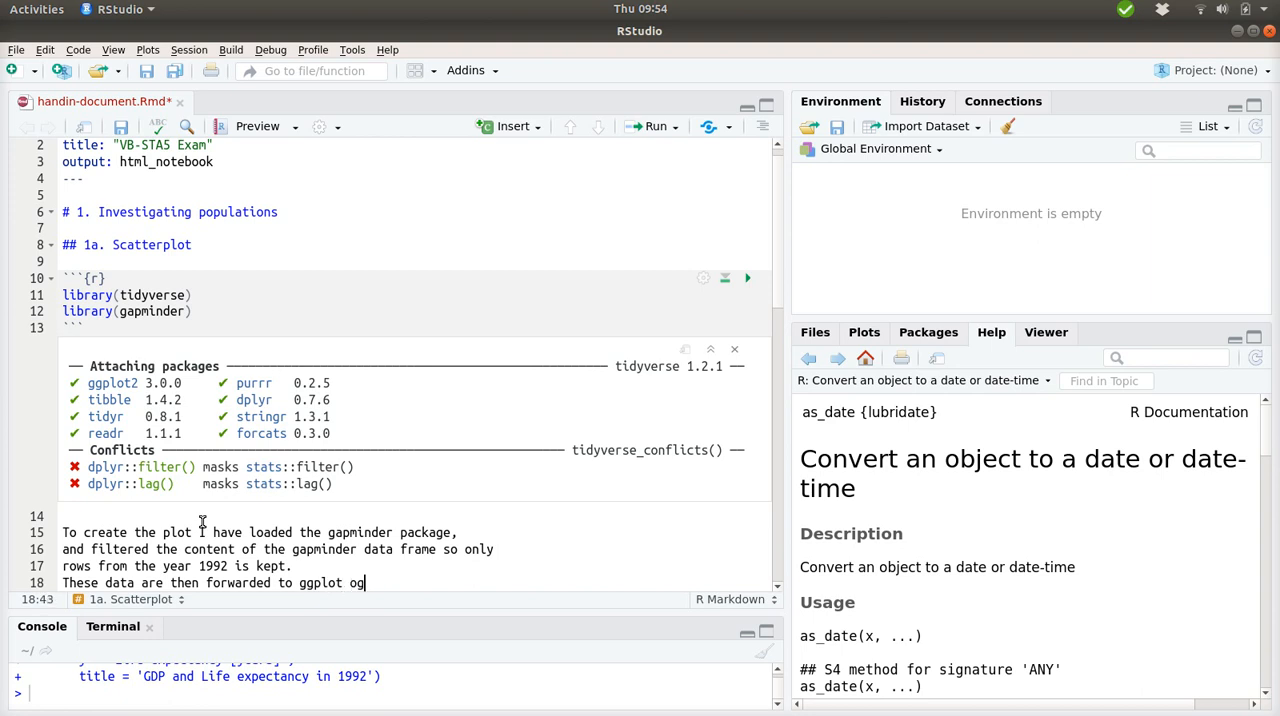
type("and visualise")
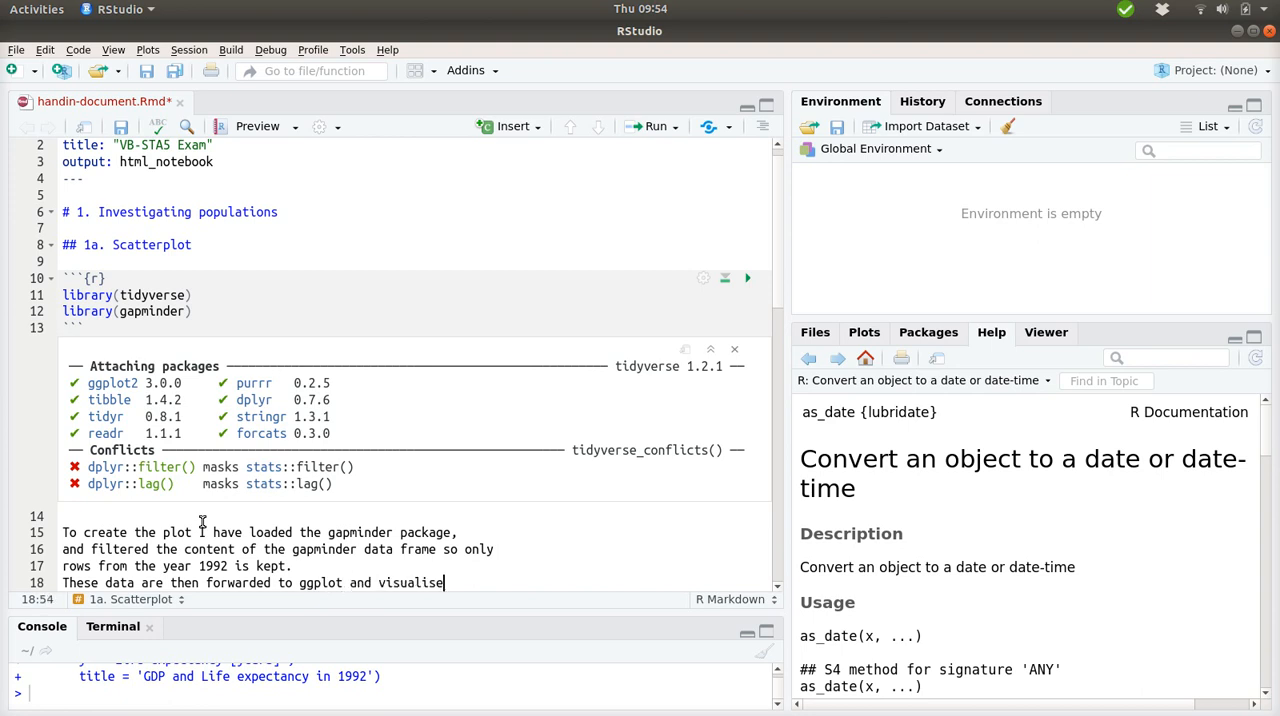
type("with a")
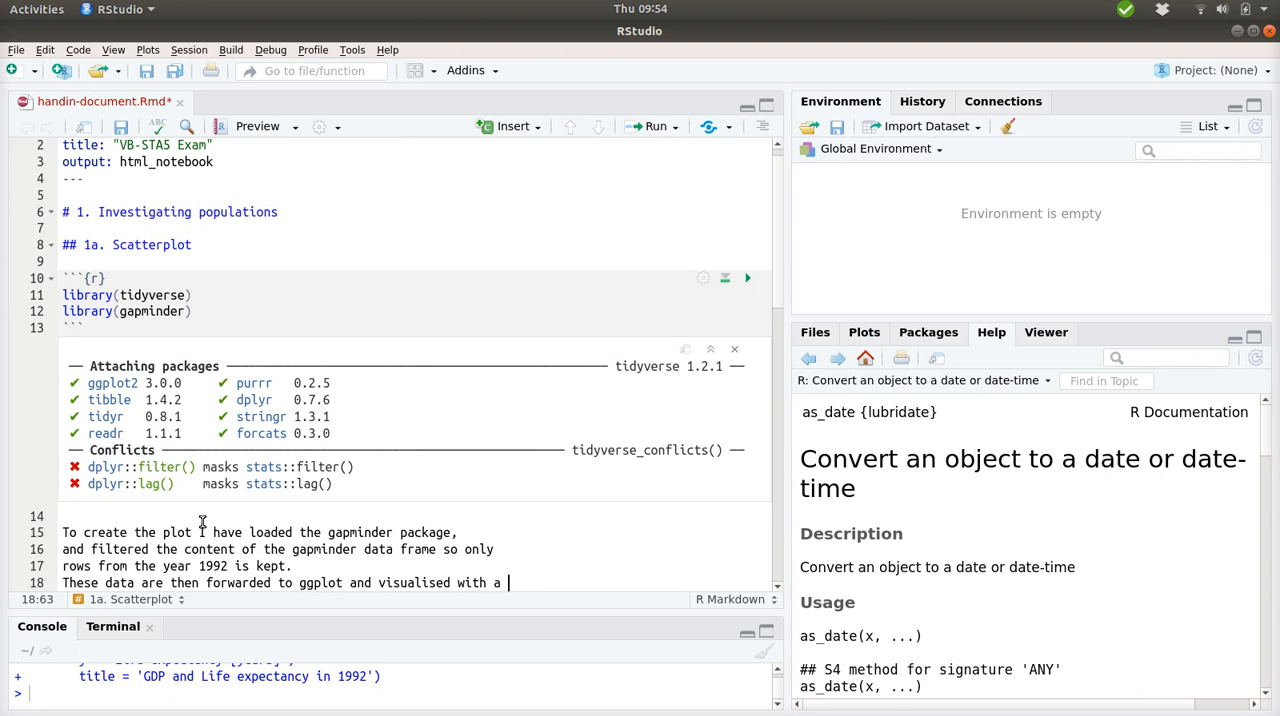
type("geom_point().")
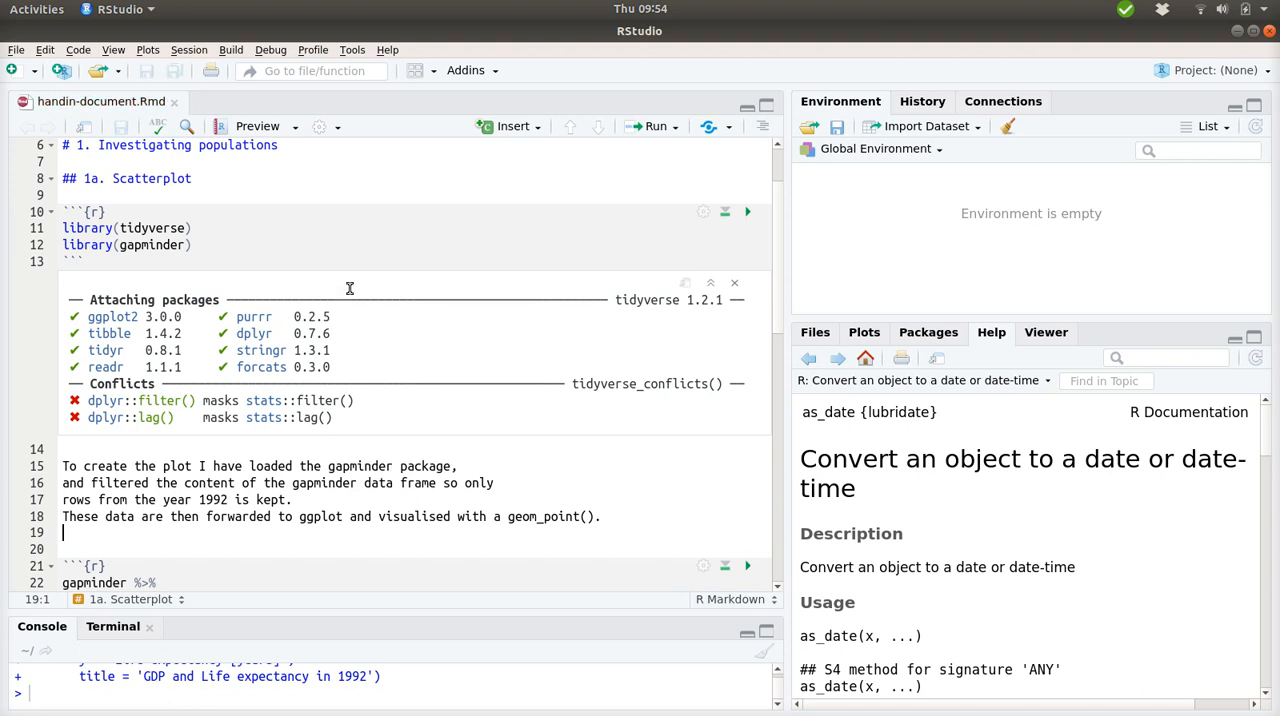
Knit the notebook to PDF, which fails with a LaTeX compile error.
left_click(294, 125)
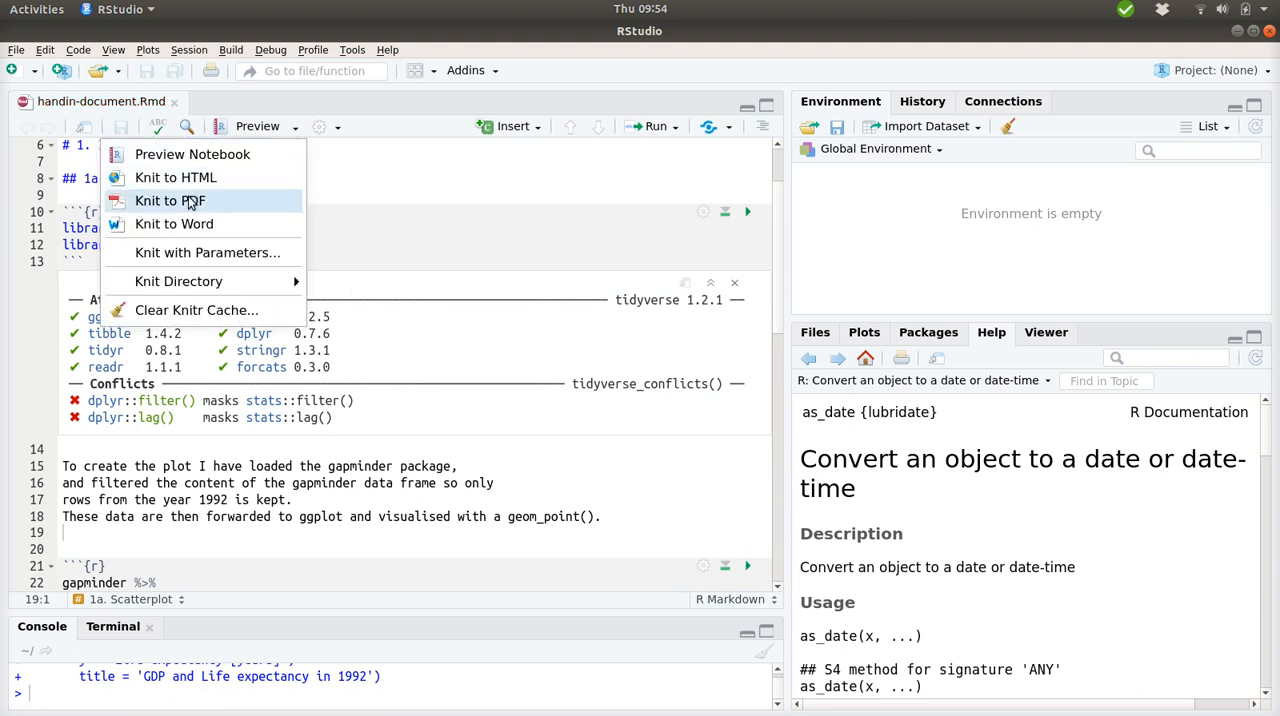
left_click(169, 200)
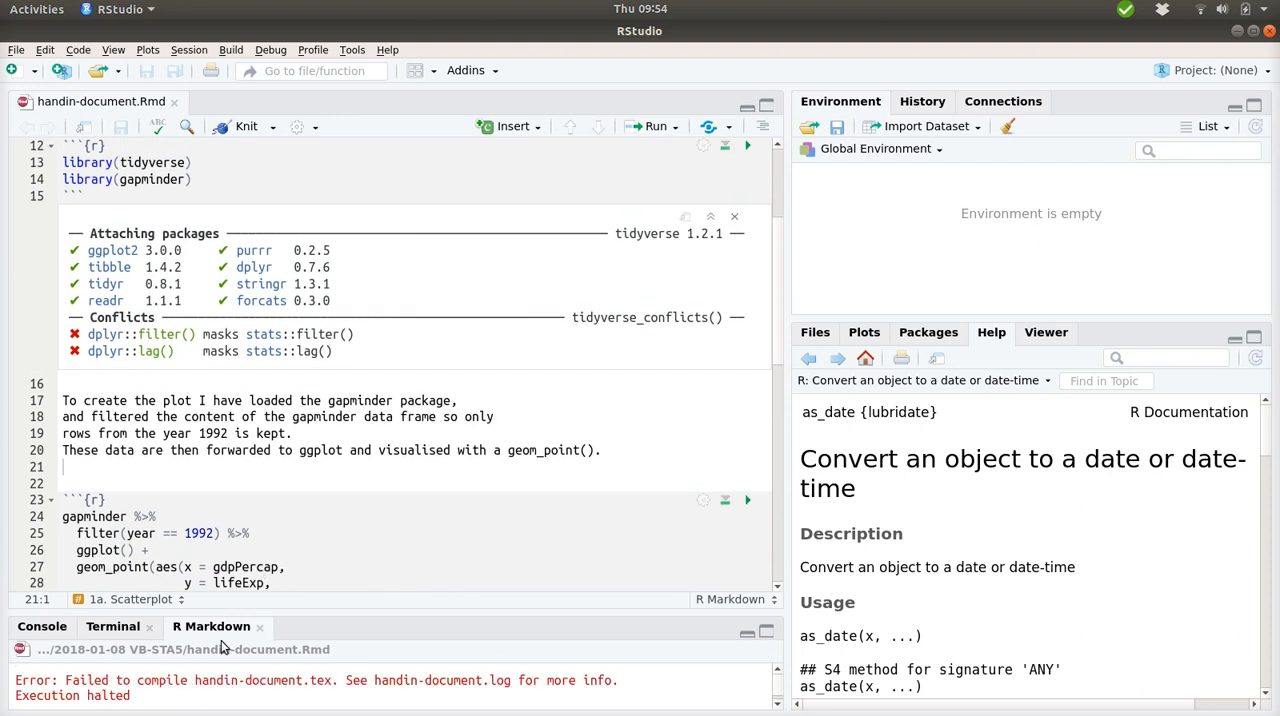
mouse_move(335, 630)
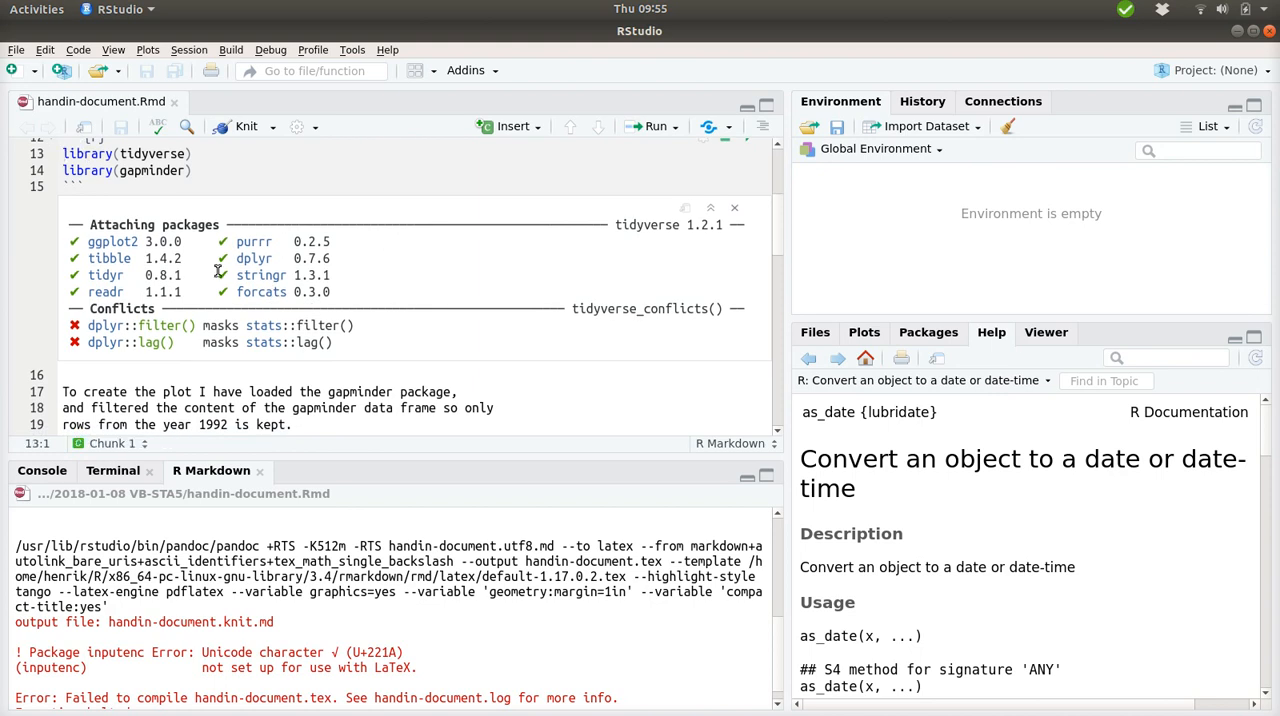
Wrap library(tidyverse) in suppressPackageStartupMessages() and knit the PDF again.
type("suppressPackageStartupMessages(")
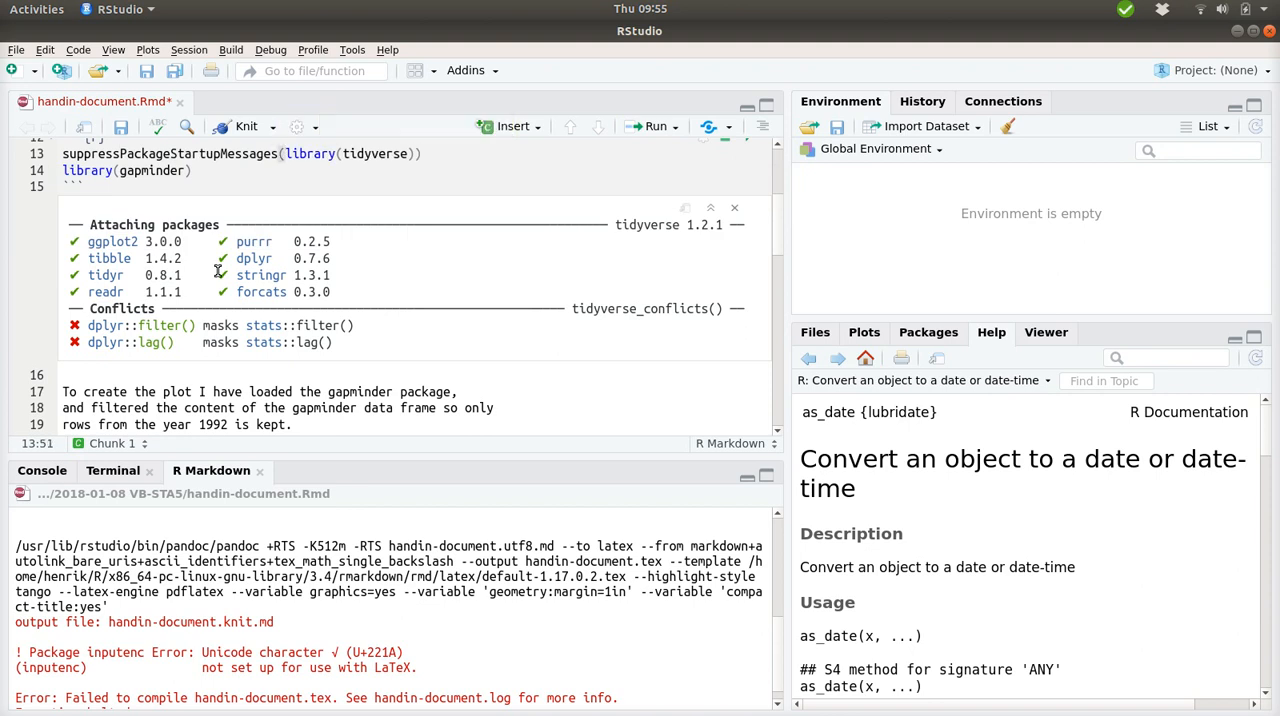
left_click(735, 208)
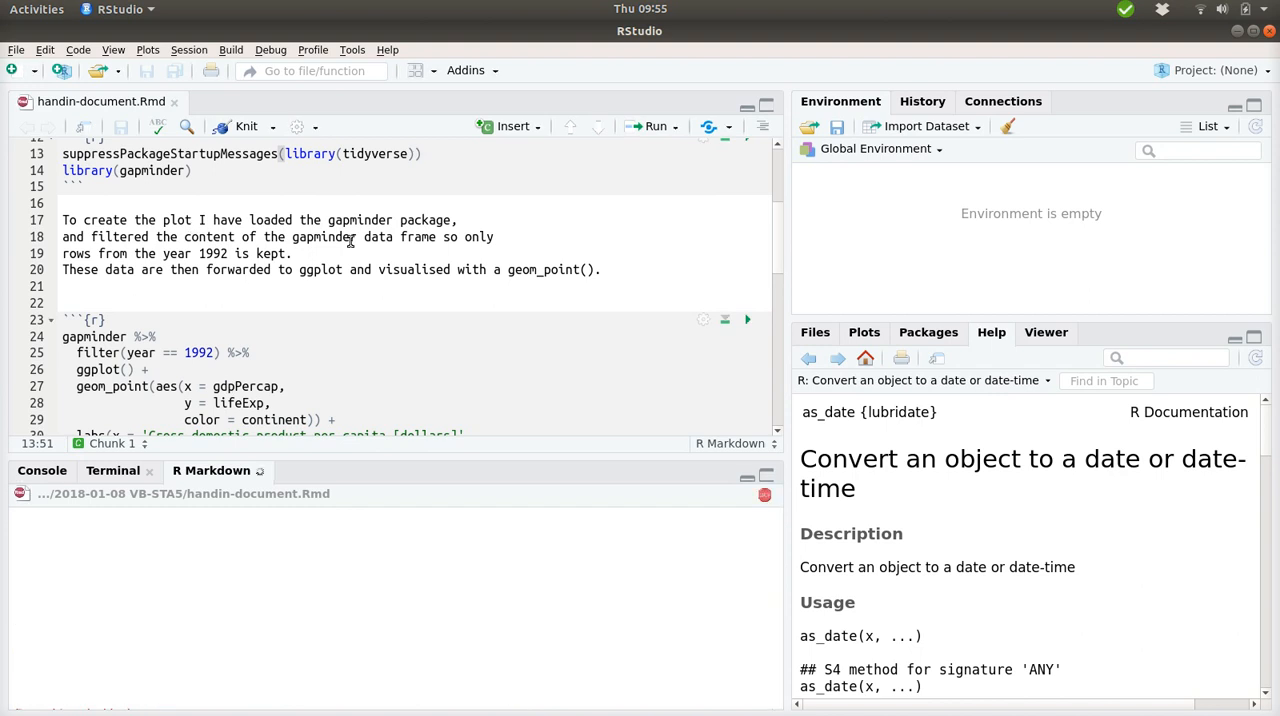
left_click(245, 126)
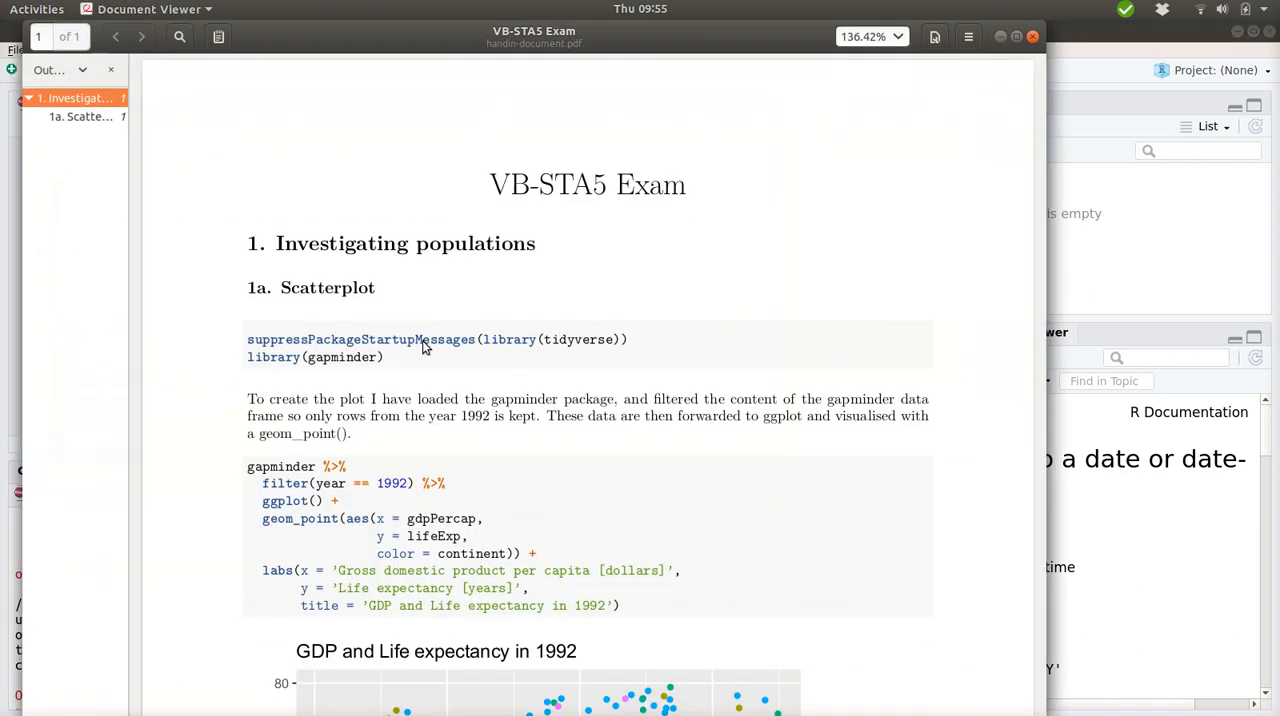
mouse_move(668, 507)
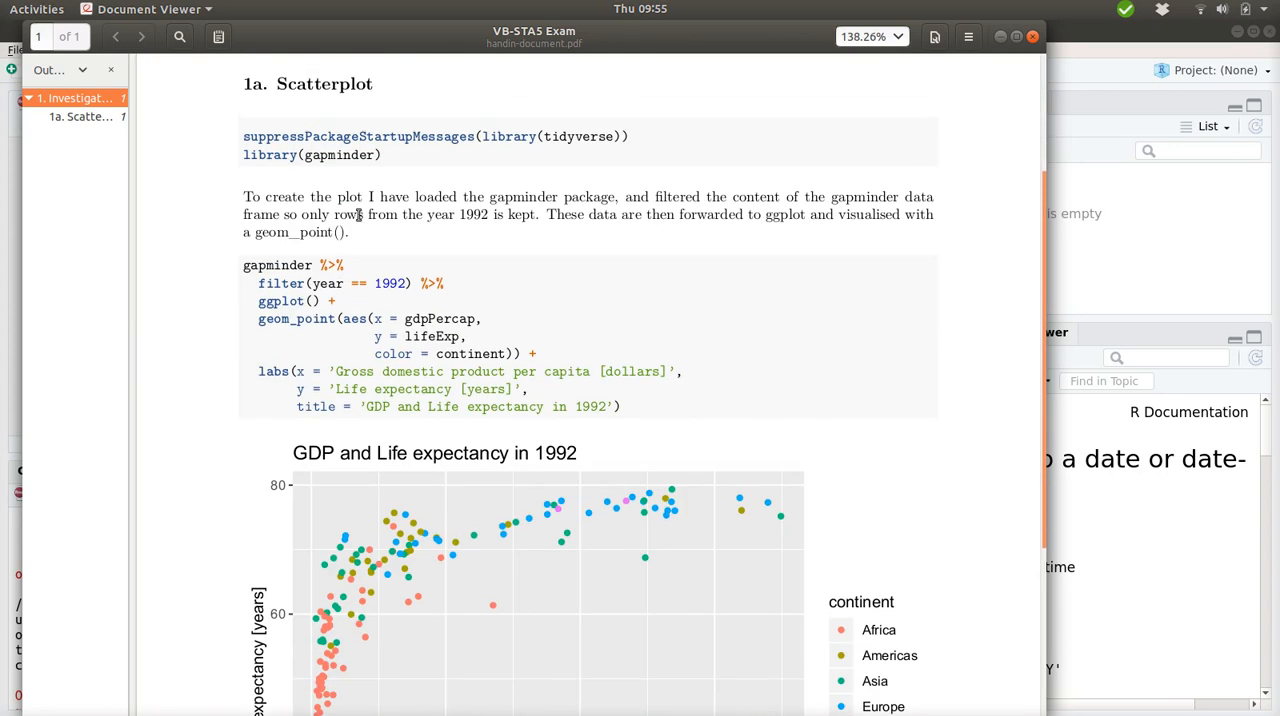
Review the knitted PDF, selecting the plotting code and scrolling down to the scatterplot.
left_click_drag(243, 197, 365, 215)
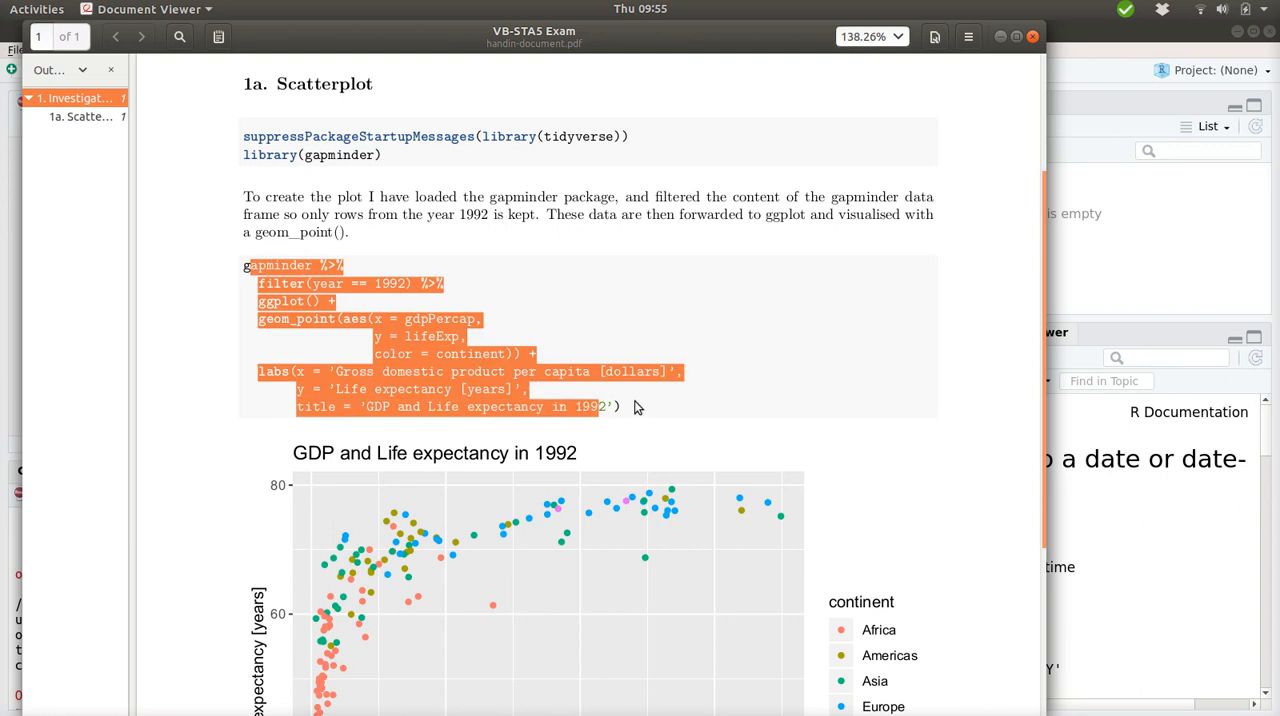
scroll("down", 3)
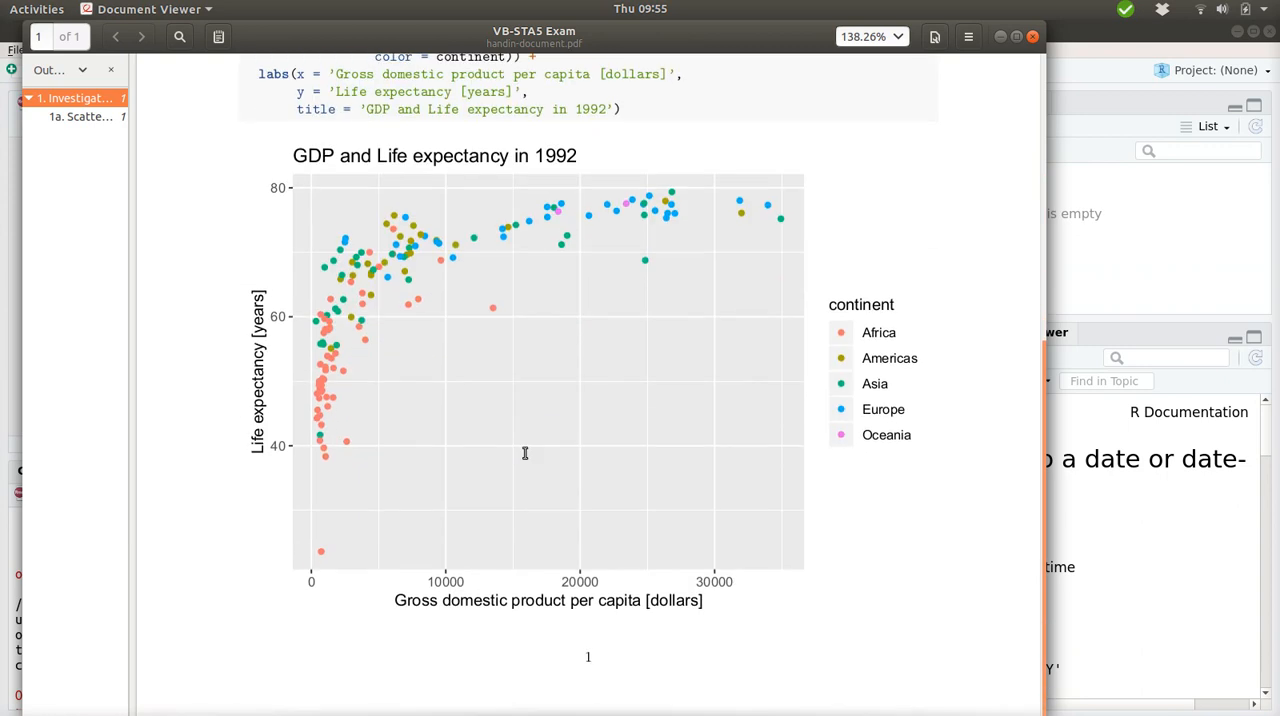
mouse_move(642, 424)
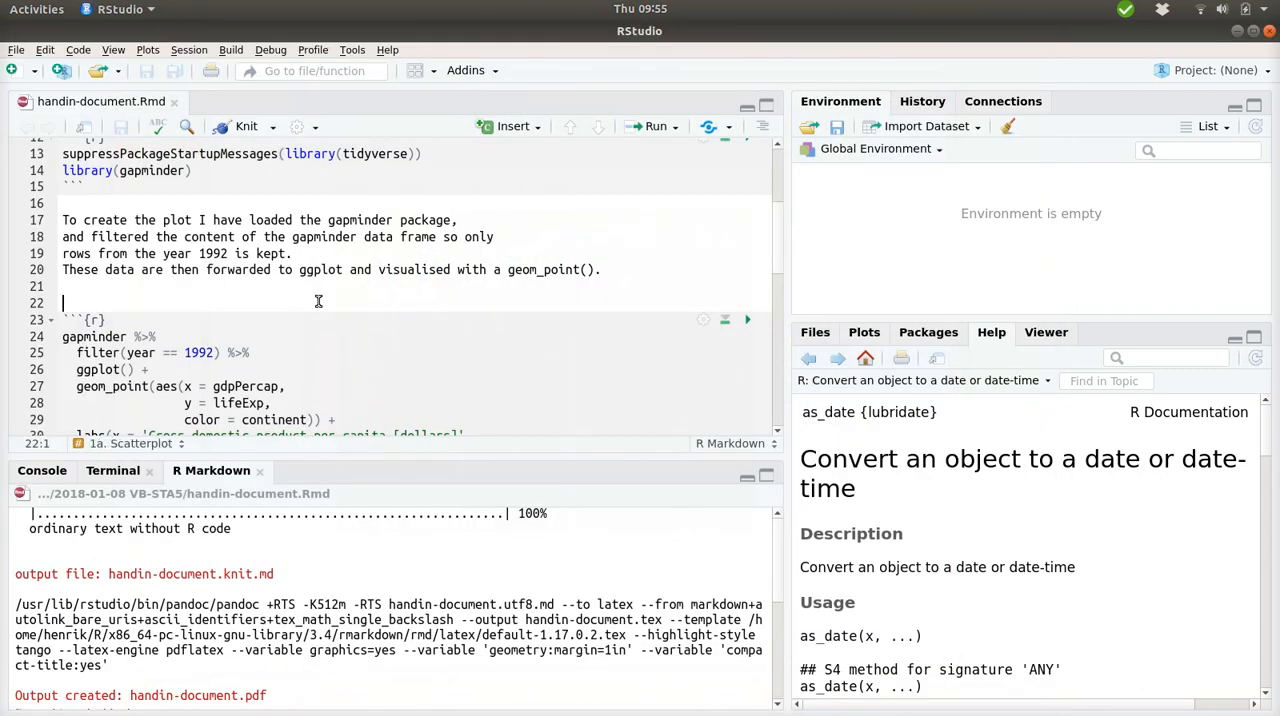
Add a '## 1b. Describe the relation' heading at the end and collapse the bottom pane.
left_click(747, 319)
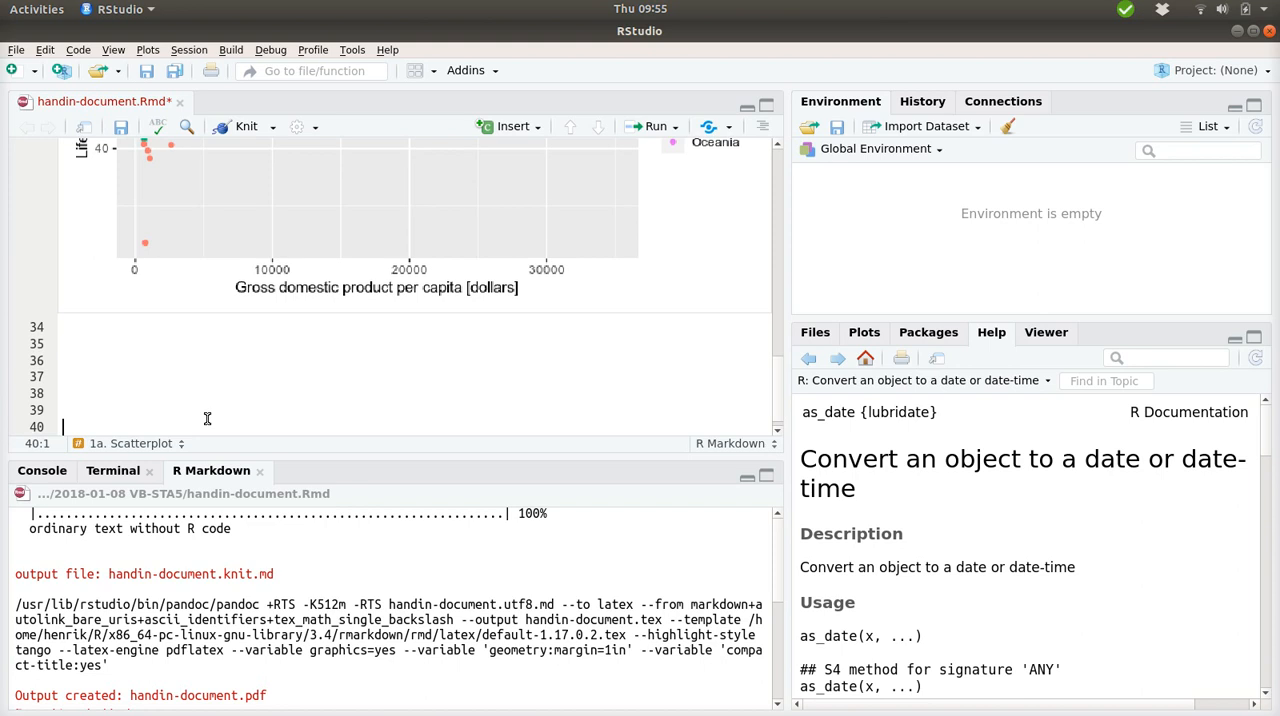
type("##")
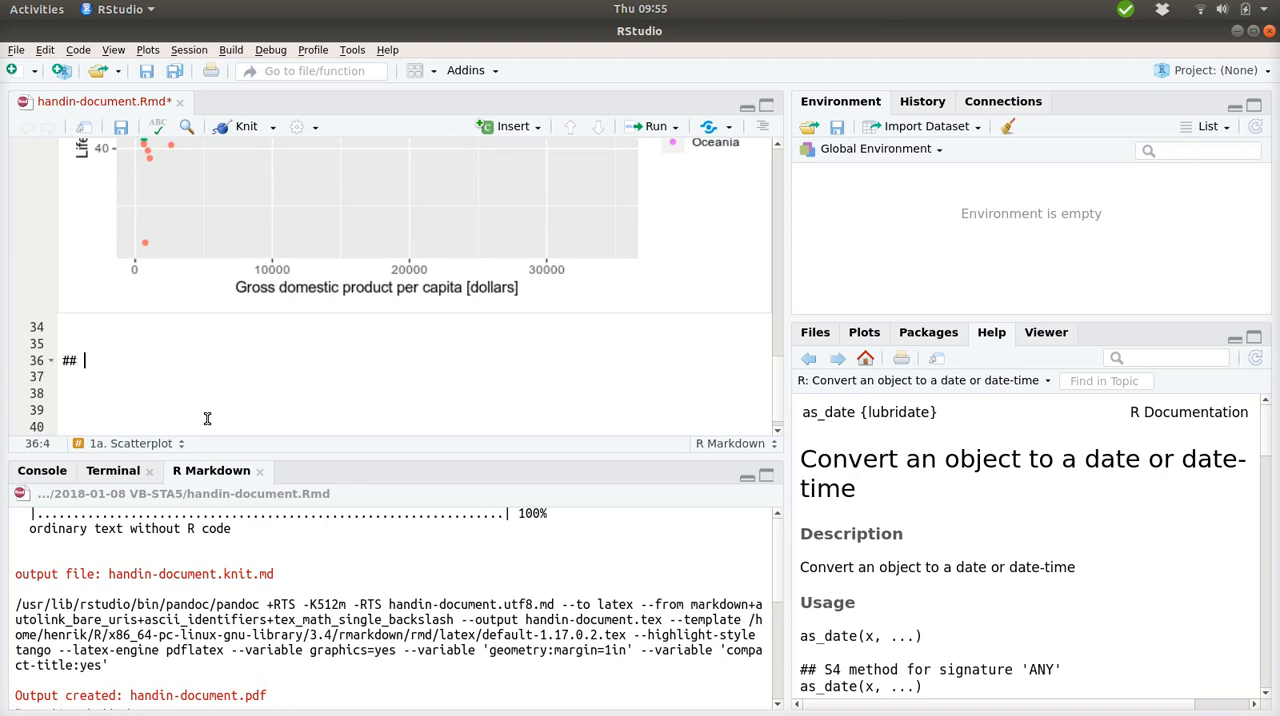
type("1b.")
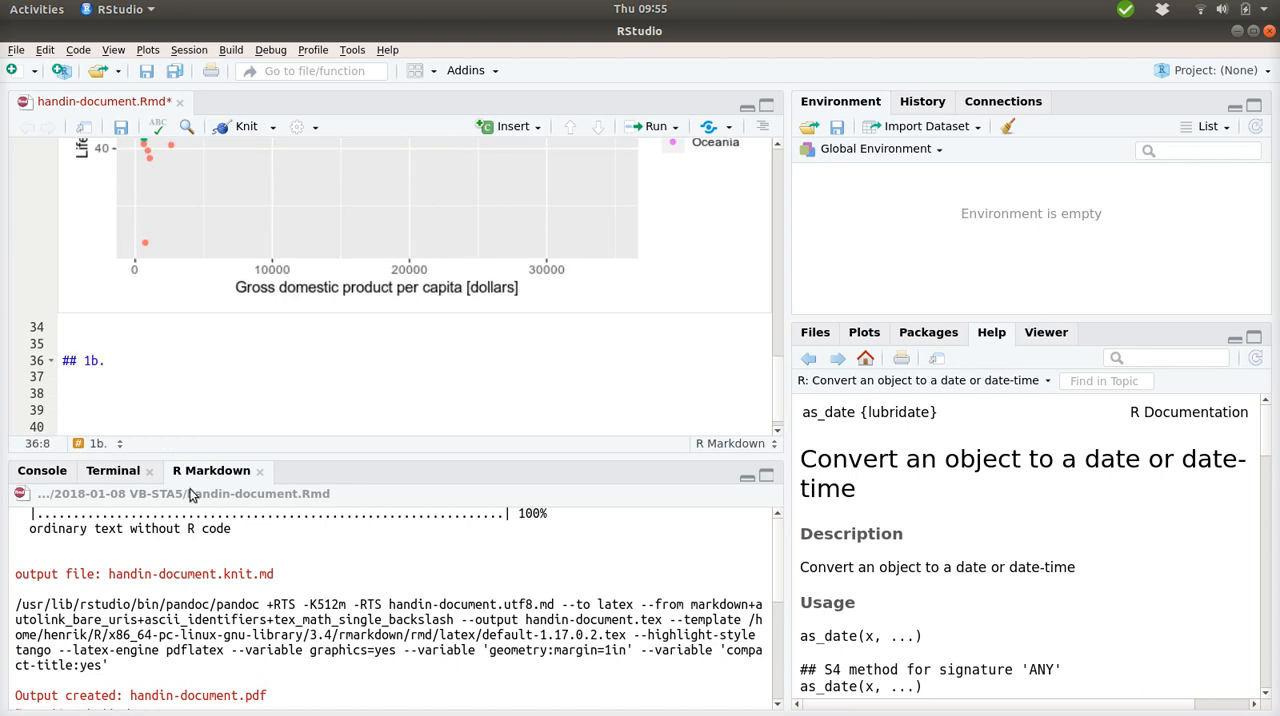
left_click(99, 443)
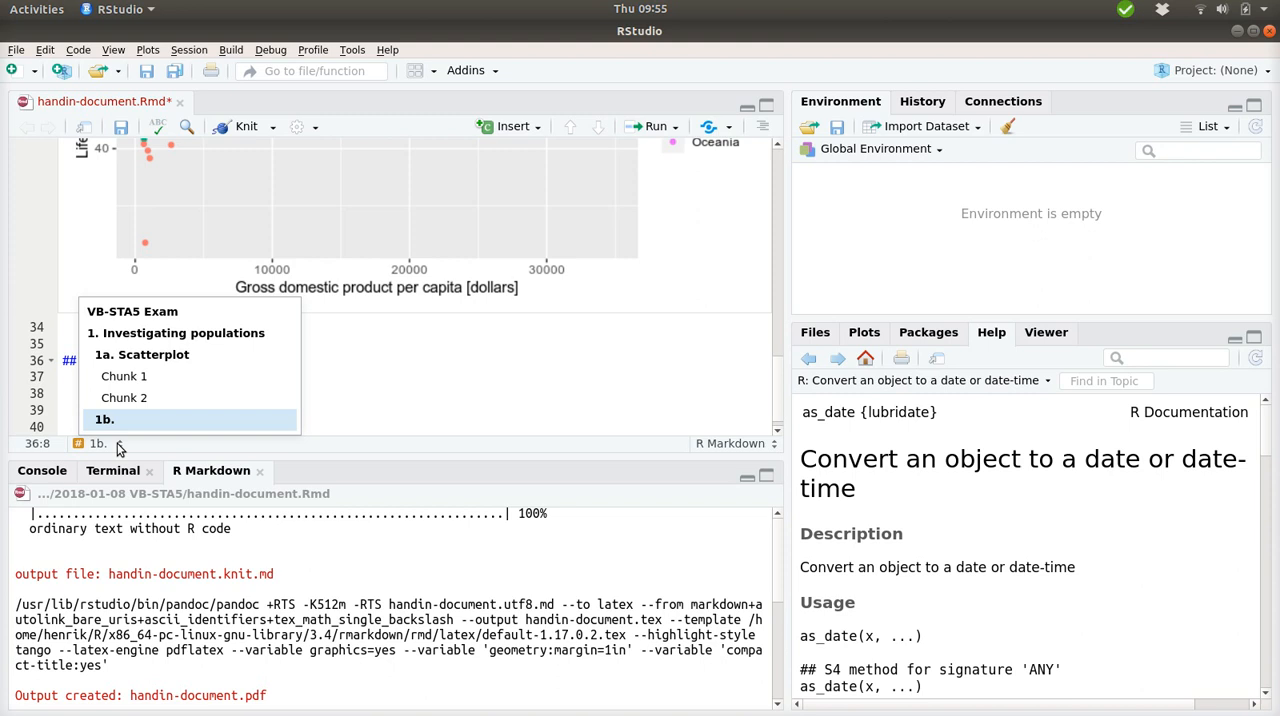
left_click(104, 419)
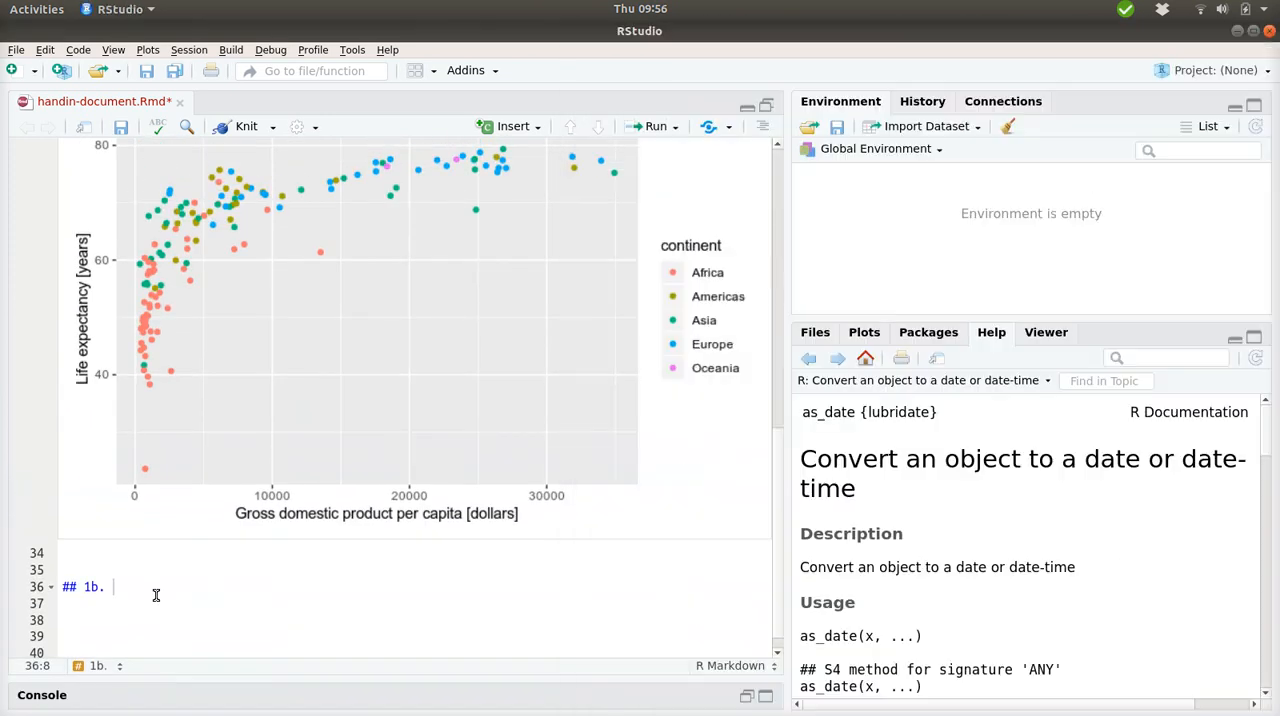
type("Describe the relation")
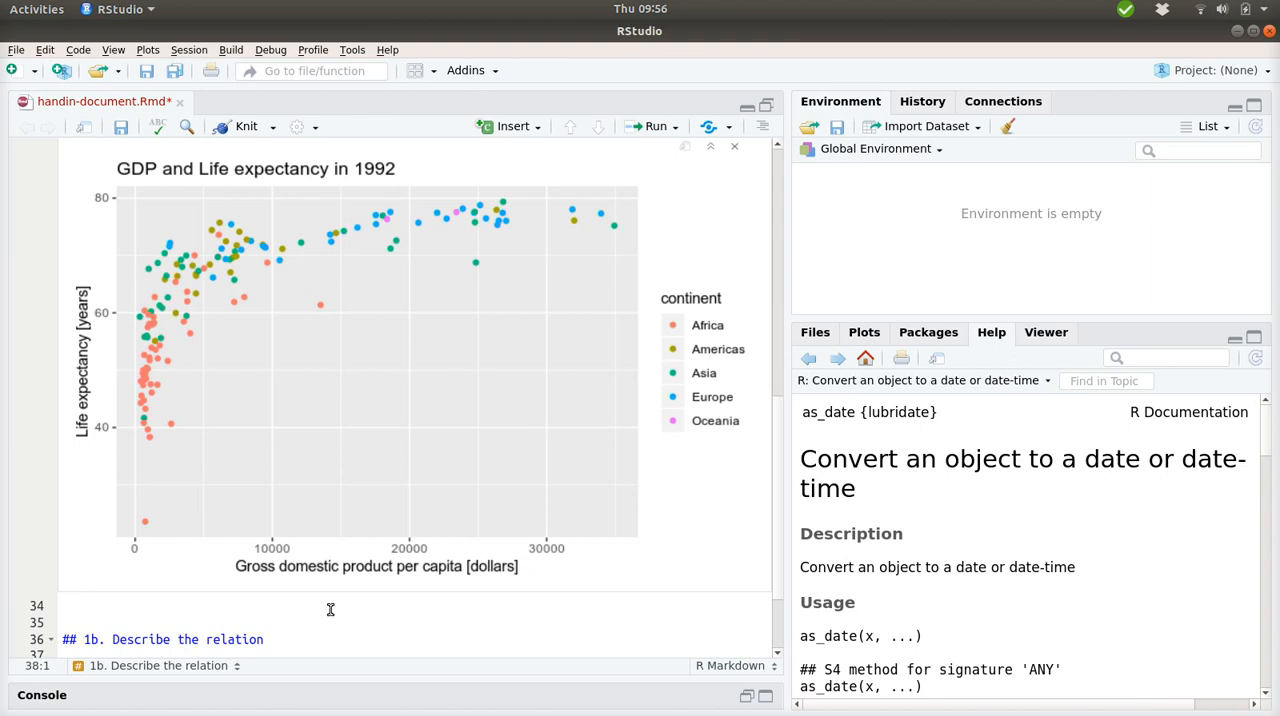
Scroll the editor around the '1b. Describe the relation' heading.
scroll("down", 3)
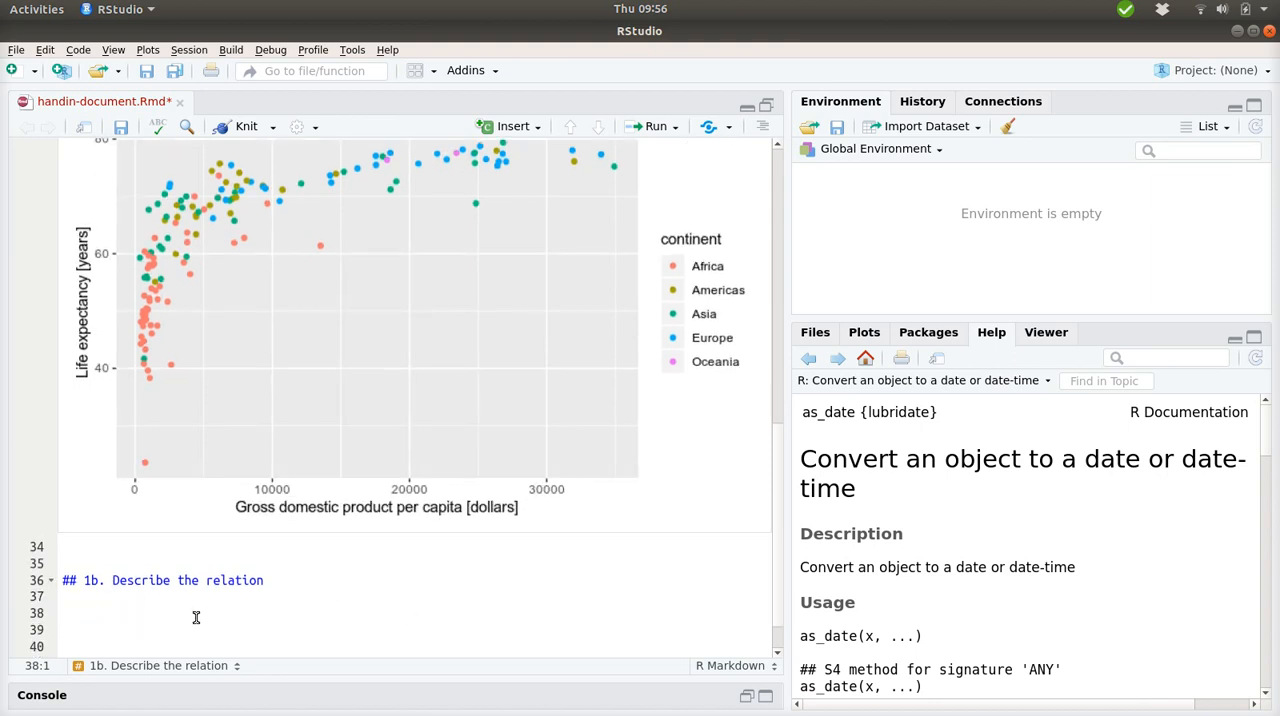
Write that the scatter plot relates gross domestic product (x-axis) to expected life length (y-axis).
type("The")
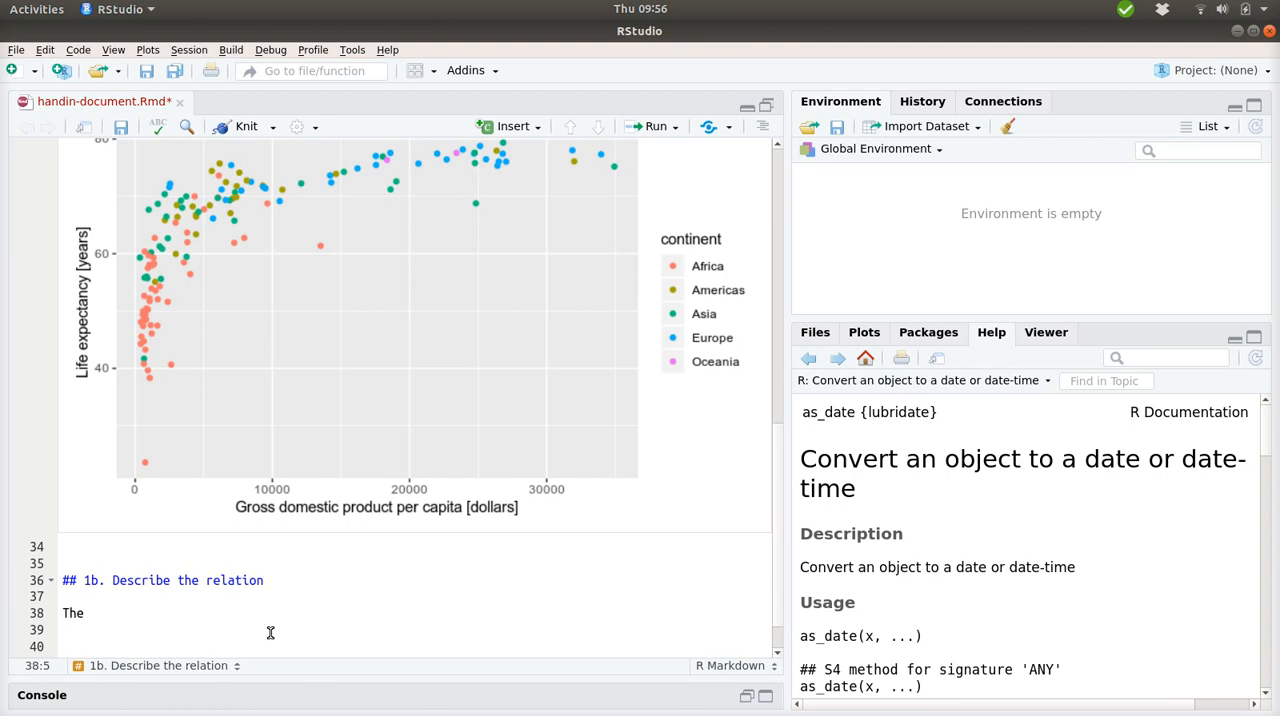
type("scatter plot")
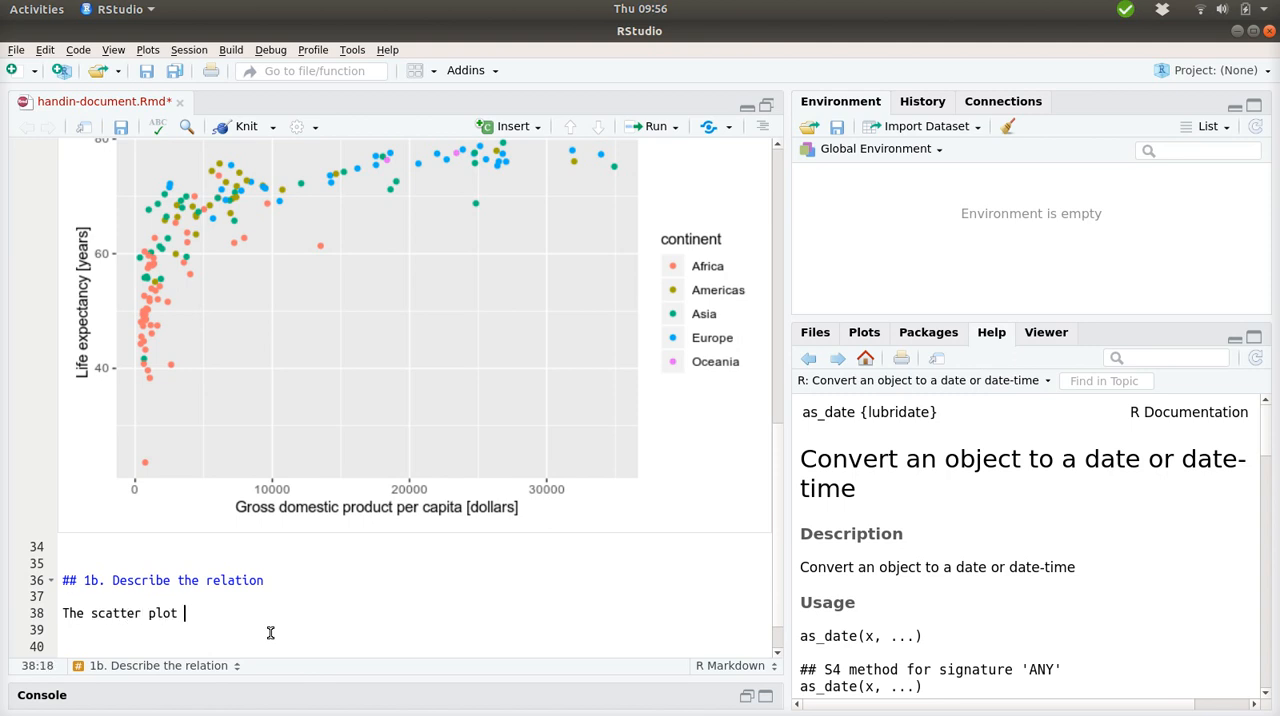
type("show")
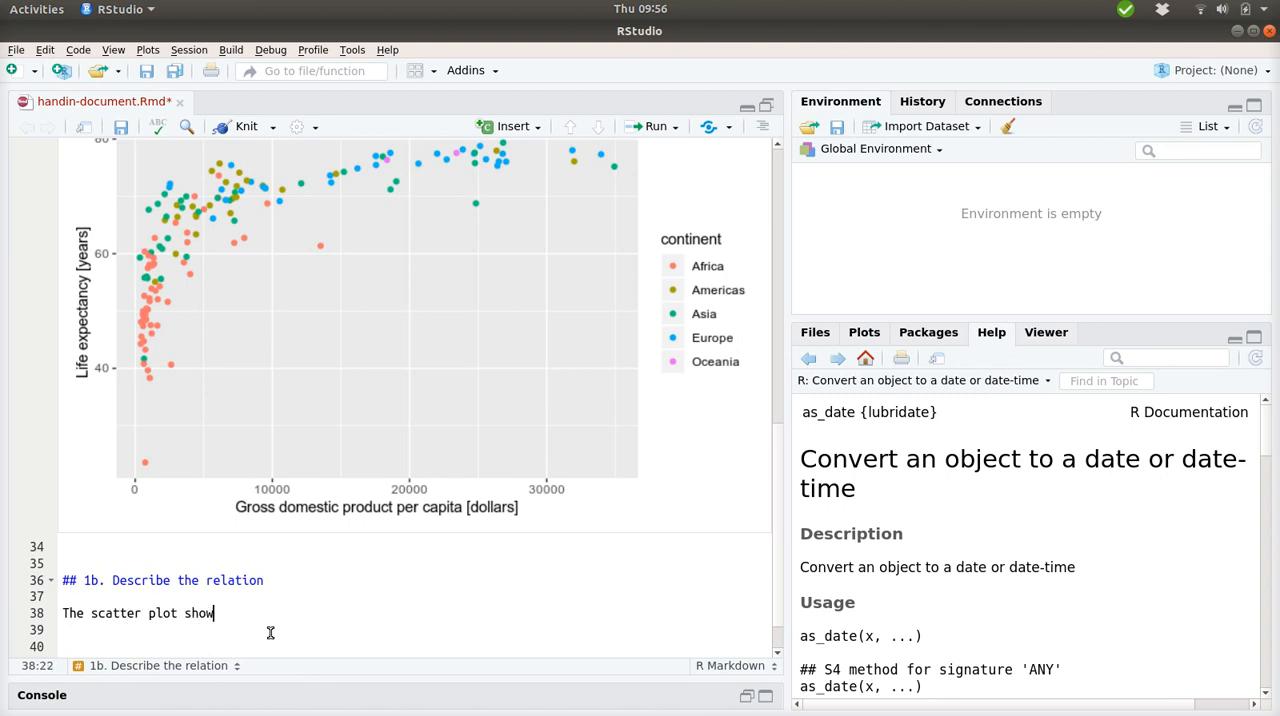
type("s the relation")
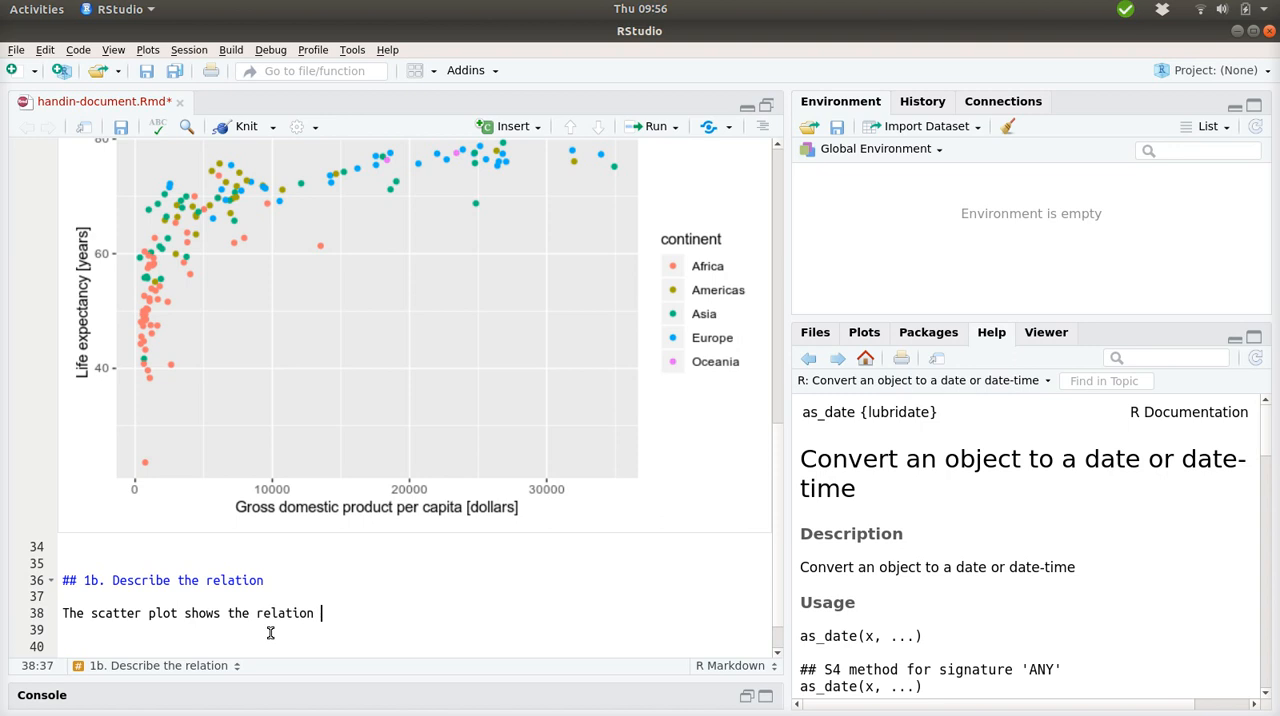
type("between")
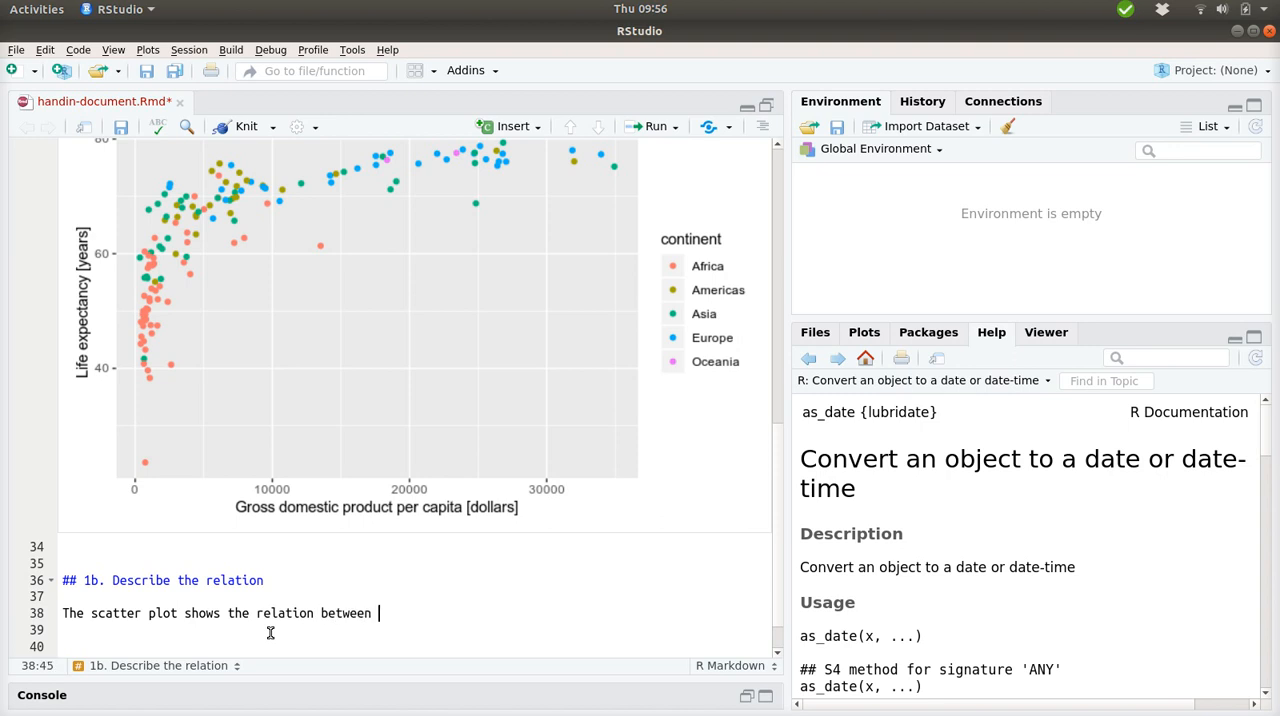
type("g")
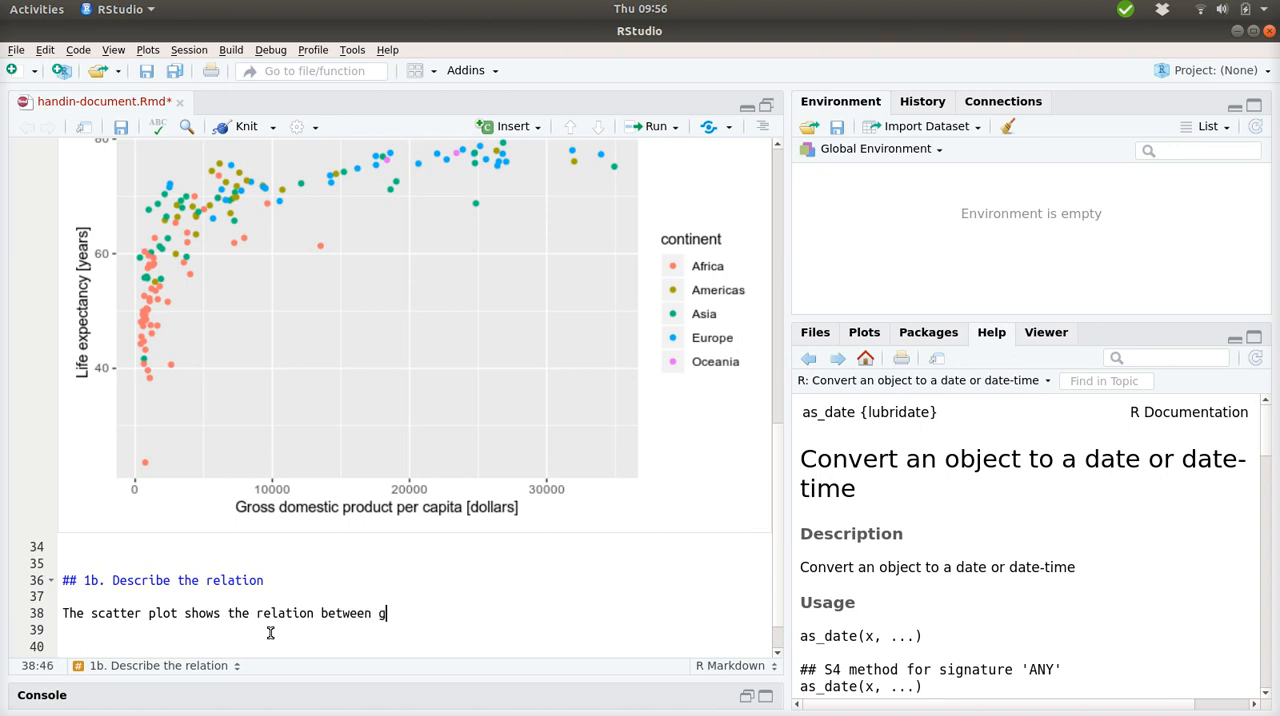
type("ross dom")
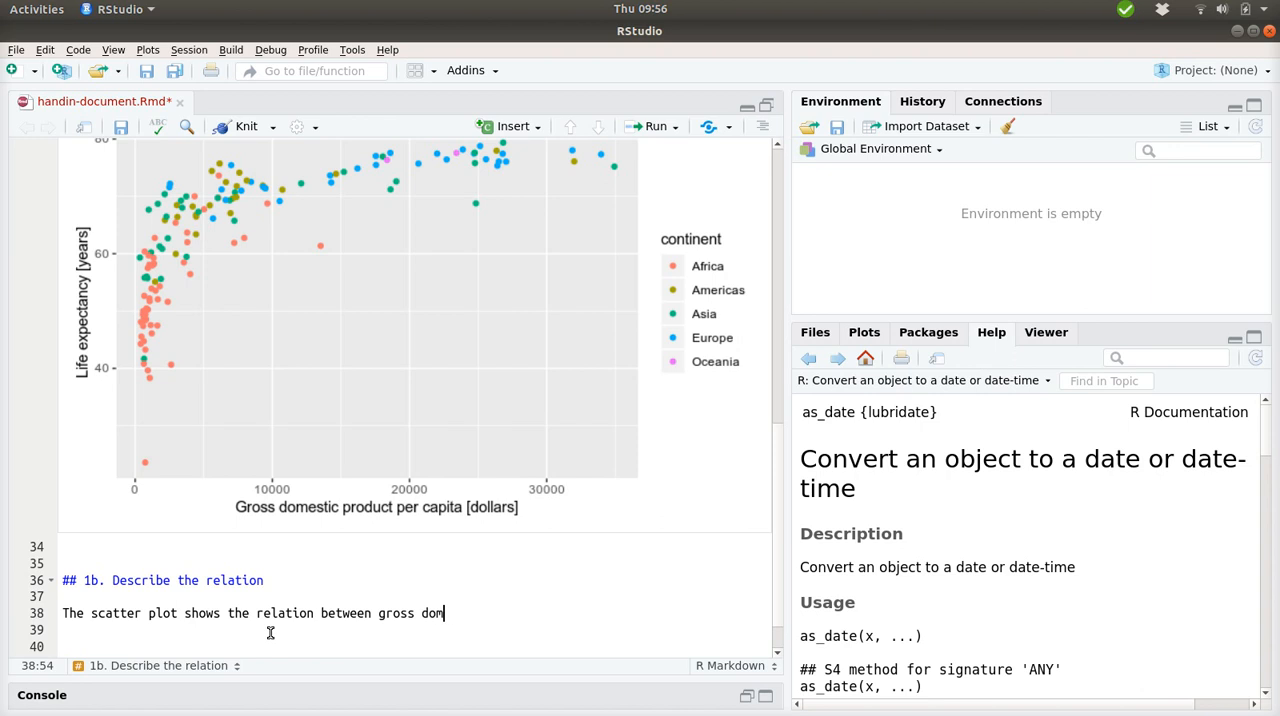
type("estic pr")
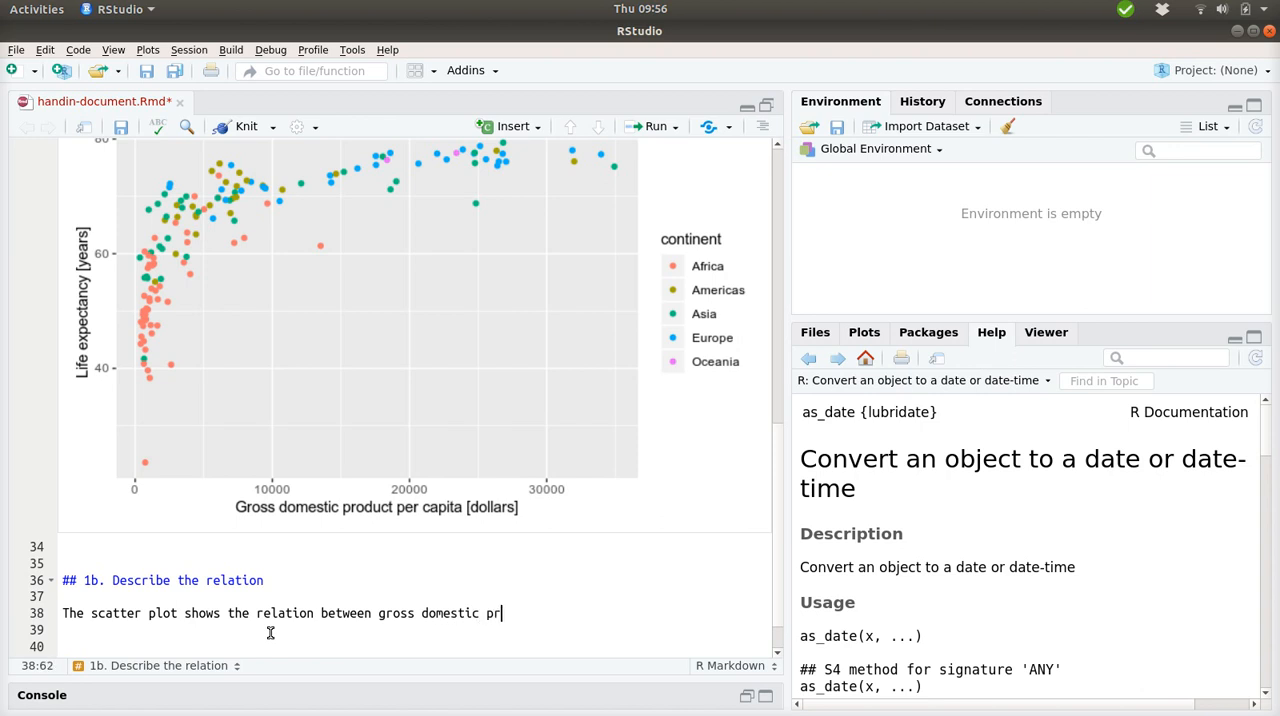
type("oduct")
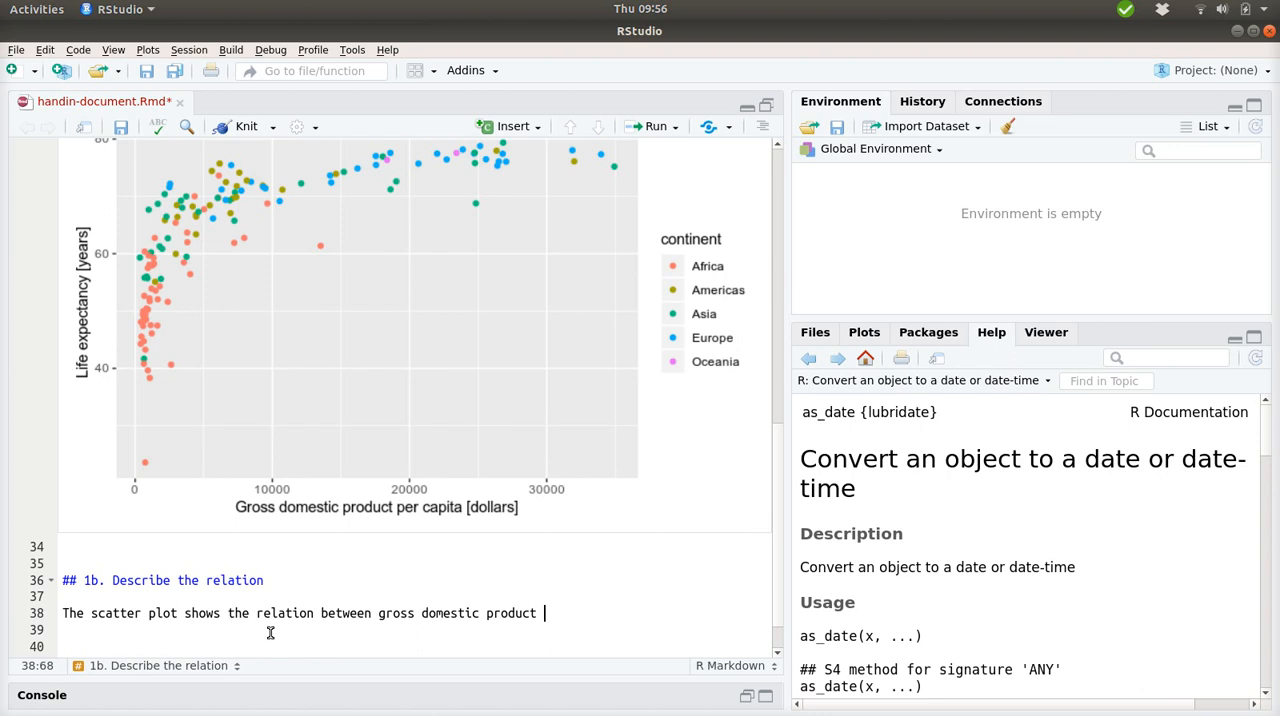
type("(x-a")
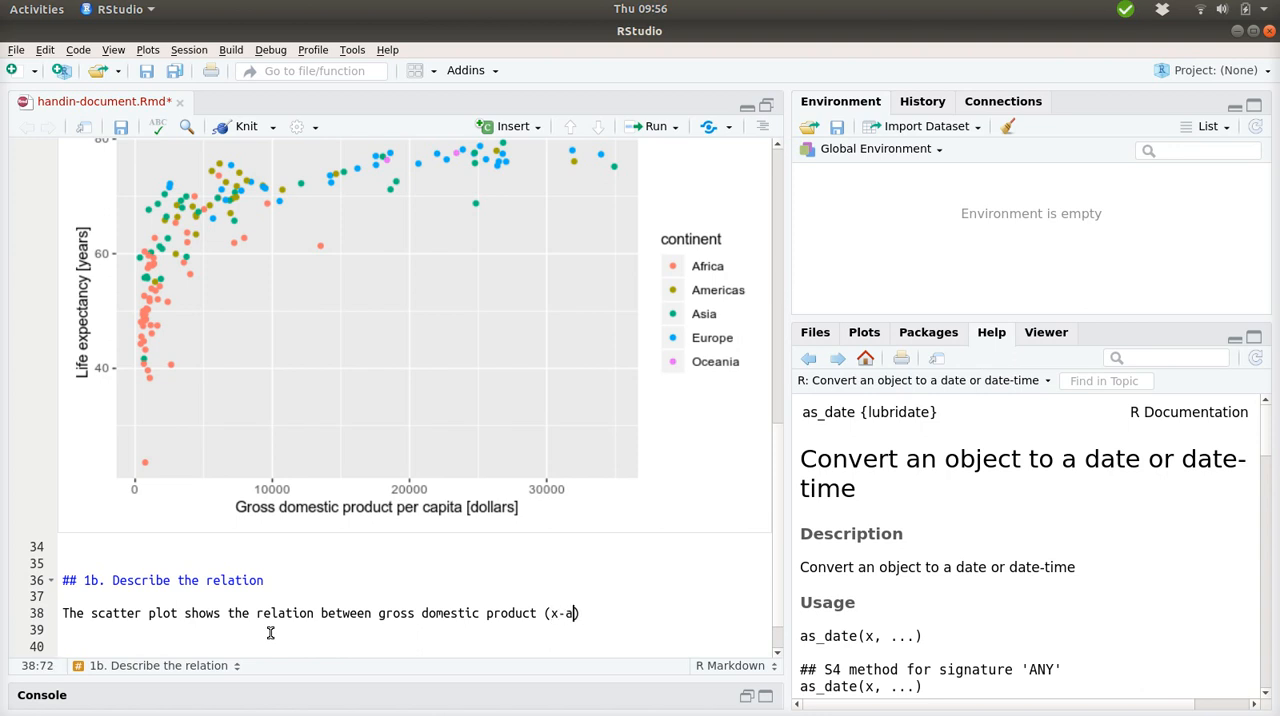
type("xis)")
left_click(414, 630)
type("and the ")
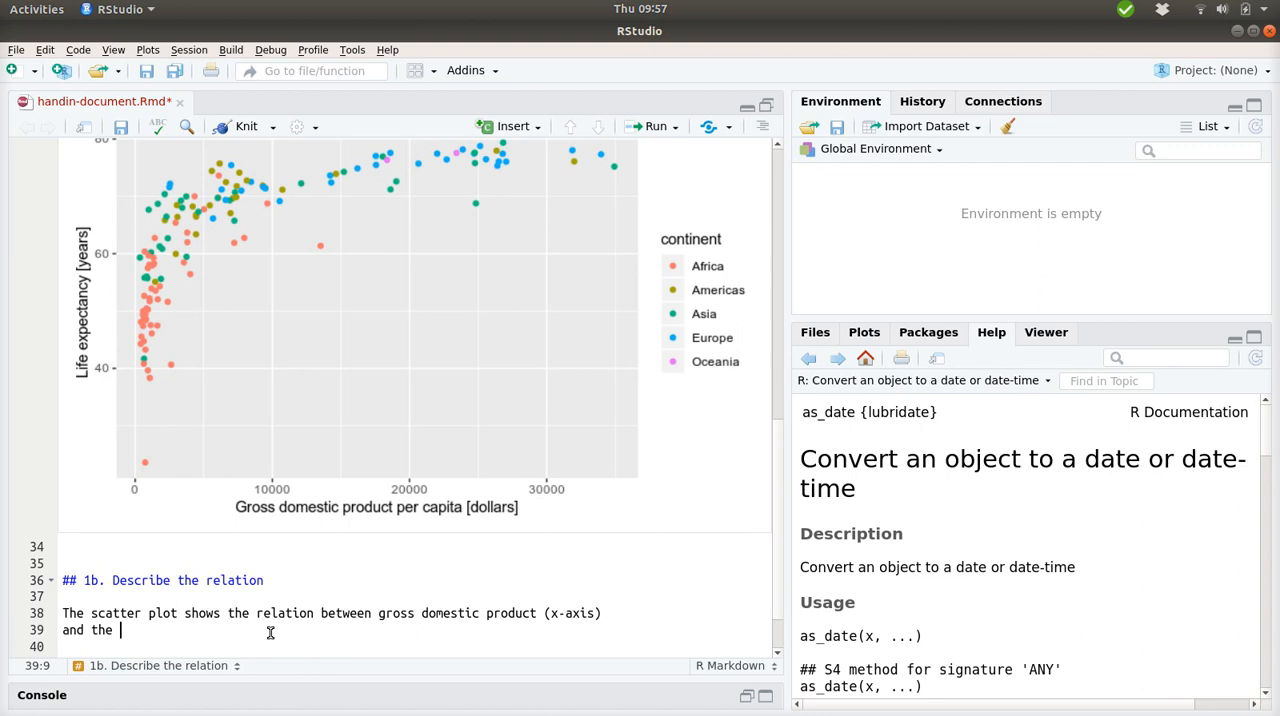
type("expected life")
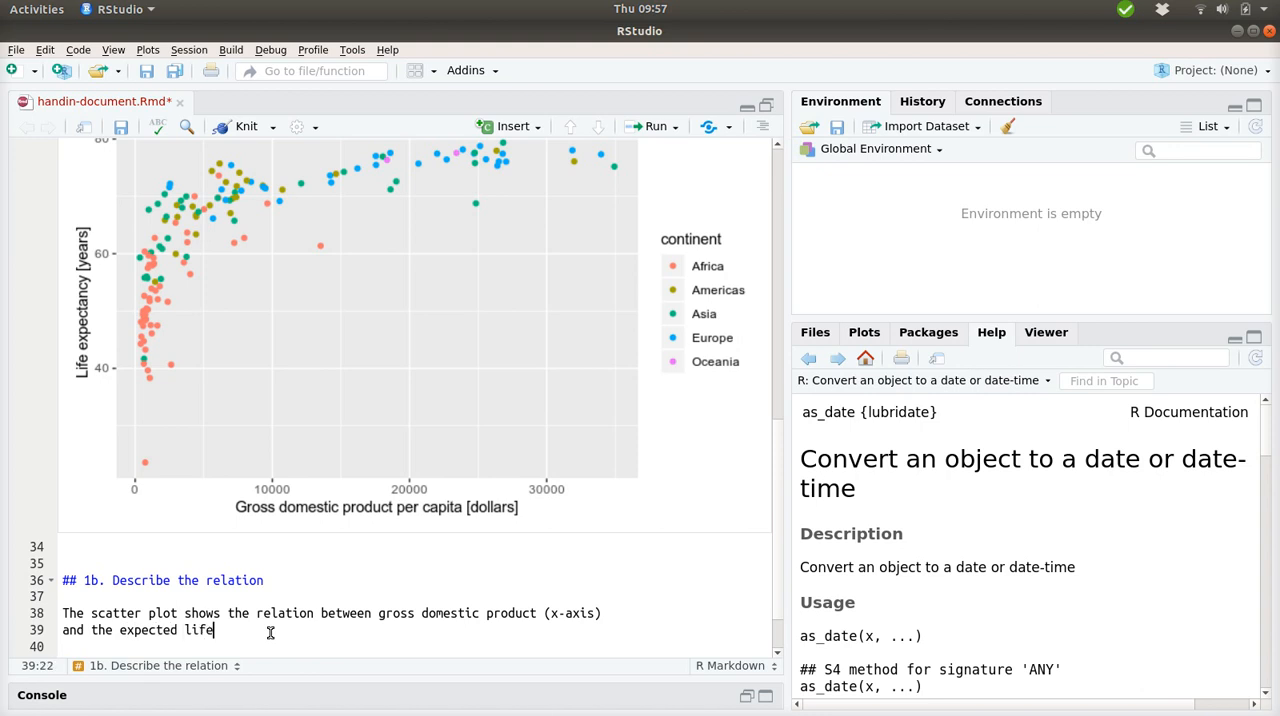
type("length (y)")
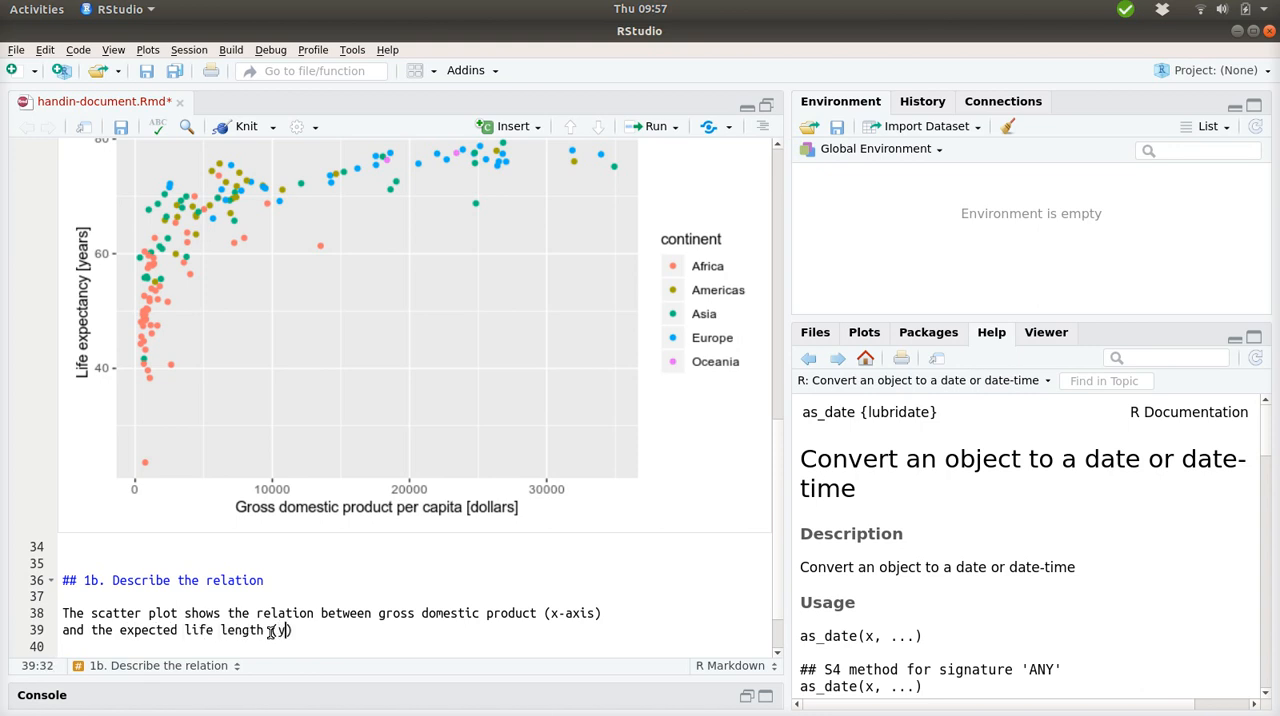
type("y-axis")
left_click(414, 646)
type("The")
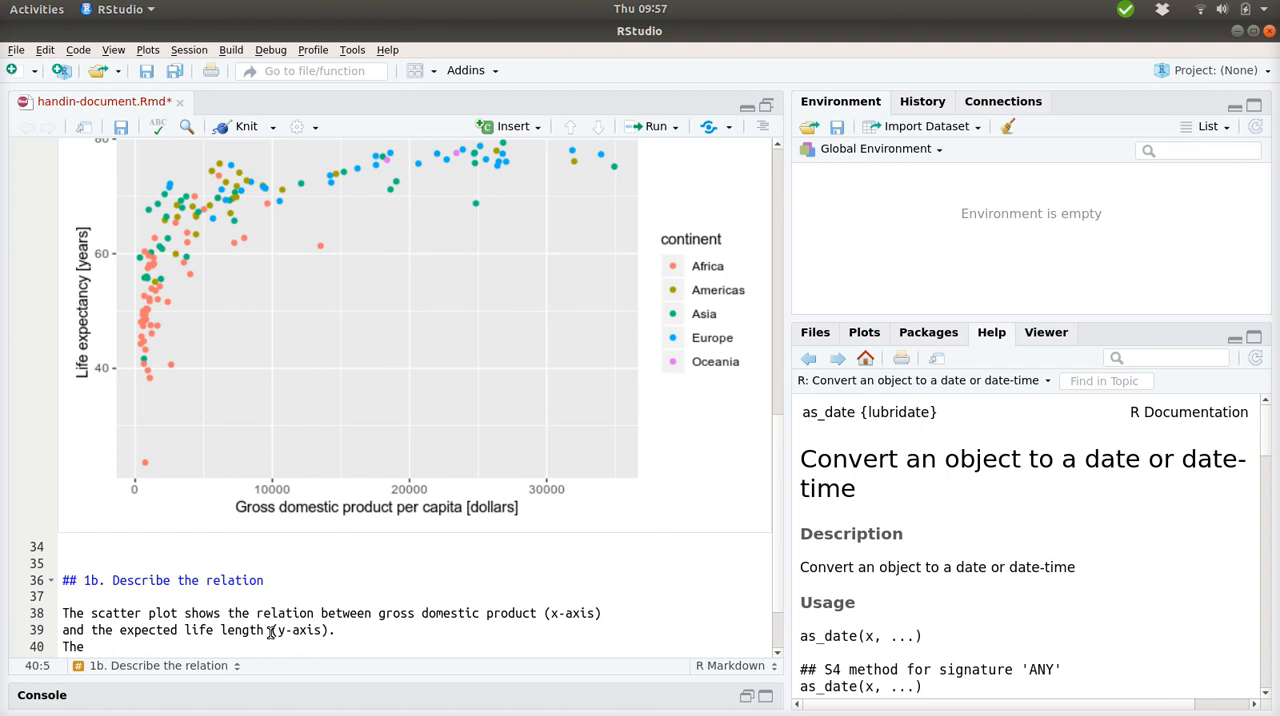
State that gdp values are in the range [0 - 35000] dollars.
type("gdo")
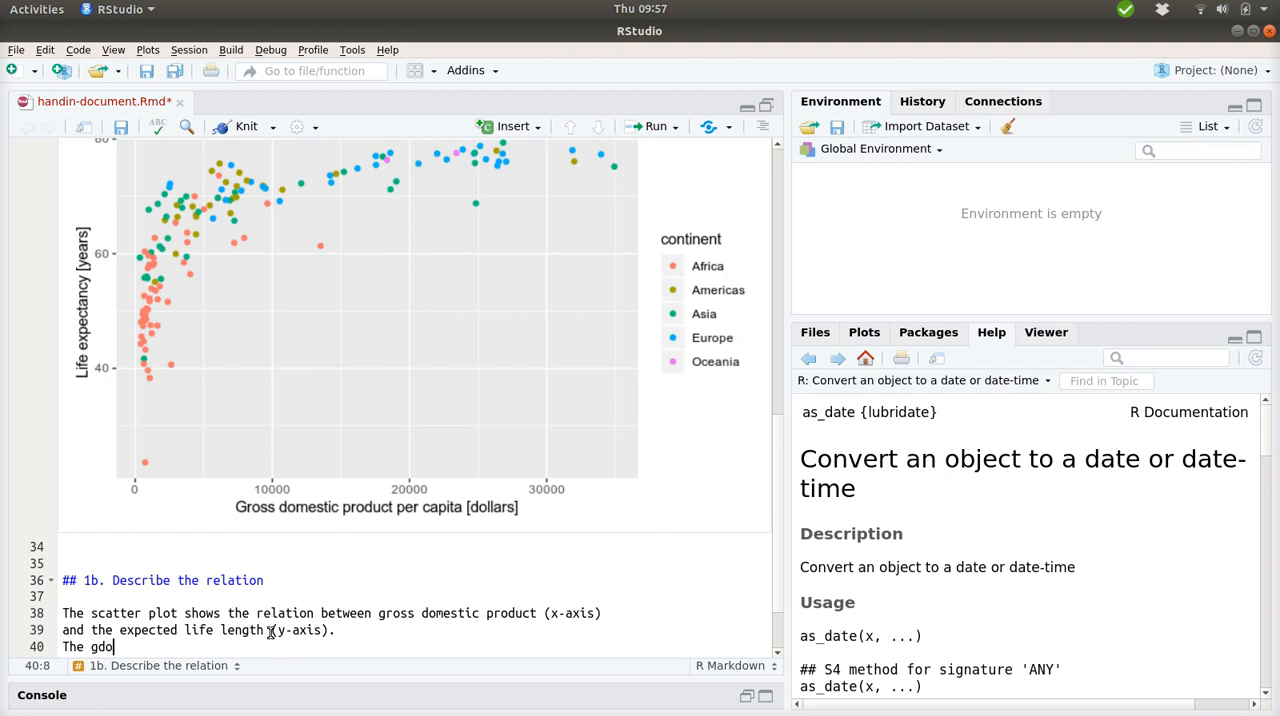
type("p values are in")
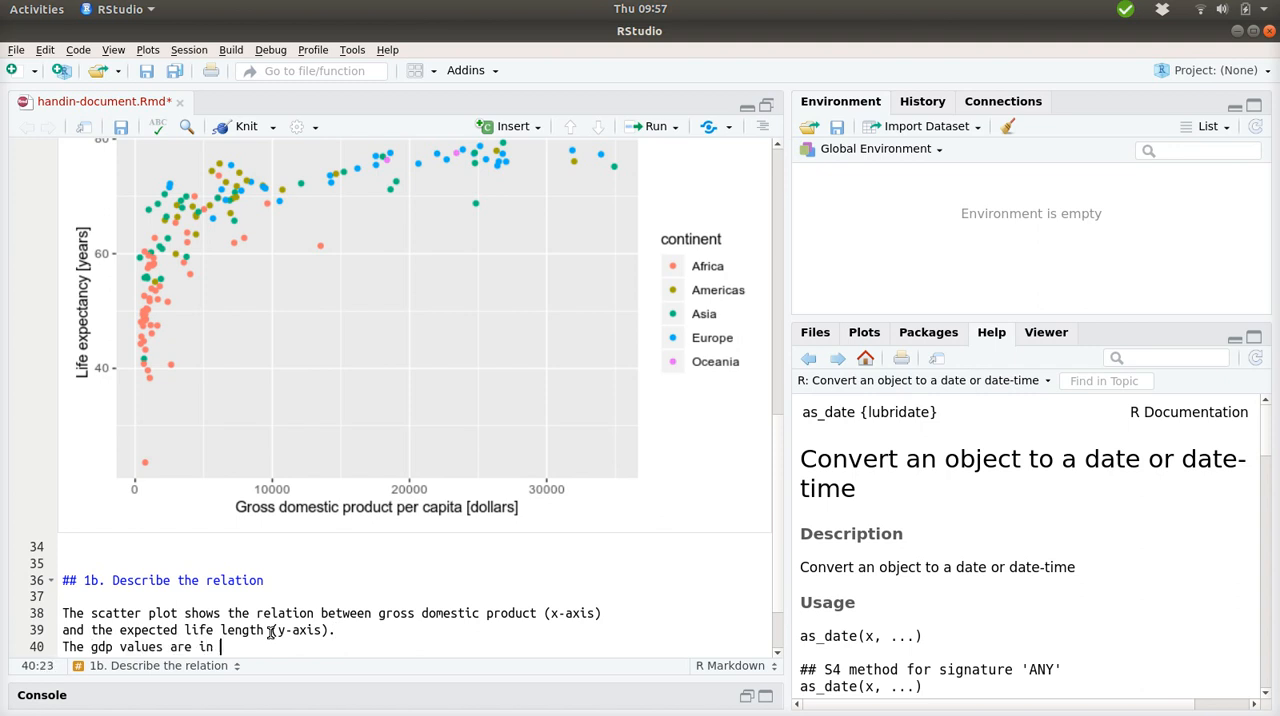
type("the range")
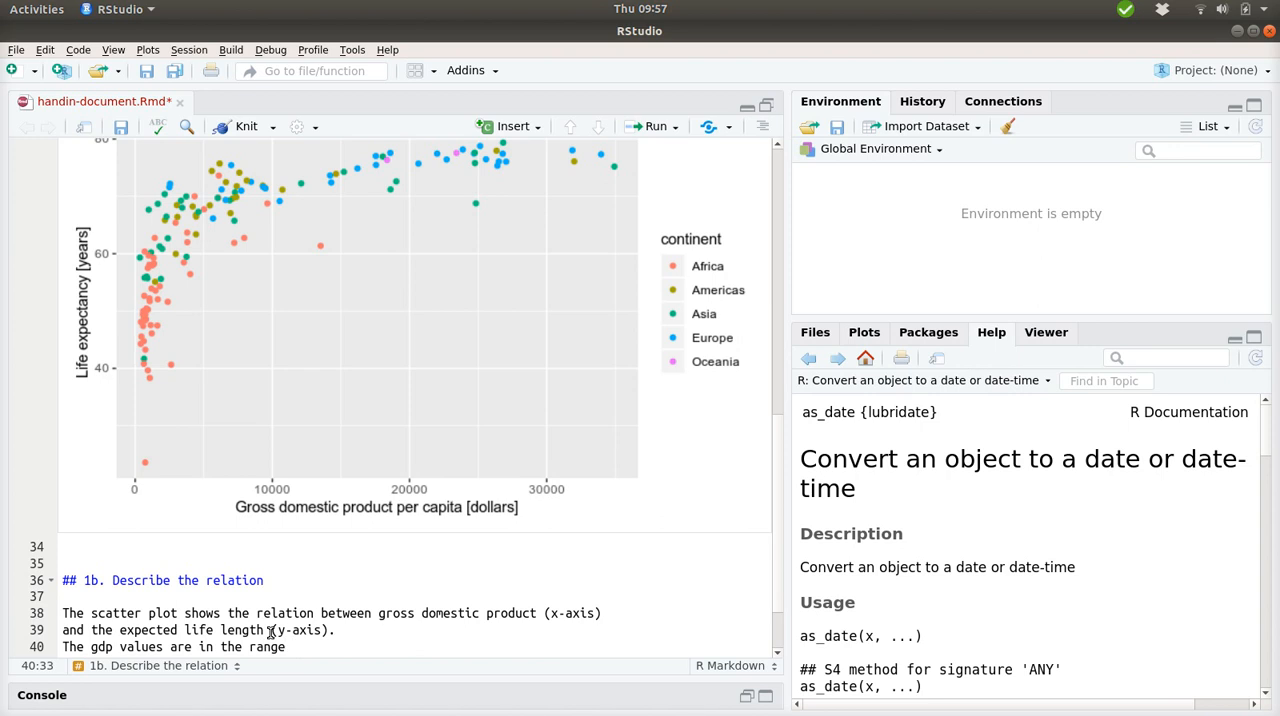
type("[0 - ]")
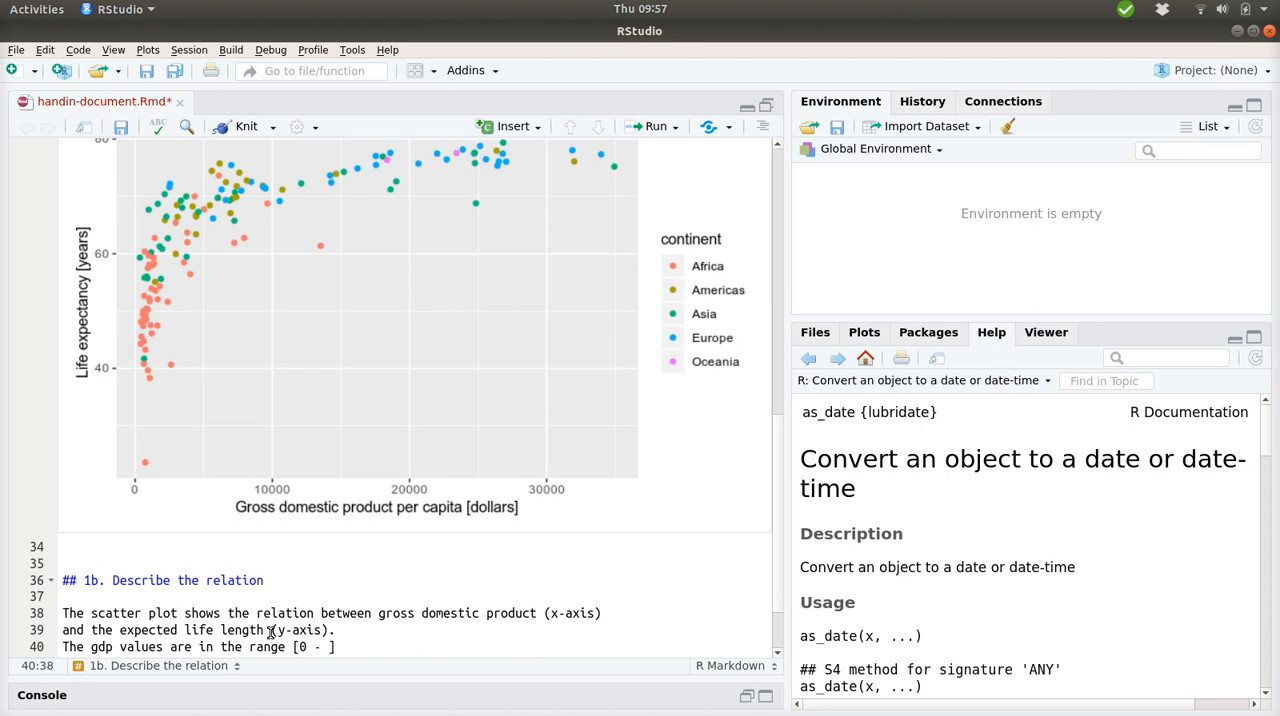
type("35")
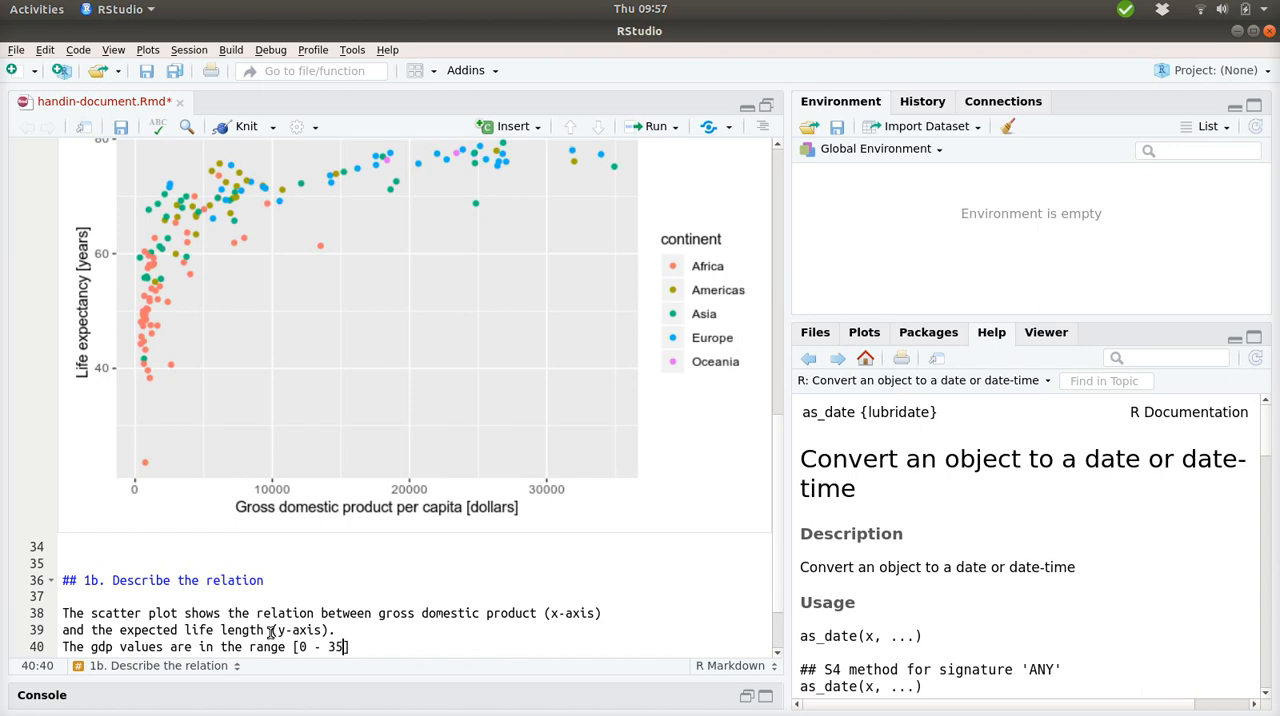
type("000")
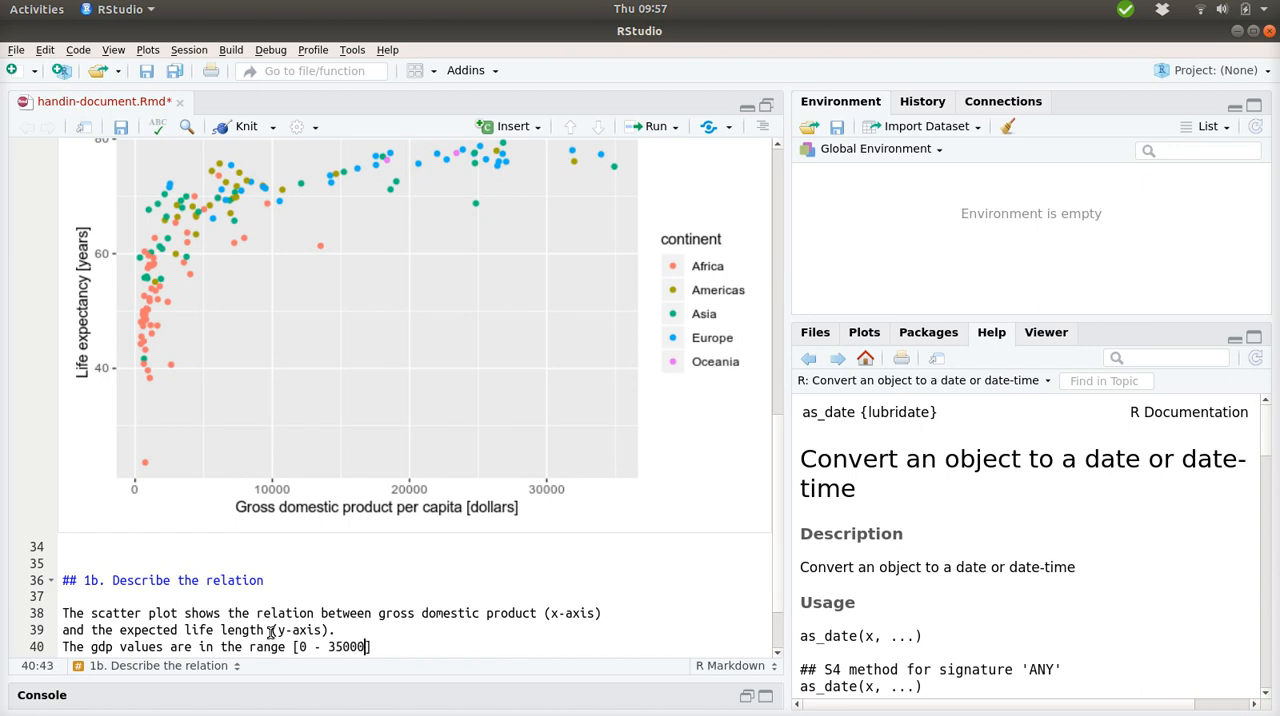
type("dollars and th")
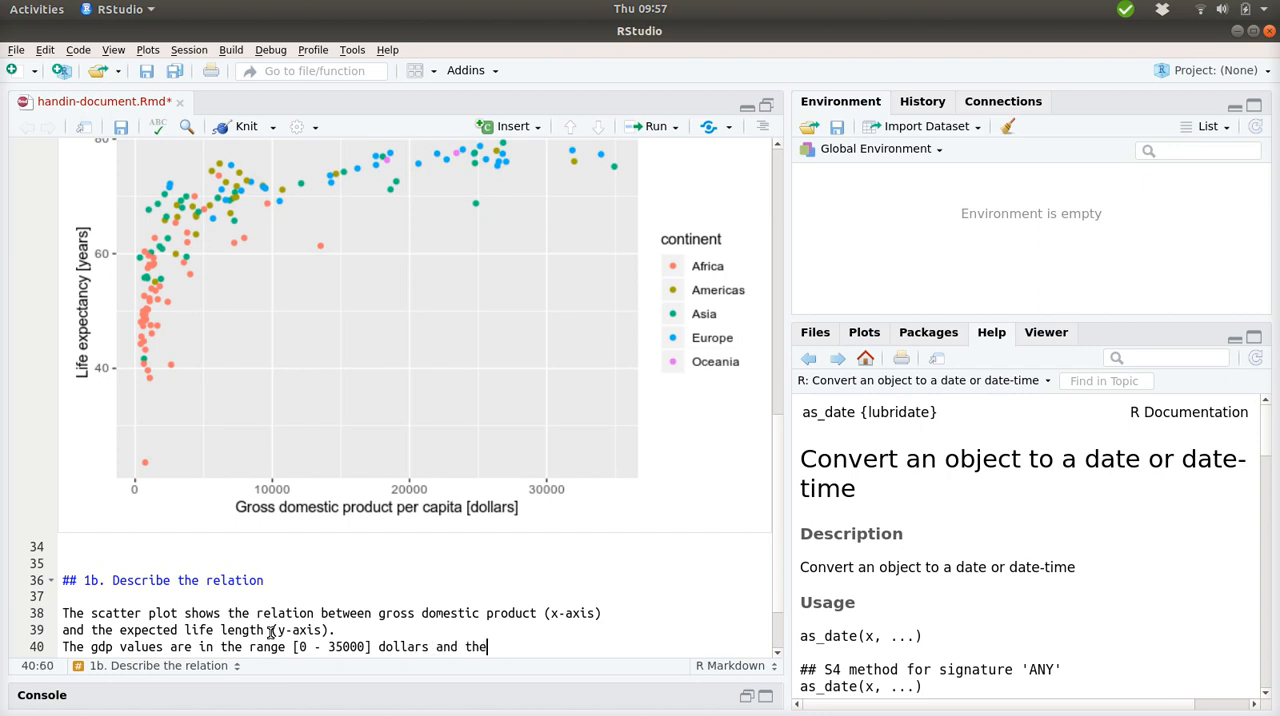
type("expecet")
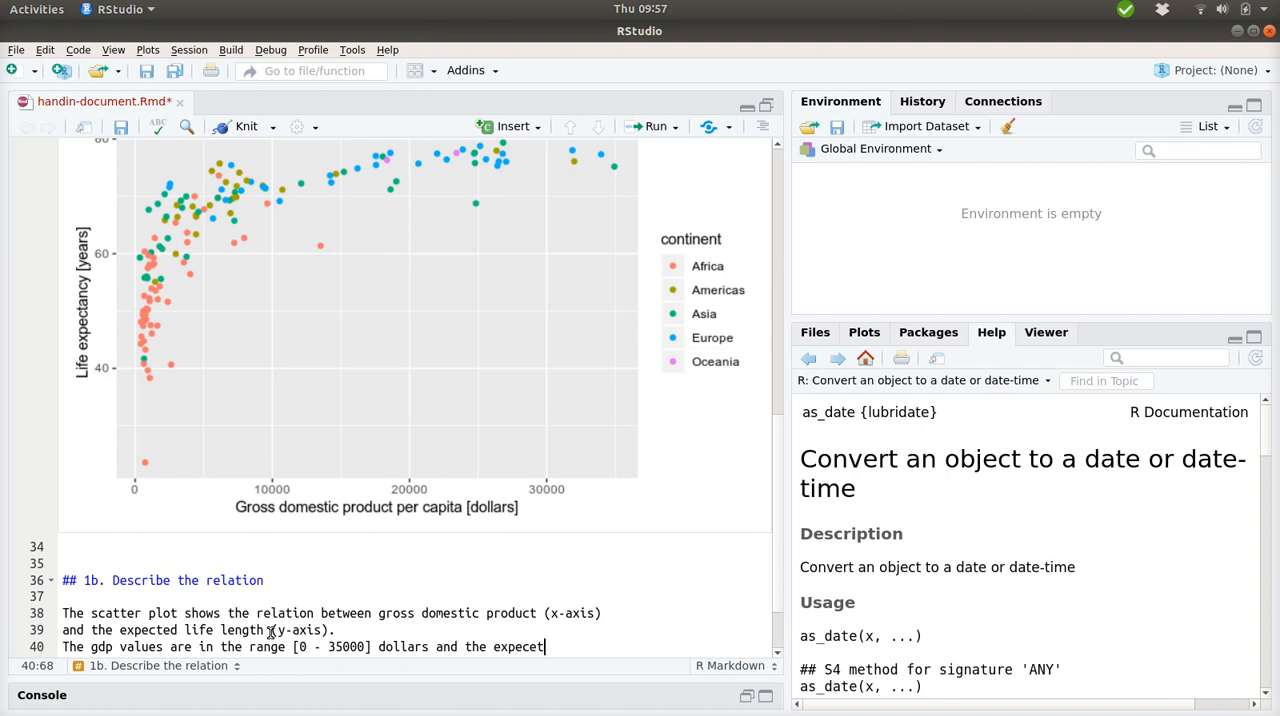
Fix the typo and give the expected life length range as [20 - 80] years.
key("BackSpace")
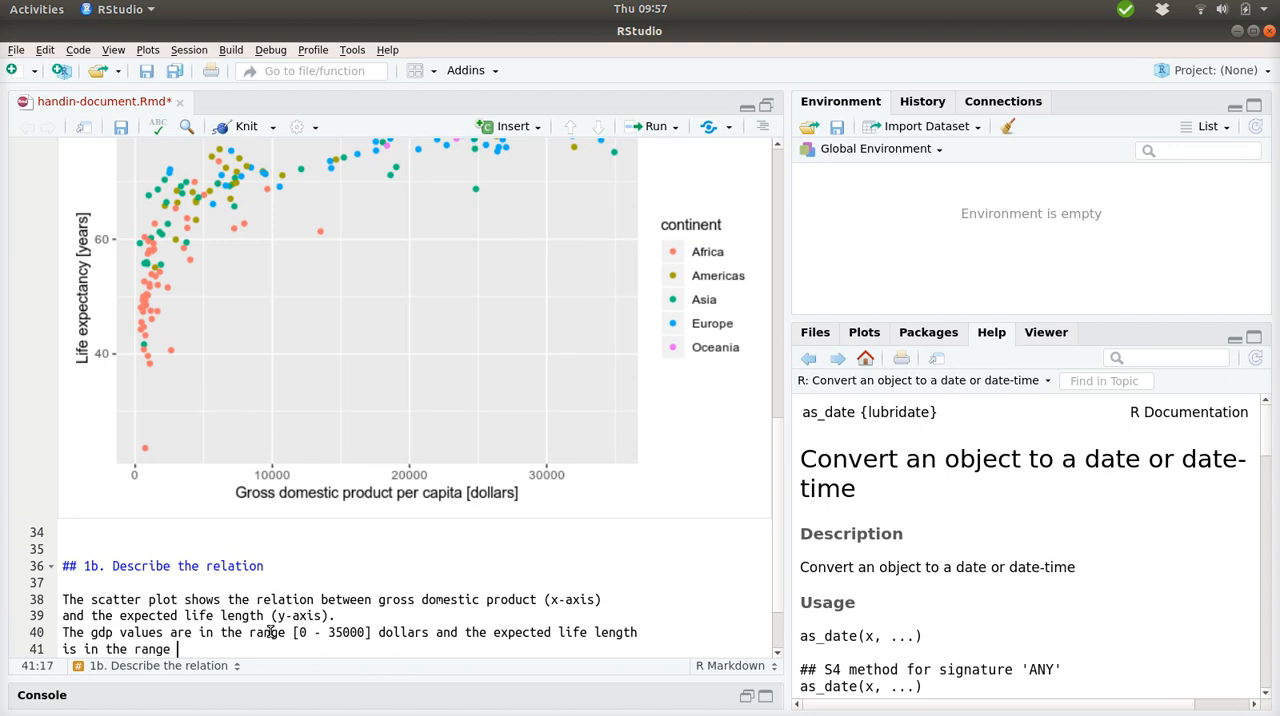
type("]")
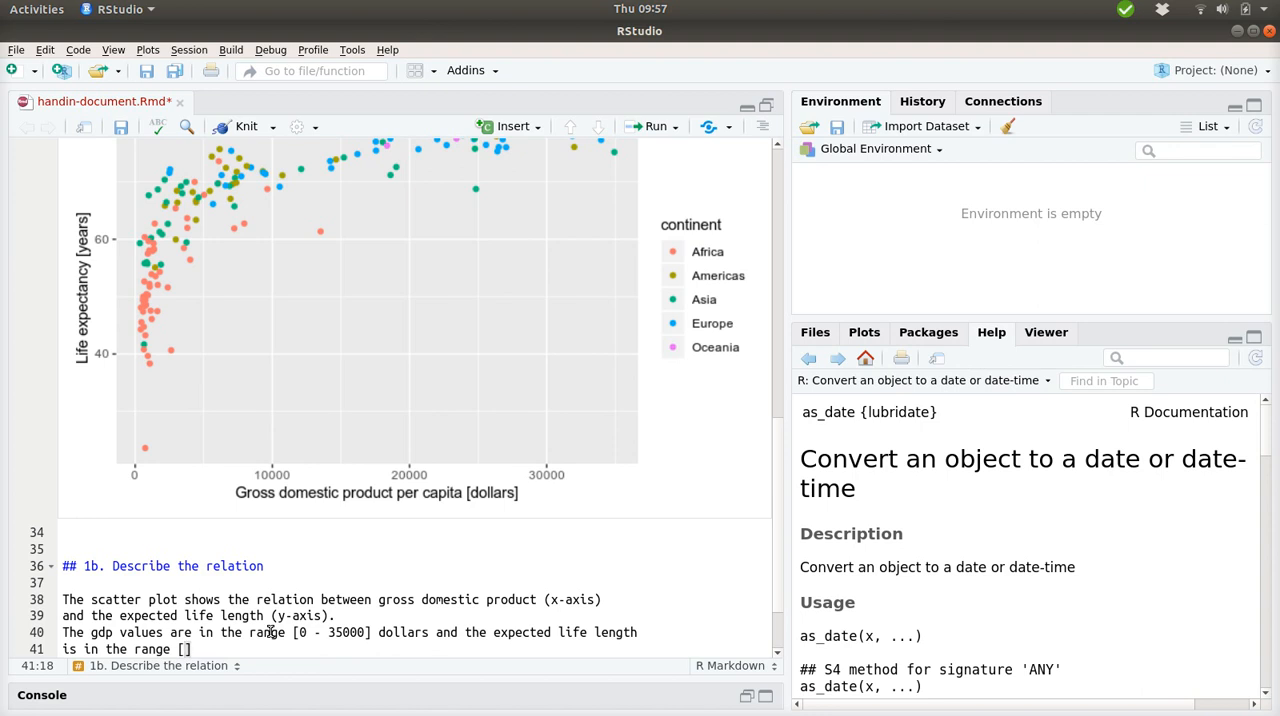
type("20 -")
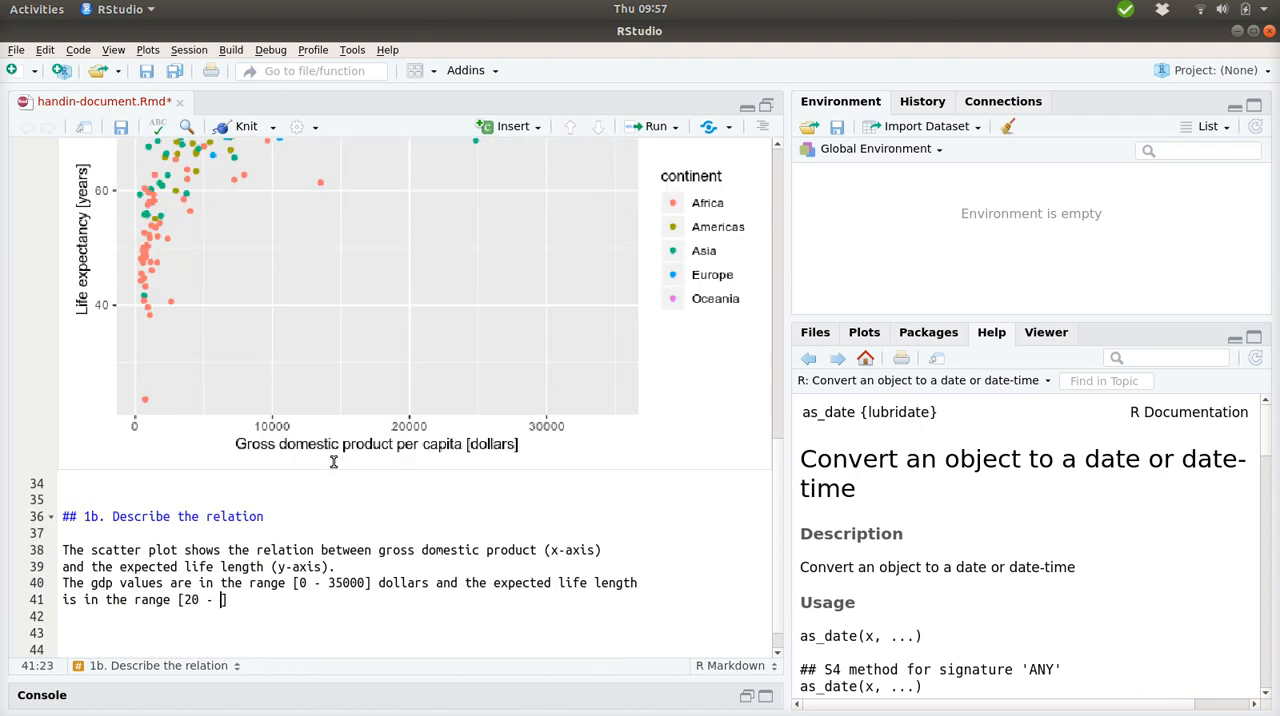
type("80]")
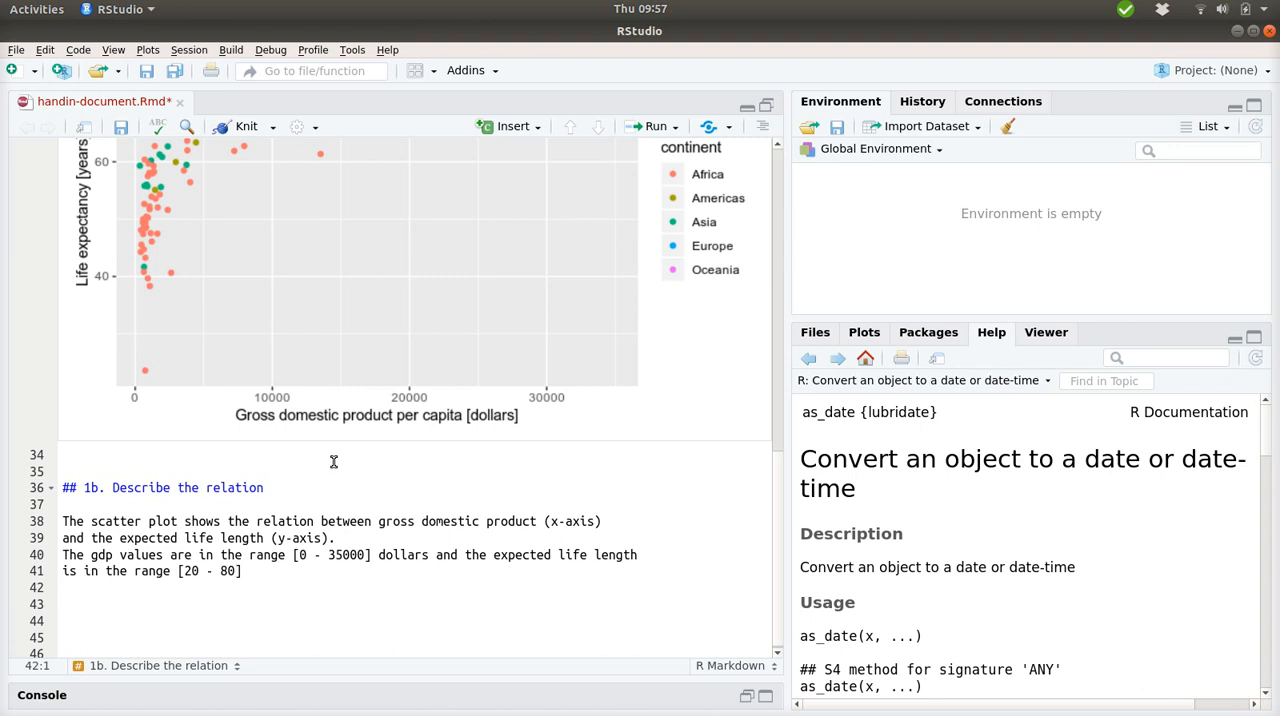
type("years")
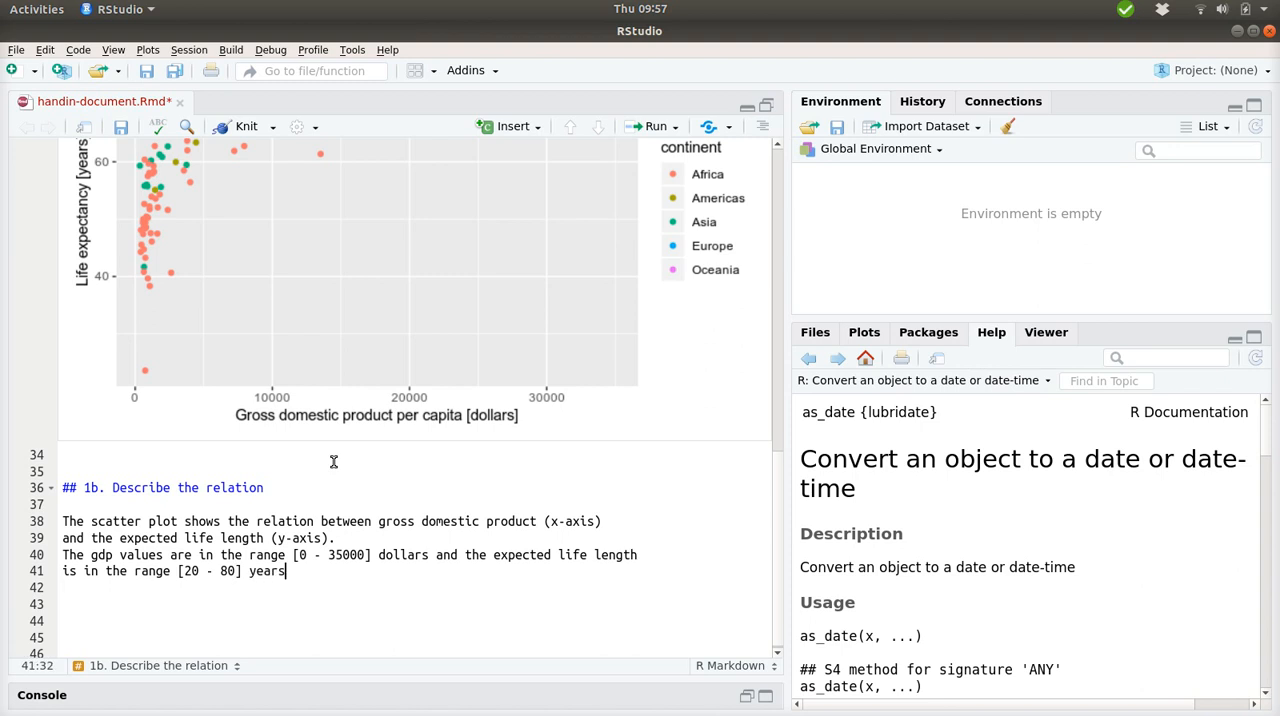
key("Return")
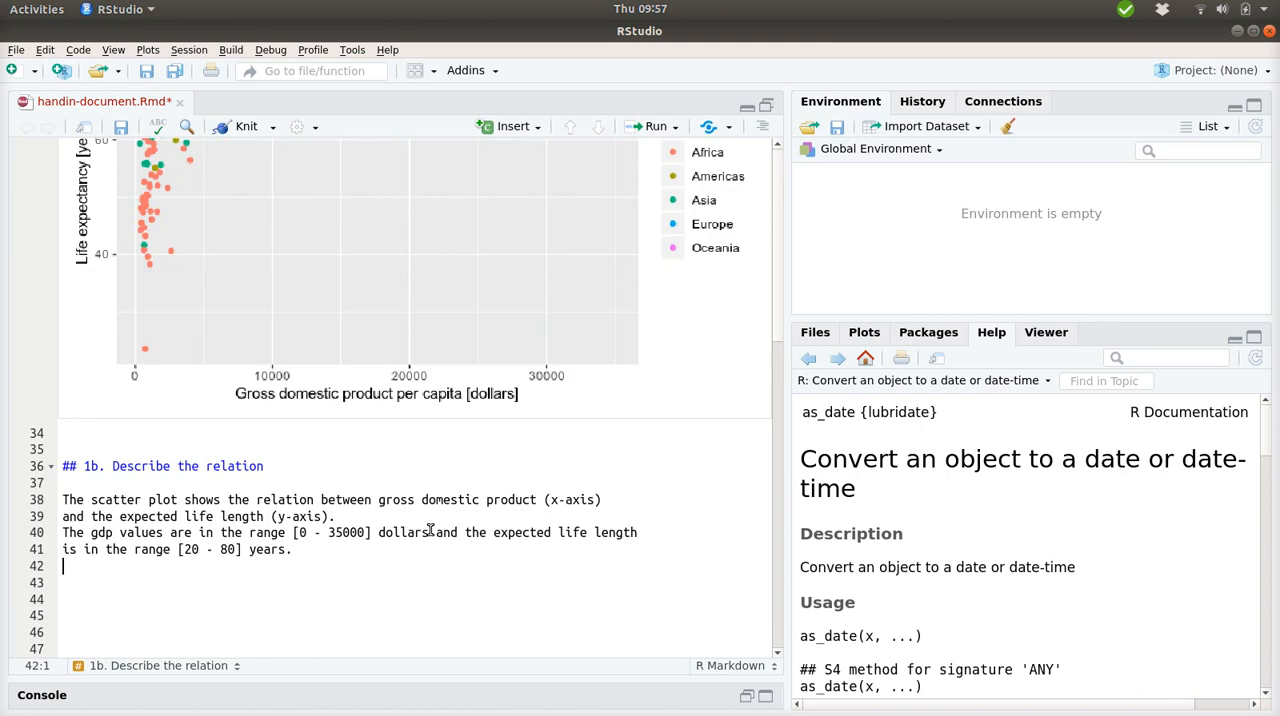
Write that when the gdp increases, the life length also increases.
type("When the g")
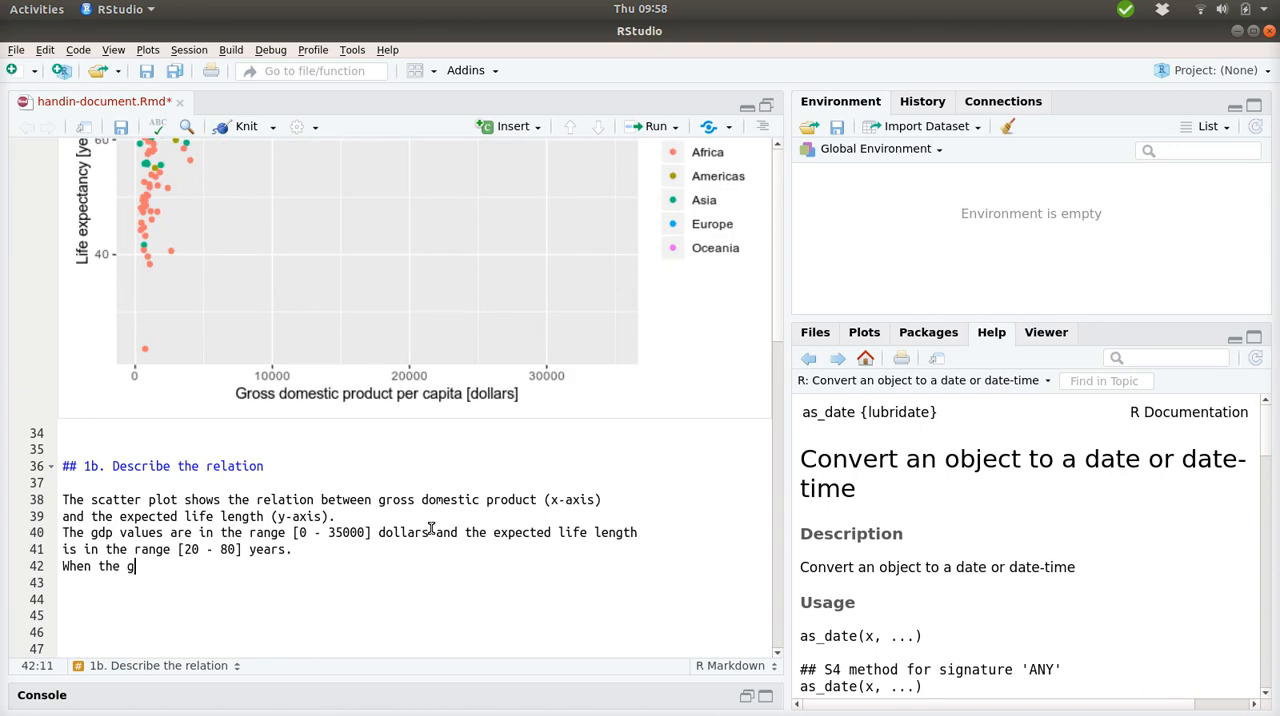
type("dp")
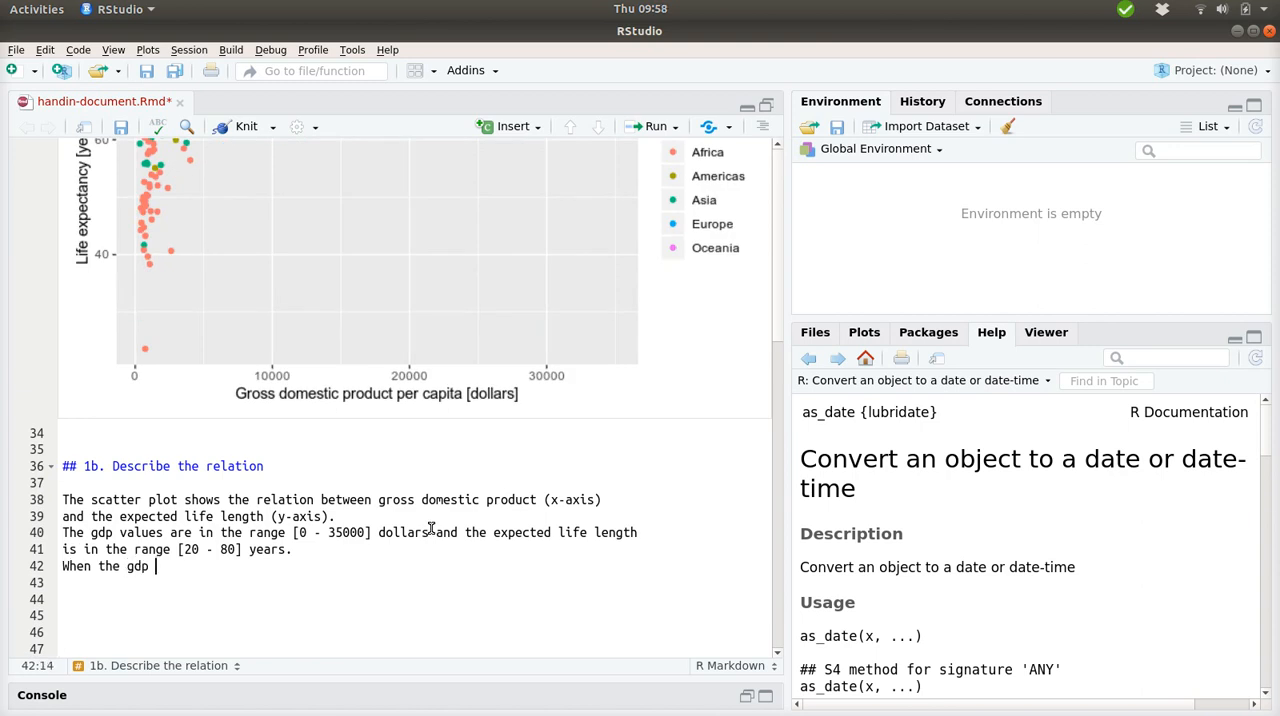
type("increases")
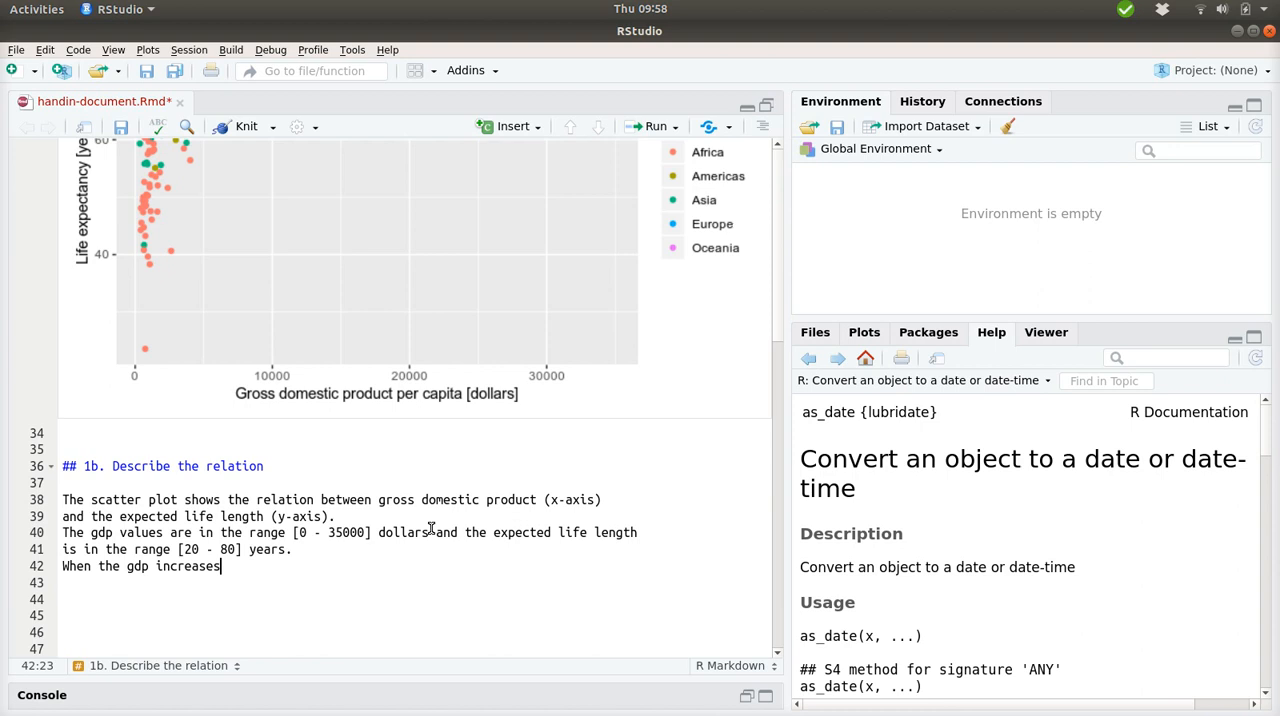
type(", the life l")
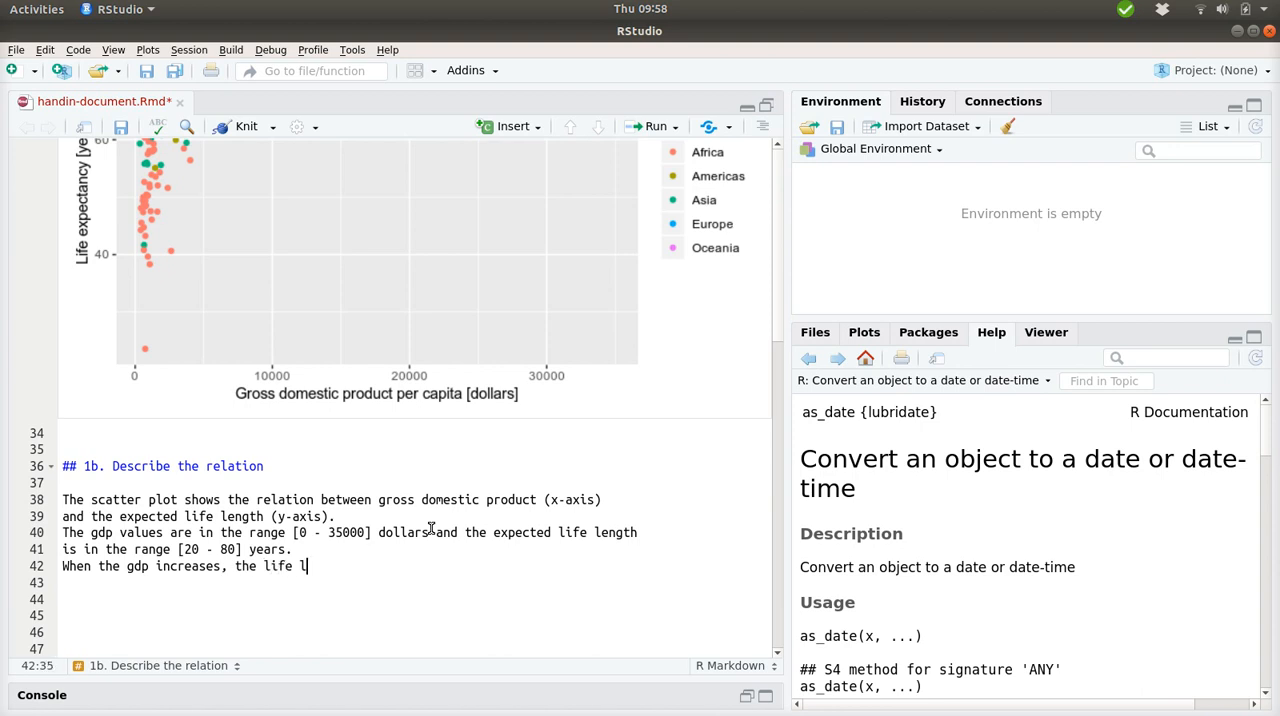
type("ength")
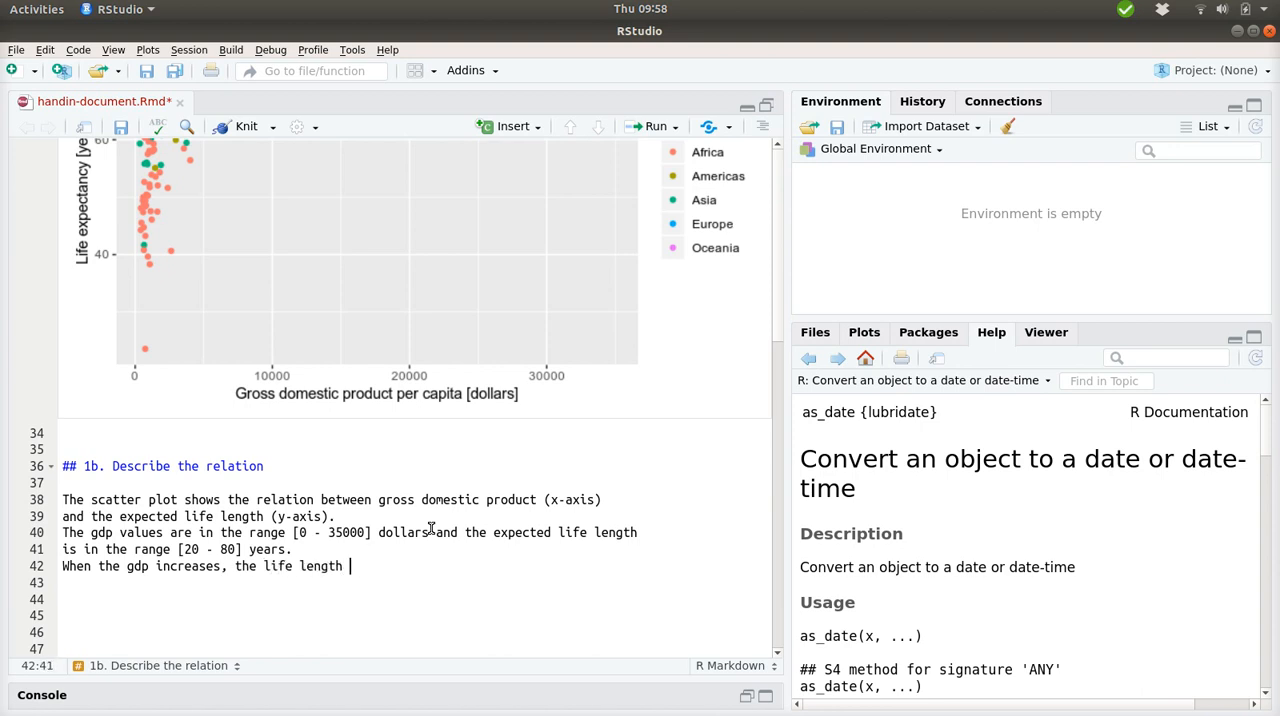
type("also inc")
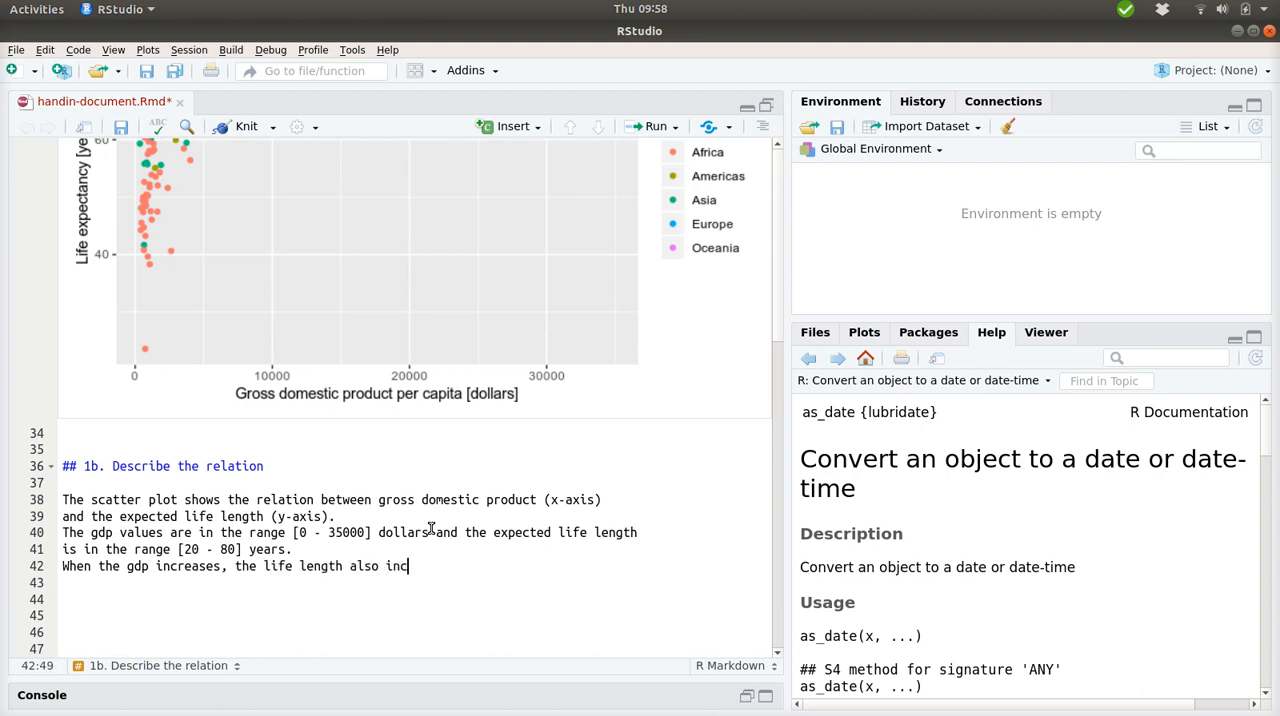
type("reases.")
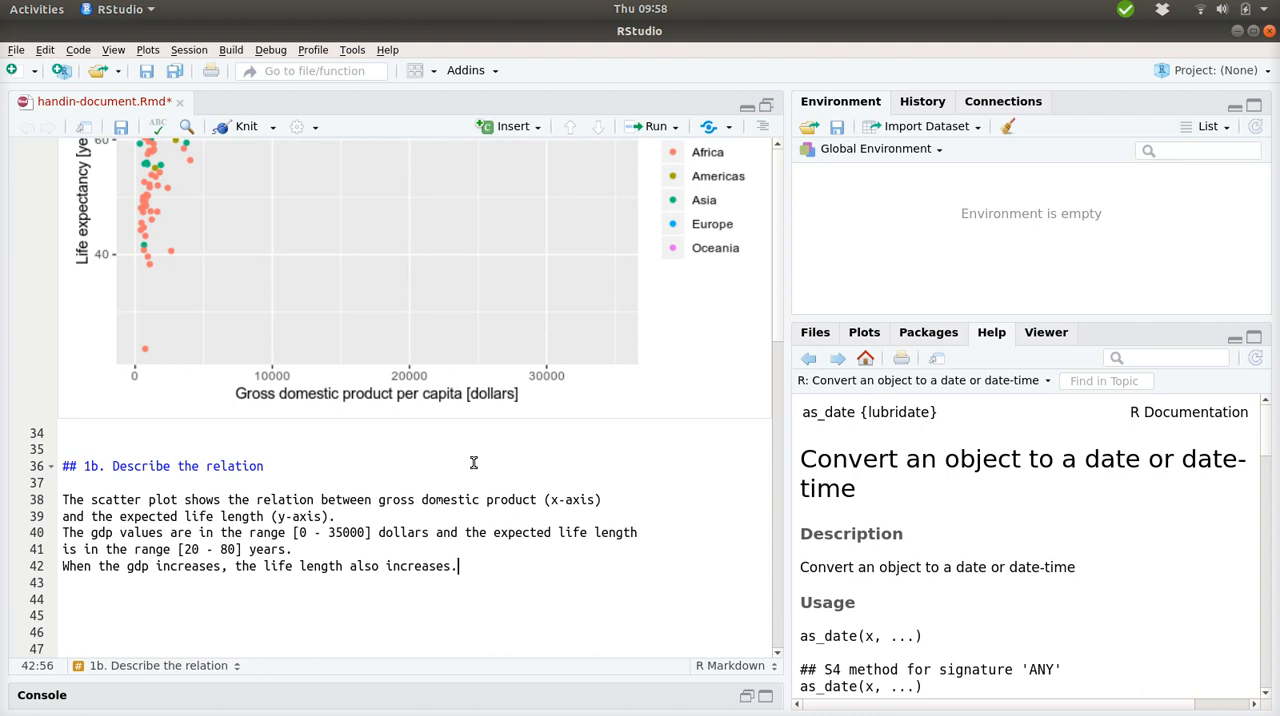
Add that the increase in expected life length is much larger for small gdp values.
scroll("down", 3)
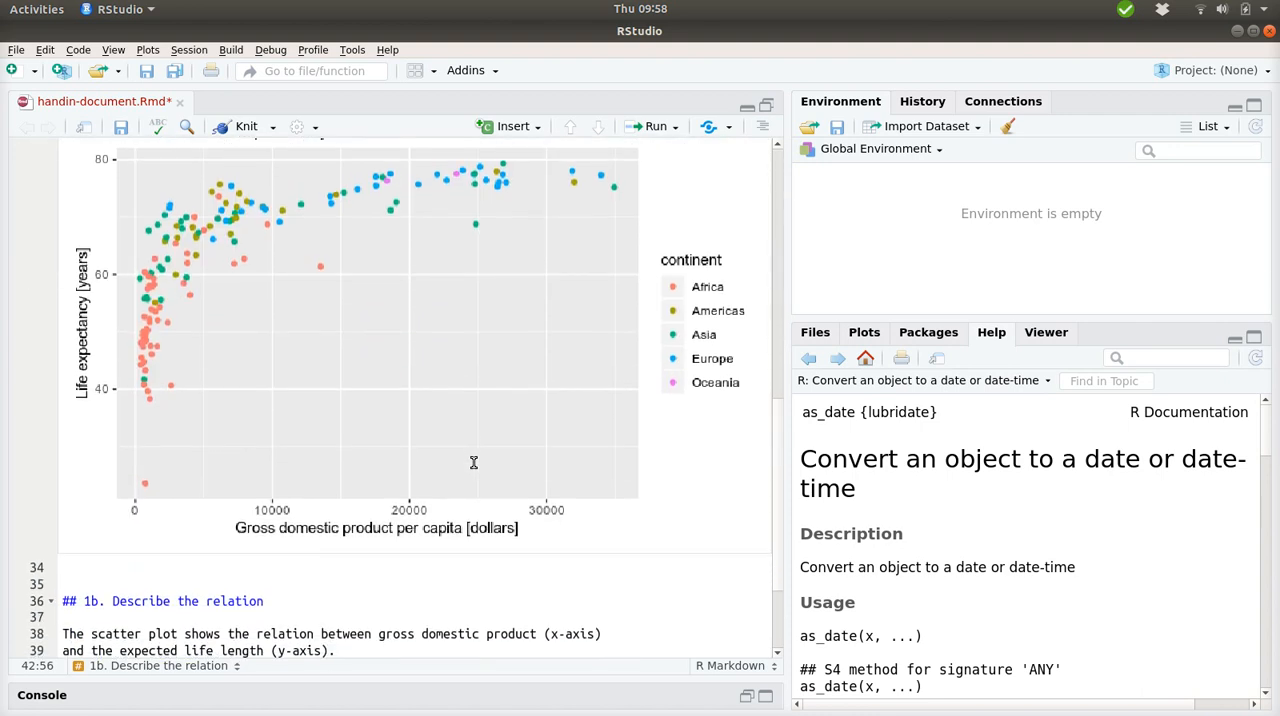
scroll("down", 3)
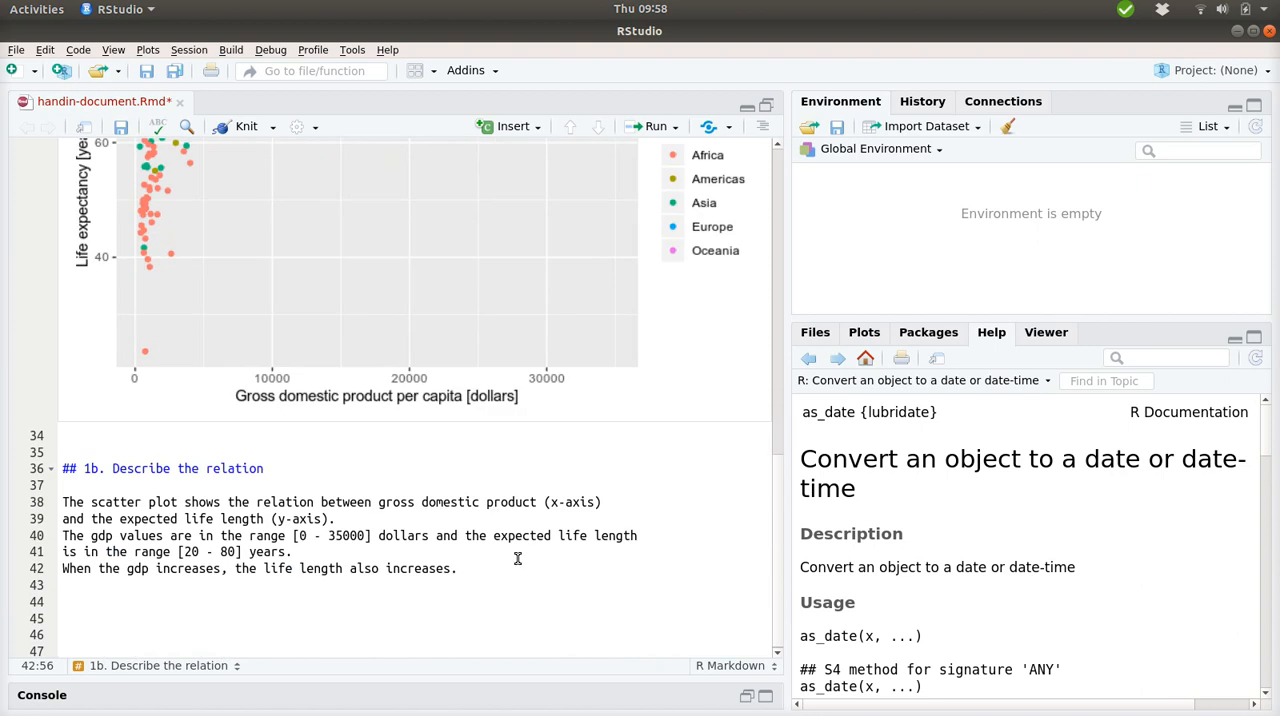
type("and the re")
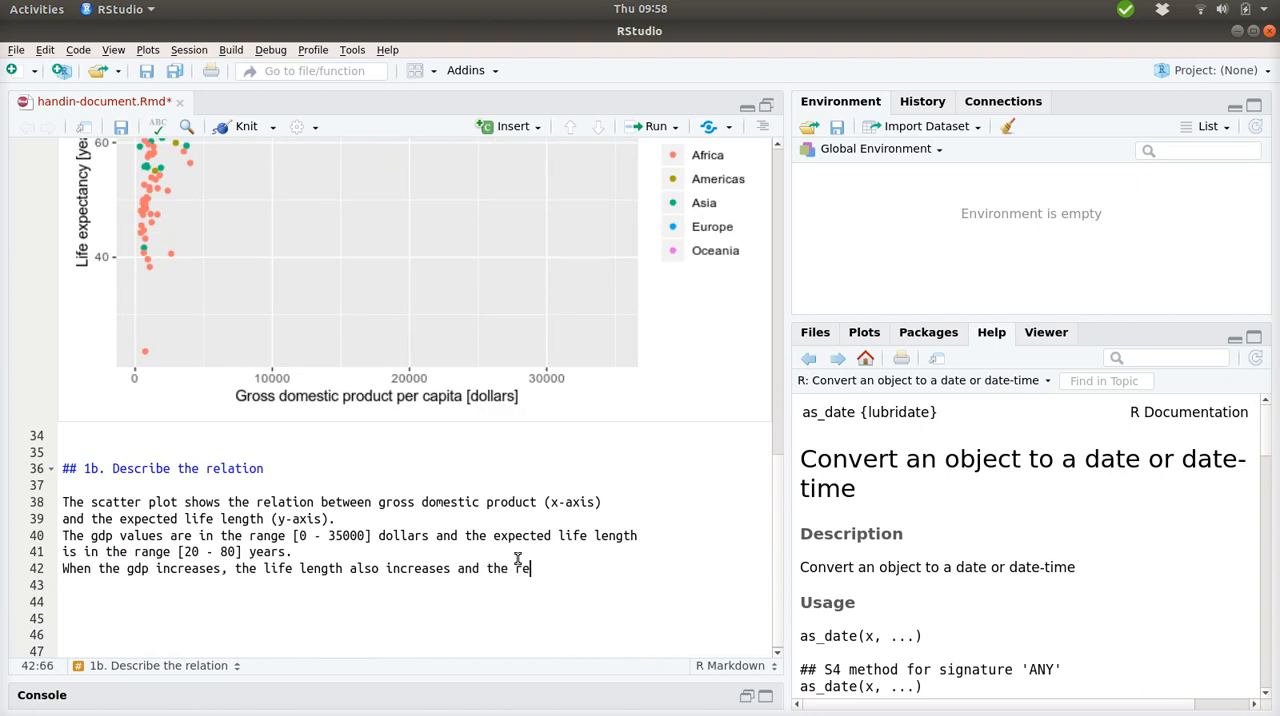
type("lation")
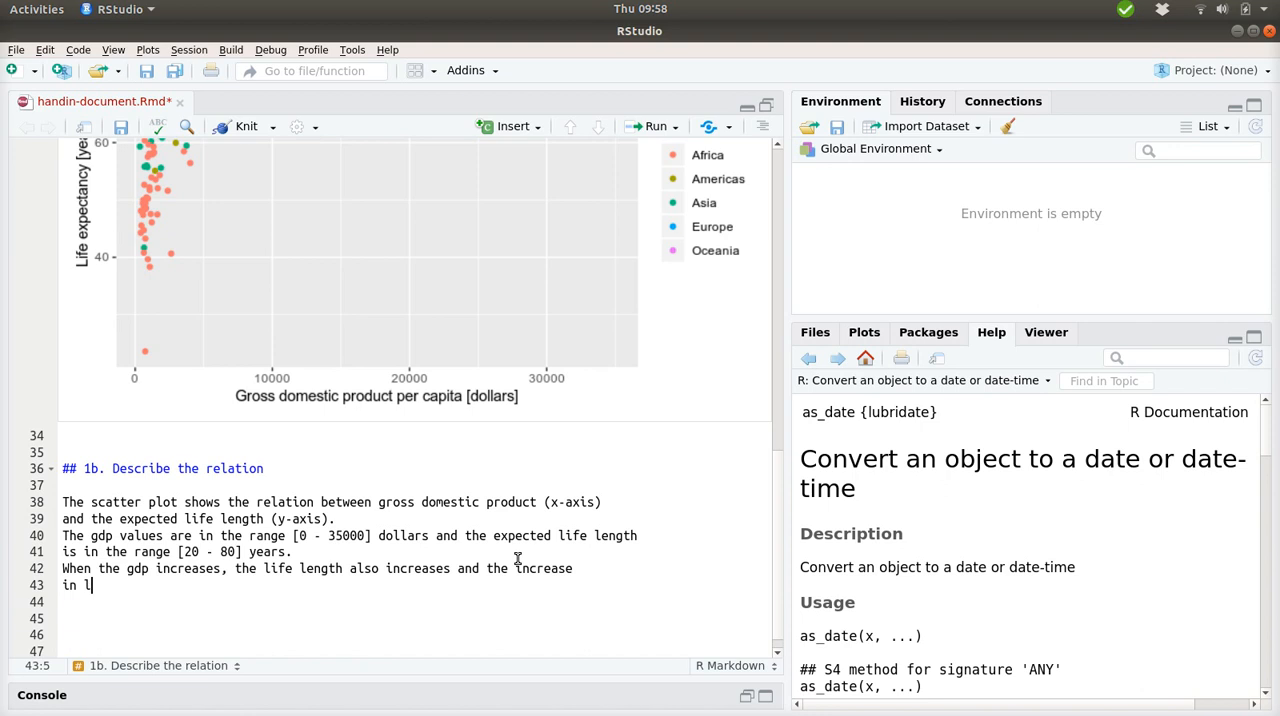
type("expected life")
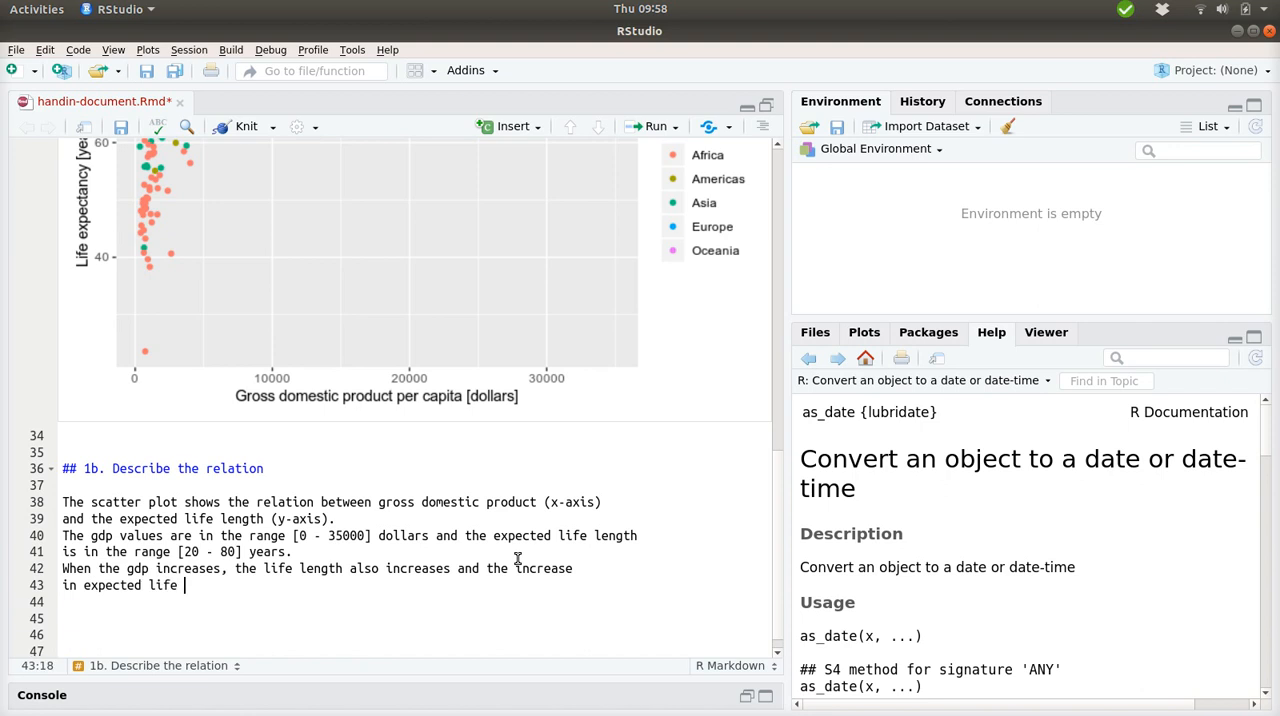
type("length is")
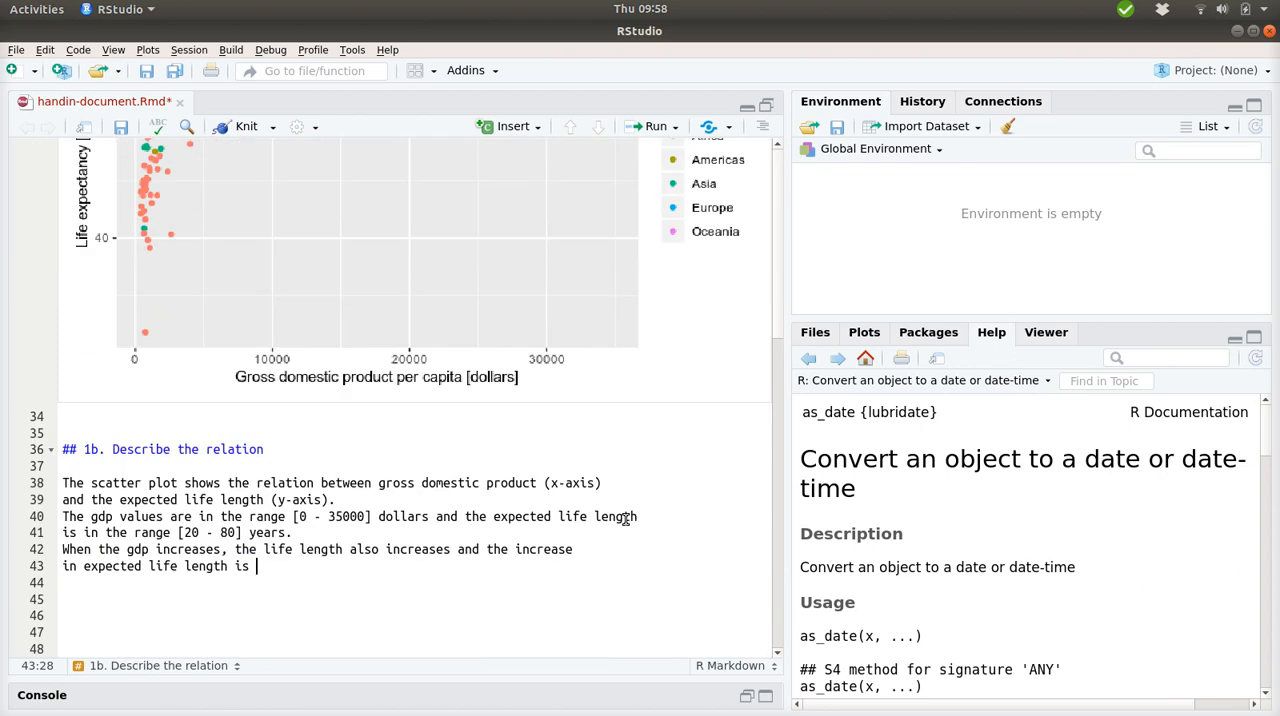
type("mu")
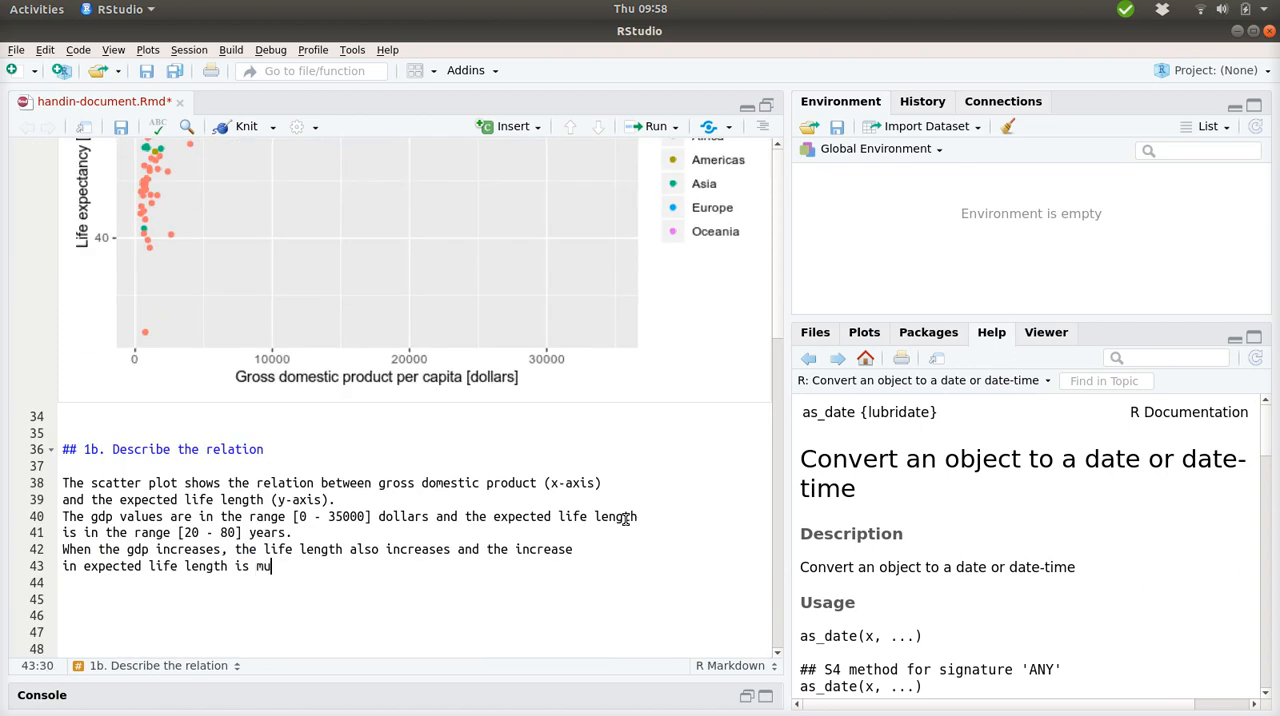
type("ch larger f")
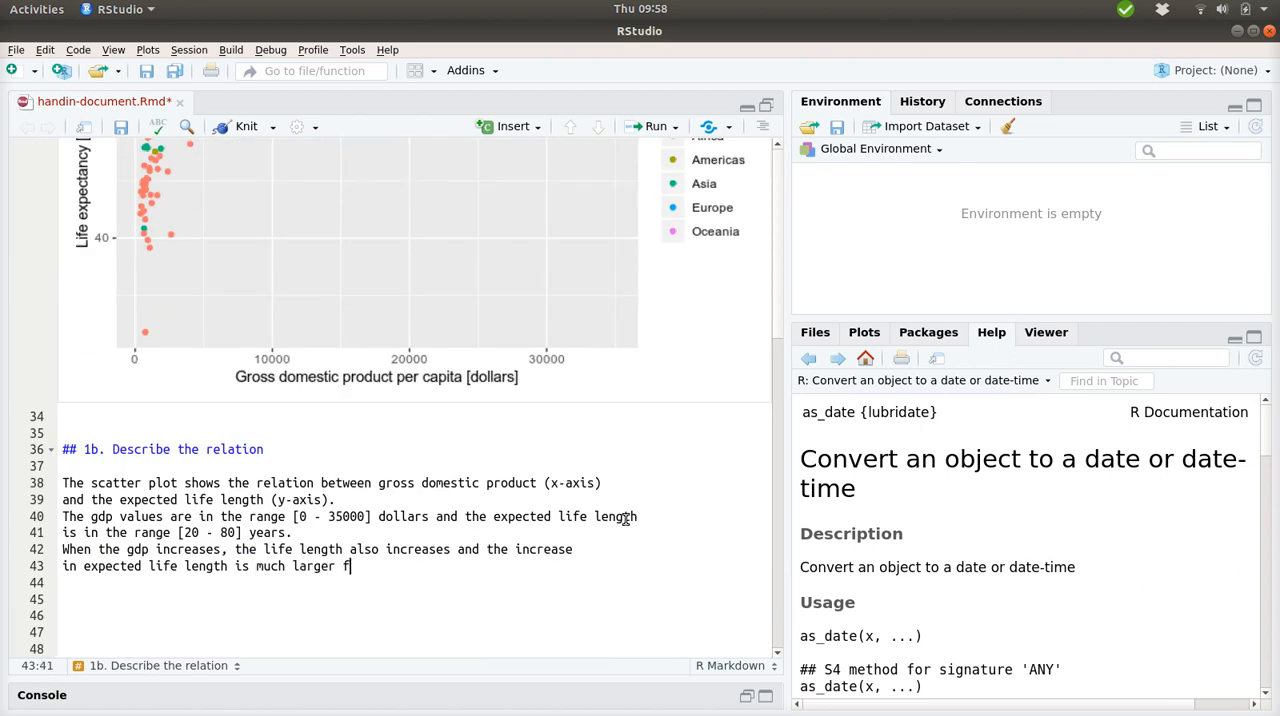
type("or small values of")
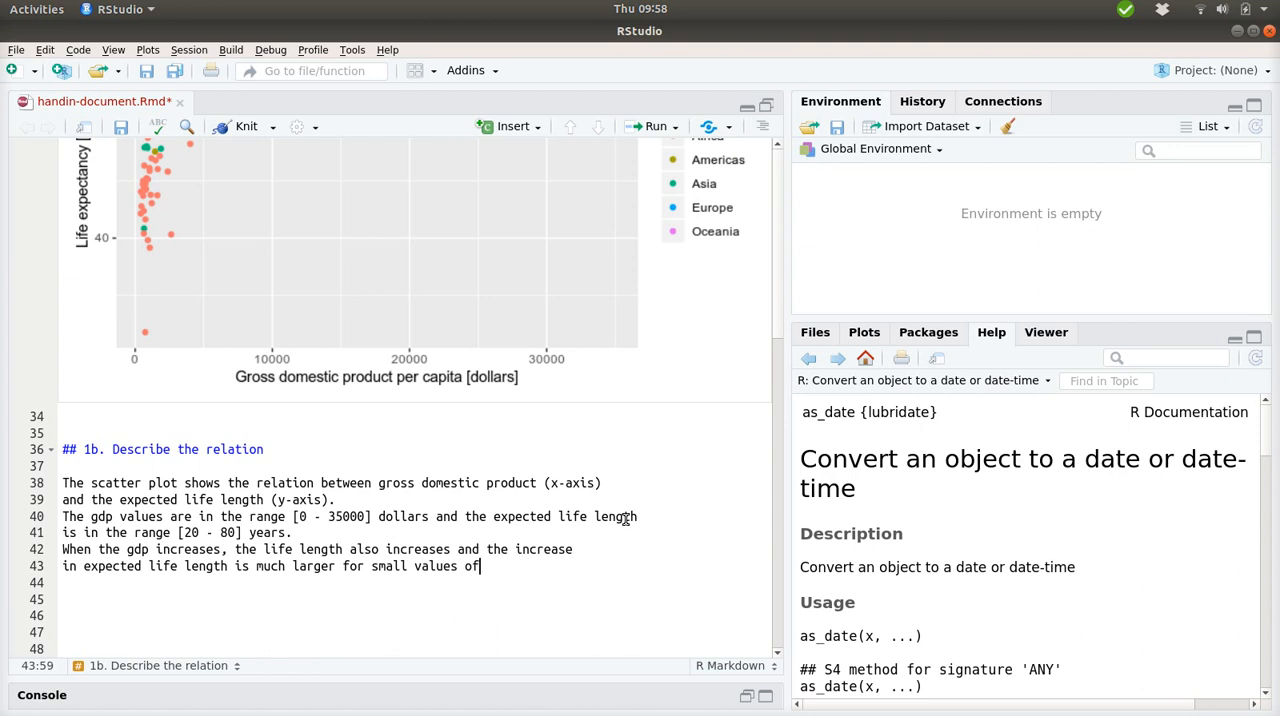
type("gdp.")
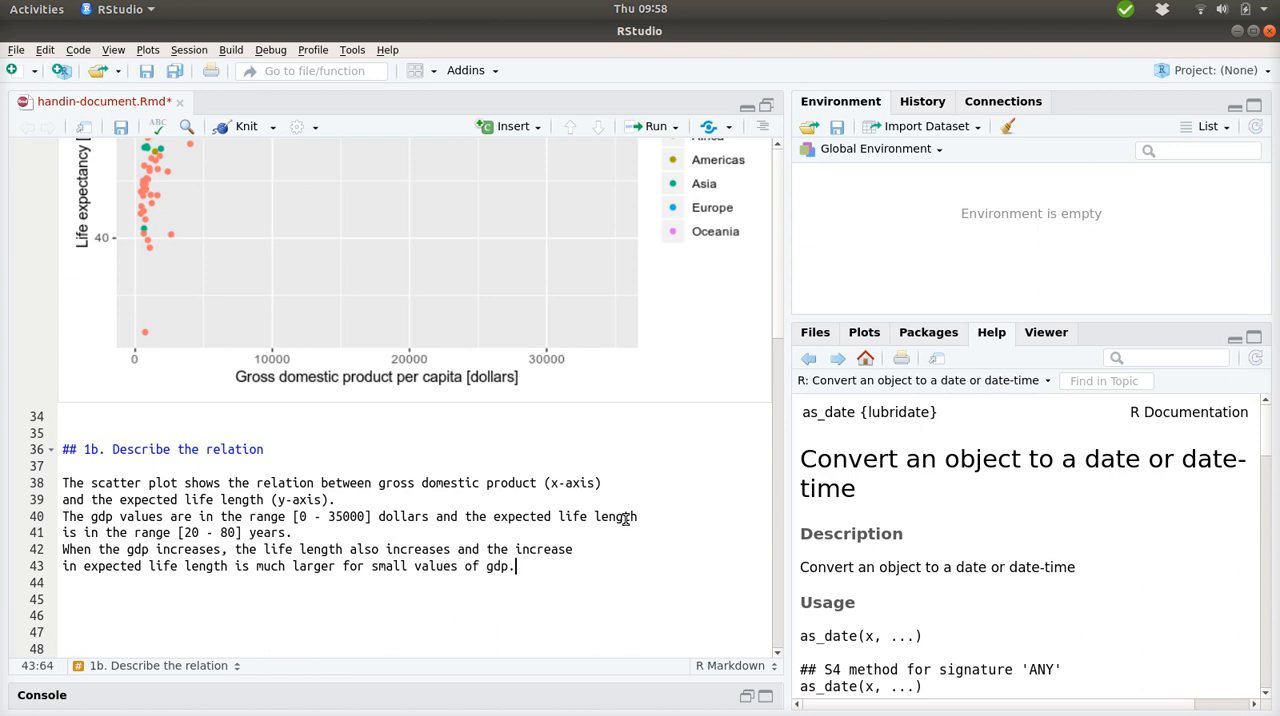
key("Return")
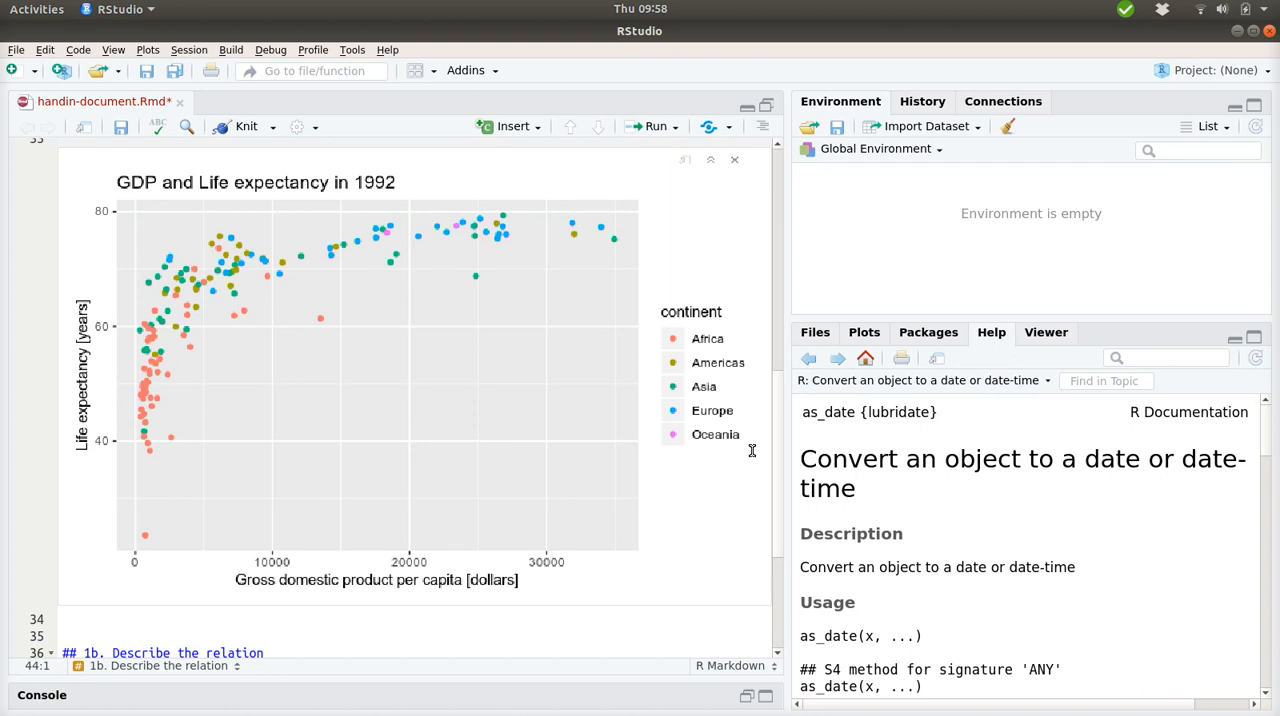
Type on line 44: 'For gdp values above 20000 dollars there is no increase in expected life length.'.
scroll("down", 3)
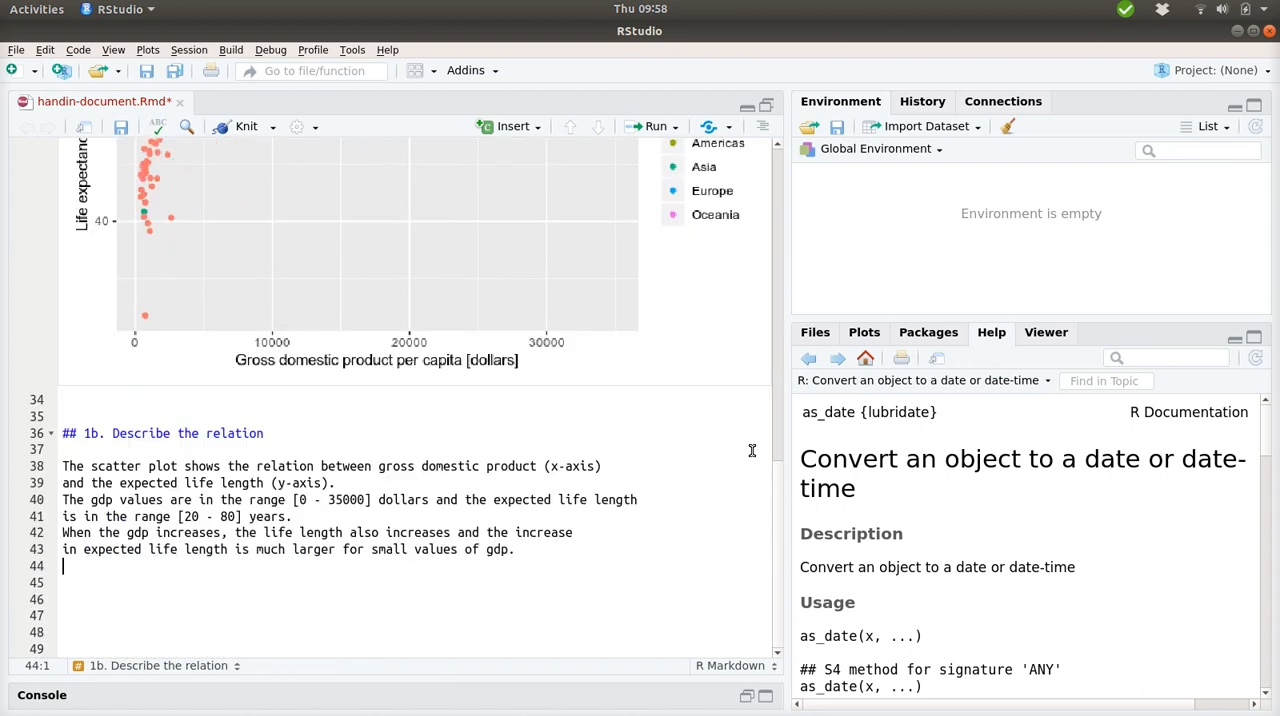
type("For gdp")
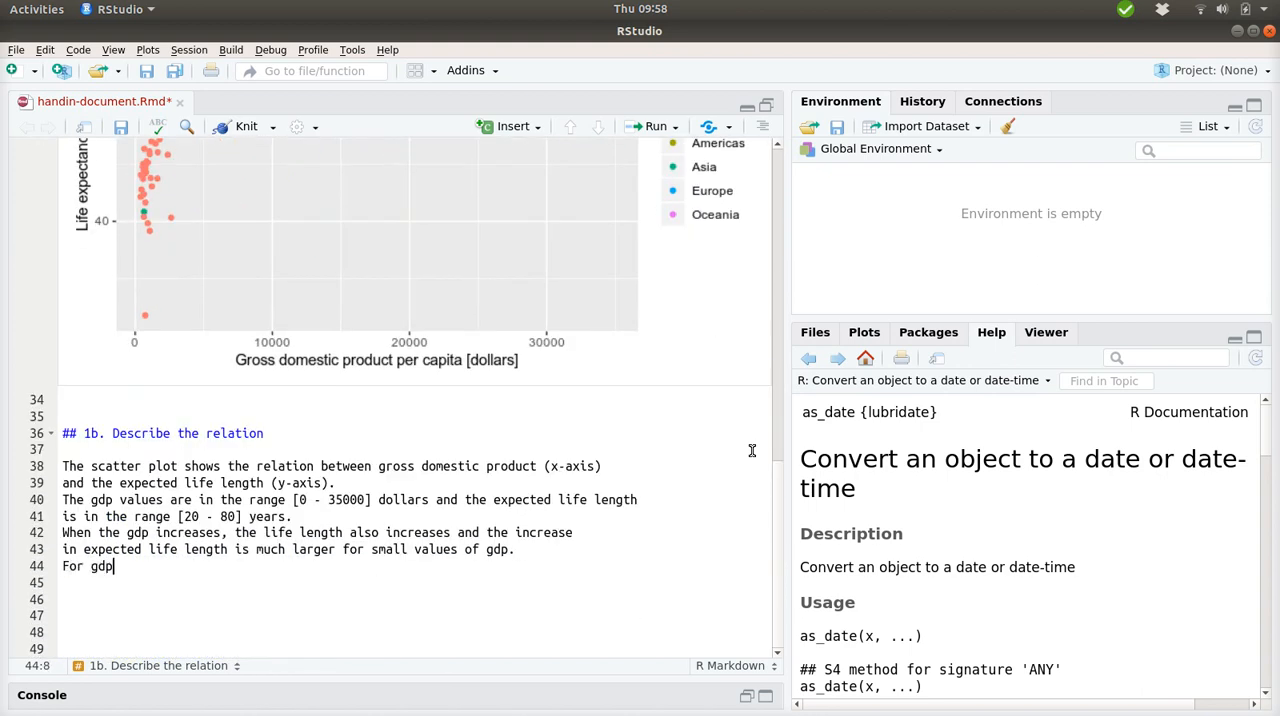
type("values above")
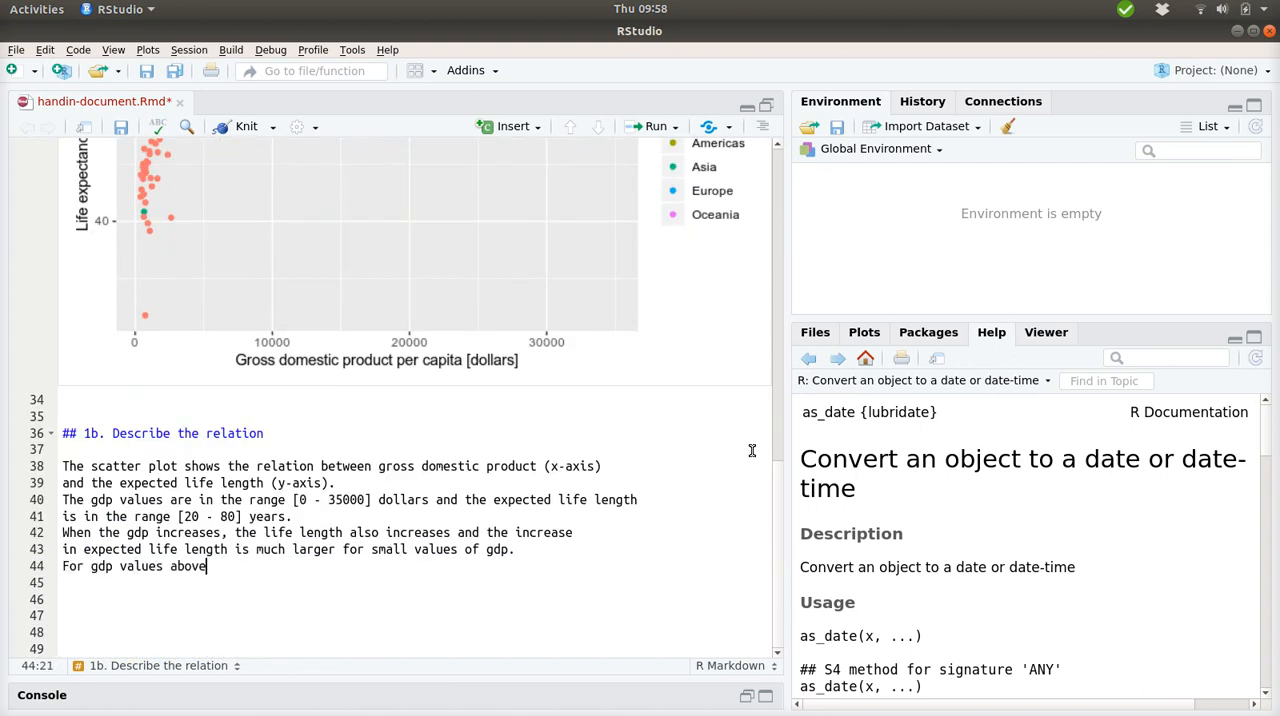
type("20")
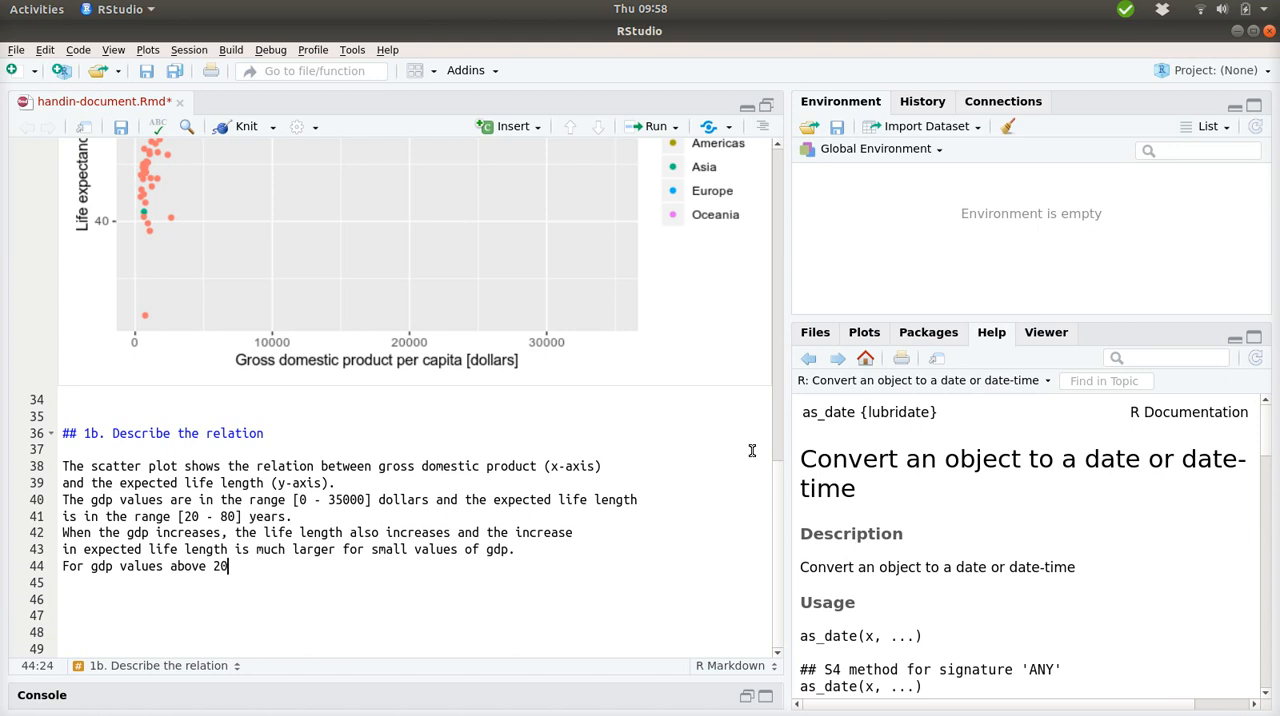
type("00 dolo")
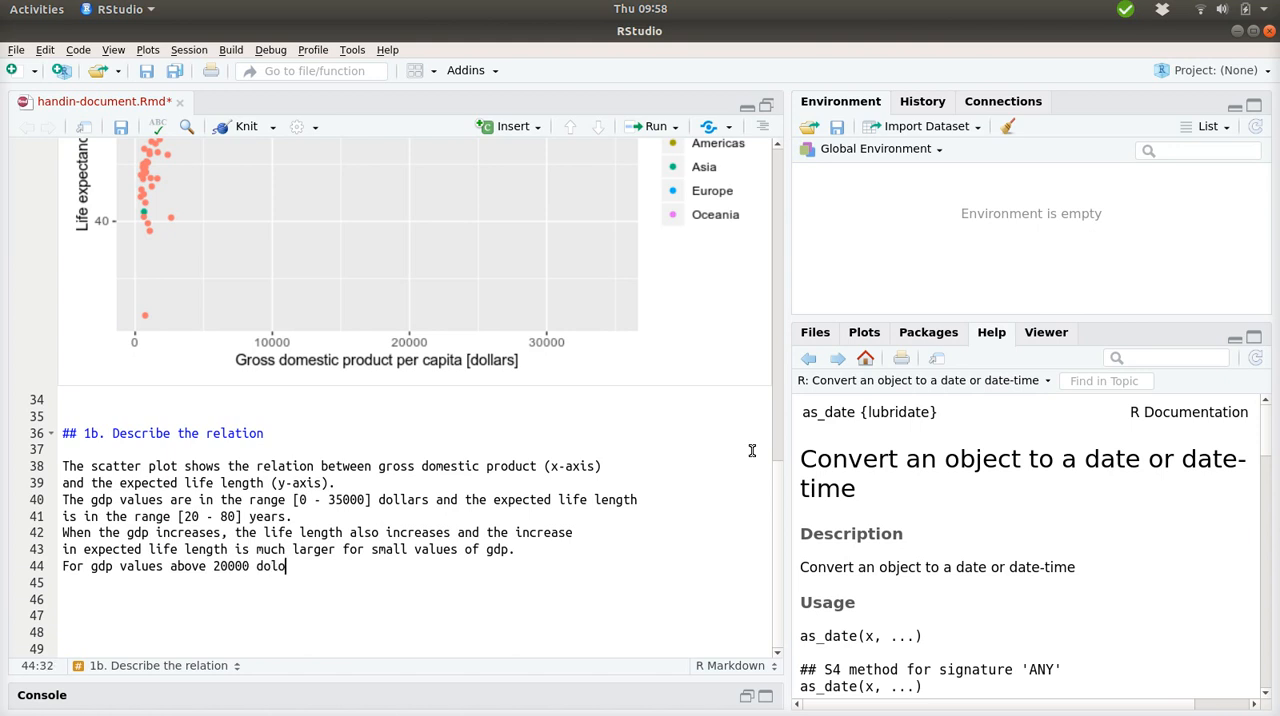
type("lars")
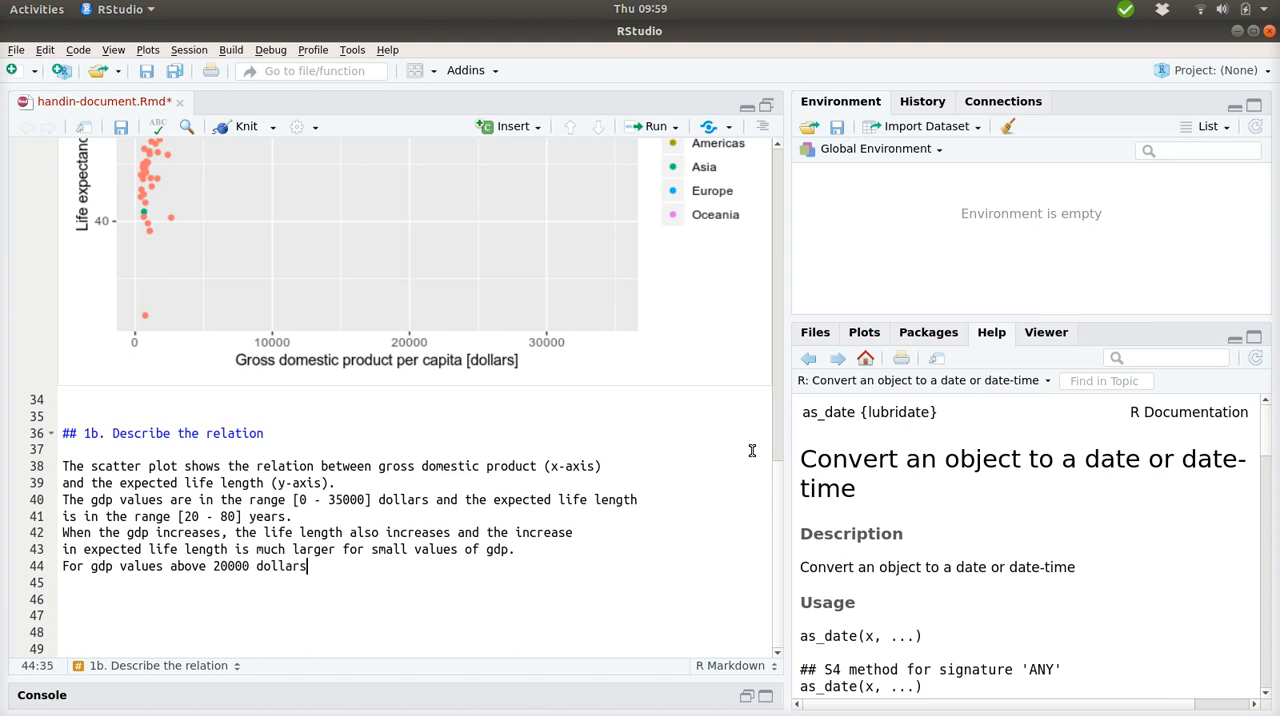
type("there is")
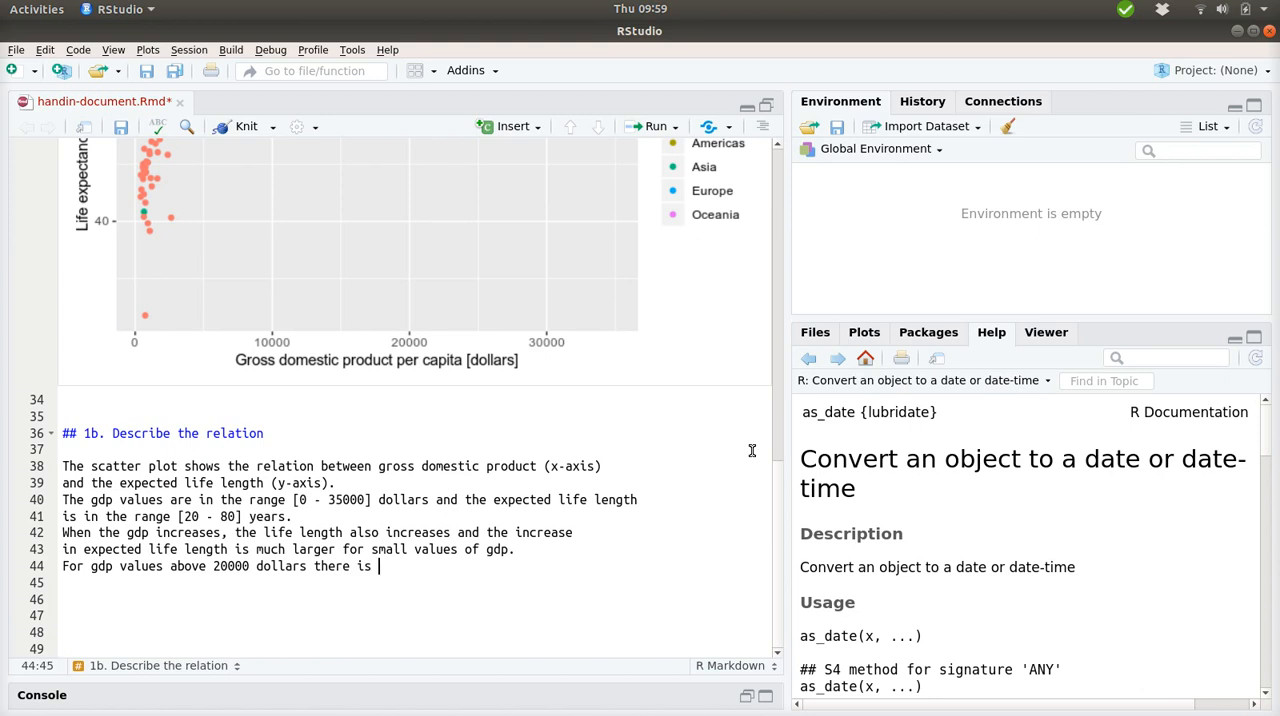
type("no")
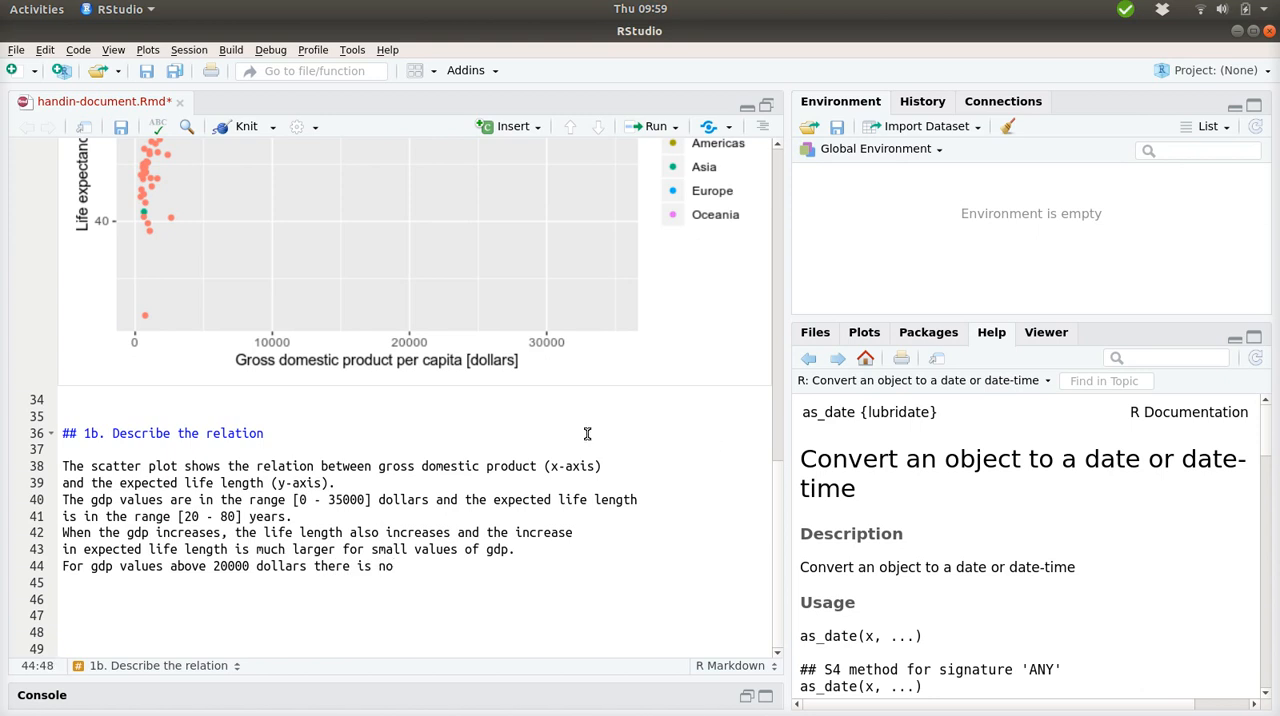
scroll("up", 3)
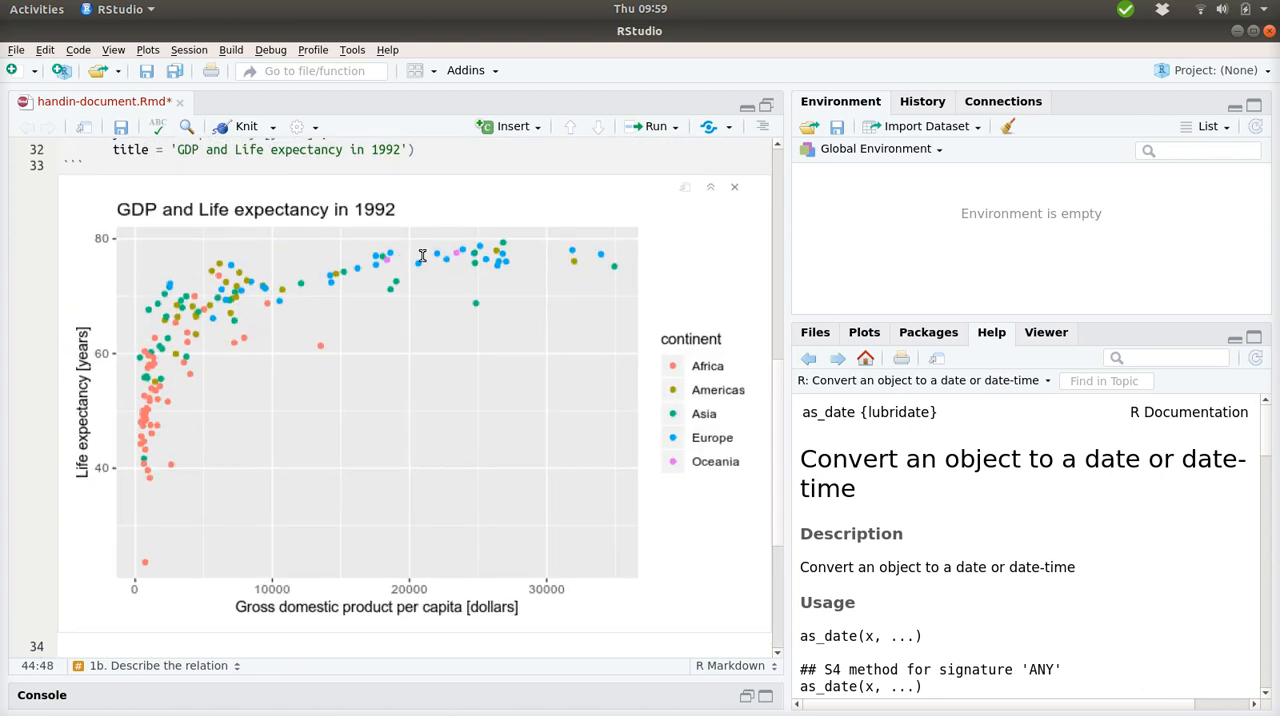
scroll("down", 3)
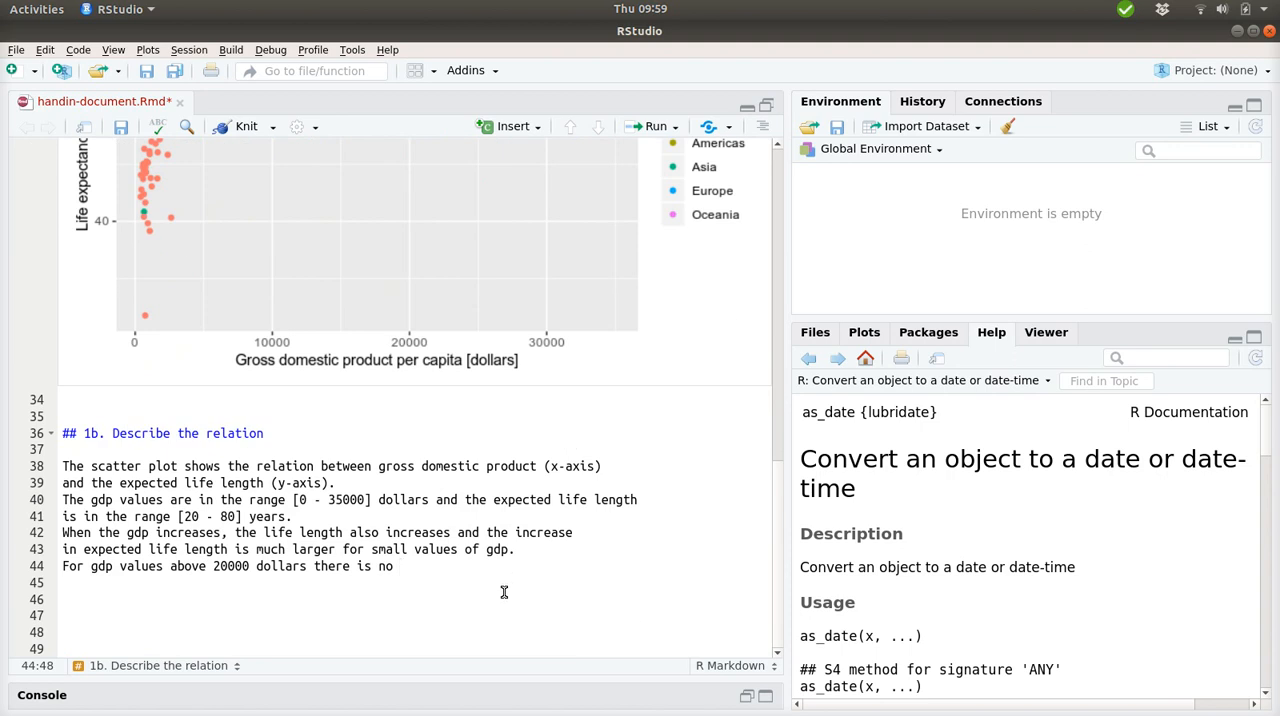
type("increase in expected le")
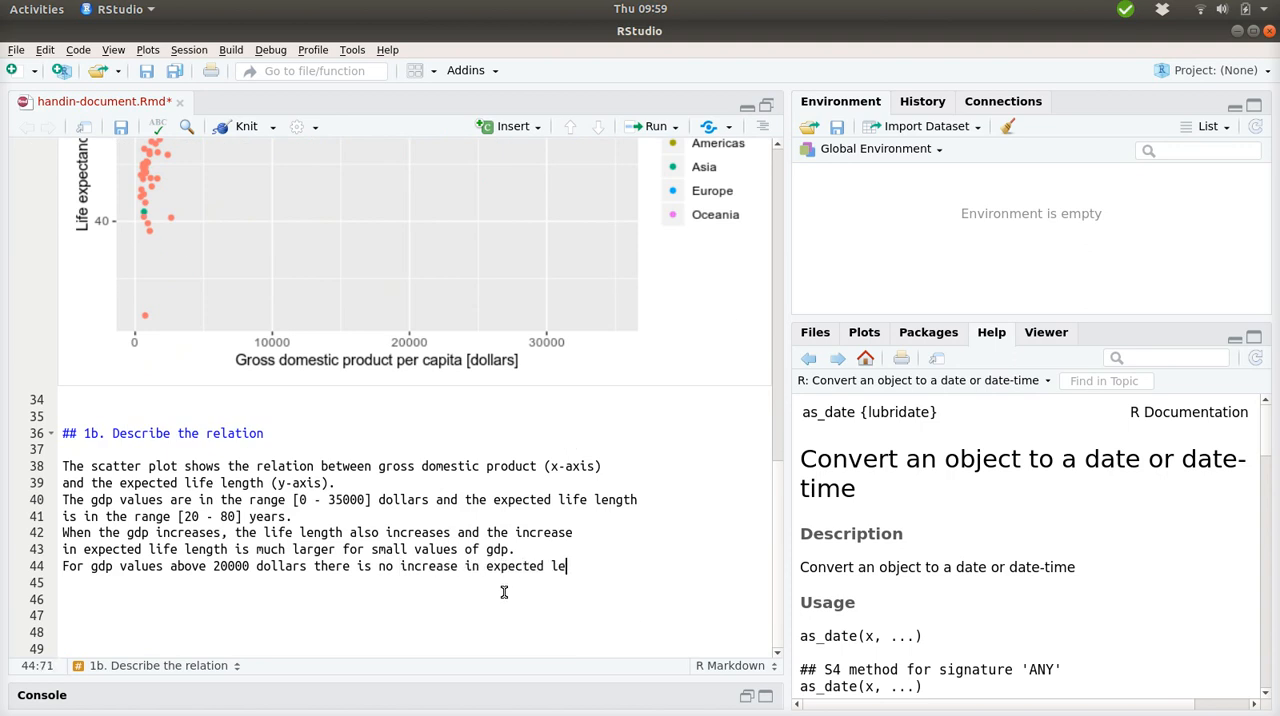
type("fe length.")
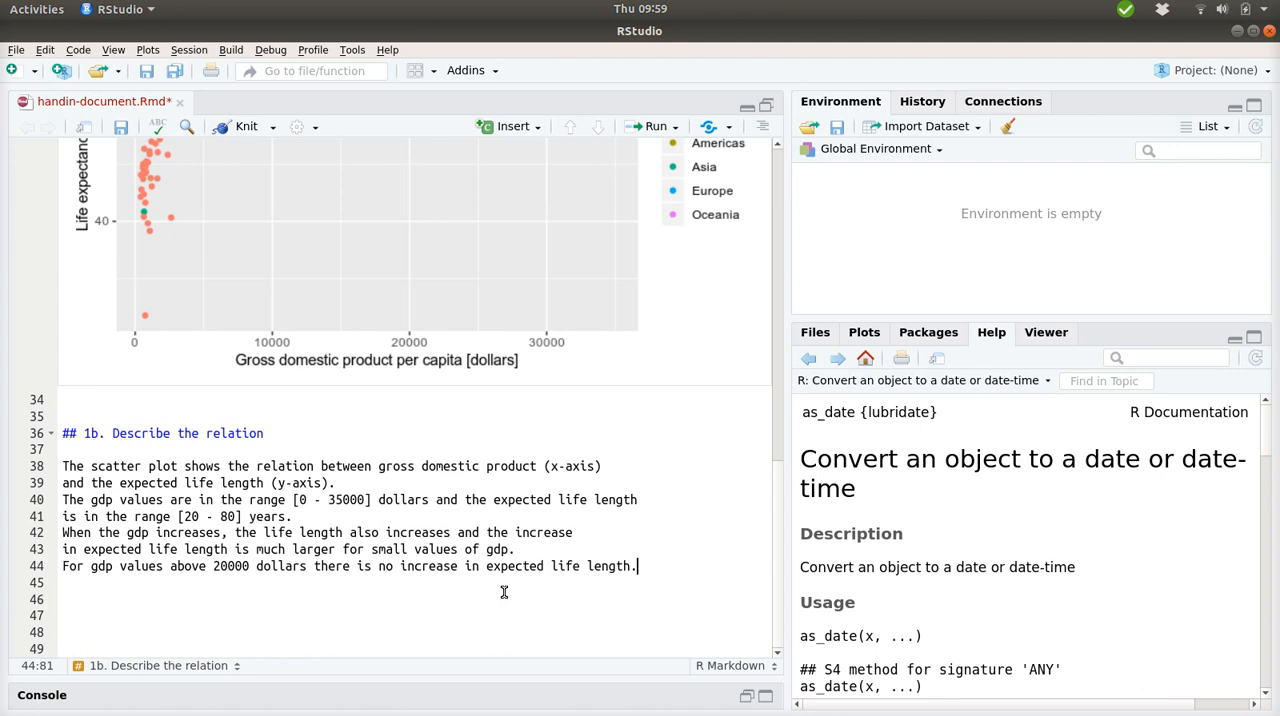
scroll("down", 3)
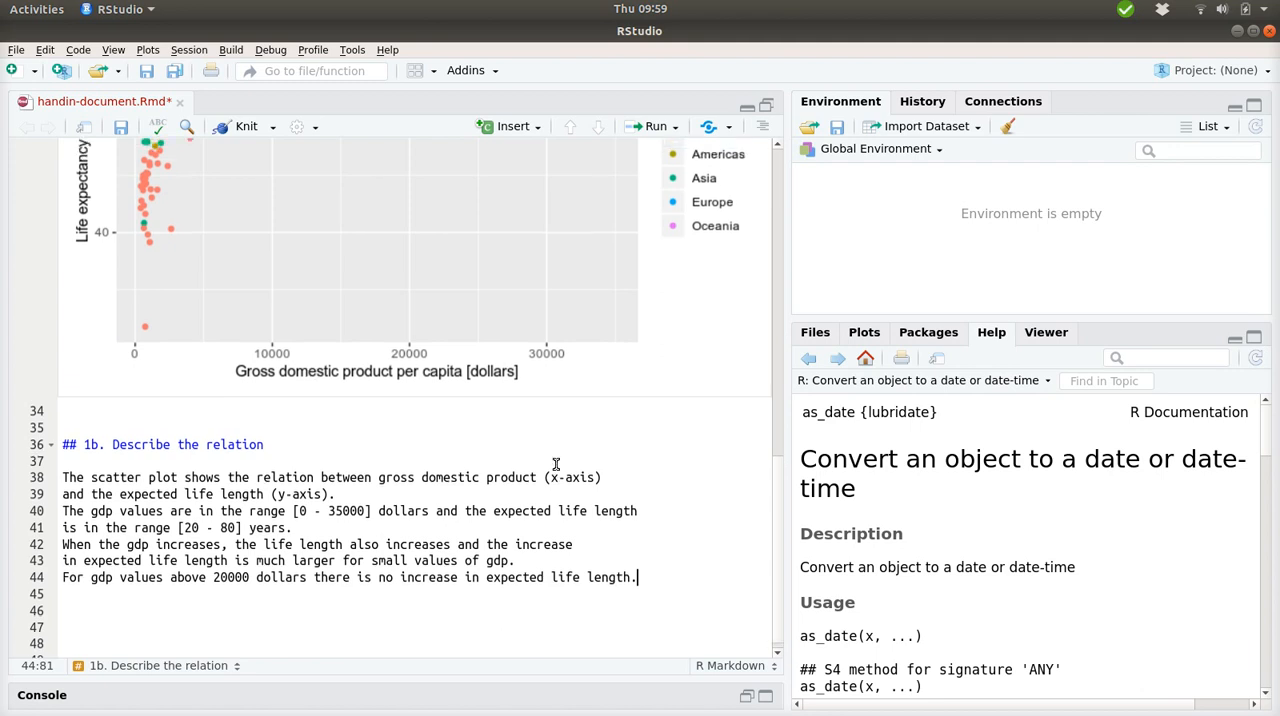
Scroll the editor to check the scatterplot against the finished 1b description.
scroll("up", 3)
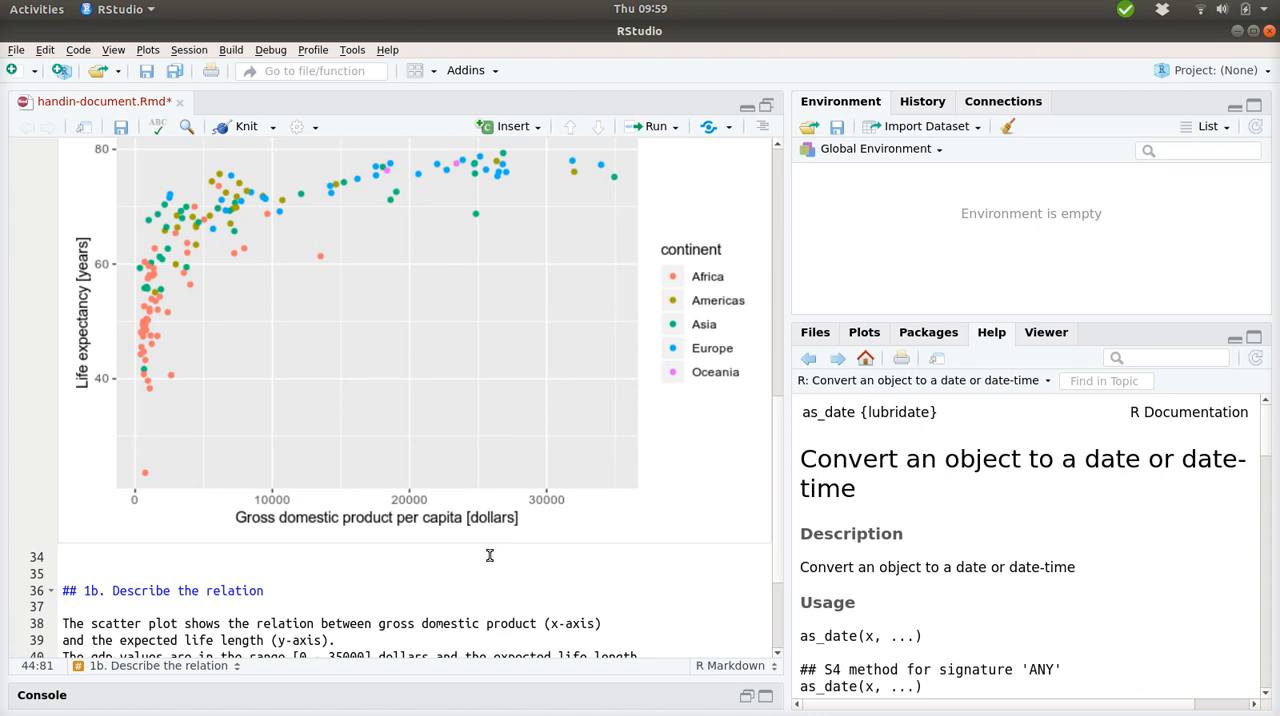
mouse_move(167, 256)
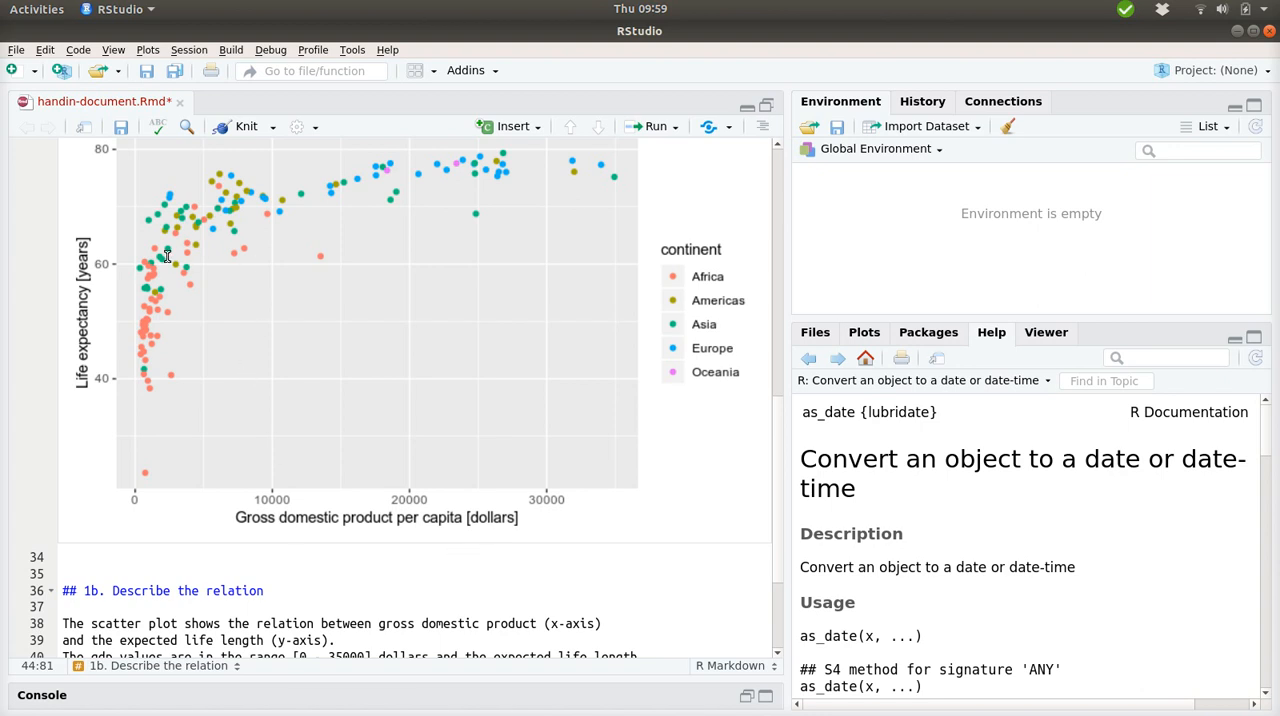
mouse_move(127, 456)
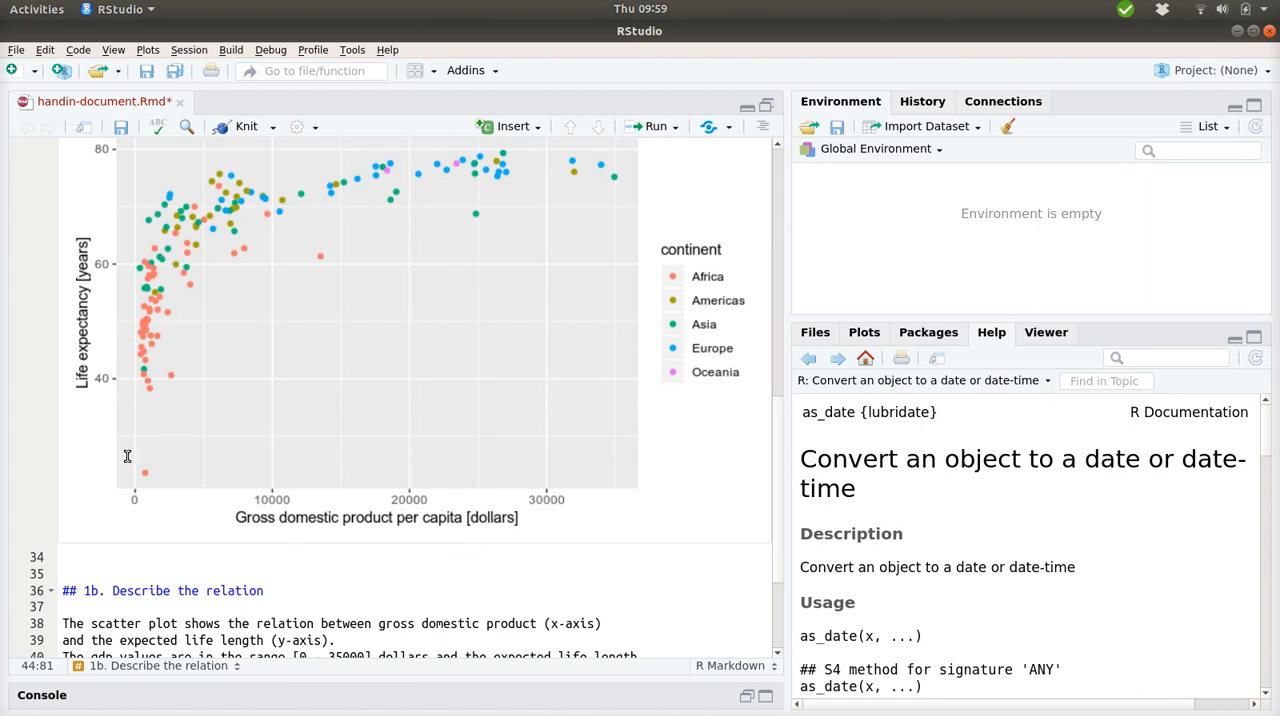
mouse_move(197, 447)
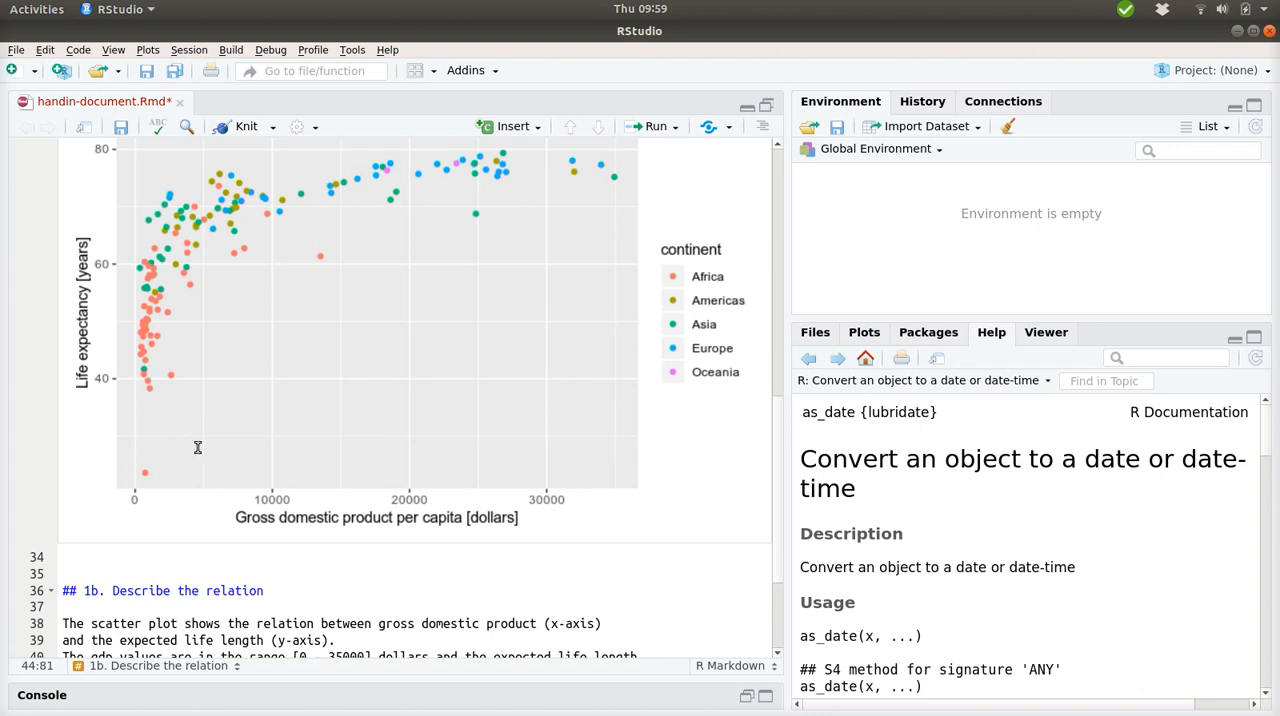
mouse_move(144, 343)
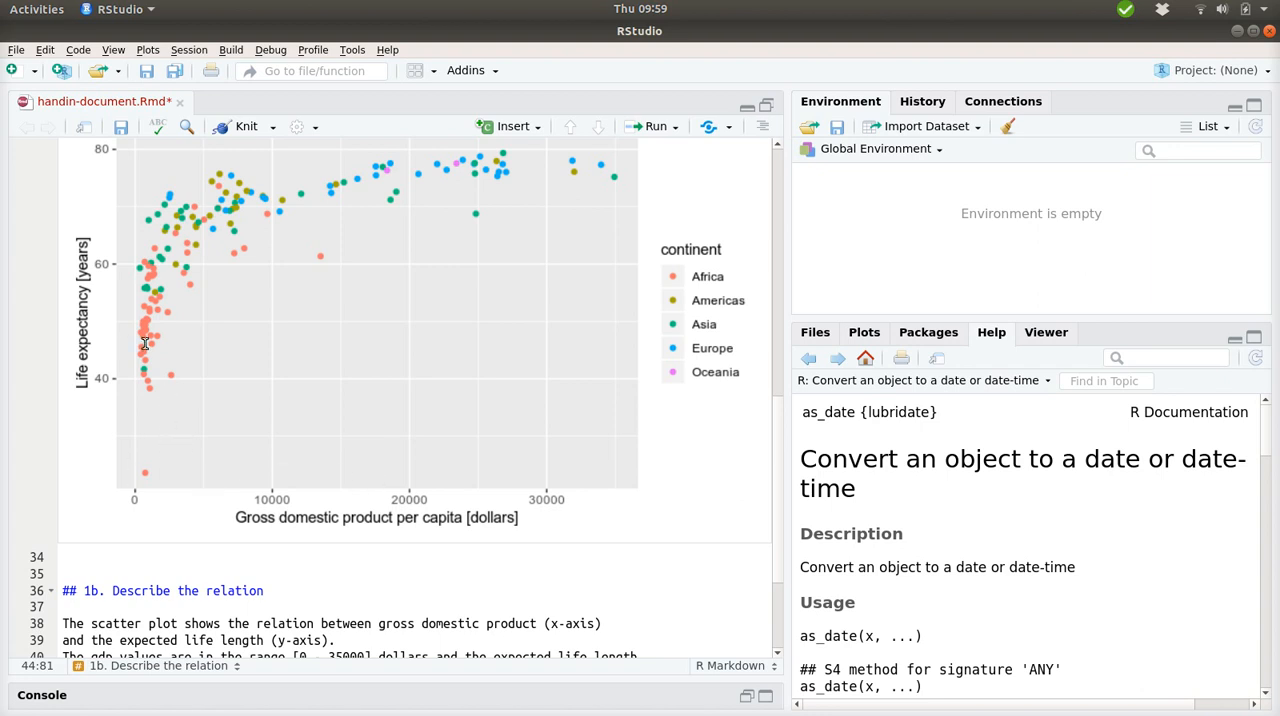
mouse_move(361, 343)
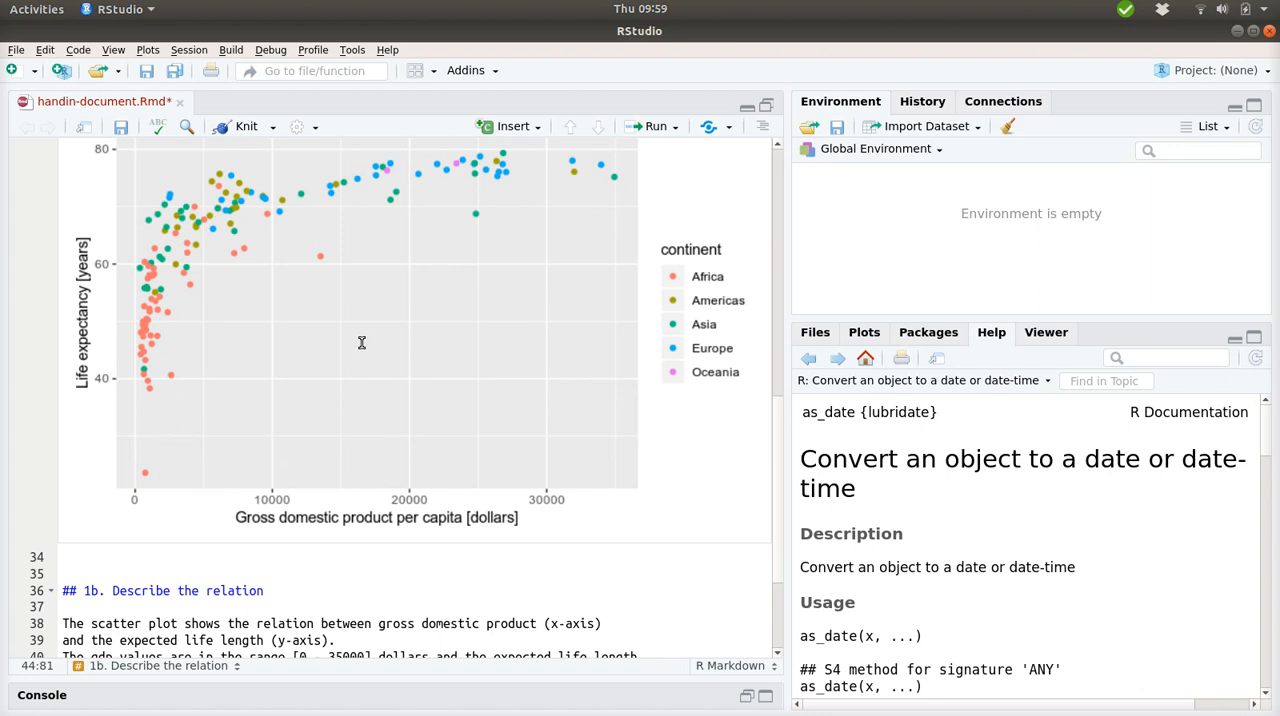
mouse_move(533, 206)
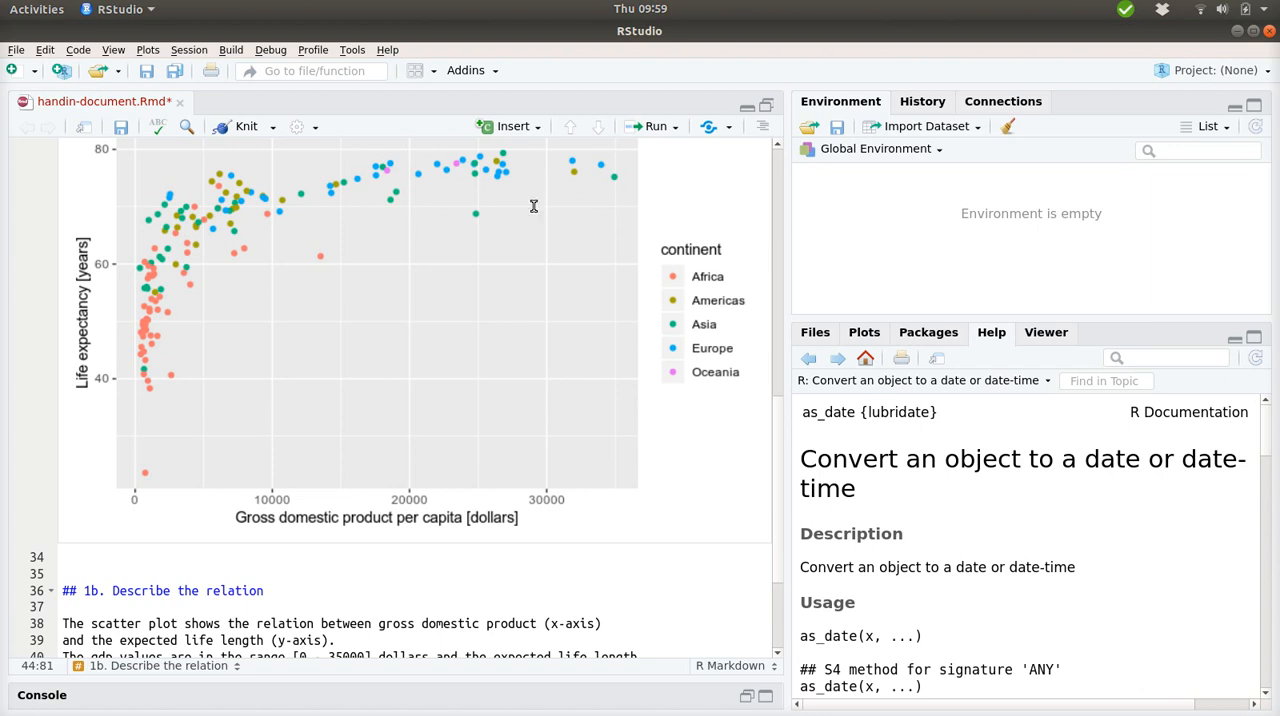
mouse_move(198, 234)
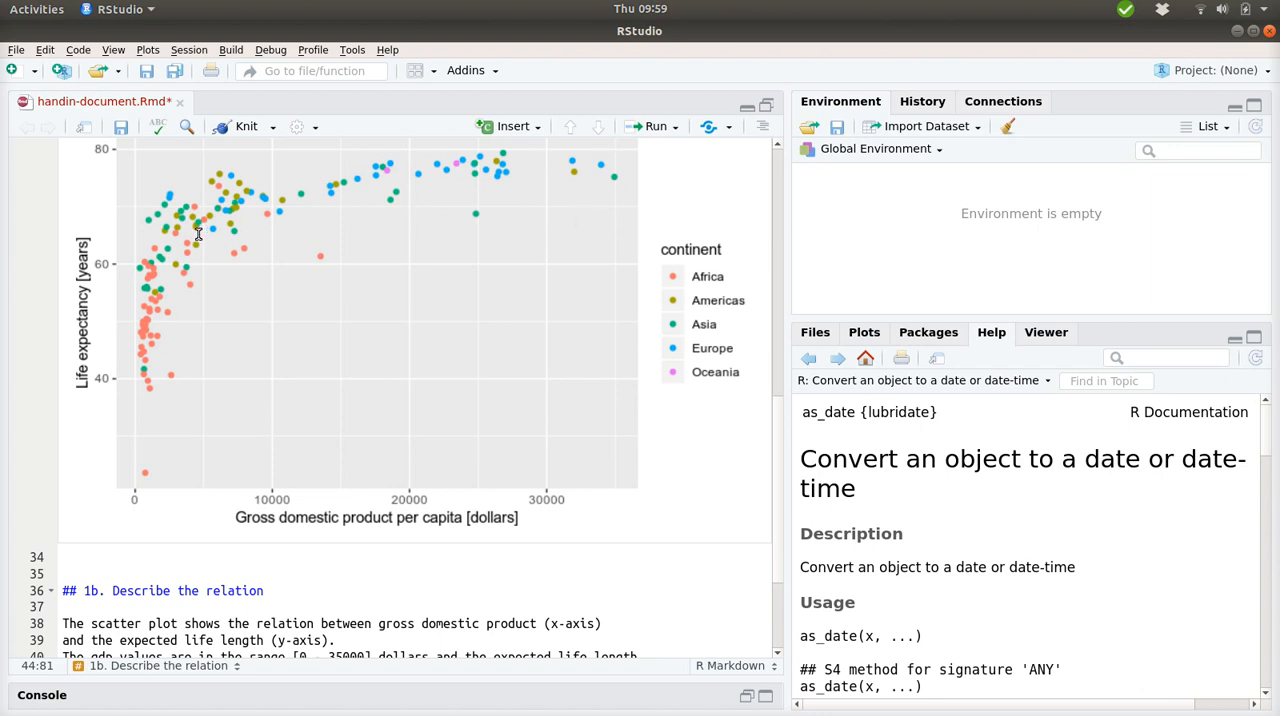
mouse_move(510, 231)
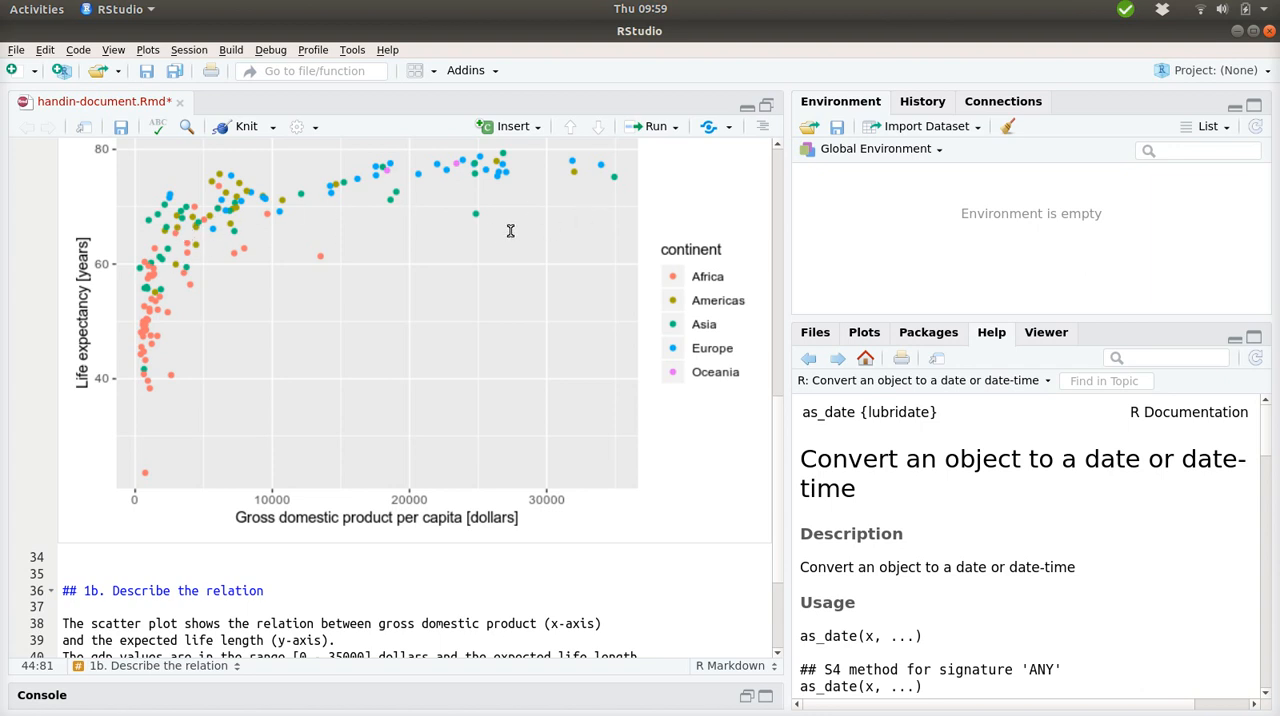
scroll("down", 3)
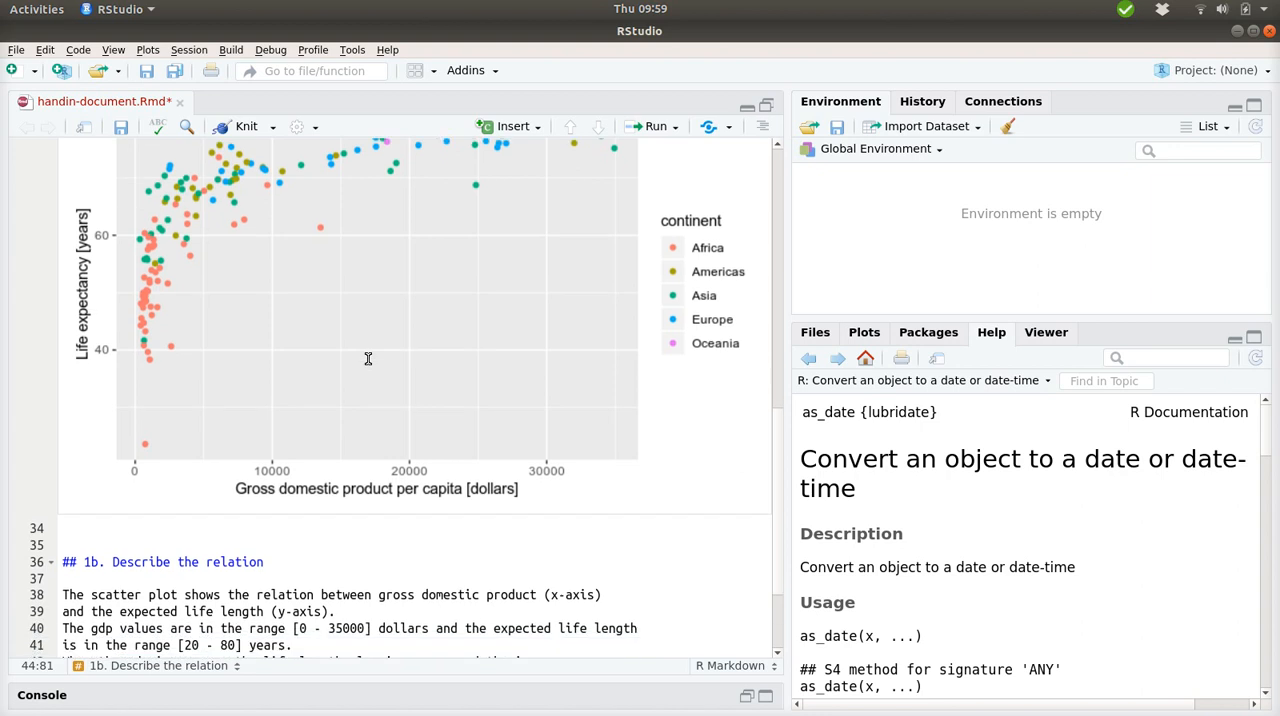
scroll("up", 3)
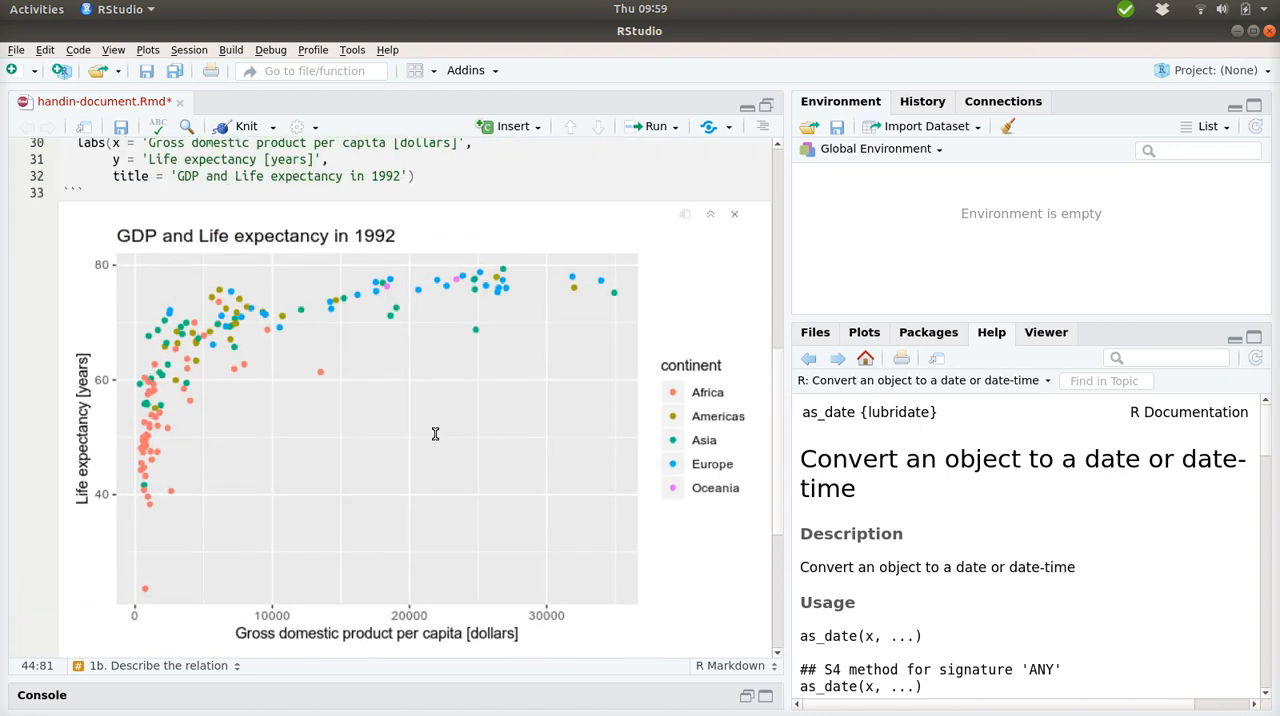
scroll("down", 3)
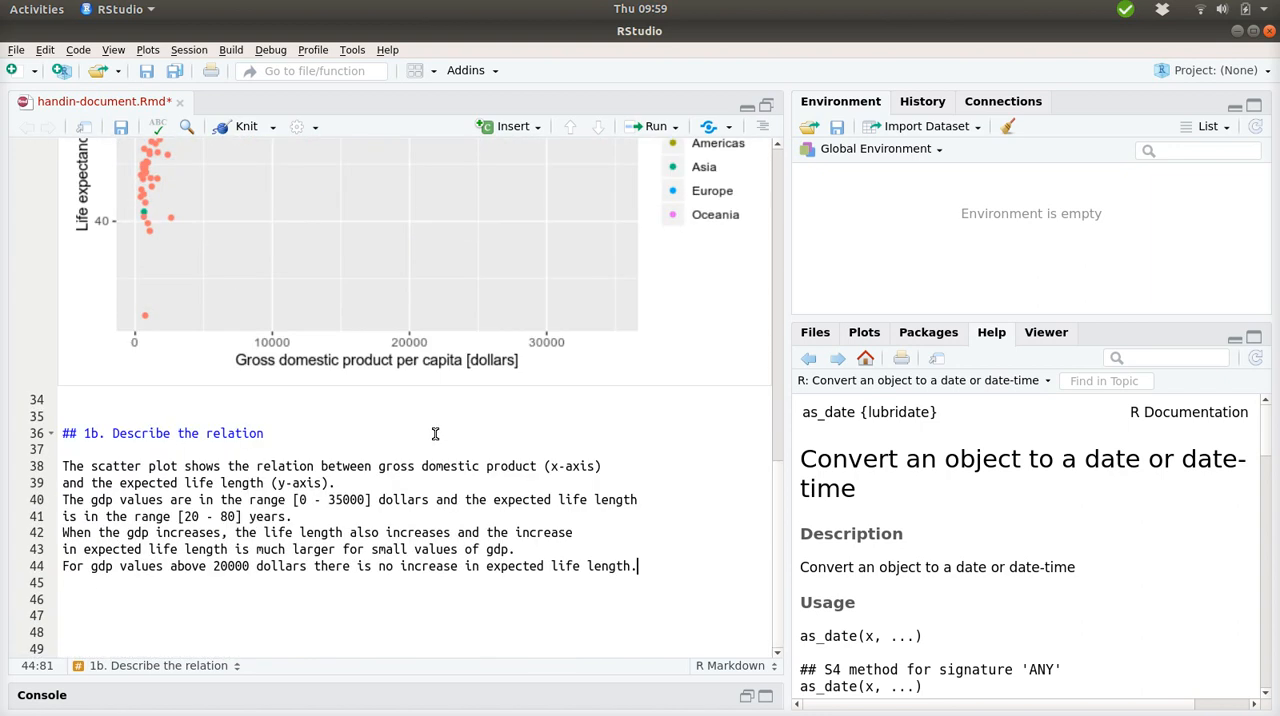
Add the markdown heading '## 1c. Make a linear model (Europe)' below the description.
key("Return")
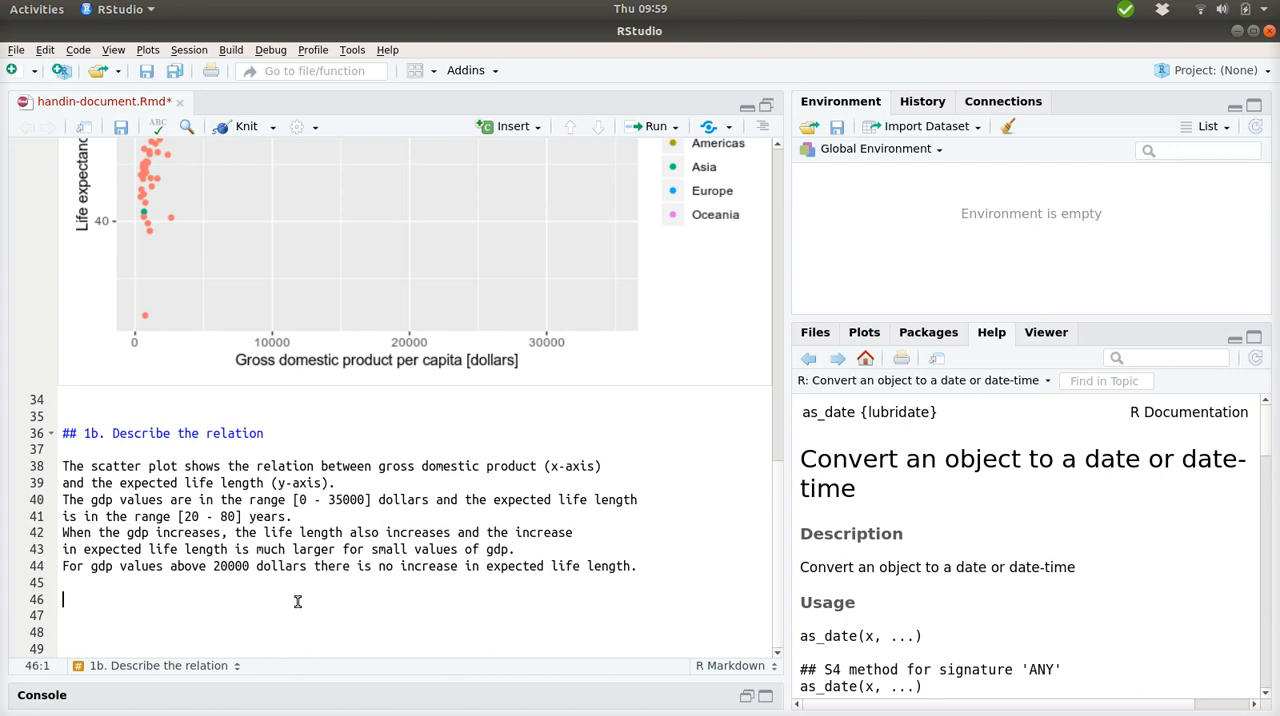
type("## 1c.")
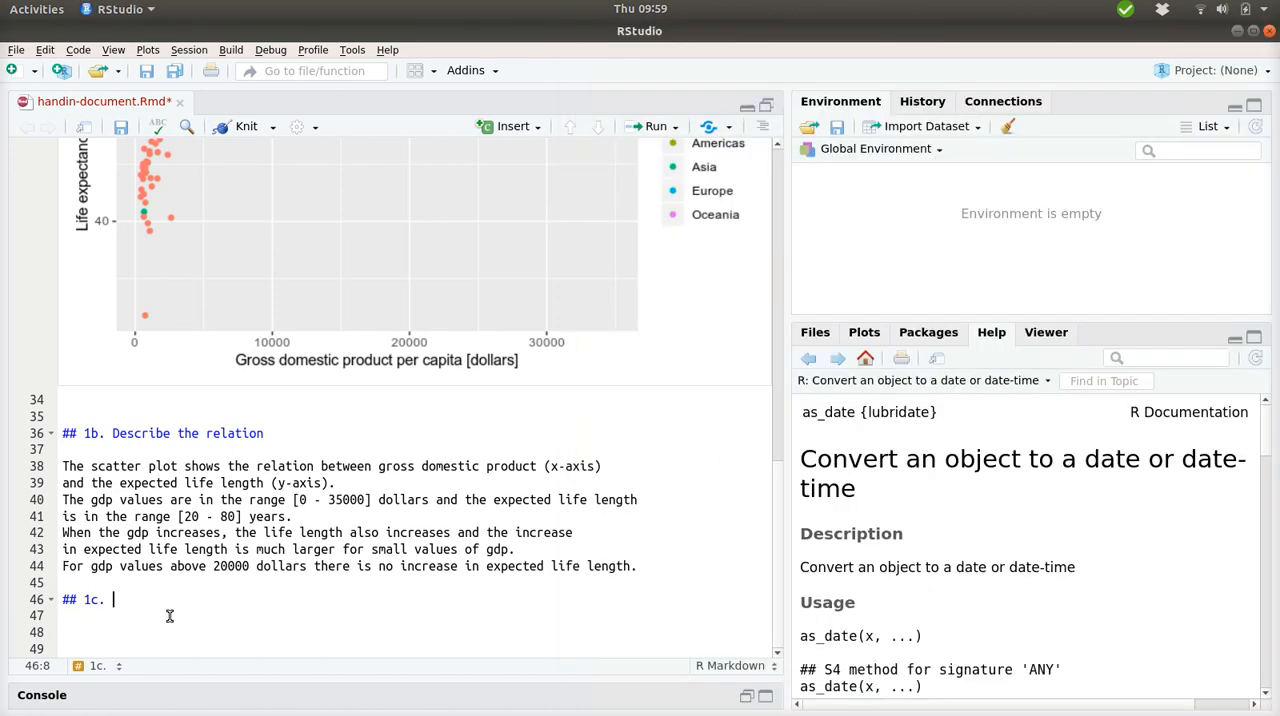
type("Make a linear mode")
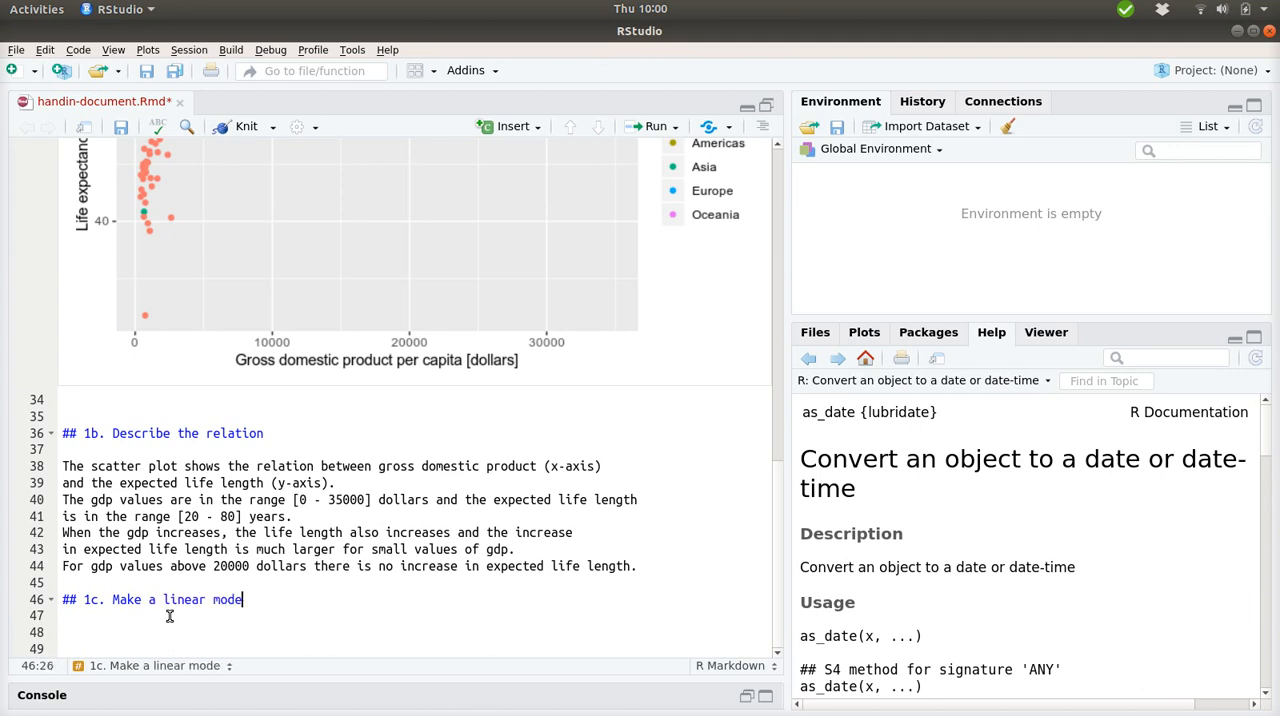
type("l")
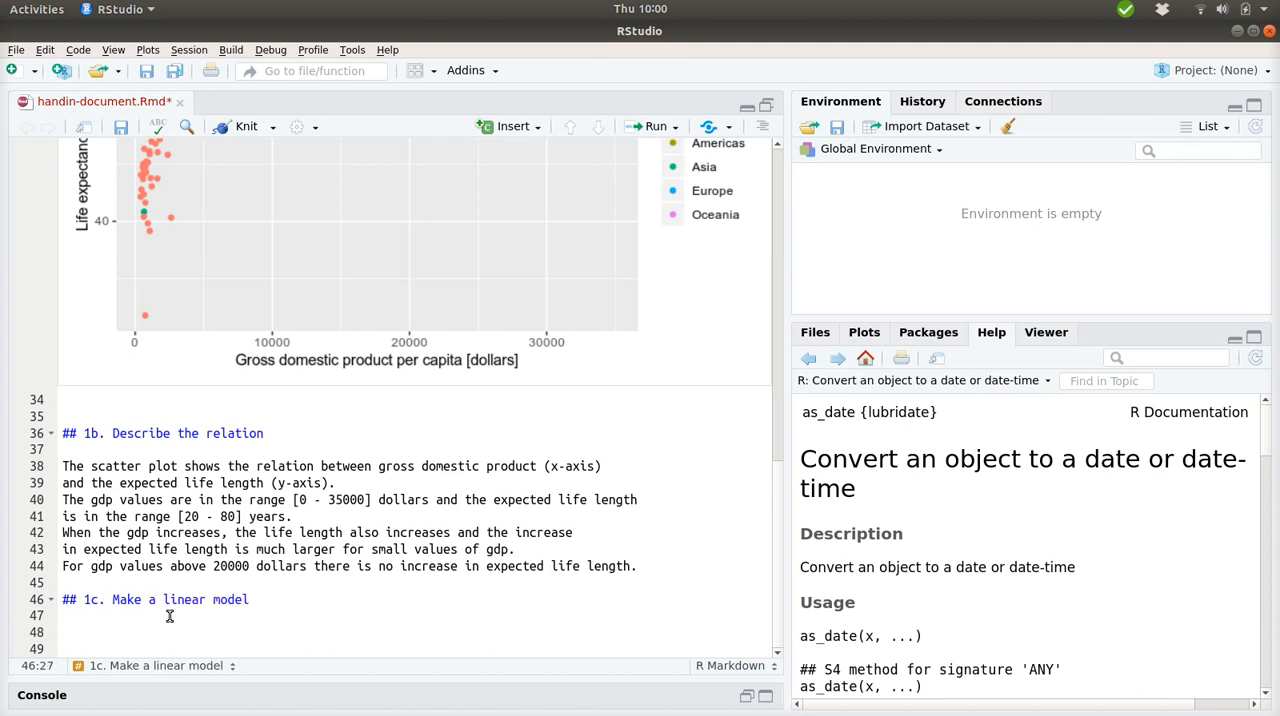
type("(Europe)")
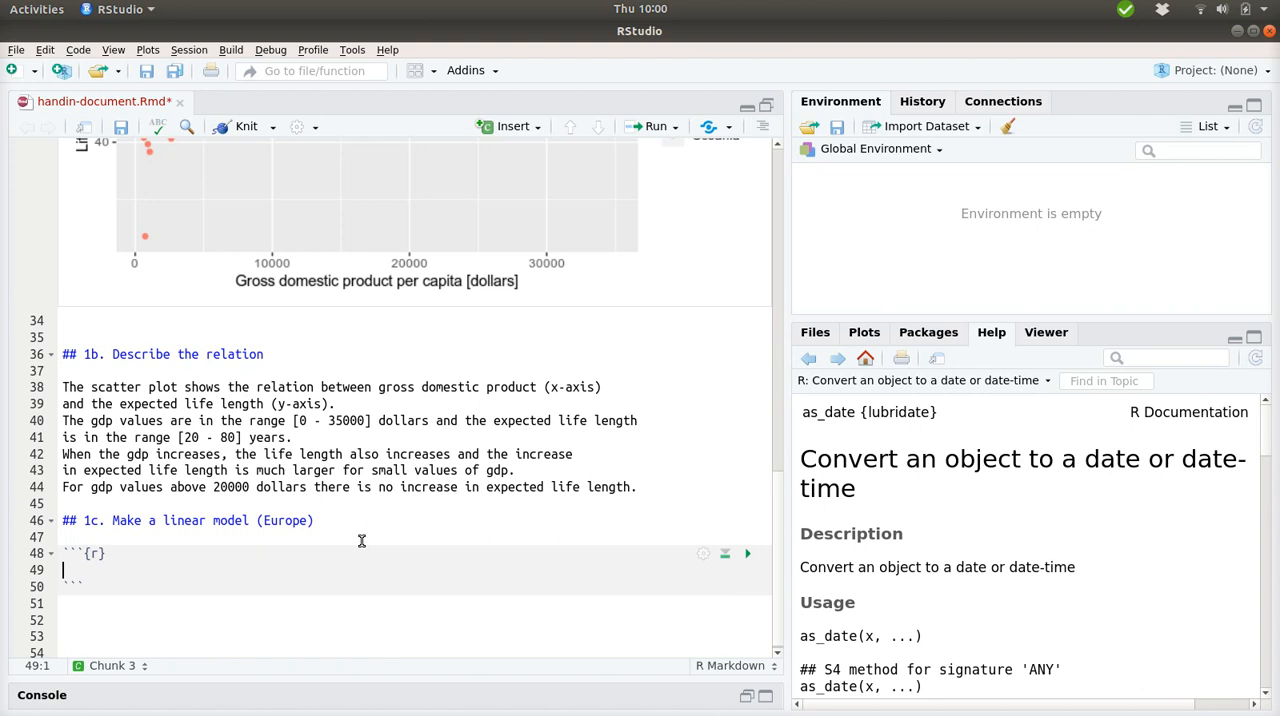
Write and run gapminder %>% filter(year == 1992, continent == 'Europe') in the 1c chunk.
type("gapminder")
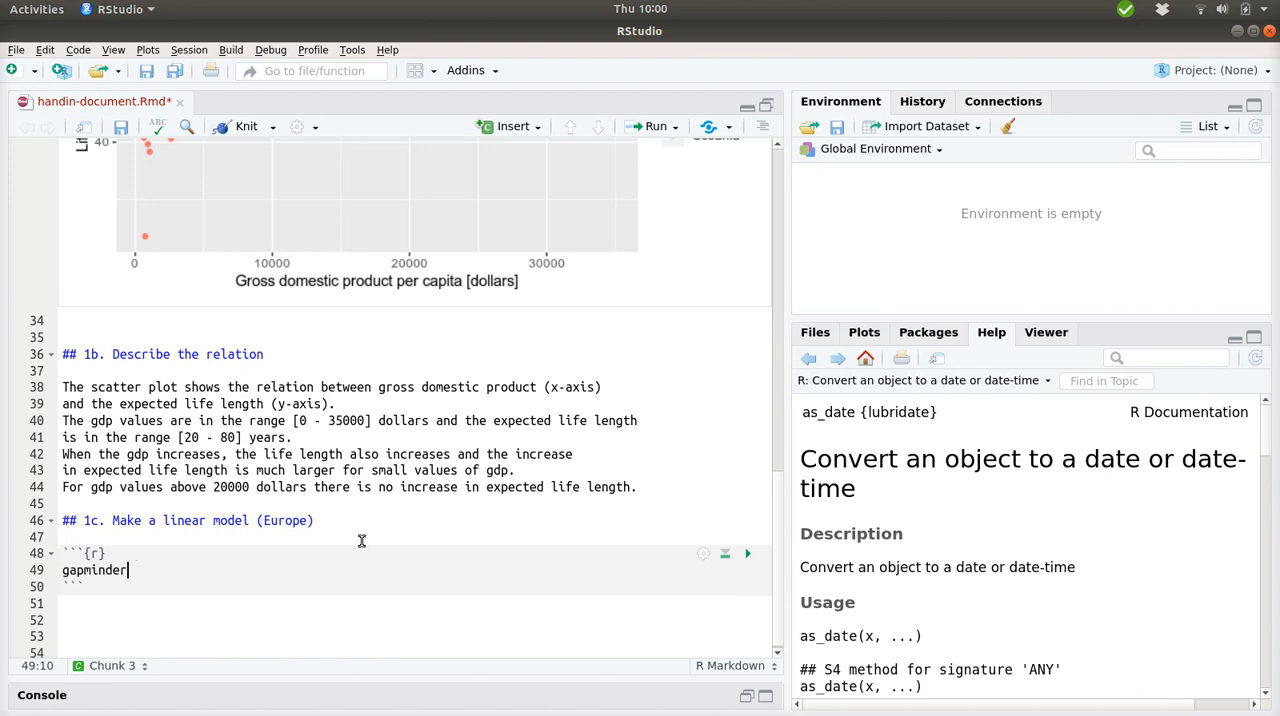
type("%>%")
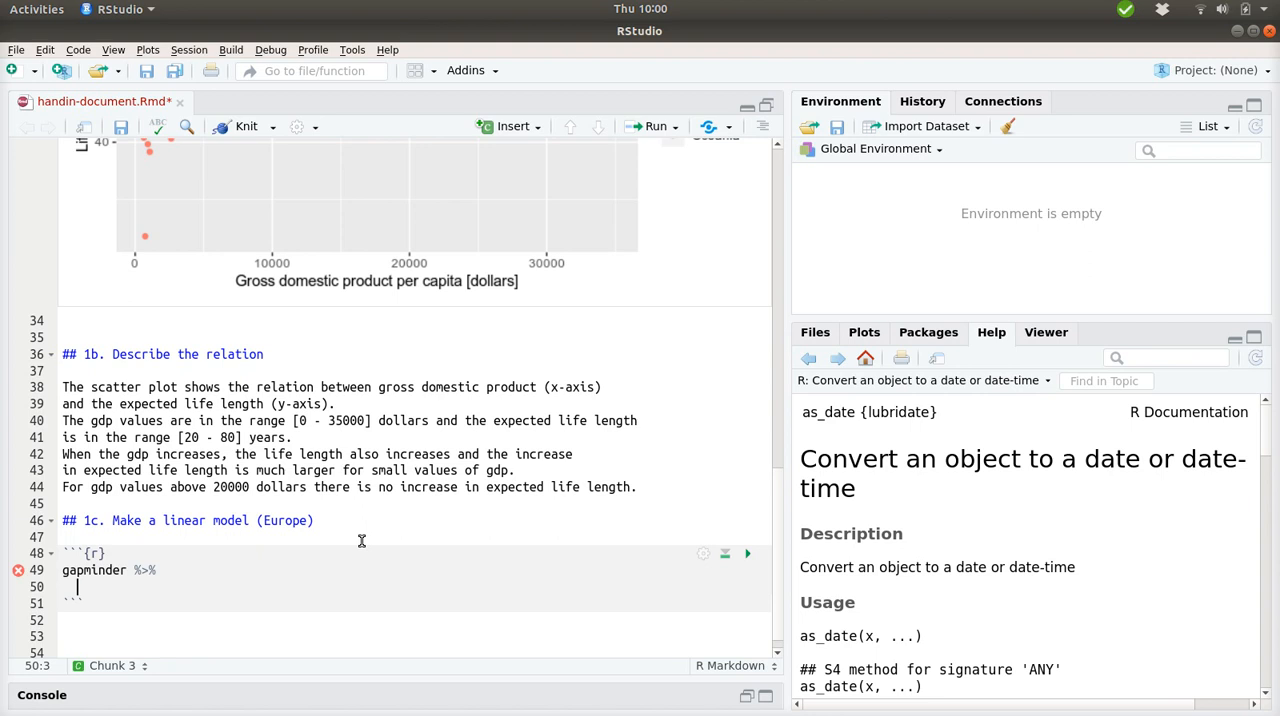
type("failter")
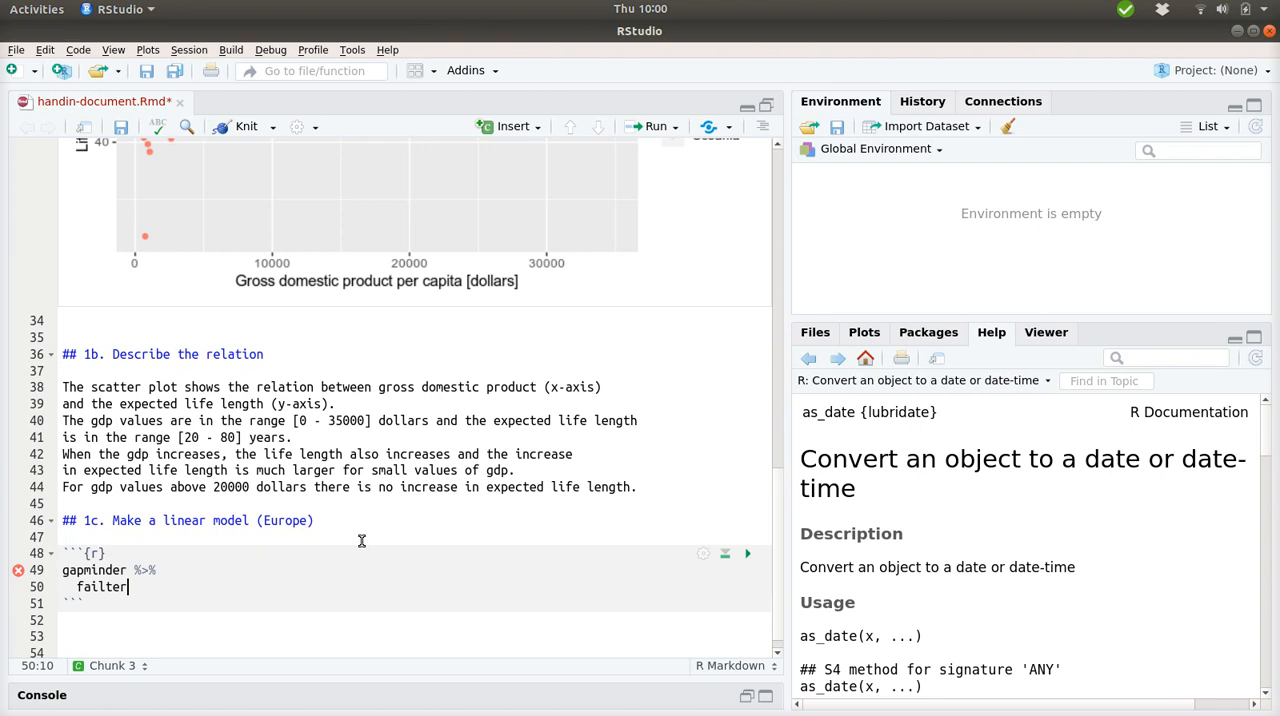
type("filter()")
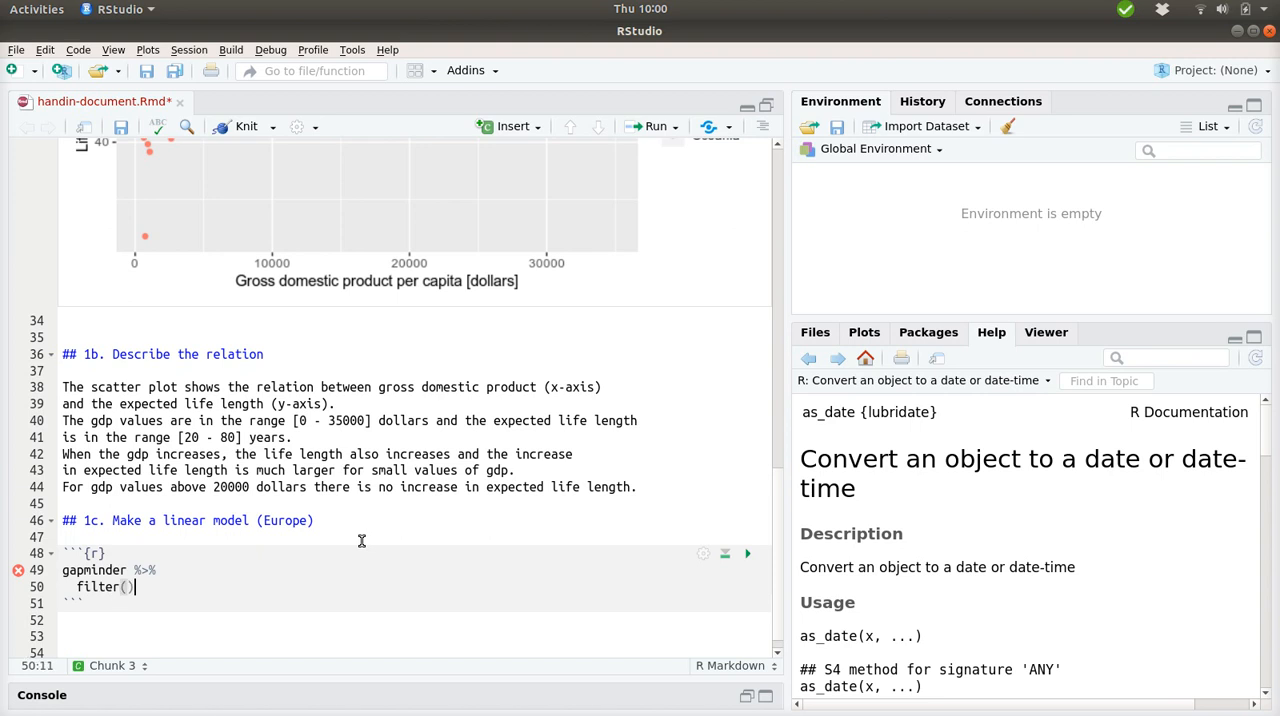
type("year == 19")
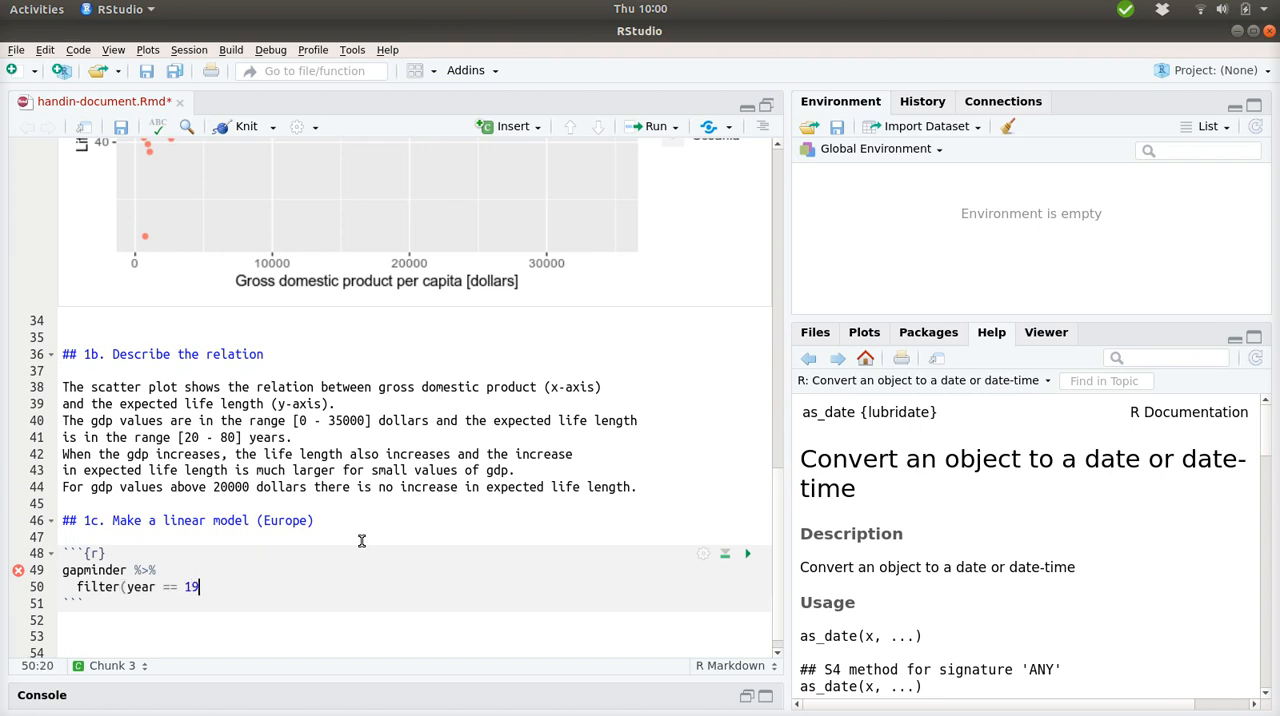
type("92, con")
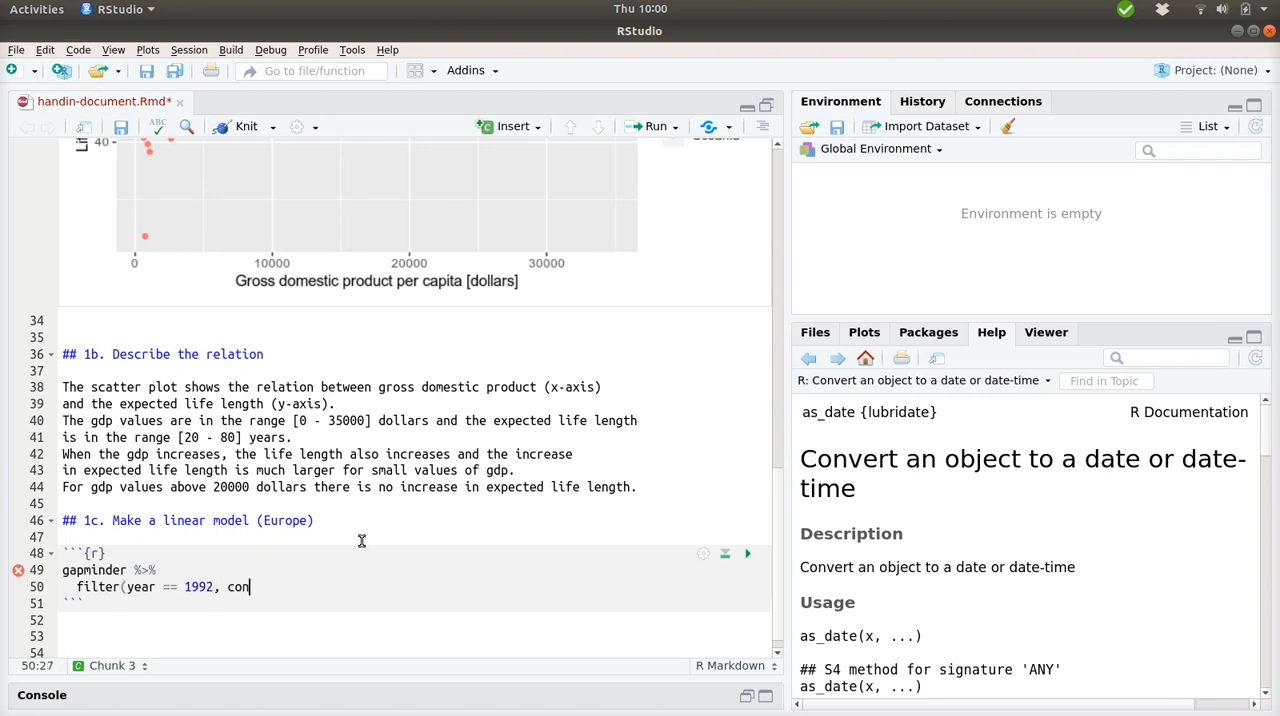
type("tinen =")
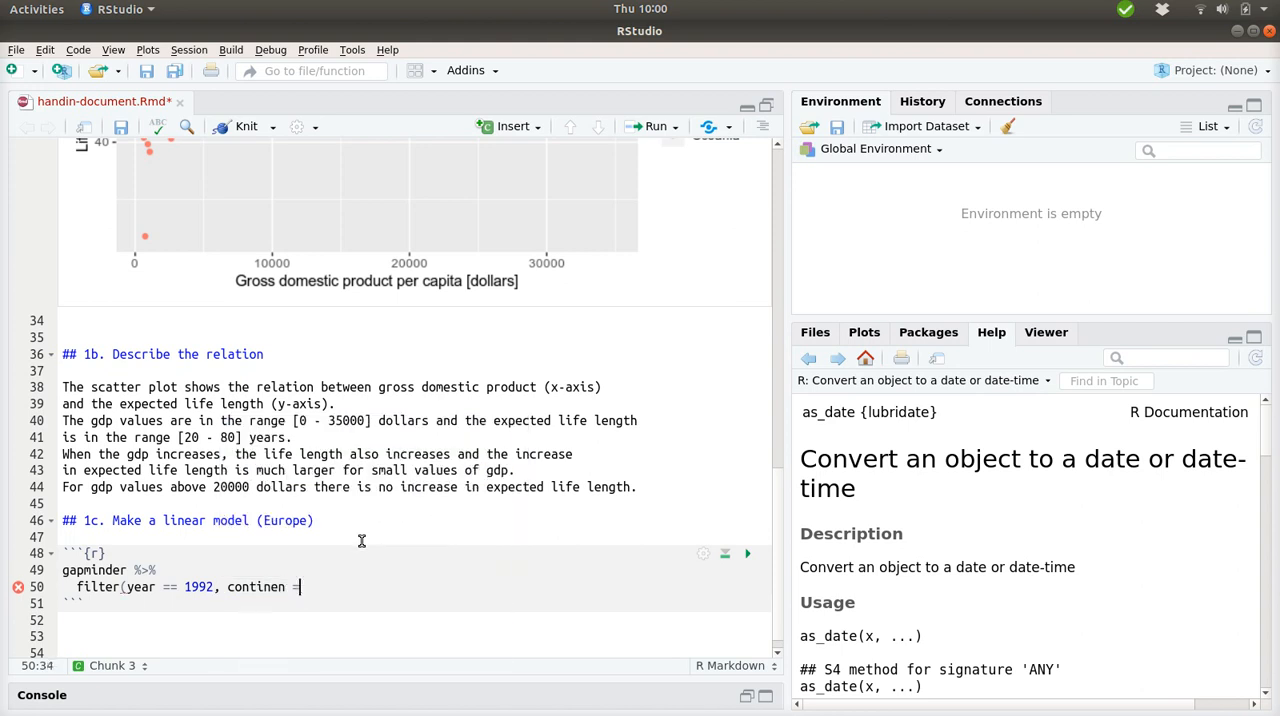
type("= 'Euro")
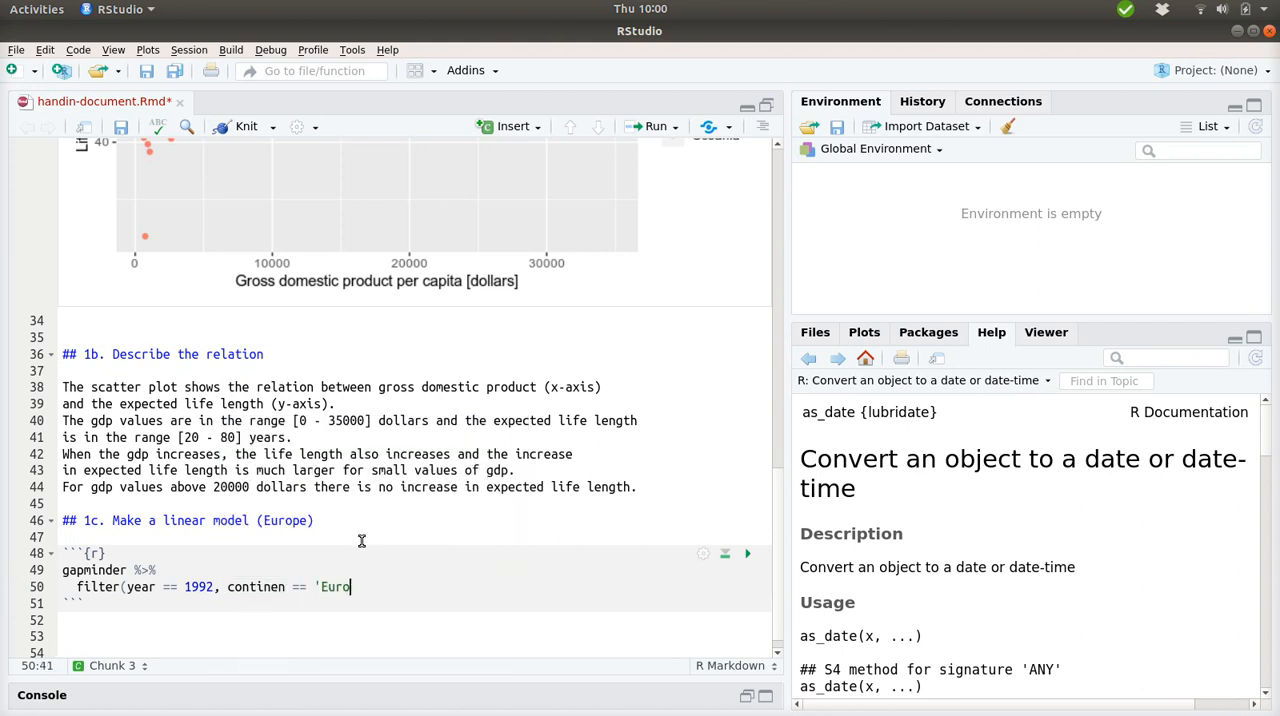
type("pe')")
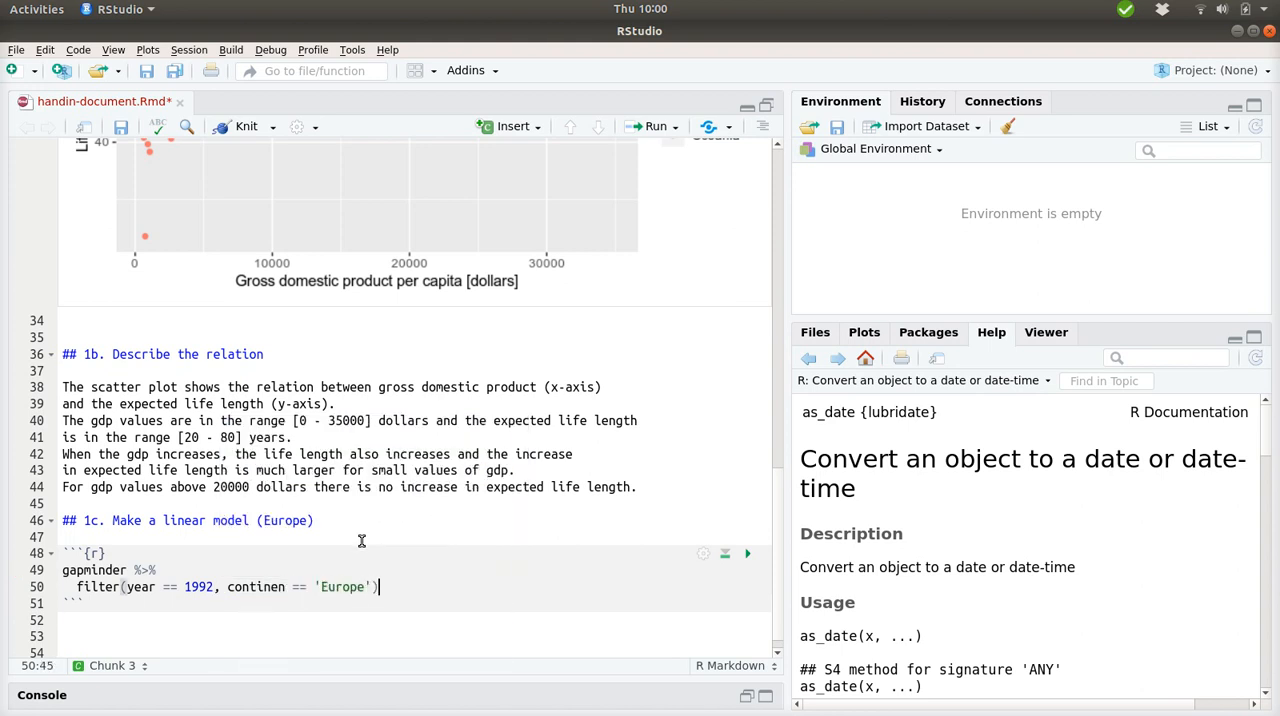
left_click(725, 553)
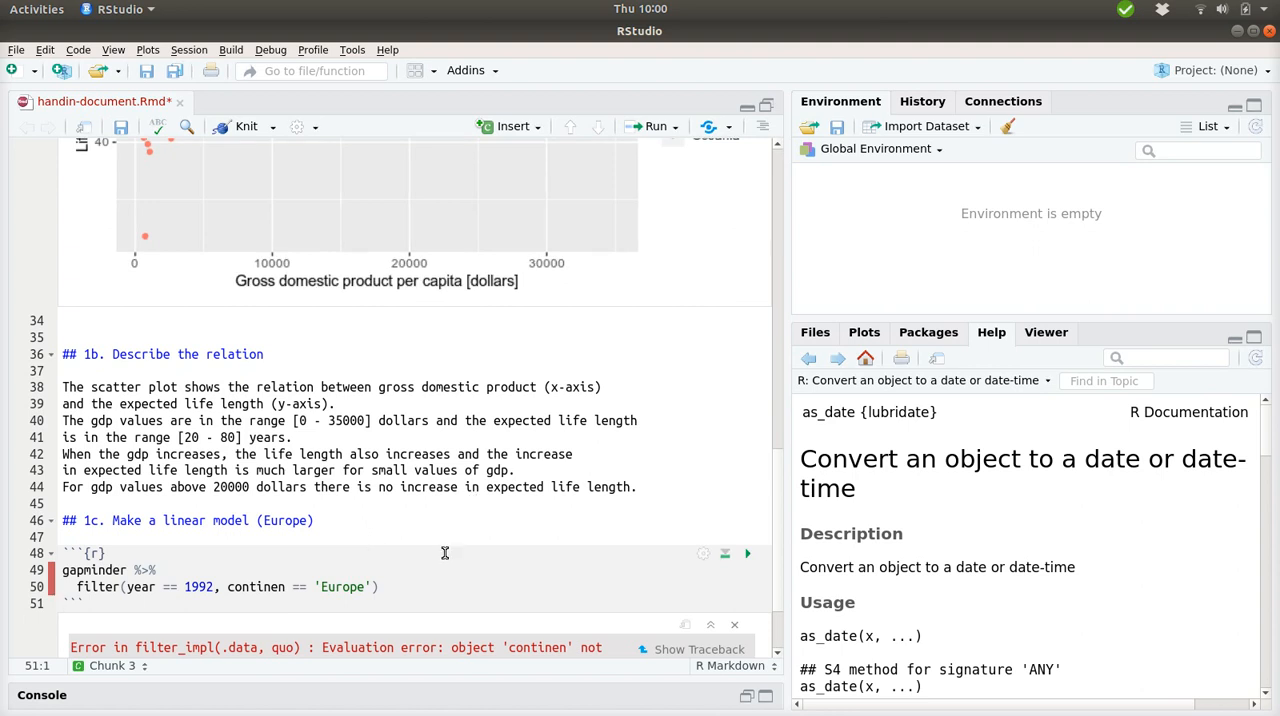
Fix the continent typo and store the result as values_for_Europe_1992.
type("t")
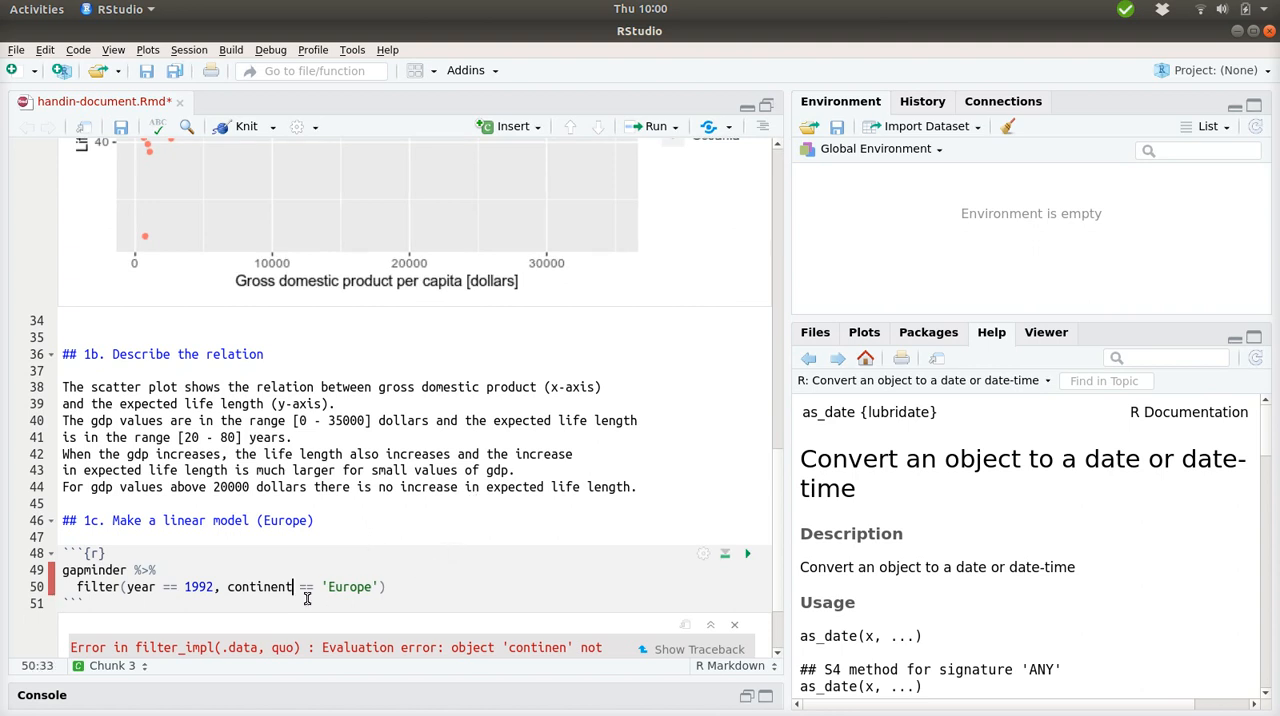
left_click(747, 553)
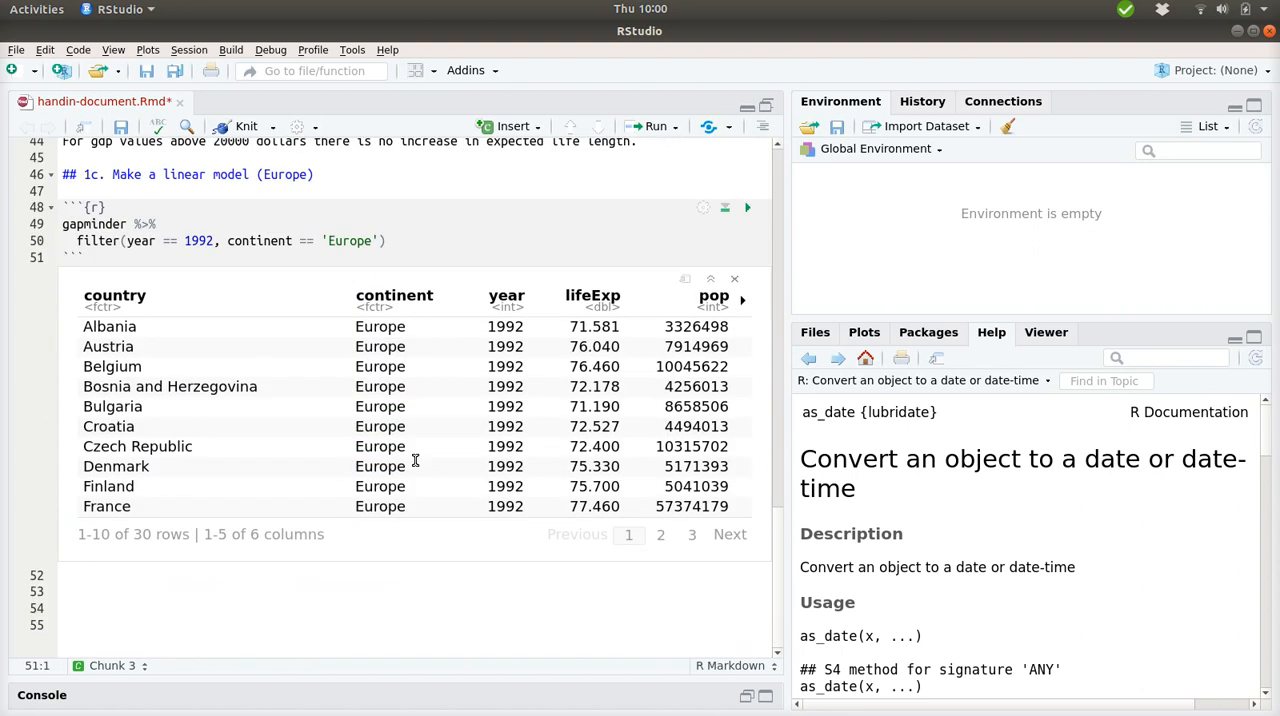
mouse_move(395, 342)
type(" -")
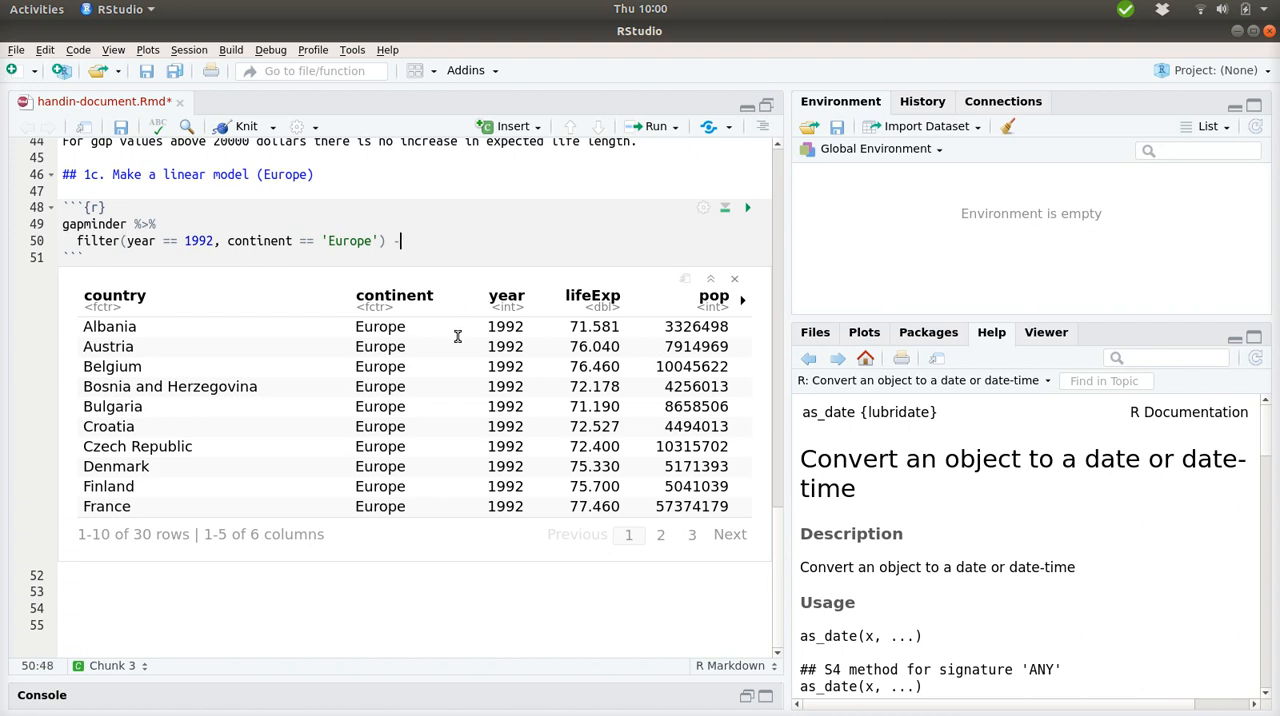
type(">")
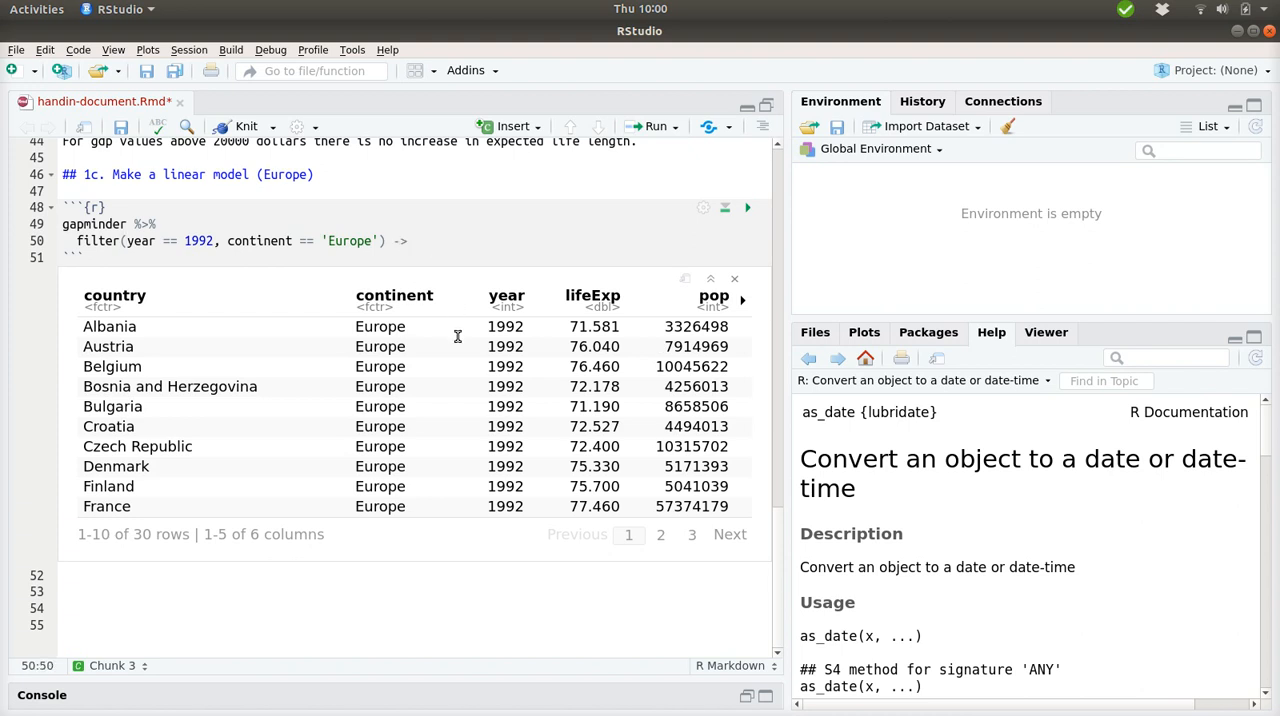
type("values_for_")
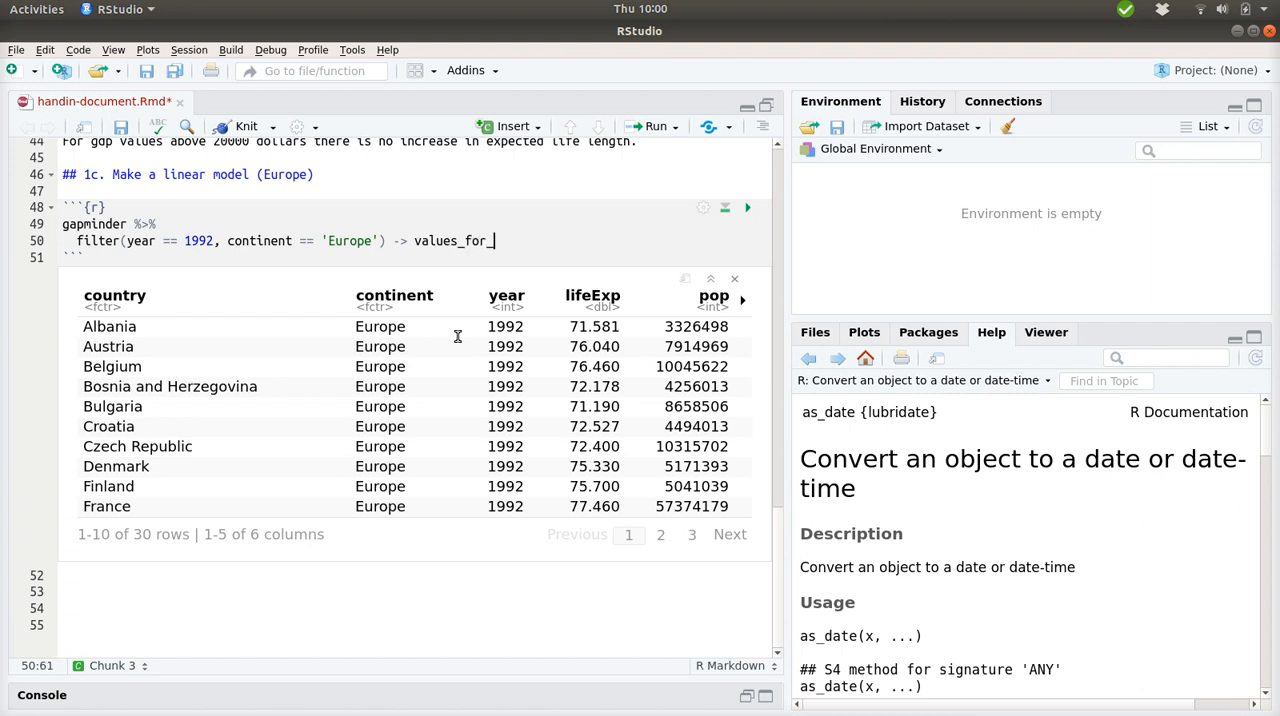
type("Europe_19")
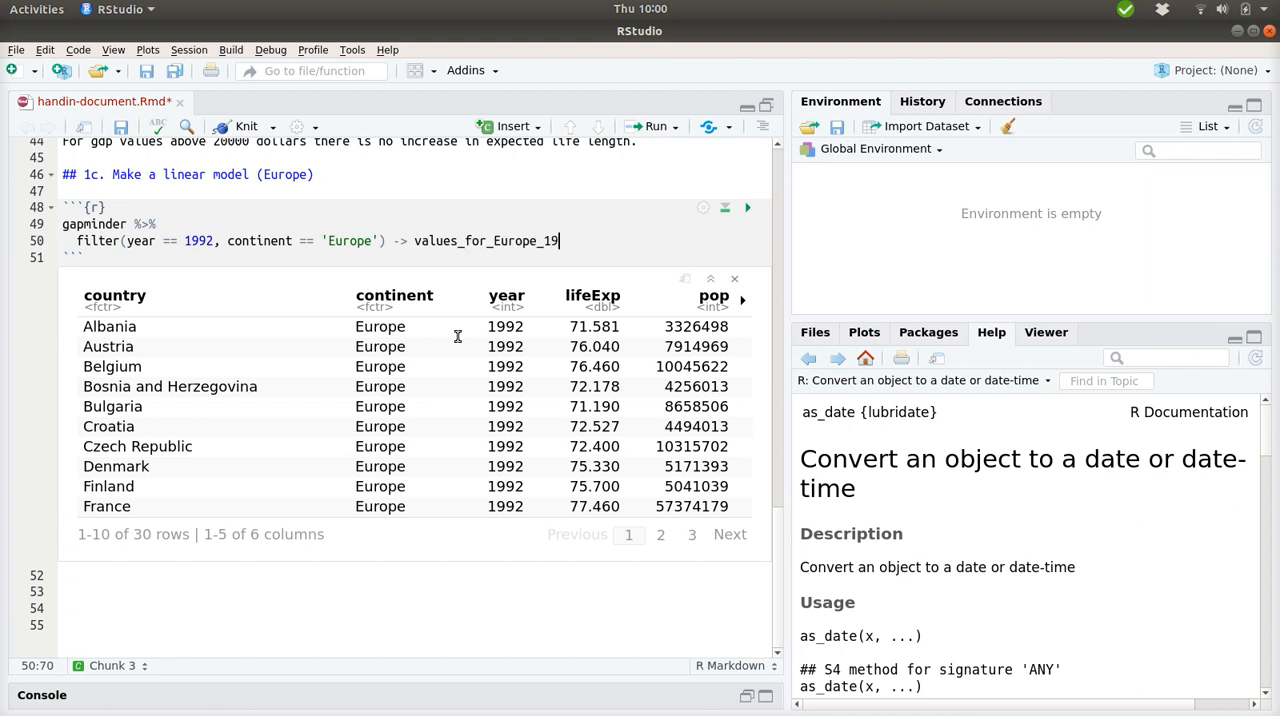
type("92")
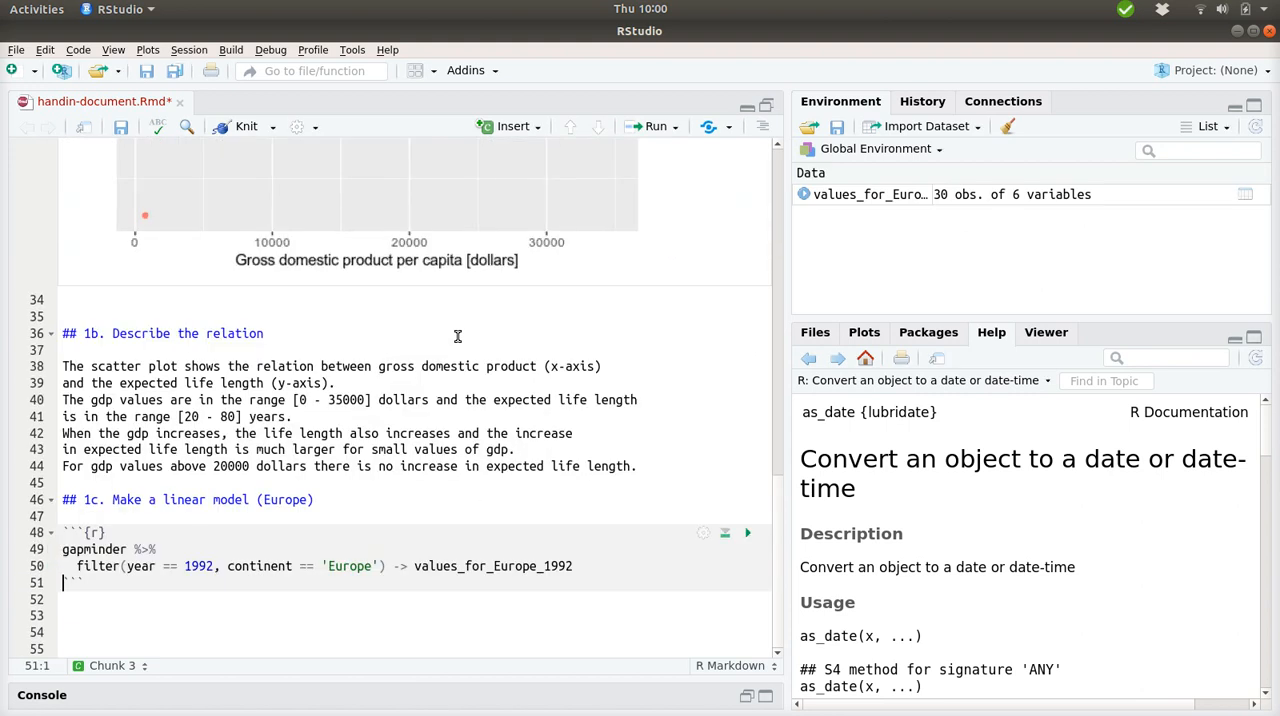
double_click(493, 566)
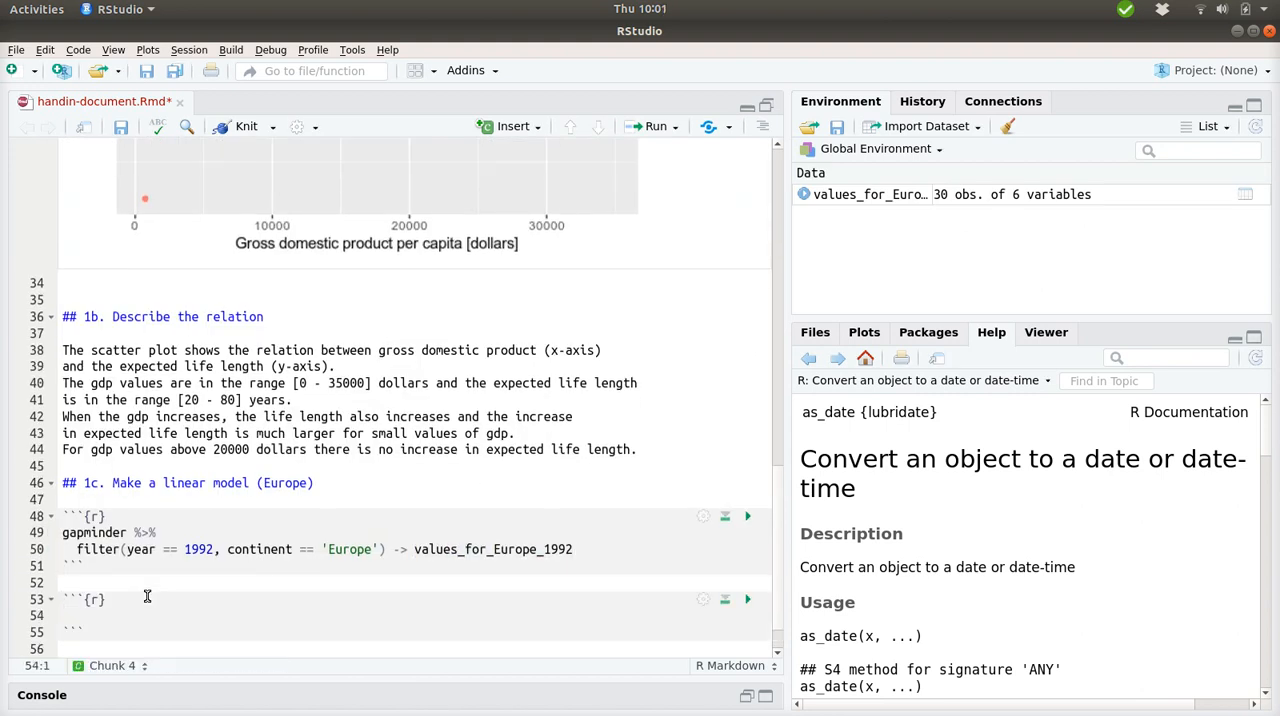
type("v")
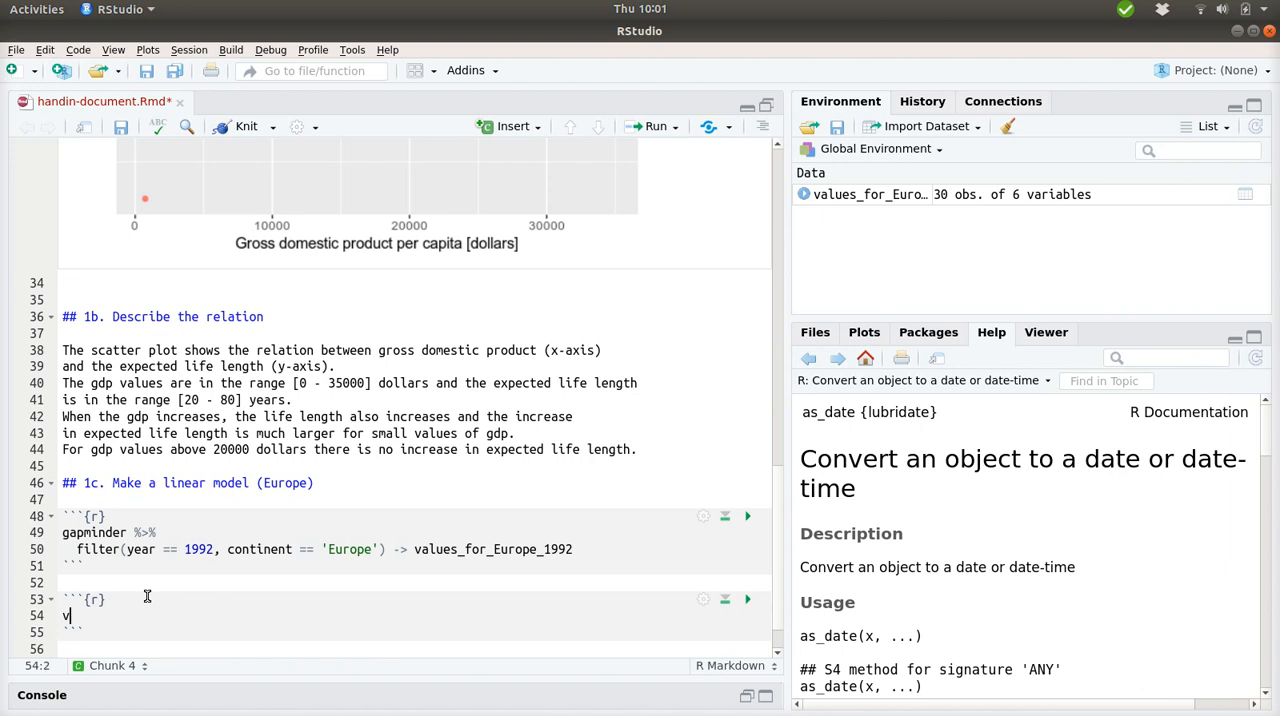
type("alues_for_Europe_1992")
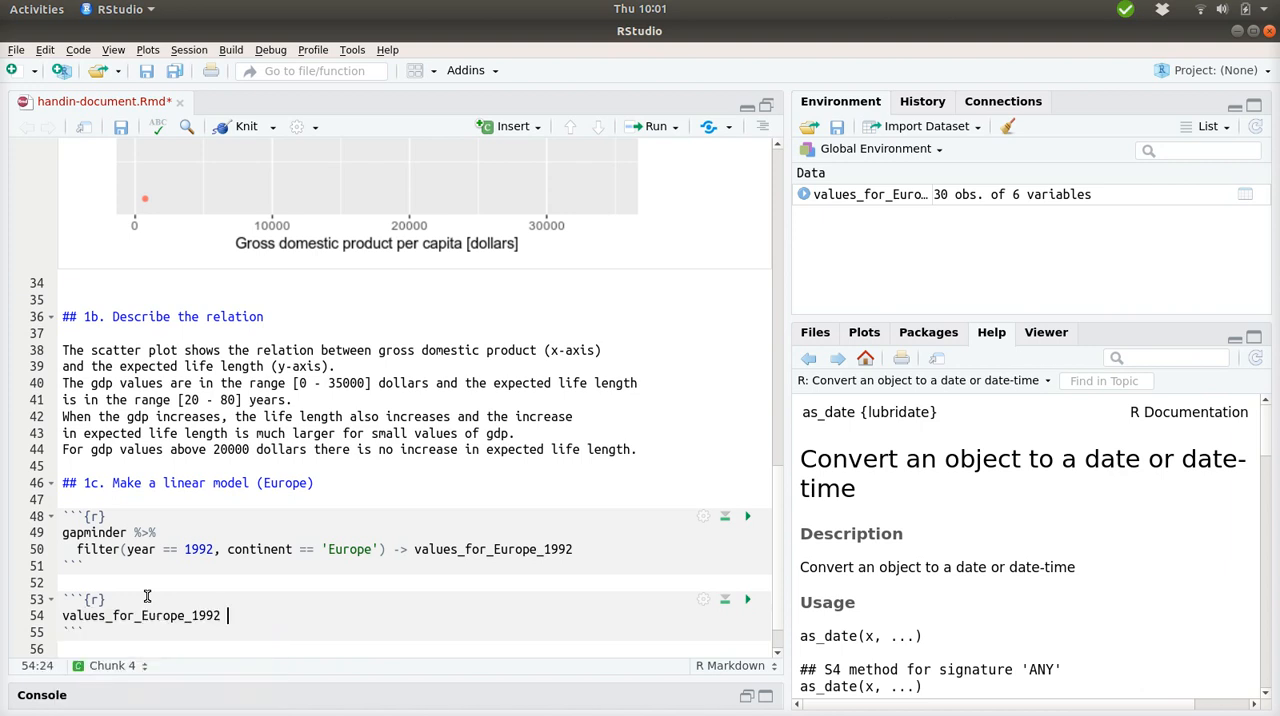
type("%>%")
type("ggplot() +")
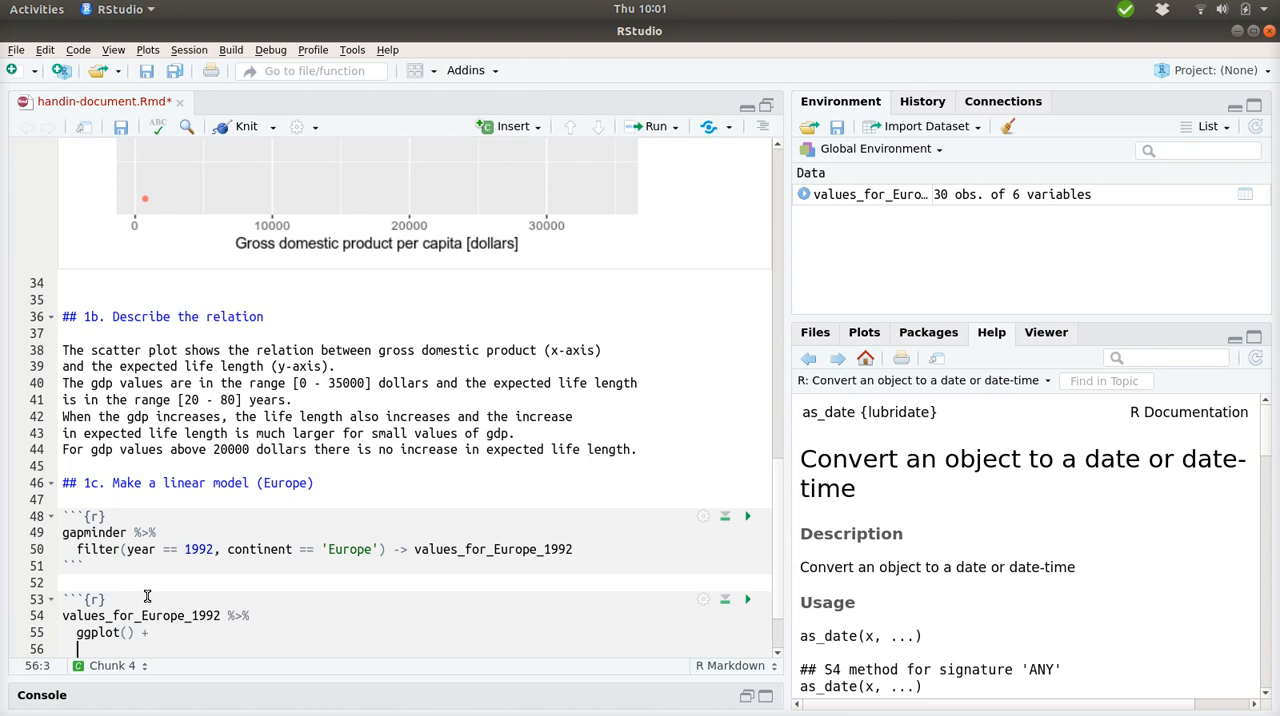
type("geom_point(a")
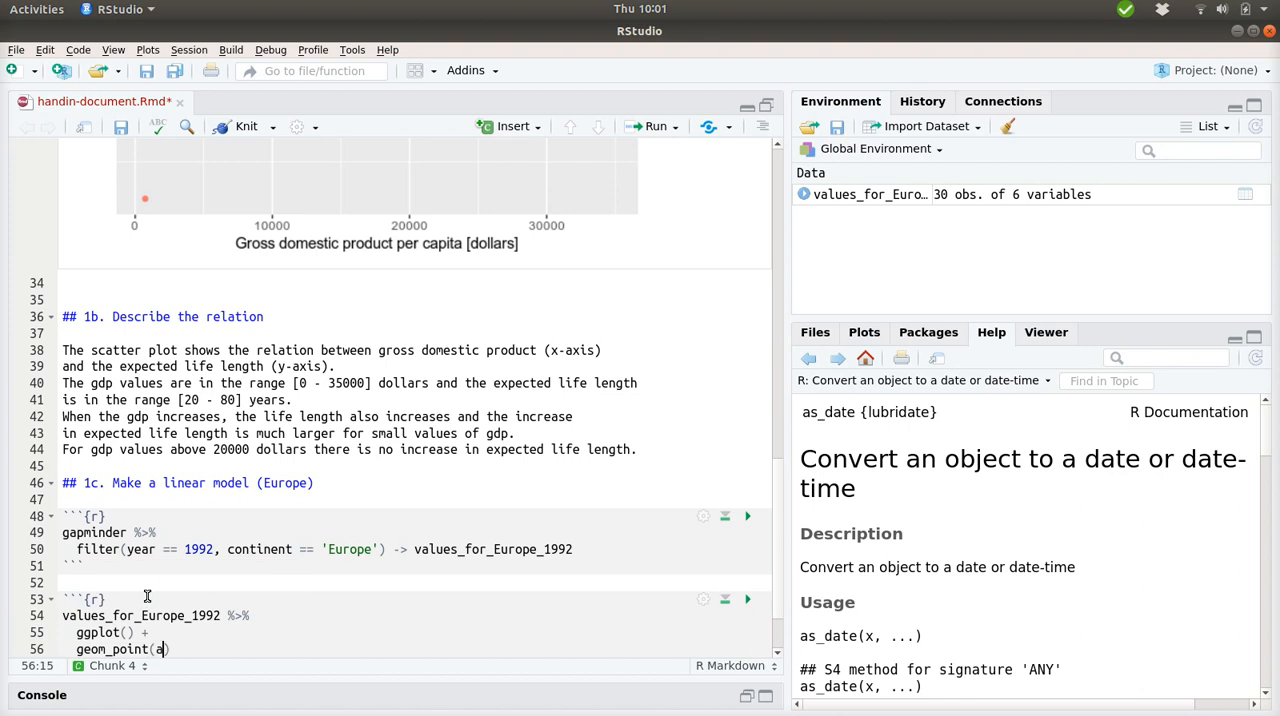
type("es(")
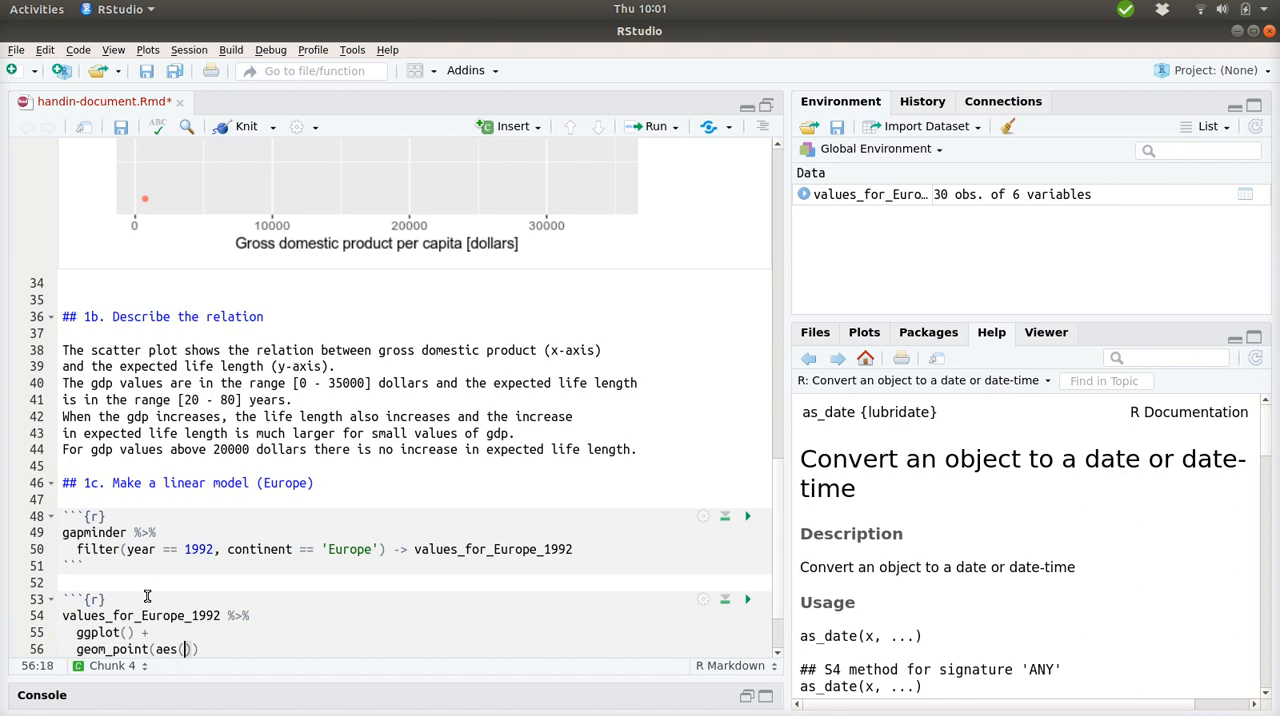
type("gdpP")
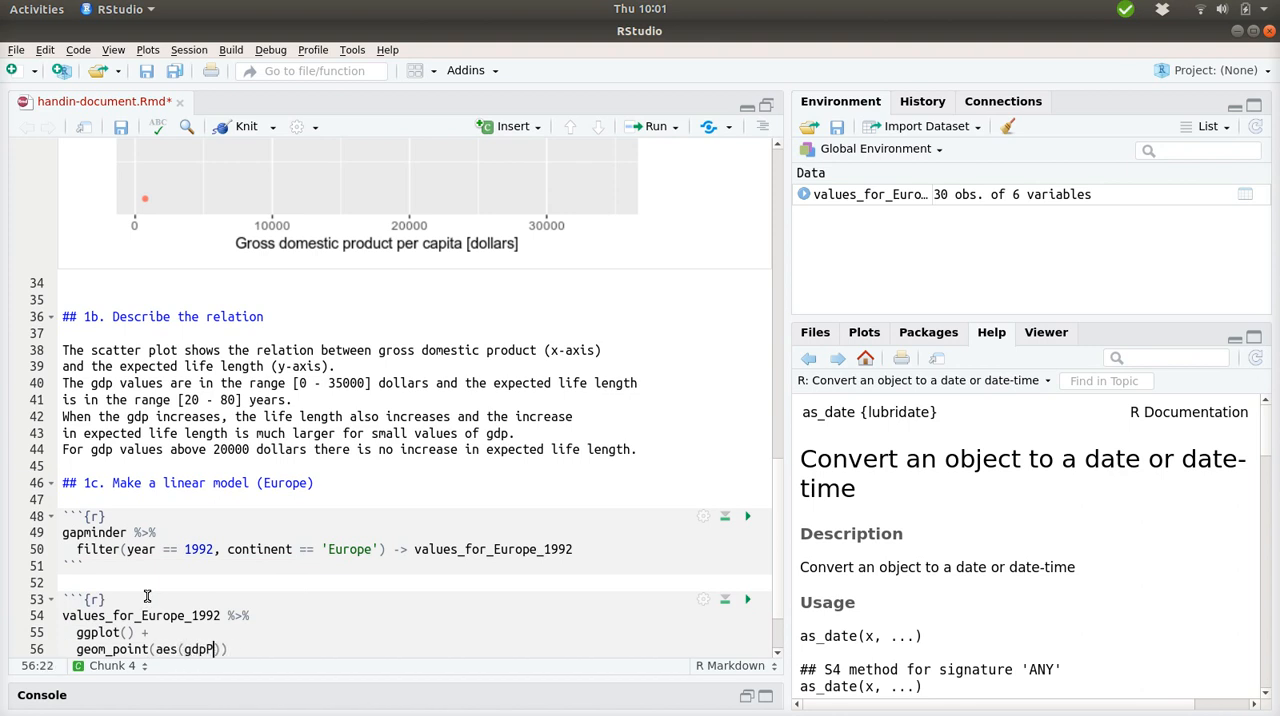
type("ercap, lifeExp")
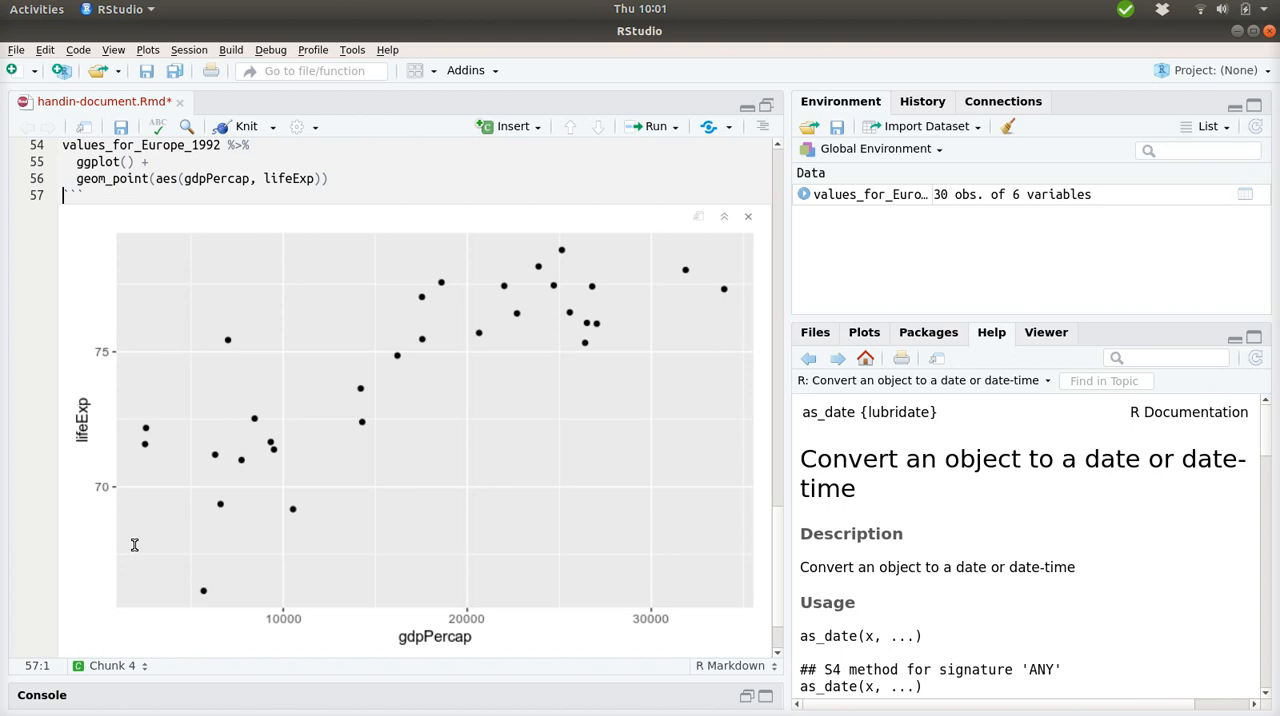
mouse_move(589, 425)
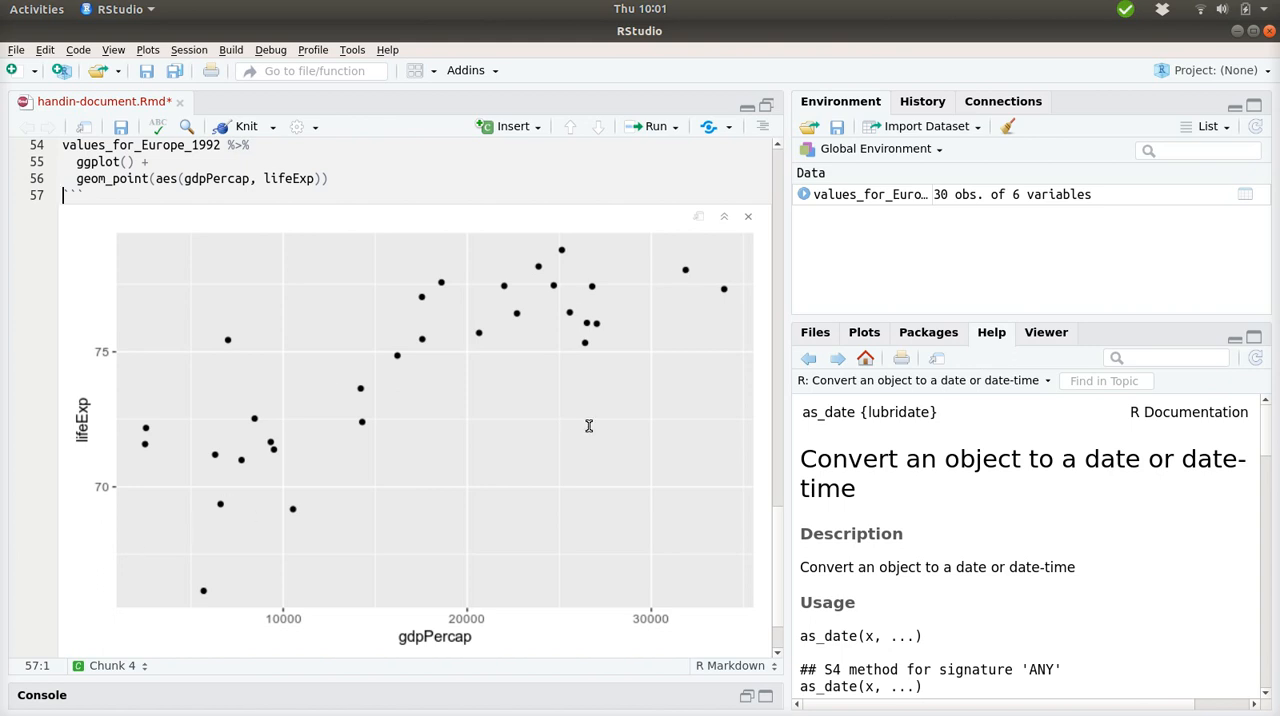
mouse_move(237, 482)
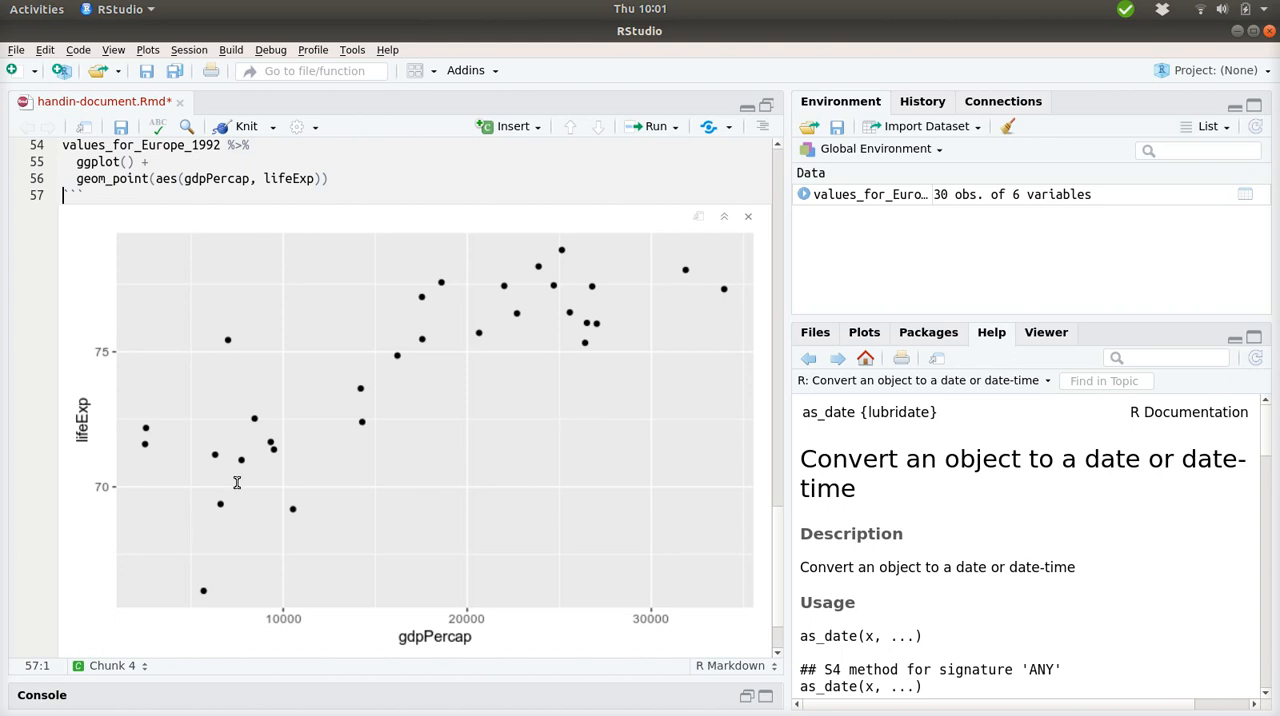
mouse_move(318, 437)
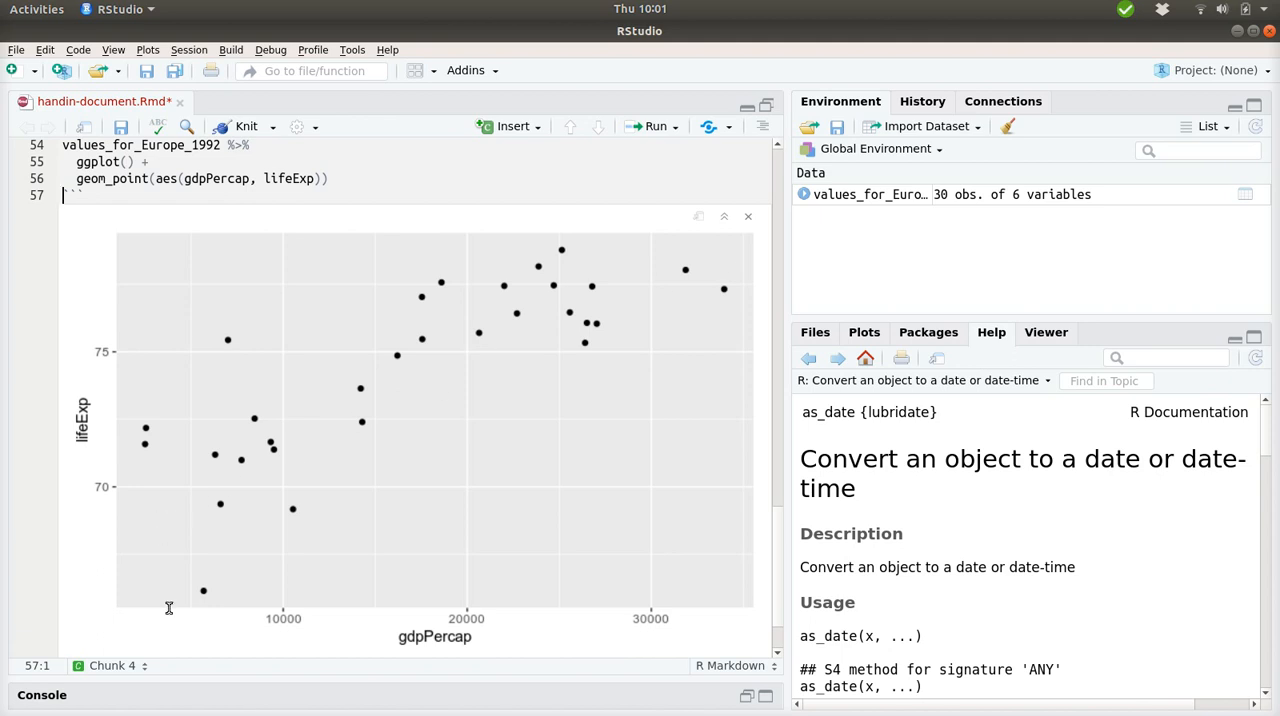
mouse_move(273, 546)
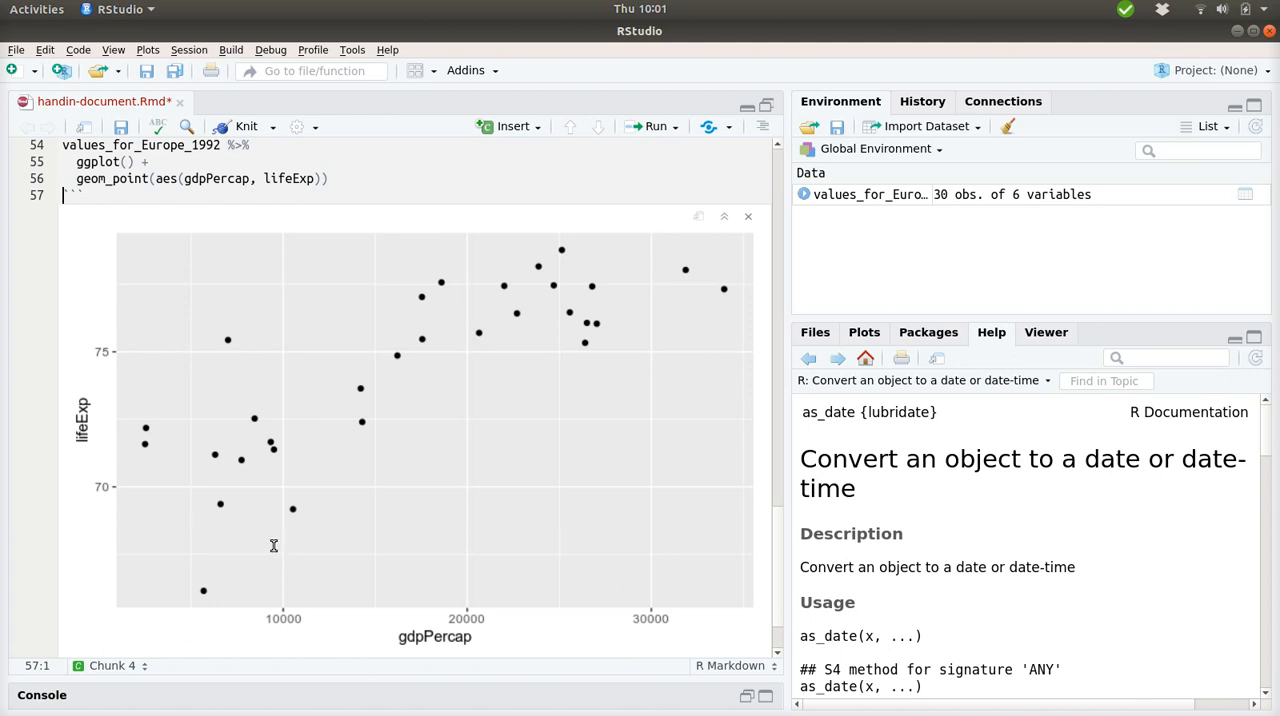
mouse_move(115, 457)
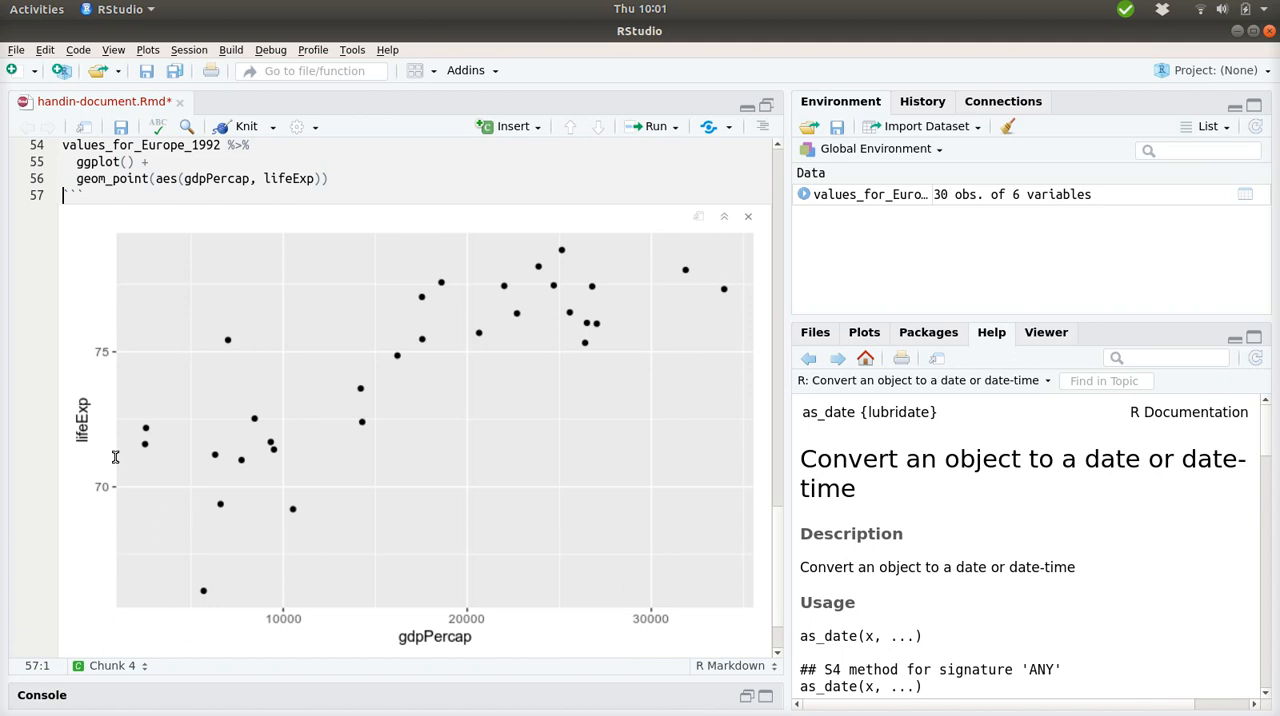
mouse_move(161, 531)
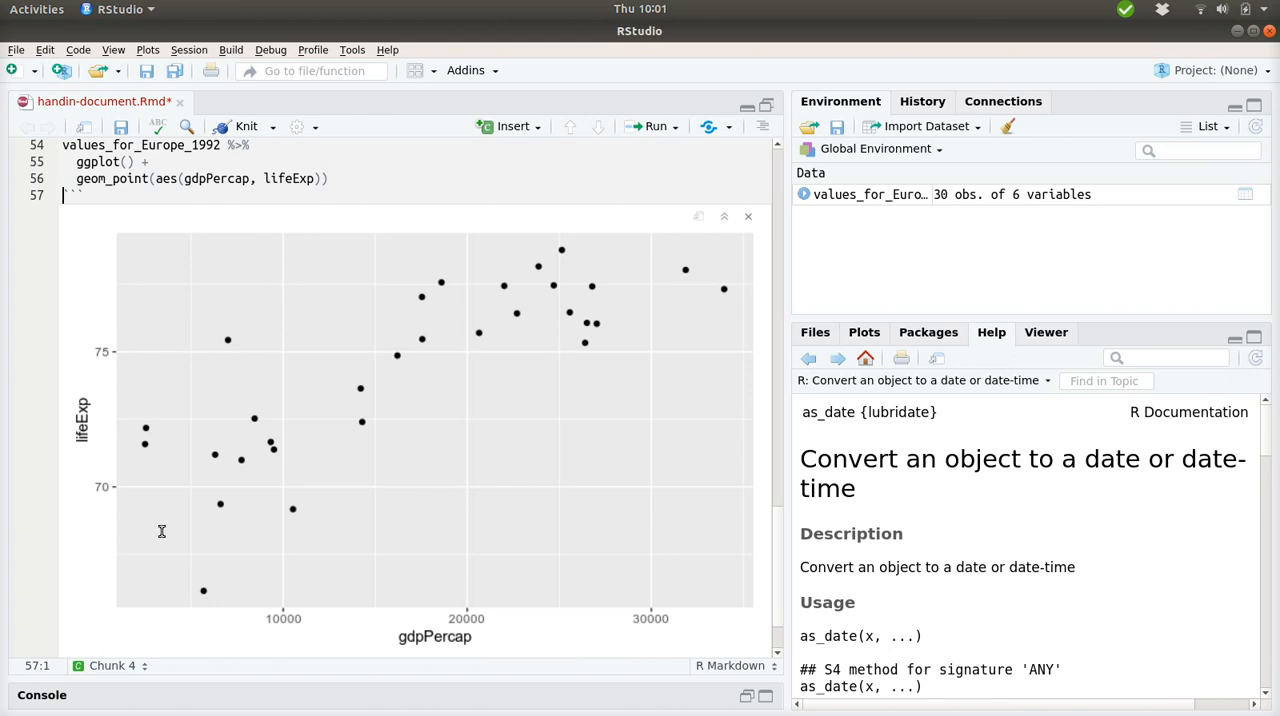
mouse_move(530, 362)
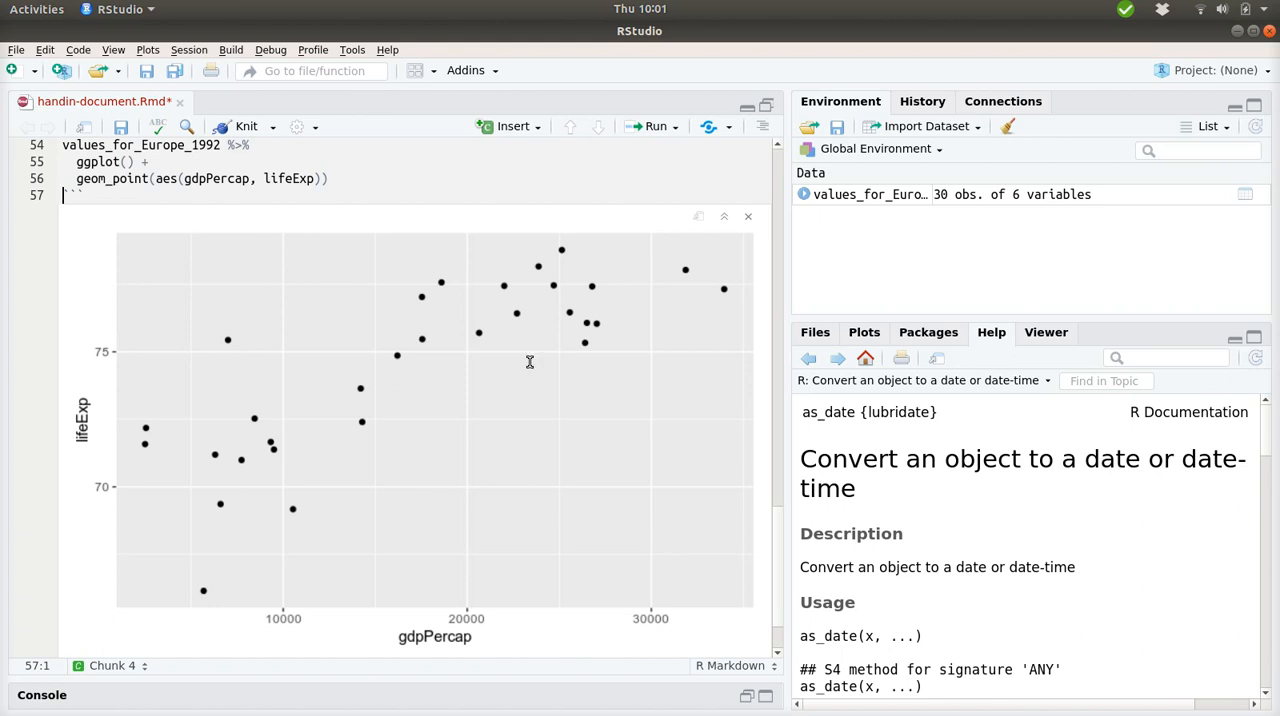
Move aes(gdpPercap, lifeExp) into ggplot() and add stat_smooth(method='lm') to the plot.
scroll("up", 3)
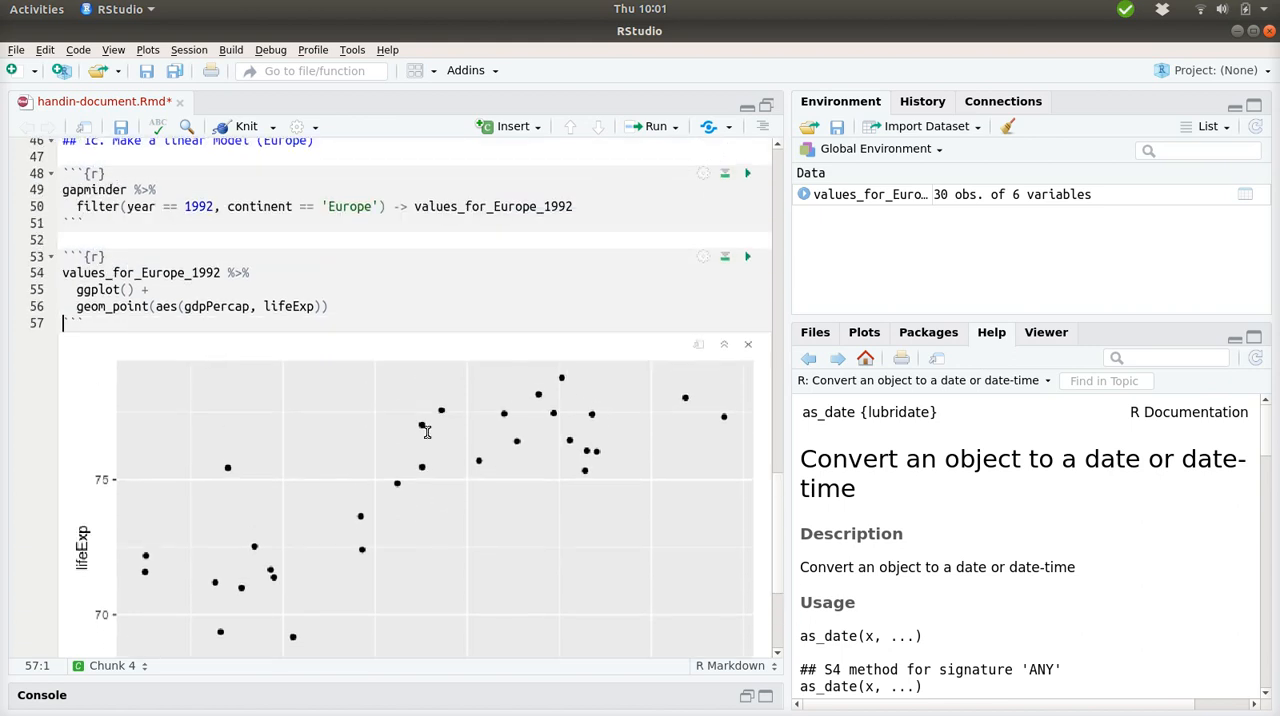
type("+")
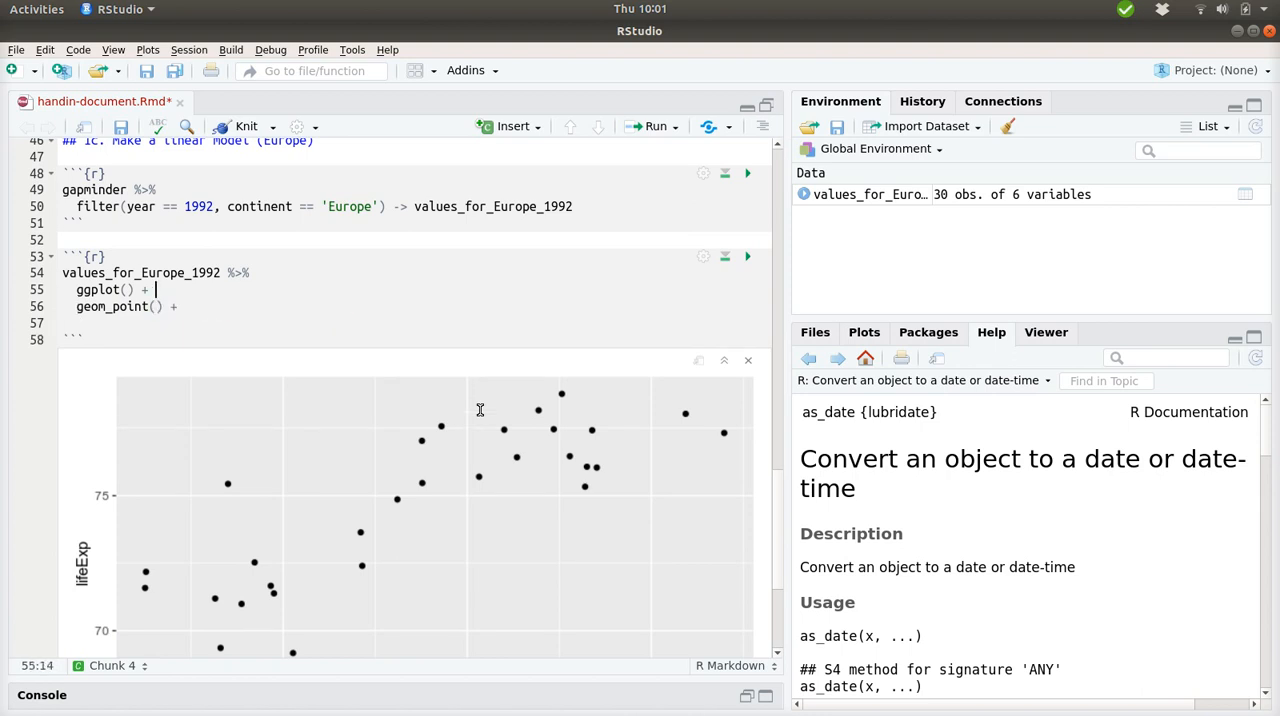
type("aes(gdpPercap, lifeExp)")
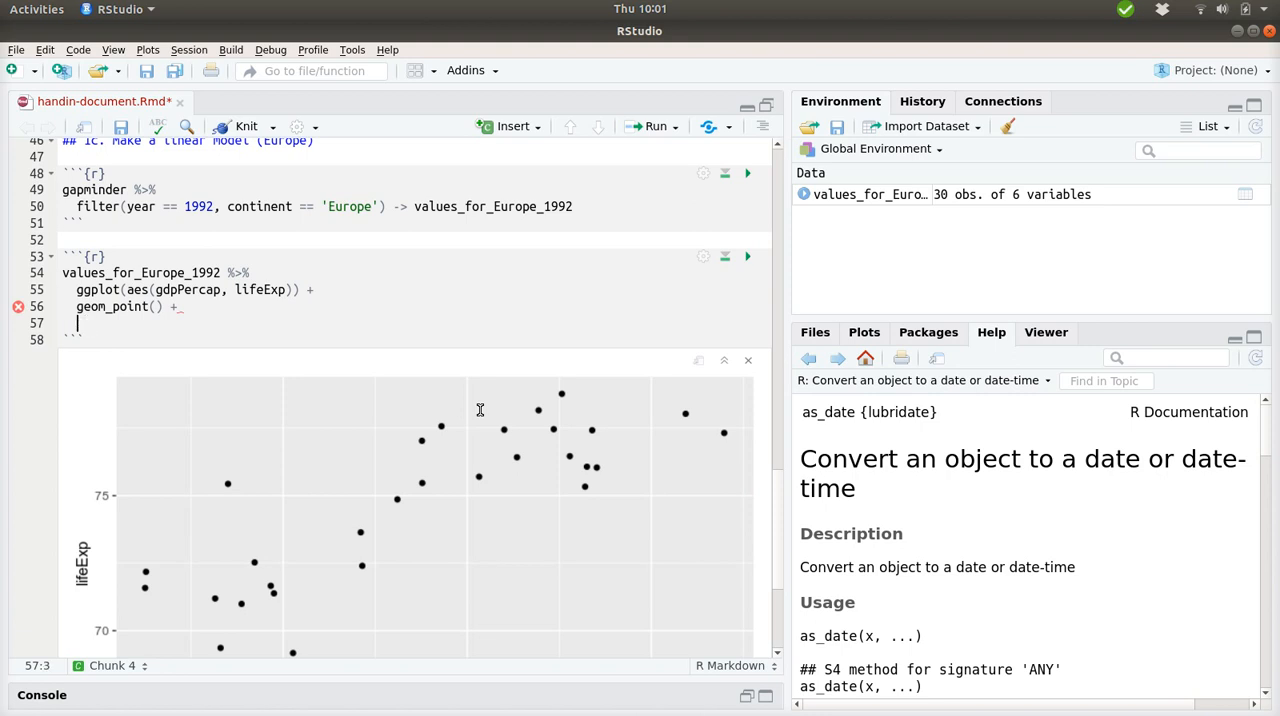
type("s")
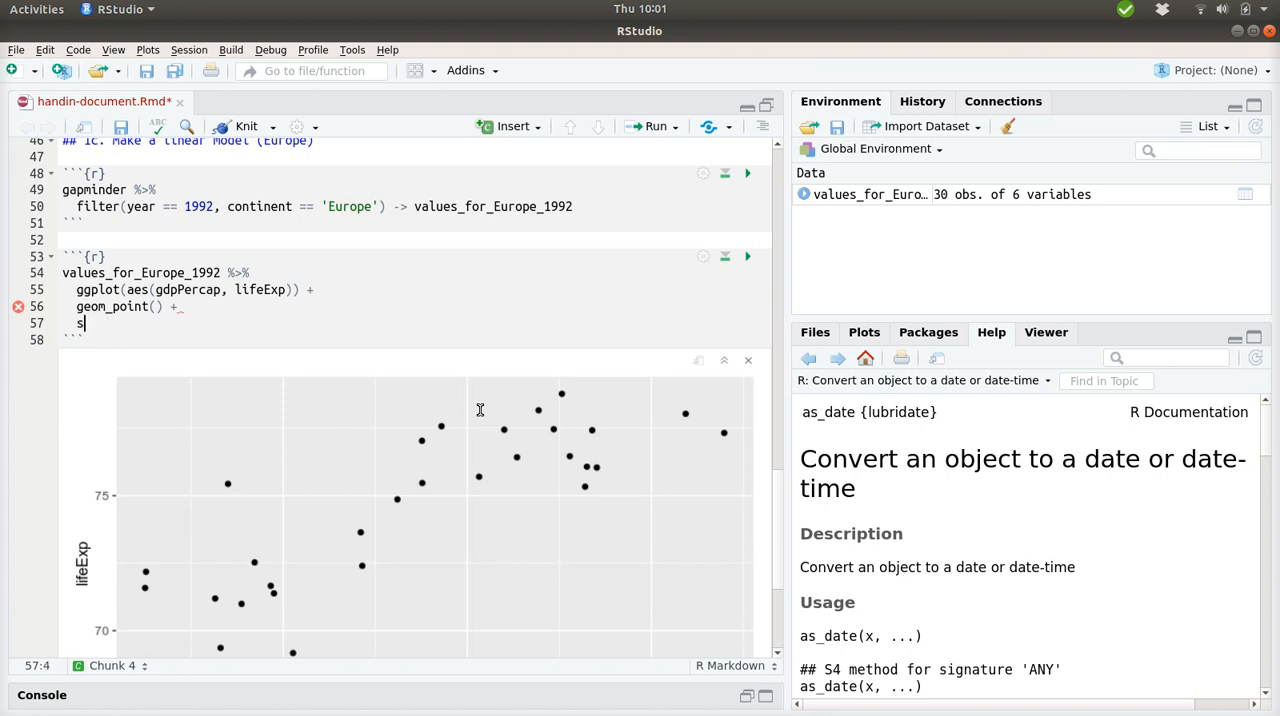
type("tat_smooth")
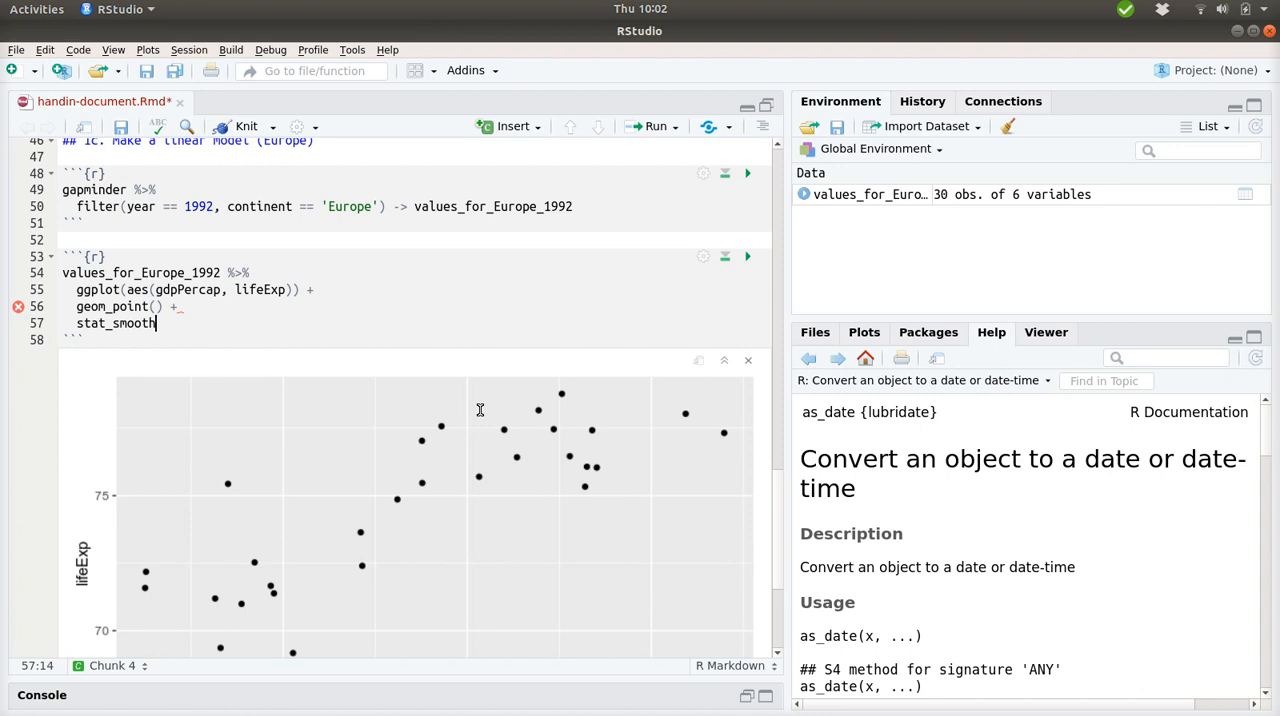
type("(method)")
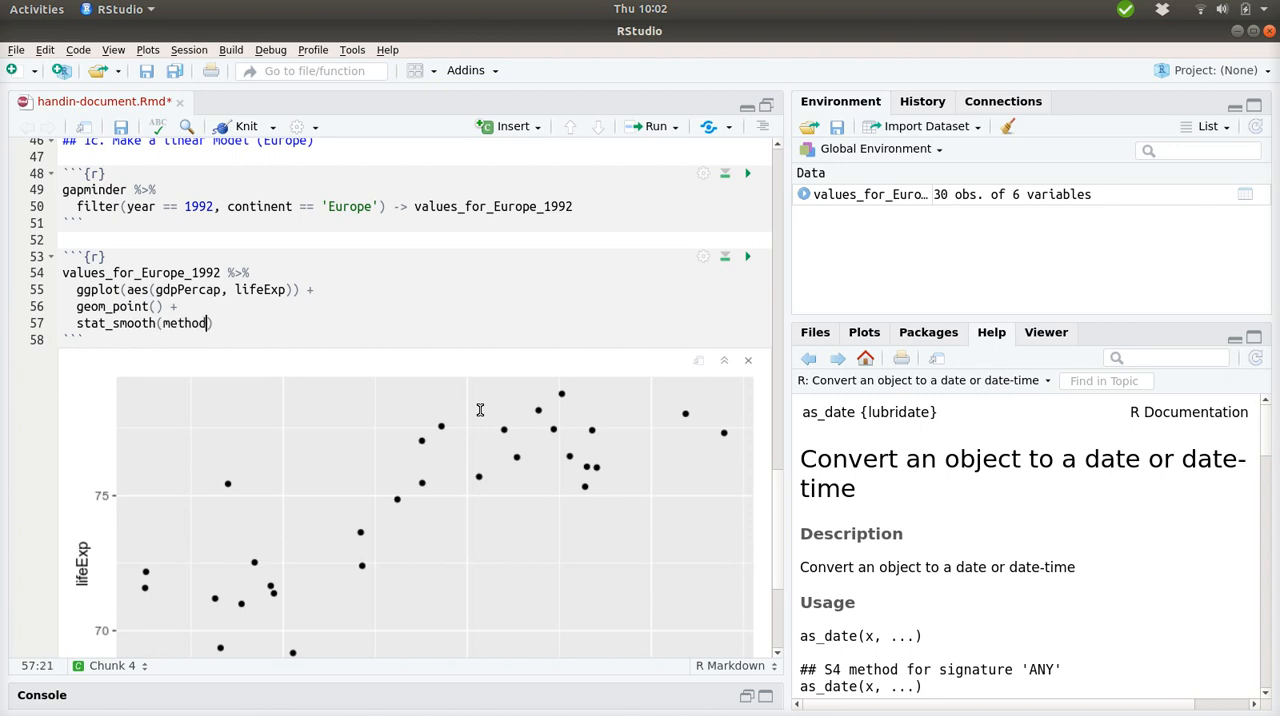
type("''lm")
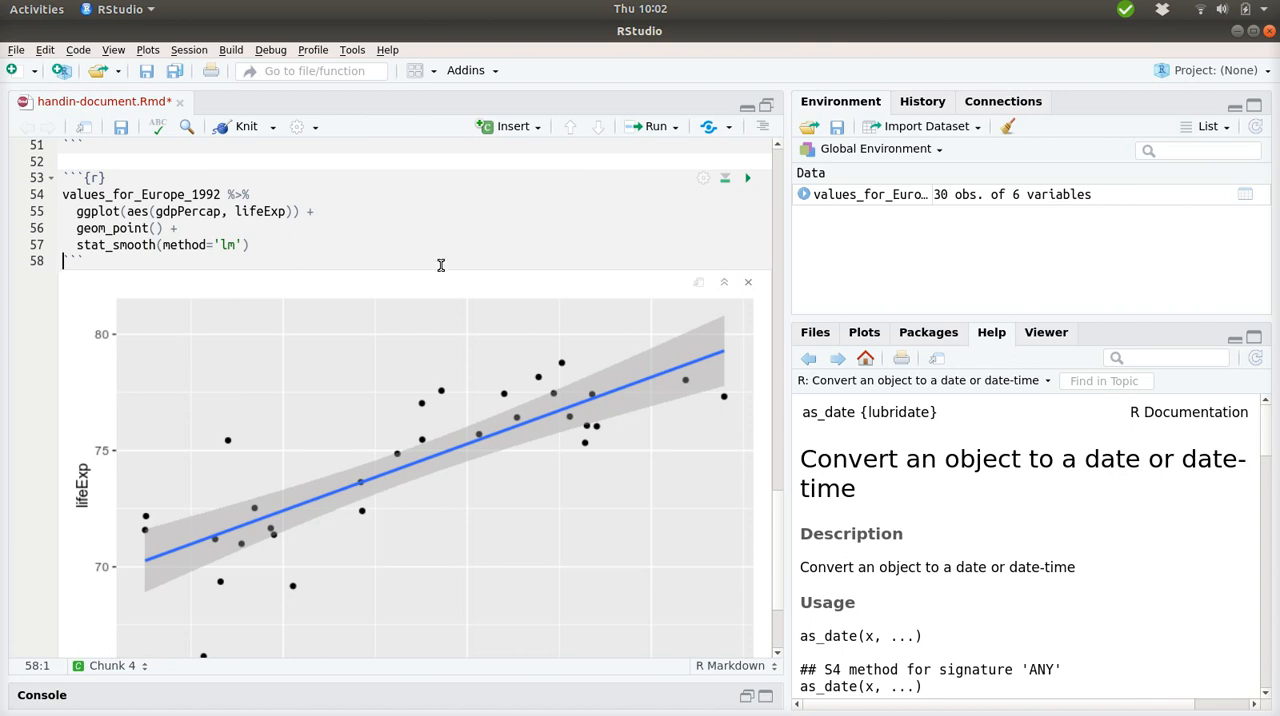
mouse_move(408, 271)
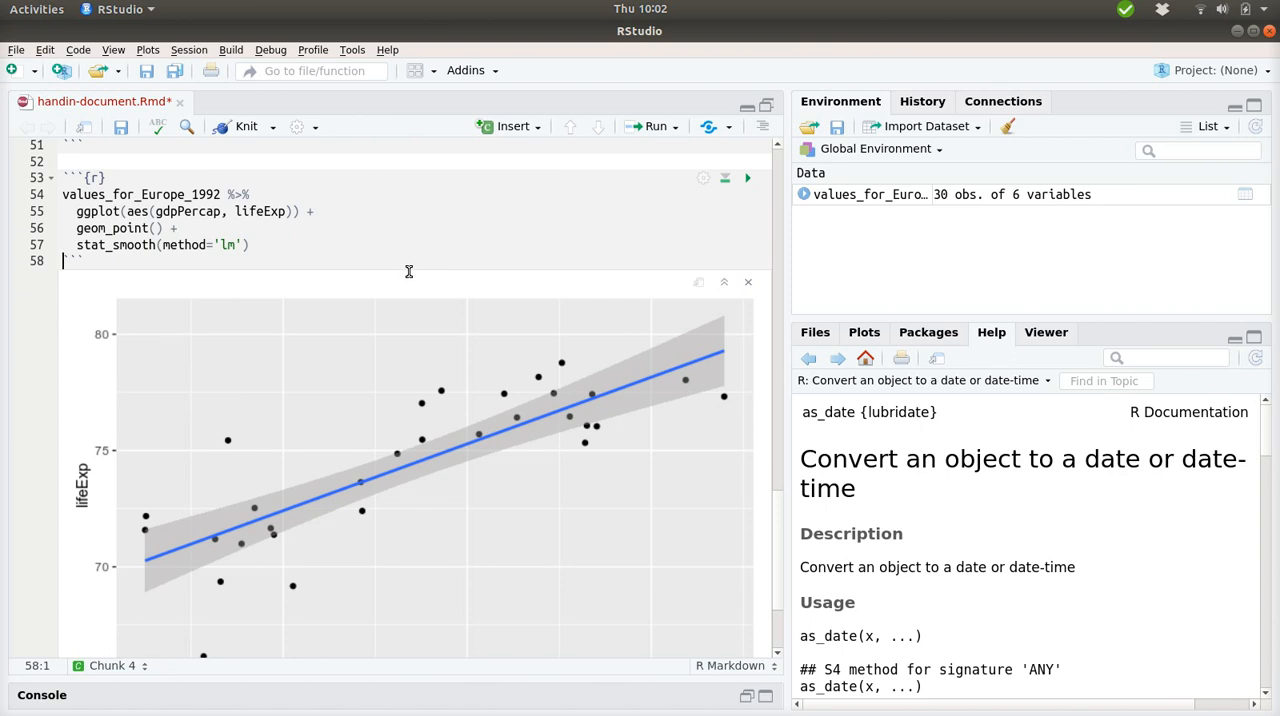
mouse_move(708, 375)
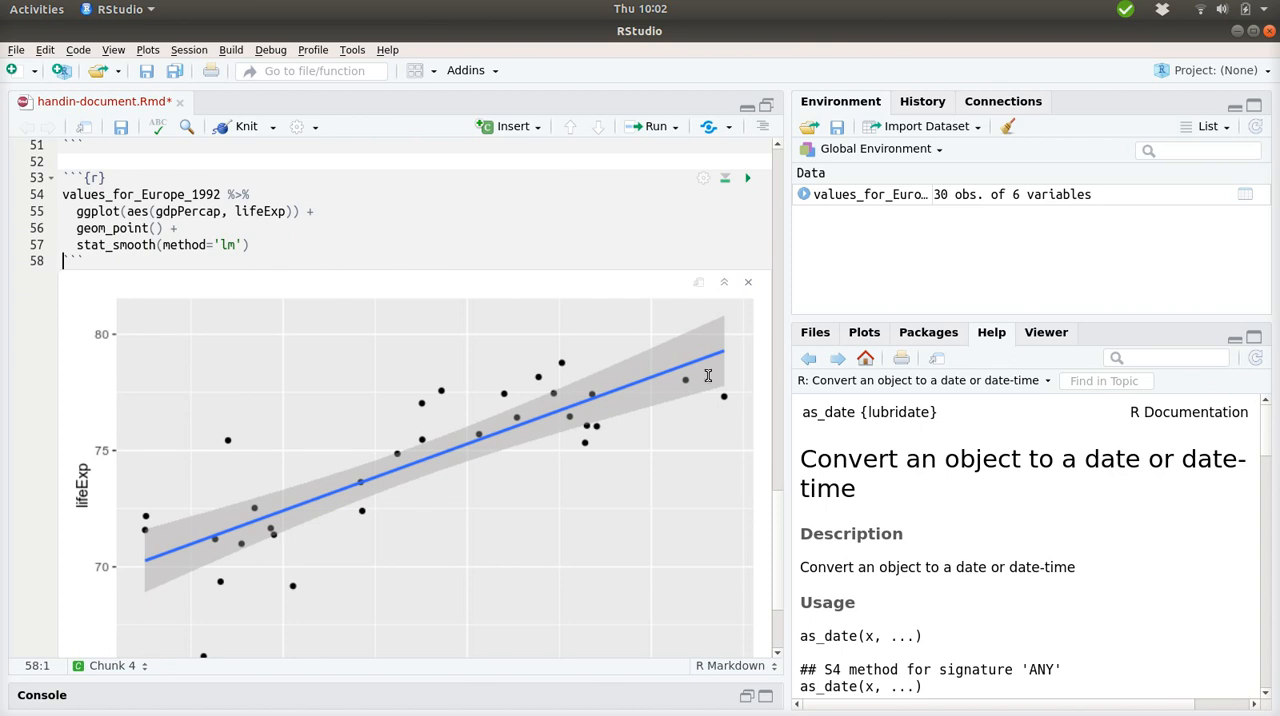
mouse_move(323, 264)
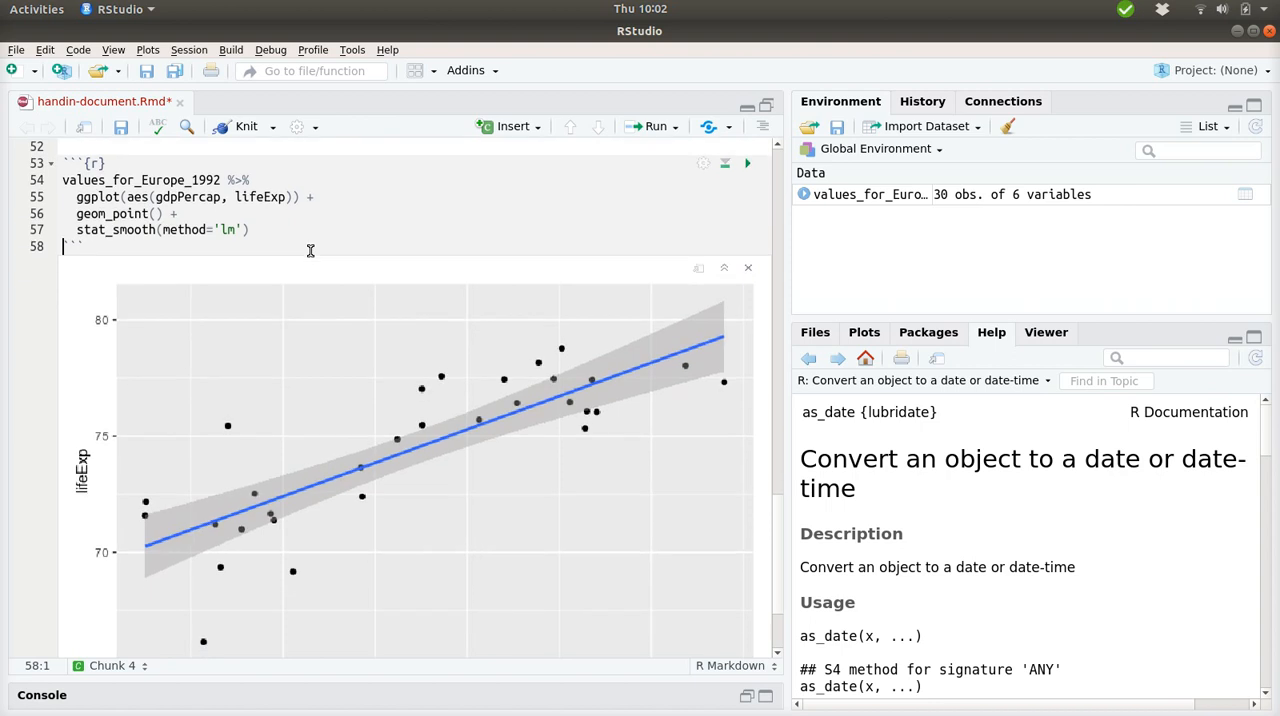
Note above the plot chunk that Europe 1992 data was plotted with a linear trend line fit.
scroll("up", 3)
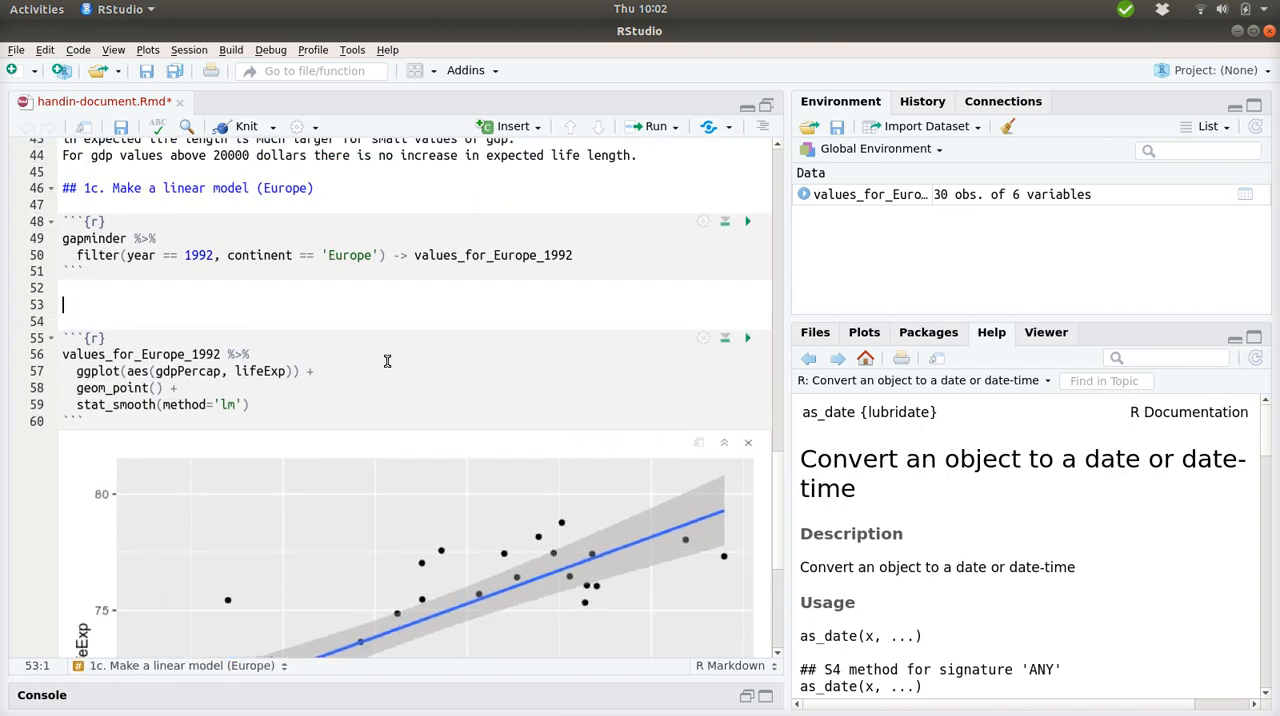
type("Plotted")
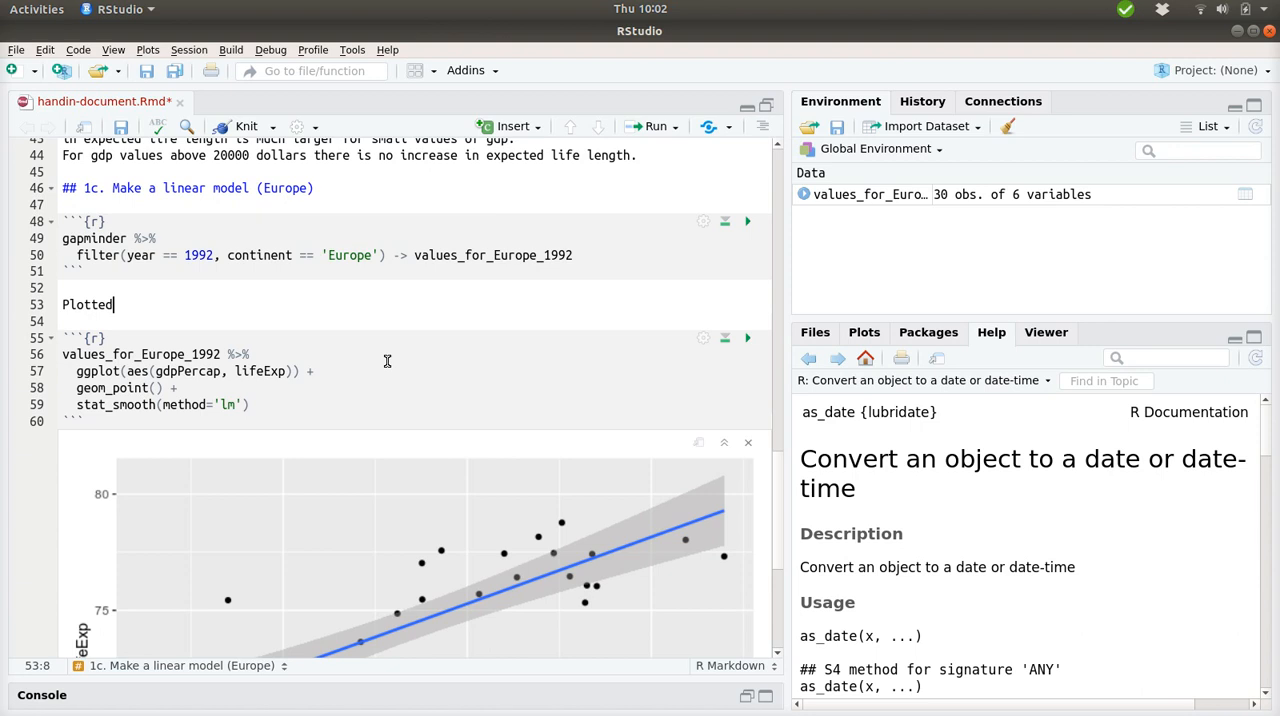
type("the relevant")
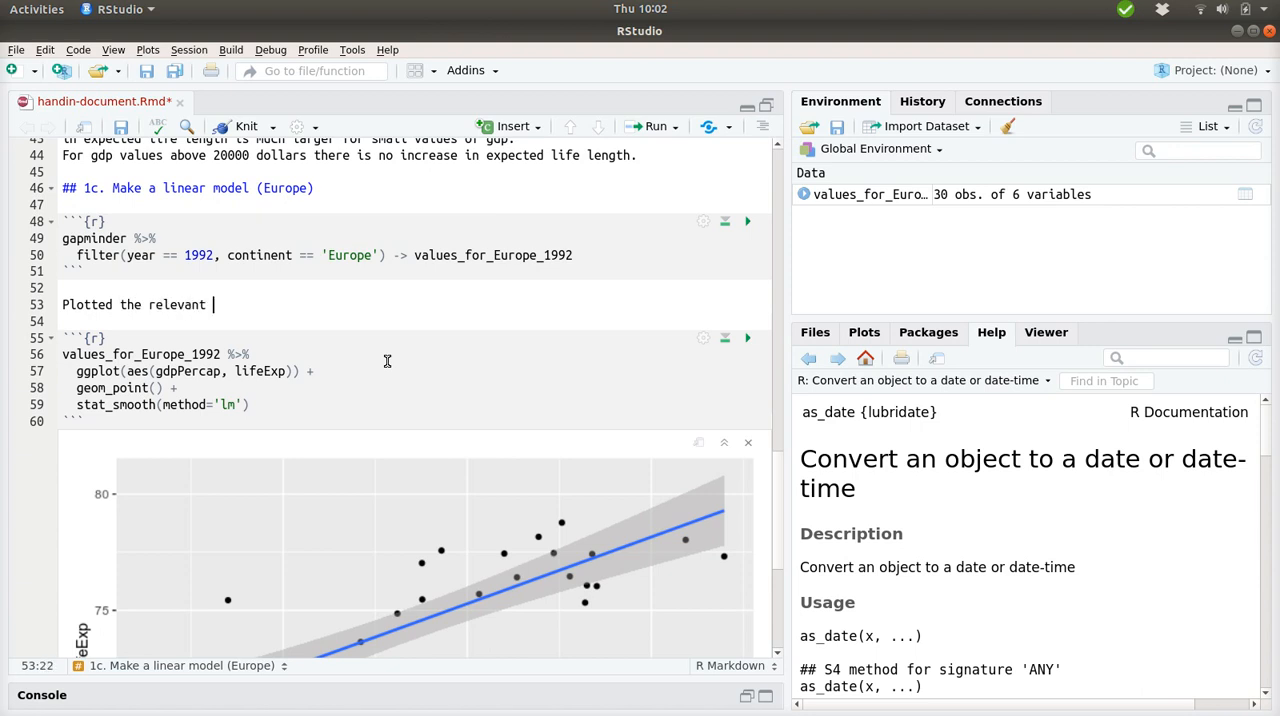
type("data (year =)")
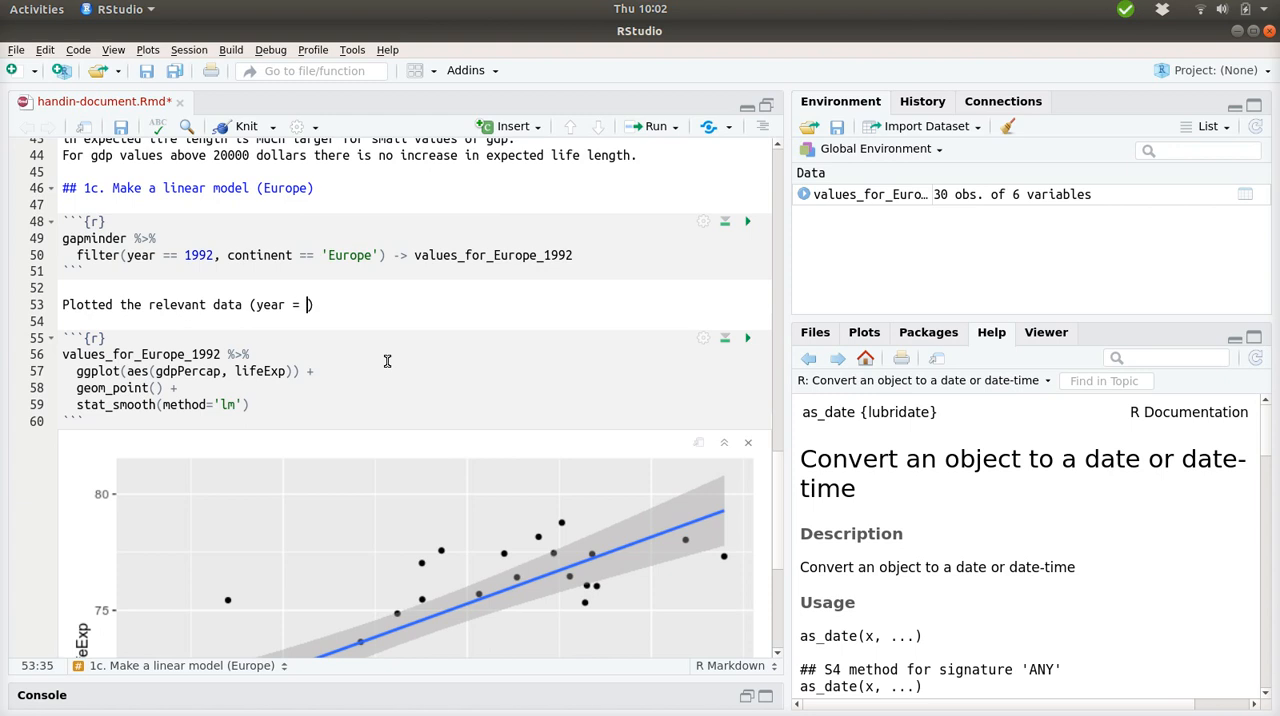
type("is 1992 and continent is Eu")
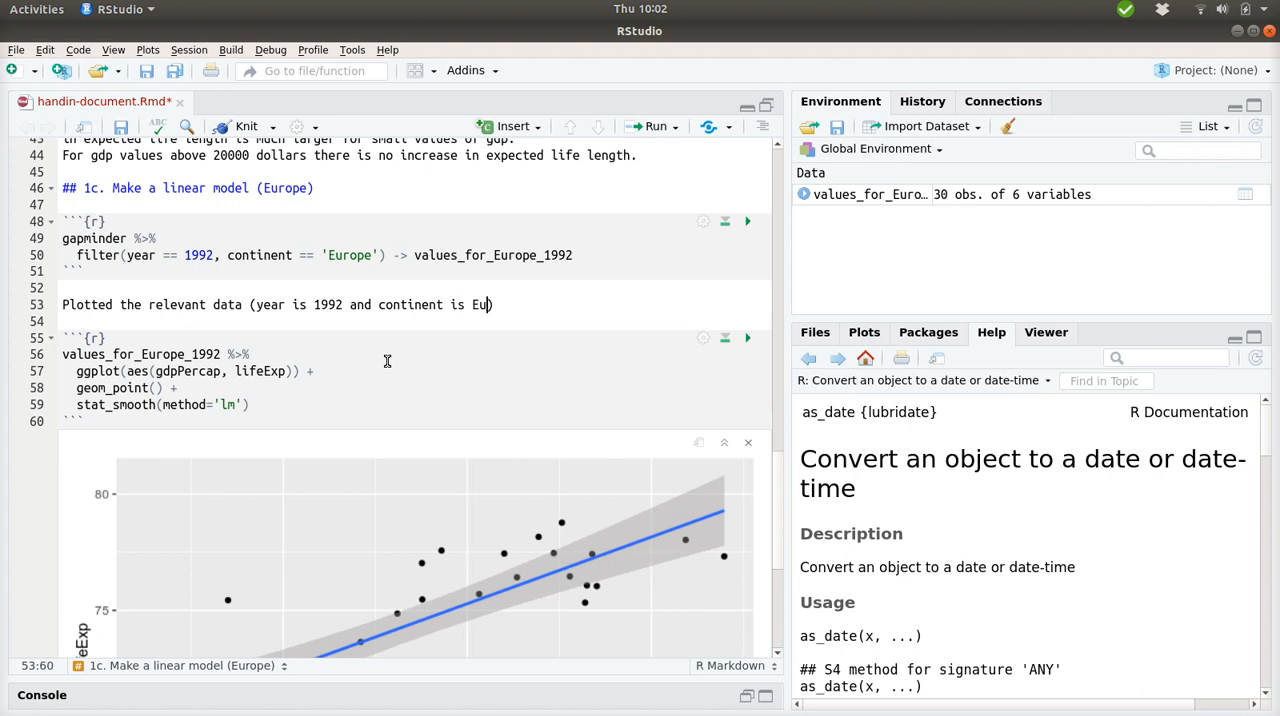
type("rope)")
type("and add")
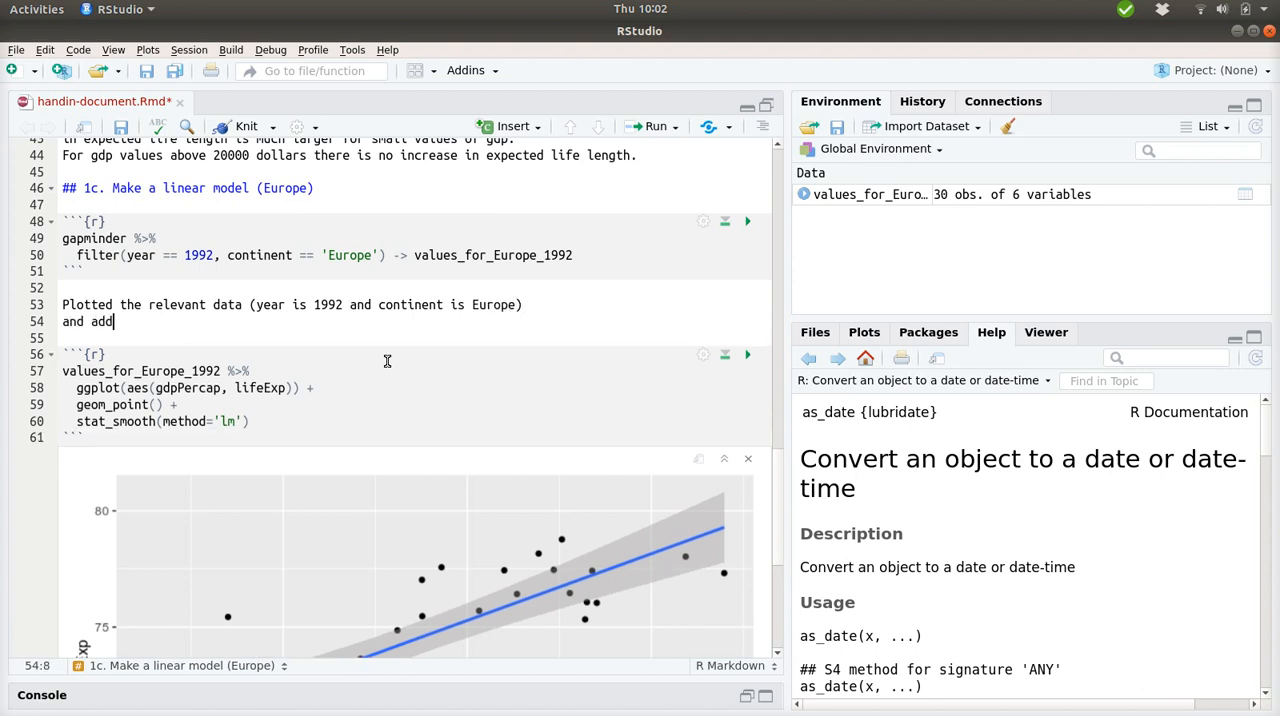
type("ed a")
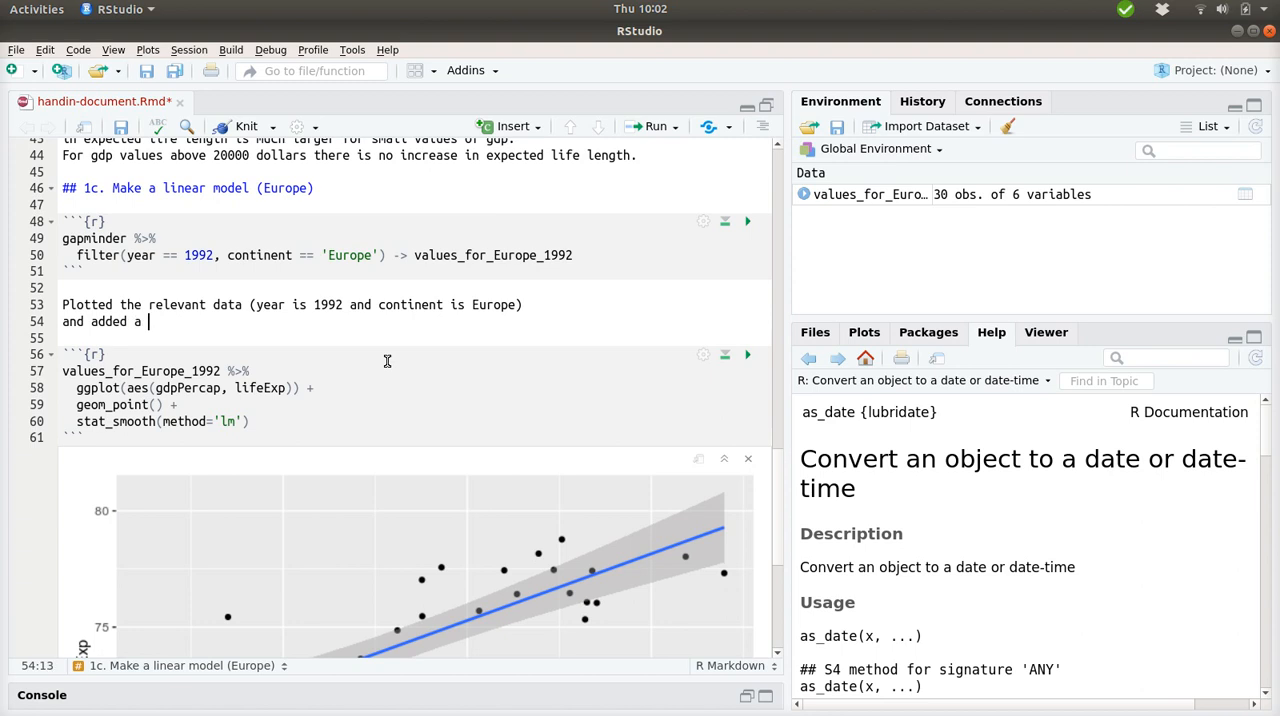
type("linear trend")
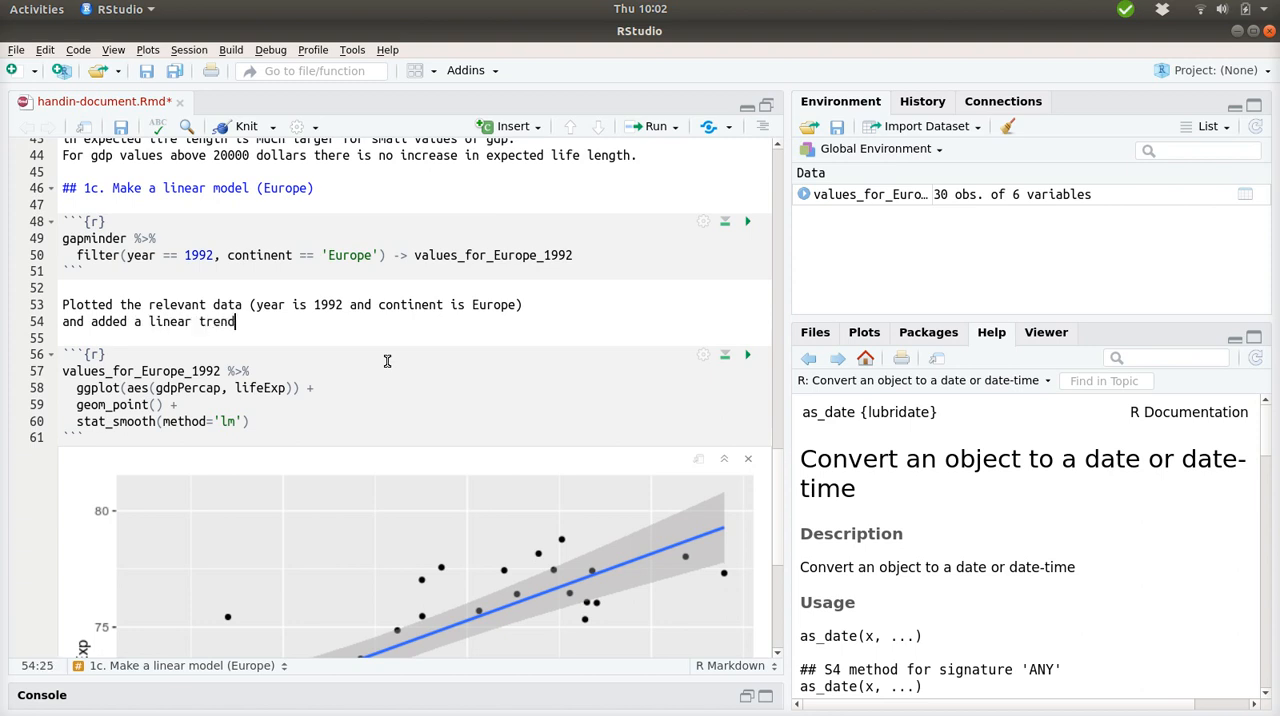
type("line.")
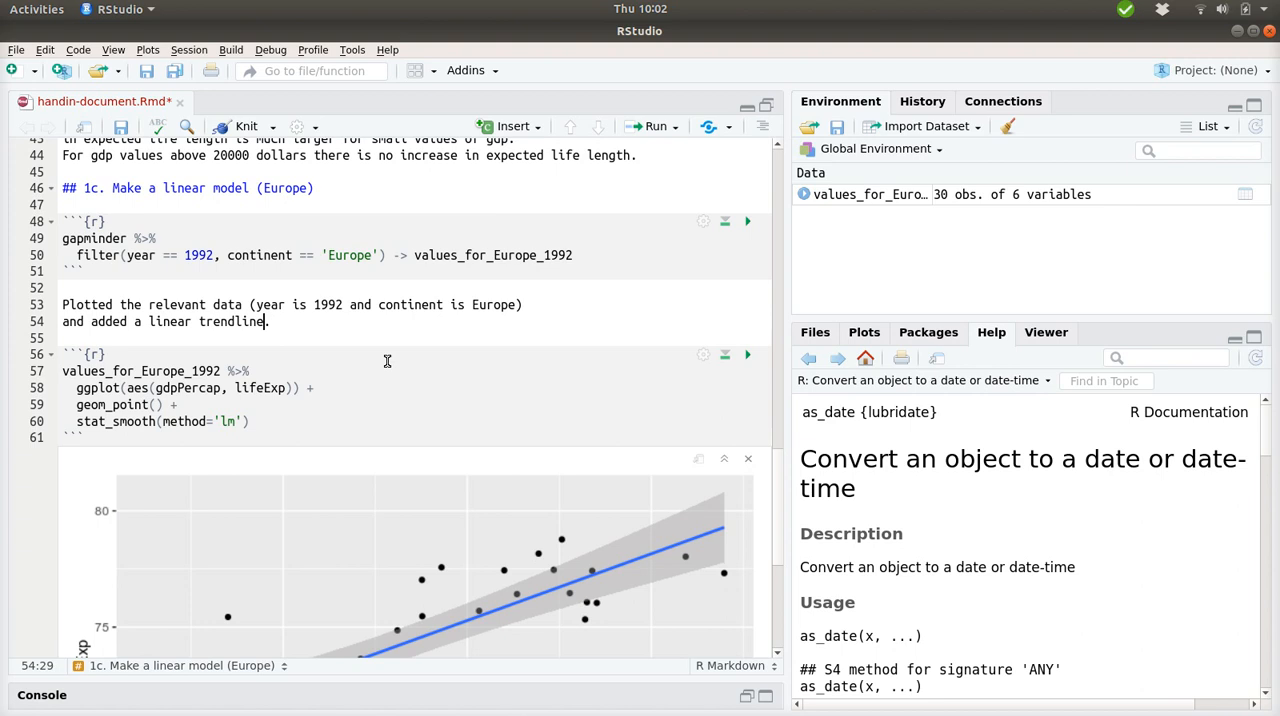
type("fit")
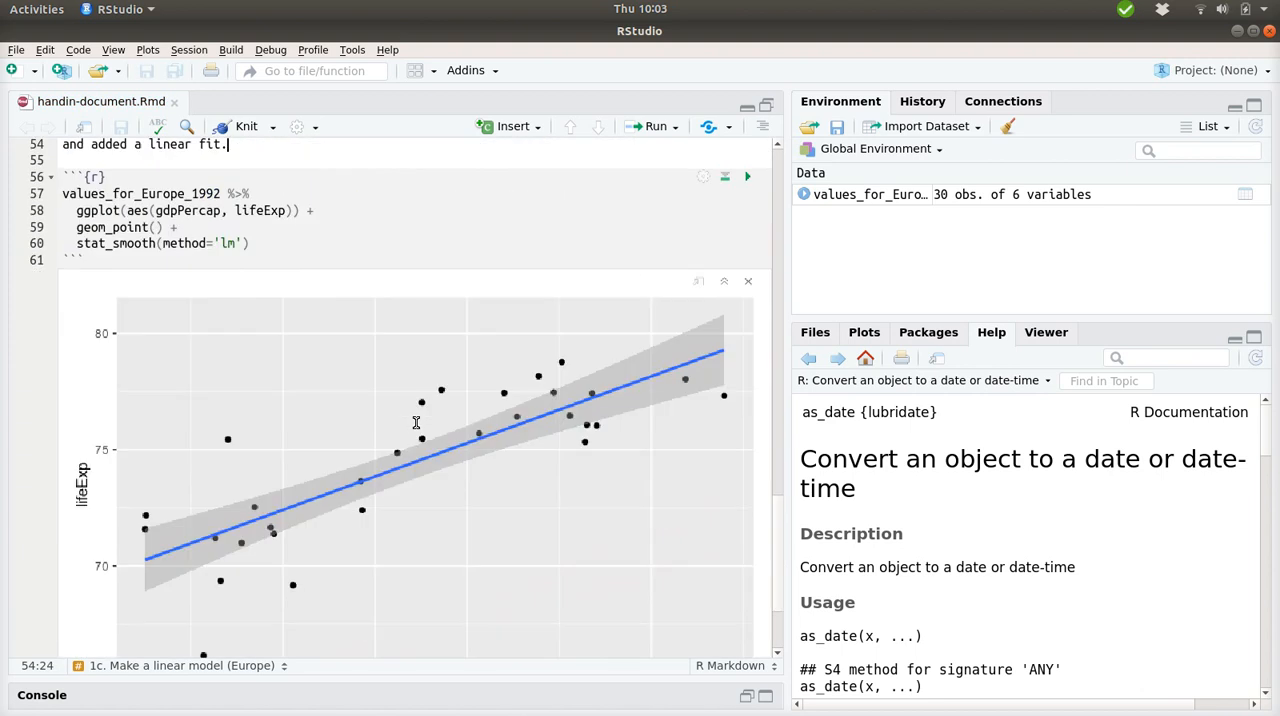
Scroll down past the Europe 1992 linear-fit plot output.
scroll("down", 3)
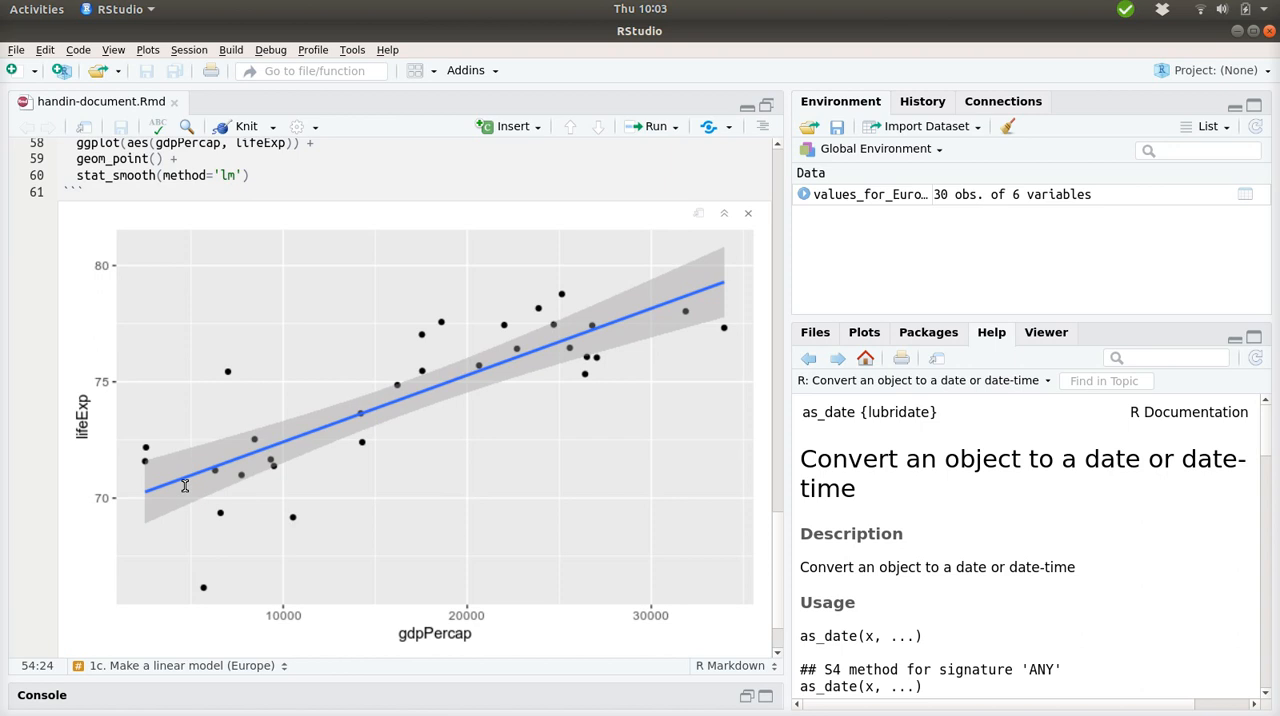
mouse_move(447, 446)
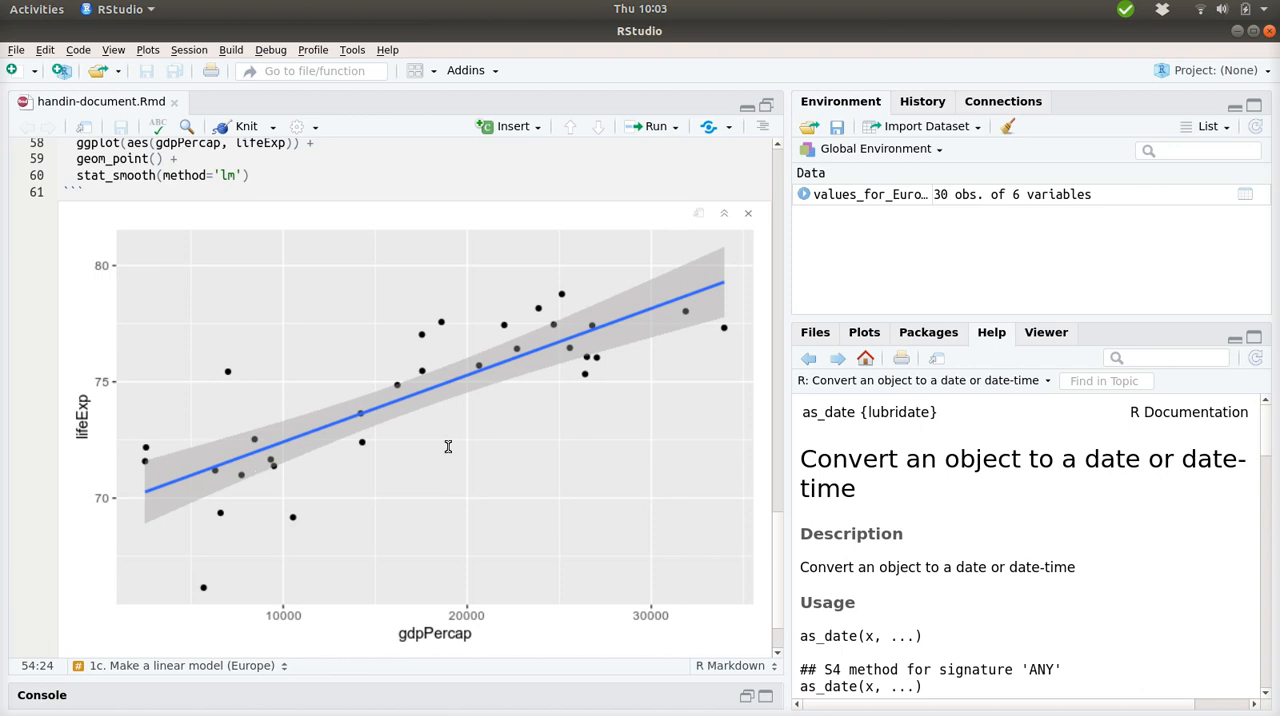
mouse_move(147, 430)
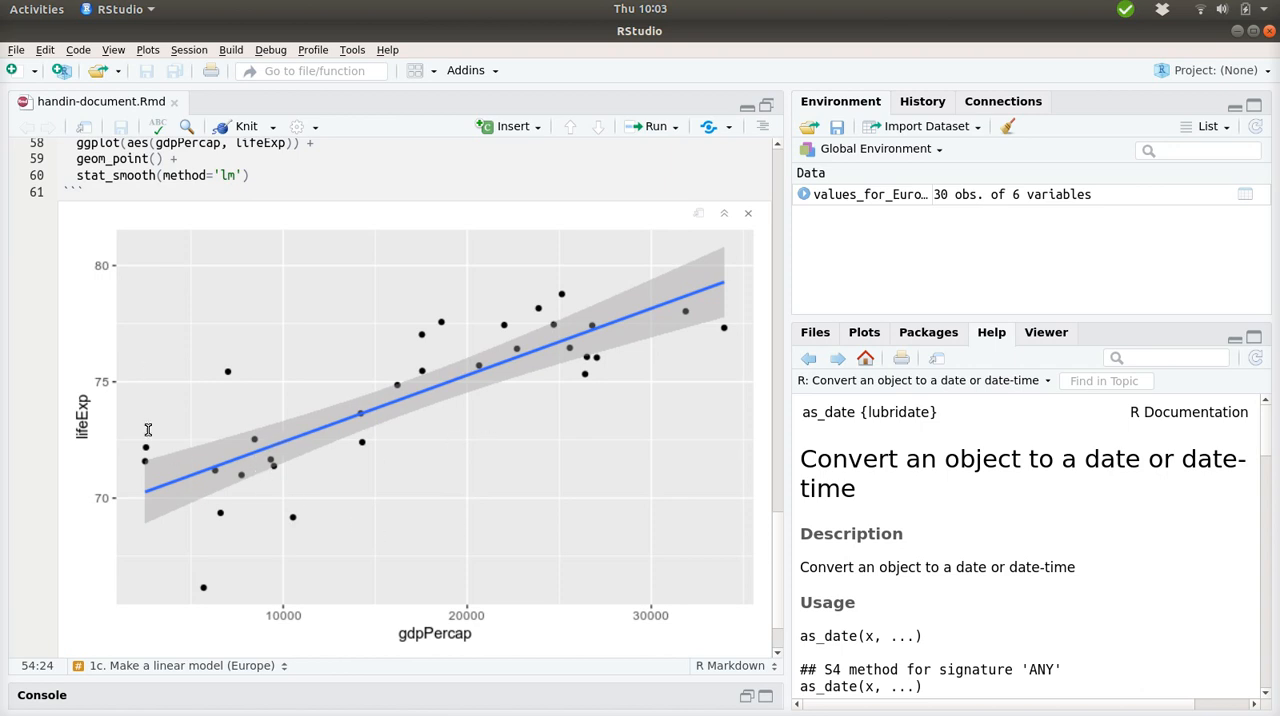
mouse_move(315, 462)
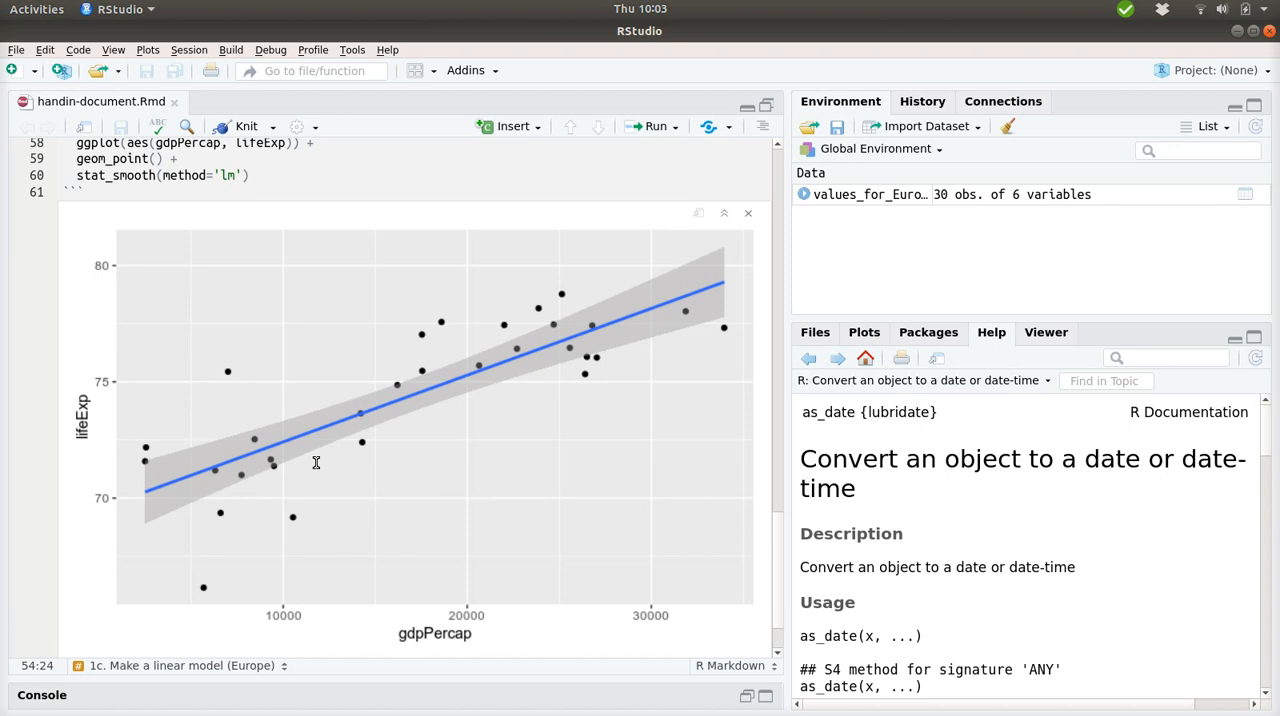
scroll("down", 3)
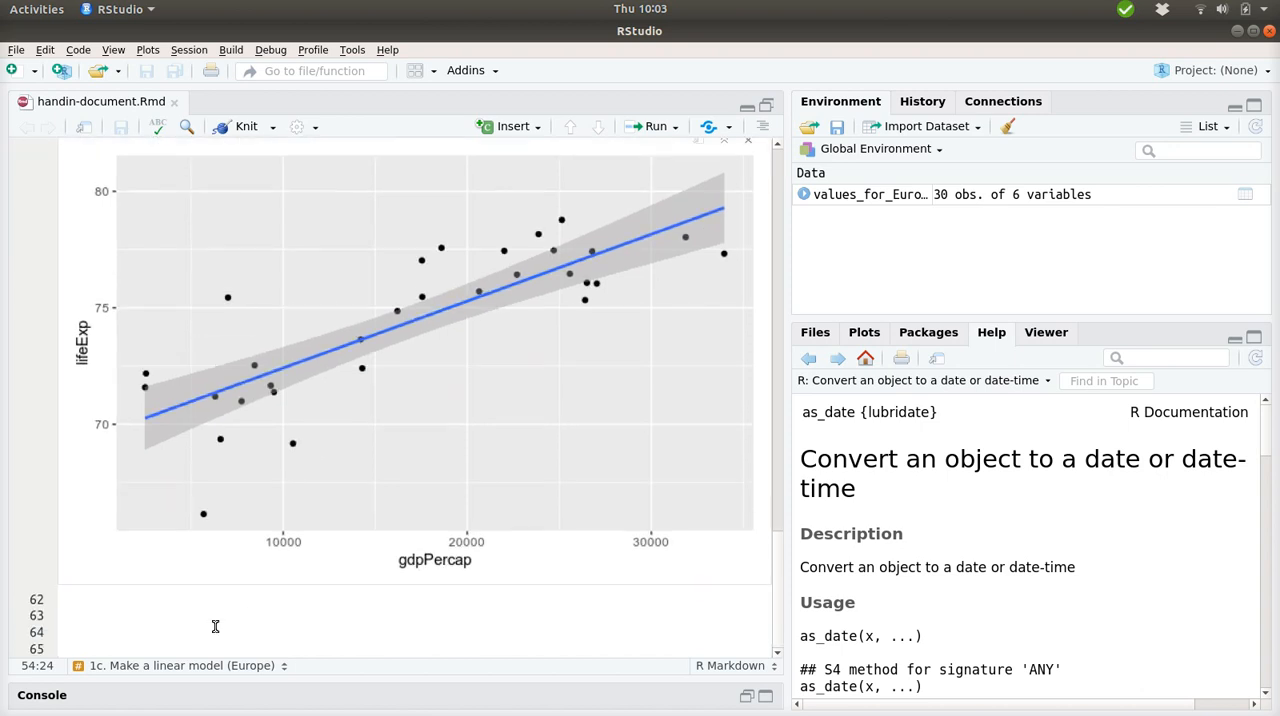
Type lm() in the new chunk and browse the lm help page's Examples.
left_click(513, 126)
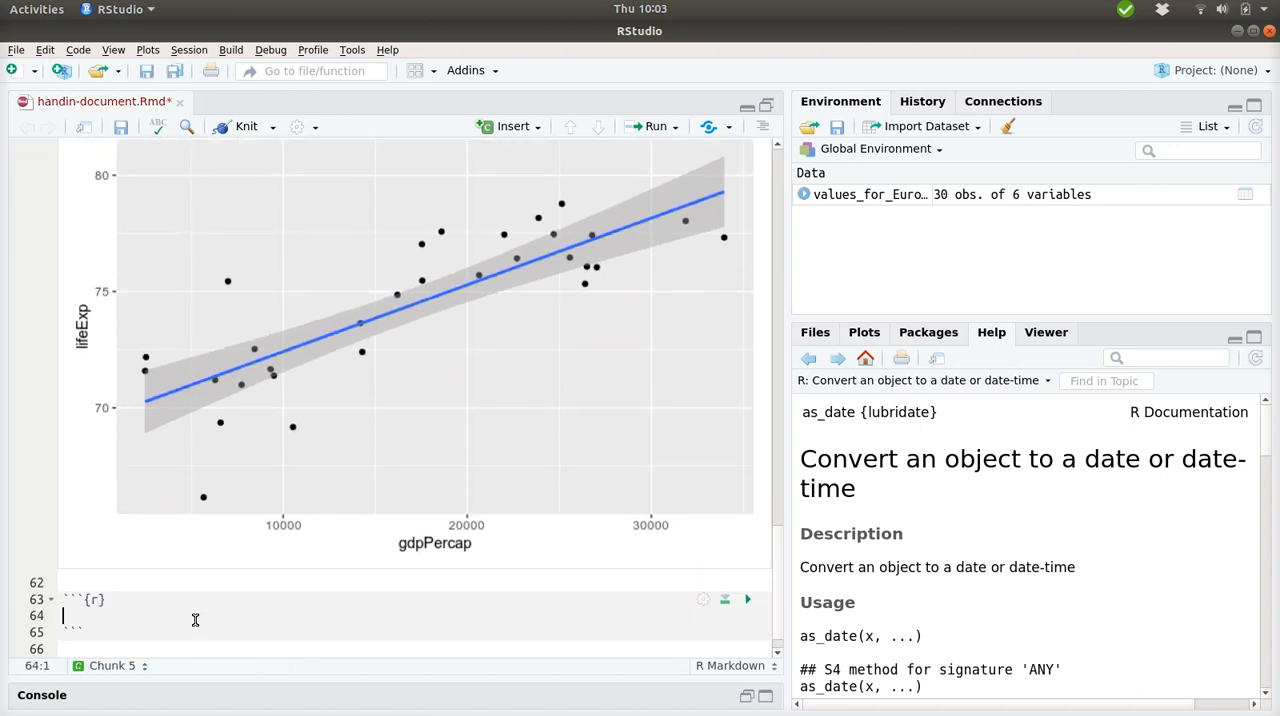
type("lm(")
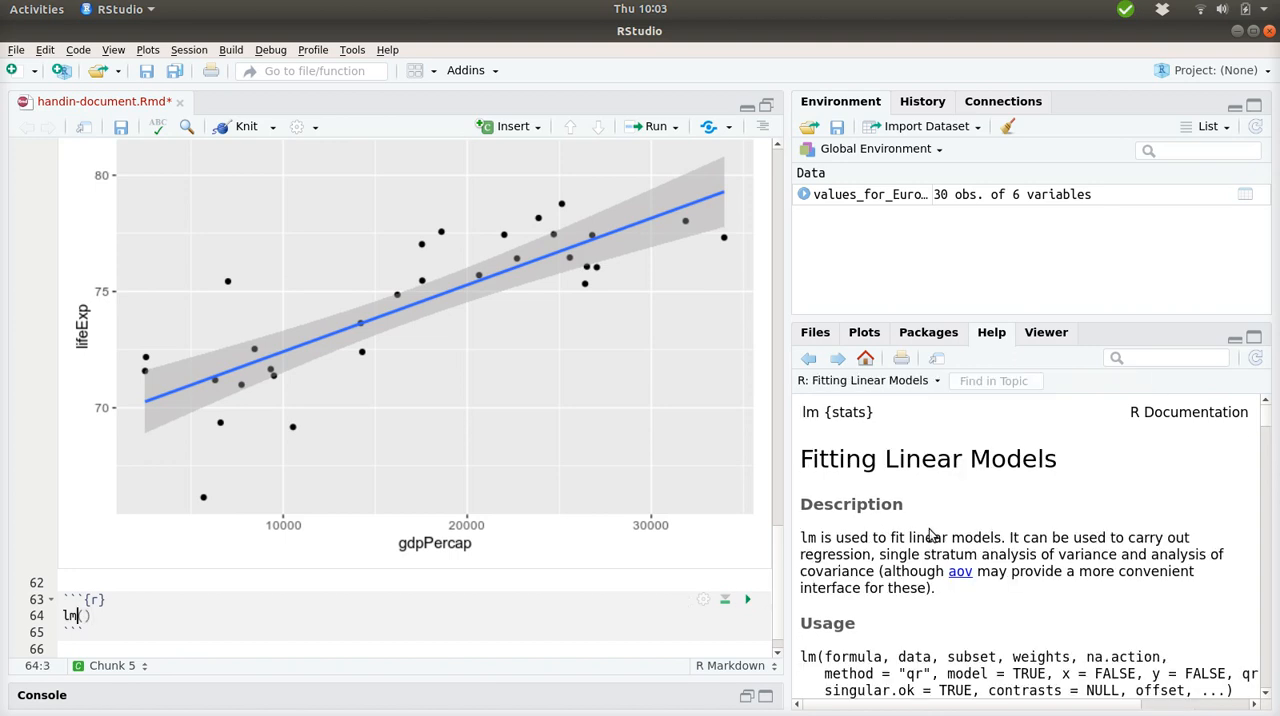
scroll("down", 3)
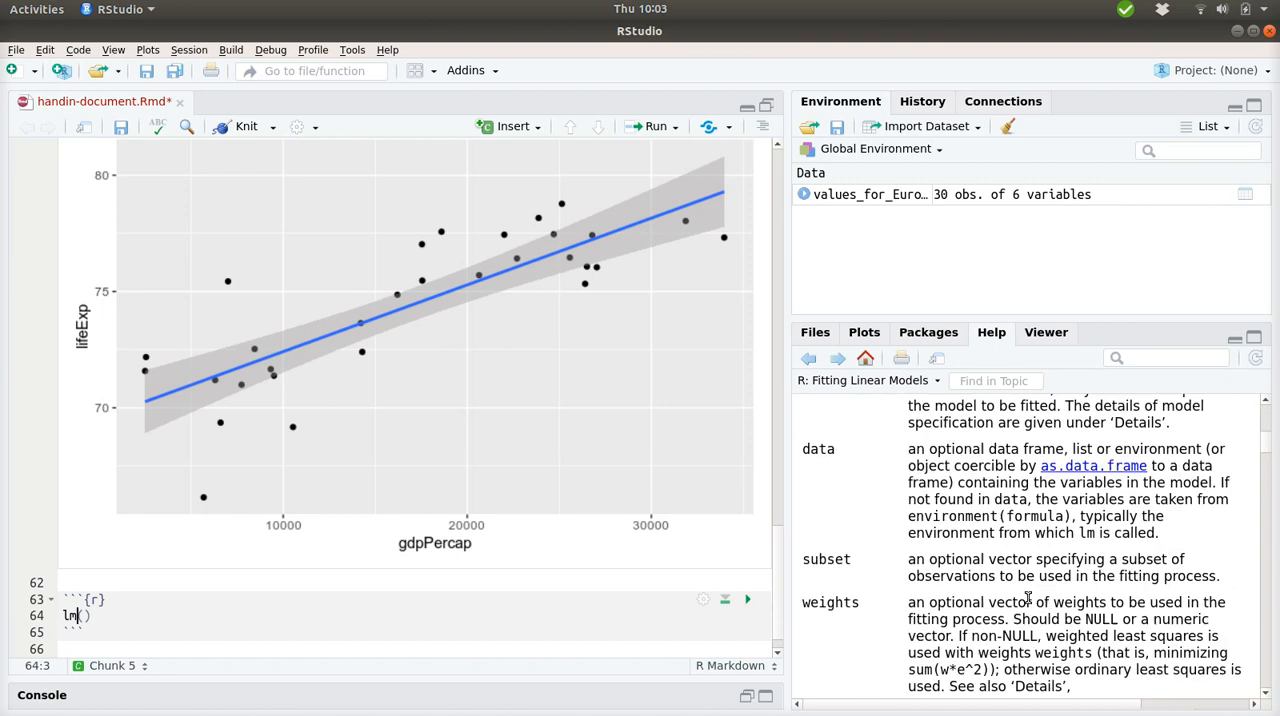
scroll("up", 3)
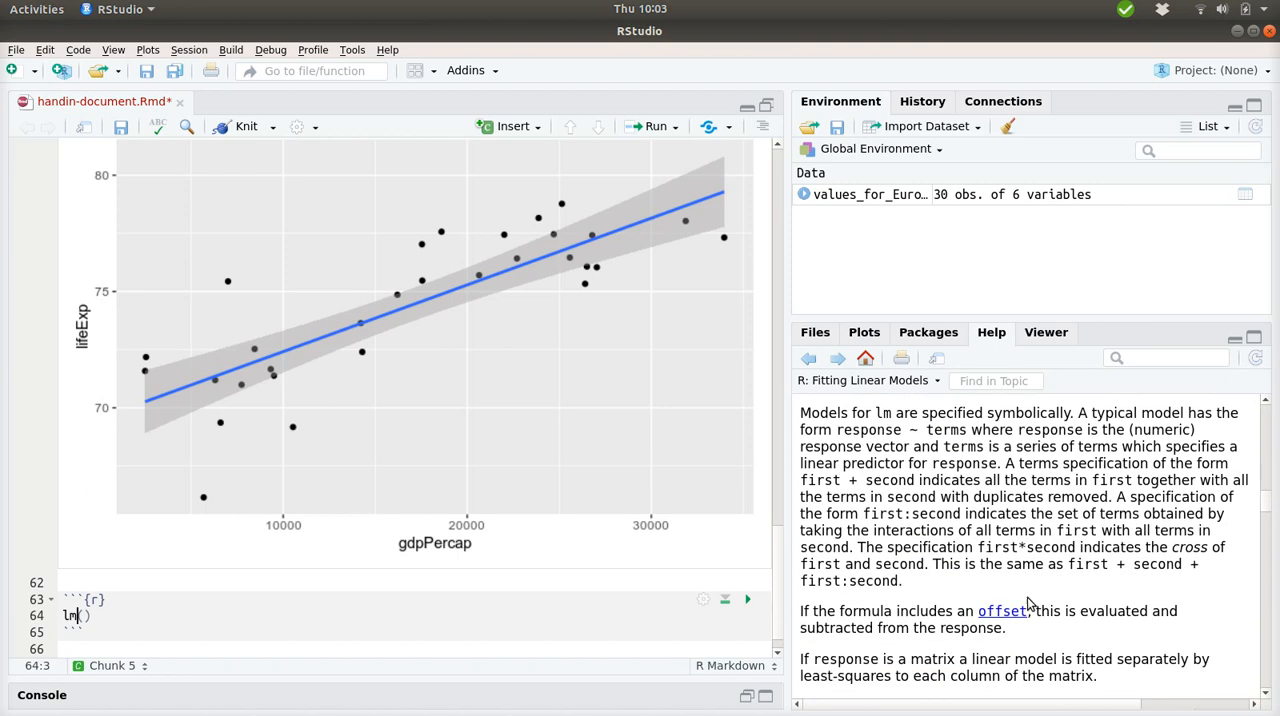
scroll("down", 3)
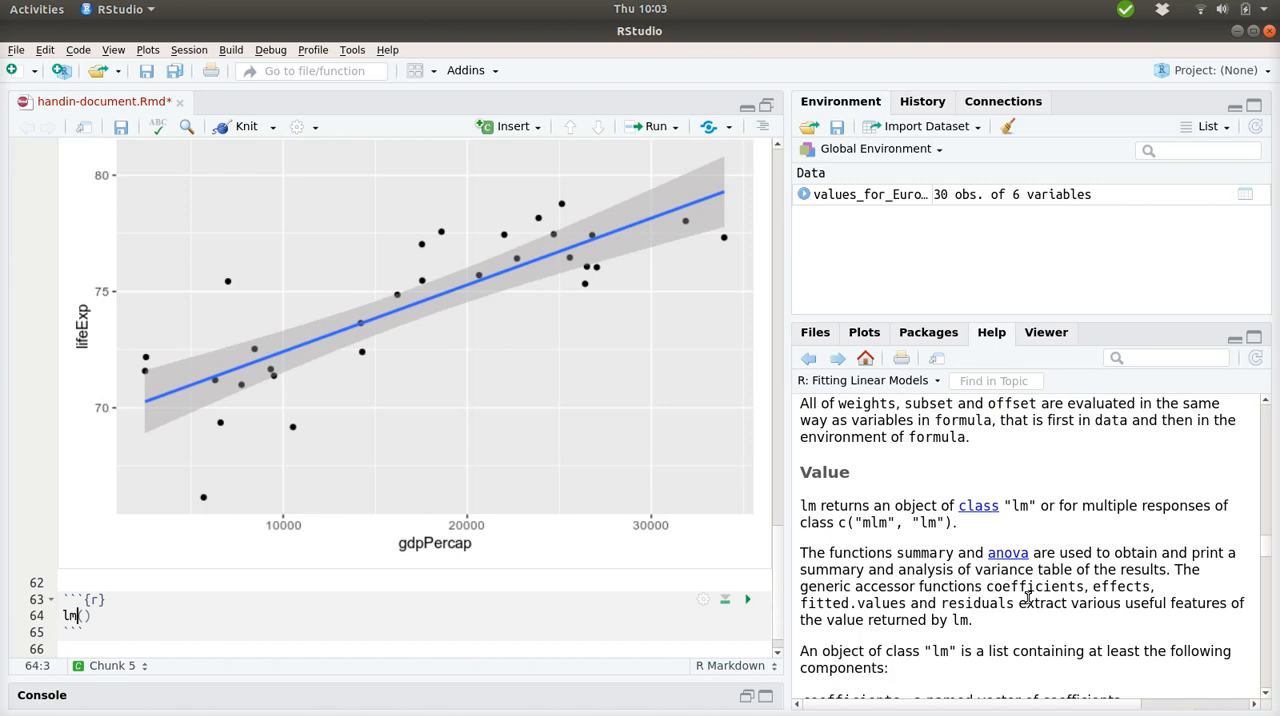
scroll("down", 3)
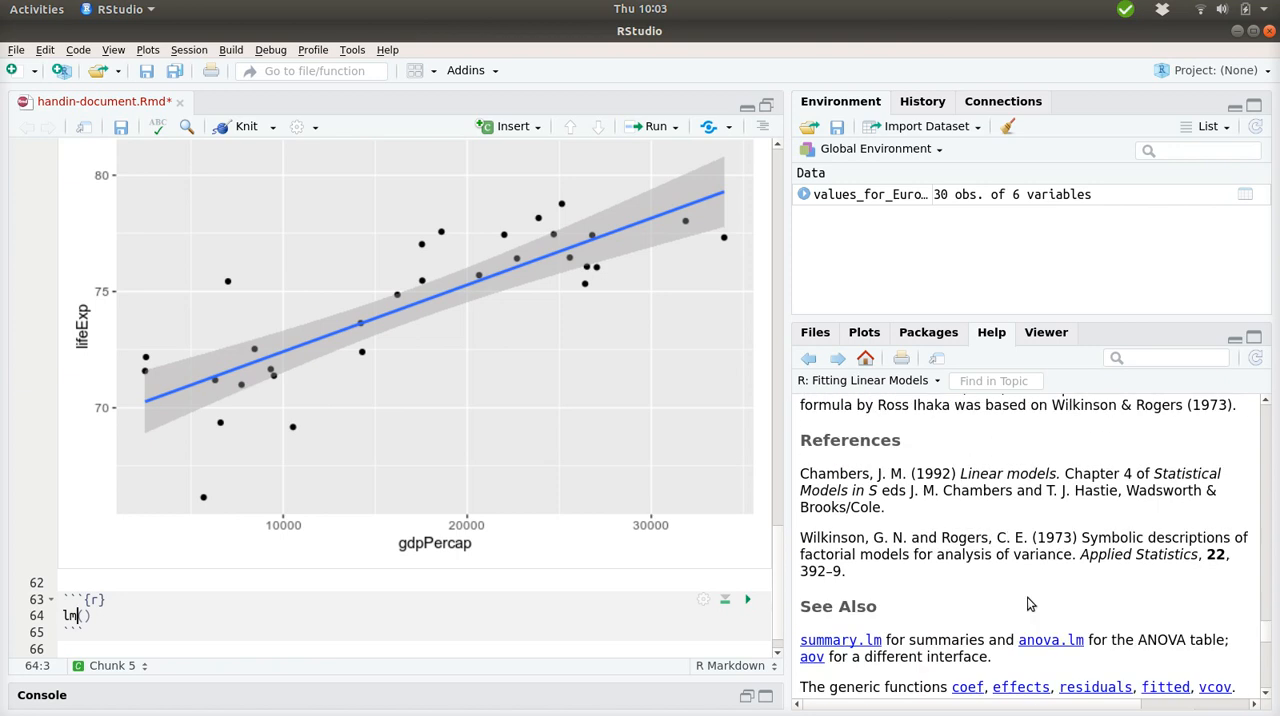
scroll("down", 3)
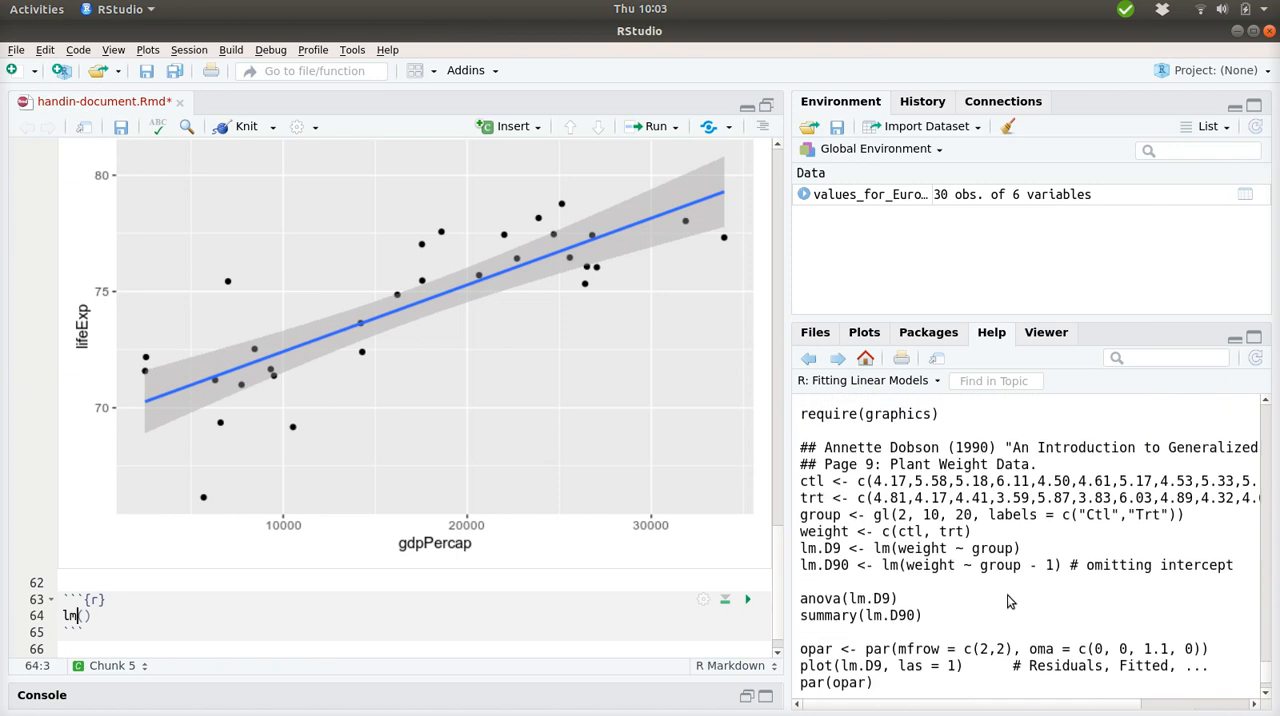
scroll("down", 3)
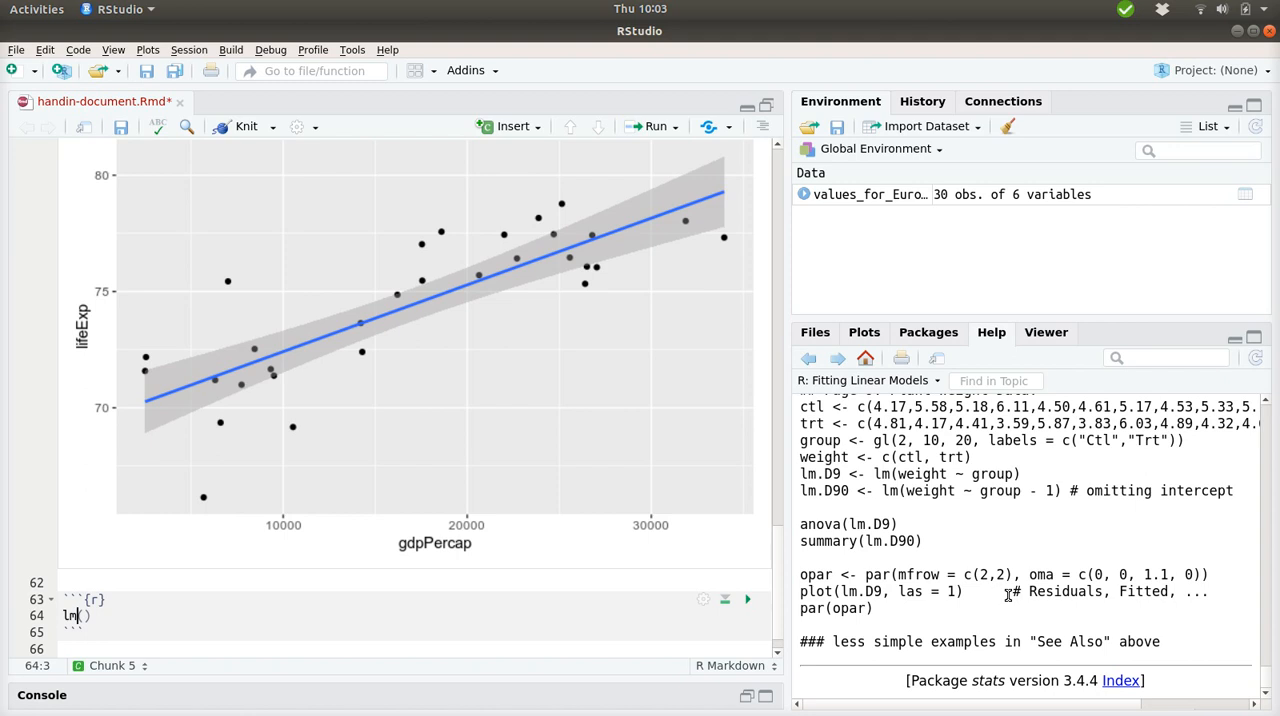
scroll("up", 3)
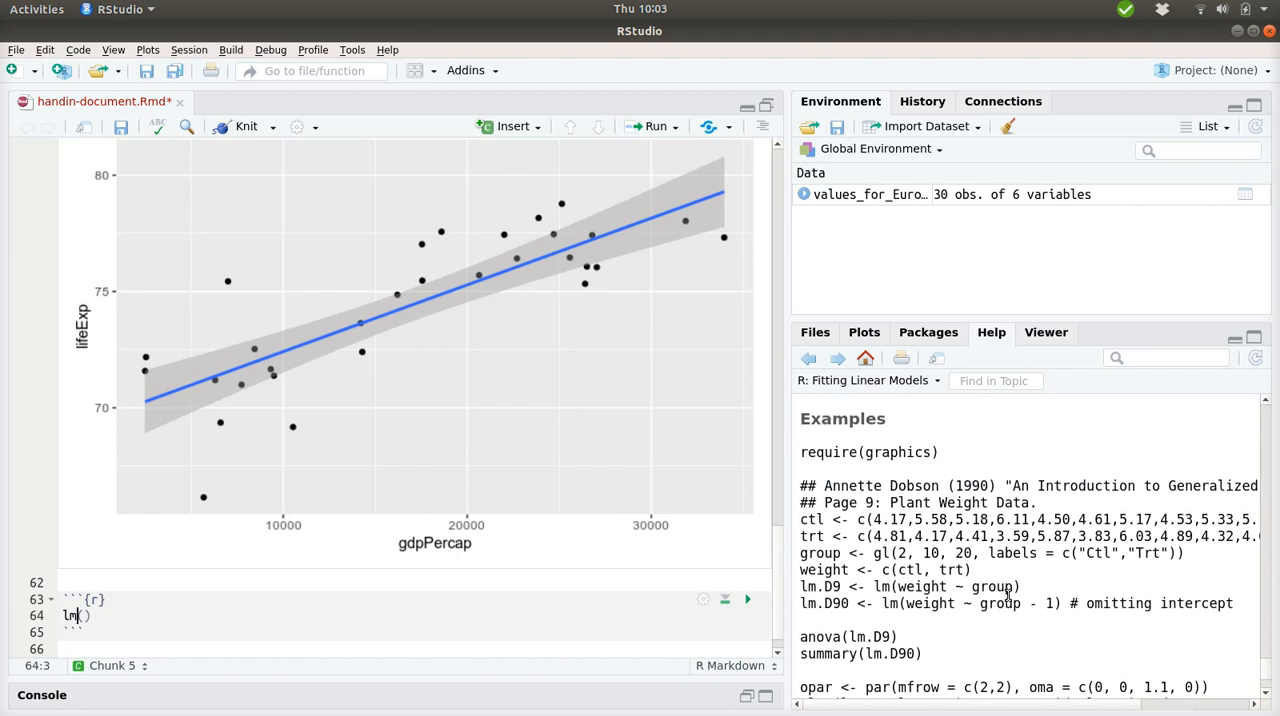
scroll("down", 3)
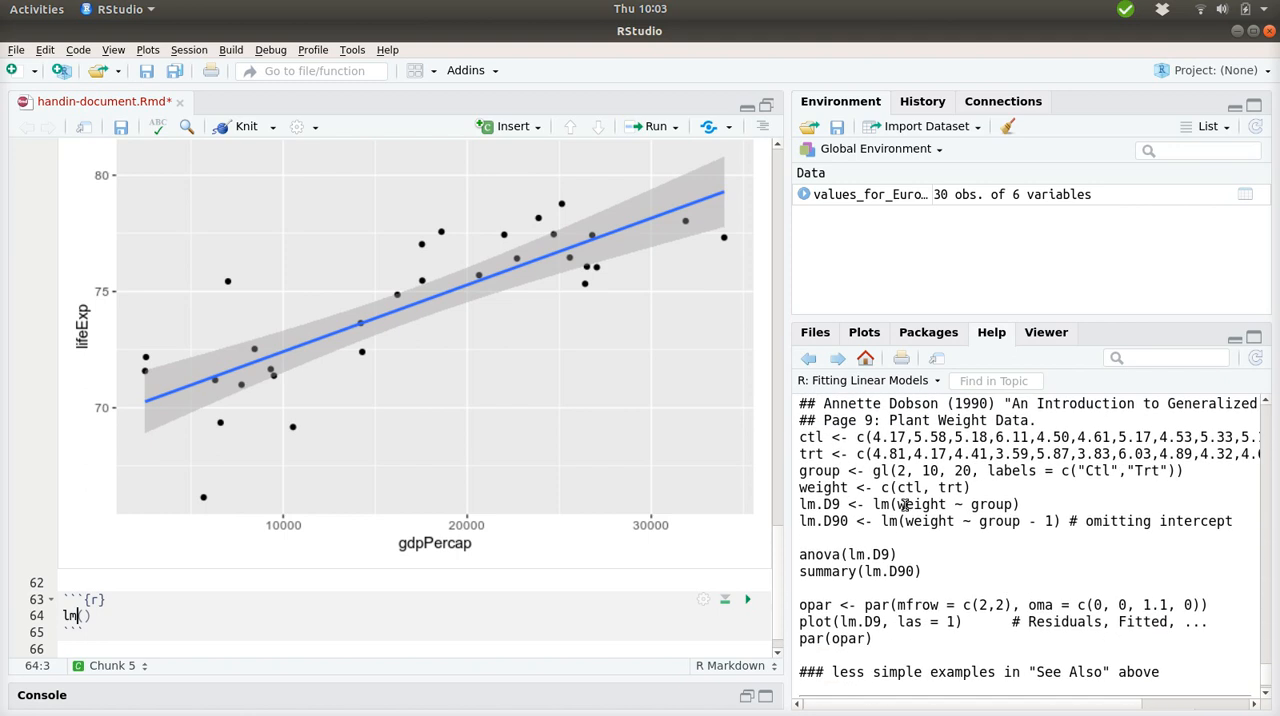
double_click(955, 504)
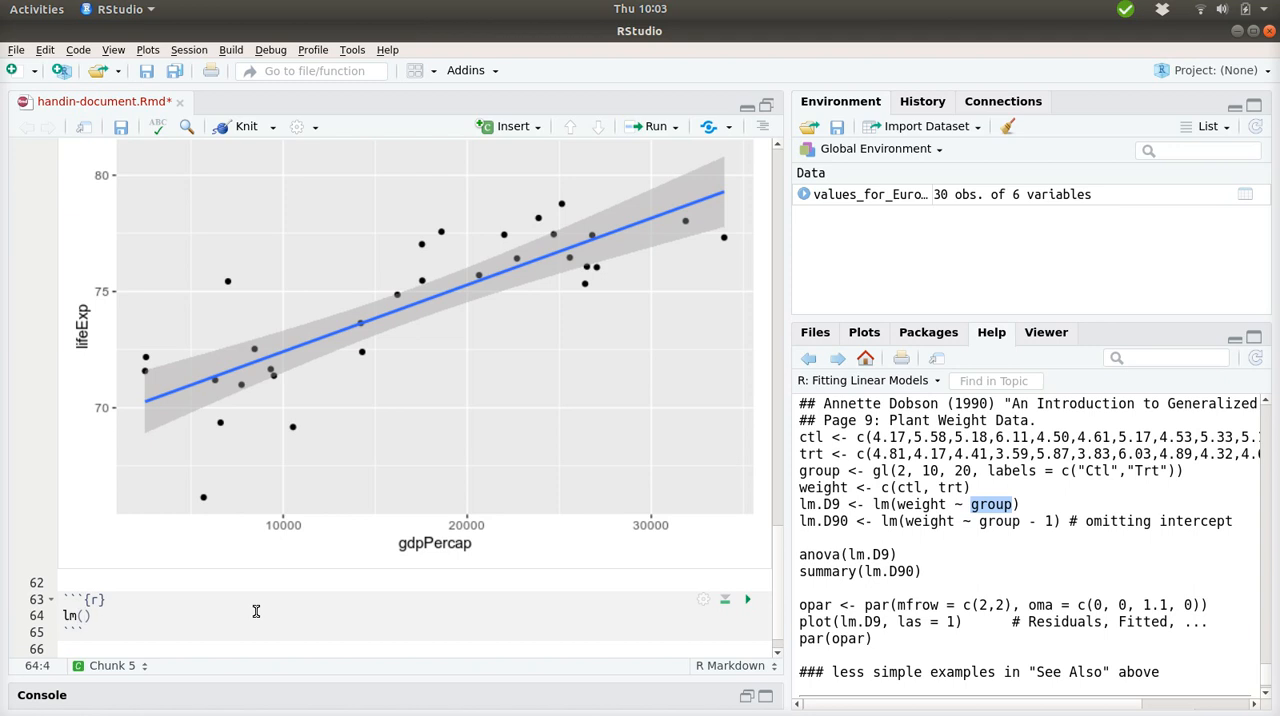
Assign fit <- lm(lifeExp ~ gdpPercap, data = values_for_Europe_1992) and add a summary line.
type("lifeExp")
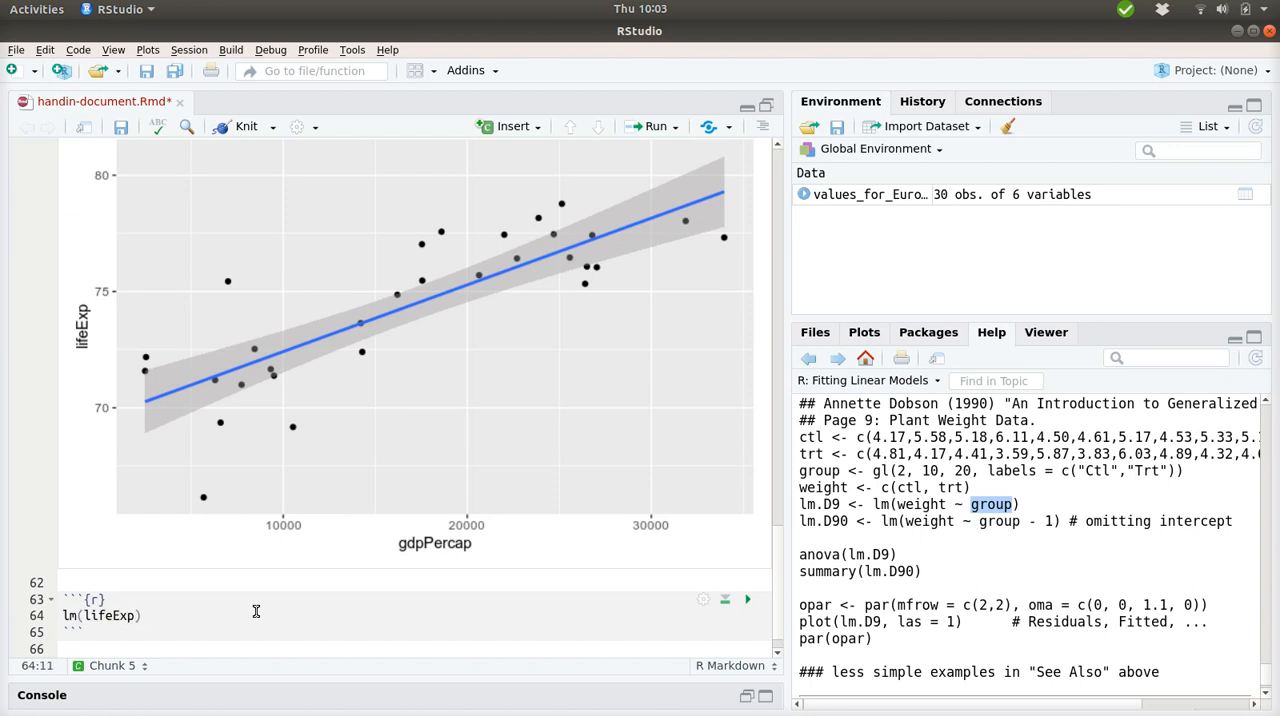
type("\"")
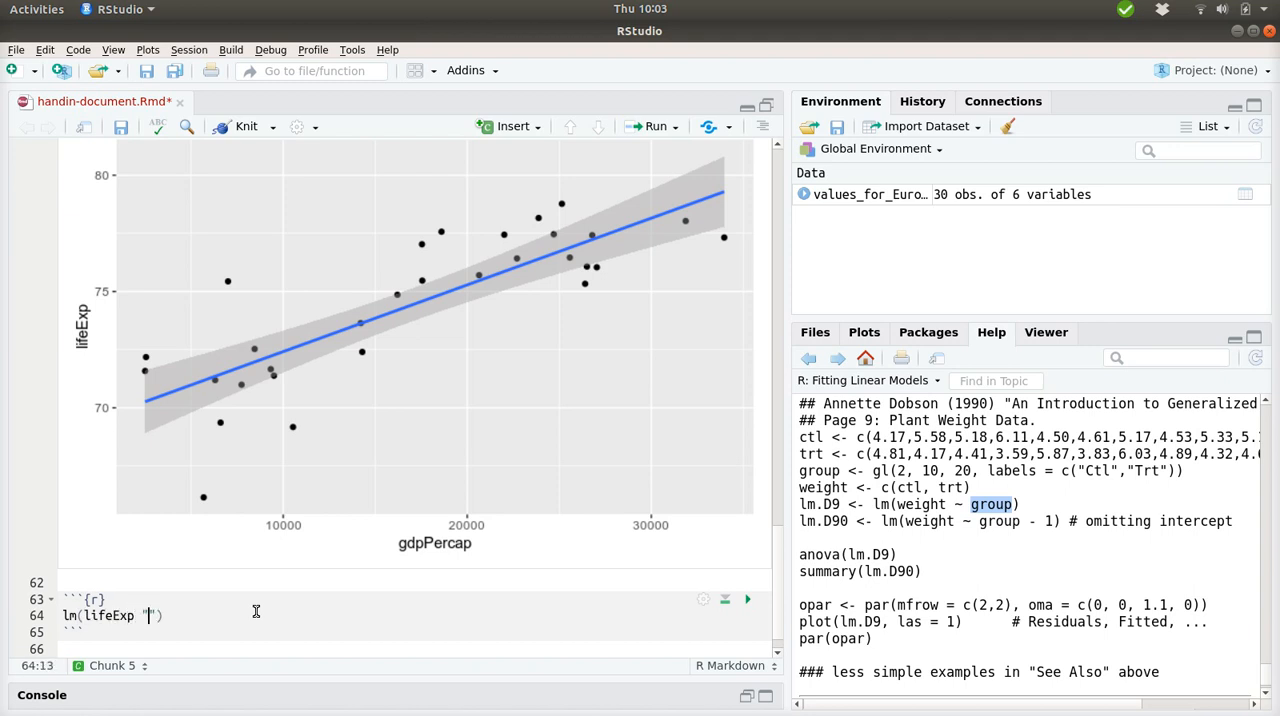
type("~ gd")
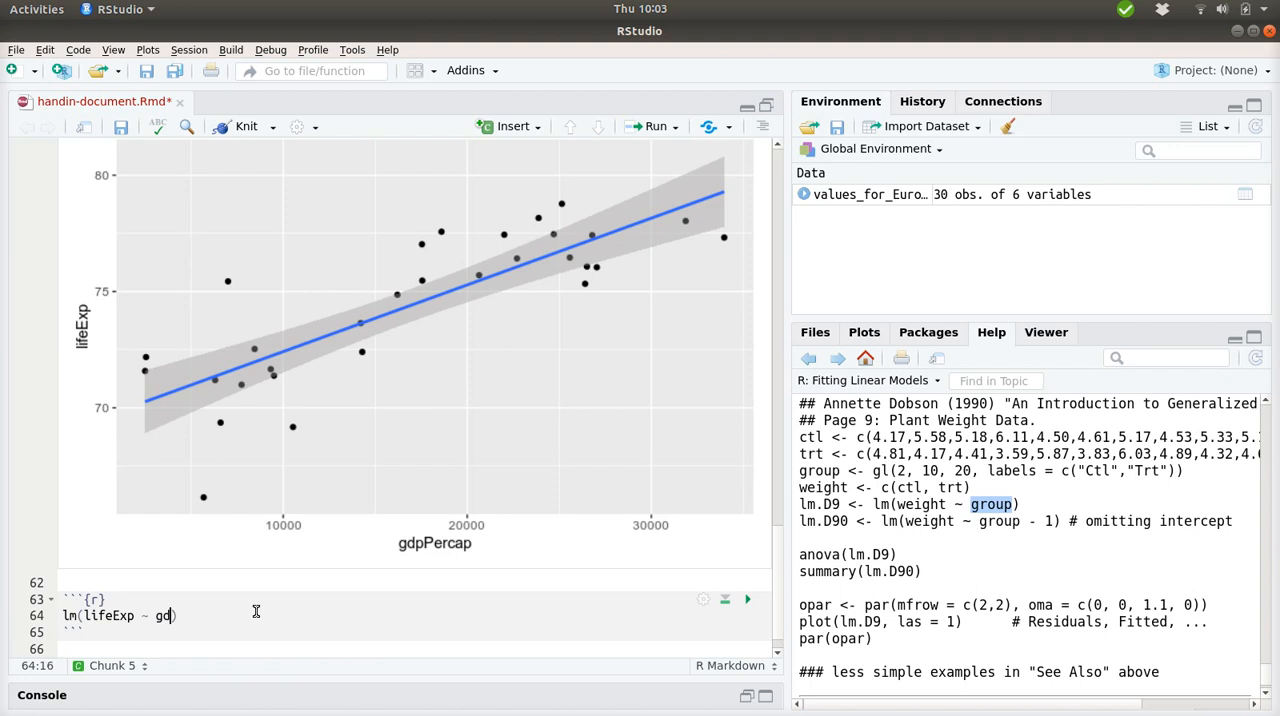
type("dpPercap")
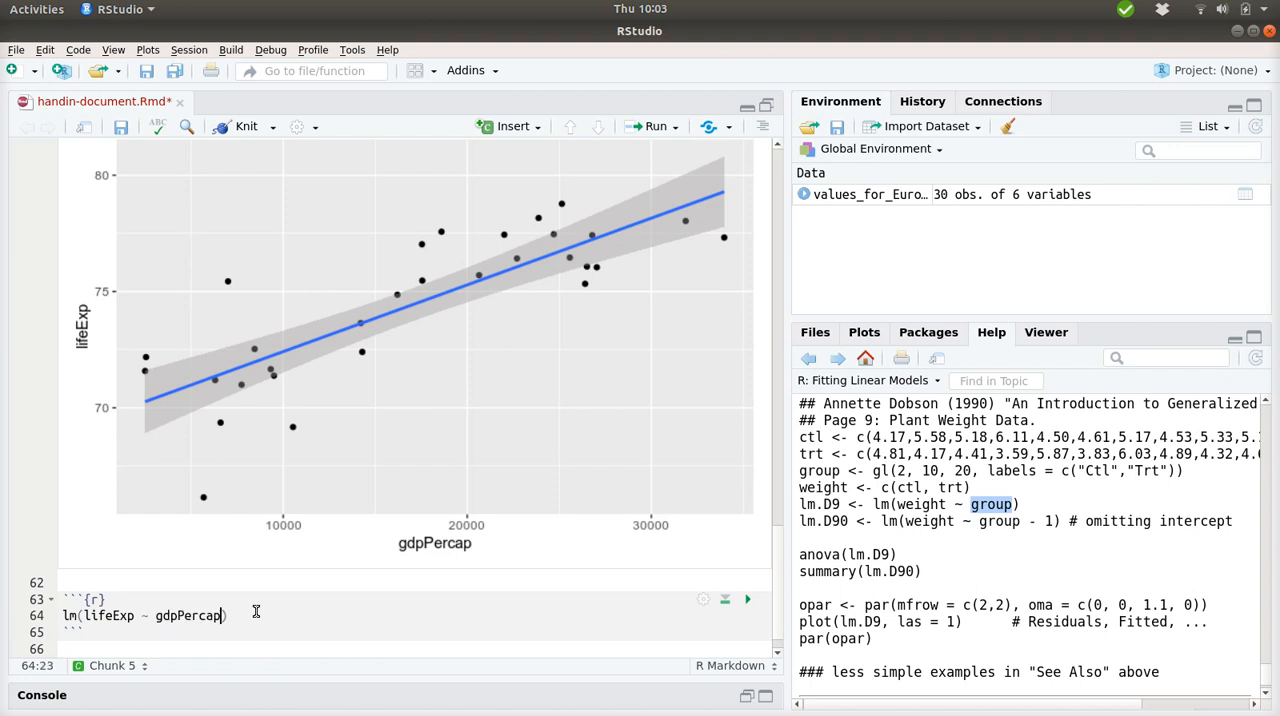
type(", data =")
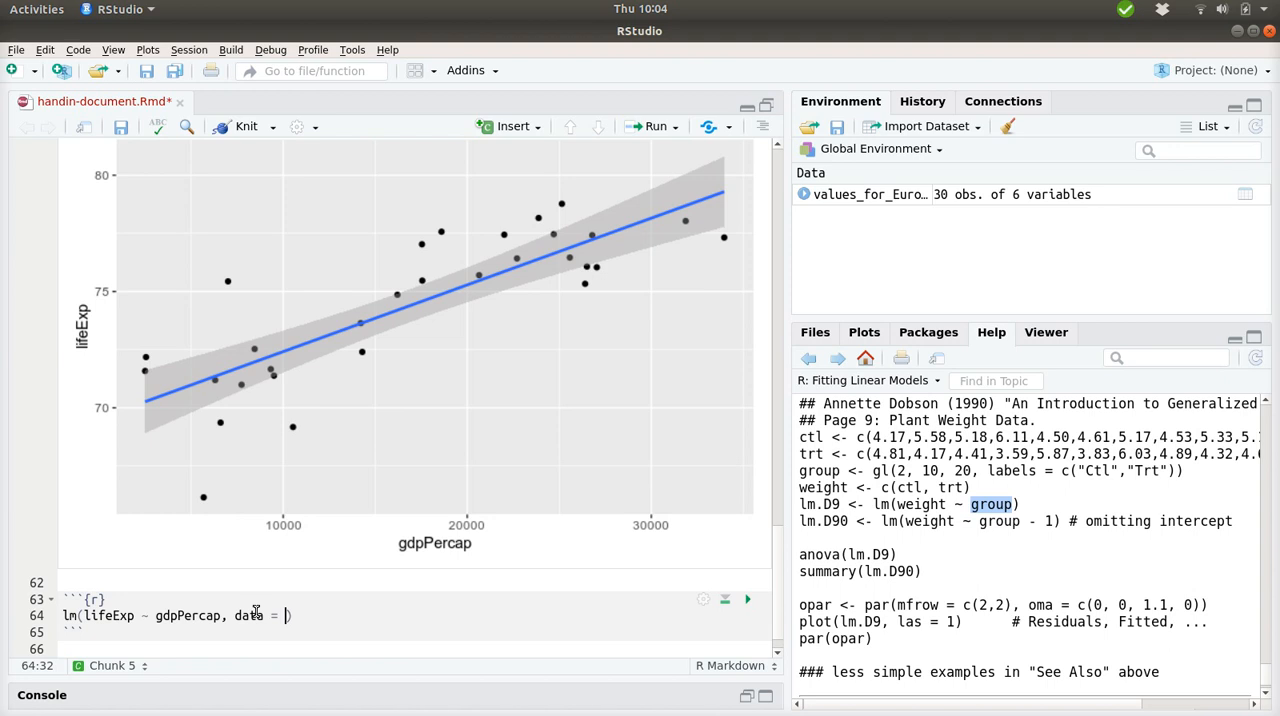
type("values_for_Europe_1992")
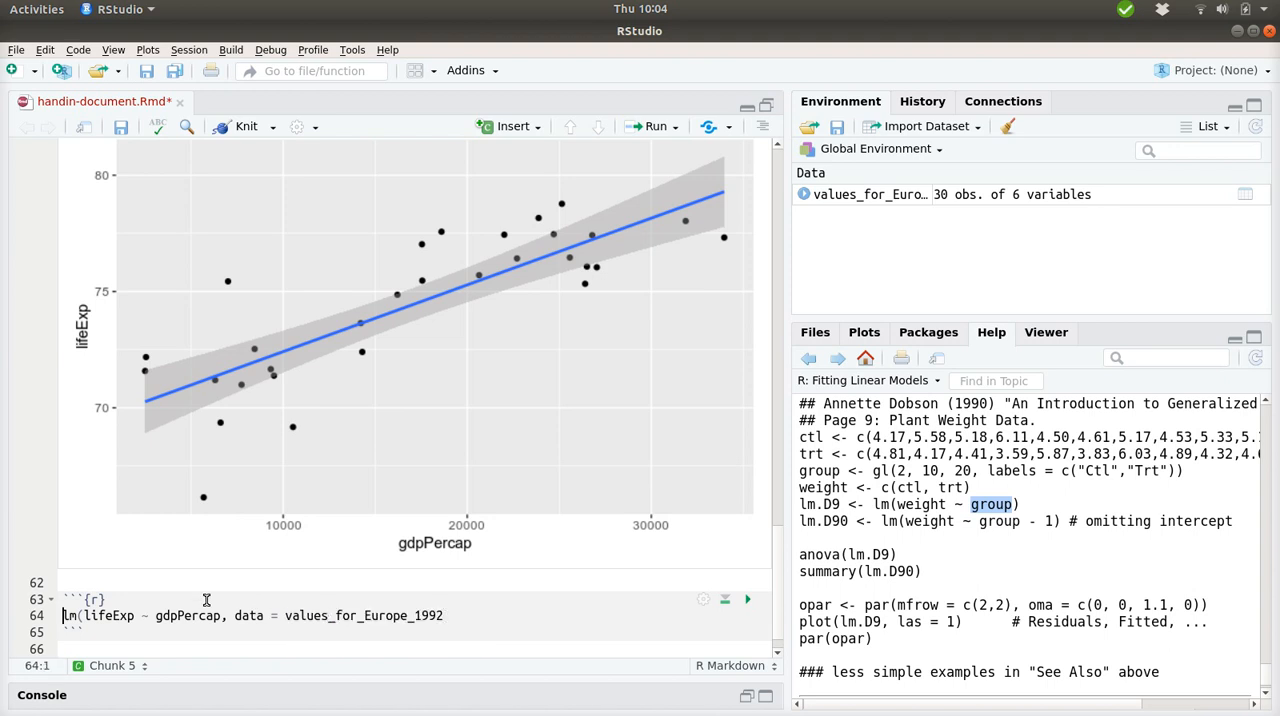
type("fit <-")
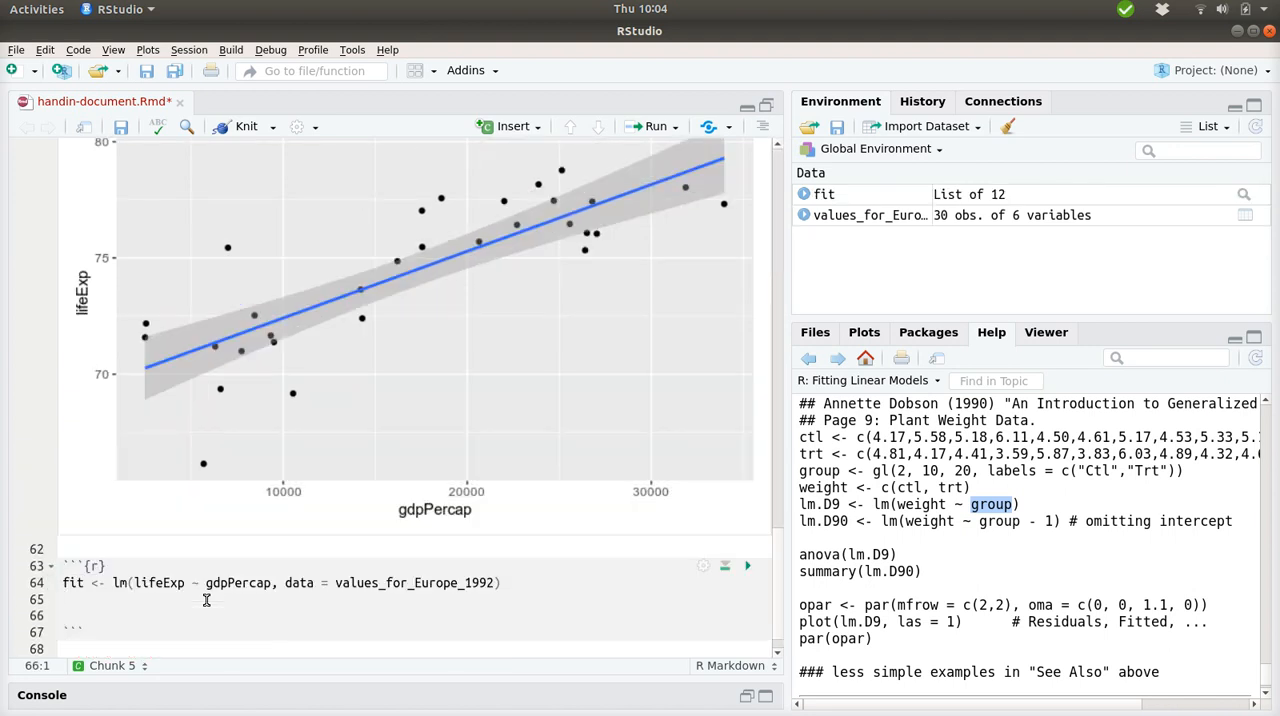
type("summary(fat")
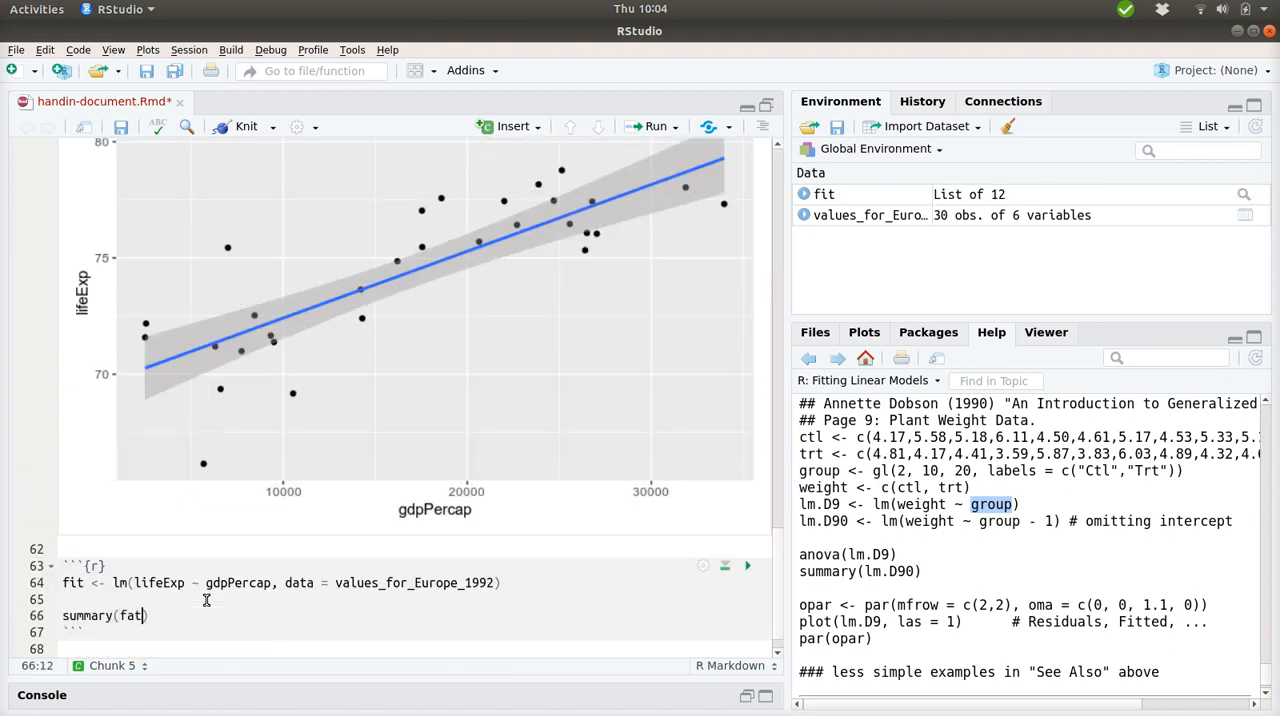
Correct the call to summary(fit) and review the coefficients, R-squared 0.6631 and p-value 4.373e-08.
left_click(747, 207)
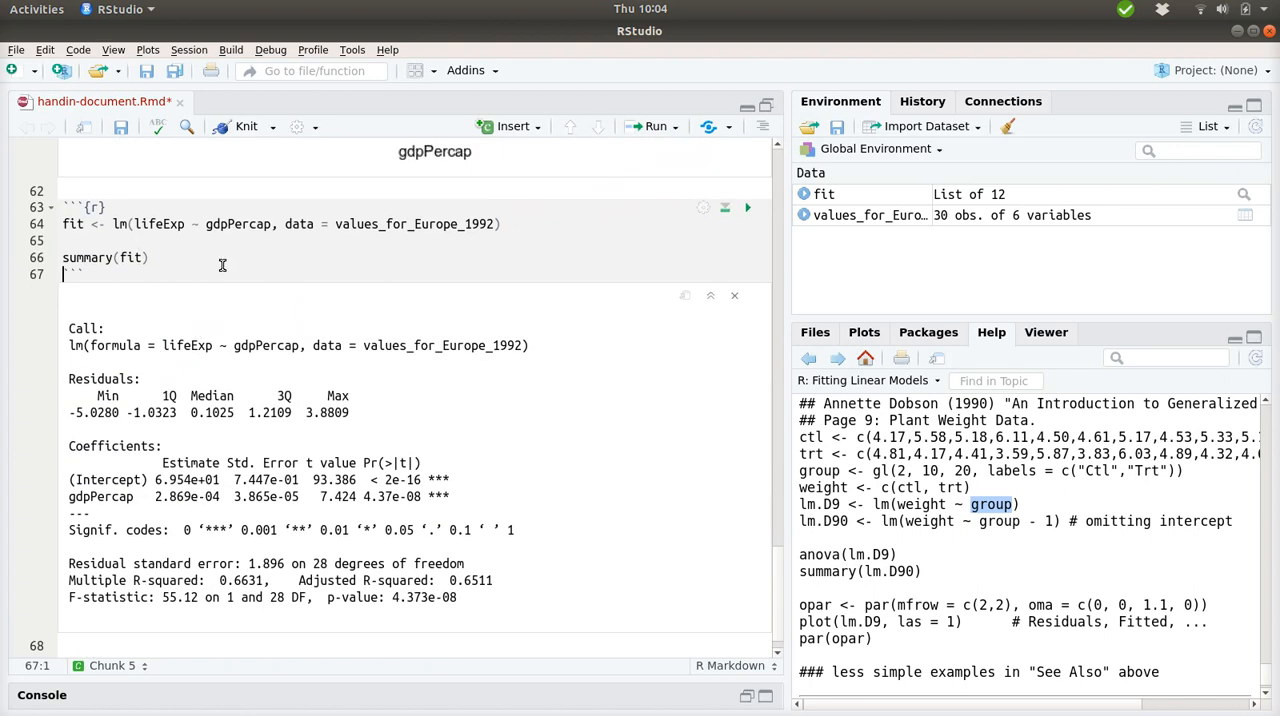
mouse_move(237, 359)
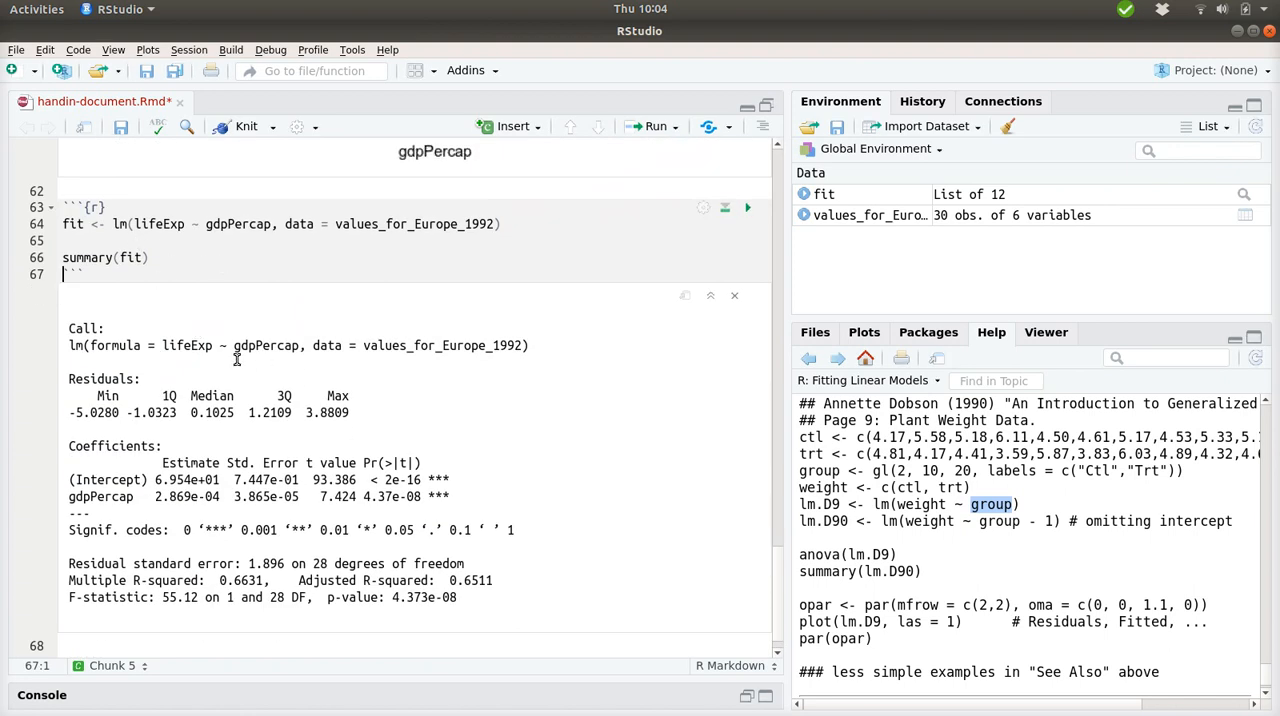
double_click(232, 345)
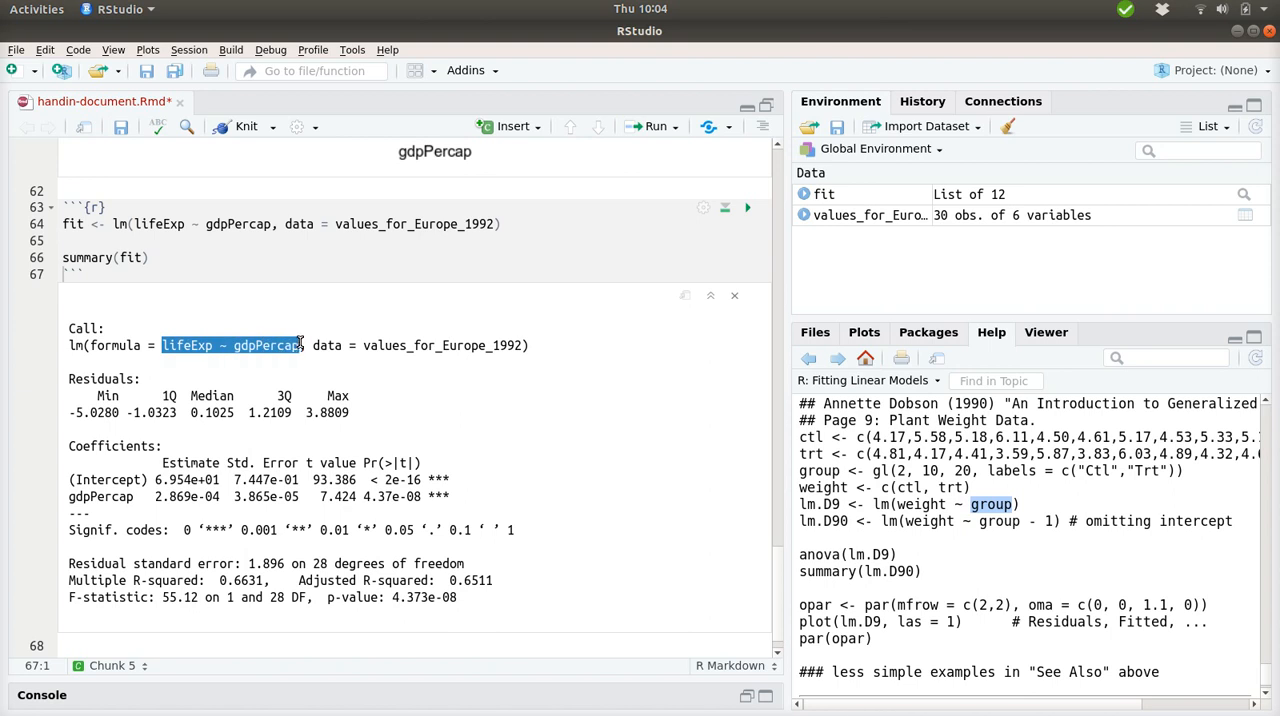
left_click(143, 479)
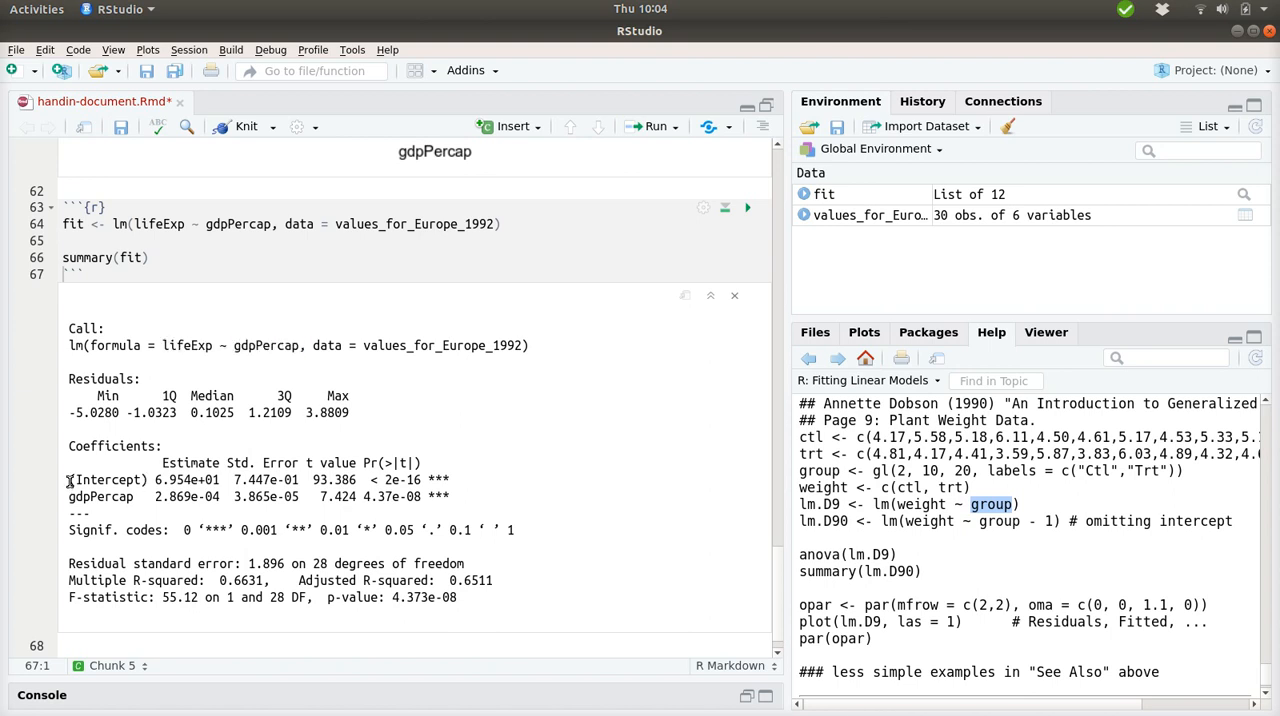
double_click(105, 479)
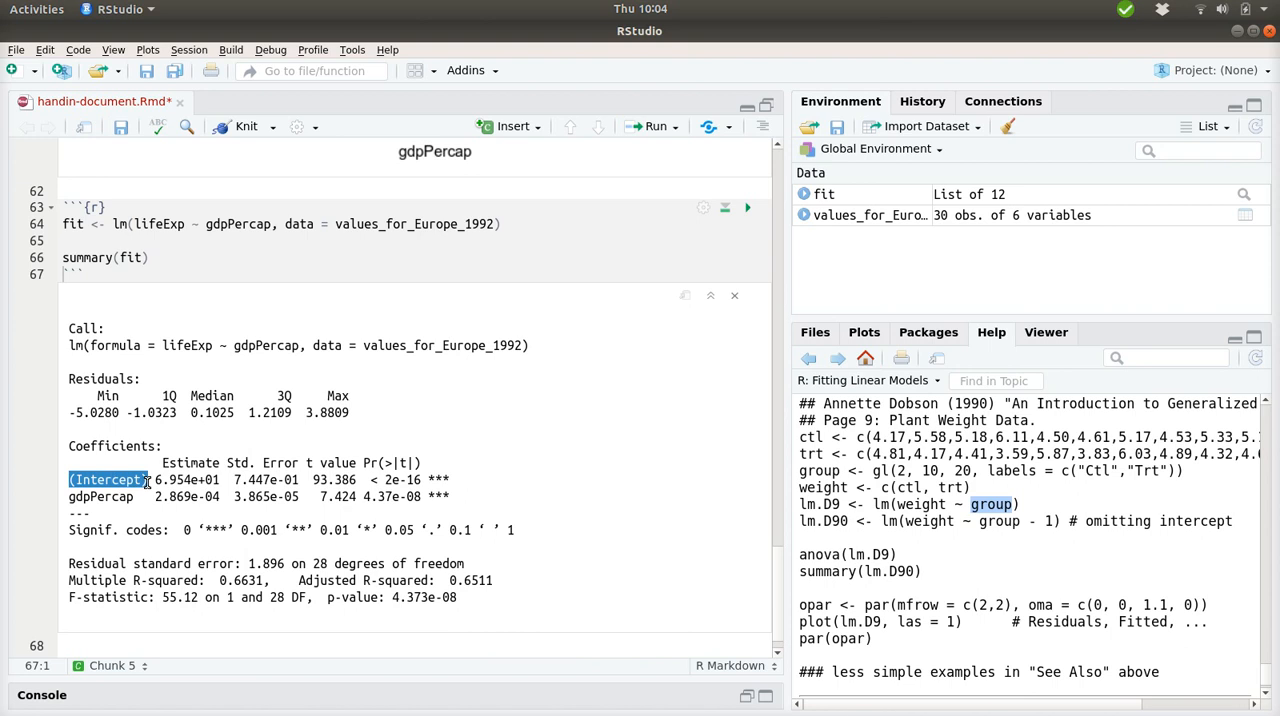
mouse_move(140, 283)
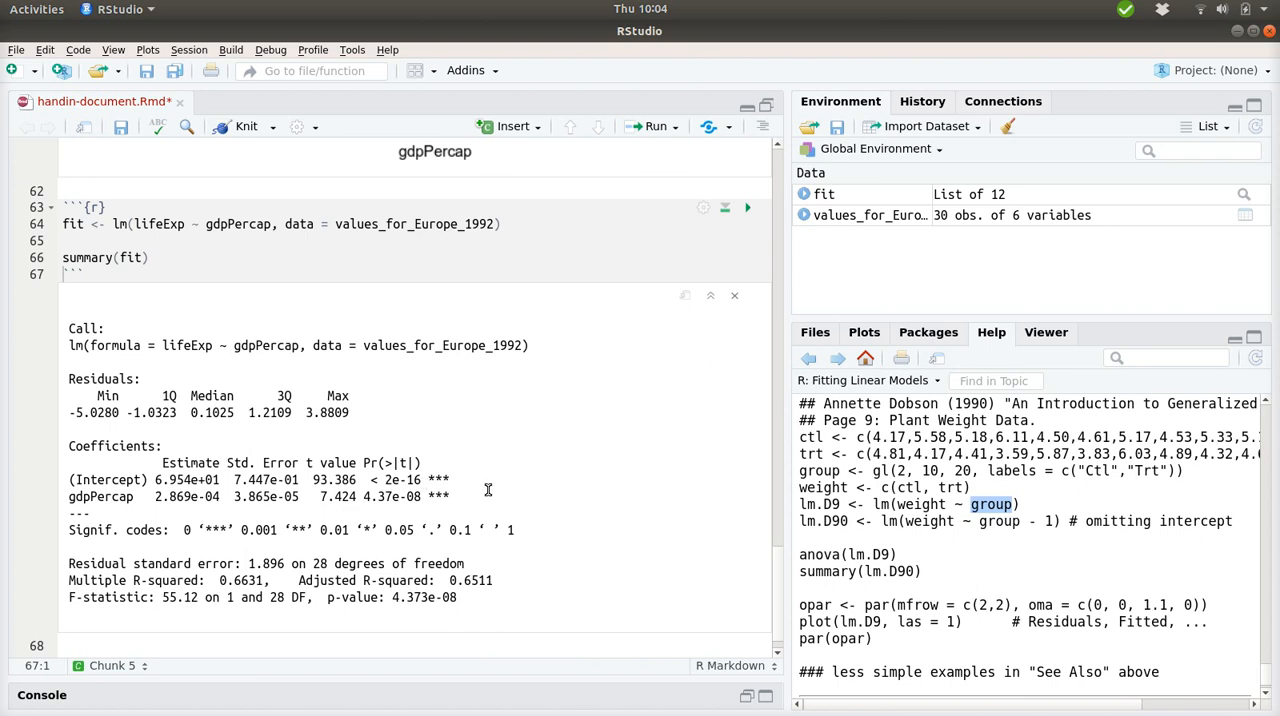
mouse_move(383, 498)
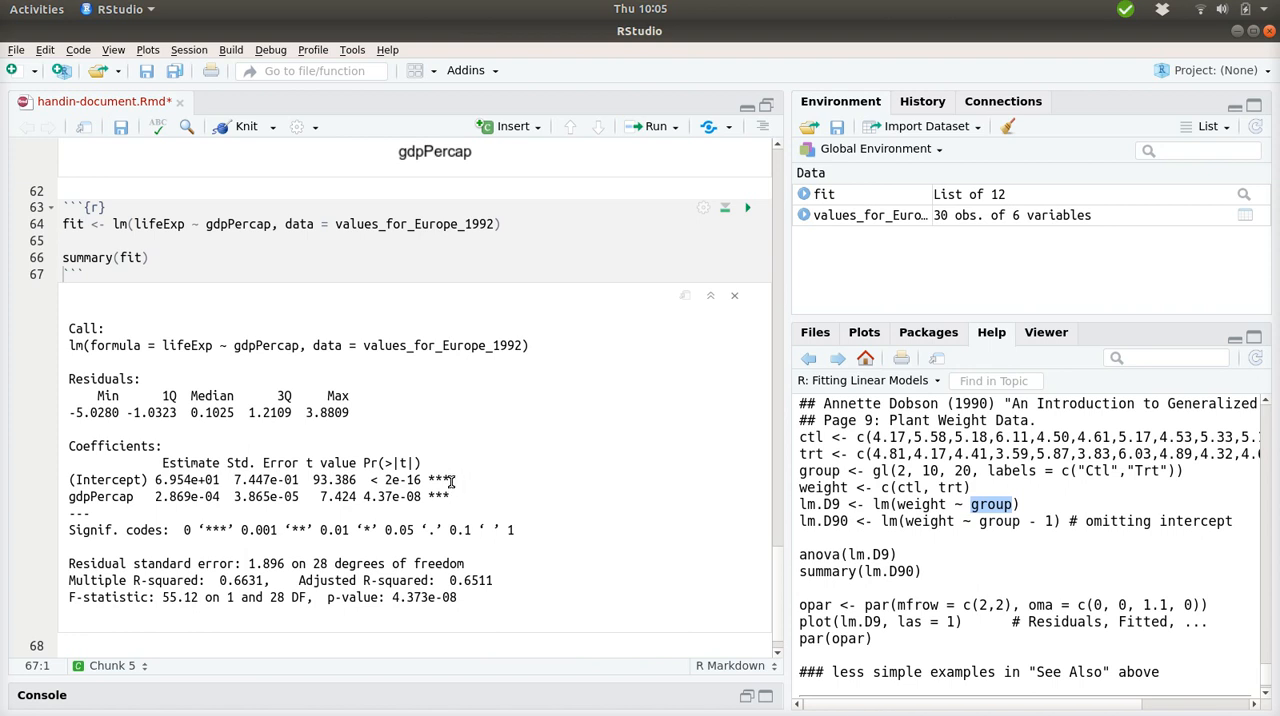
double_click(398, 497)
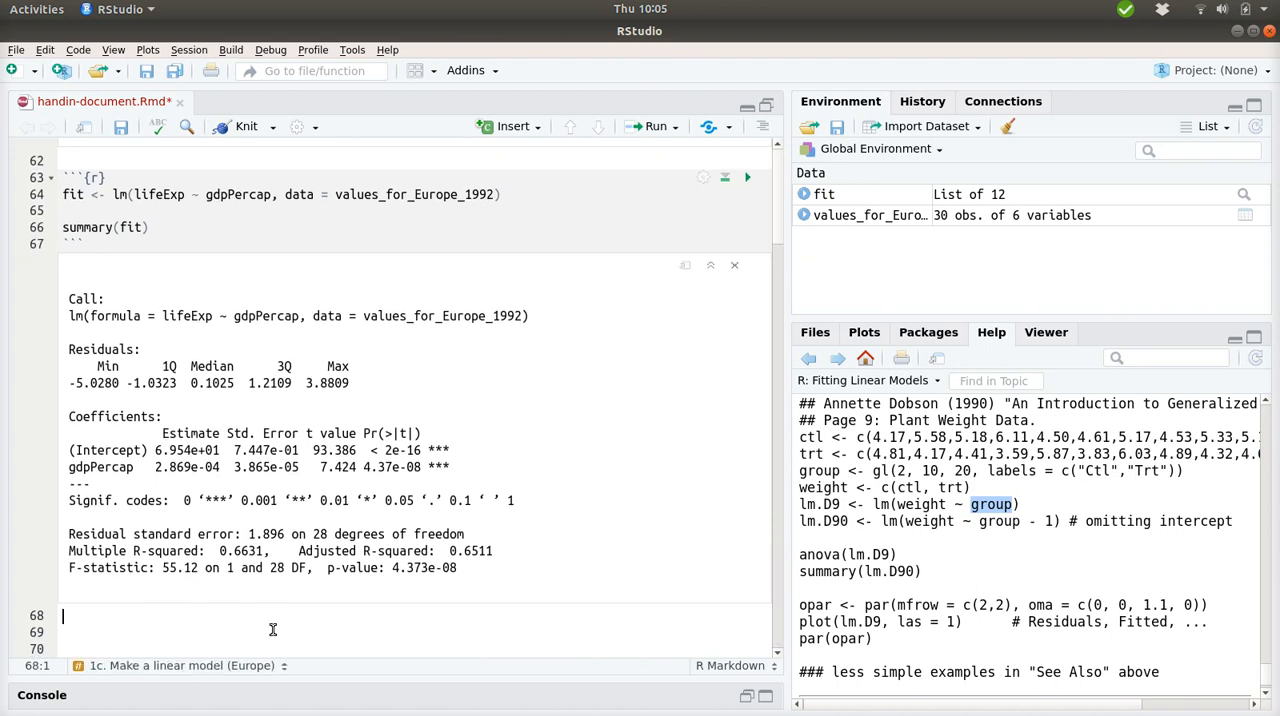
Write the intro 'From the output of lm, the model is found to' before the equation.
type("From the output of")
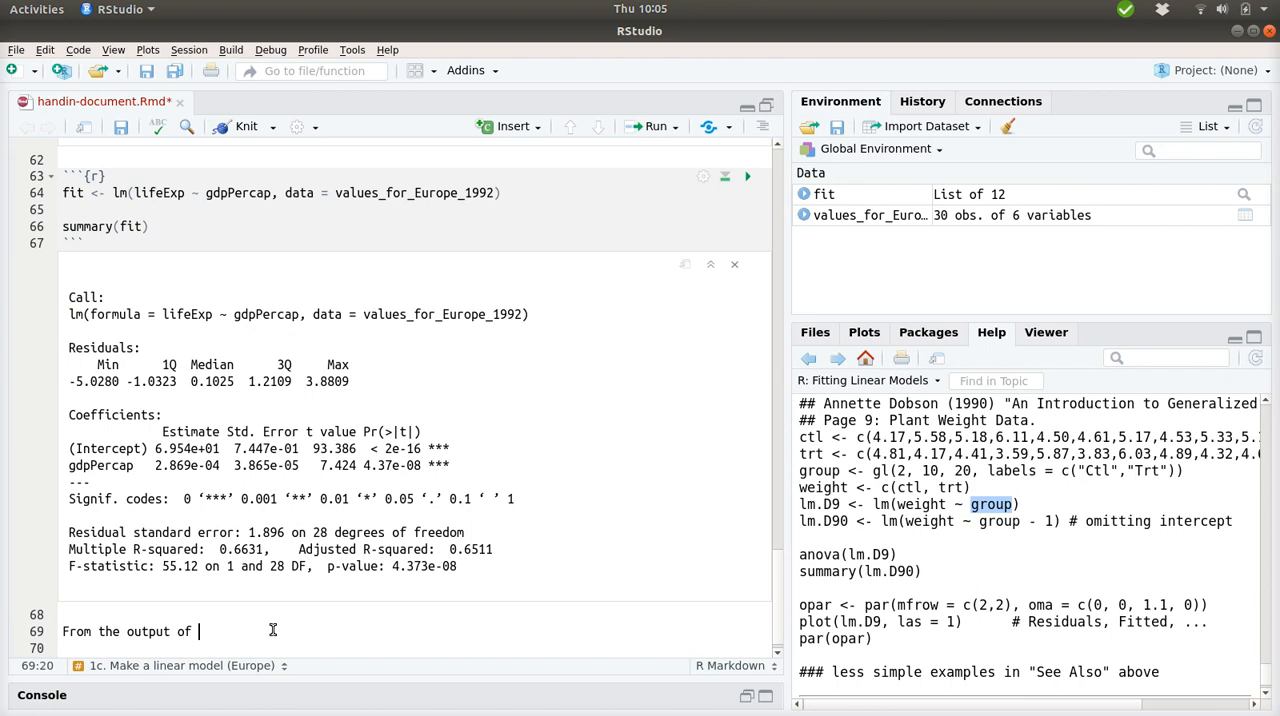
type("lm")
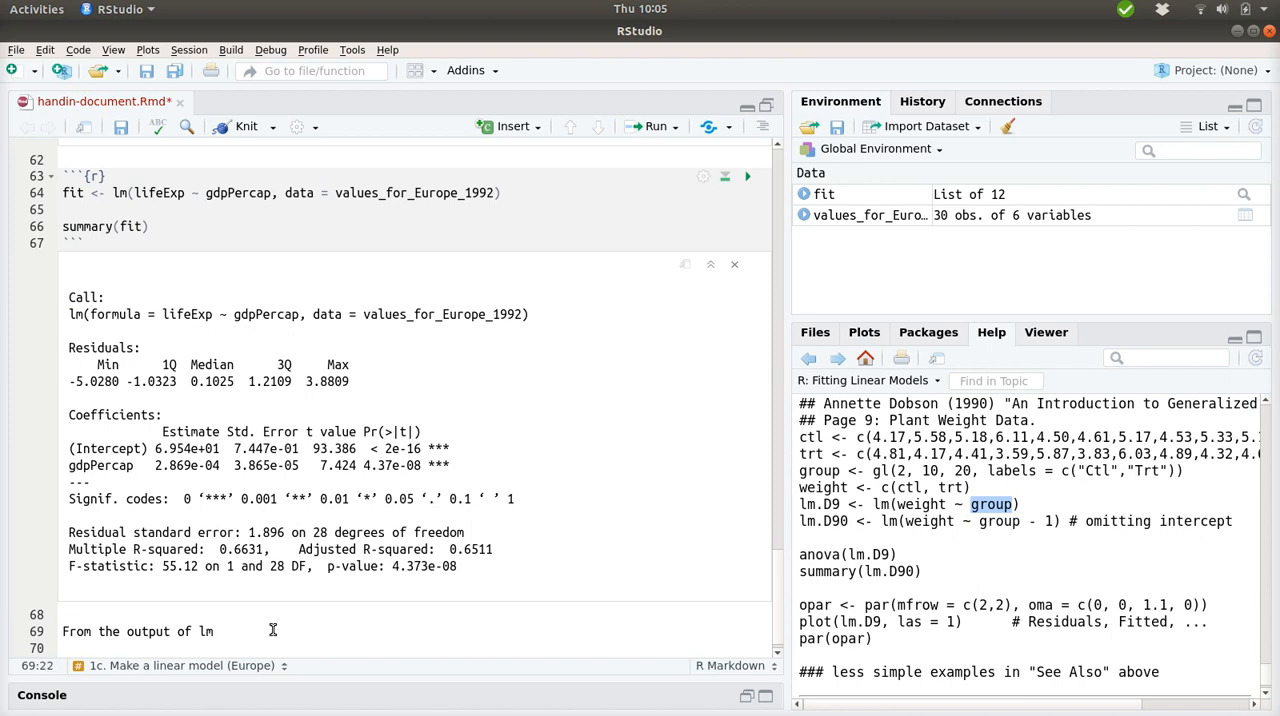
type(", the mode")
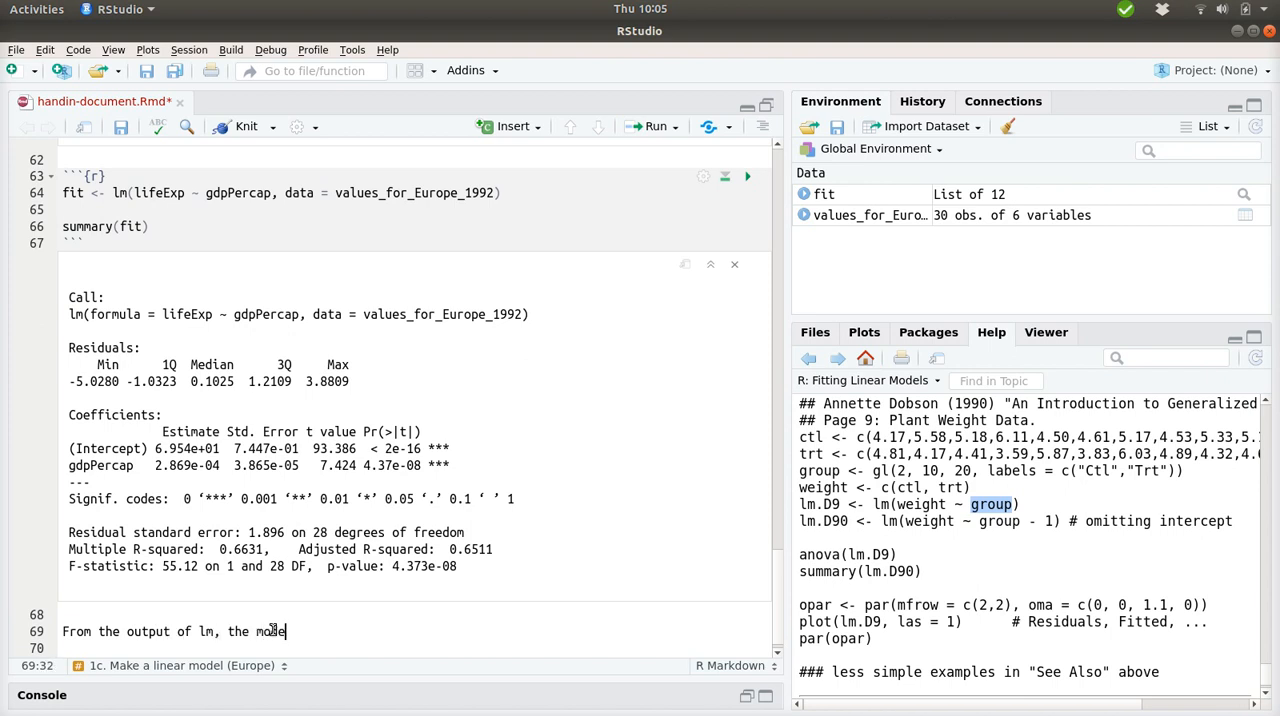
type("is found to be")
left_click(415, 648)
type("$$")
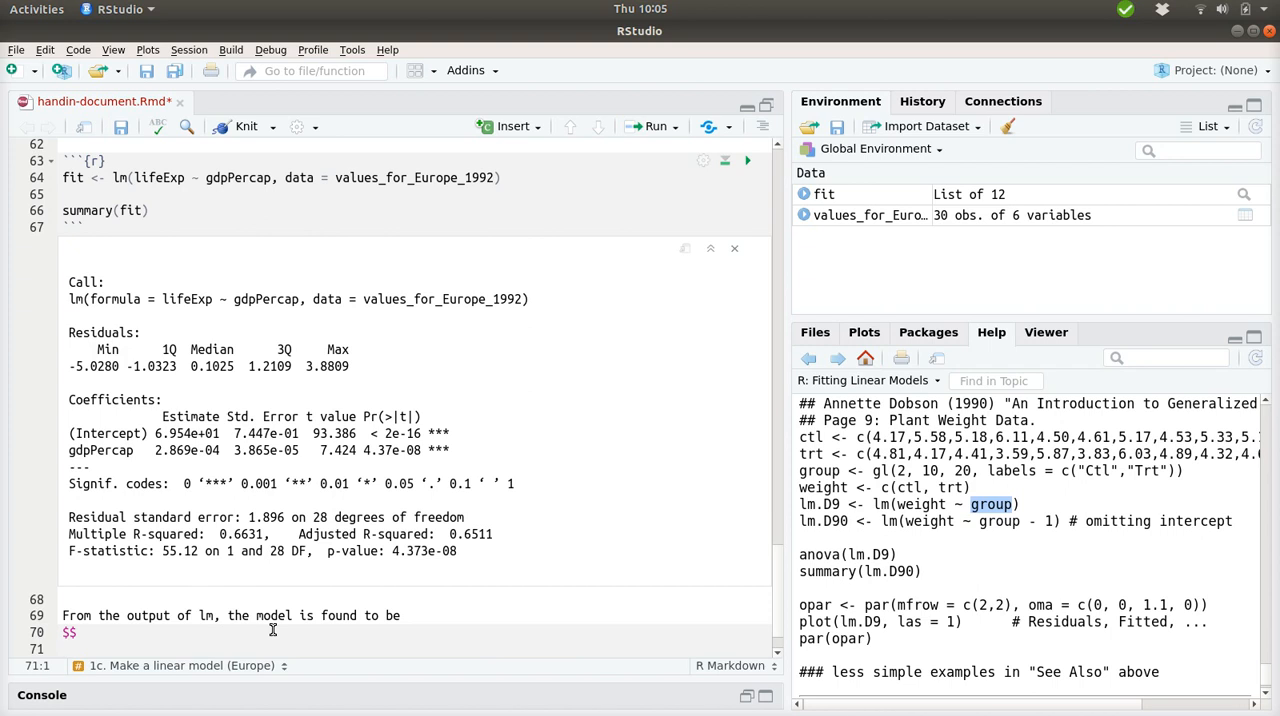
Complete the LaTeX equation lifeExp = 69.54 + 0.0002869 × gdpPercap.
type("\\textrm{life")
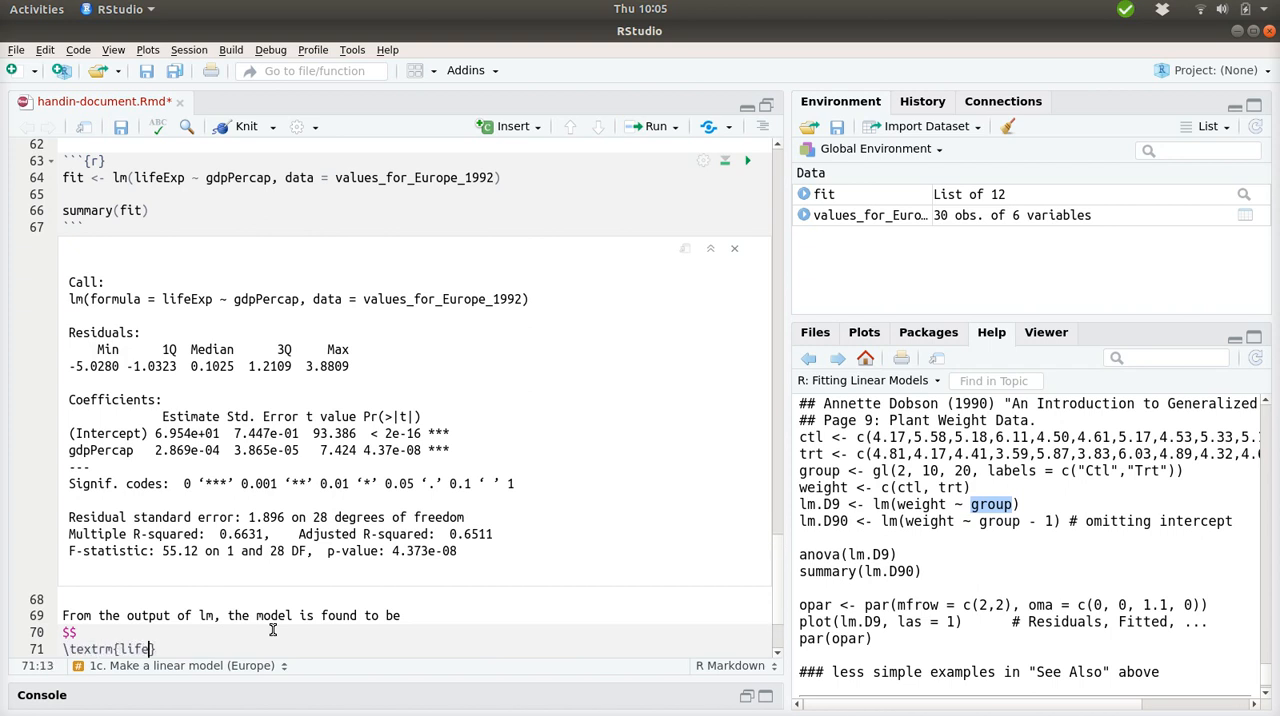
type("Exp} =")
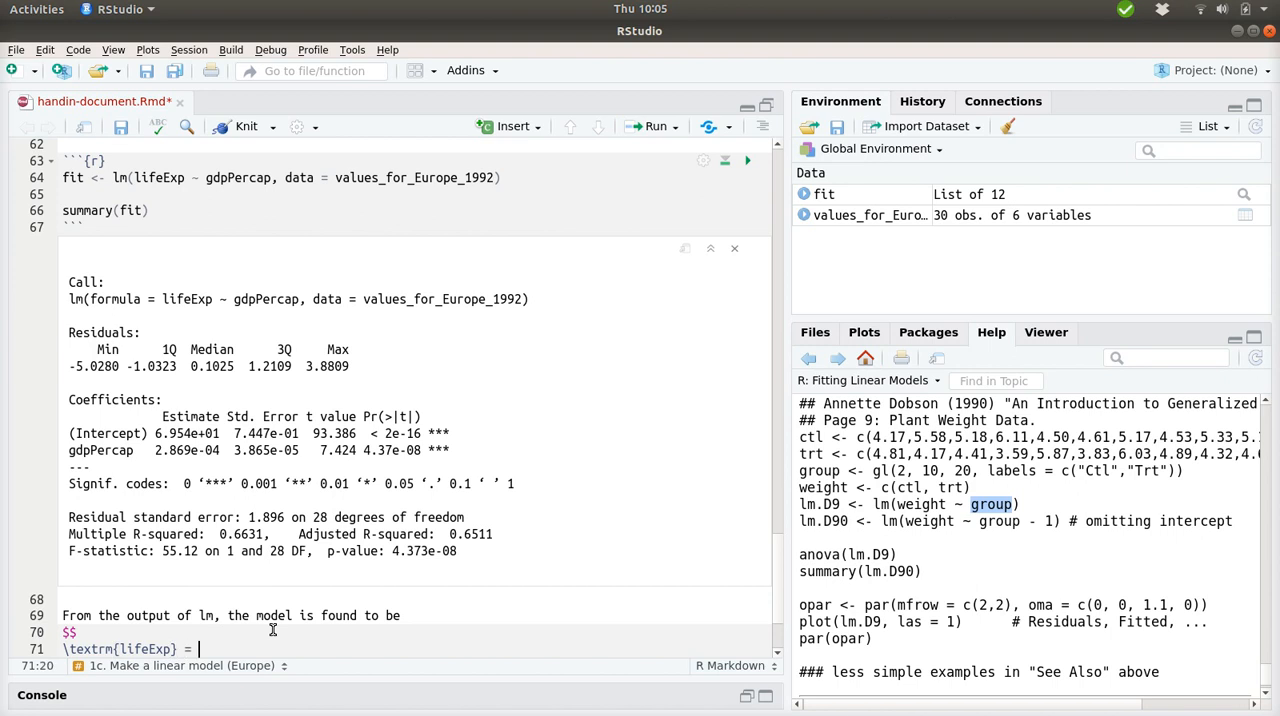
double_click(185, 433)
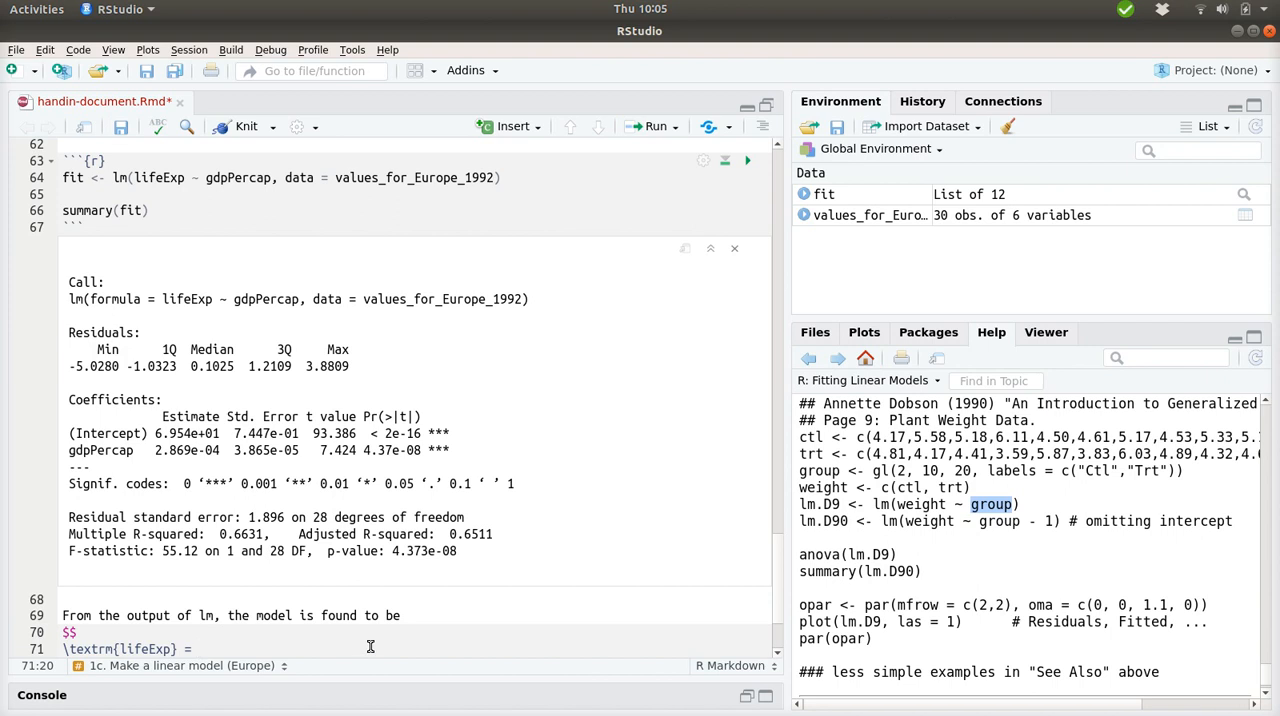
type("69")
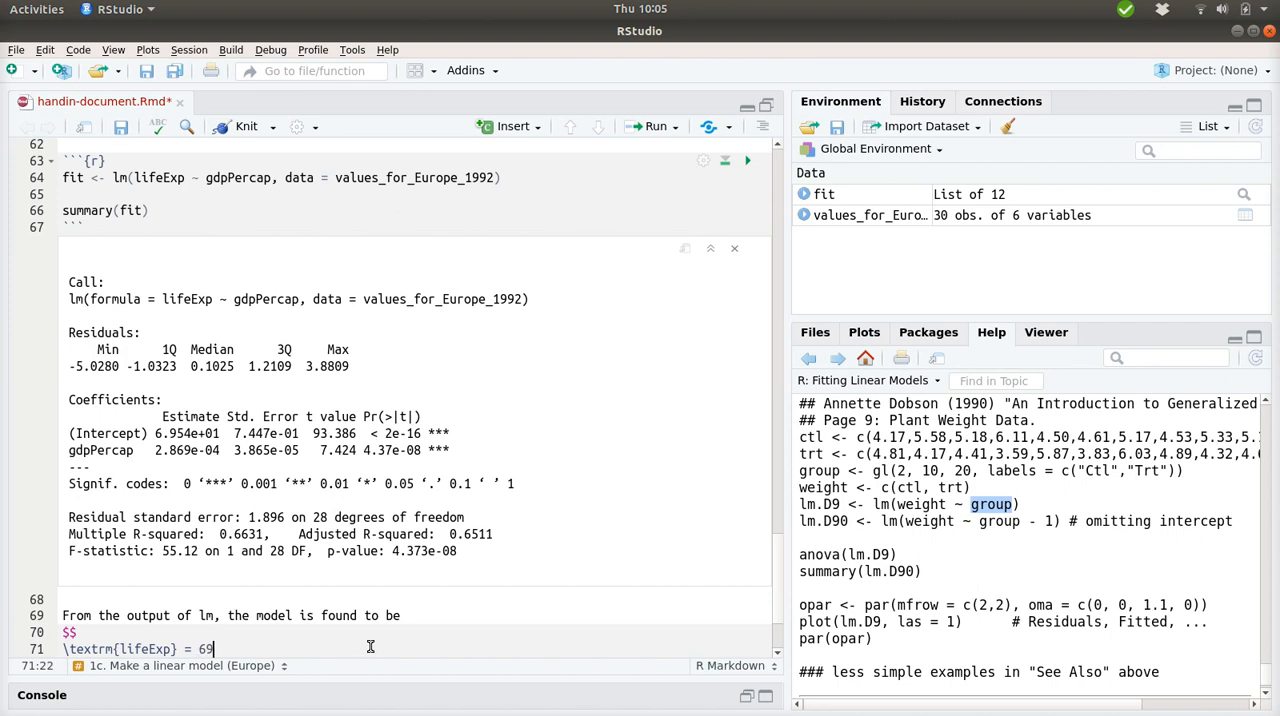
type(".54")
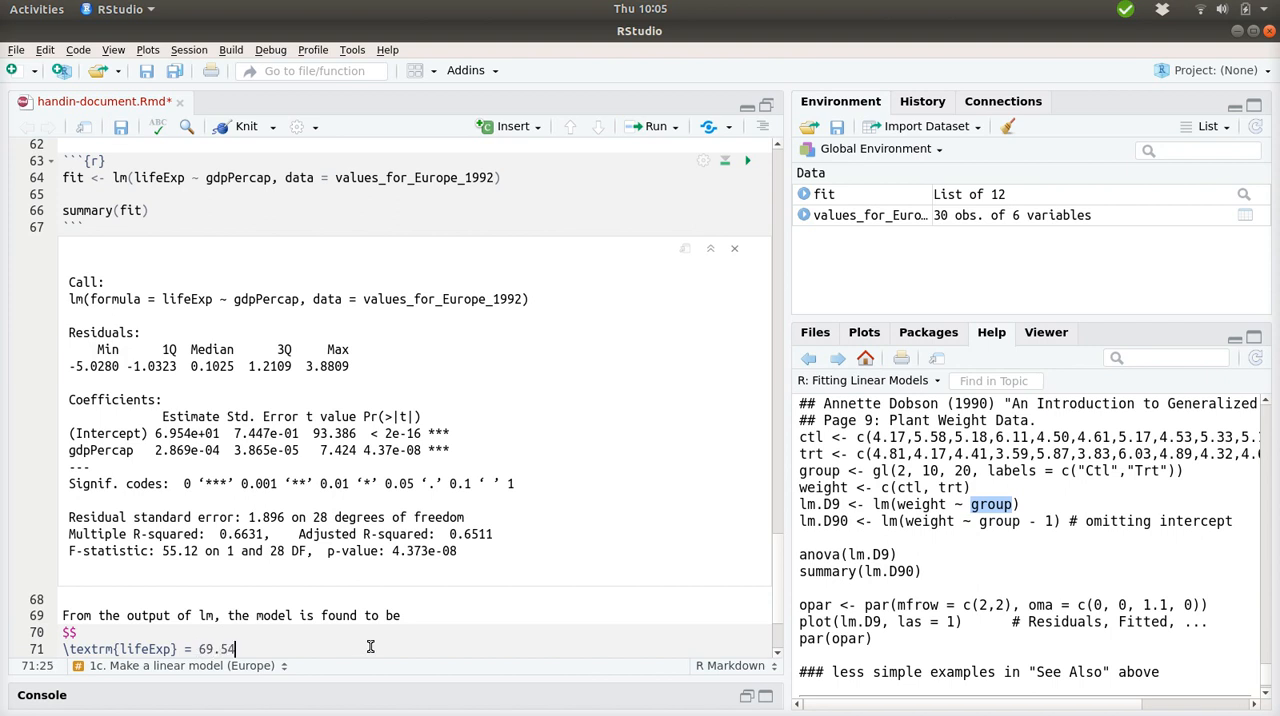
type("+")
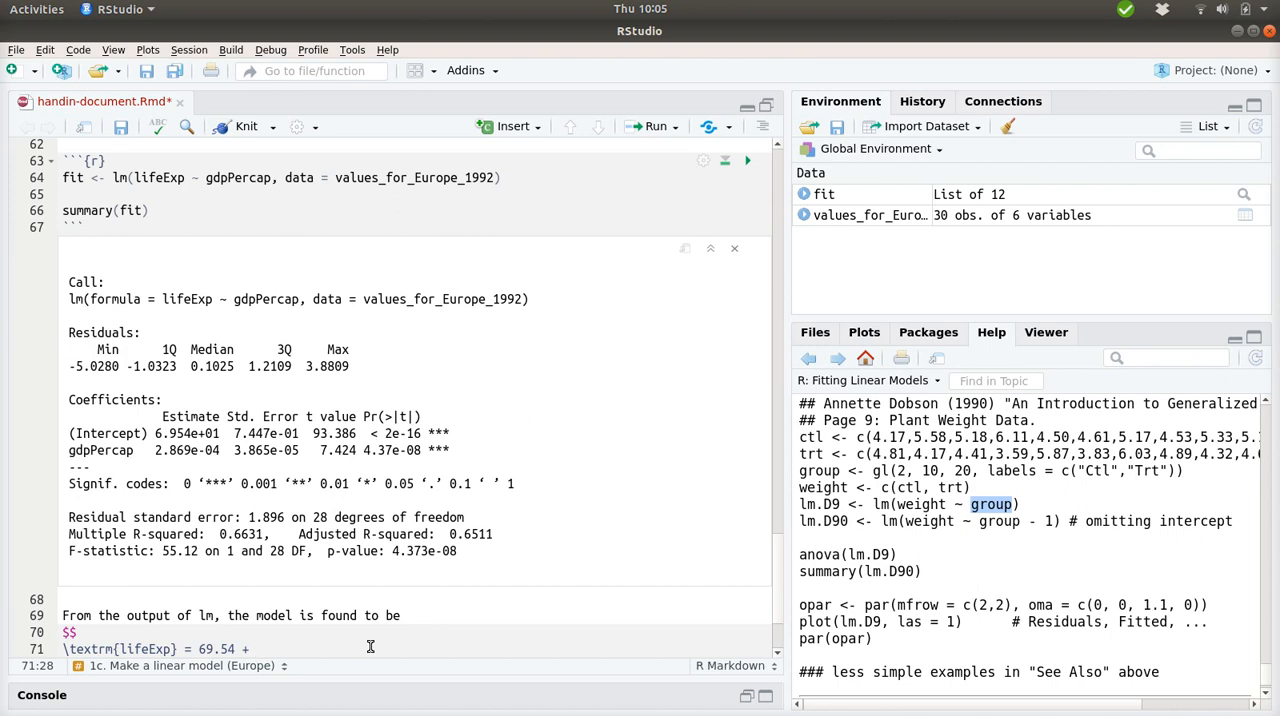
mouse_move(356, 582)
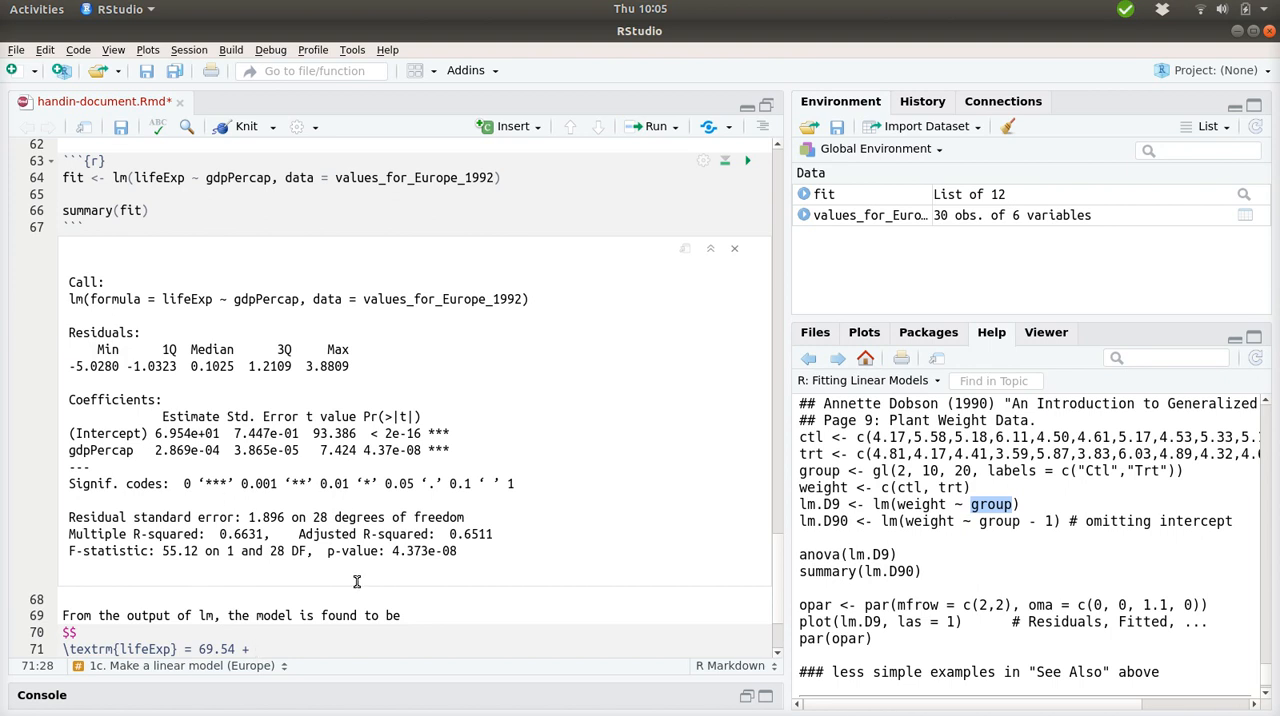
mouse_move(183, 454)
type(" 0.0")
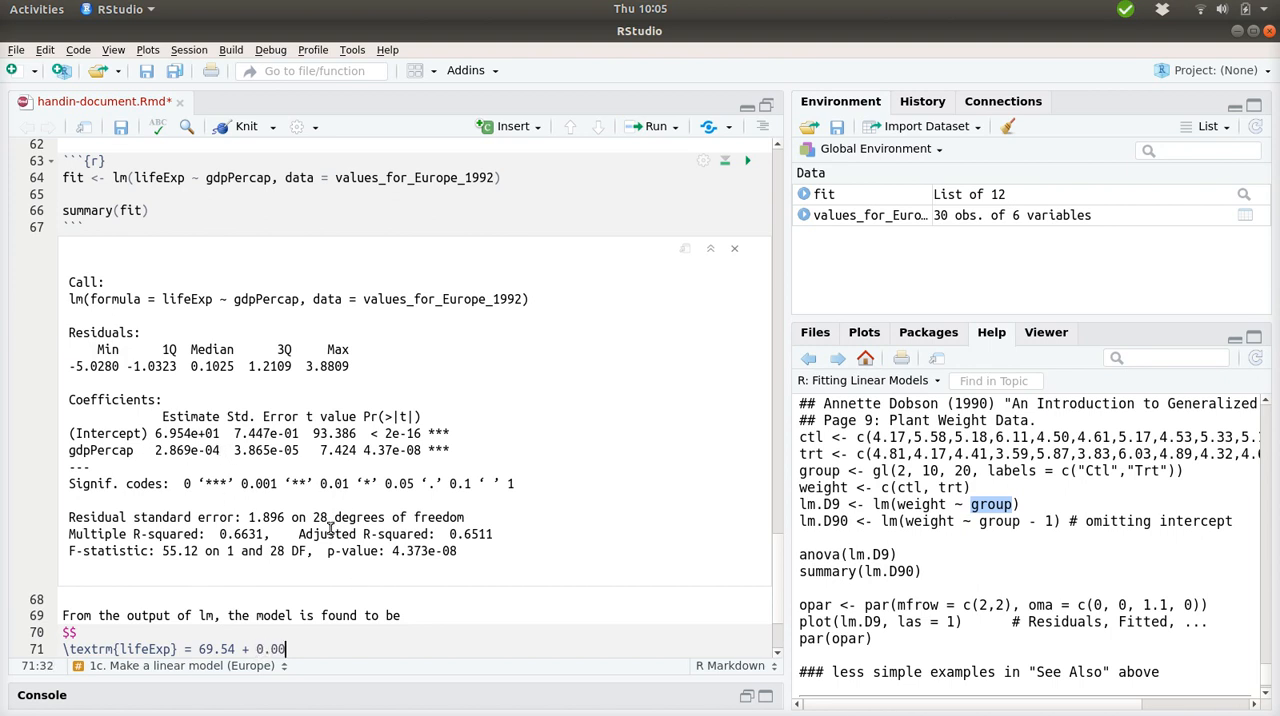
type("0")
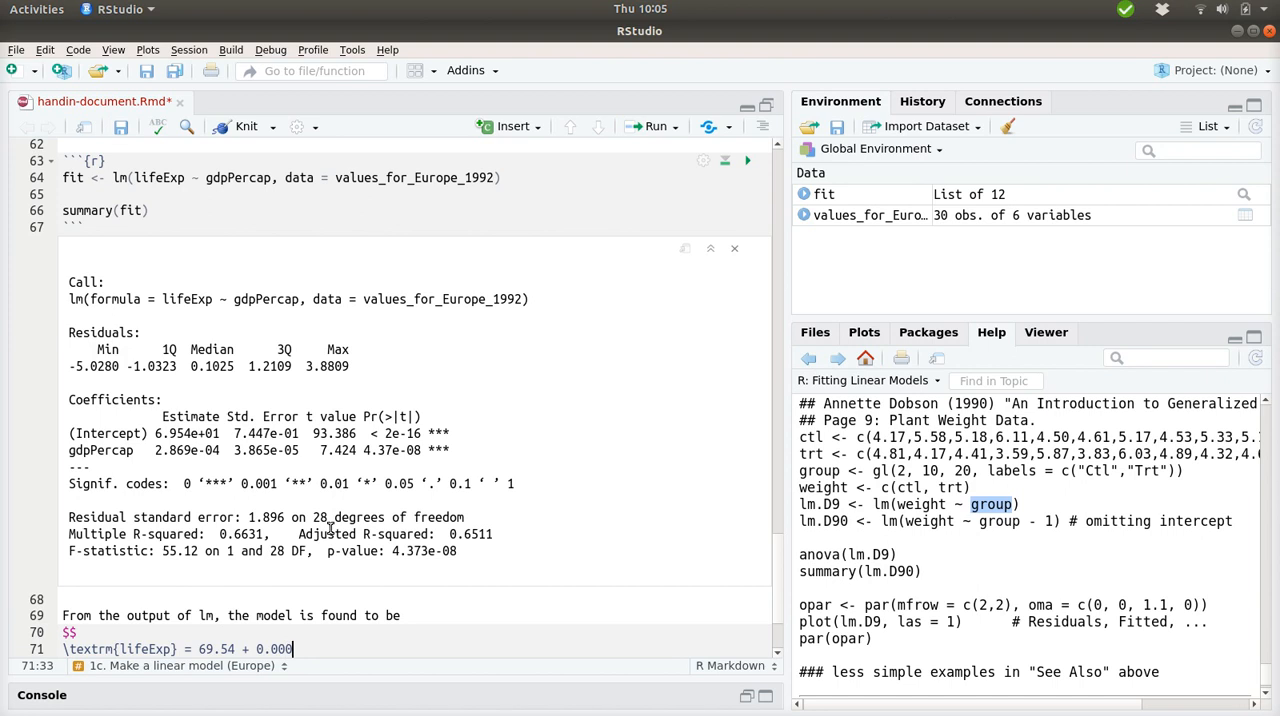
type("2869")
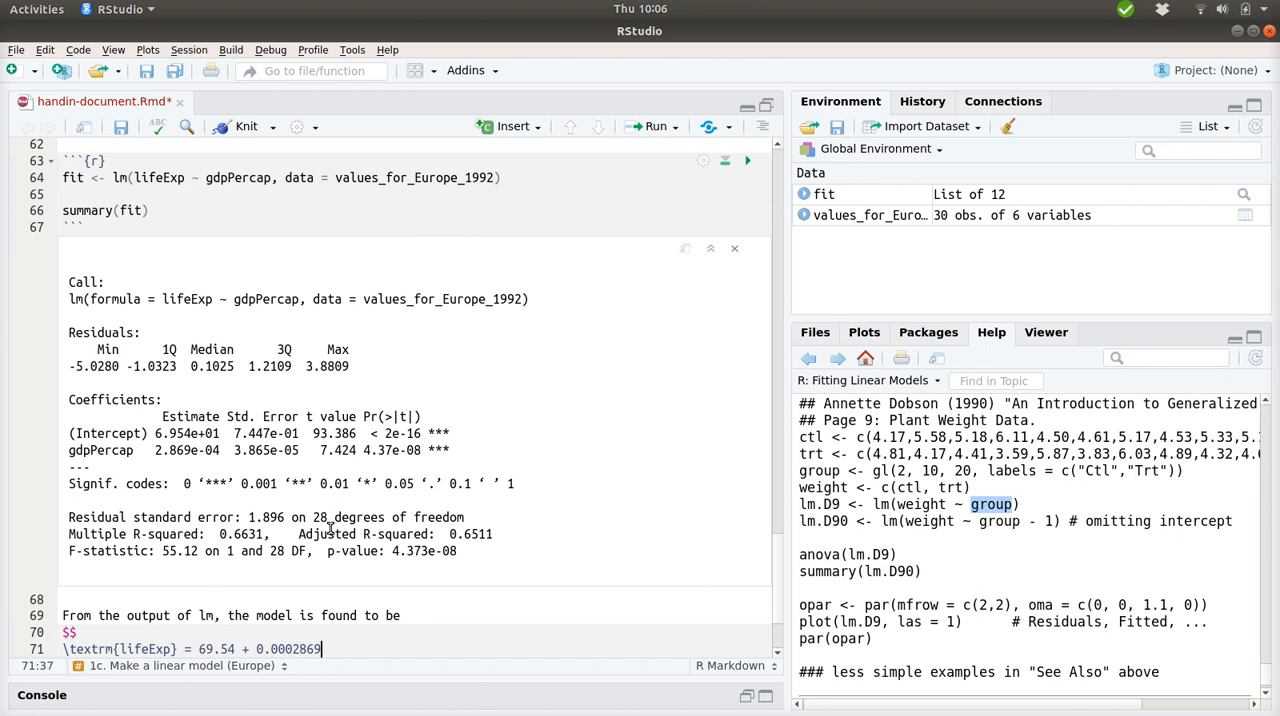
type("\\t")
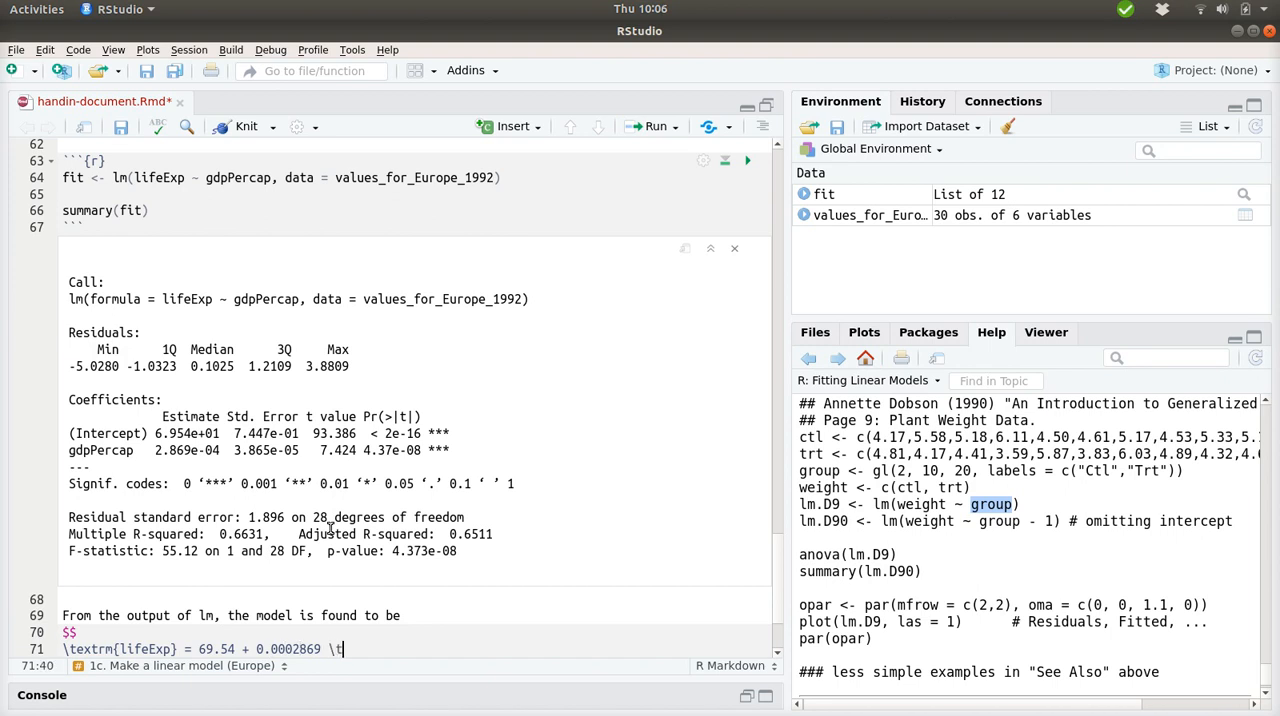
type("imes")
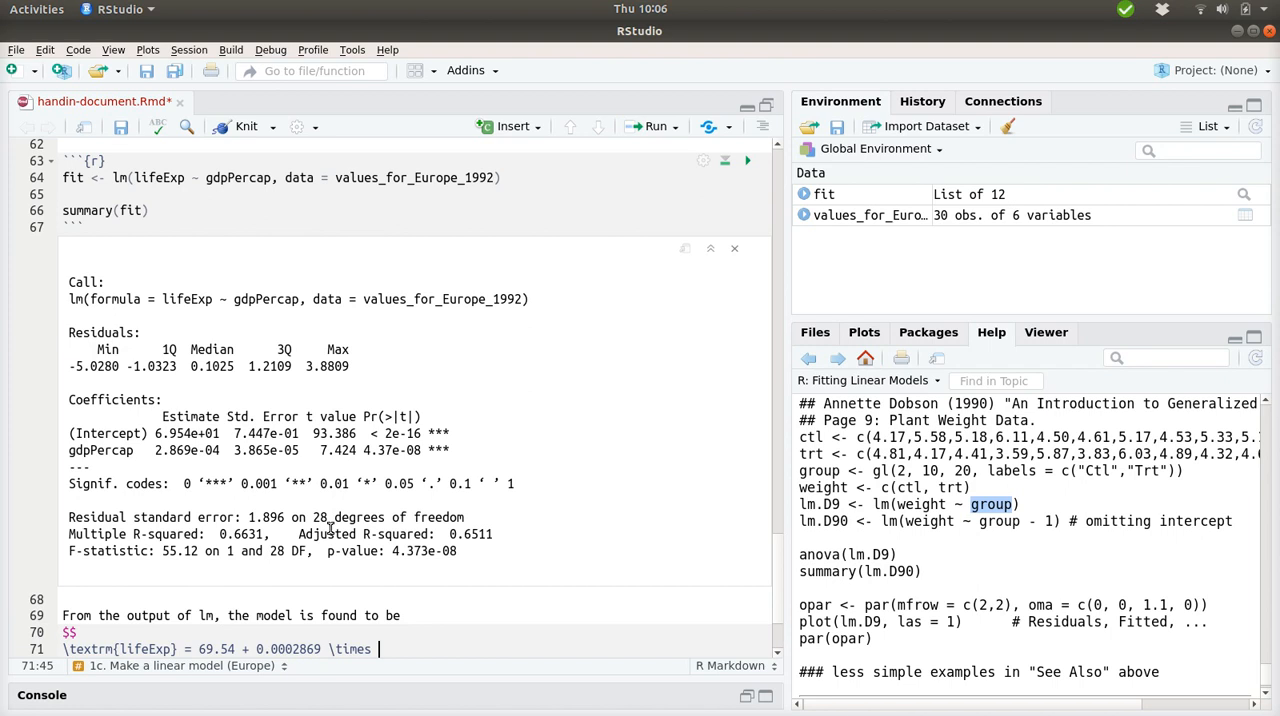
type("\\textrm{")
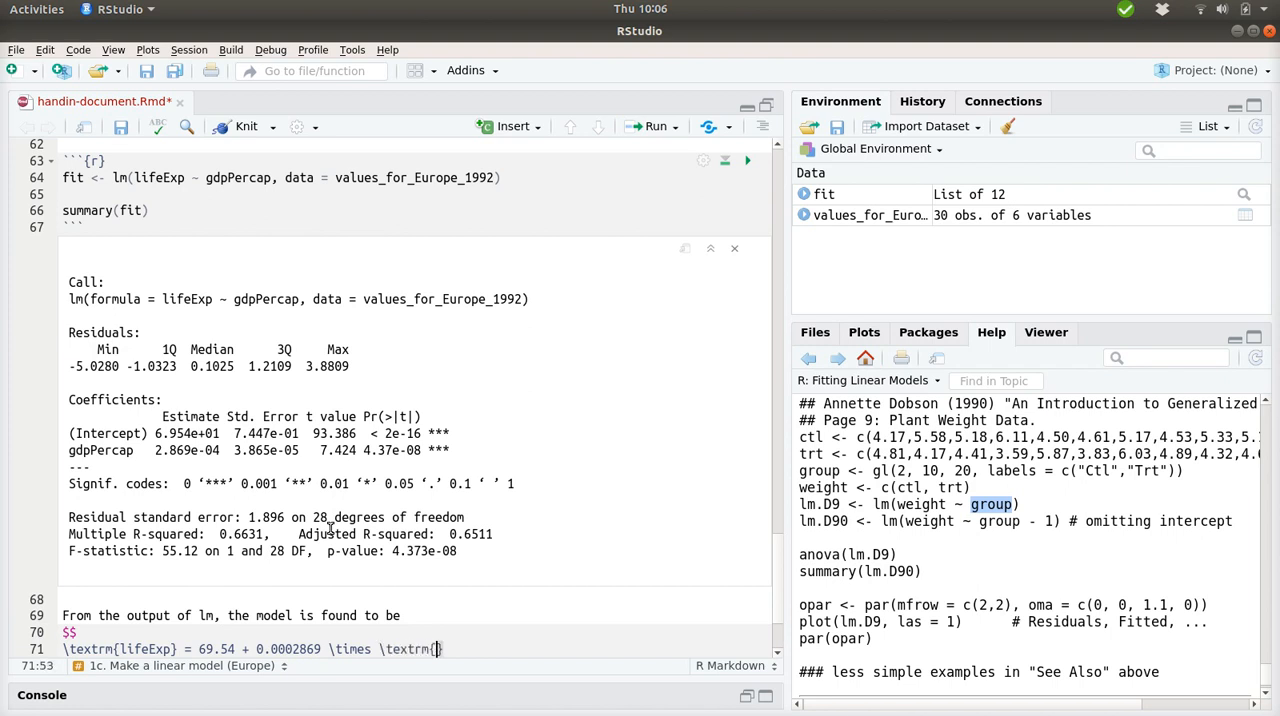
key("BackSpace")
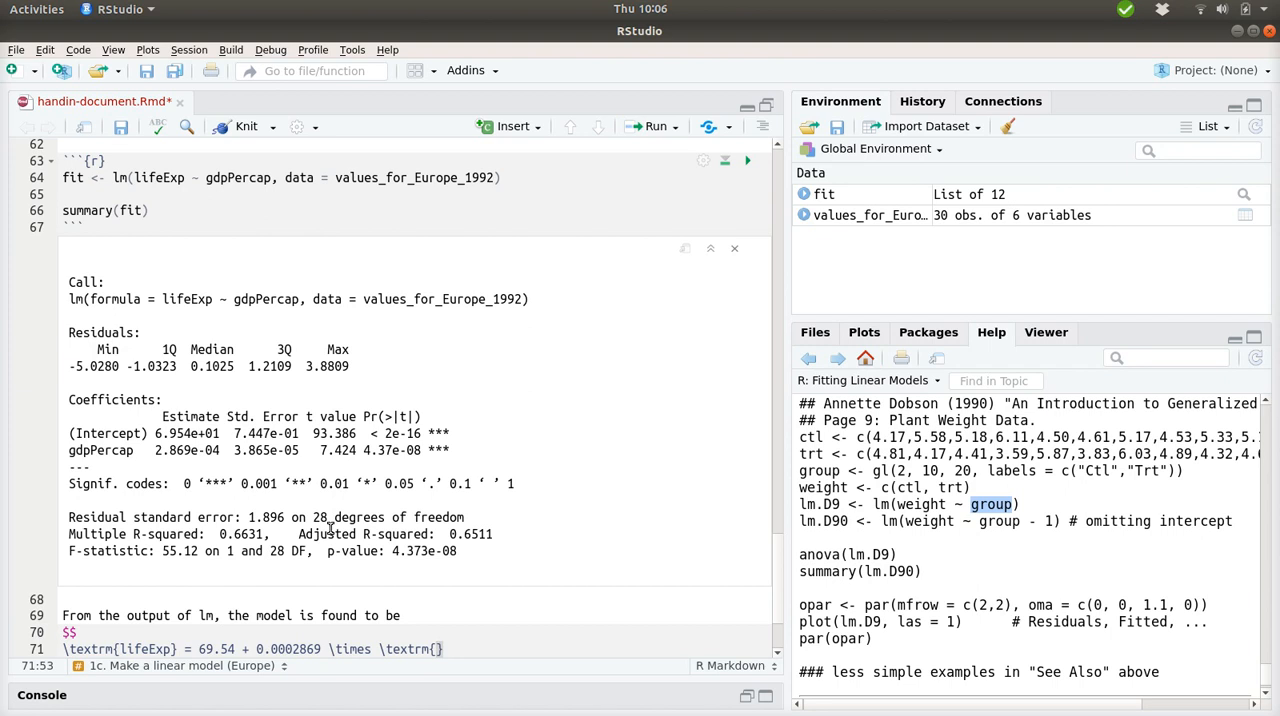
type("gdpPer")
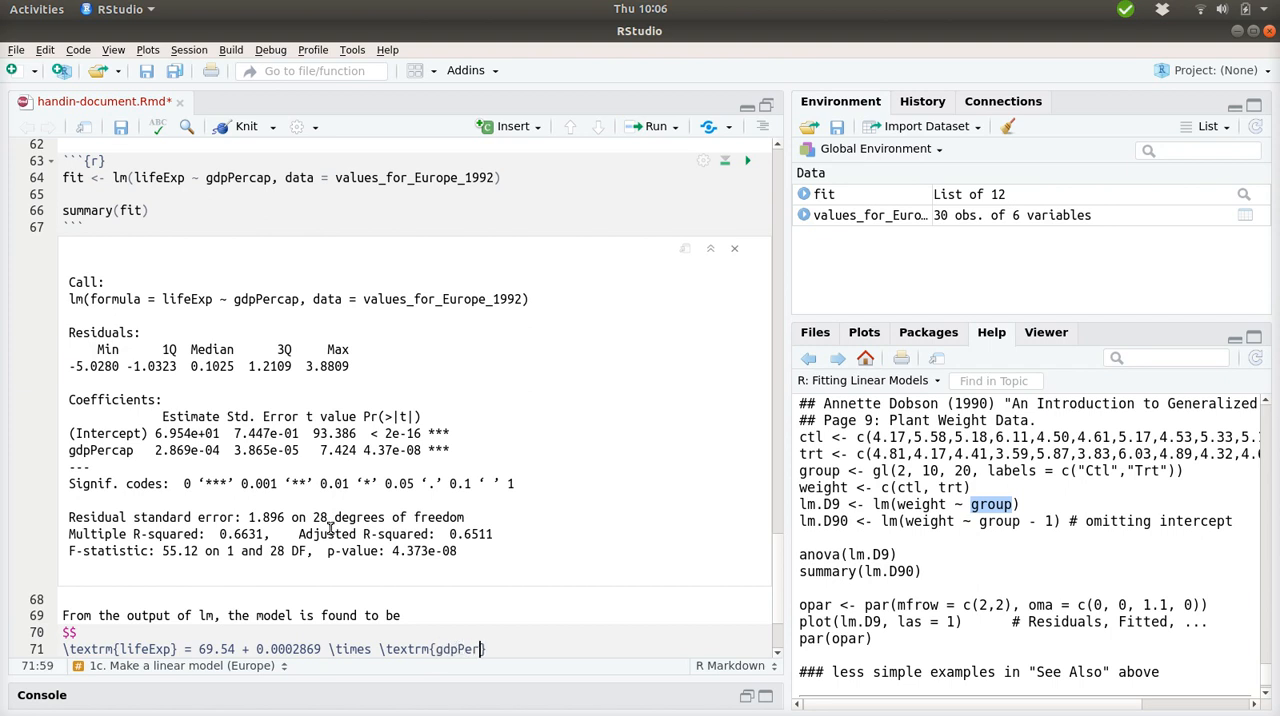
type("cap}")
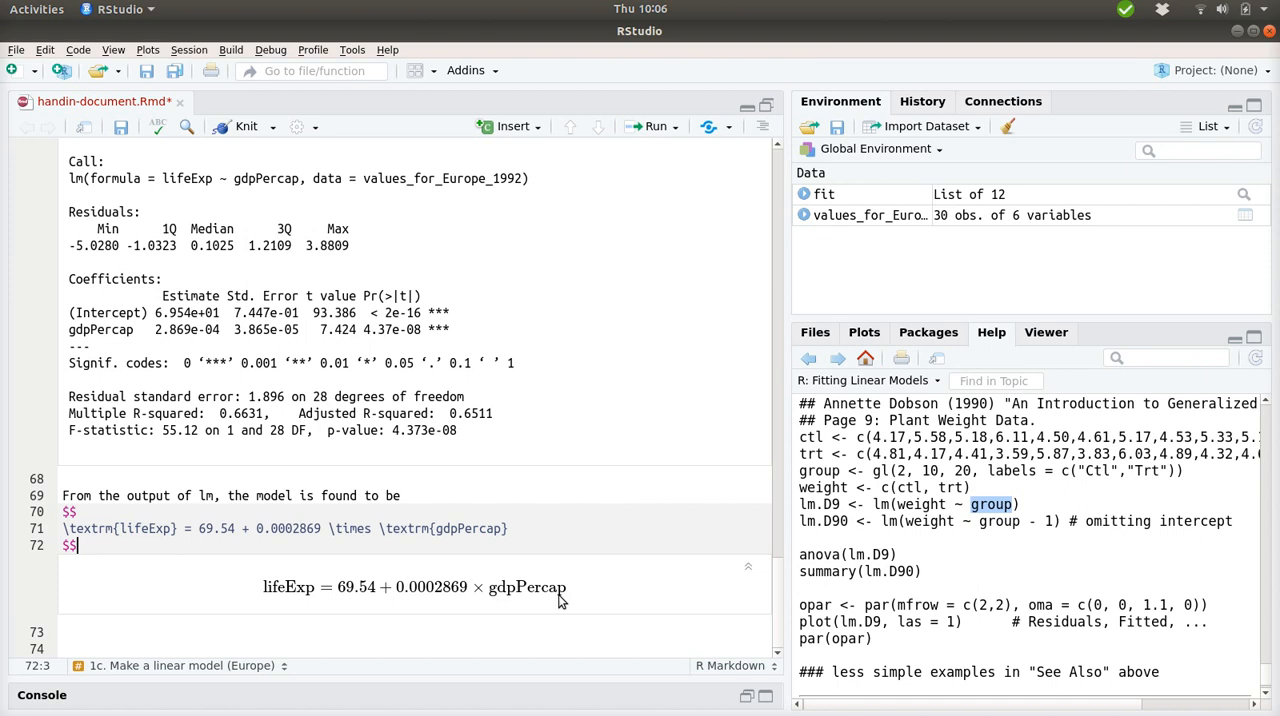
mouse_move(398, 503)
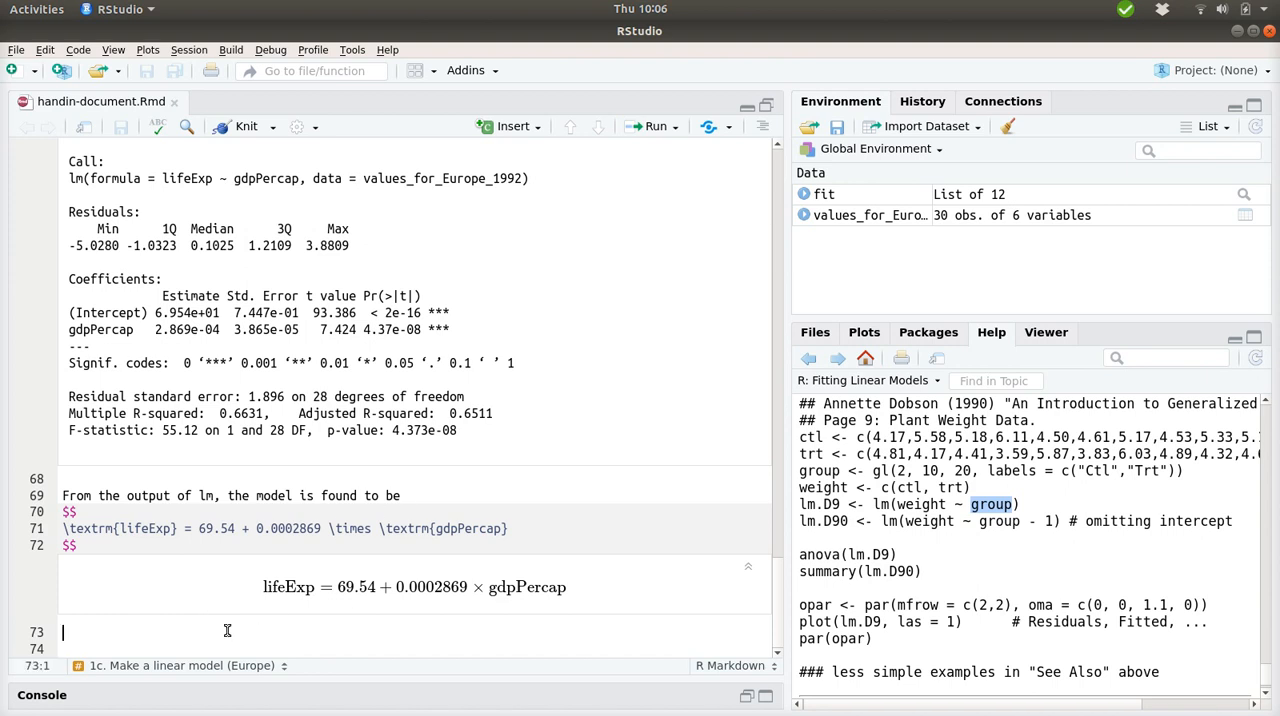
Add the sentence that the reported p-values show both terms are needed for the model.
type("and be")
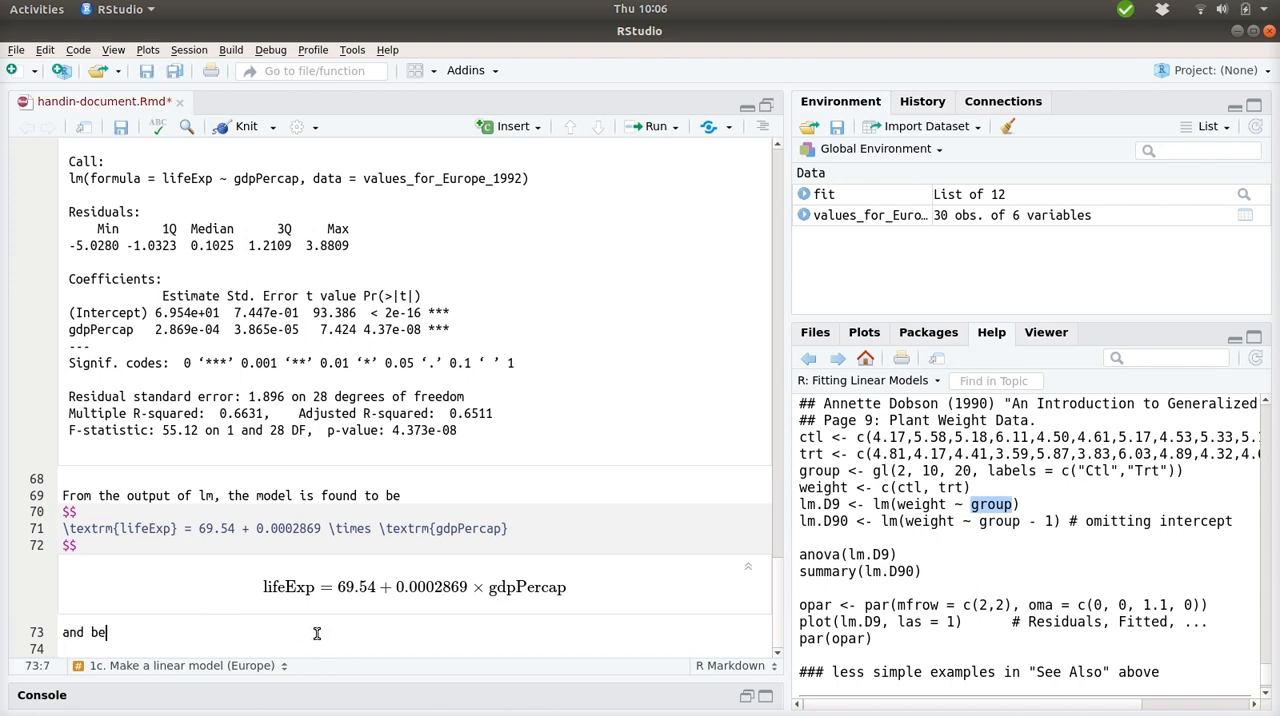
type("ased on the")
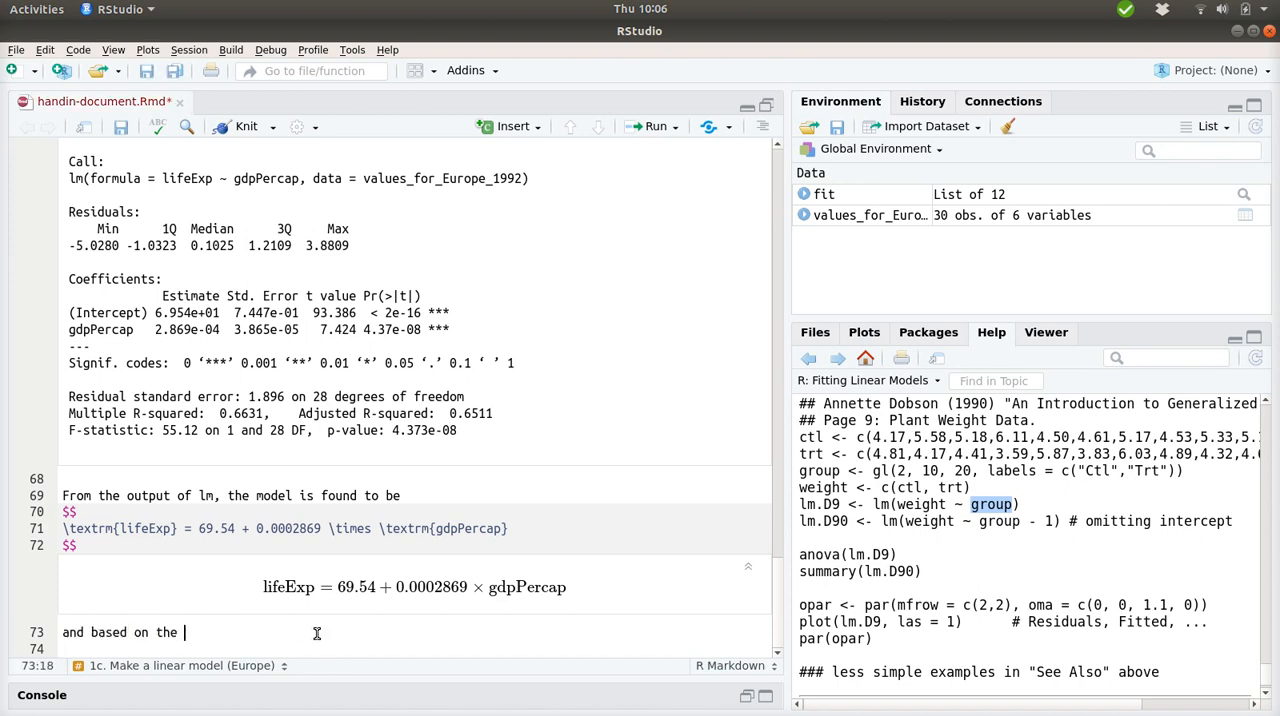
type("reported p")
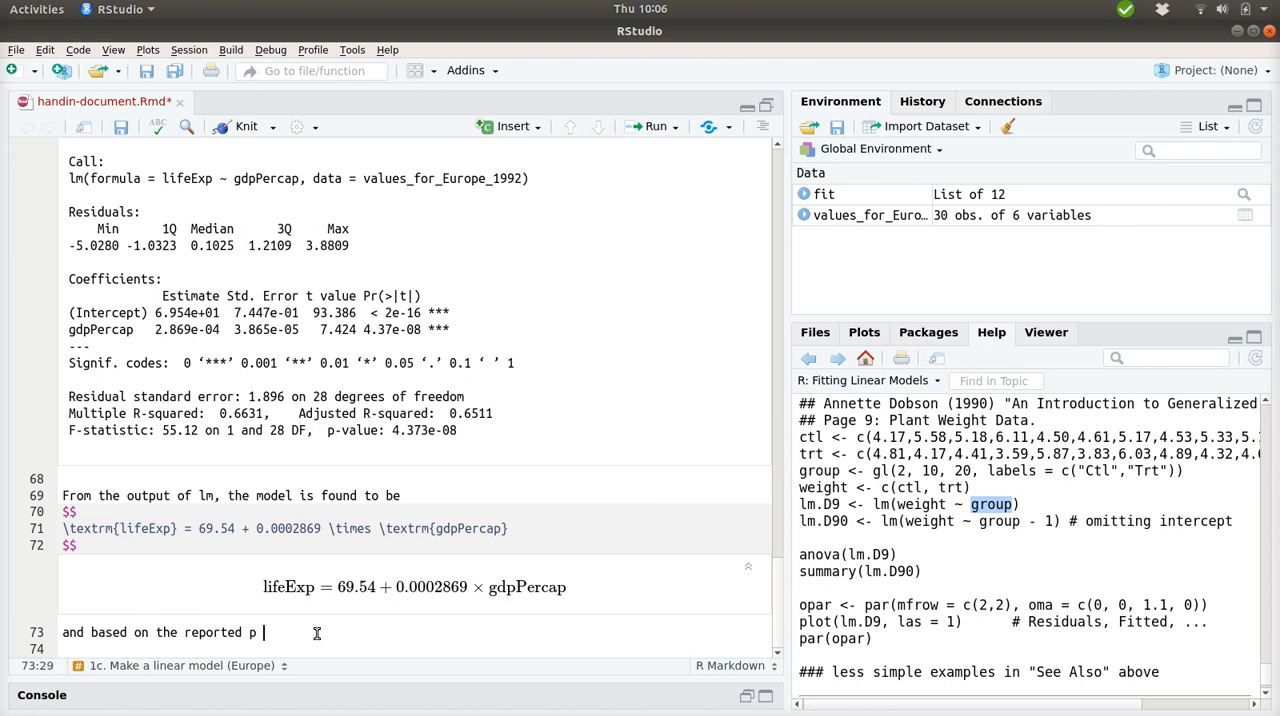
type("values for the")
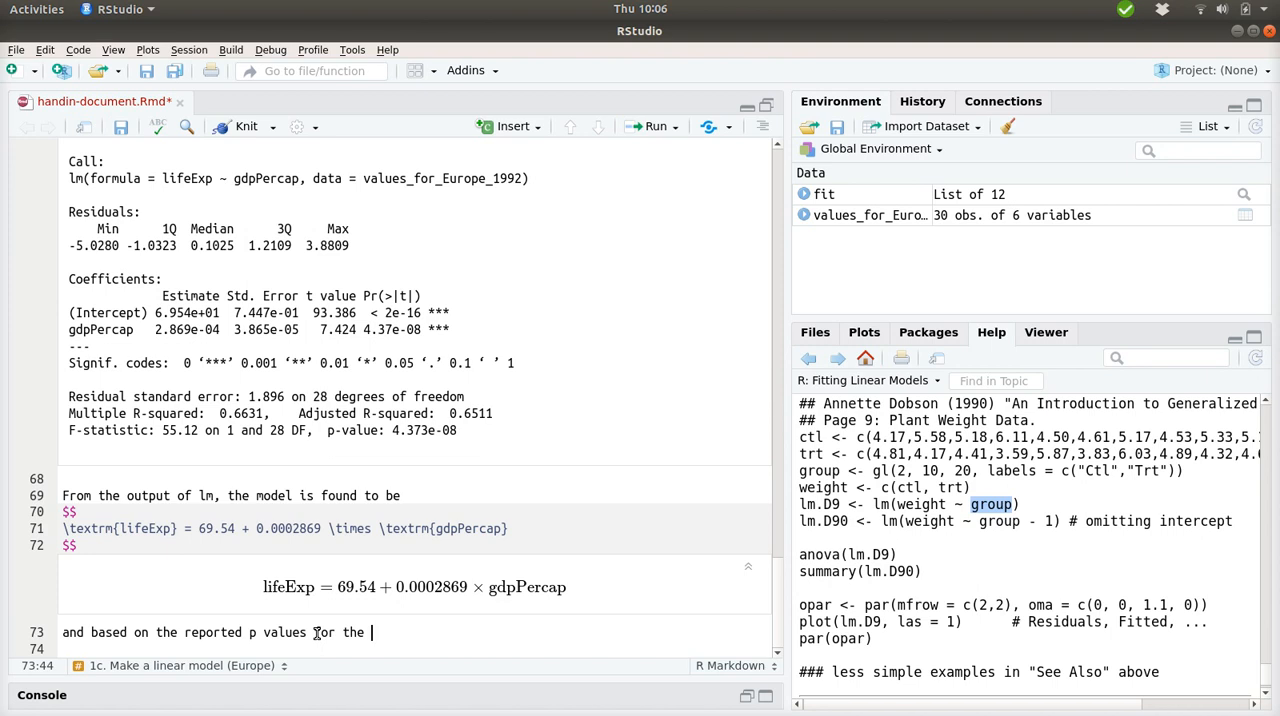
type("two values")
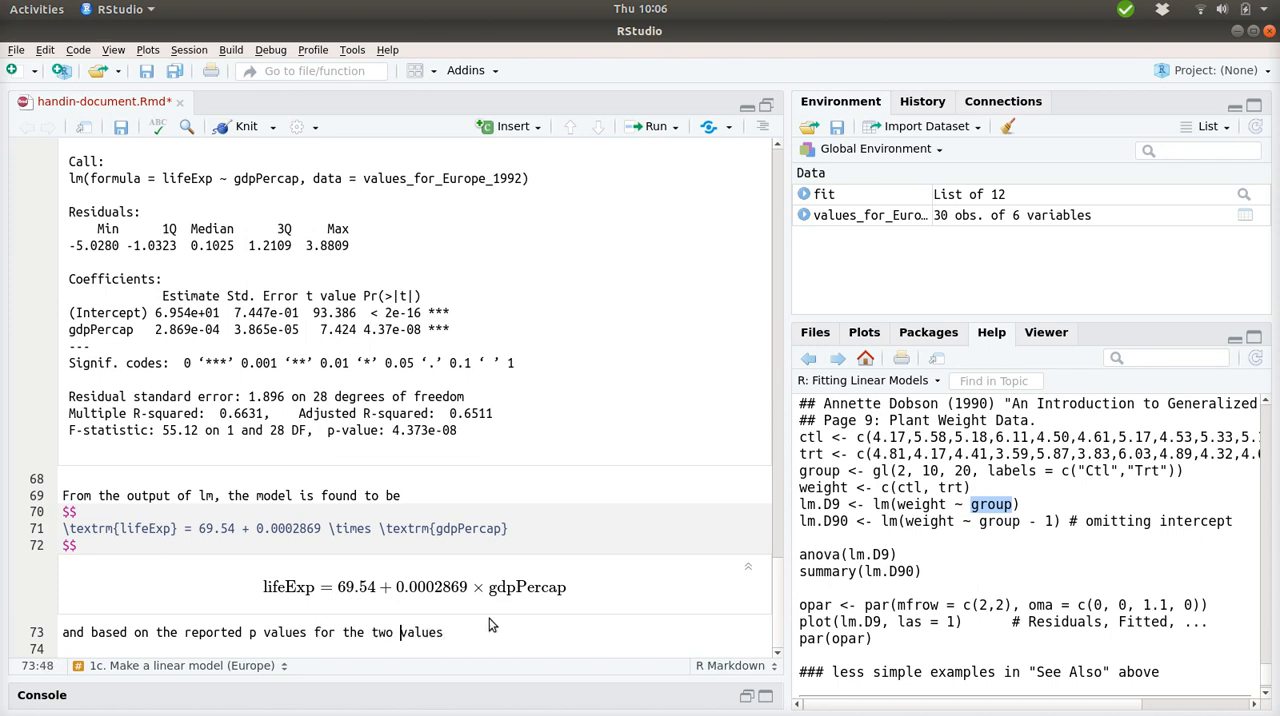
type("determined")
left_click(414, 649)
type("we s")
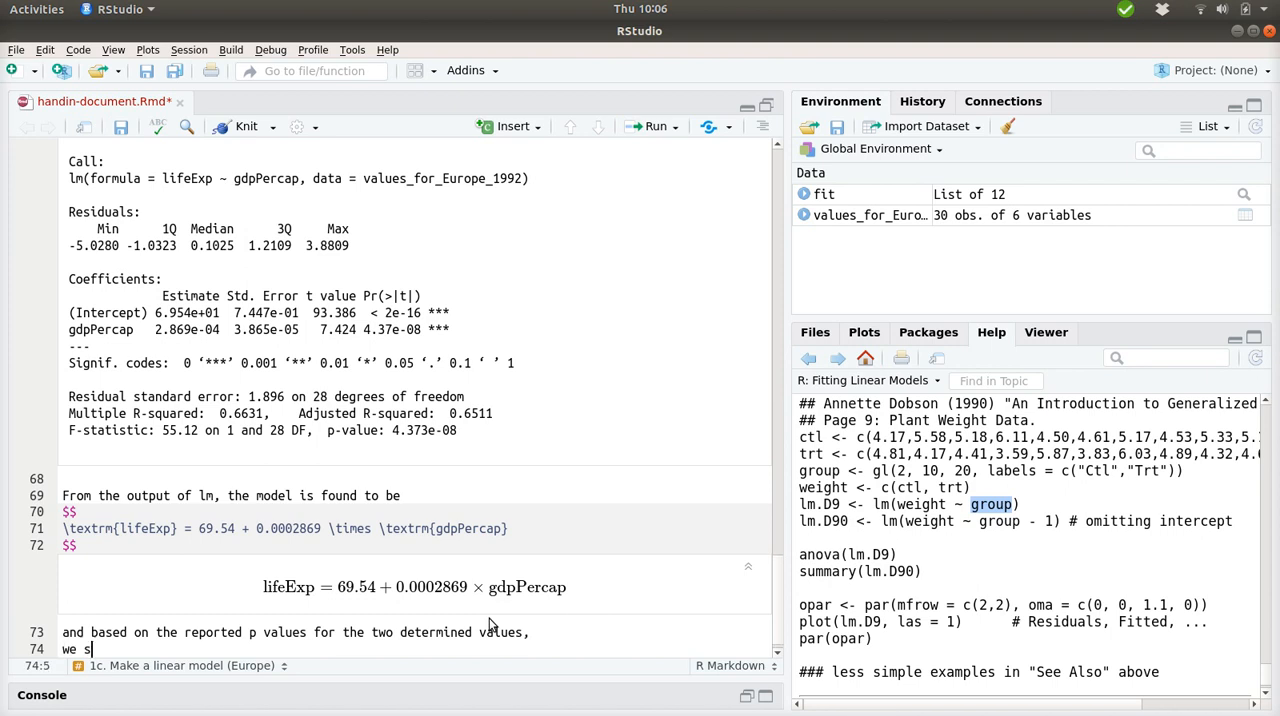
type("ee that they")
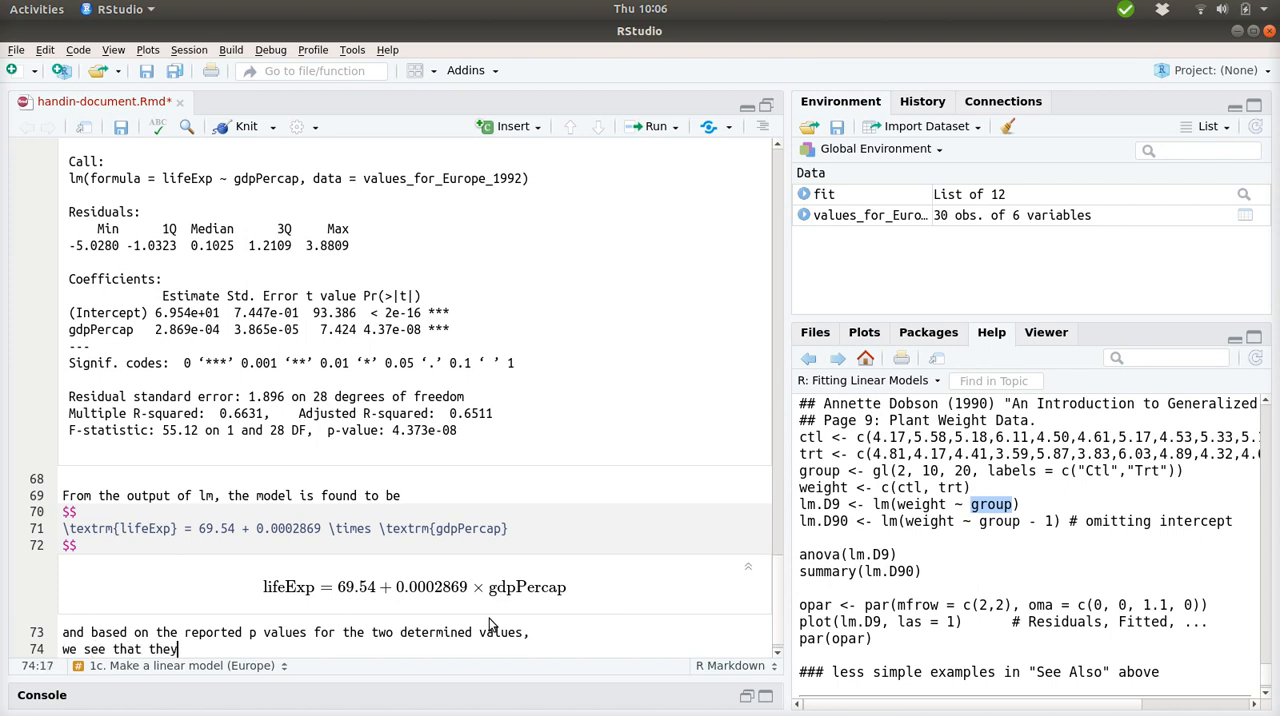
type("both are")
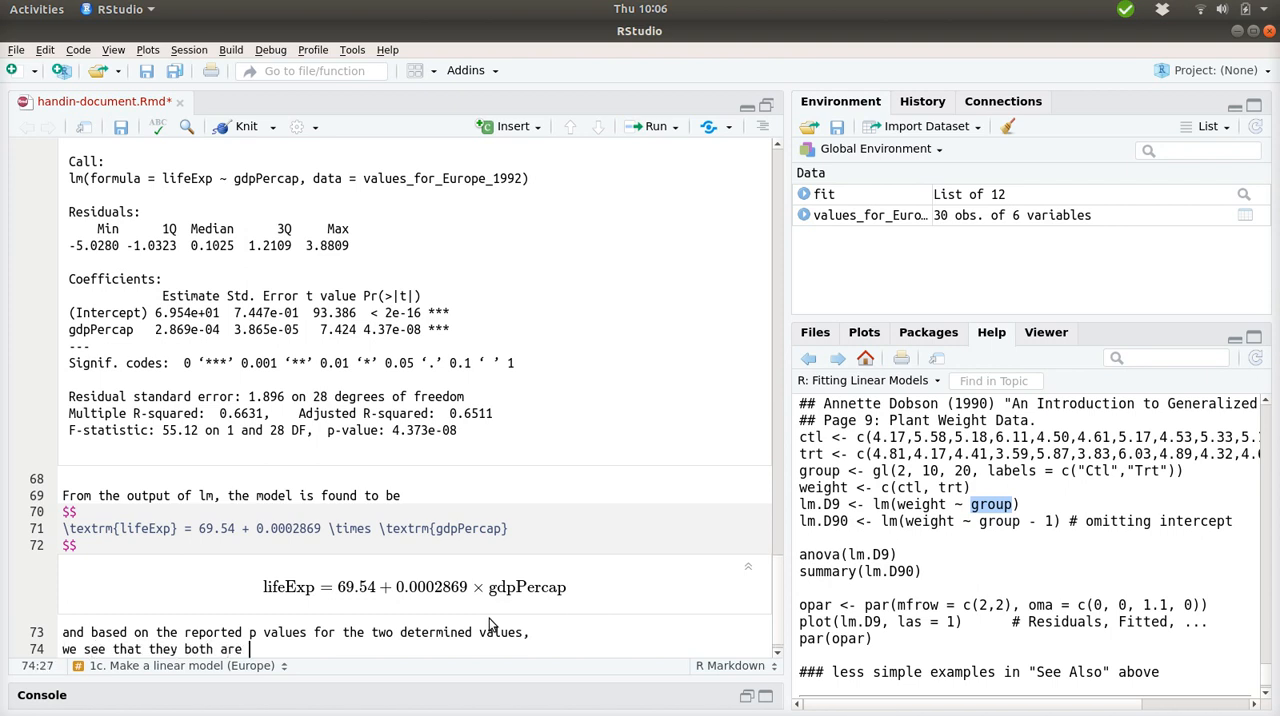
type("needed")
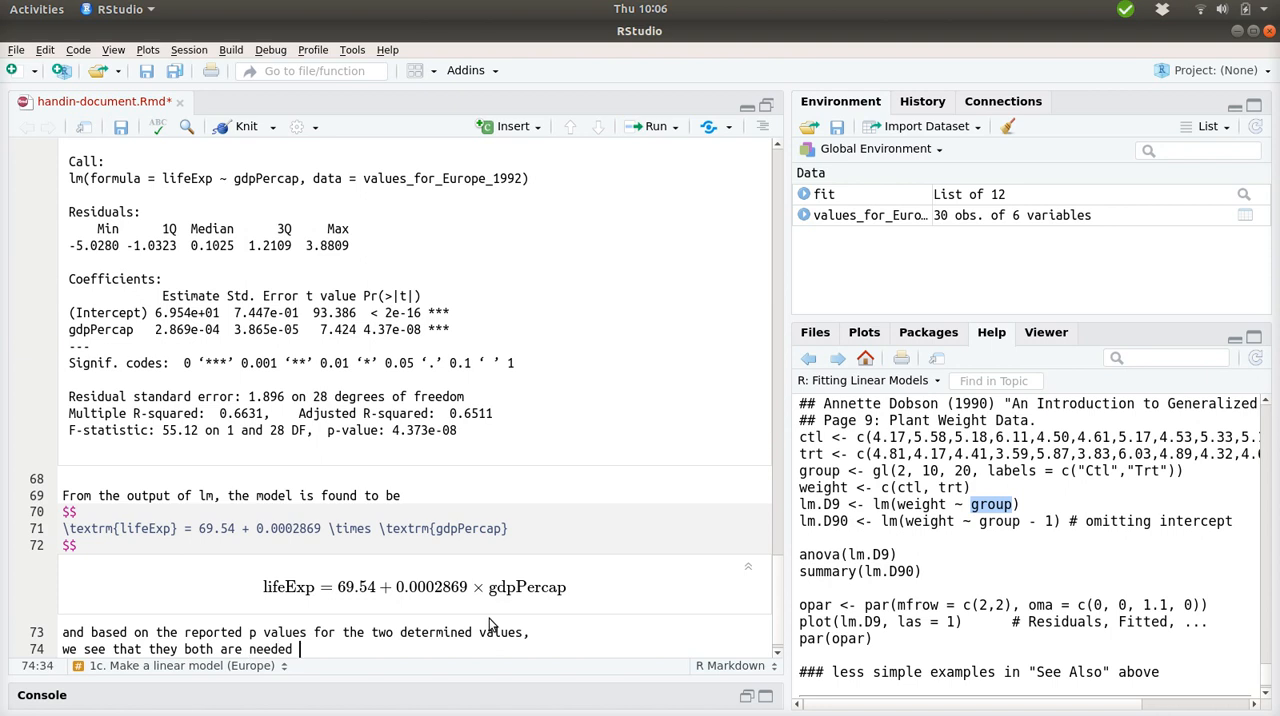
type("for the model.")
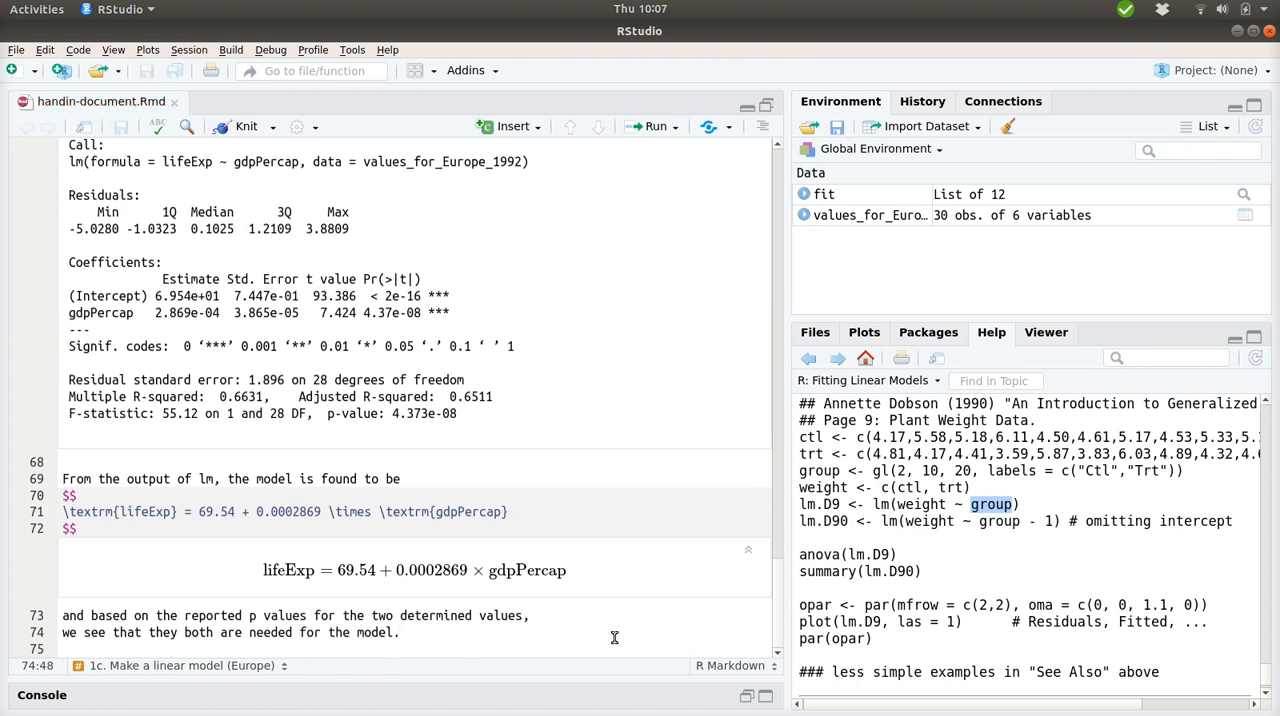
mouse_move(551, 453)
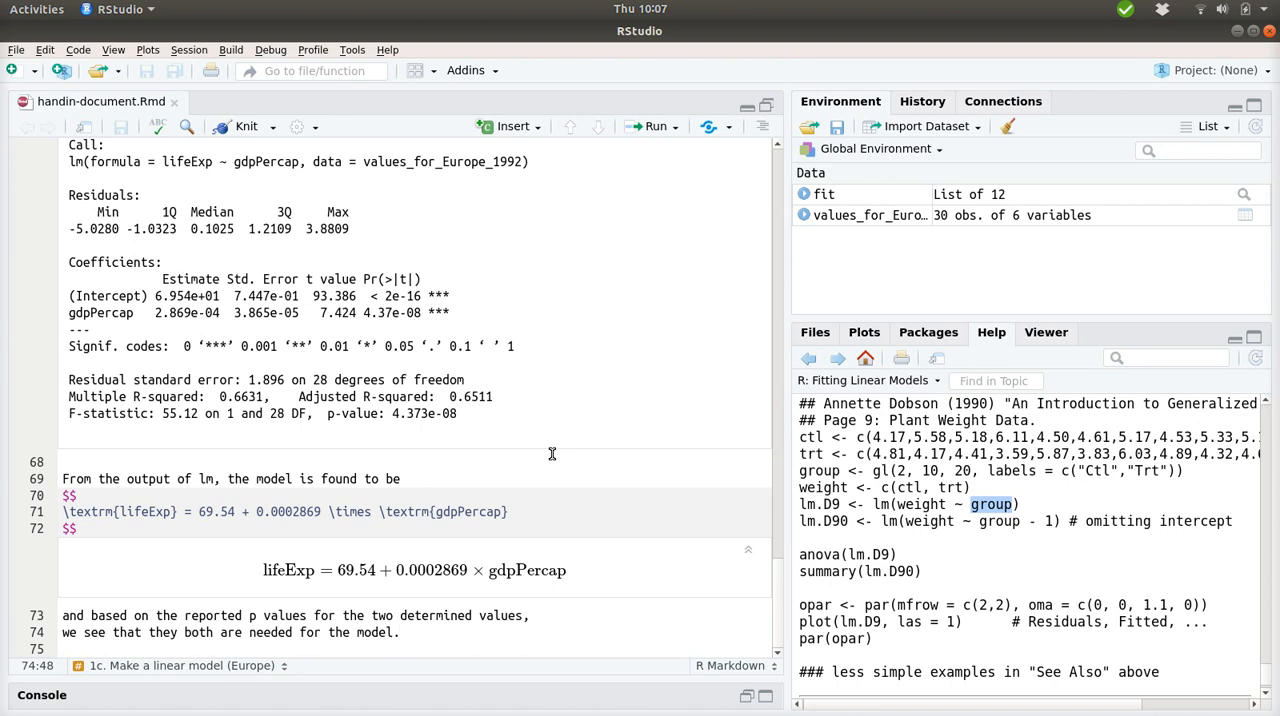
mouse_move(534, 331)
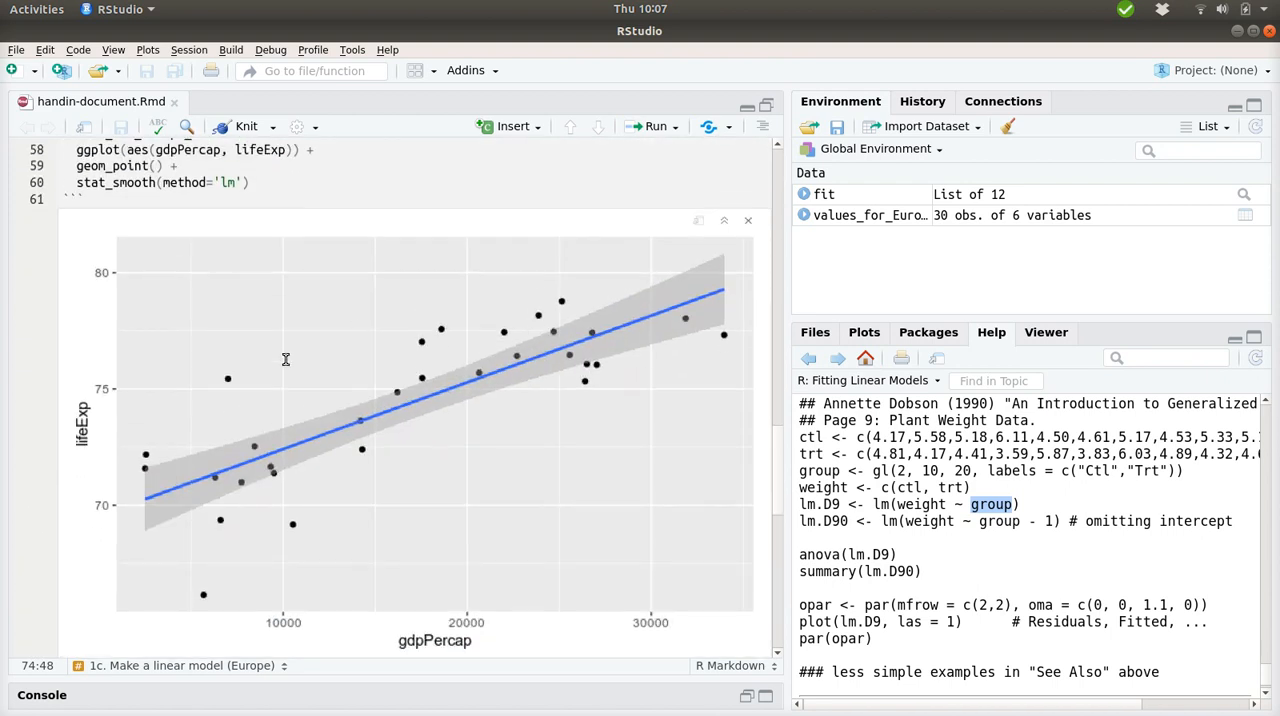
mouse_move(337, 500)
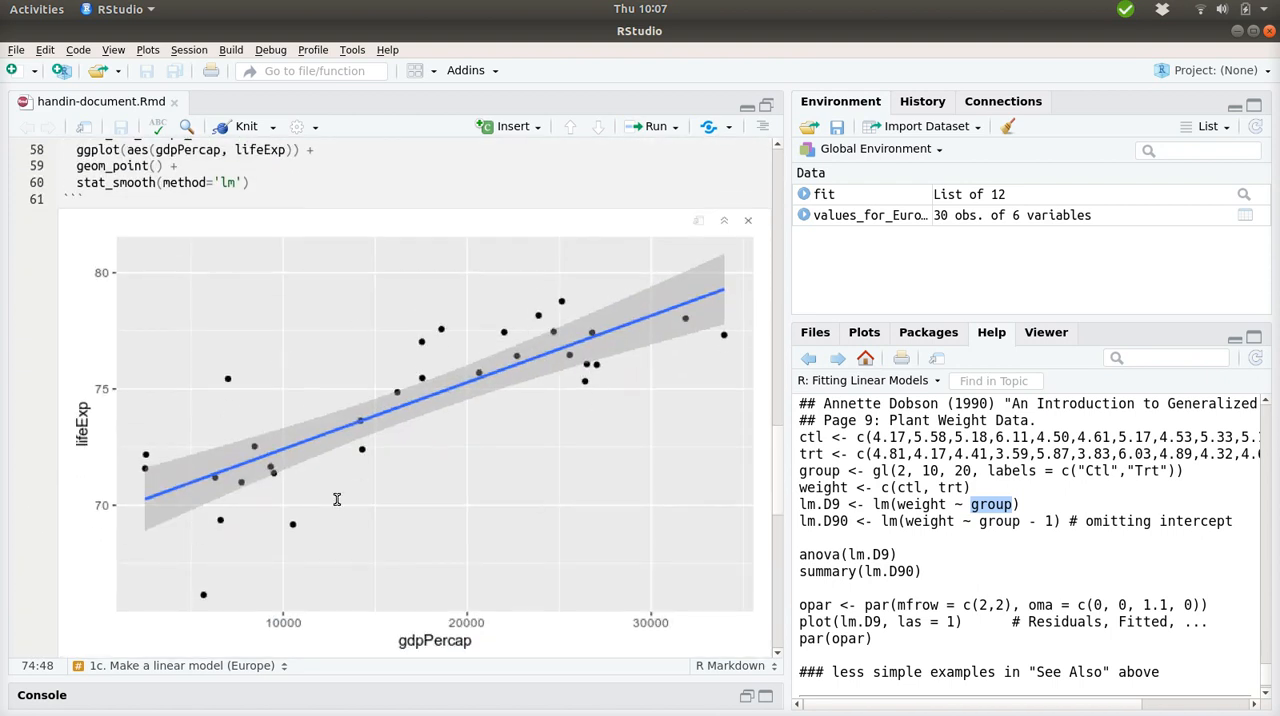
mouse_move(168, 567)
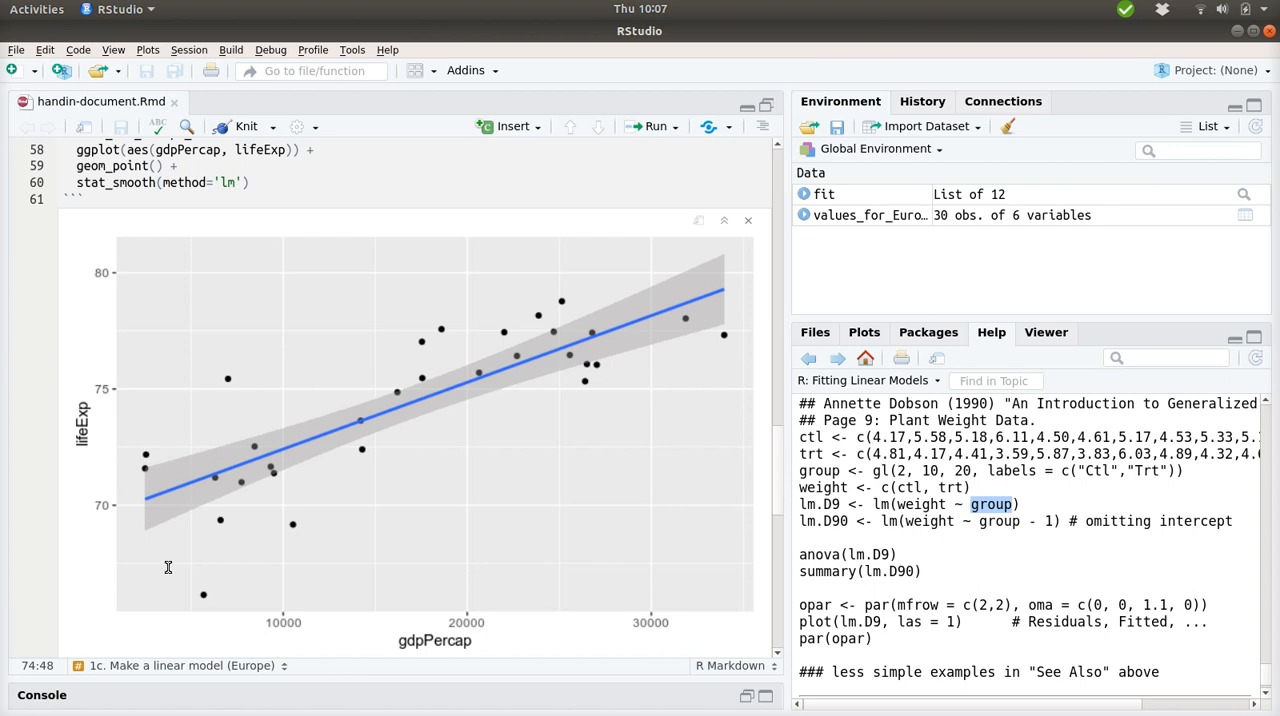
mouse_move(316, 559)
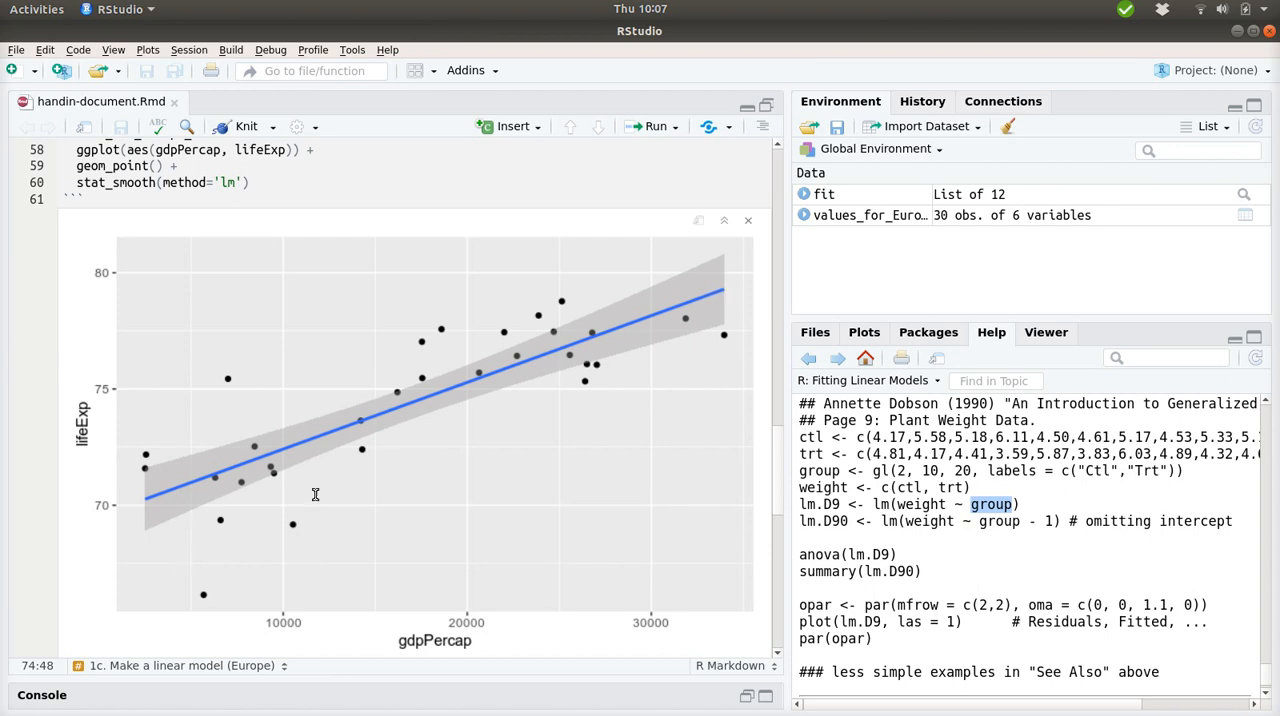
mouse_move(540, 465)
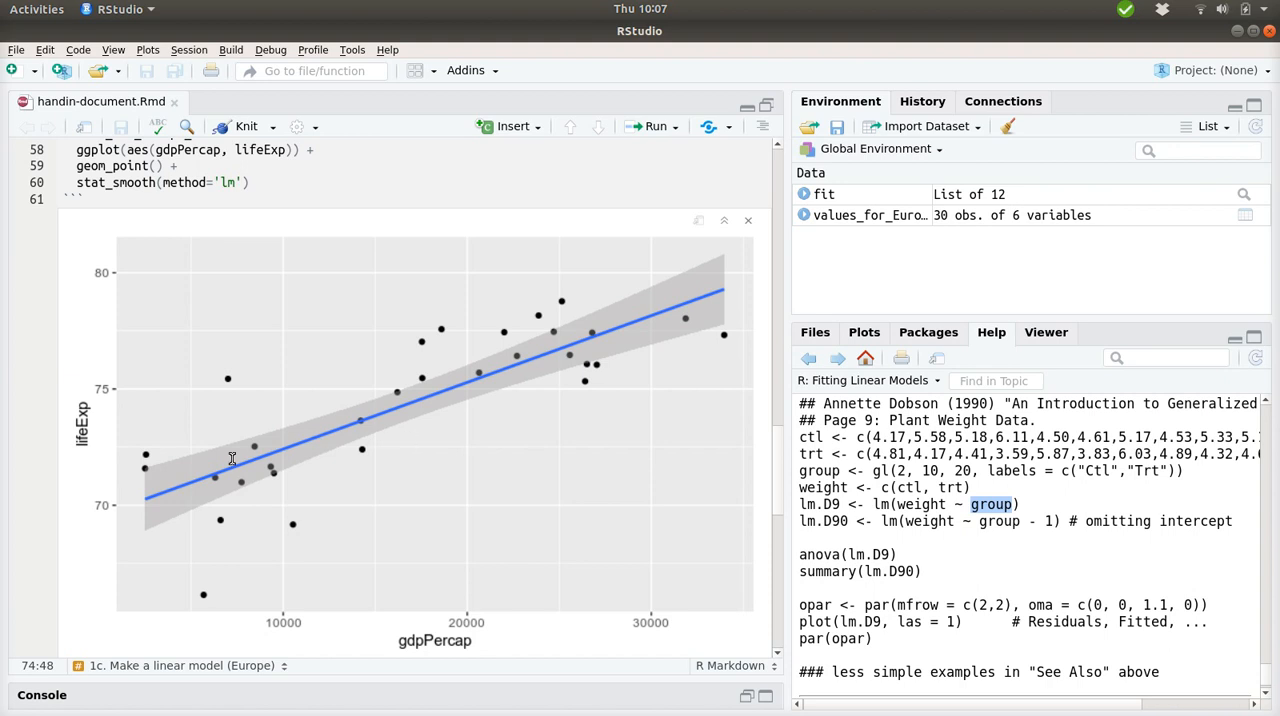
mouse_move(407, 552)
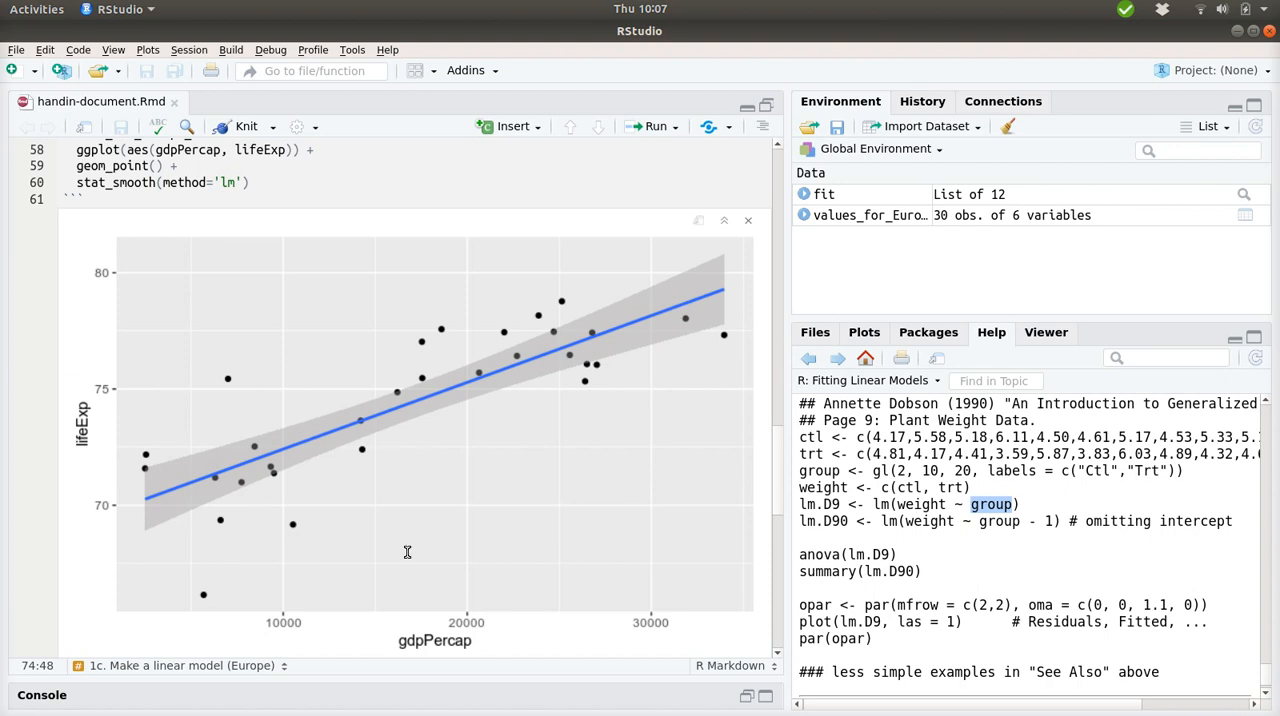
mouse_move(231, 578)
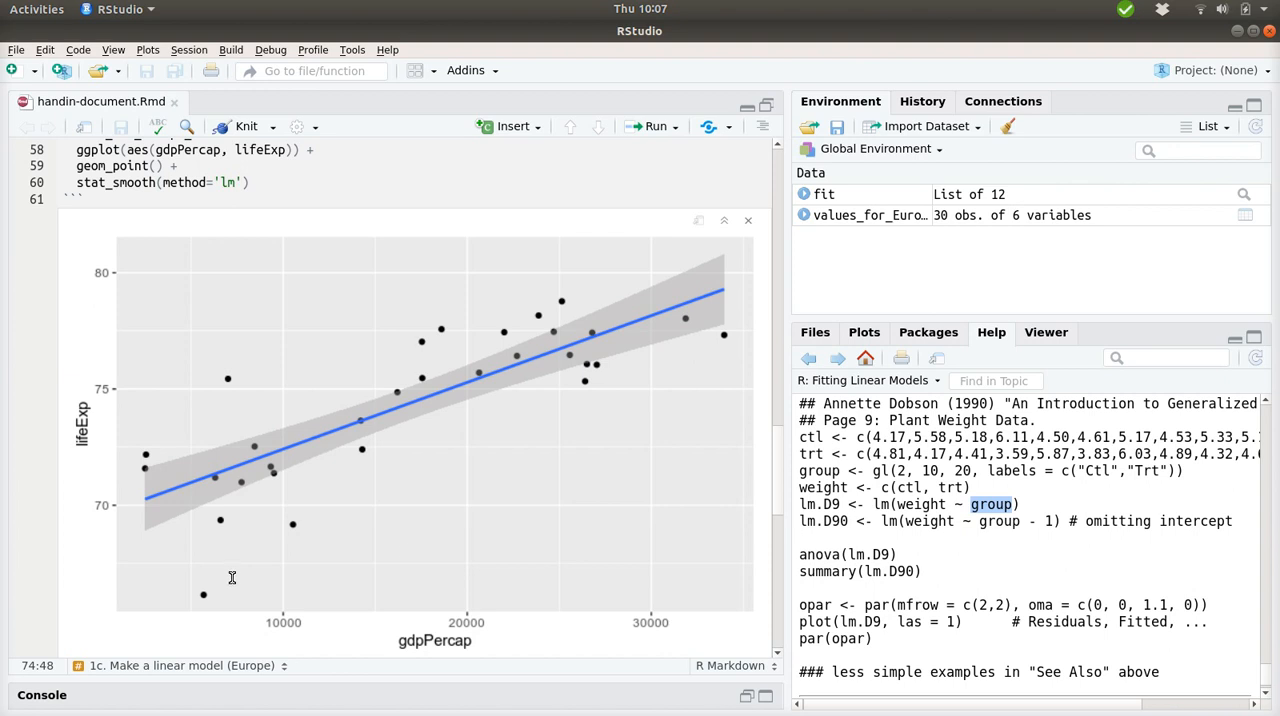
mouse_move(563, 445)
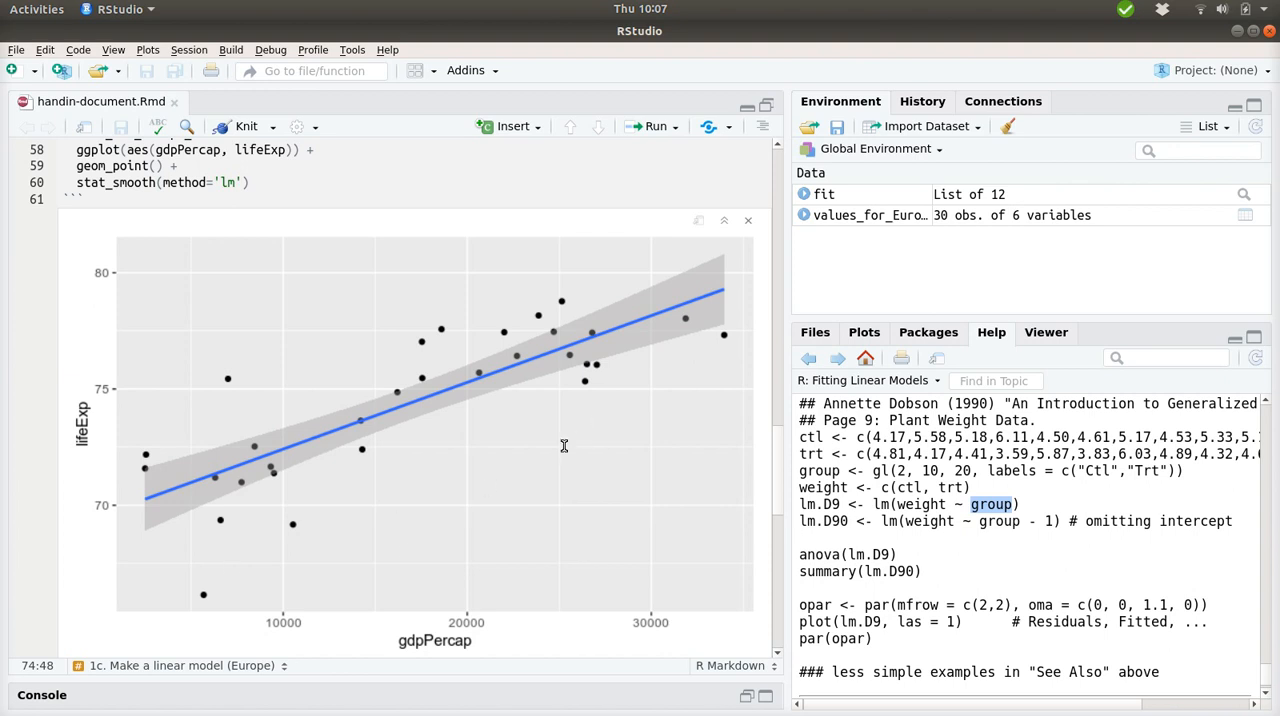
mouse_move(174, 602)
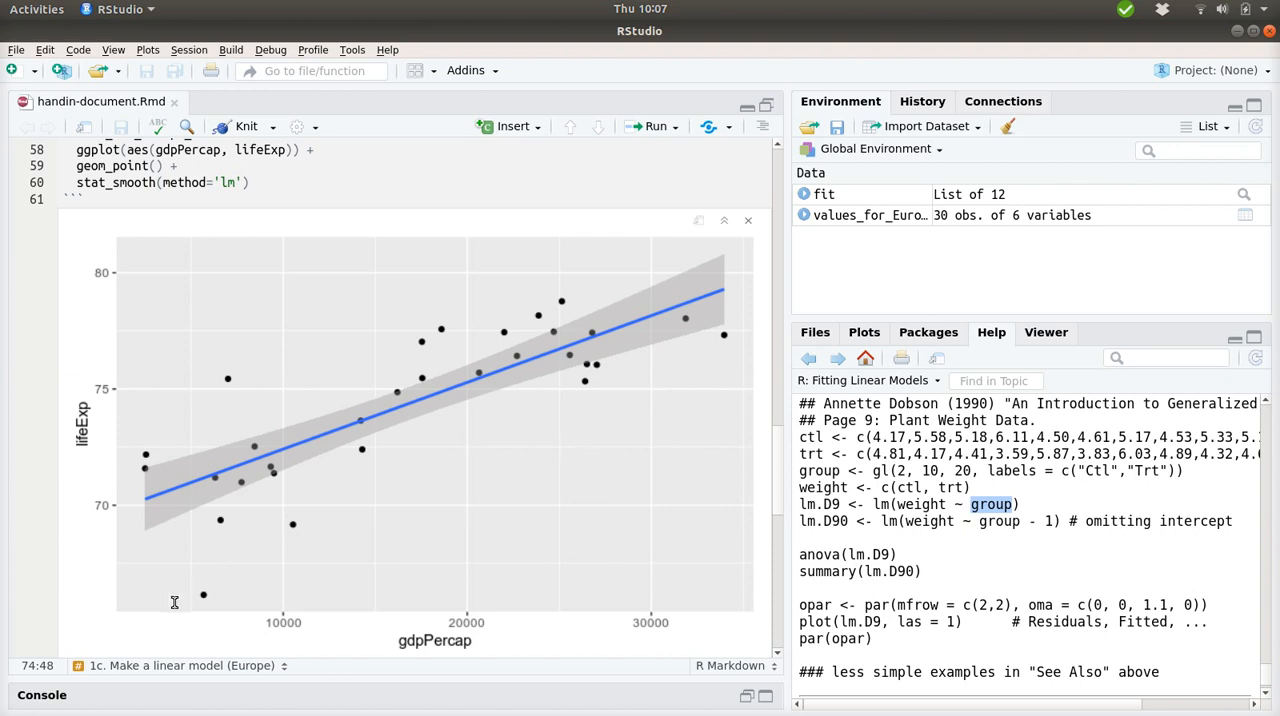
mouse_move(225, 506)
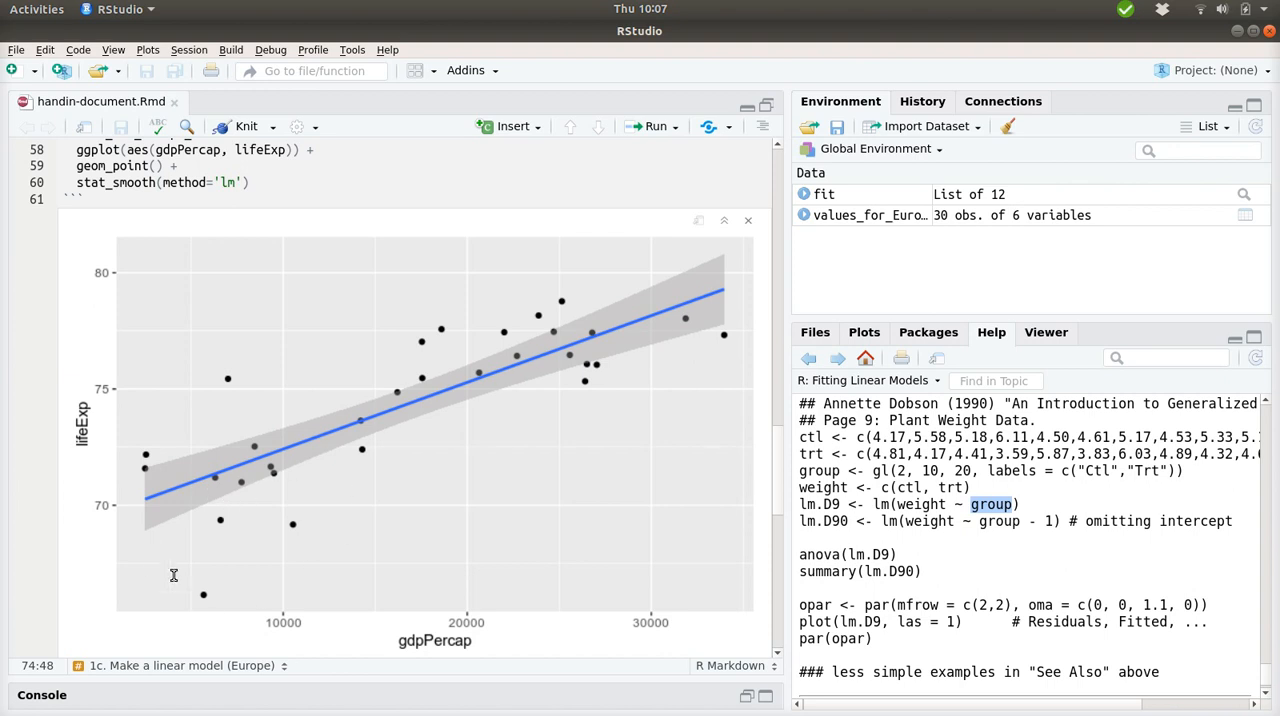
mouse_move(550, 372)
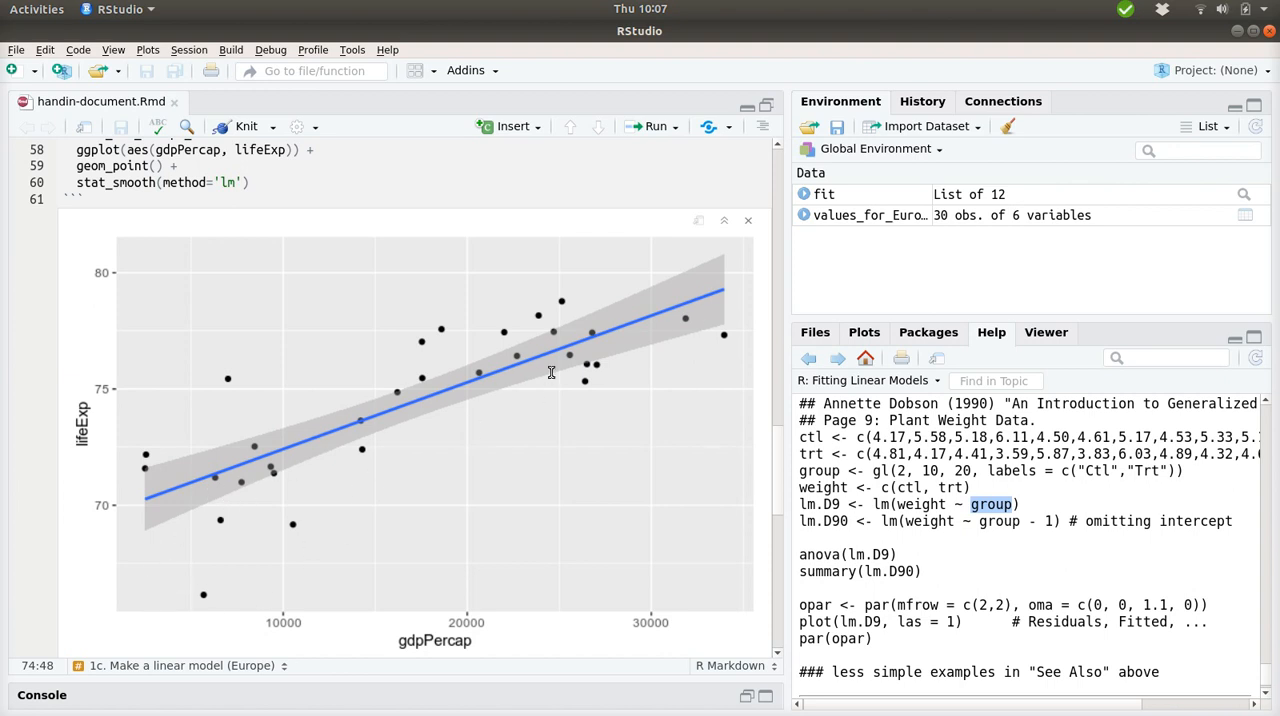
mouse_move(455, 511)
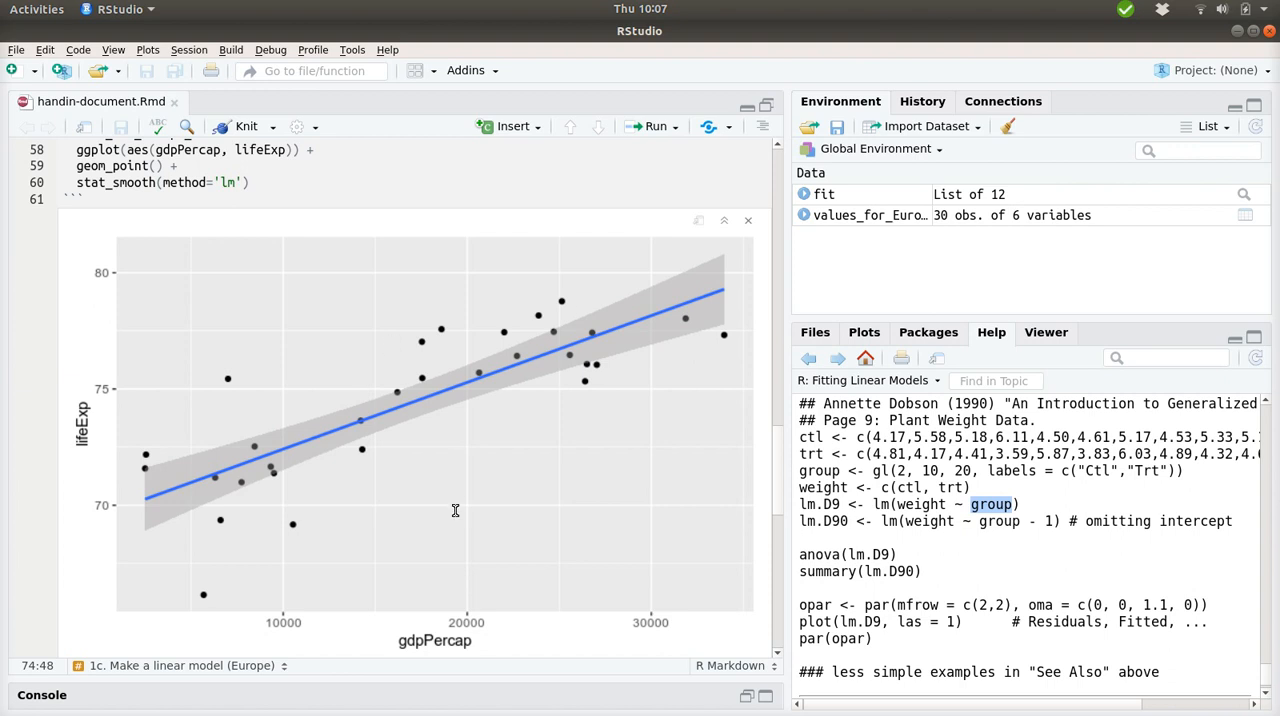
Scroll past the Europe 1992 scatterplot to the lm summary and equation.
scroll("down", 3)
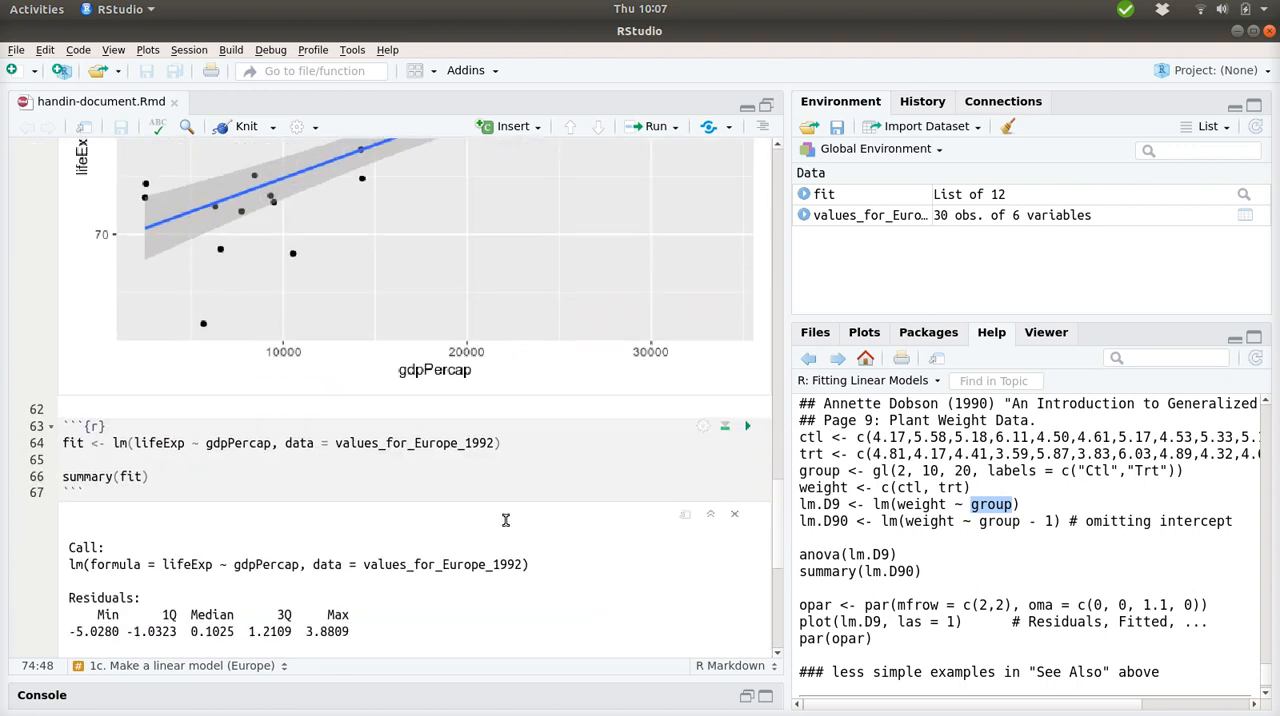
scroll("down", 3)
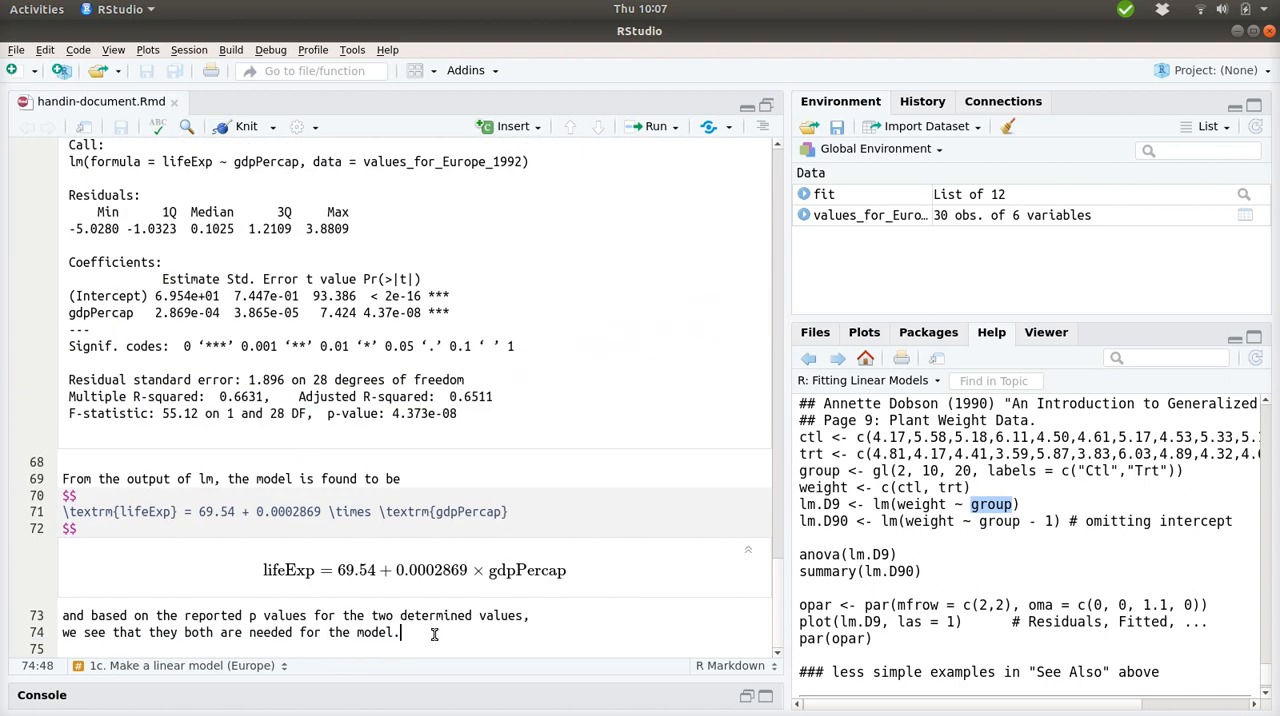
Start the note that looking at the residuals shows no clear pattern.
type("By l")
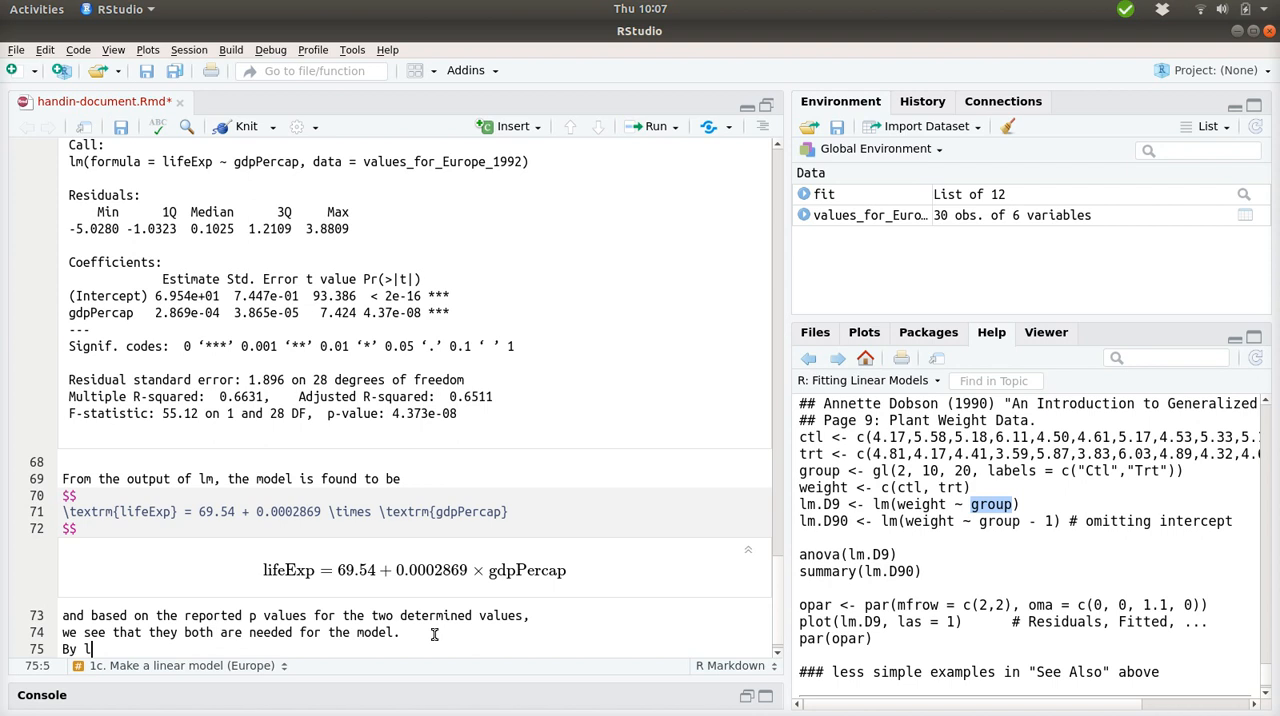
type("ooking at")
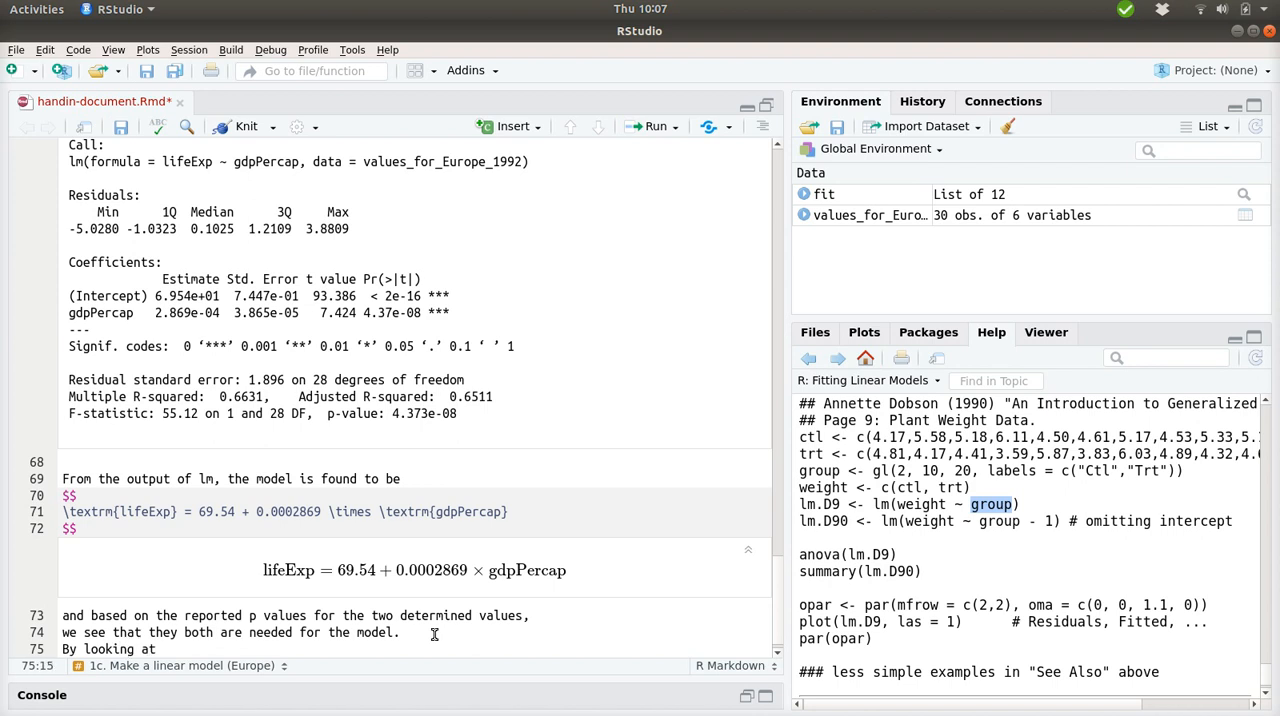
type("the r")
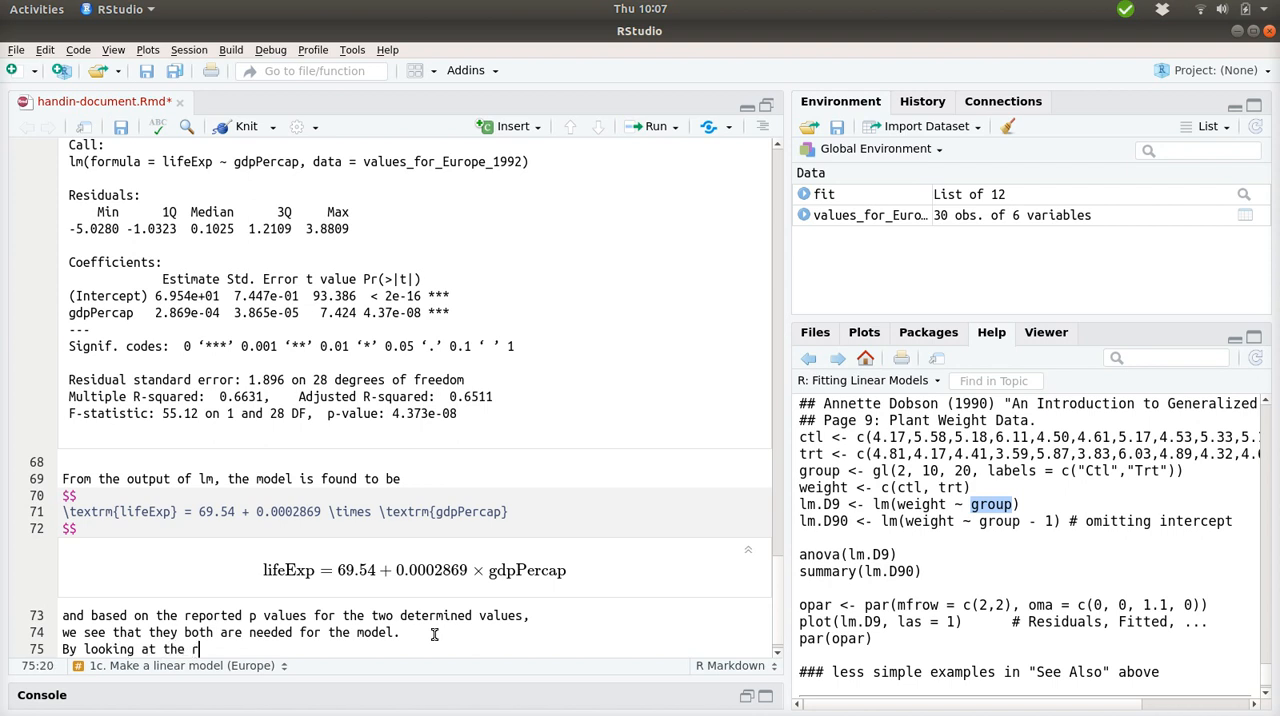
type("esidual")
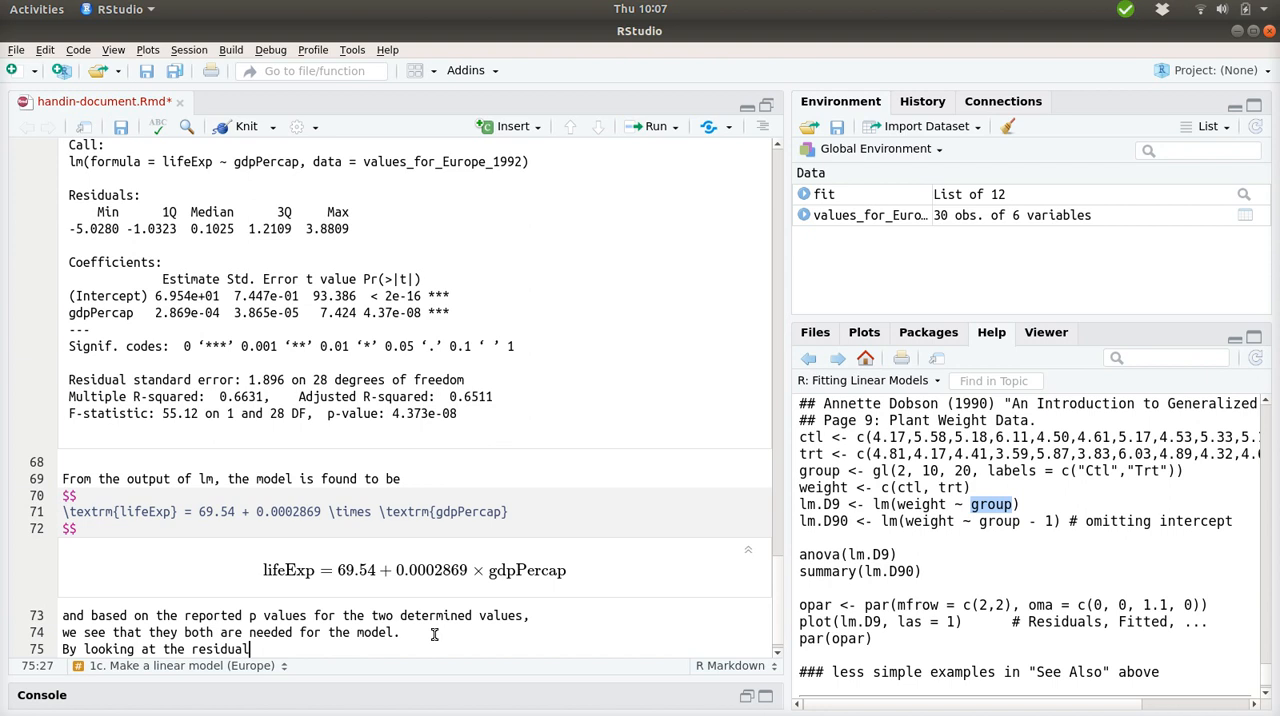
type(",")
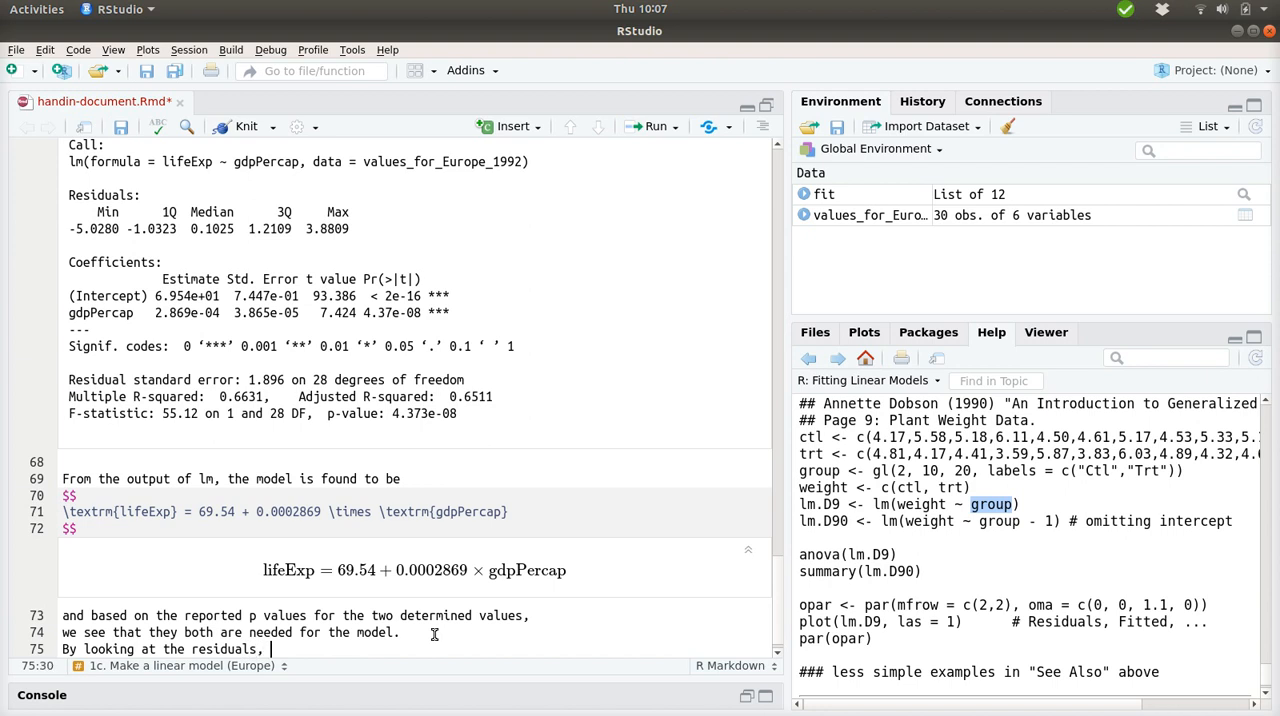
type("there is seen no")
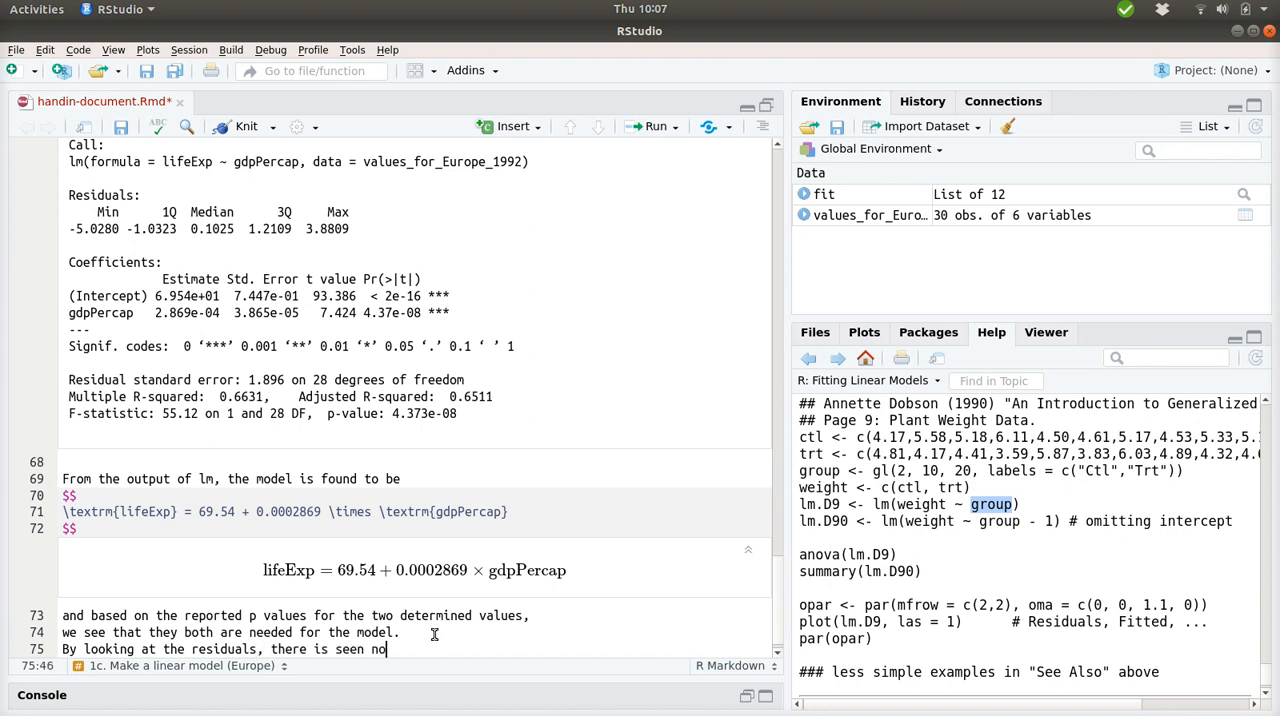
type("clear pattern.")
type("This")
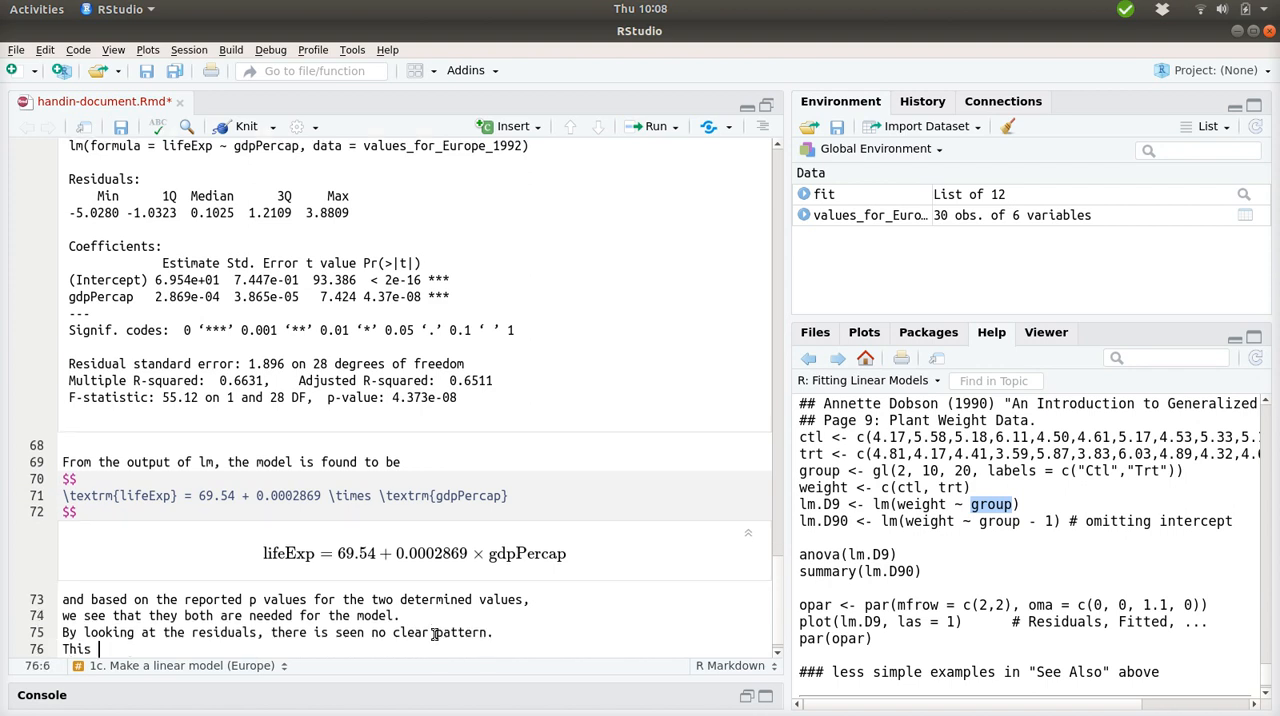
Conclude that the linear model seems to make sense in this case.
type("meens")
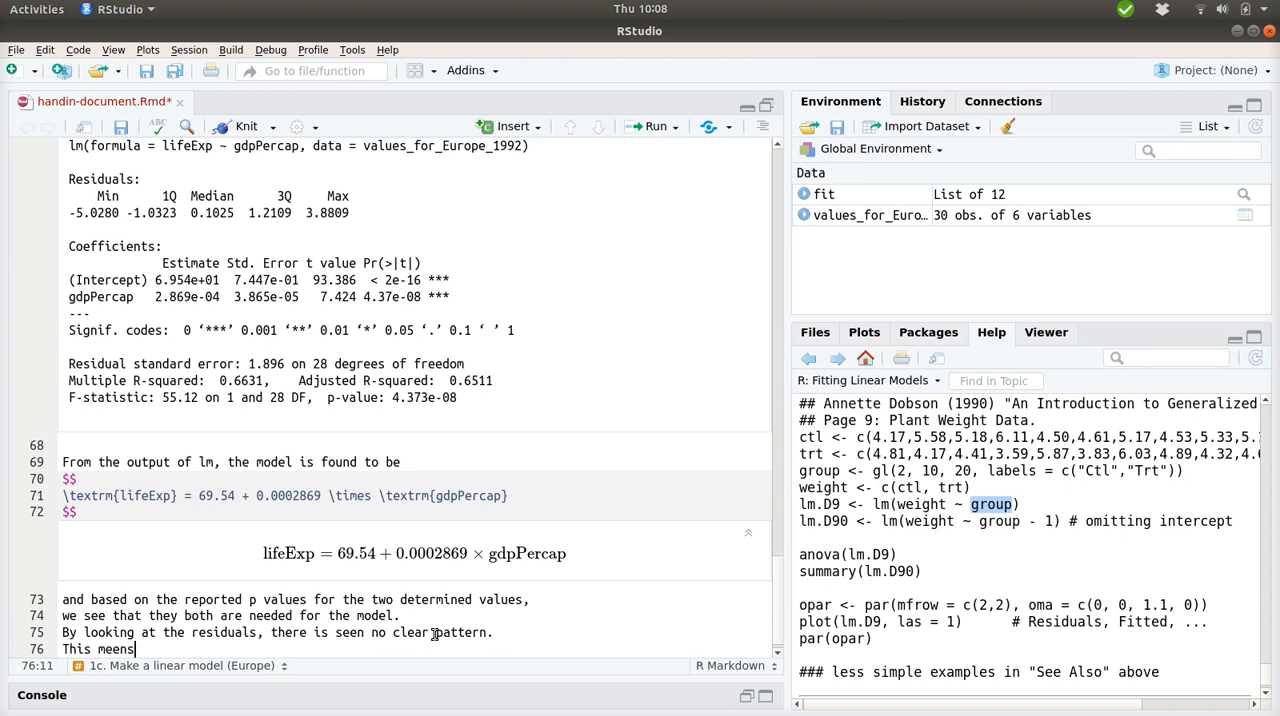
type("d")
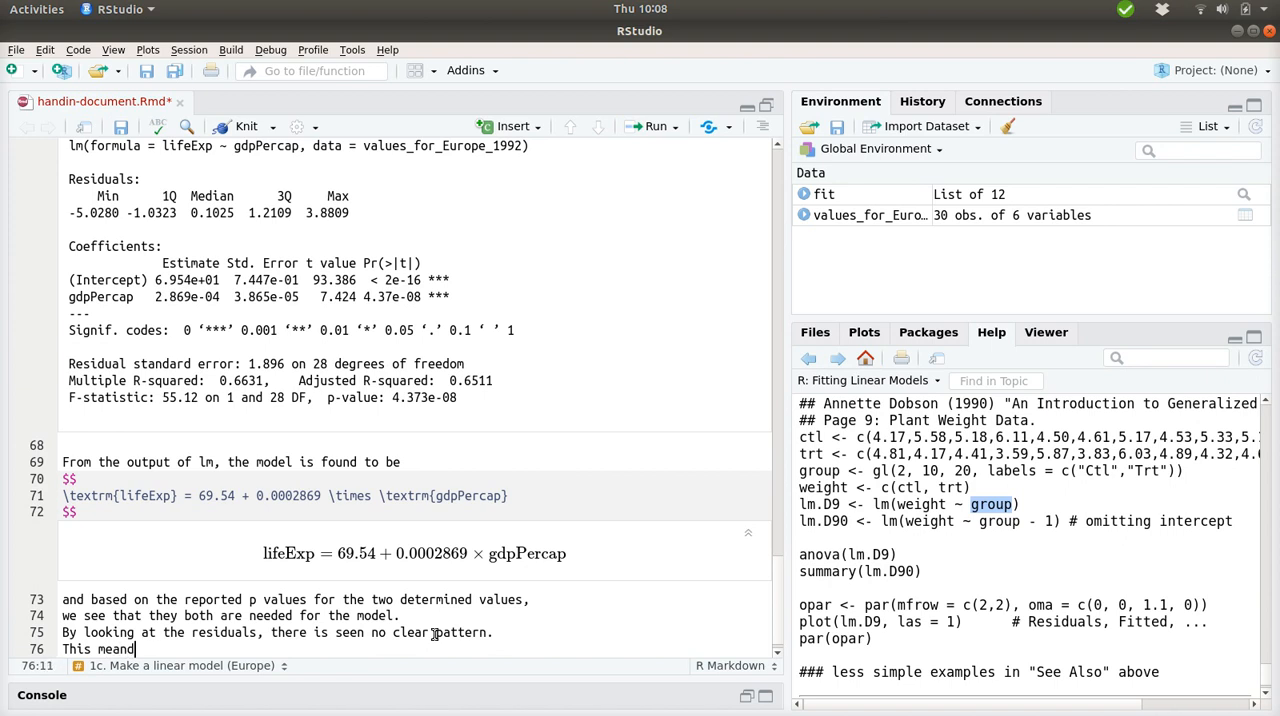
type("s that the")
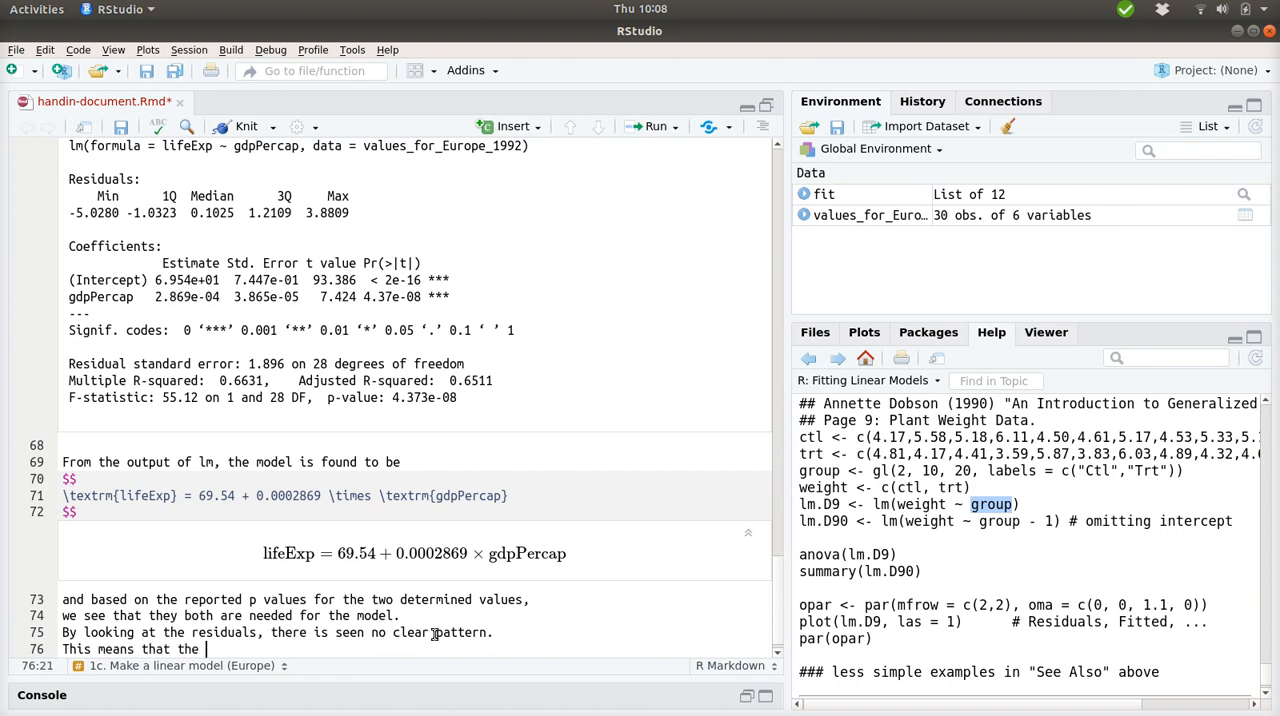
type("linear model")
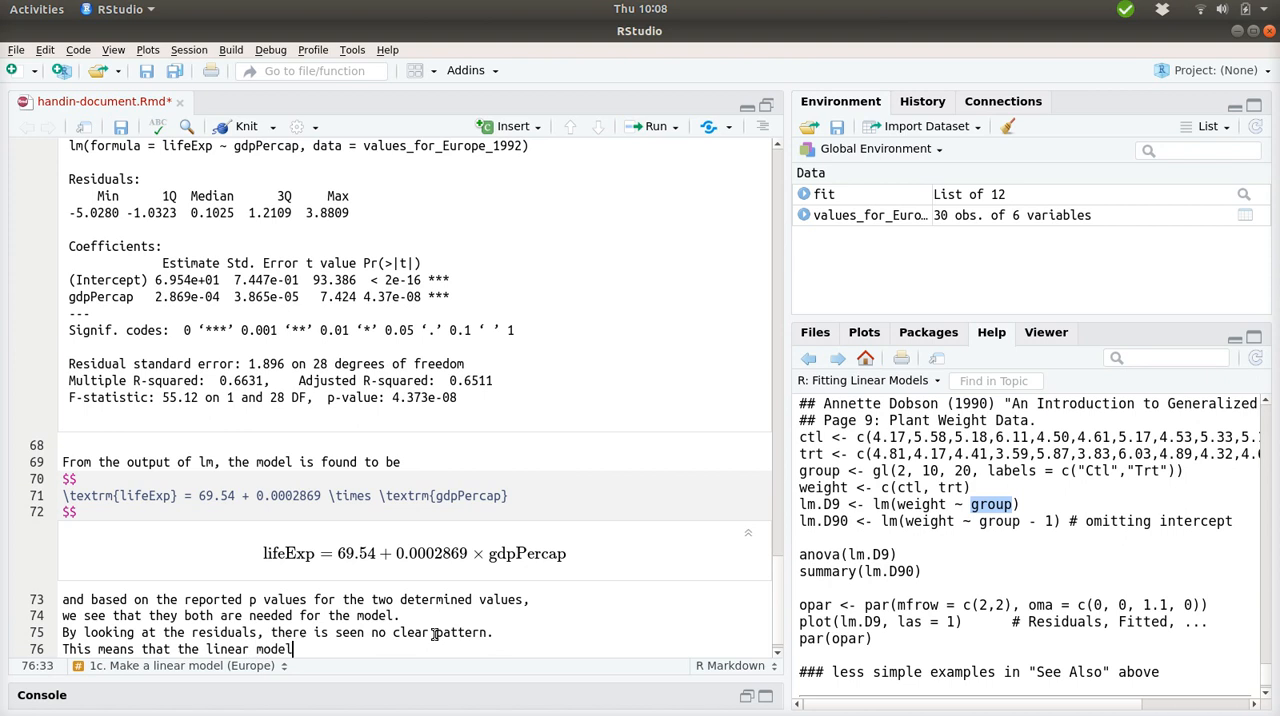
type("make")
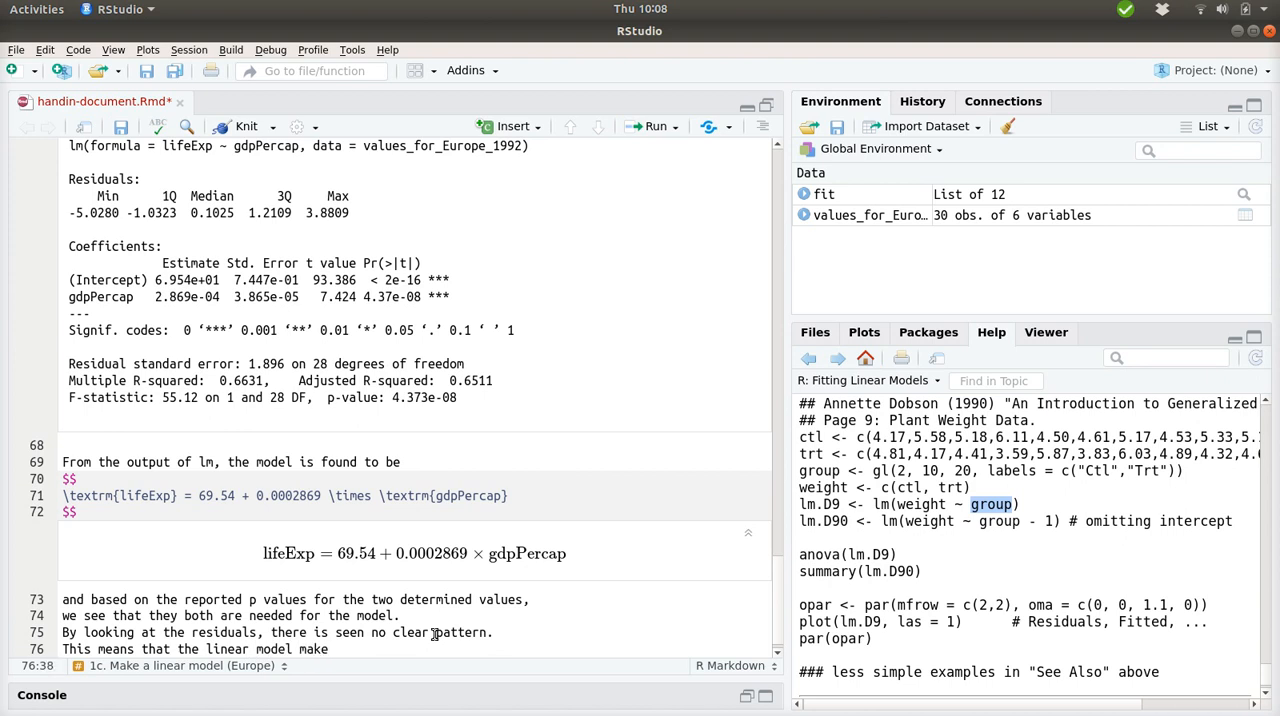
type("sense.")
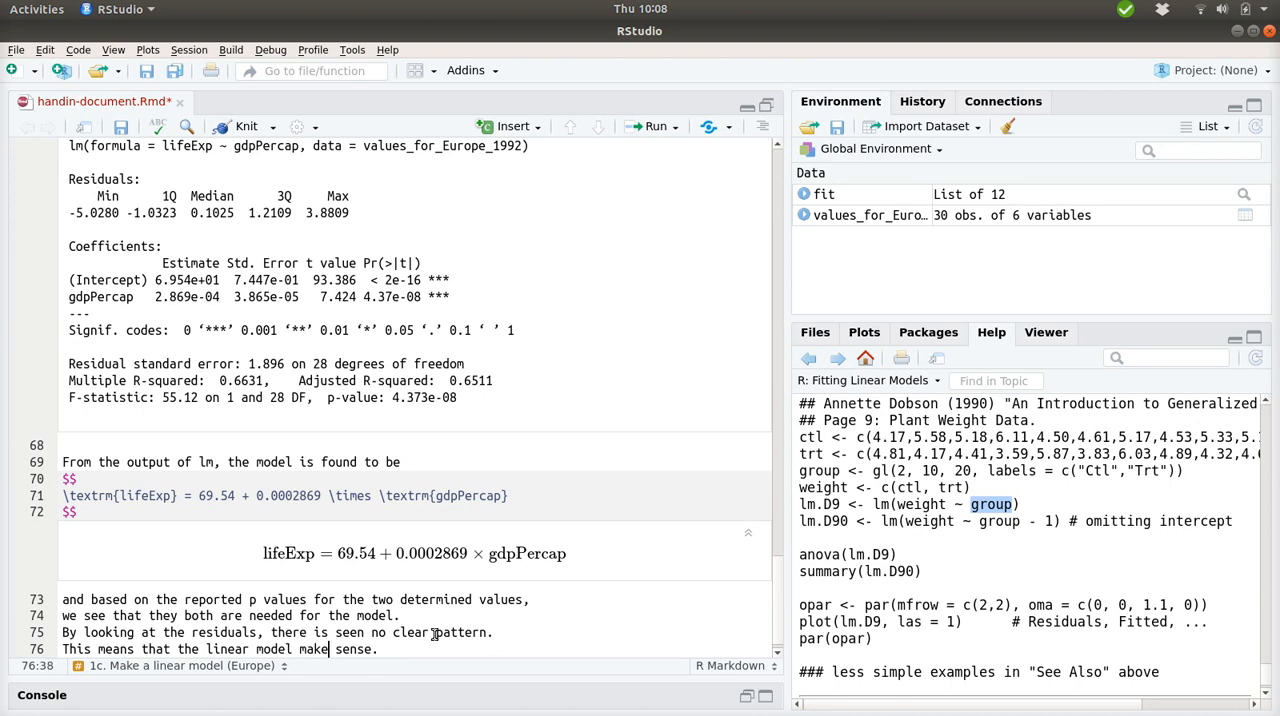
type("sem")
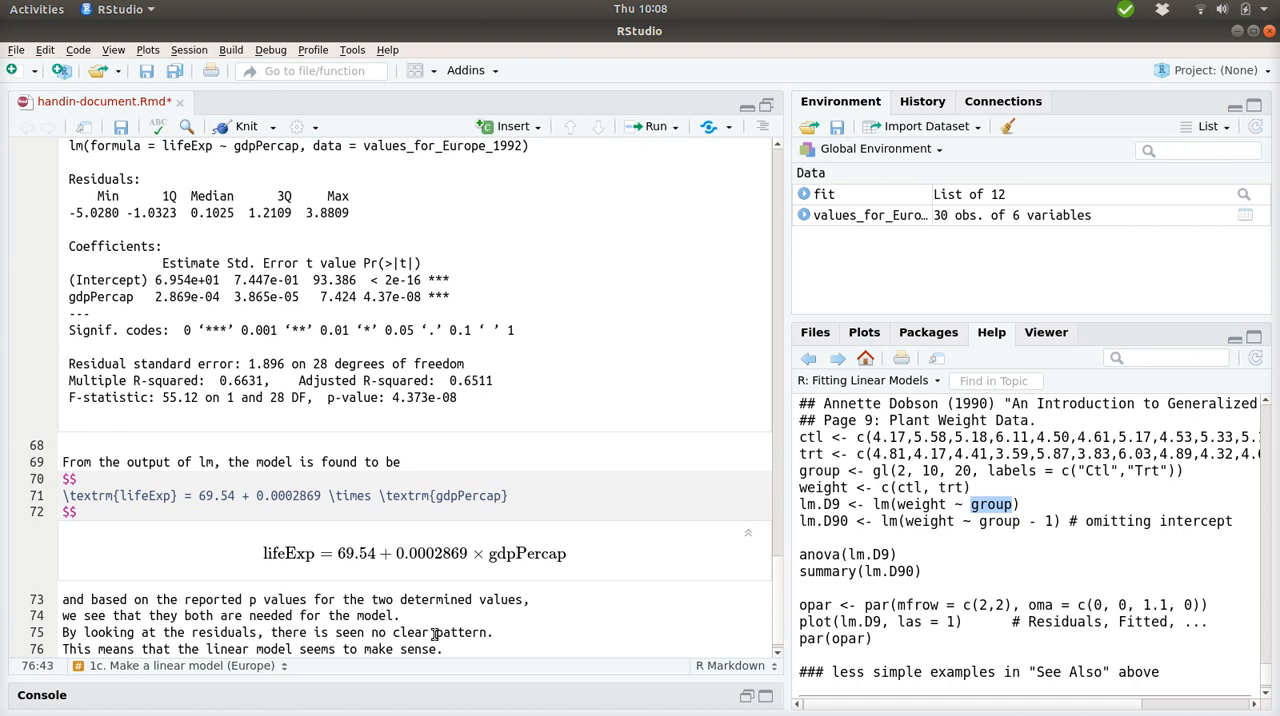
type("in thie")
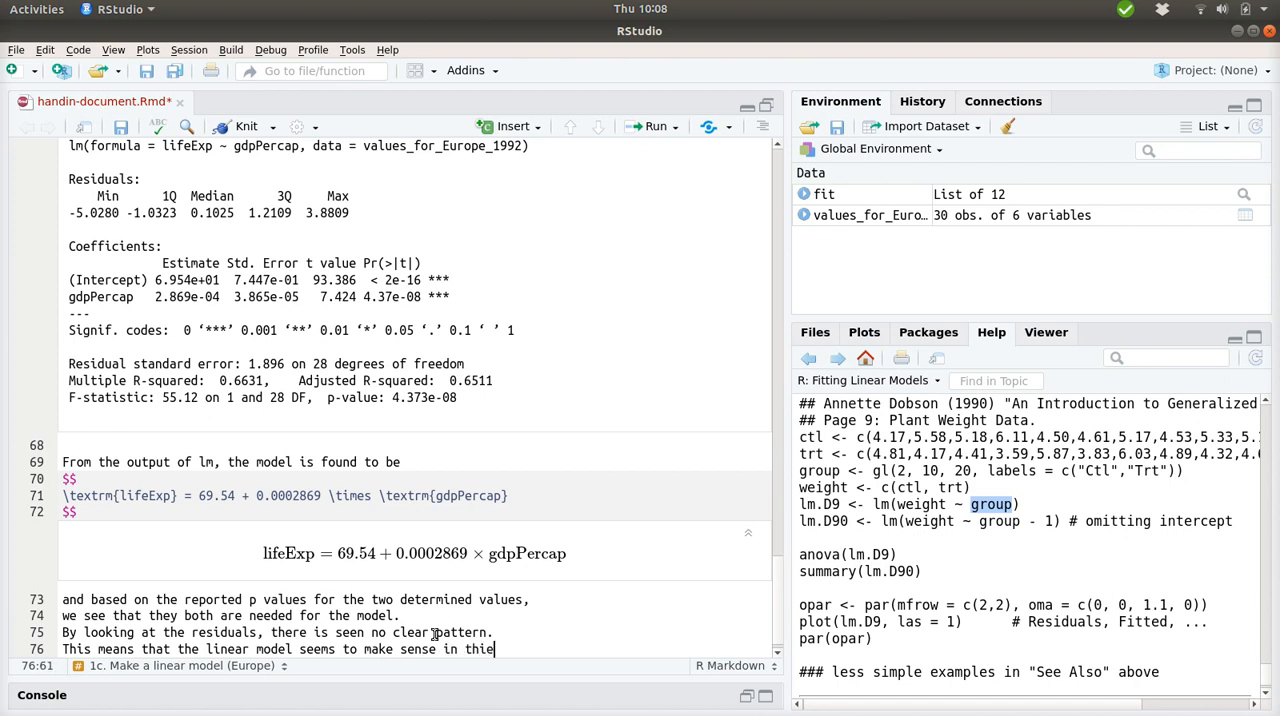
type("case.")
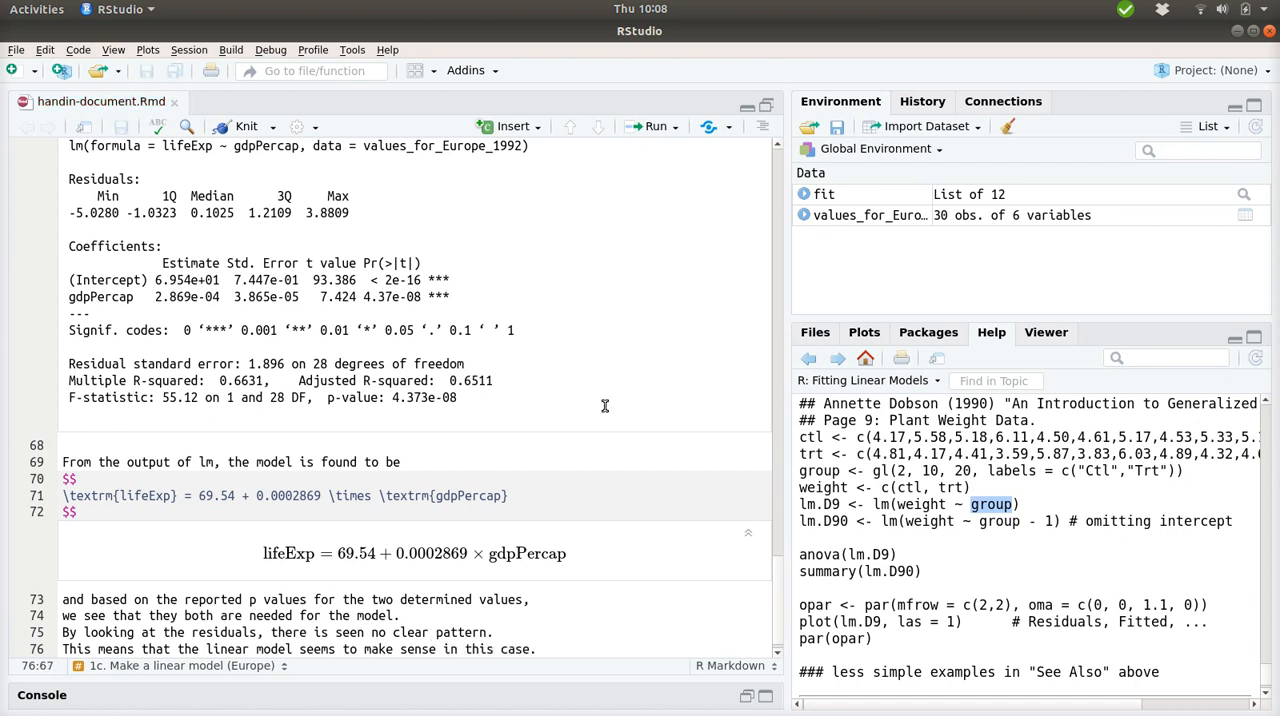
scroll("up", 3)
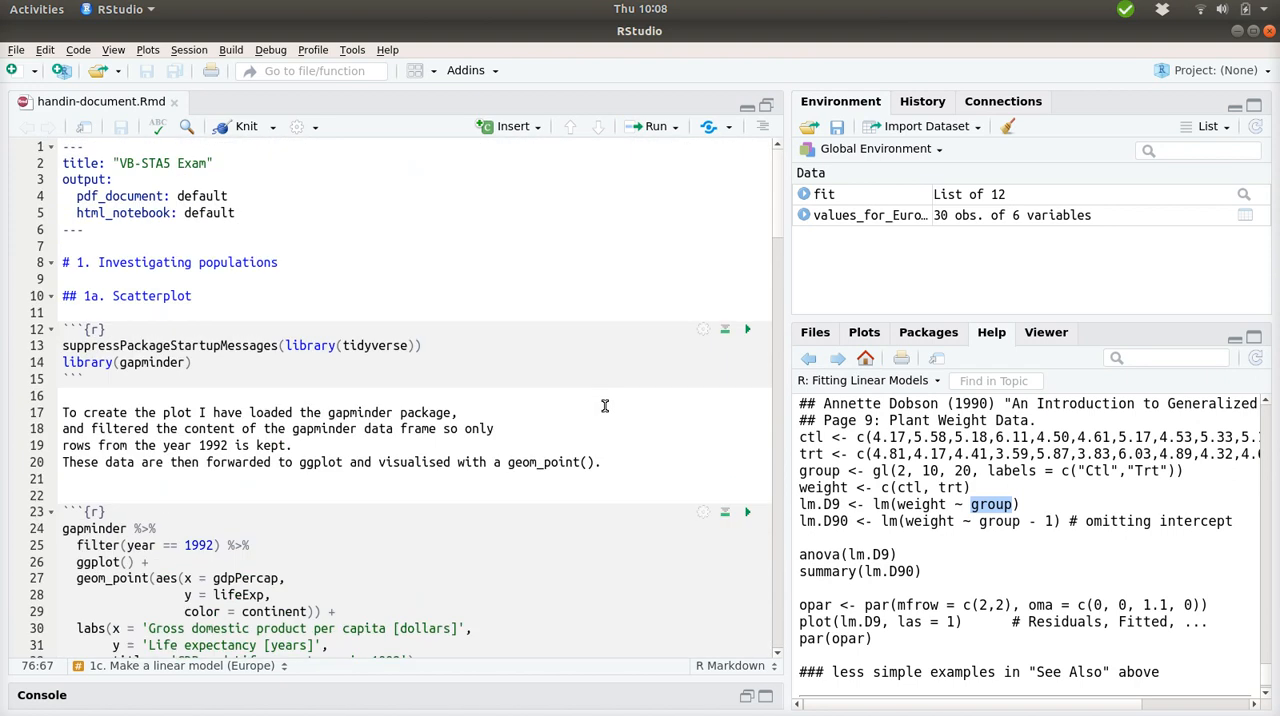
mouse_move(143, 179)
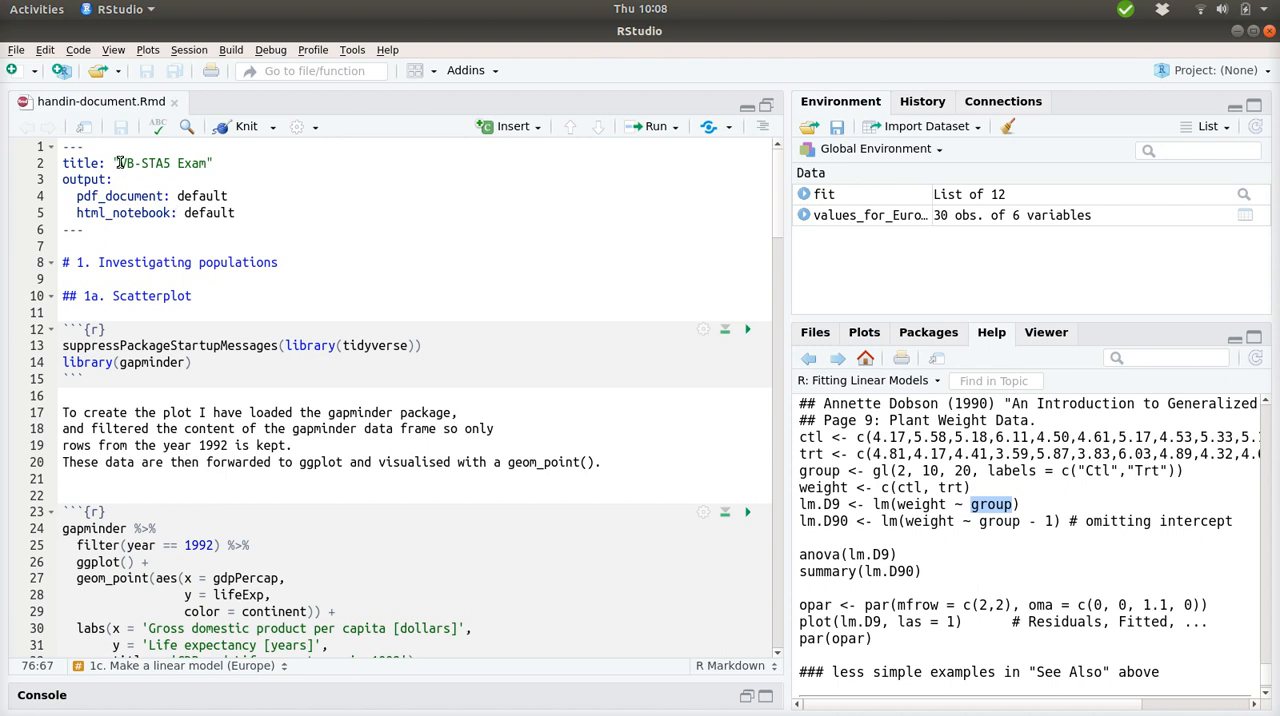
Prefix the YAML title with 2018 so it reads '2018 VB-STA5 Exam', and save.
type("2018")
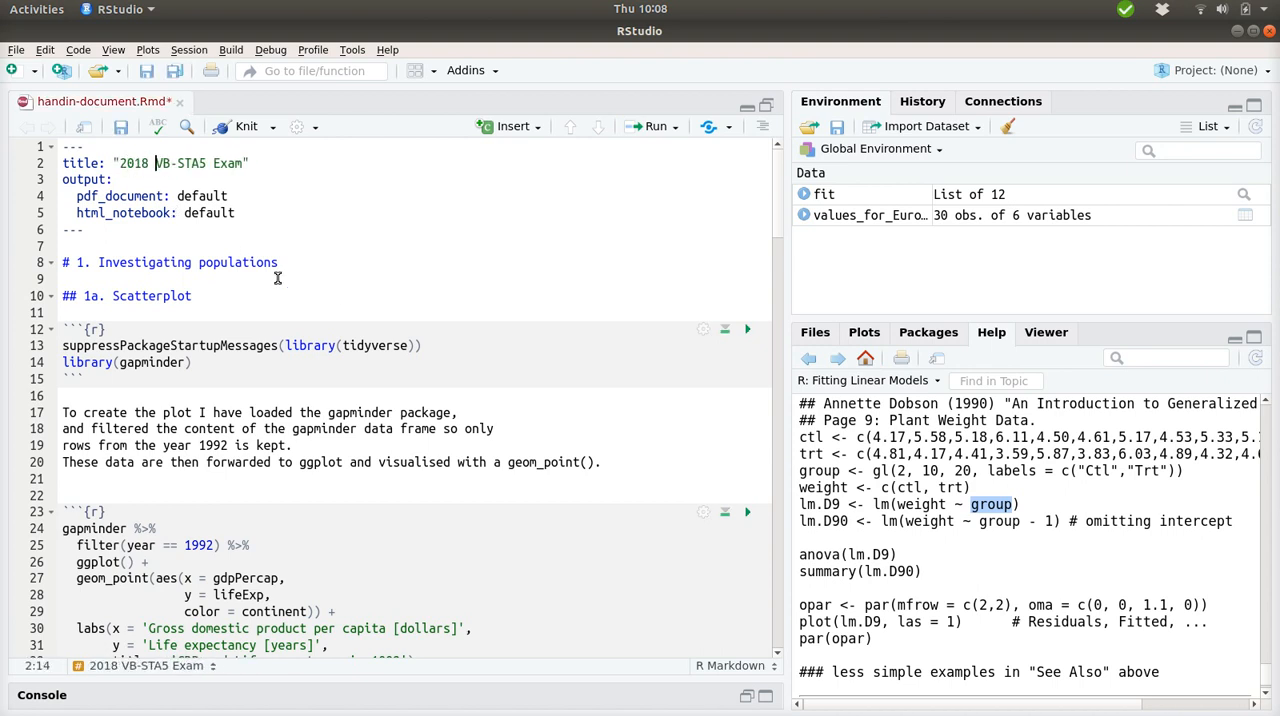
left_click(122, 127)
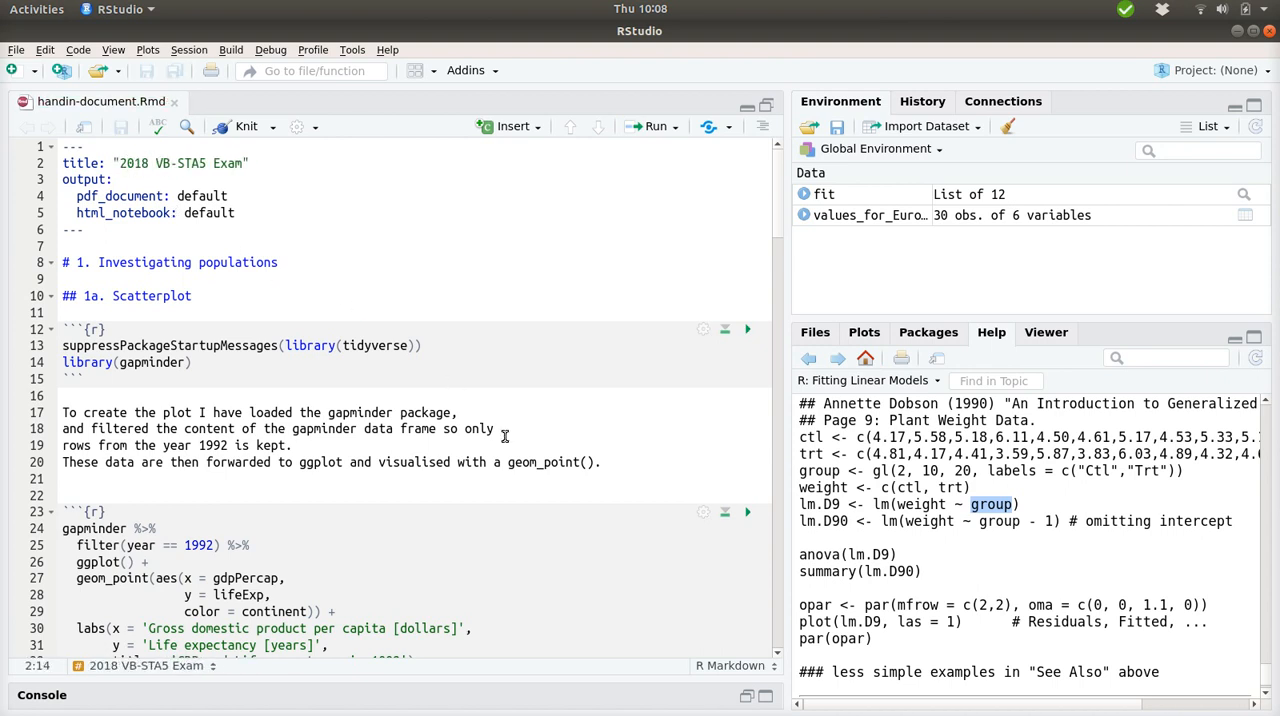